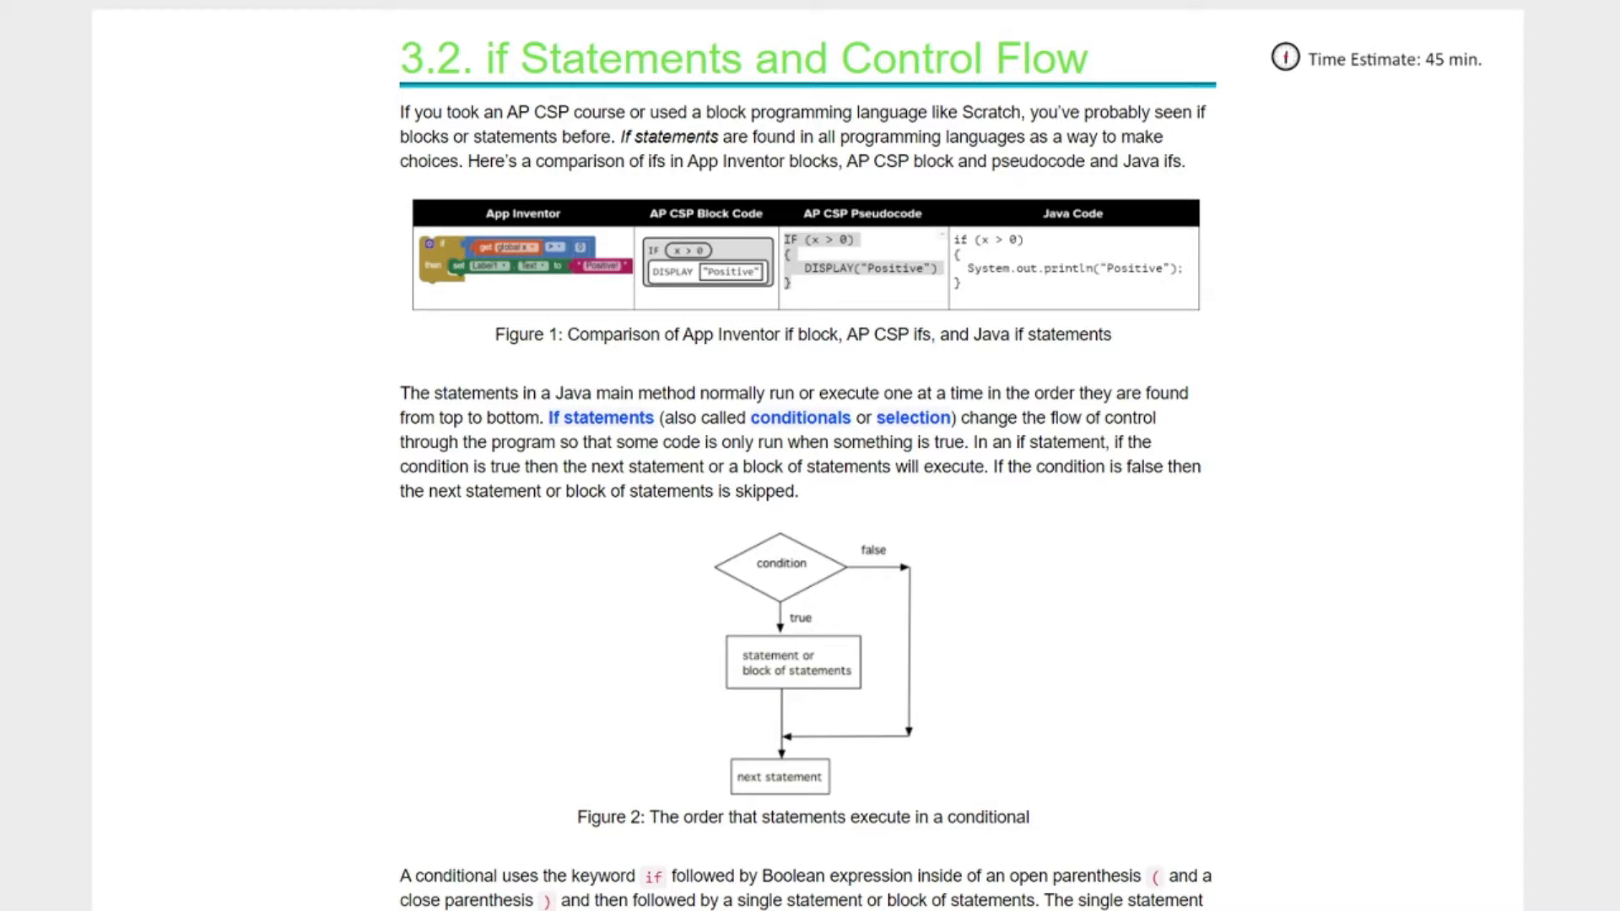
# Step: Run the isRaining umbrella example so it prints Take an umbrella! and Drive carefully
pyautogui.scroll(-3)
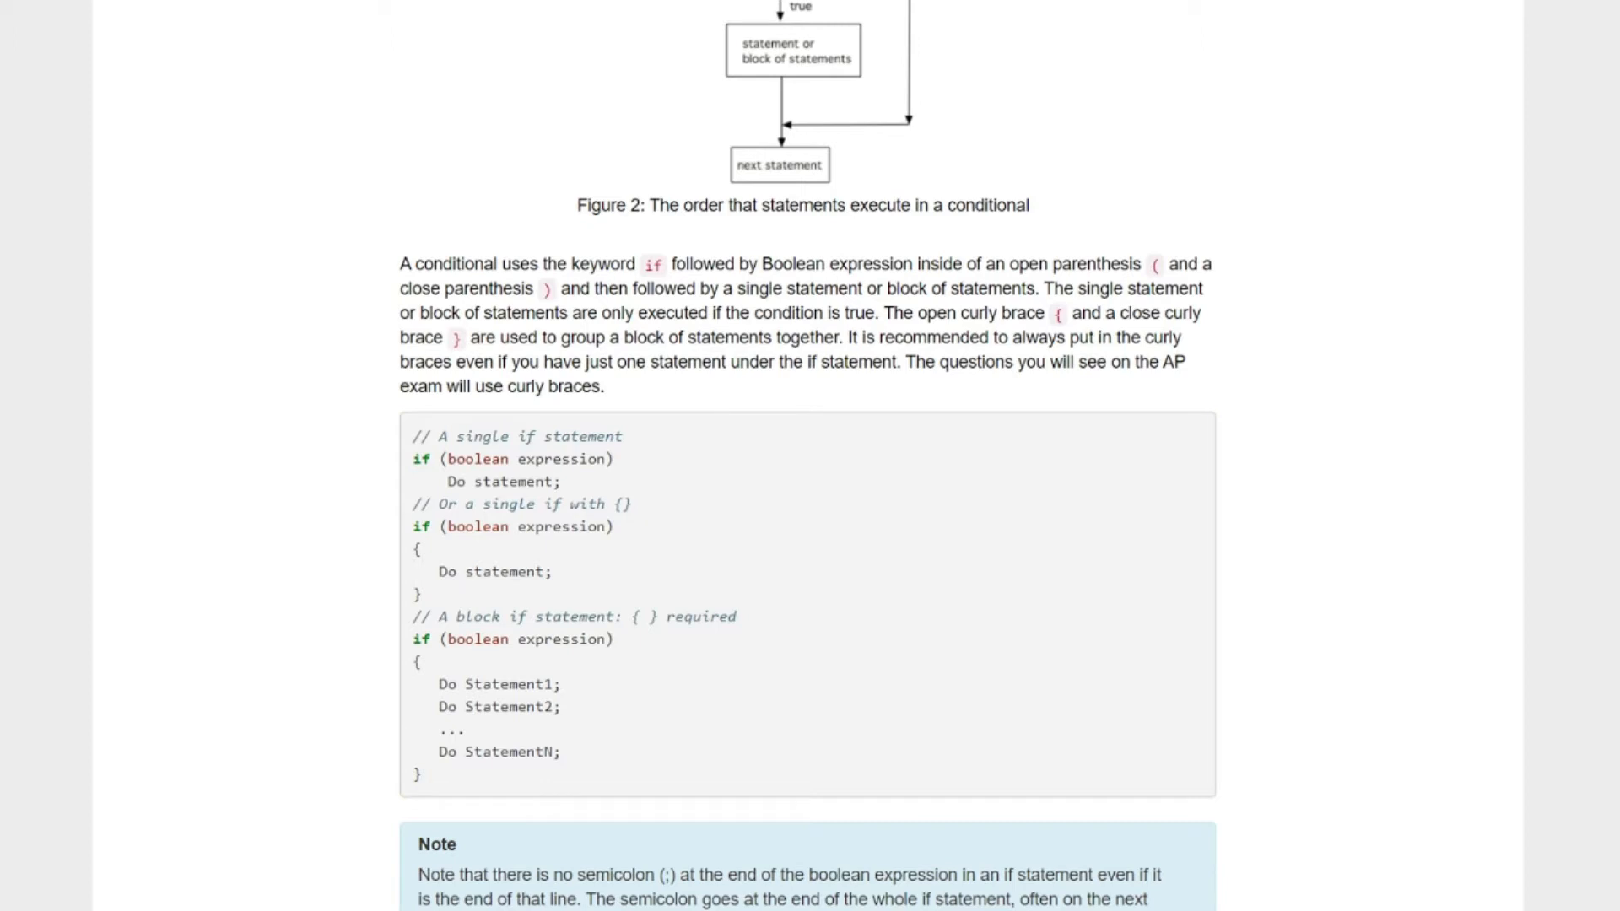
pyautogui.scroll(-3)
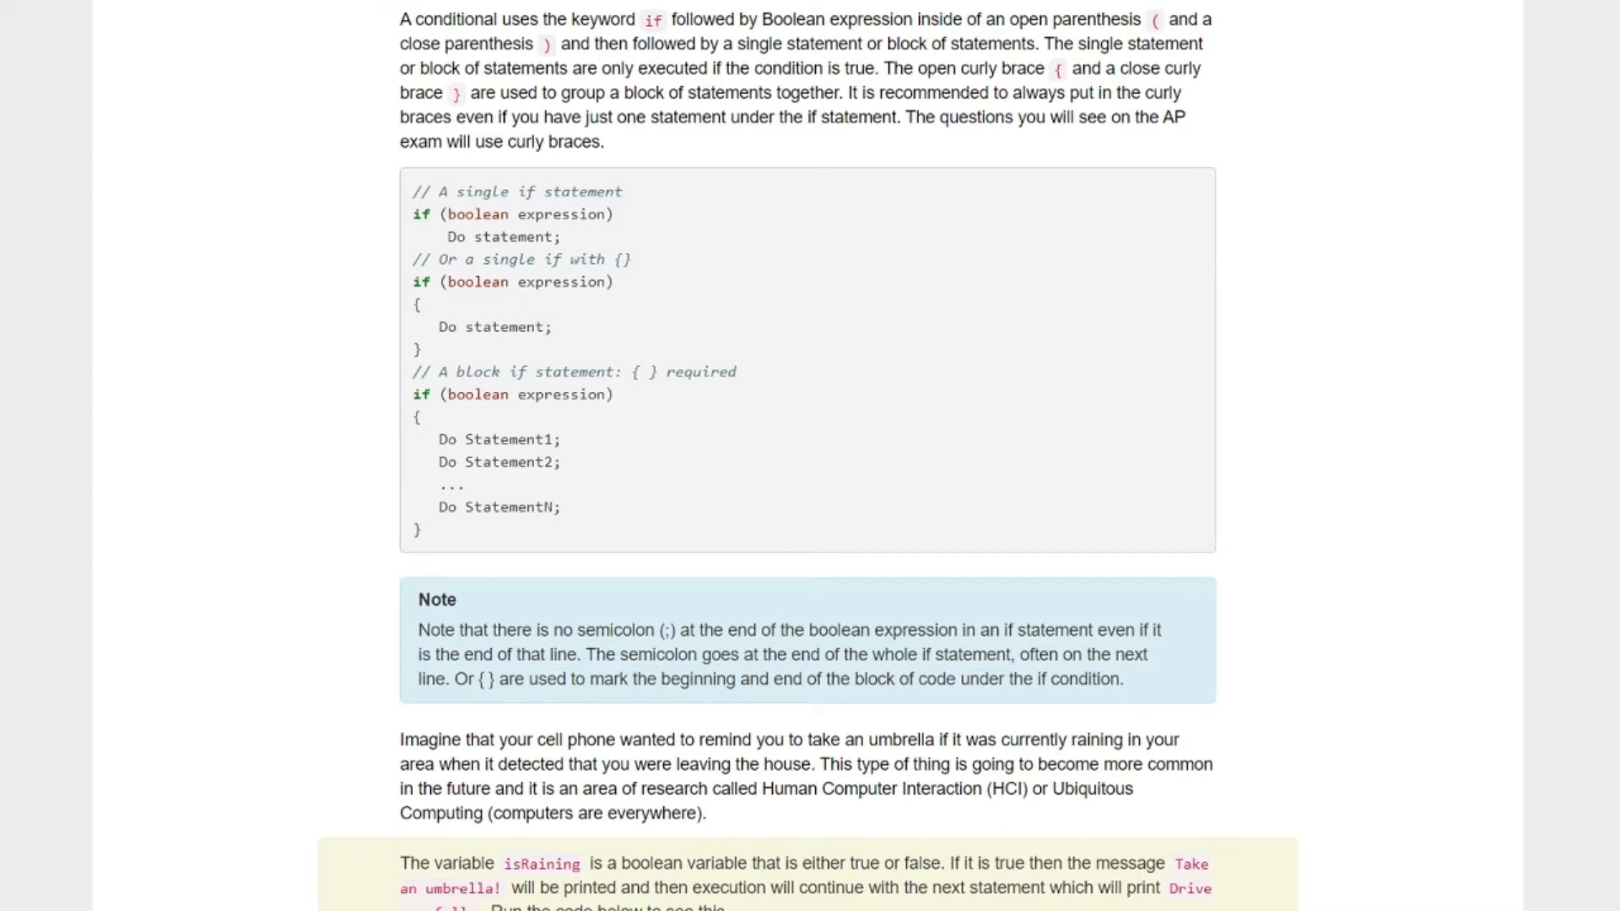
pyautogui.scroll(-3)
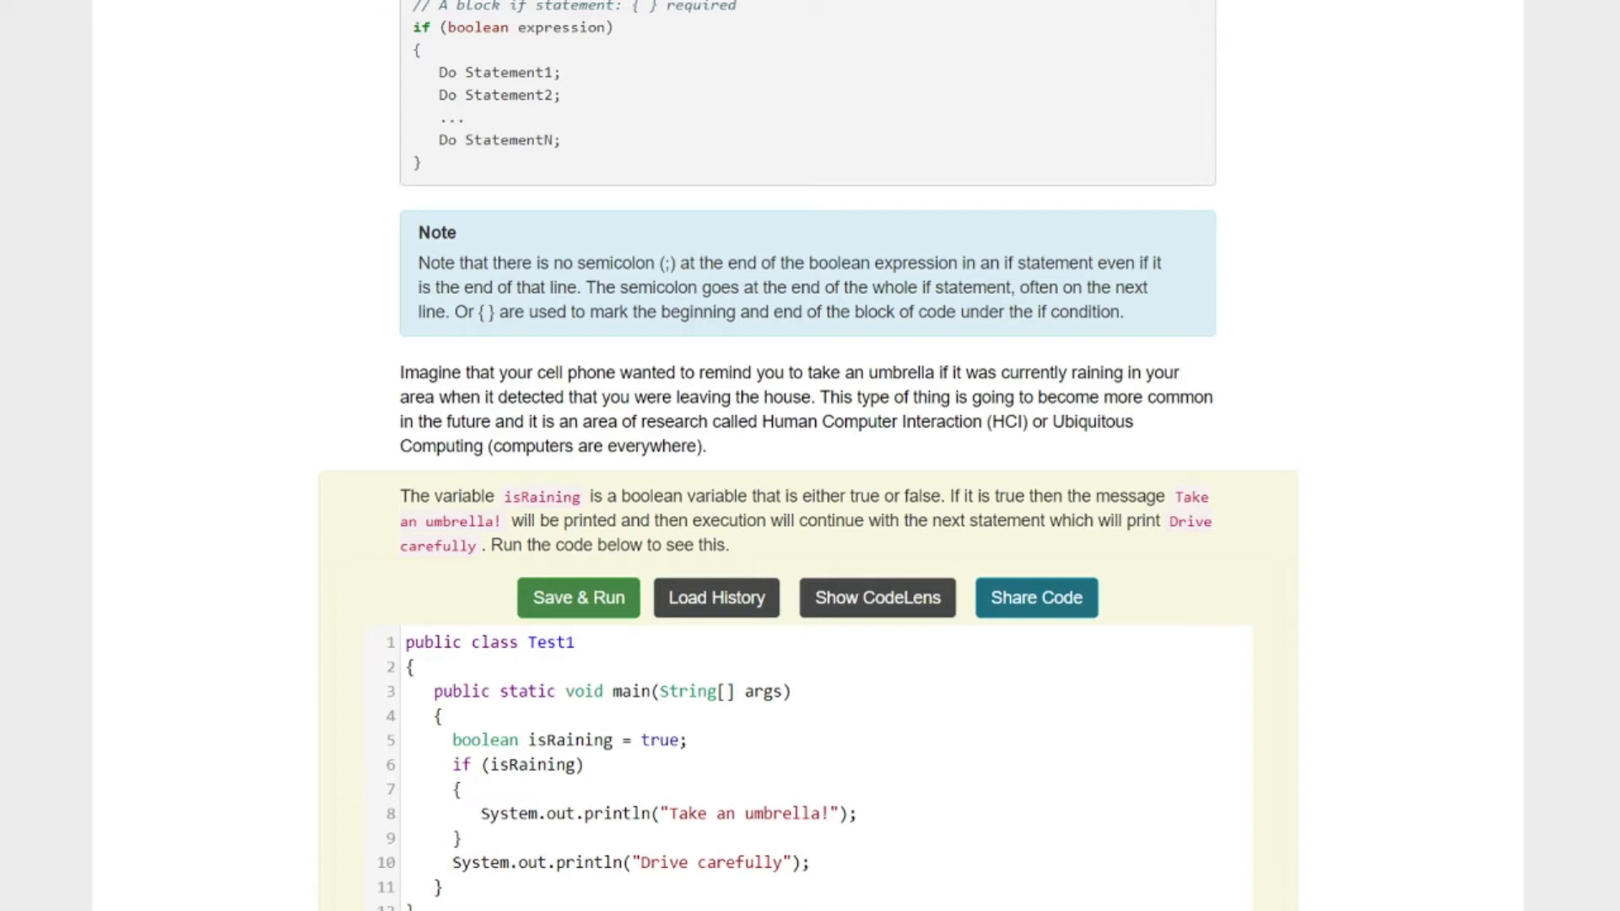
pyautogui.scroll(-3)
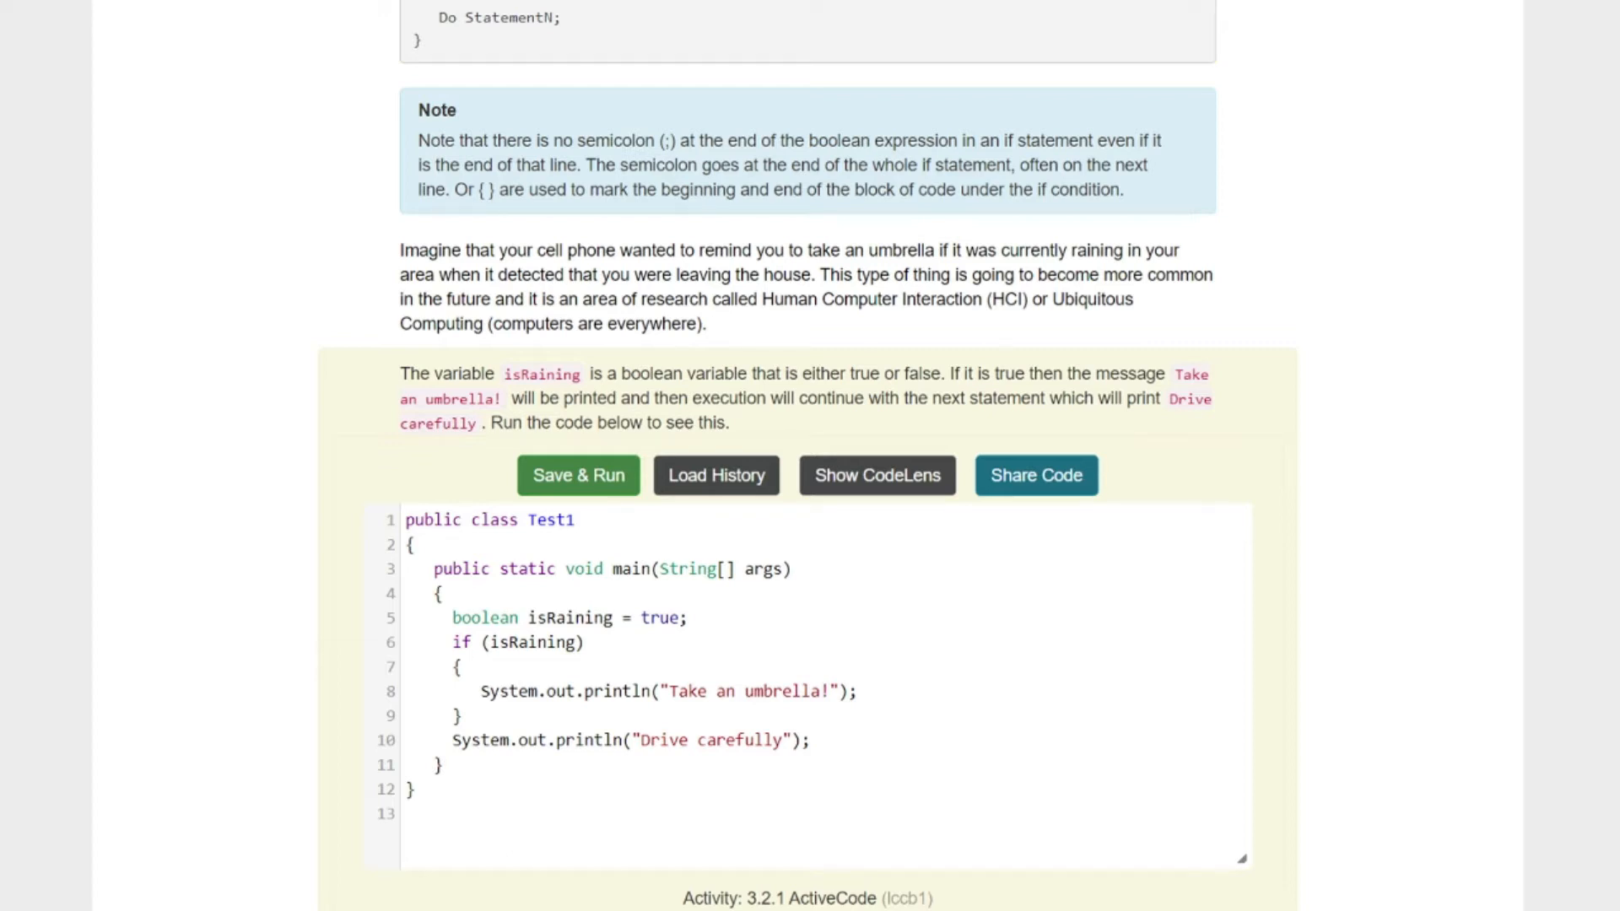
pyautogui.click(577, 475)
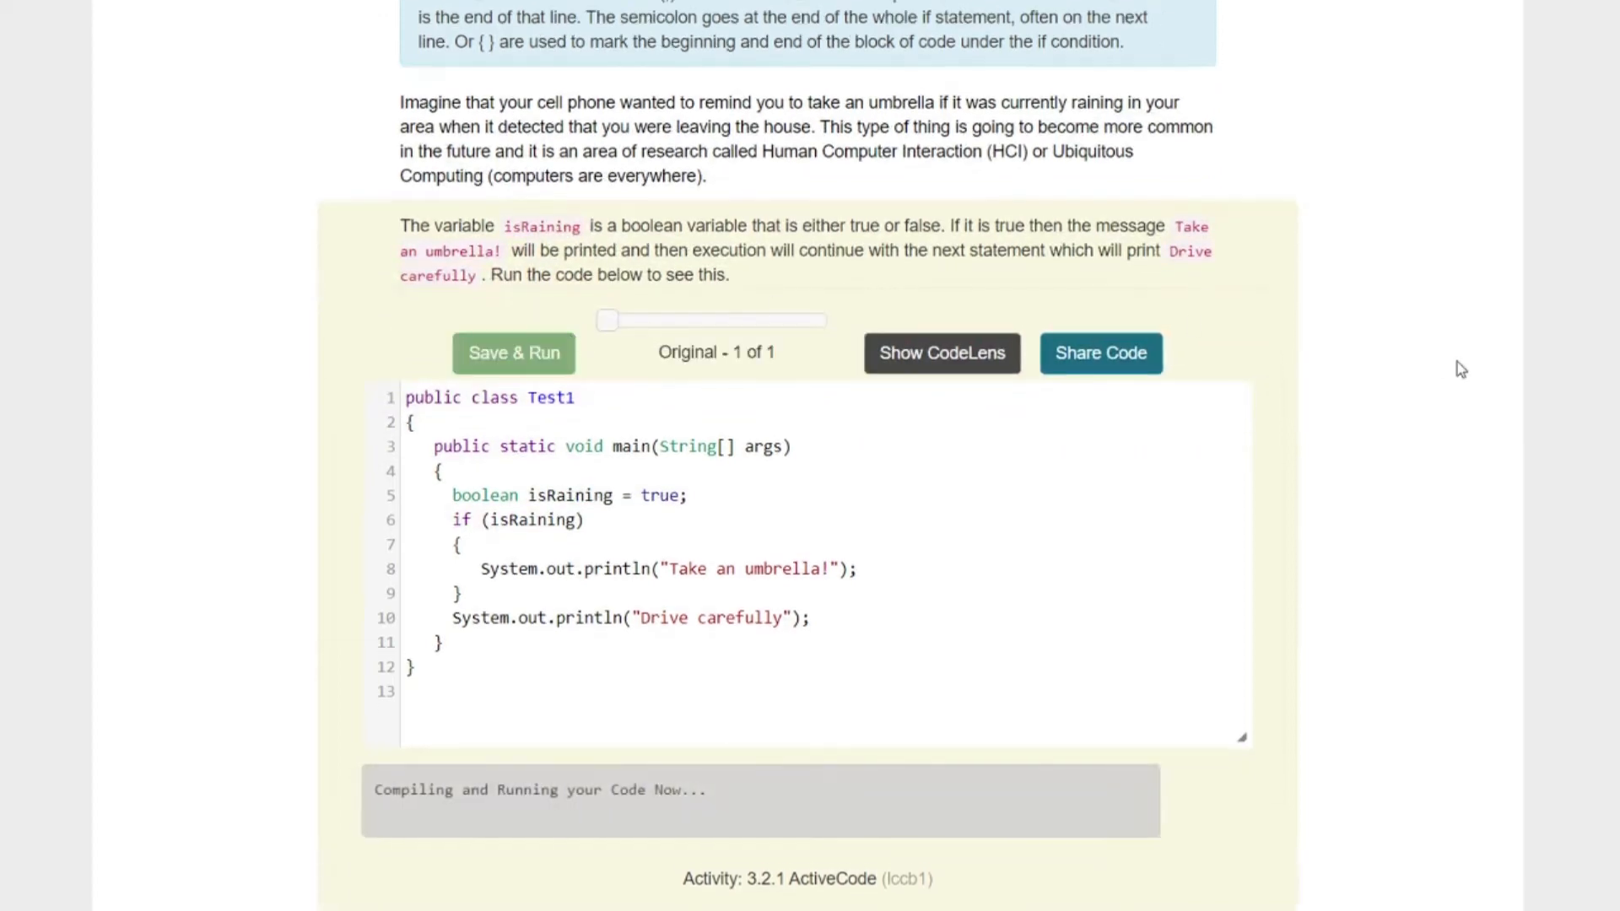
pyautogui.click(513, 352)
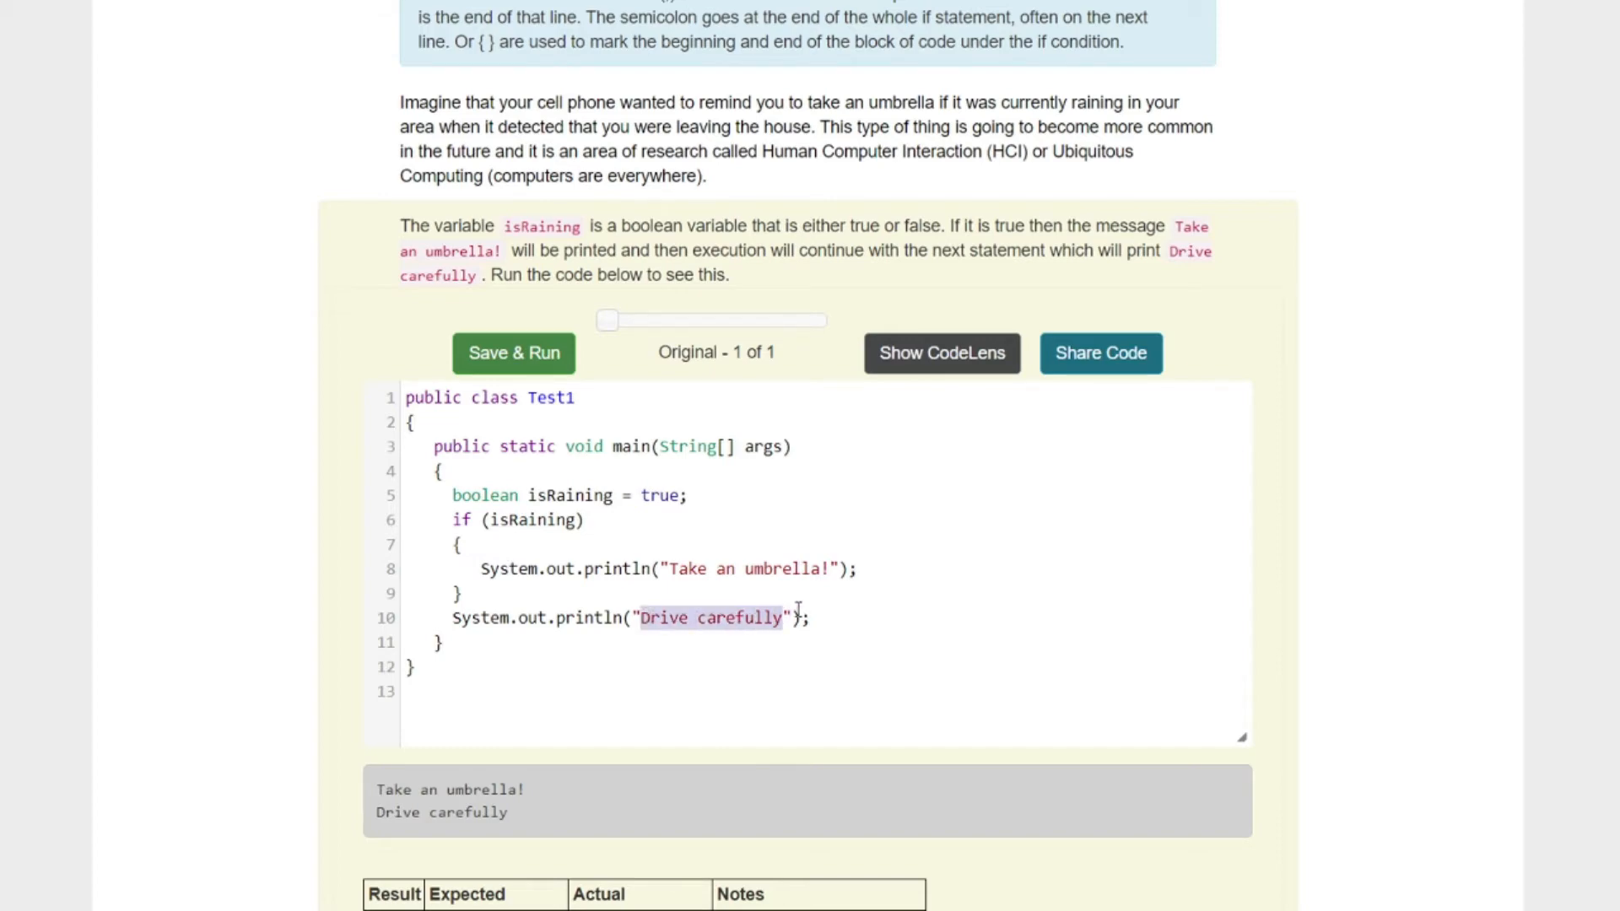
# Step: Review the output, the 1 of 1 passing test result and question 3-2-2 below
pyautogui.scroll(3)
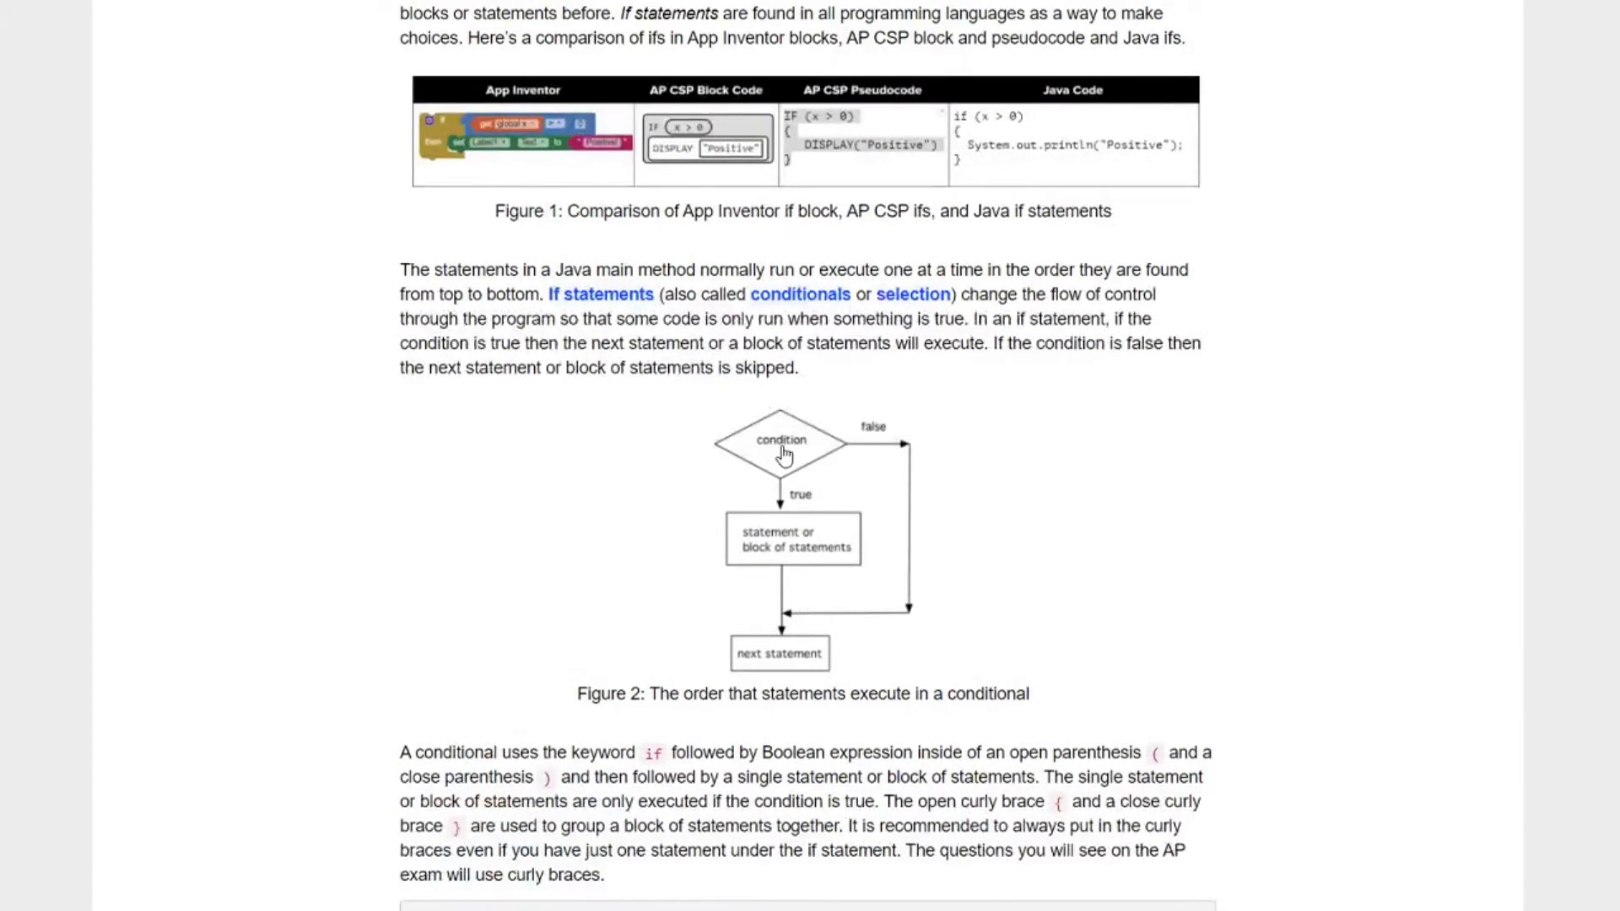
pyautogui.moveTo(847, 448)
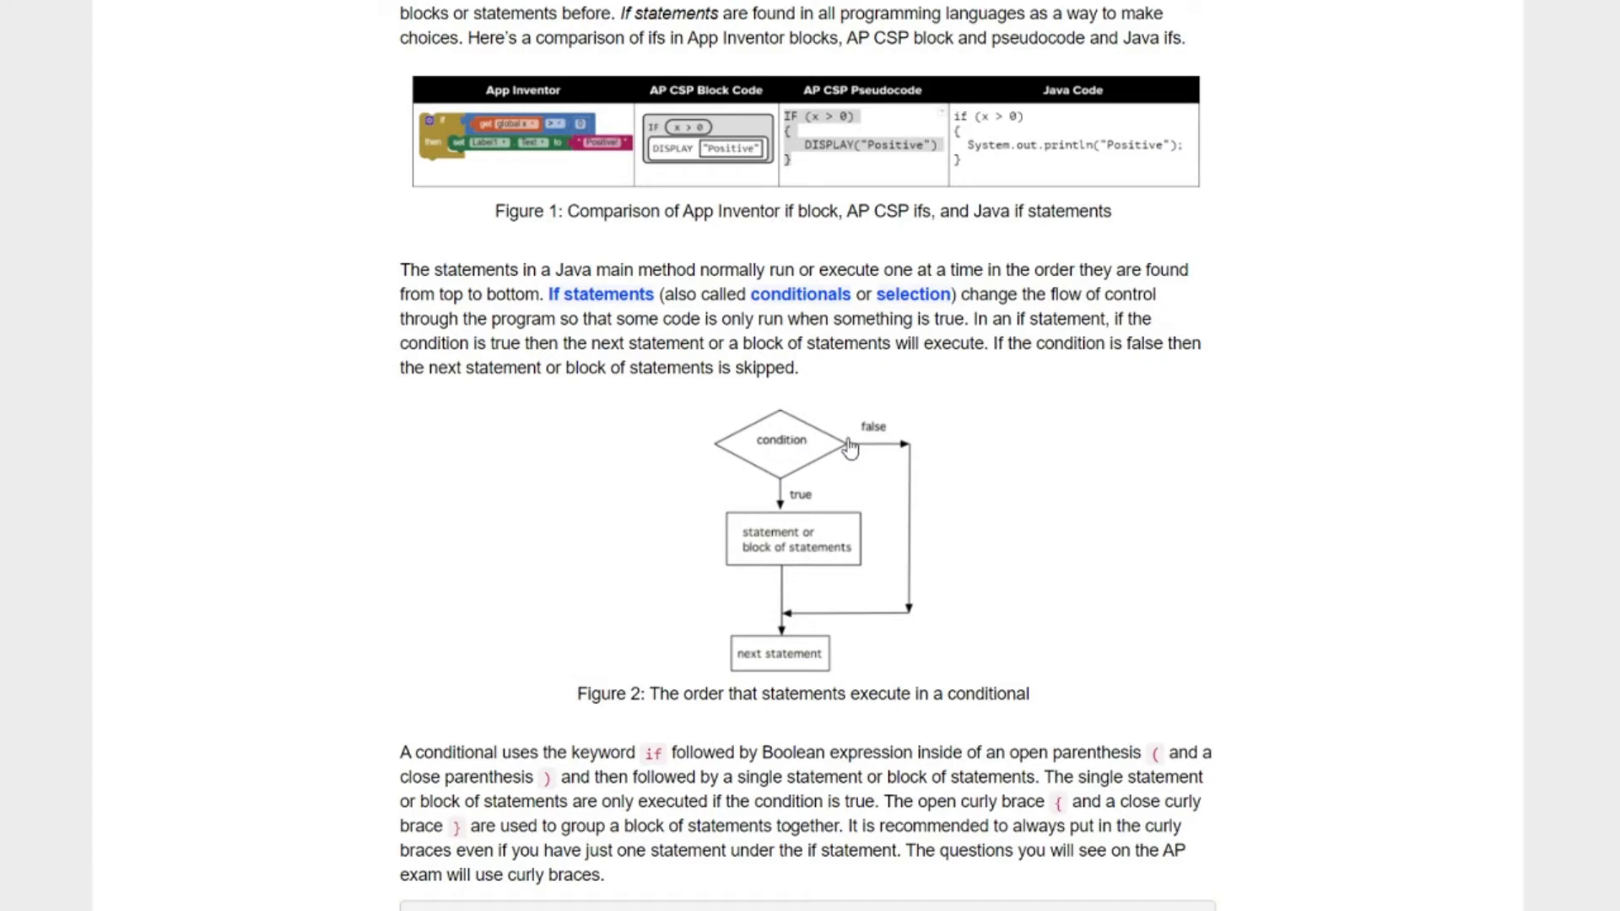
pyautogui.moveTo(784, 619)
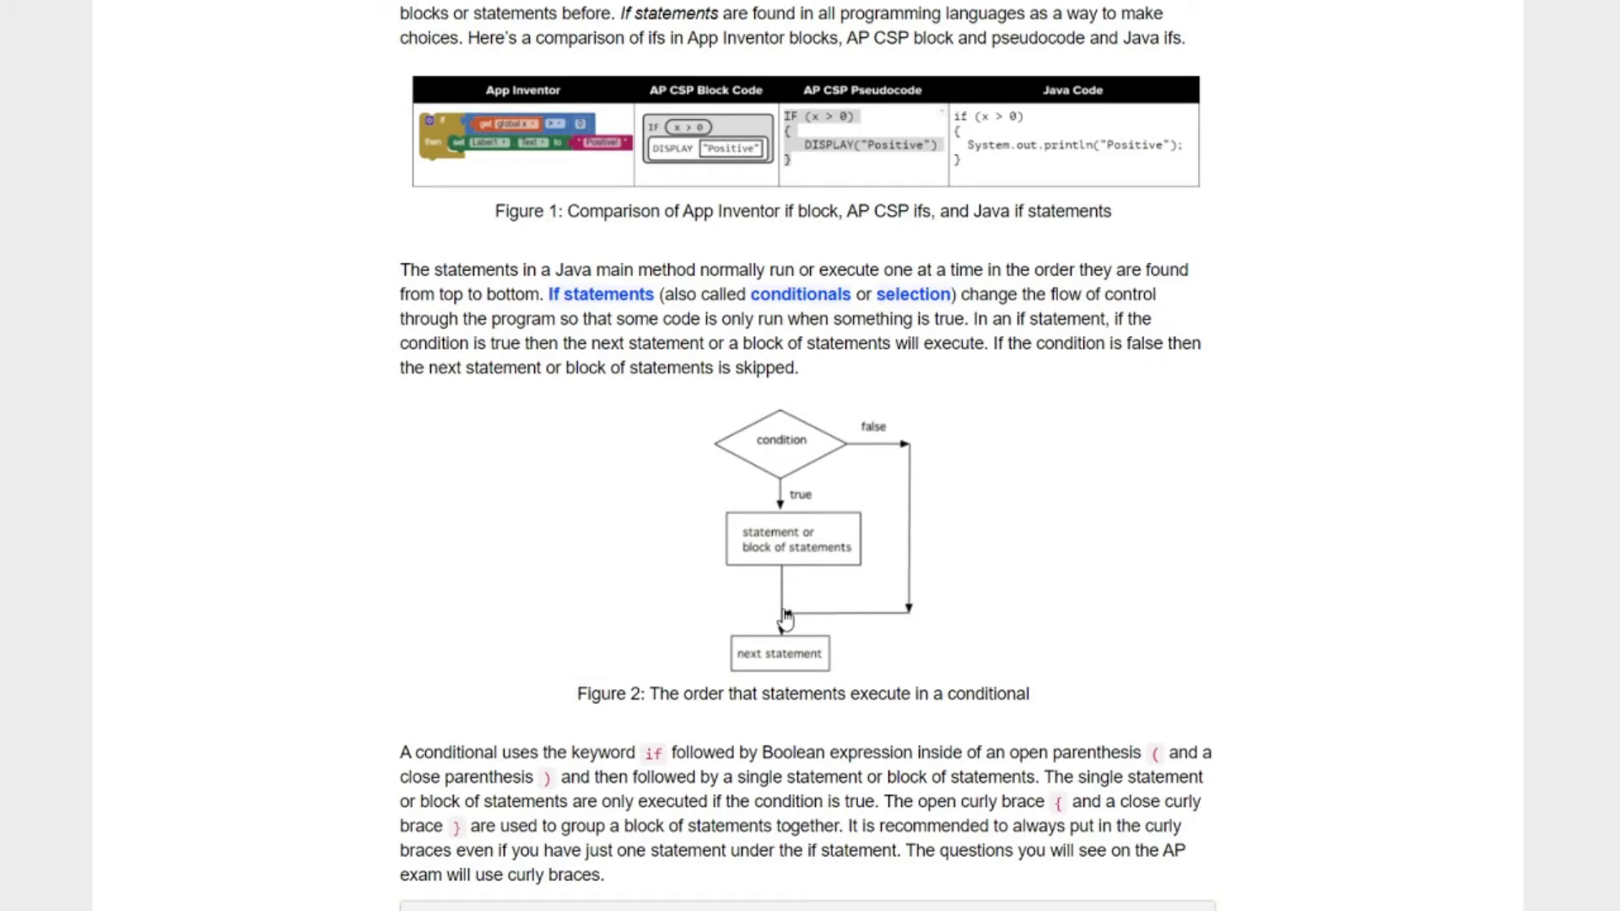
pyautogui.moveTo(758, 659)
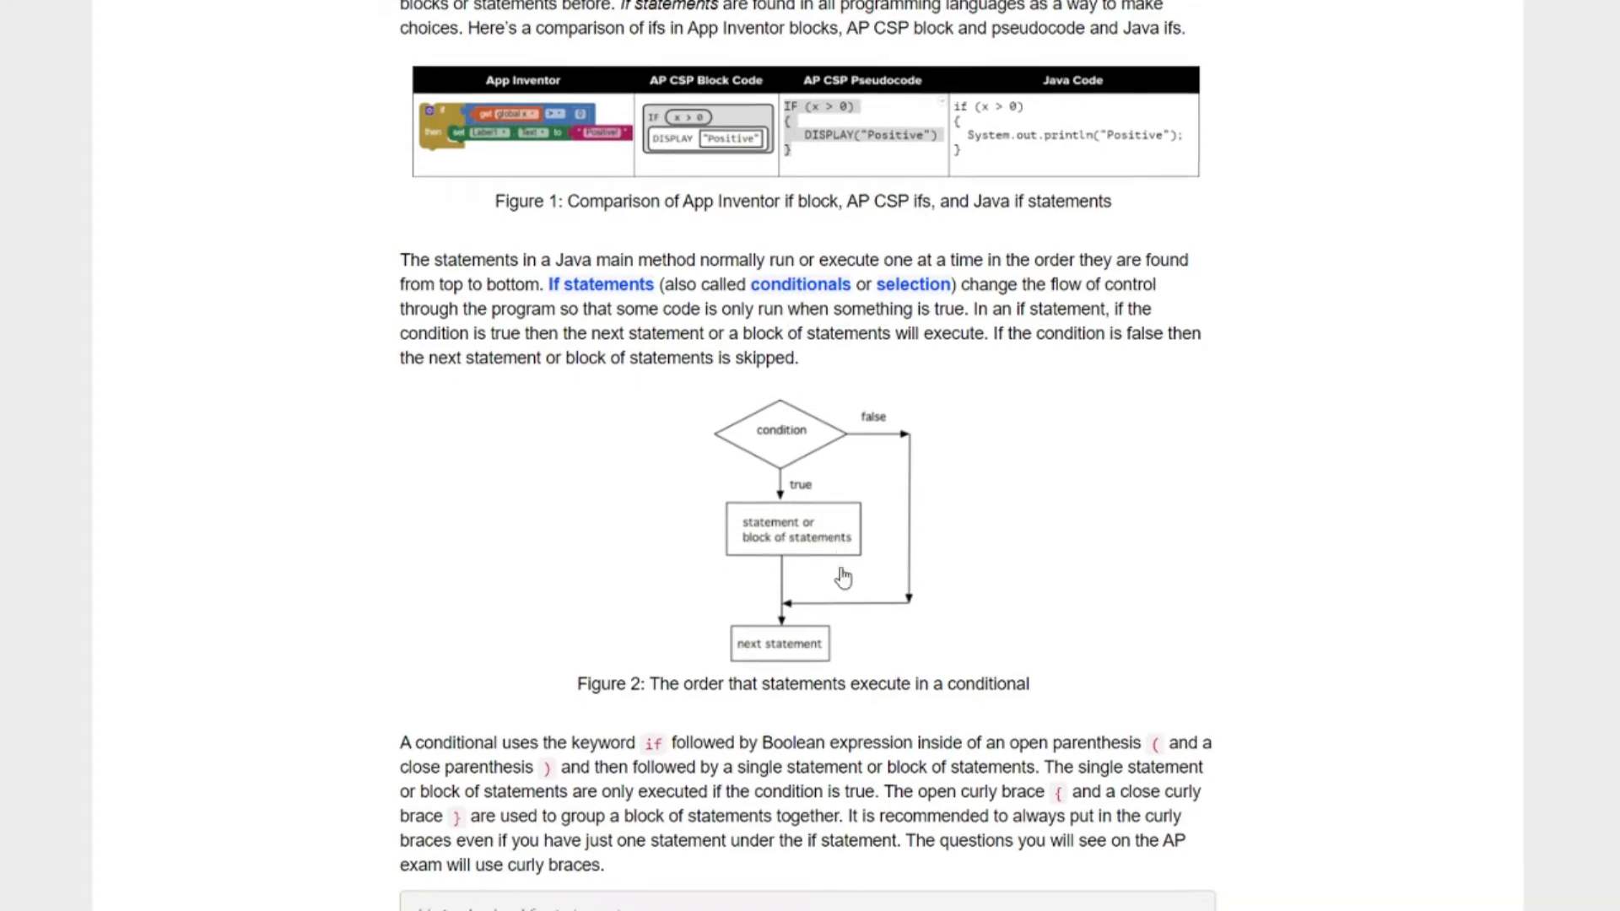
pyautogui.scroll(-3)
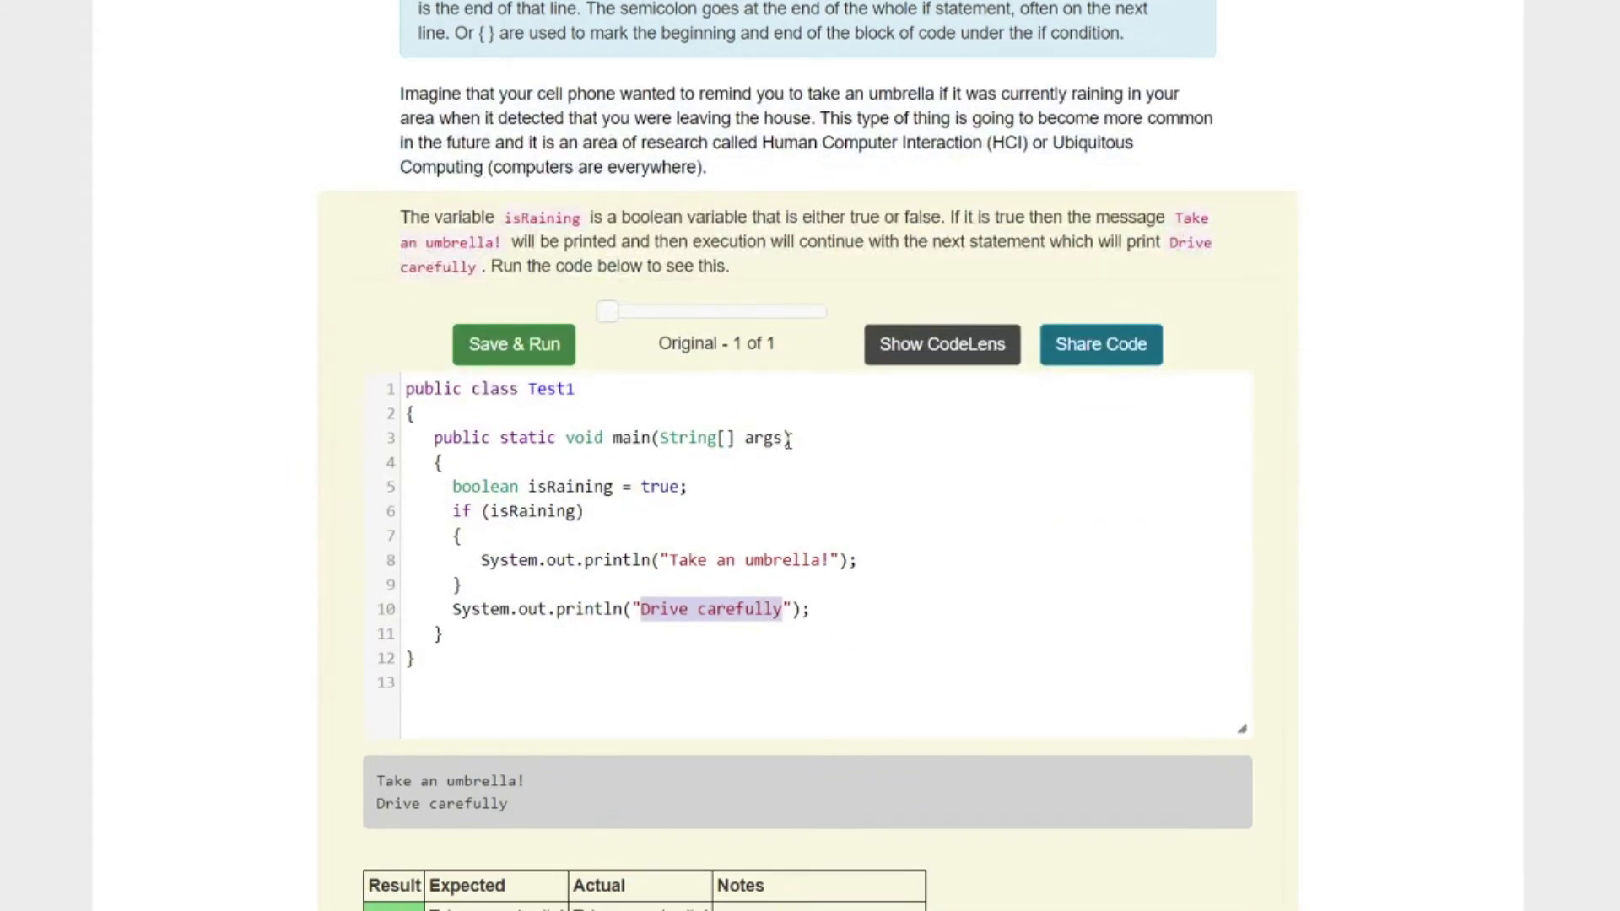
pyautogui.scroll(-3)
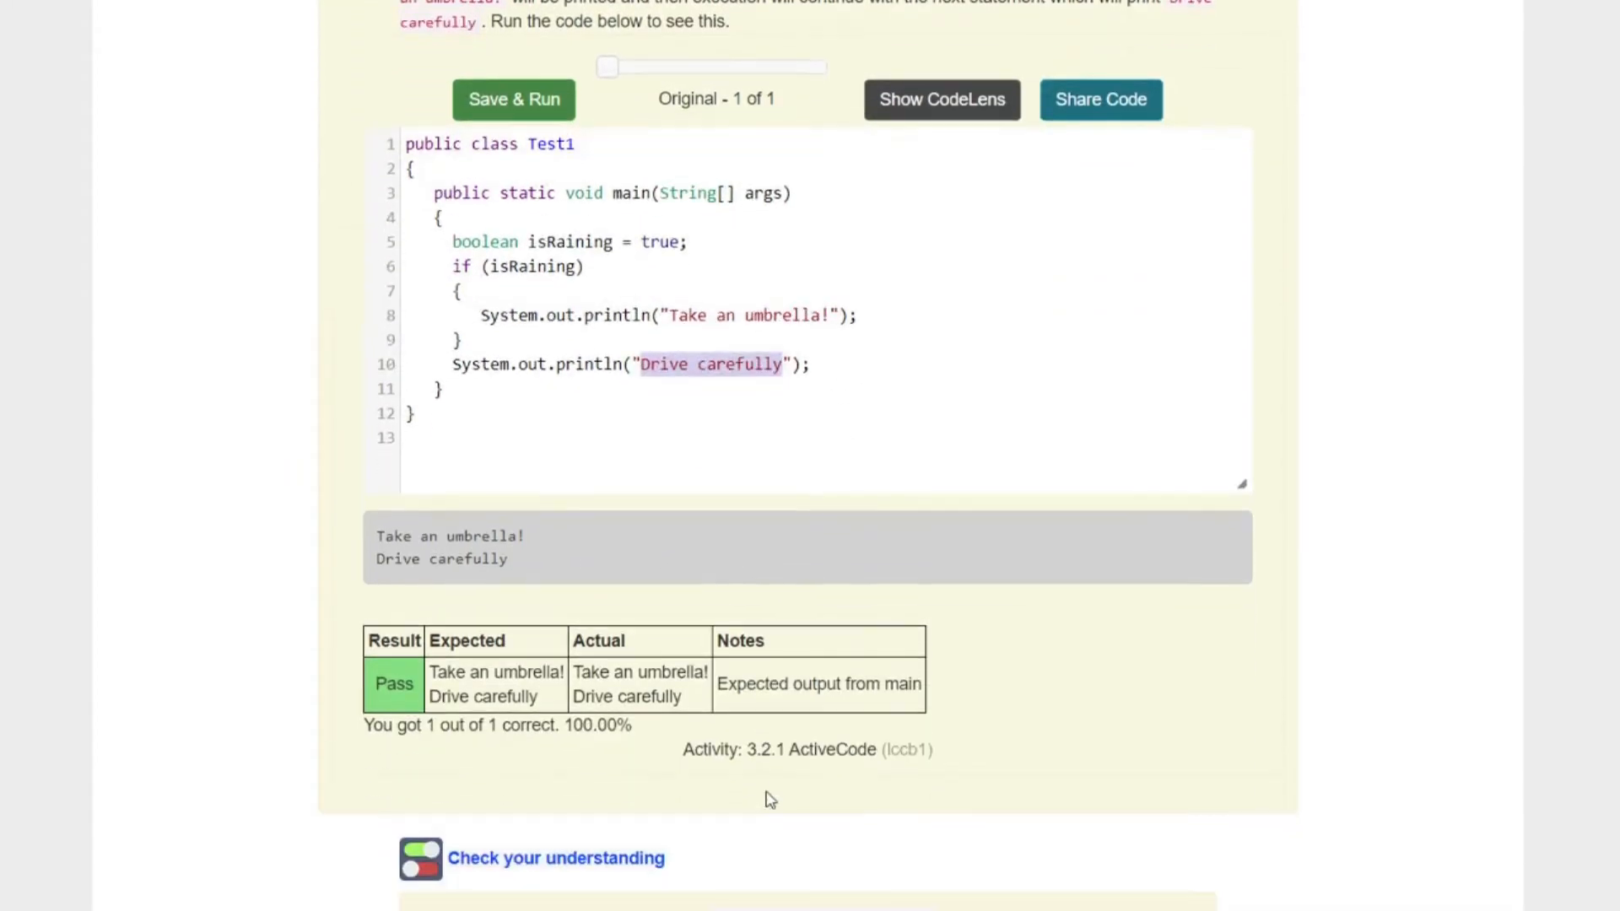
pyautogui.scroll(-3)
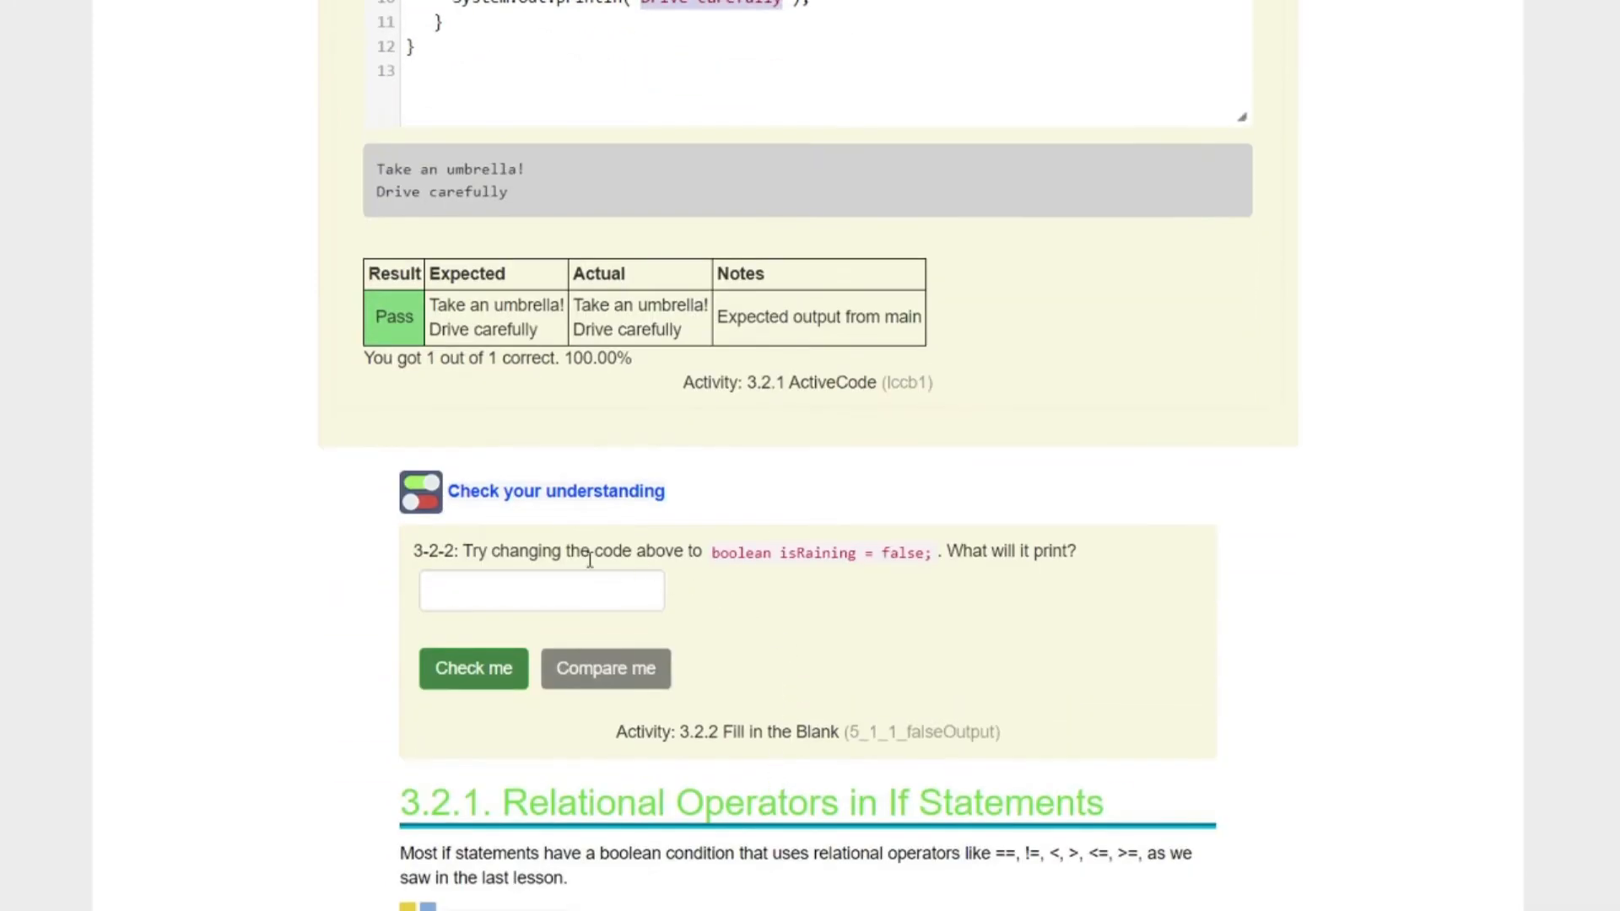
pyautogui.moveTo(821, 569)
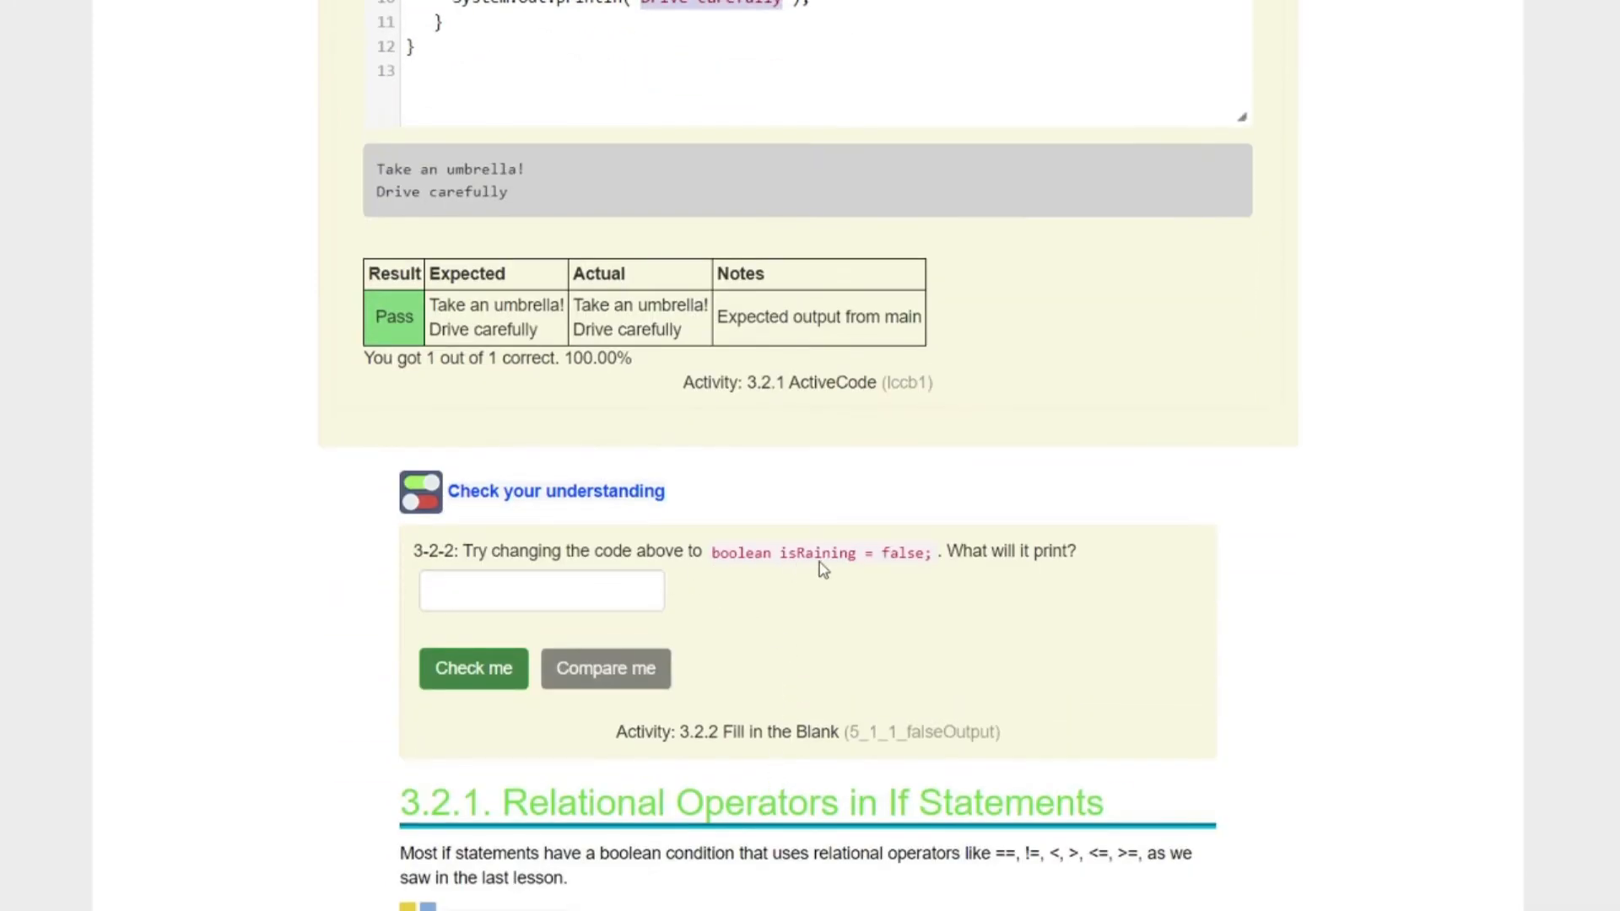
pyautogui.moveTo(977, 558)
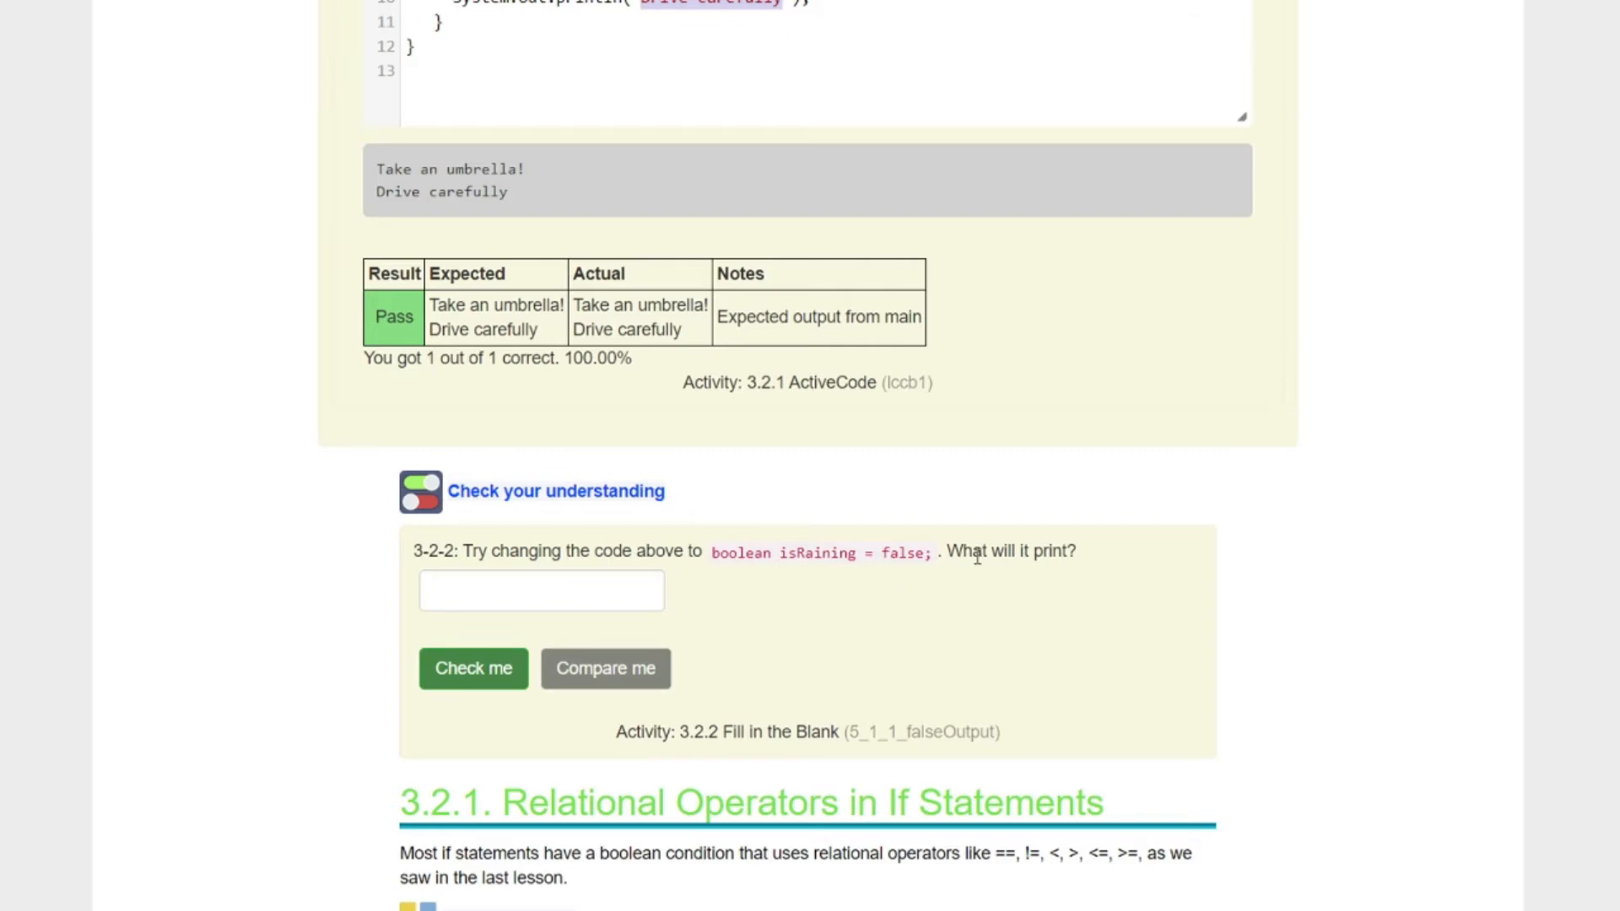
# Step: Change isRaining to false on line 5 and rerun so only Drive carefully prints
pyautogui.scroll(3)
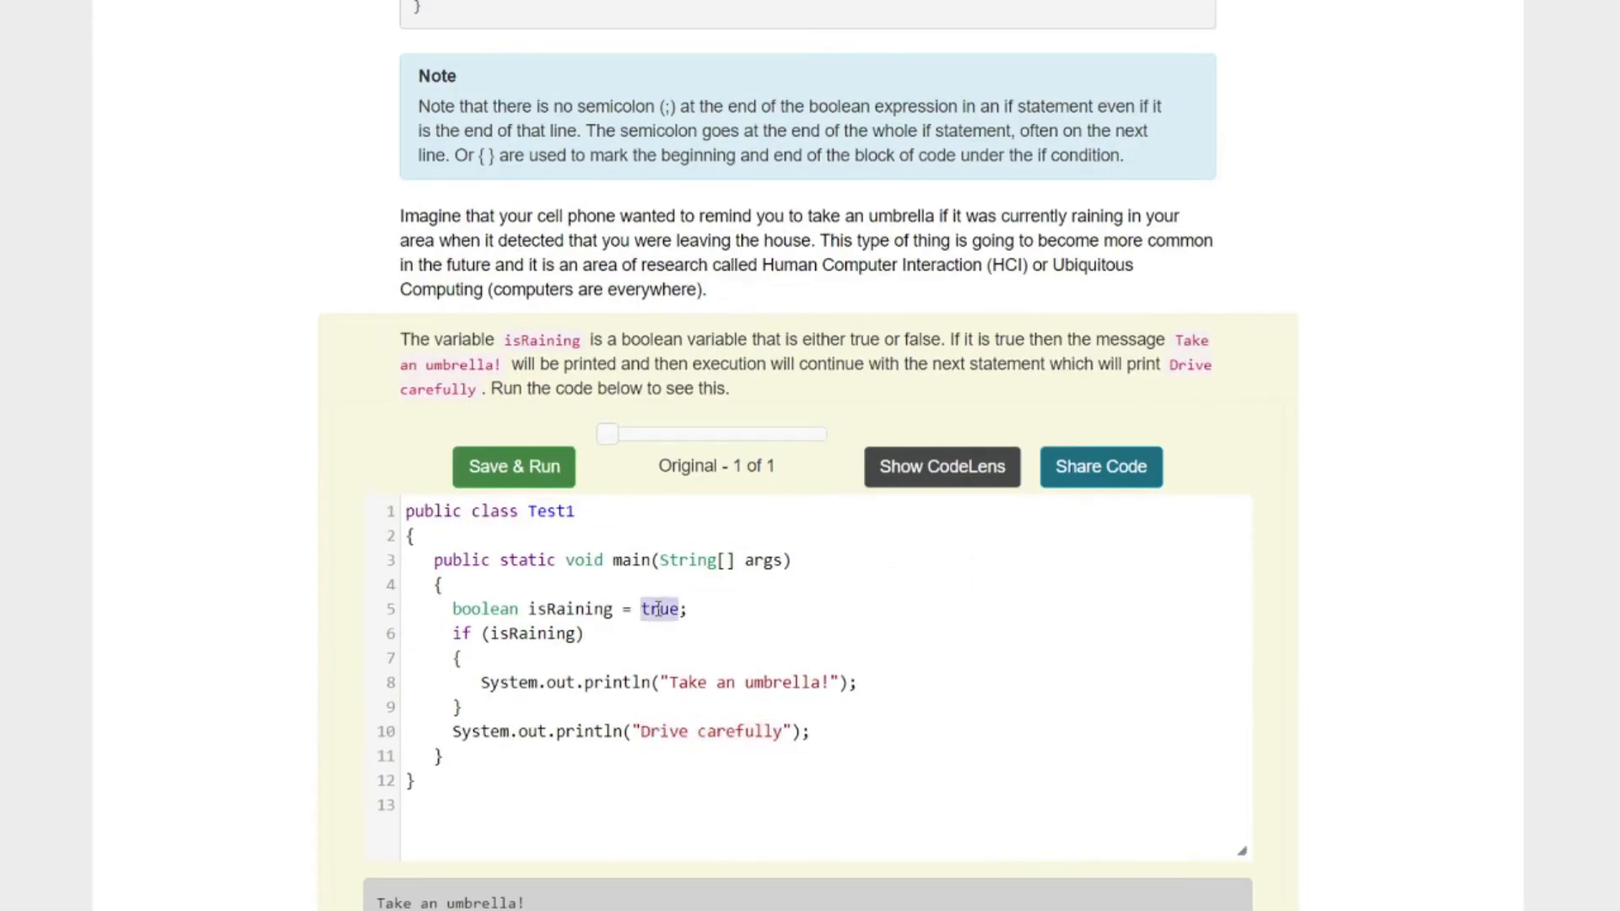
pyautogui.write('f')
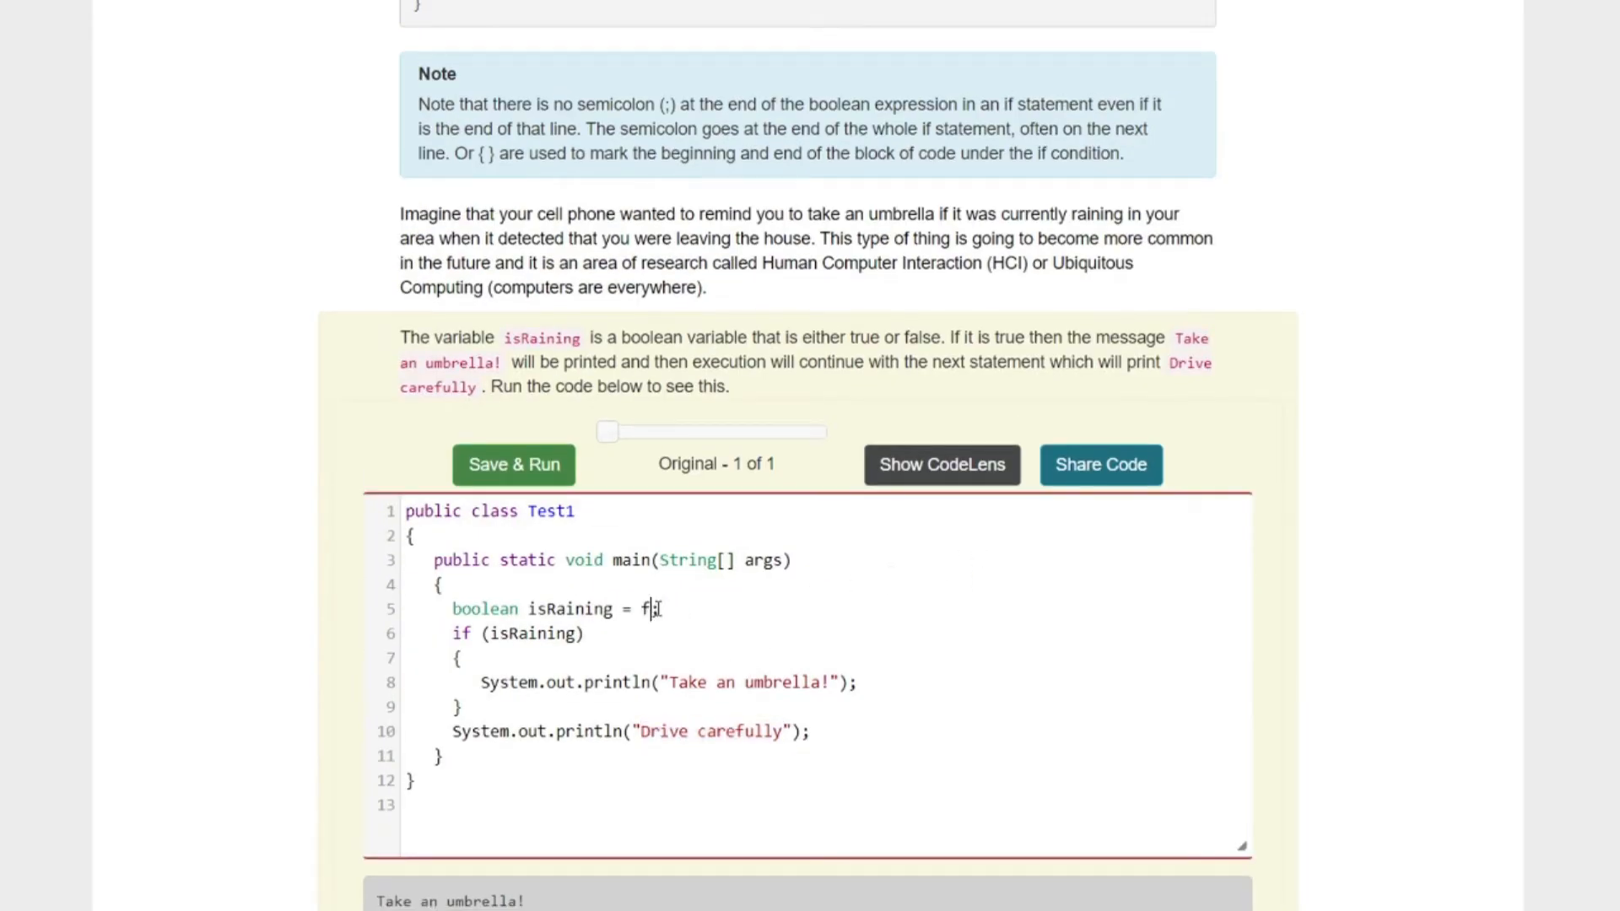
pyautogui.write('alse')
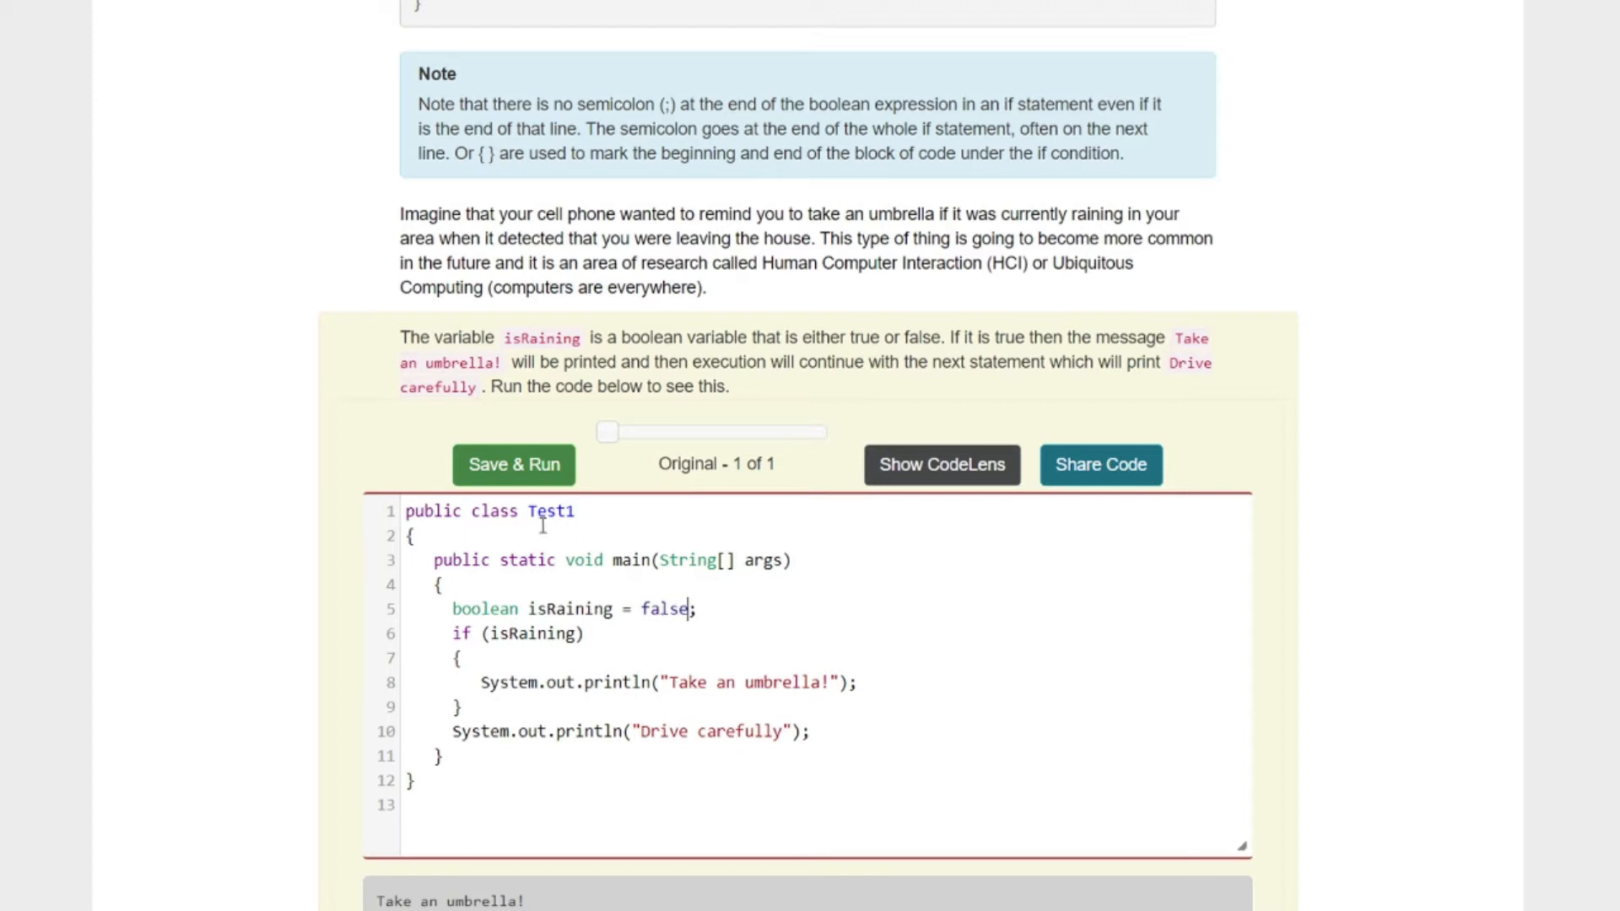
pyautogui.click(513, 464)
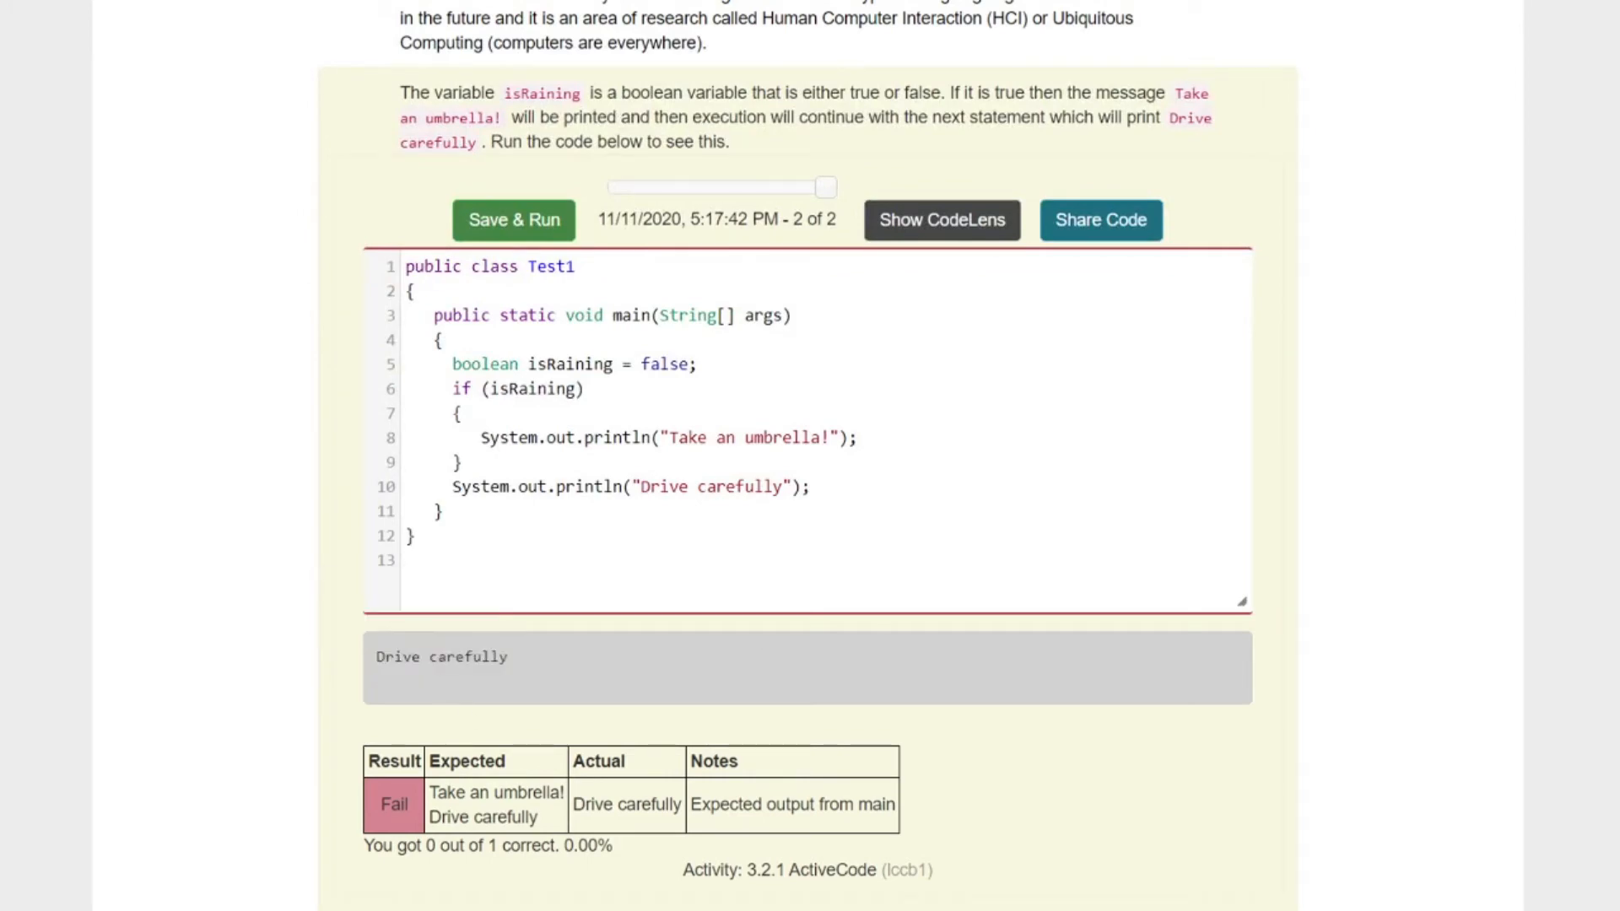
# Step: Answer question 3-2-2 with Drive carefully and check it as correct
pyautogui.scroll(-3)
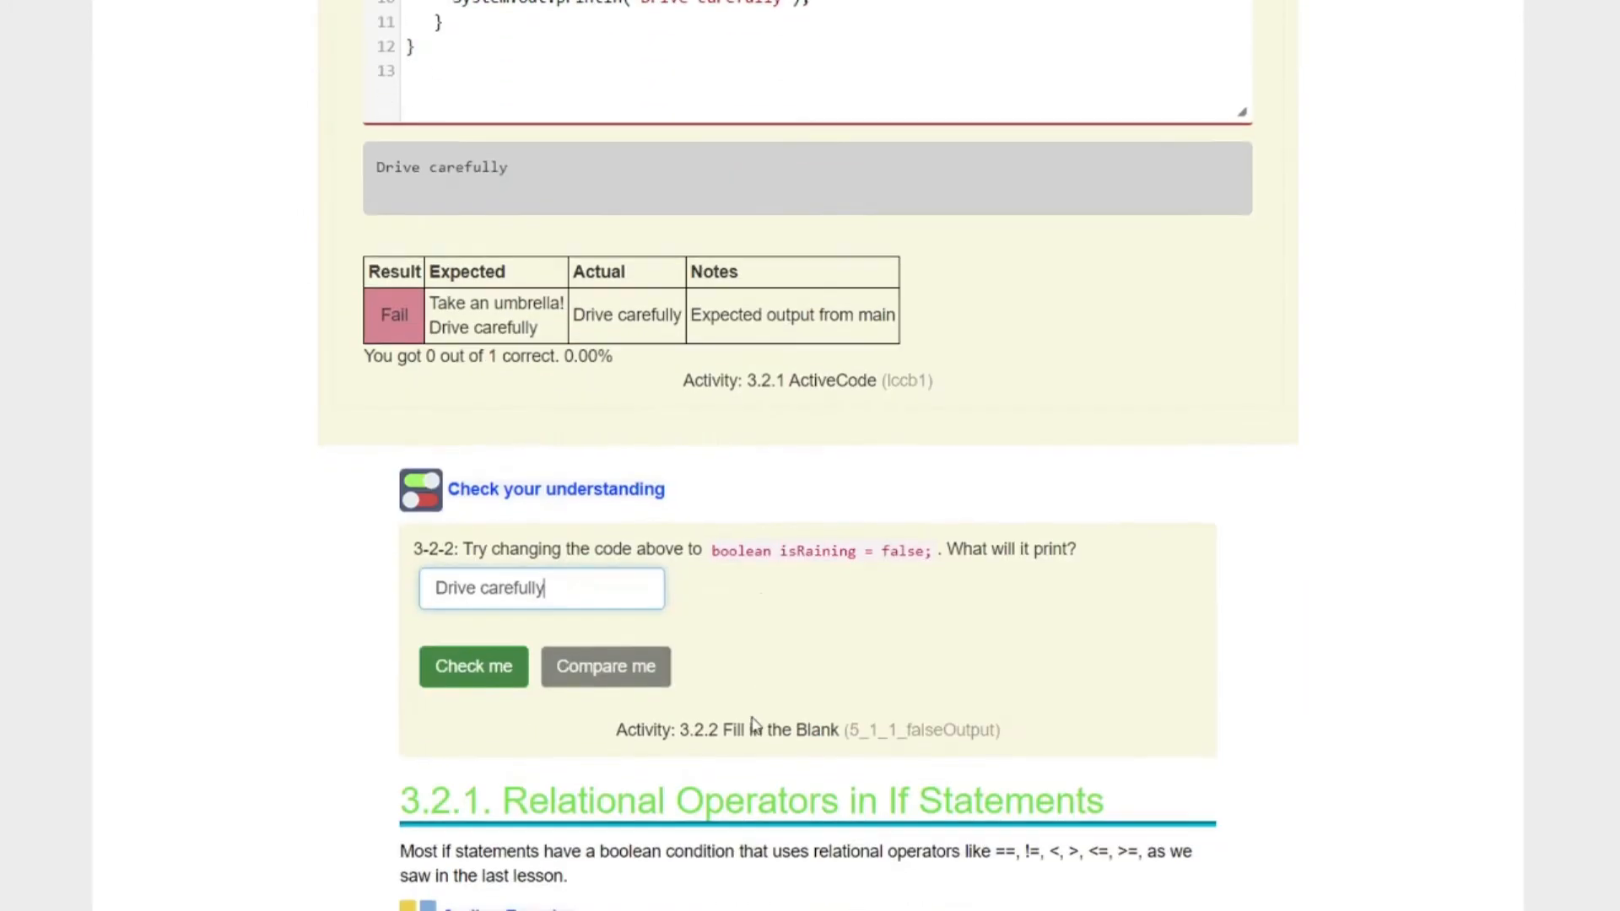
pyautogui.click(472, 665)
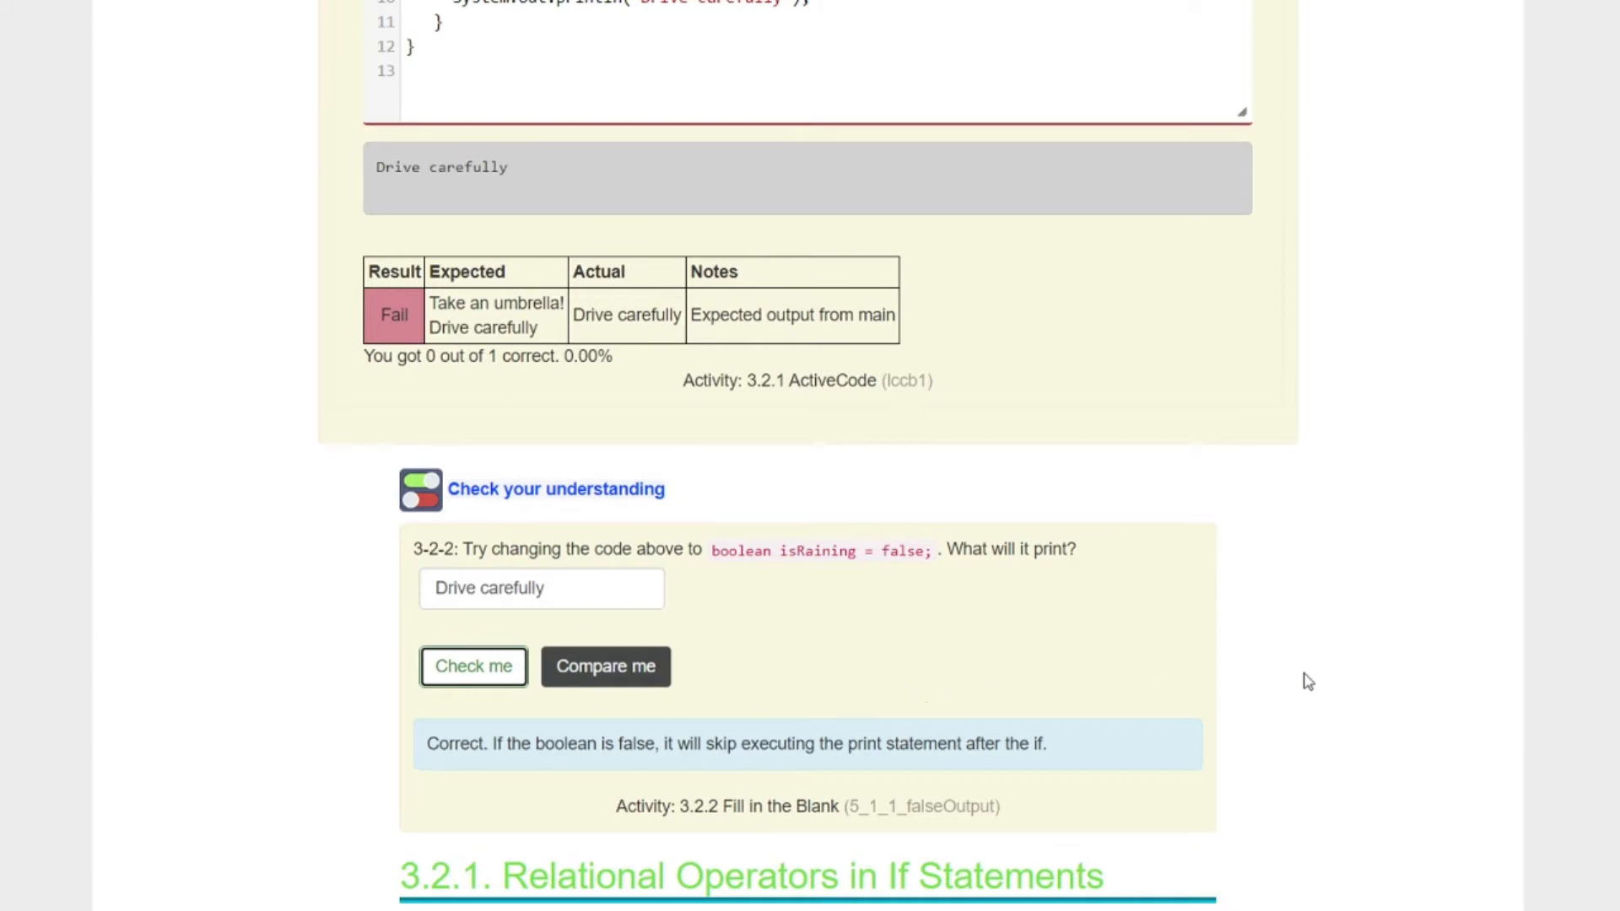
pyautogui.moveTo(1322, 670)
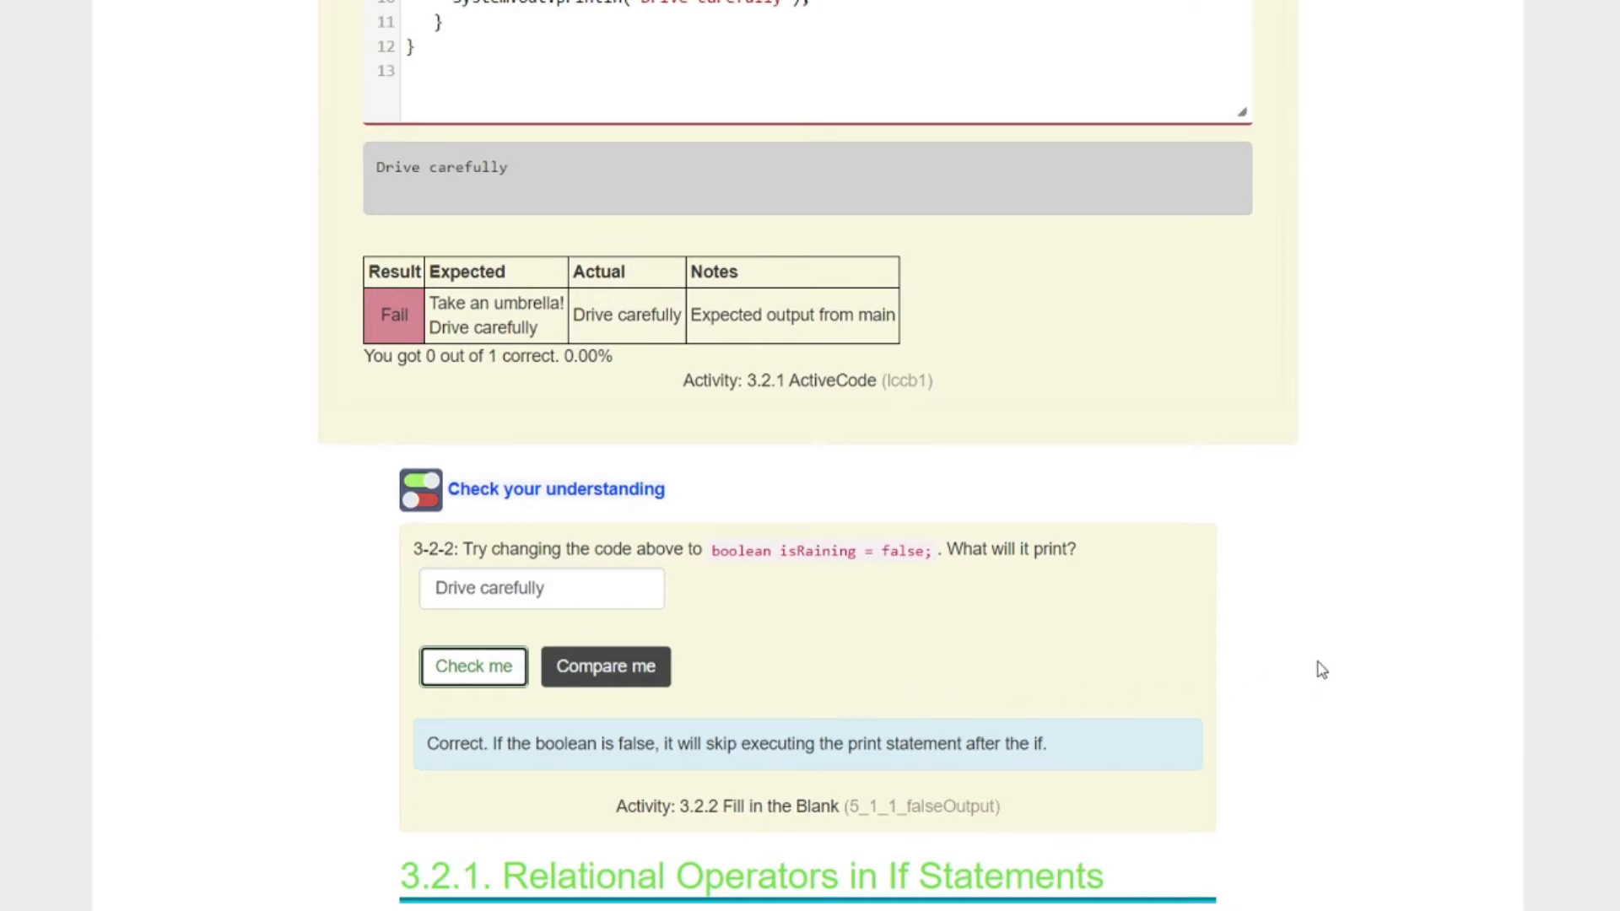
pyautogui.moveTo(1314, 390)
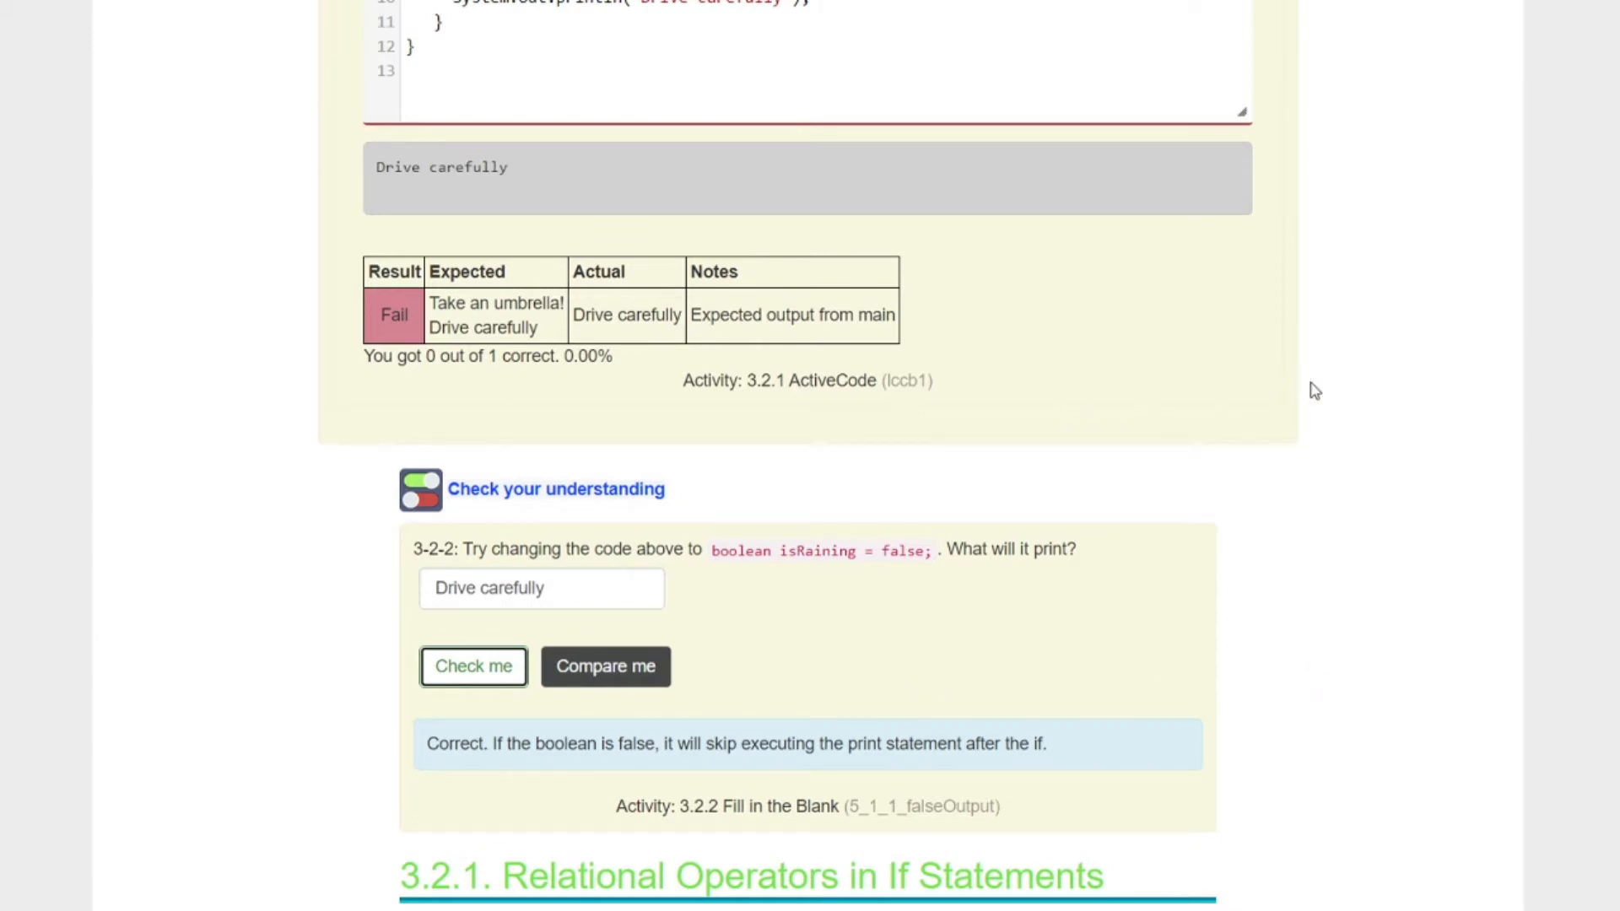
pyautogui.moveTo(1164, 696)
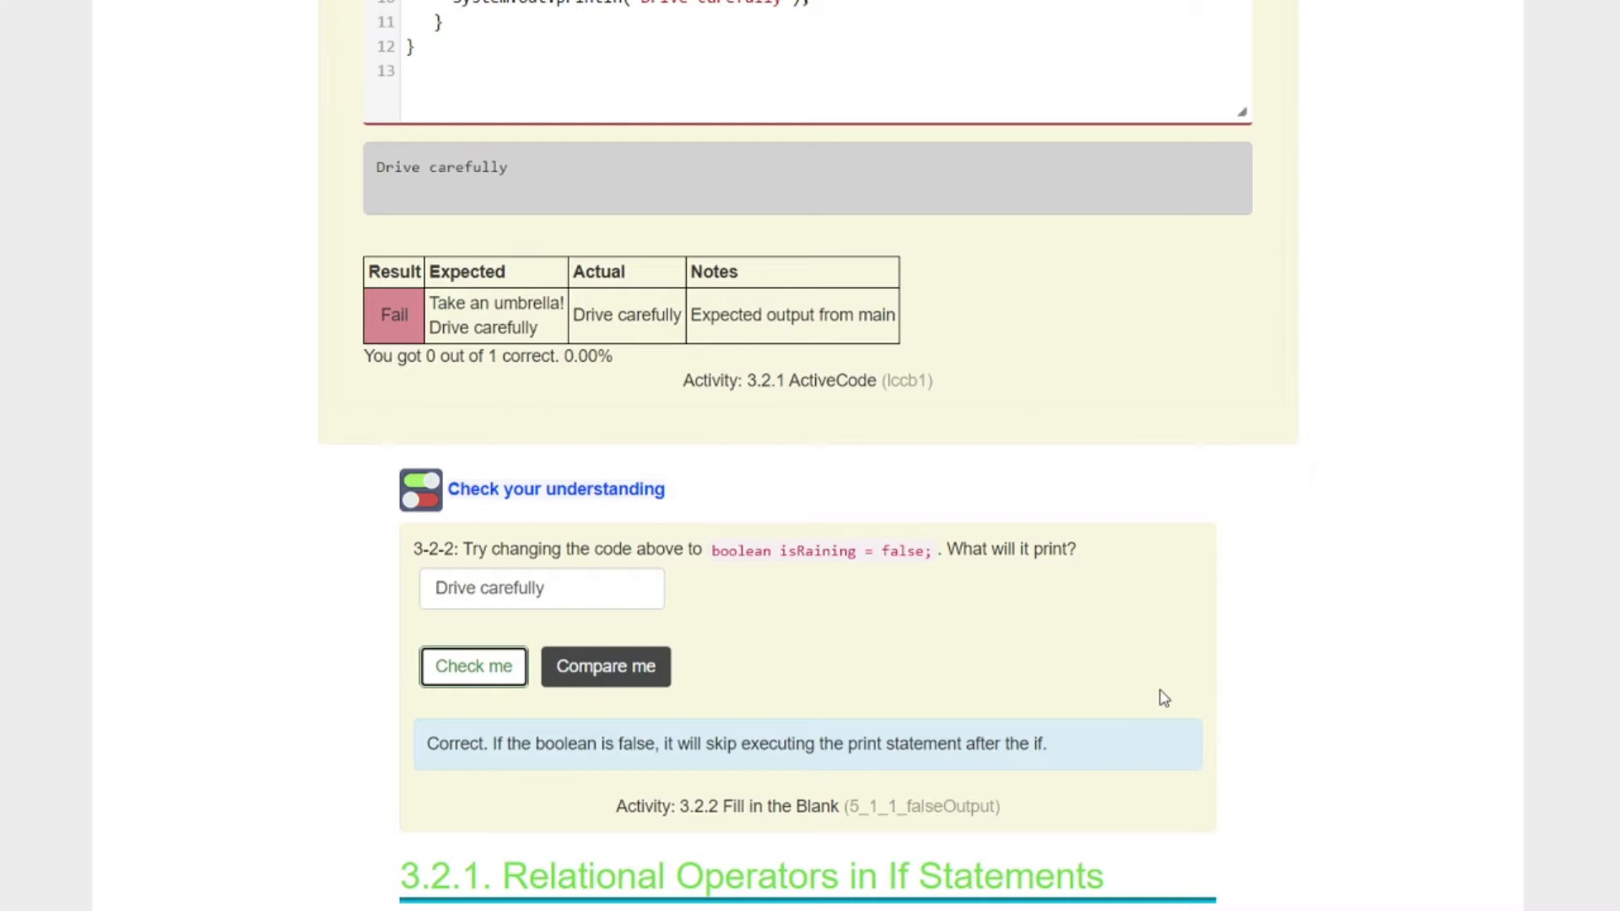
# Step: Scroll to the 3.2.1 TestNumbers coding exercise and its negative-number instruction
pyautogui.scroll(-3)
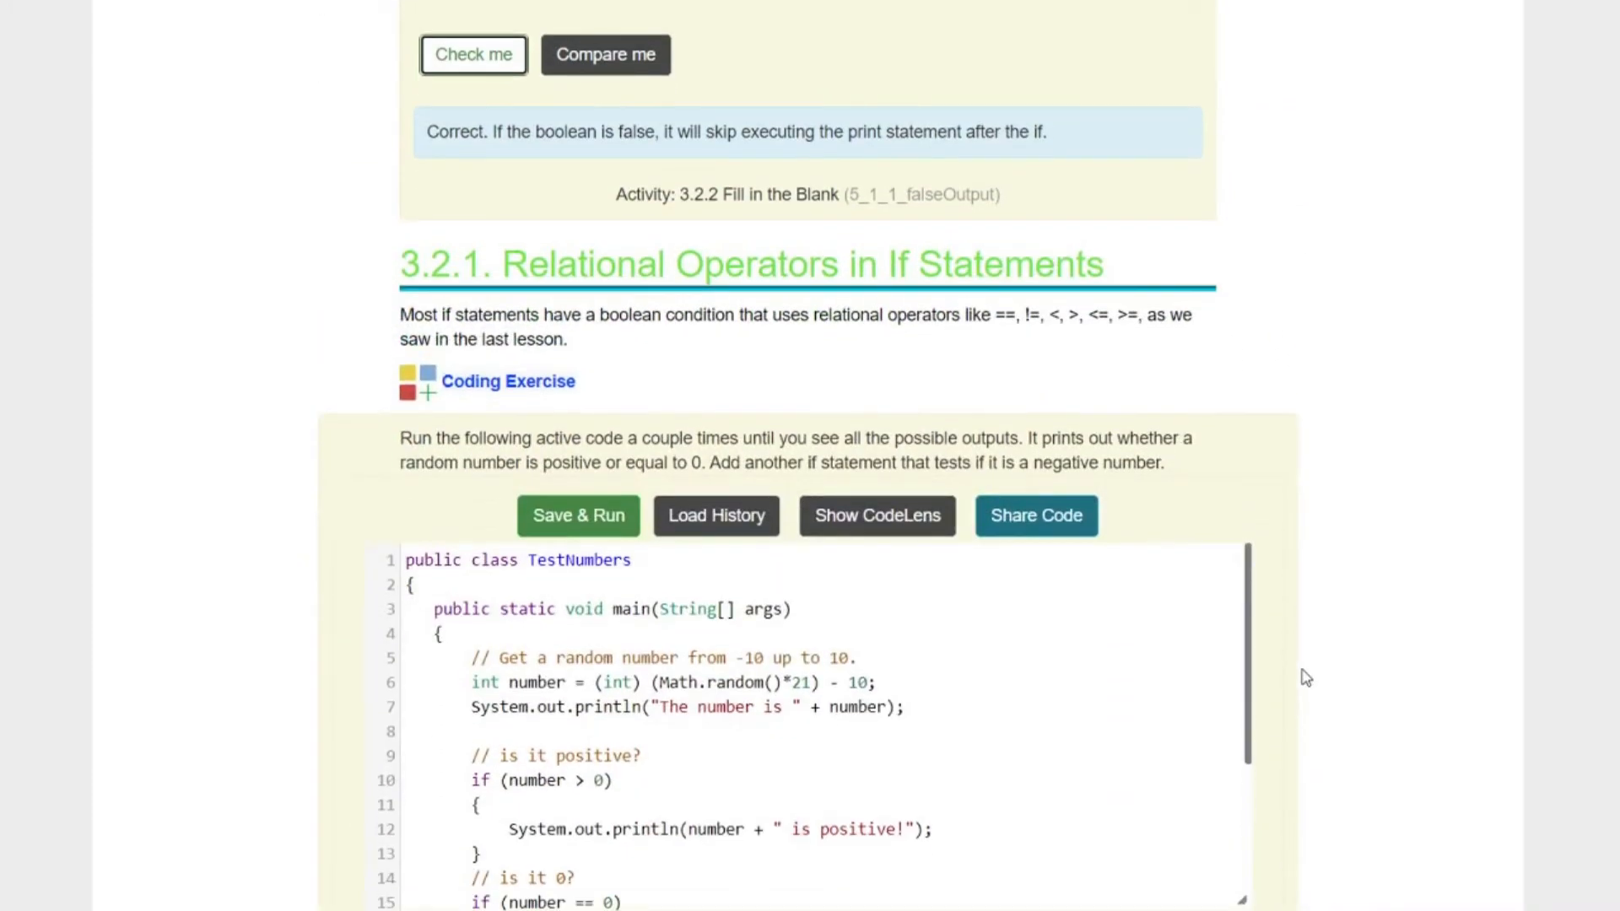
pyautogui.moveTo(1291, 677)
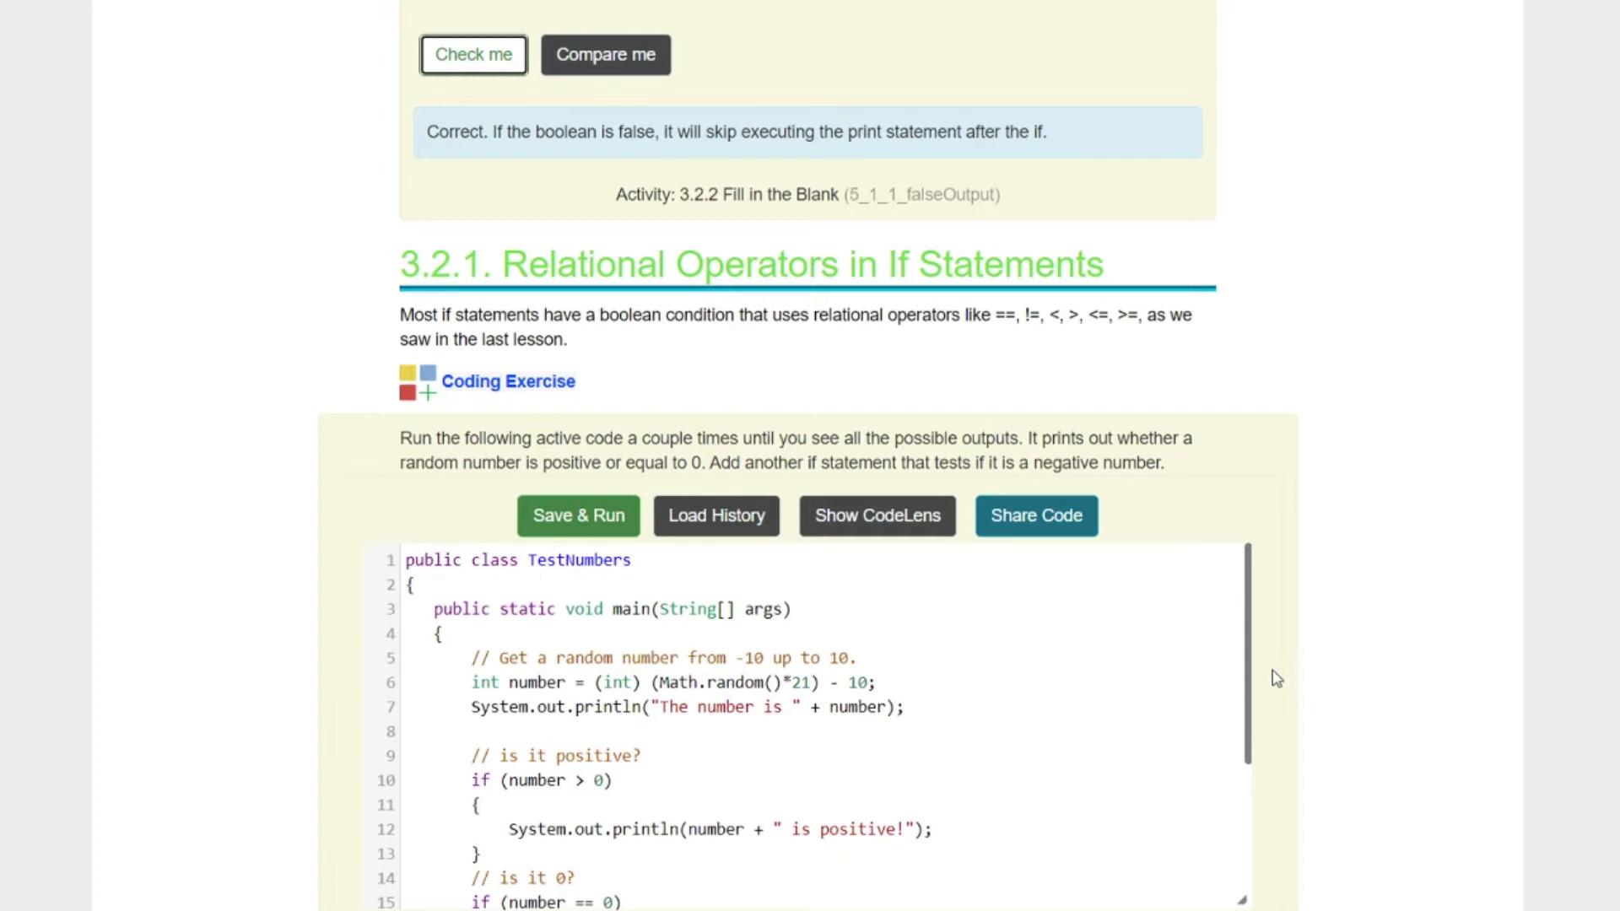
pyautogui.moveTo(1265, 676)
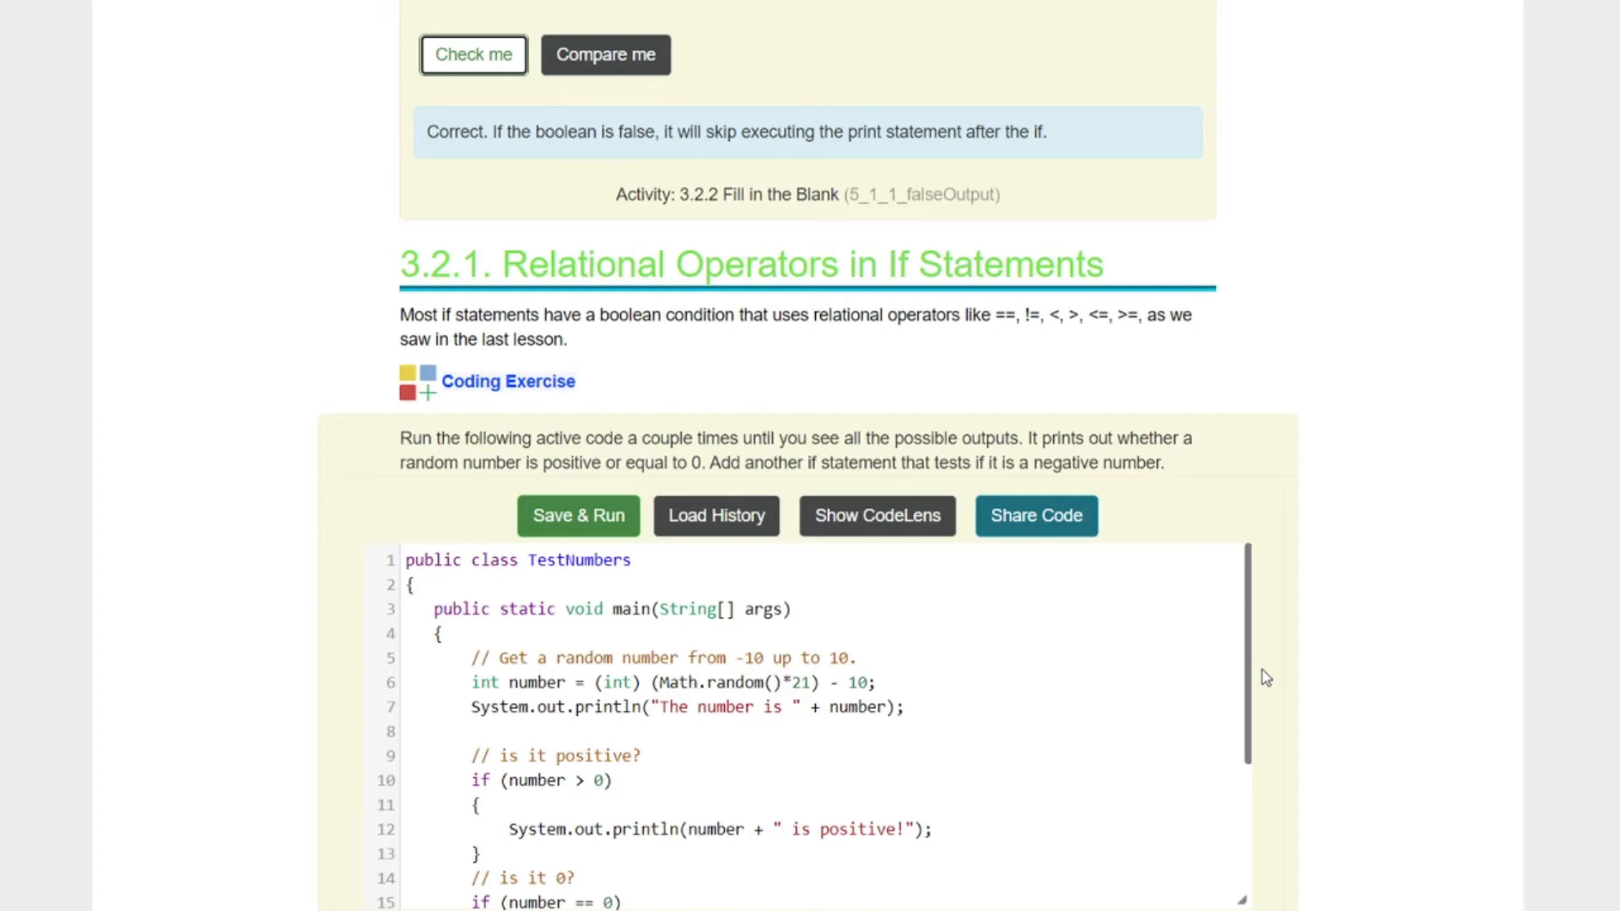
pyautogui.moveTo(383, 428)
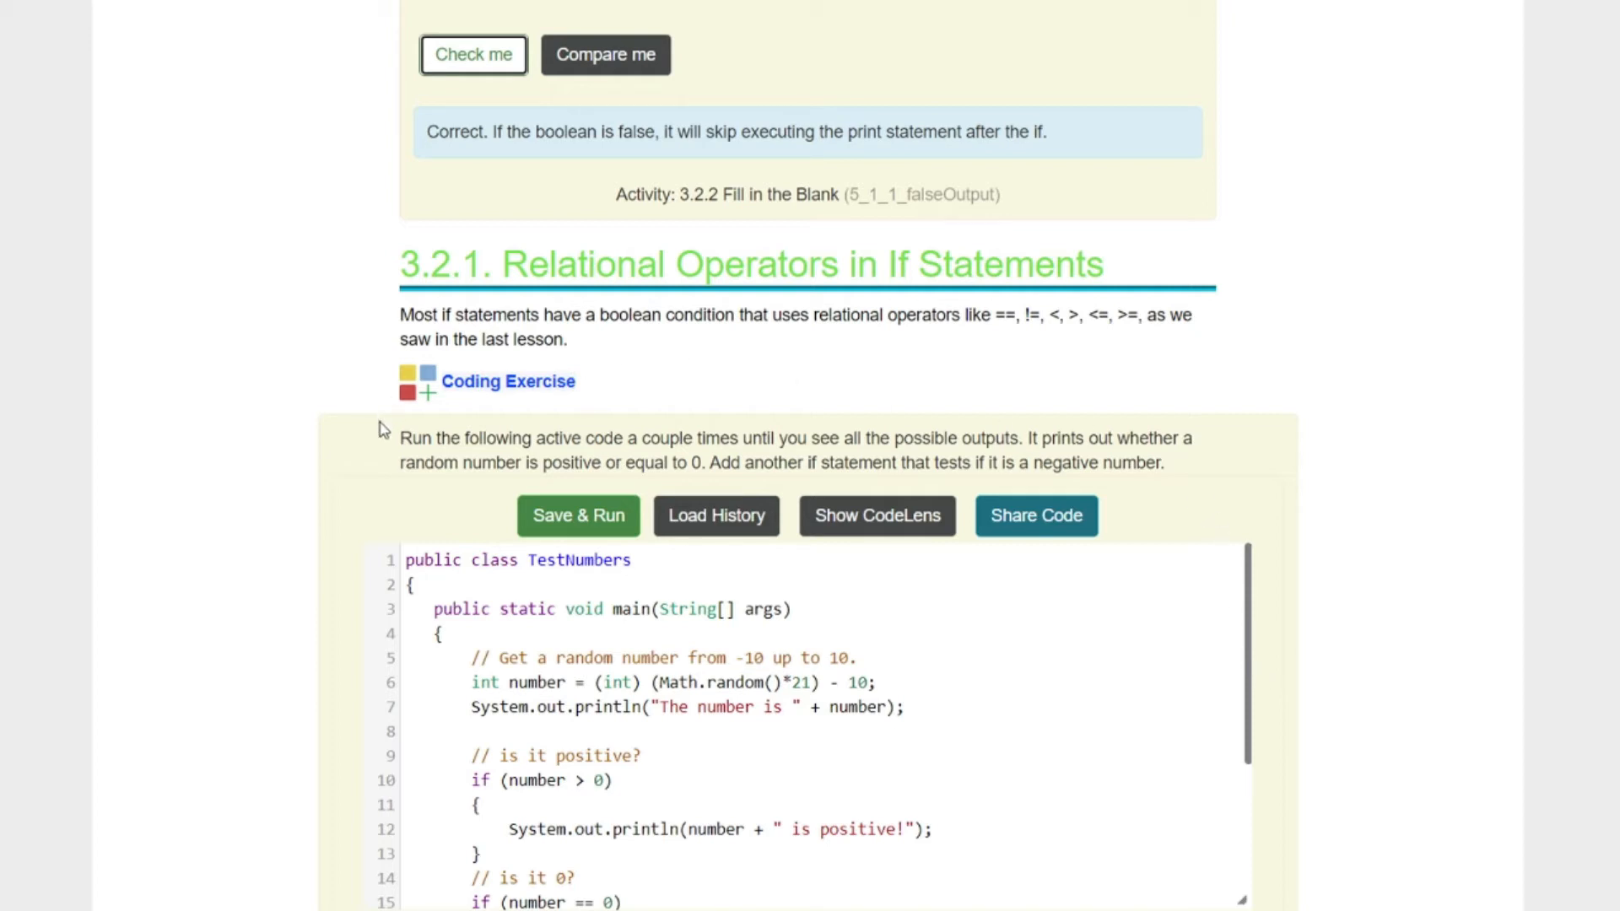
pyautogui.moveTo(770, 442)
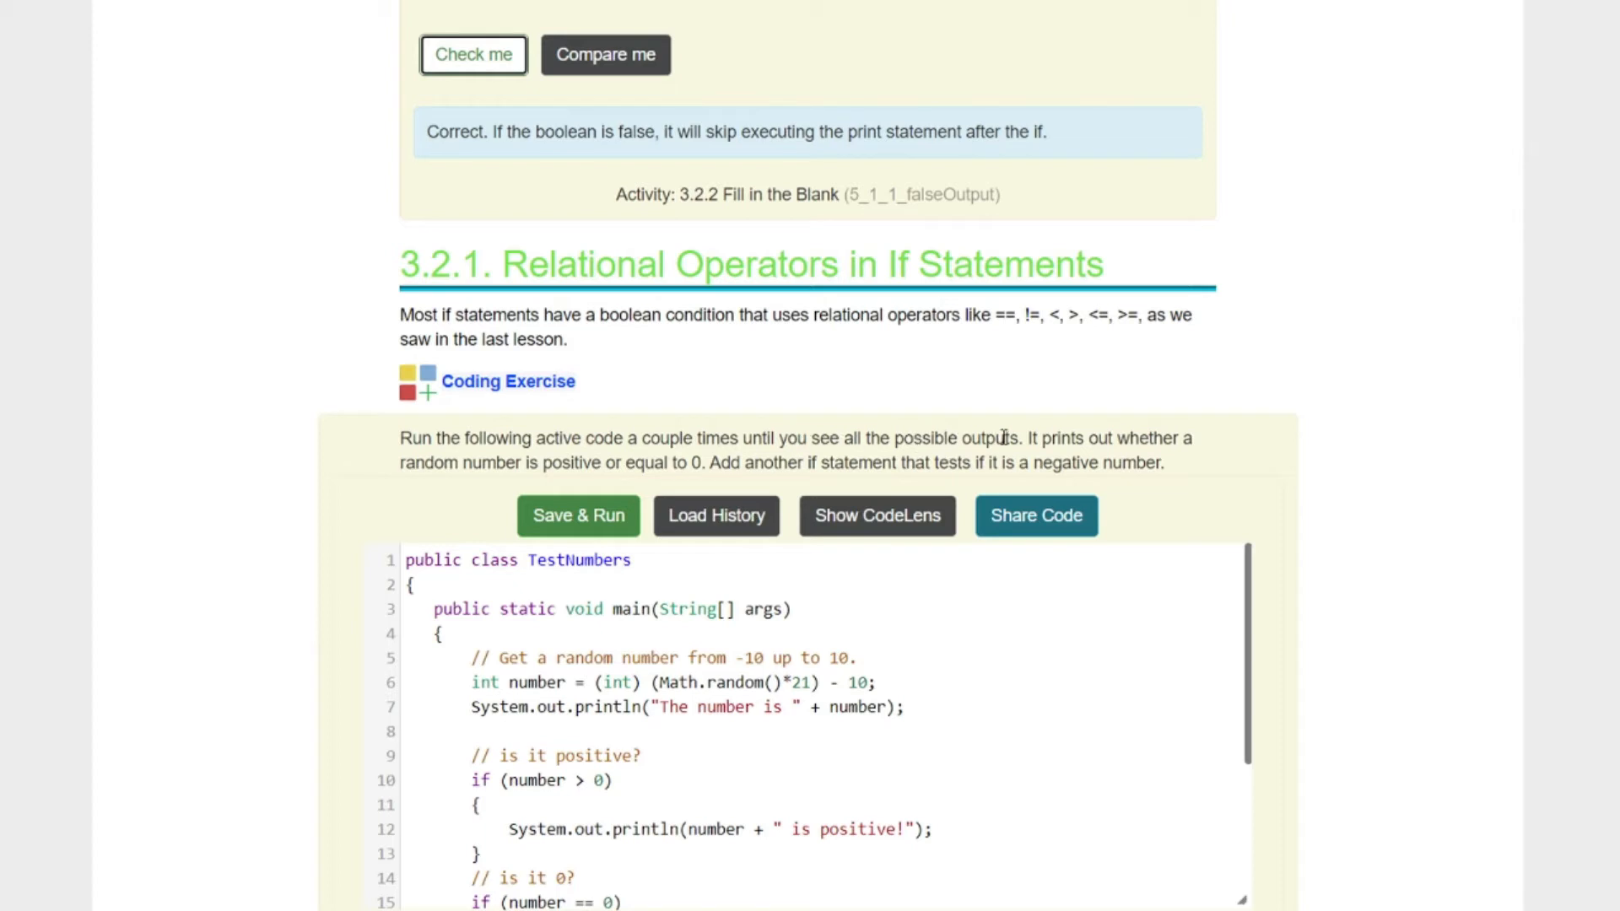
pyautogui.moveTo(877, 443)
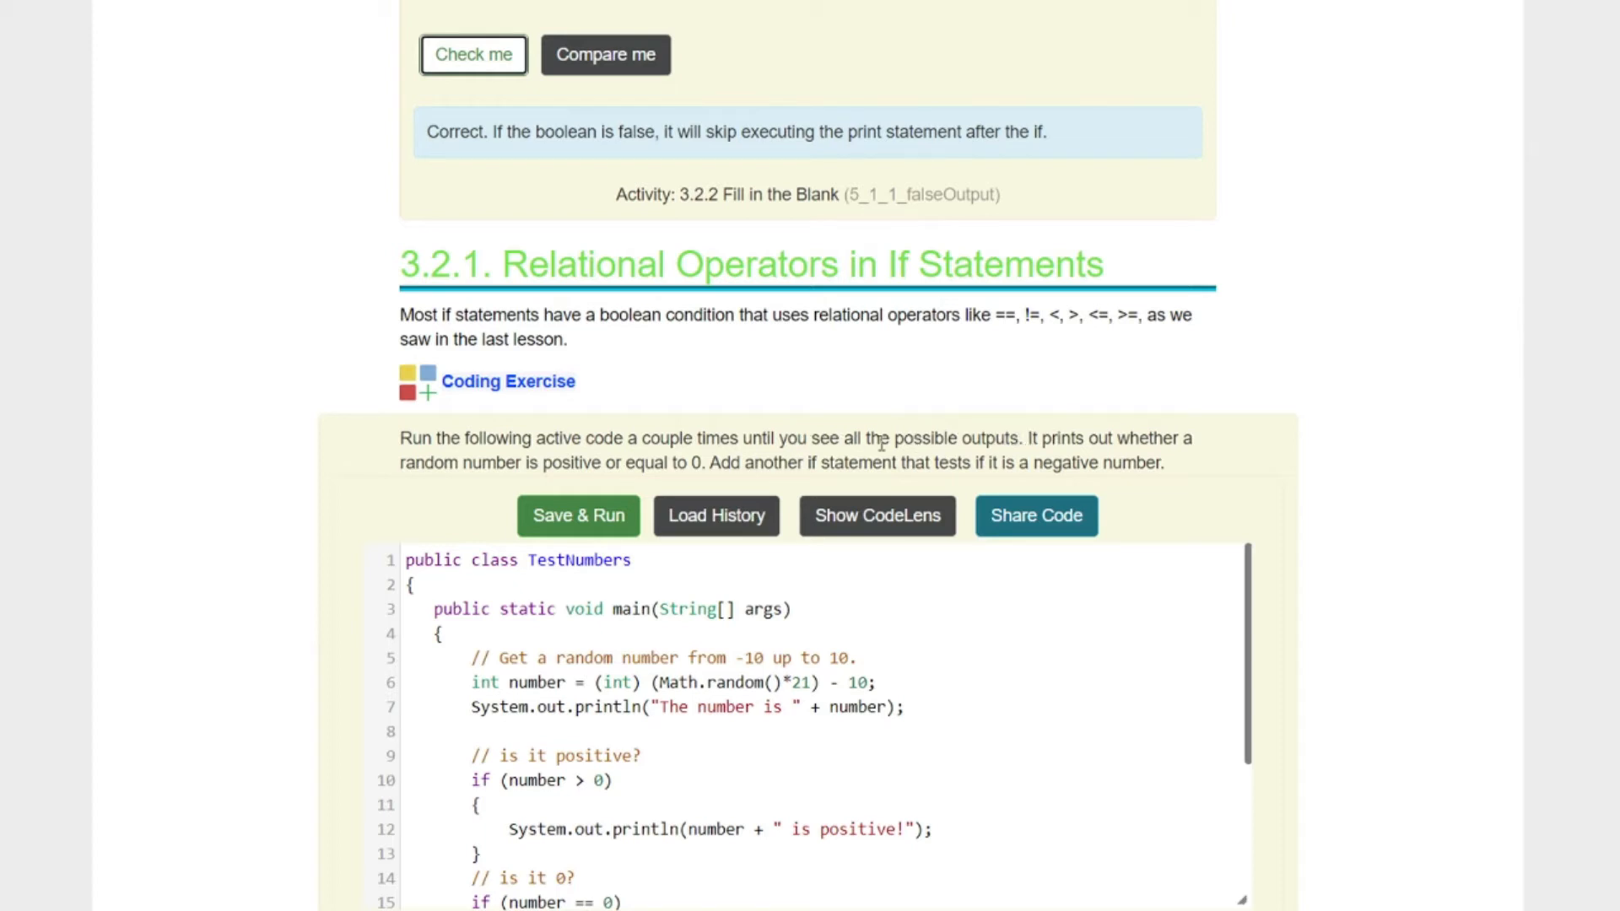
pyautogui.moveTo(330, 453)
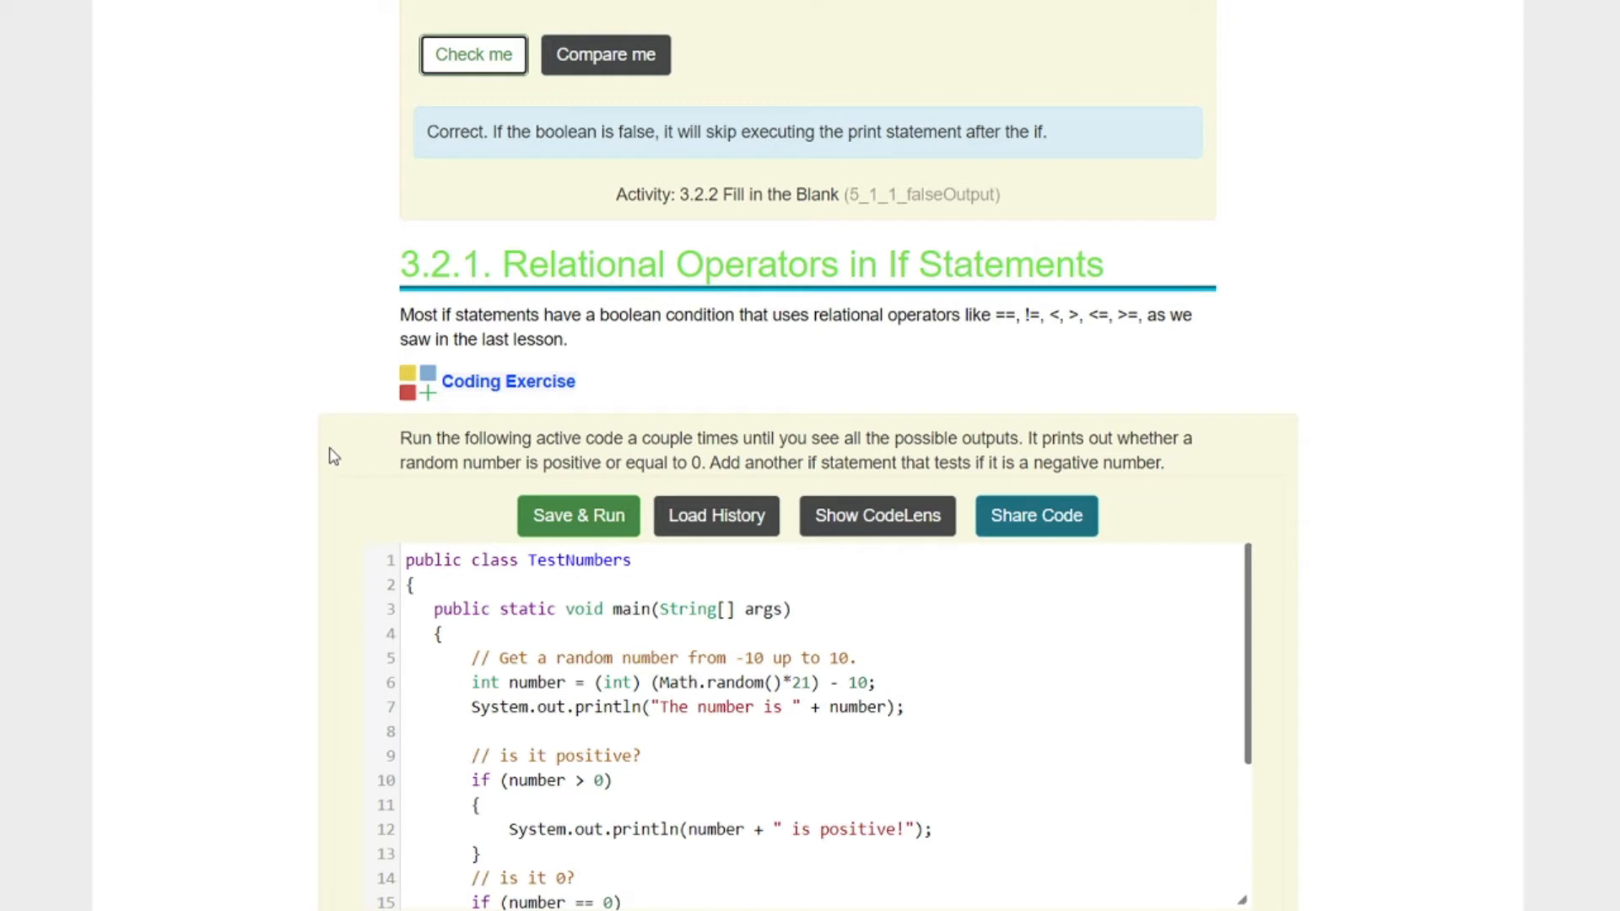
pyautogui.moveTo(704, 472)
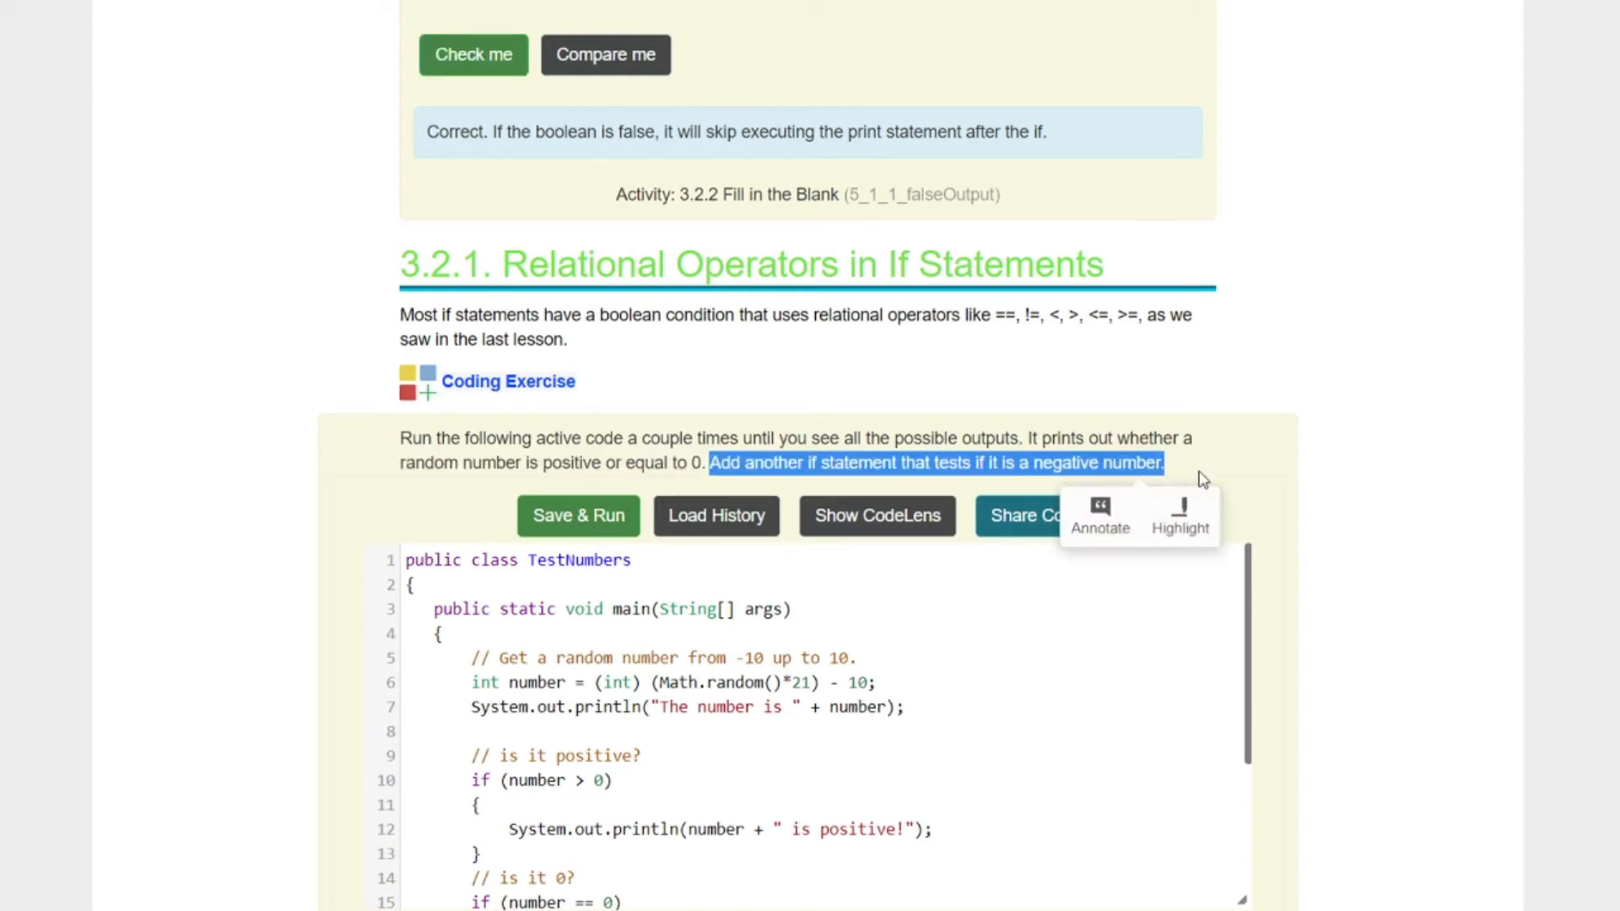
pyautogui.scroll(-3)
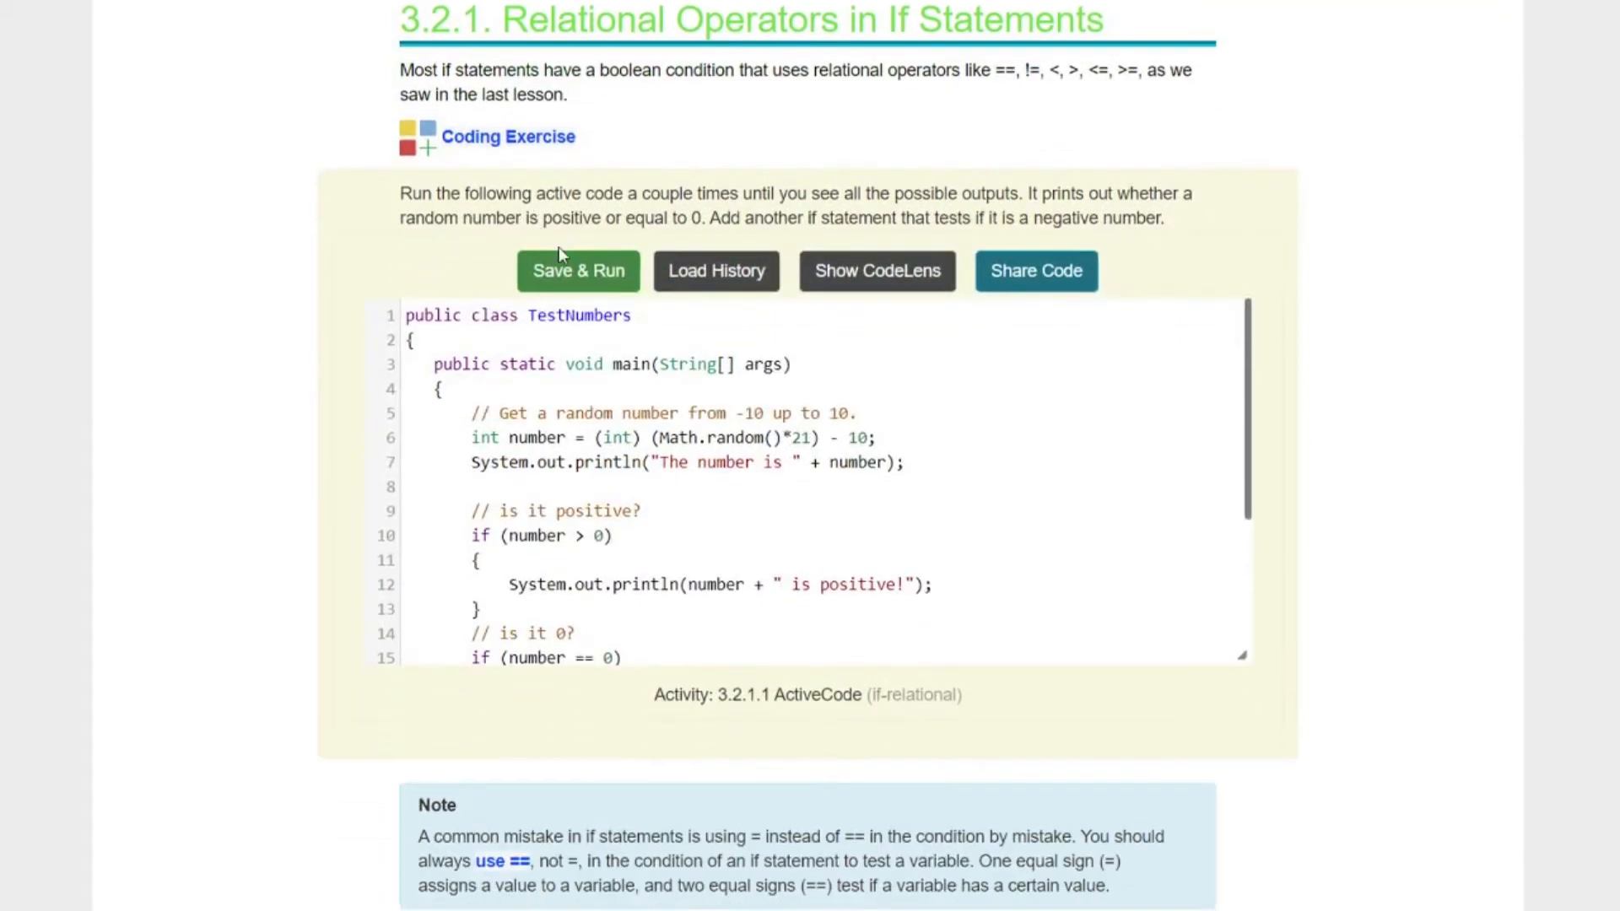
# Step: Run TestNumbers twice, printing The number is -5 then -2 with passing tests
pyautogui.click(577, 270)
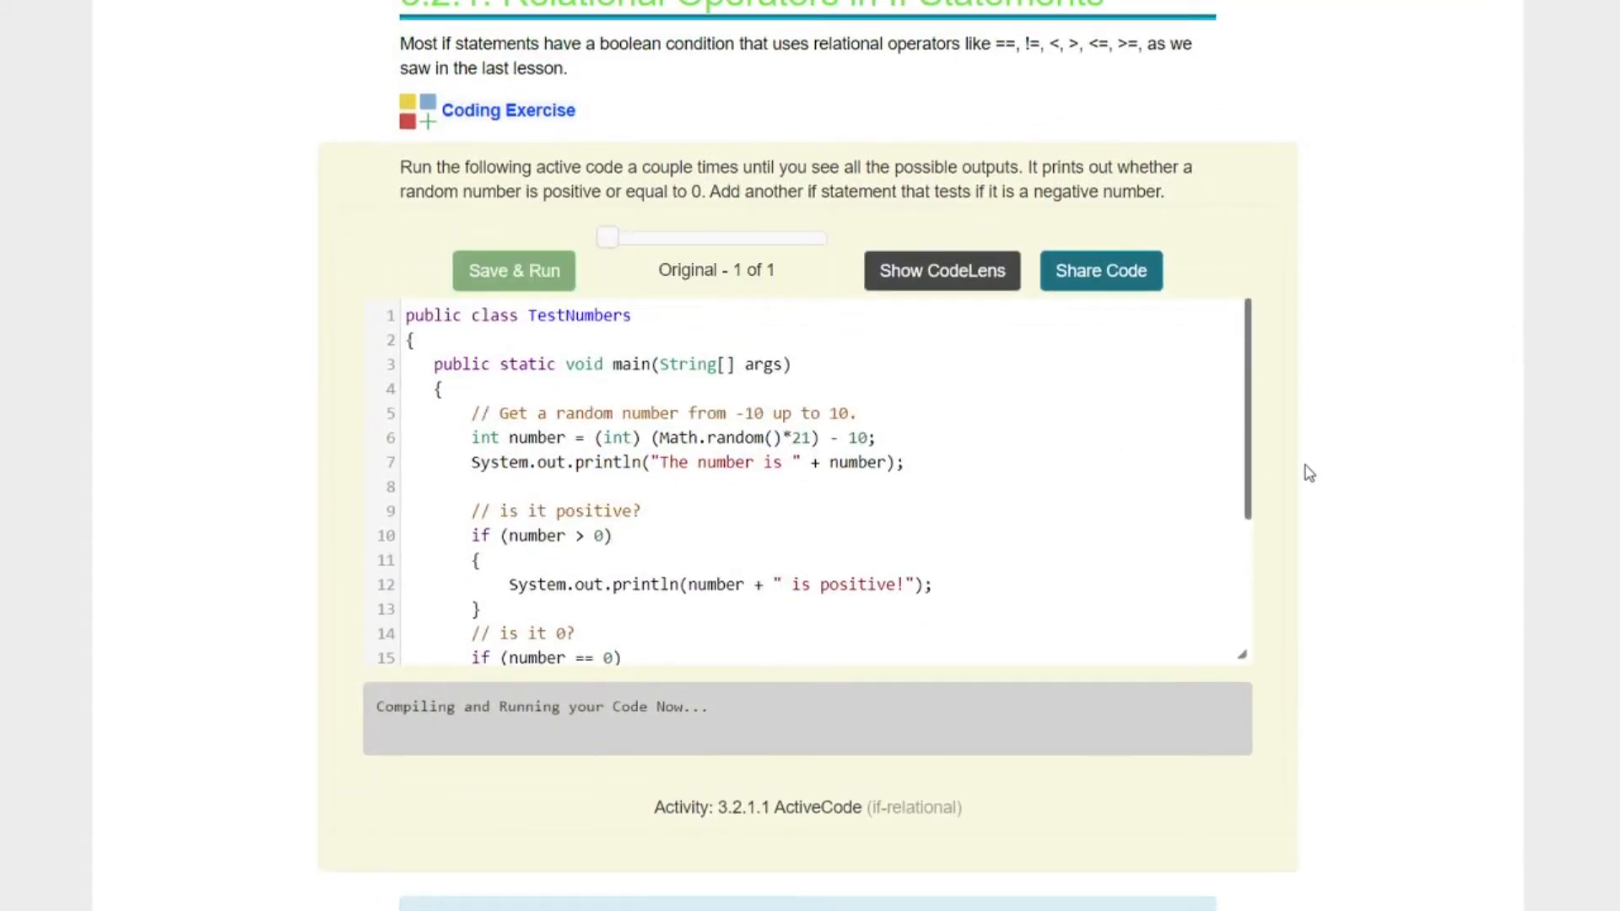
pyautogui.click(513, 270)
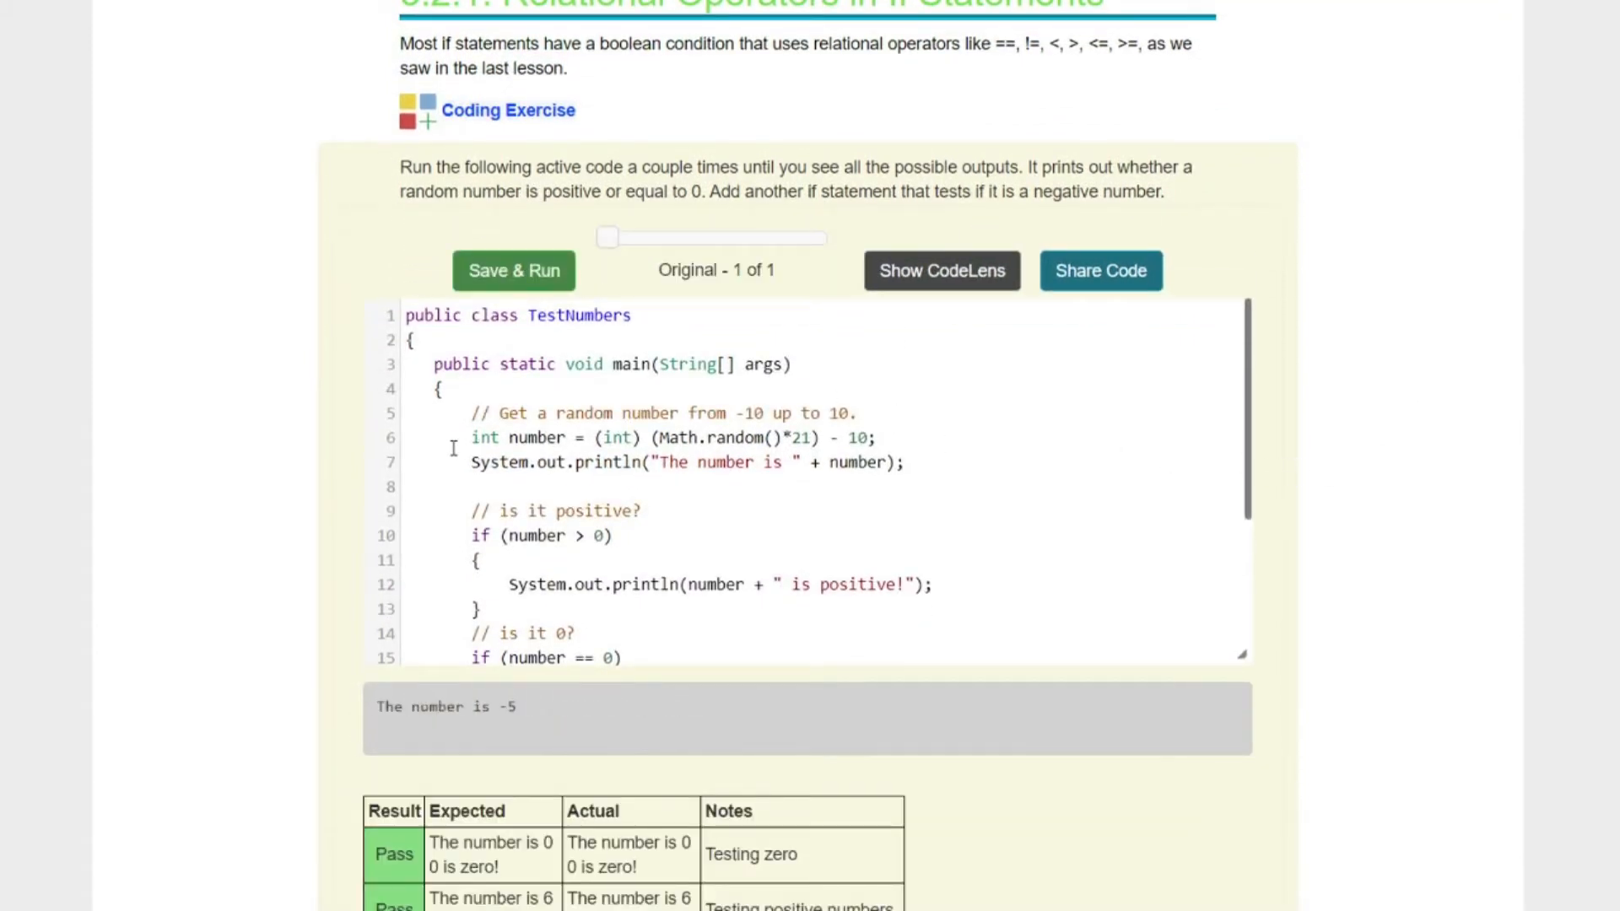
pyautogui.moveTo(518, 715)
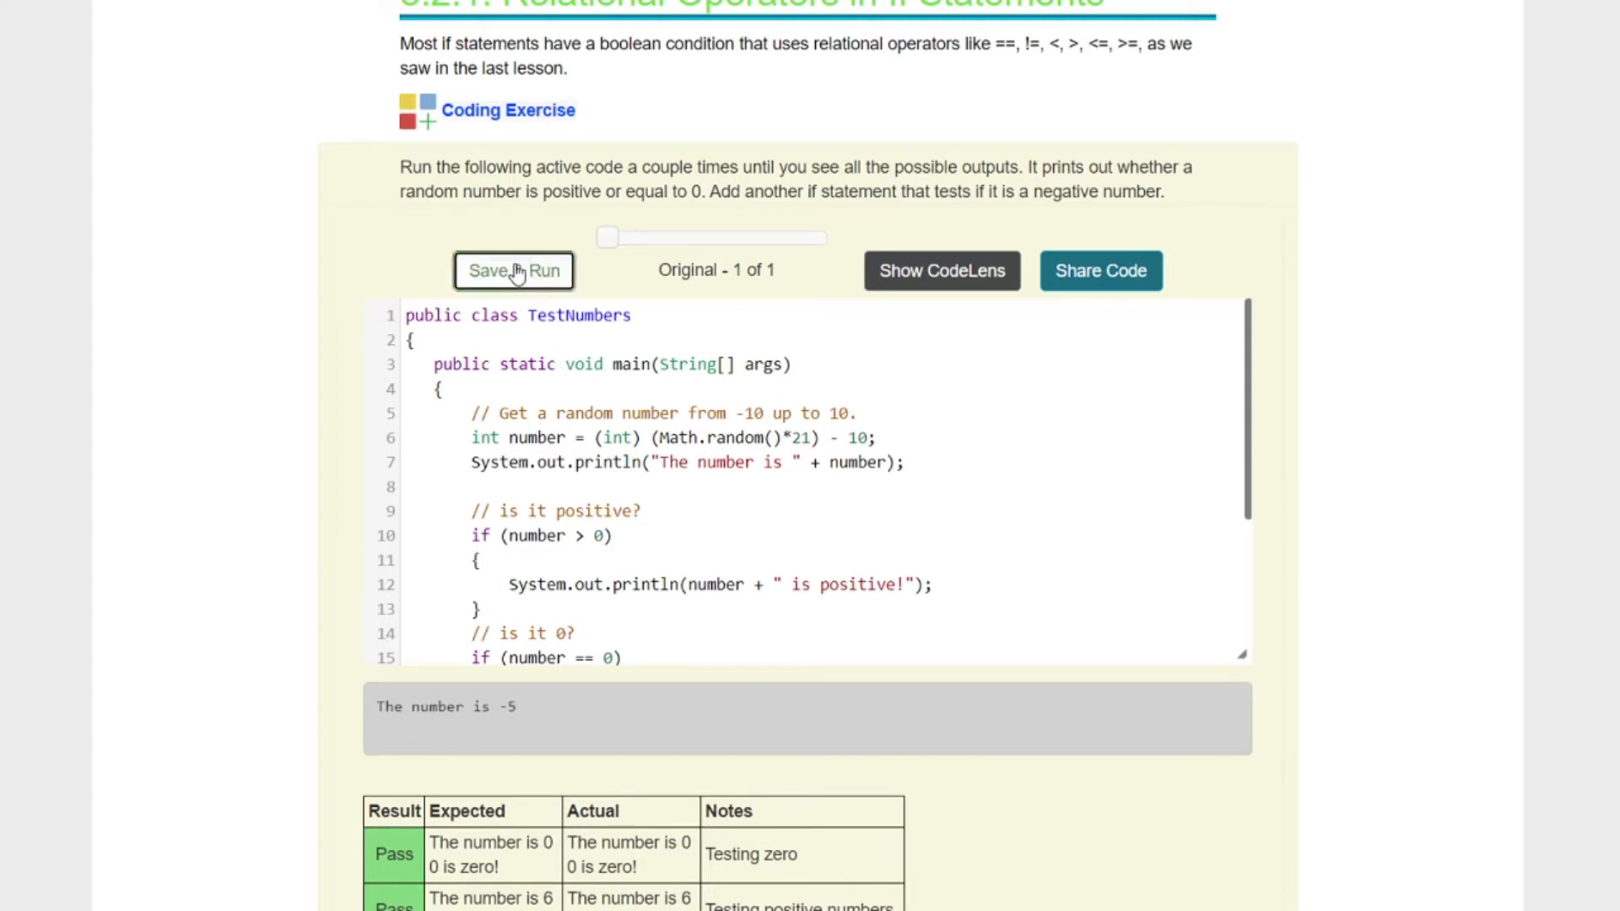
pyautogui.click(512, 270)
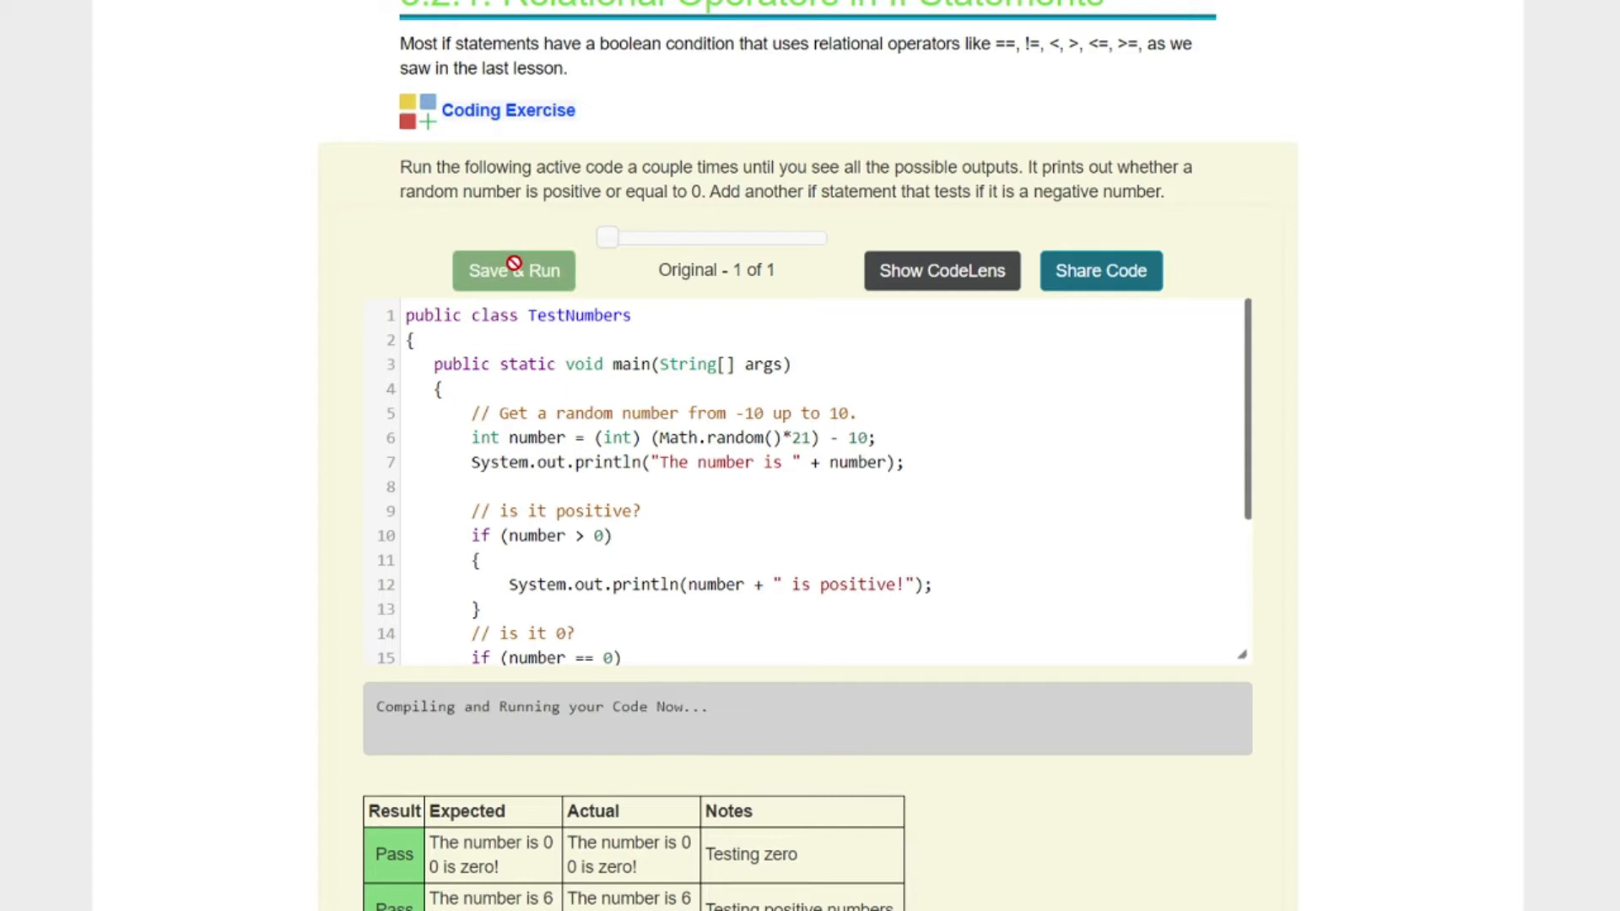
pyautogui.click(512, 270)
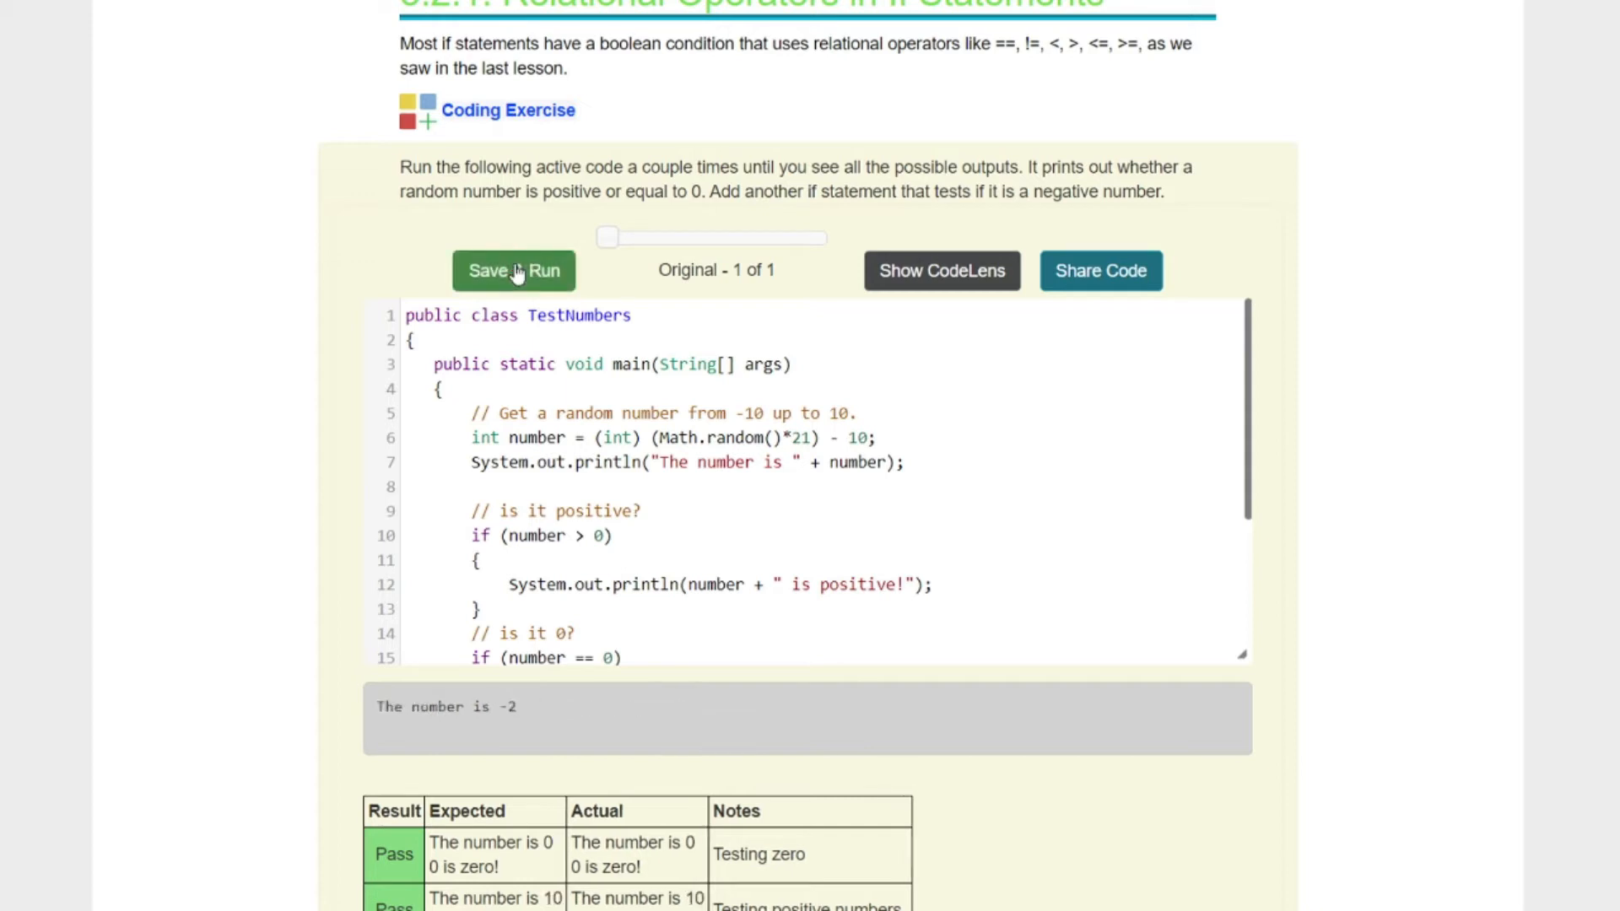
pyautogui.moveTo(699, 380)
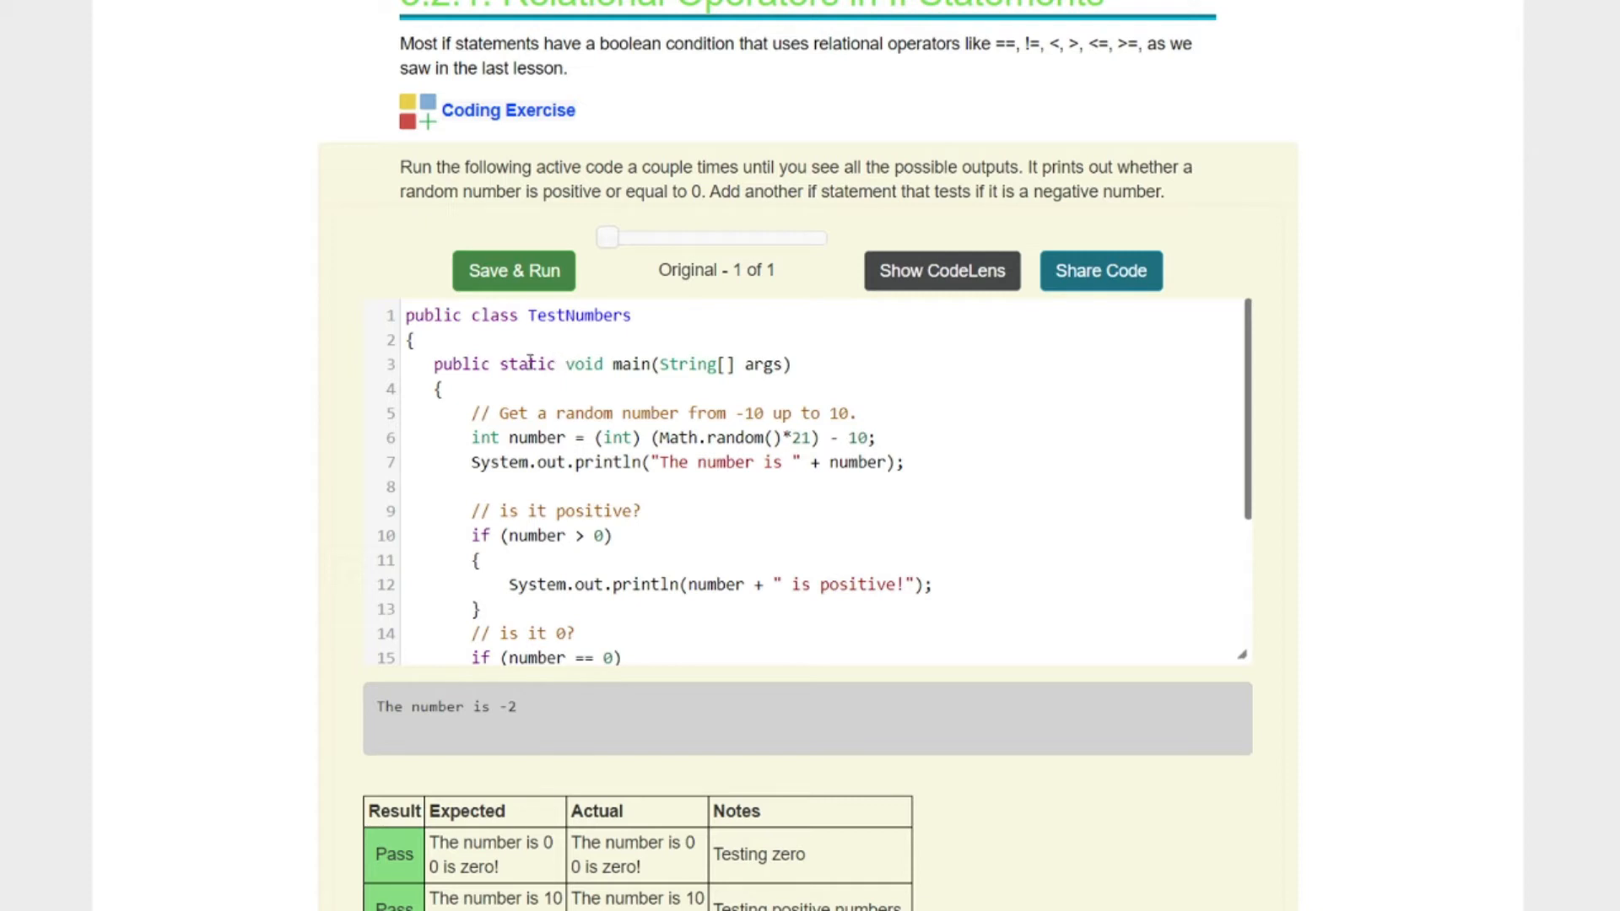
pyautogui.moveTo(751, 308)
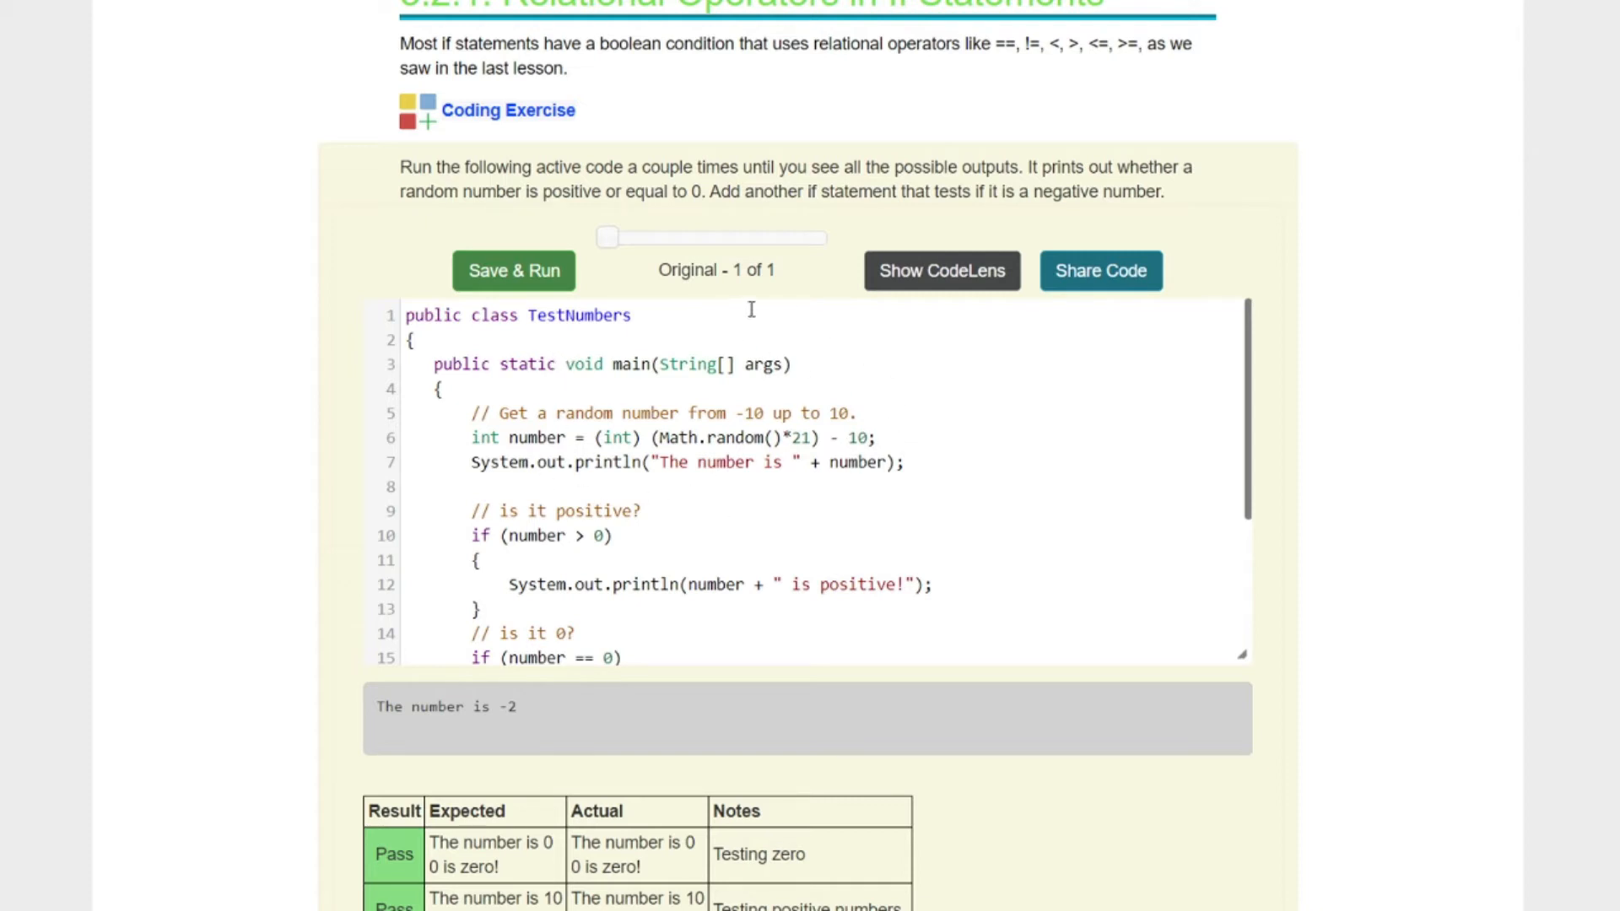
pyautogui.moveTo(794, 437)
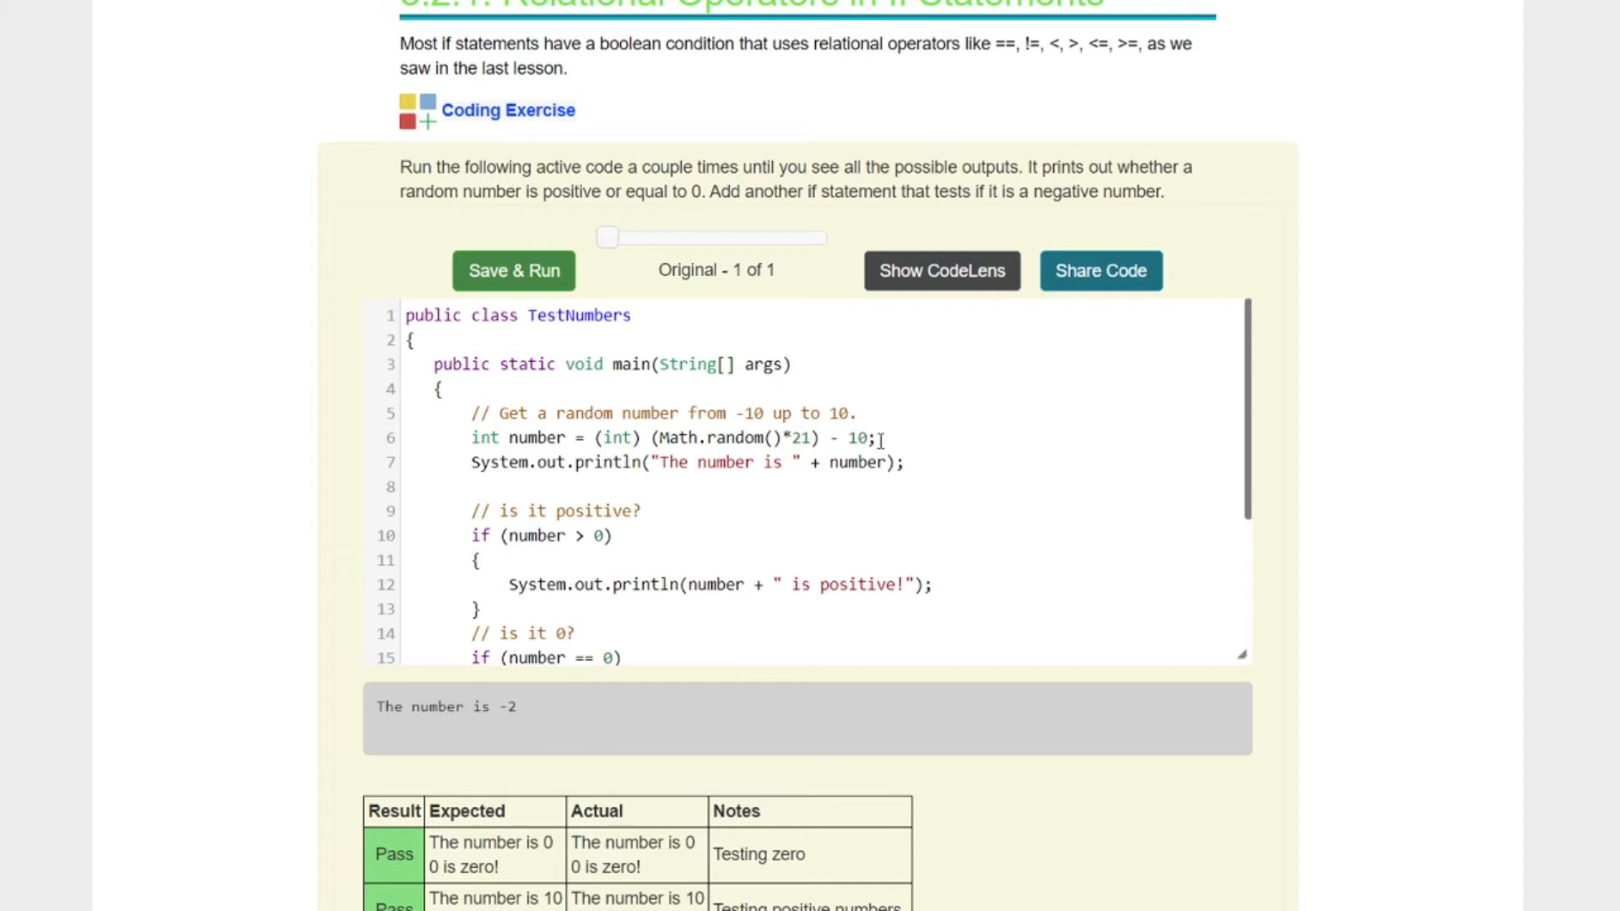
pyautogui.moveTo(867, 403)
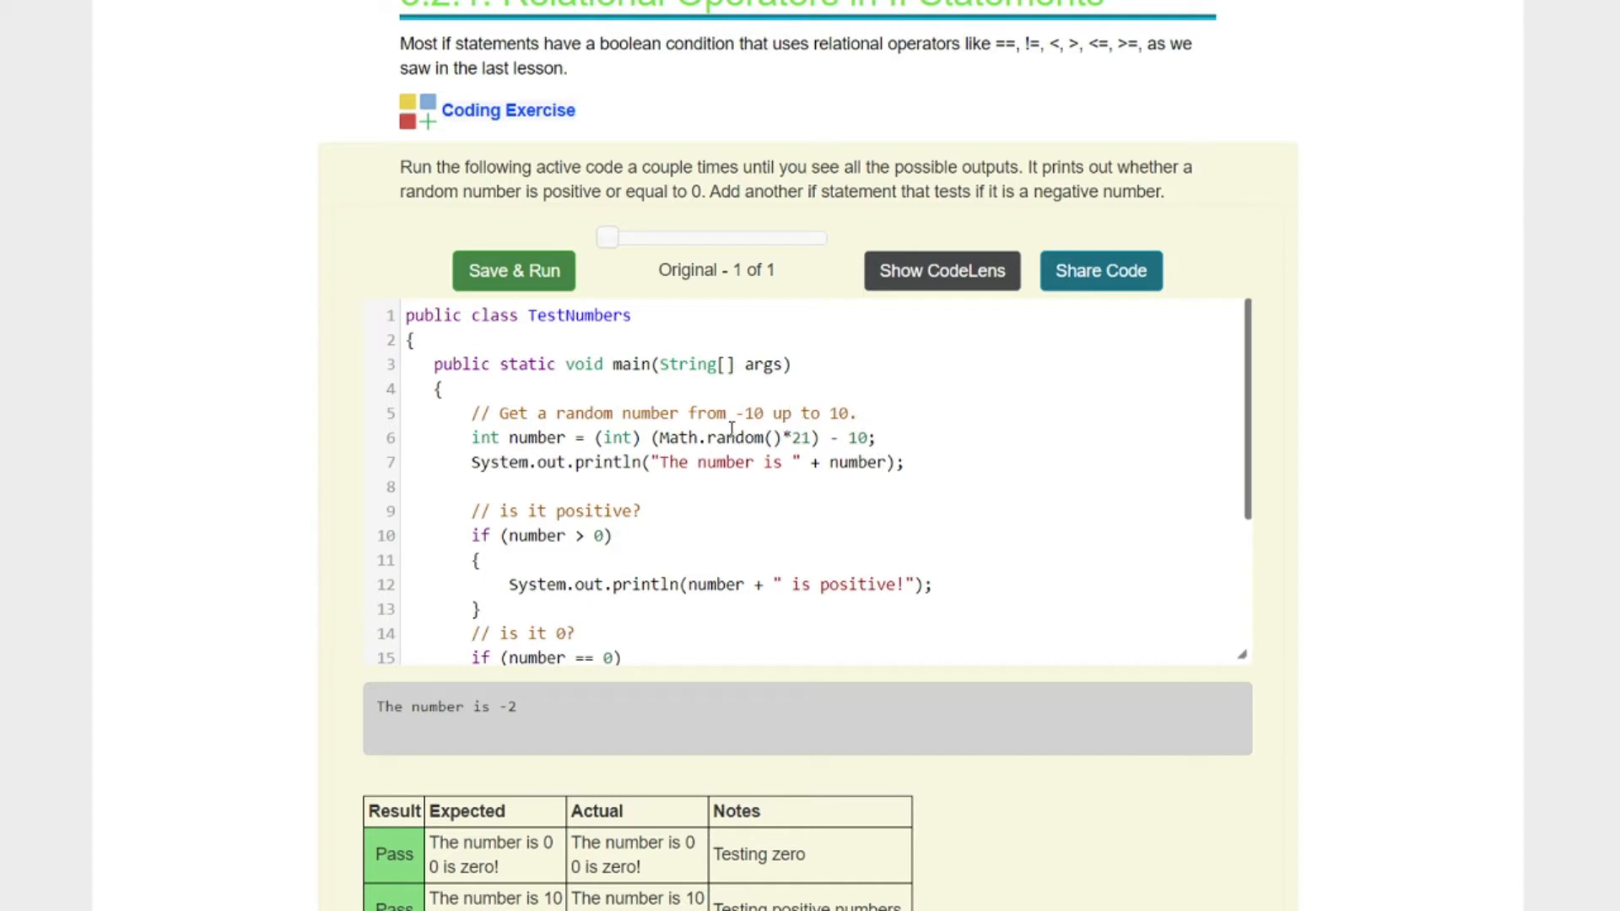
pyautogui.moveTo(883, 411)
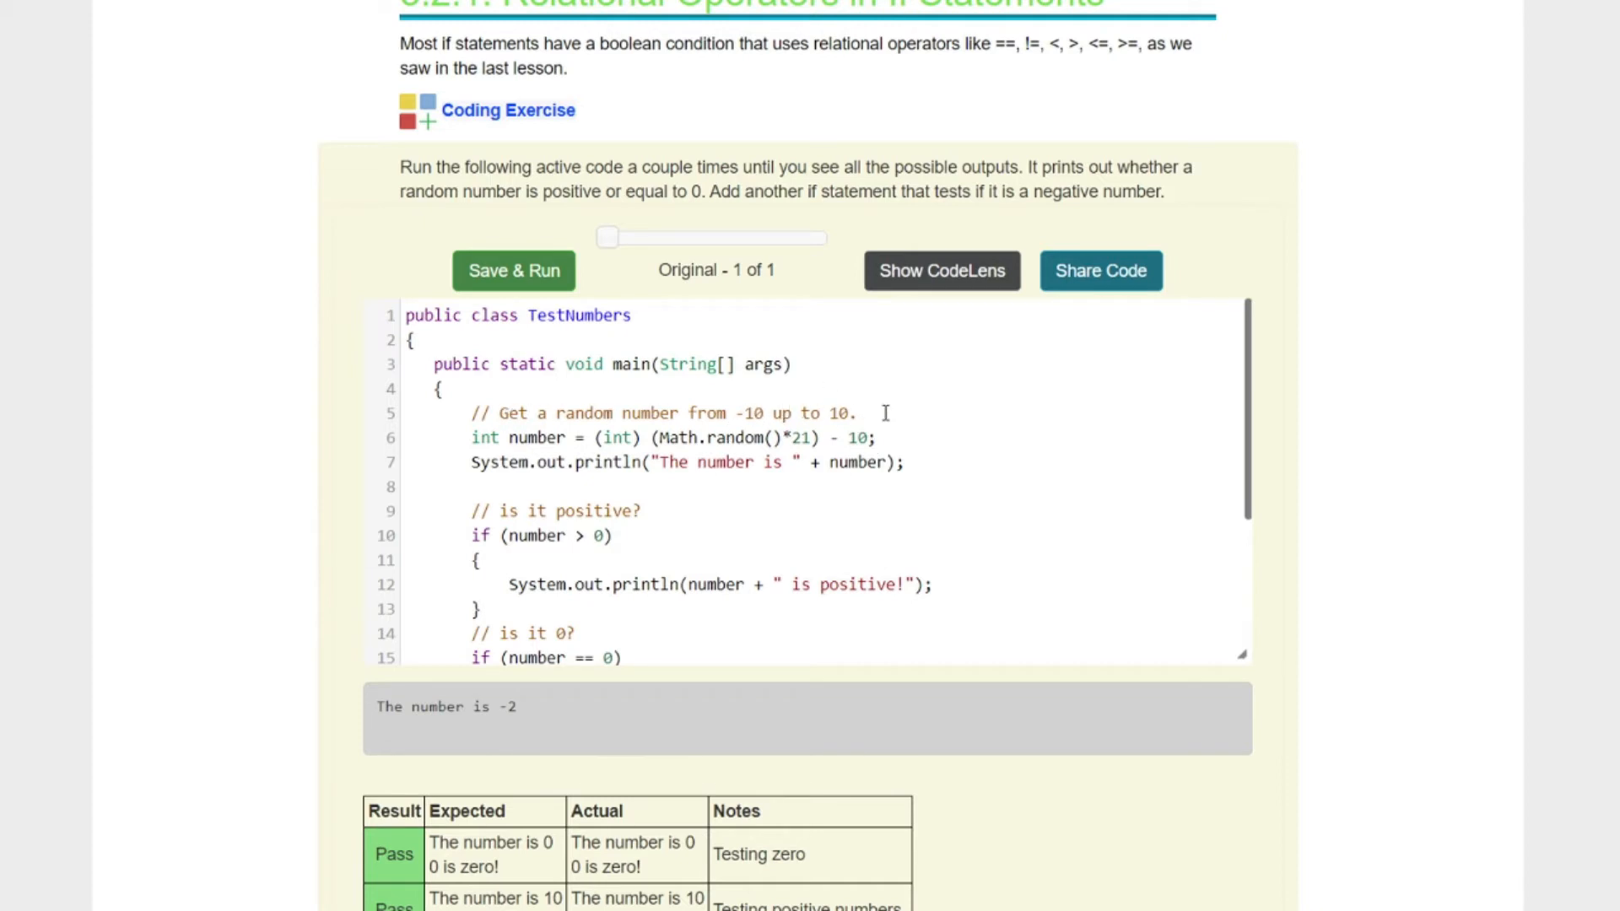
# Step: Paste a copy of the positive if block, changing > to < and positive to negative
pyautogui.scroll(-3)
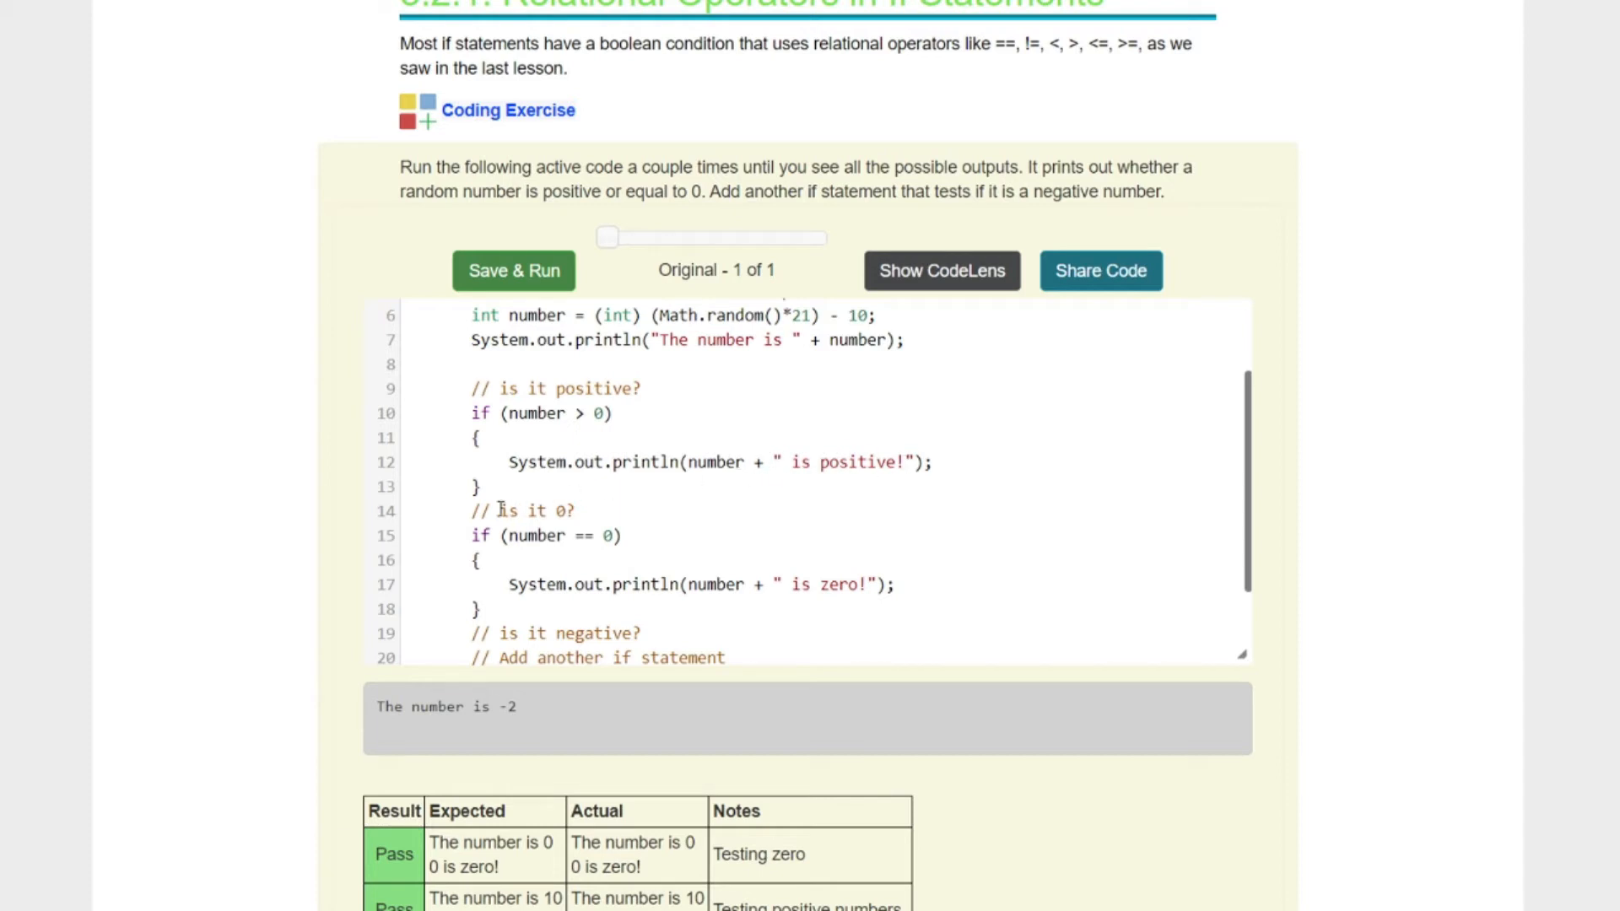
pyautogui.scroll(-3)
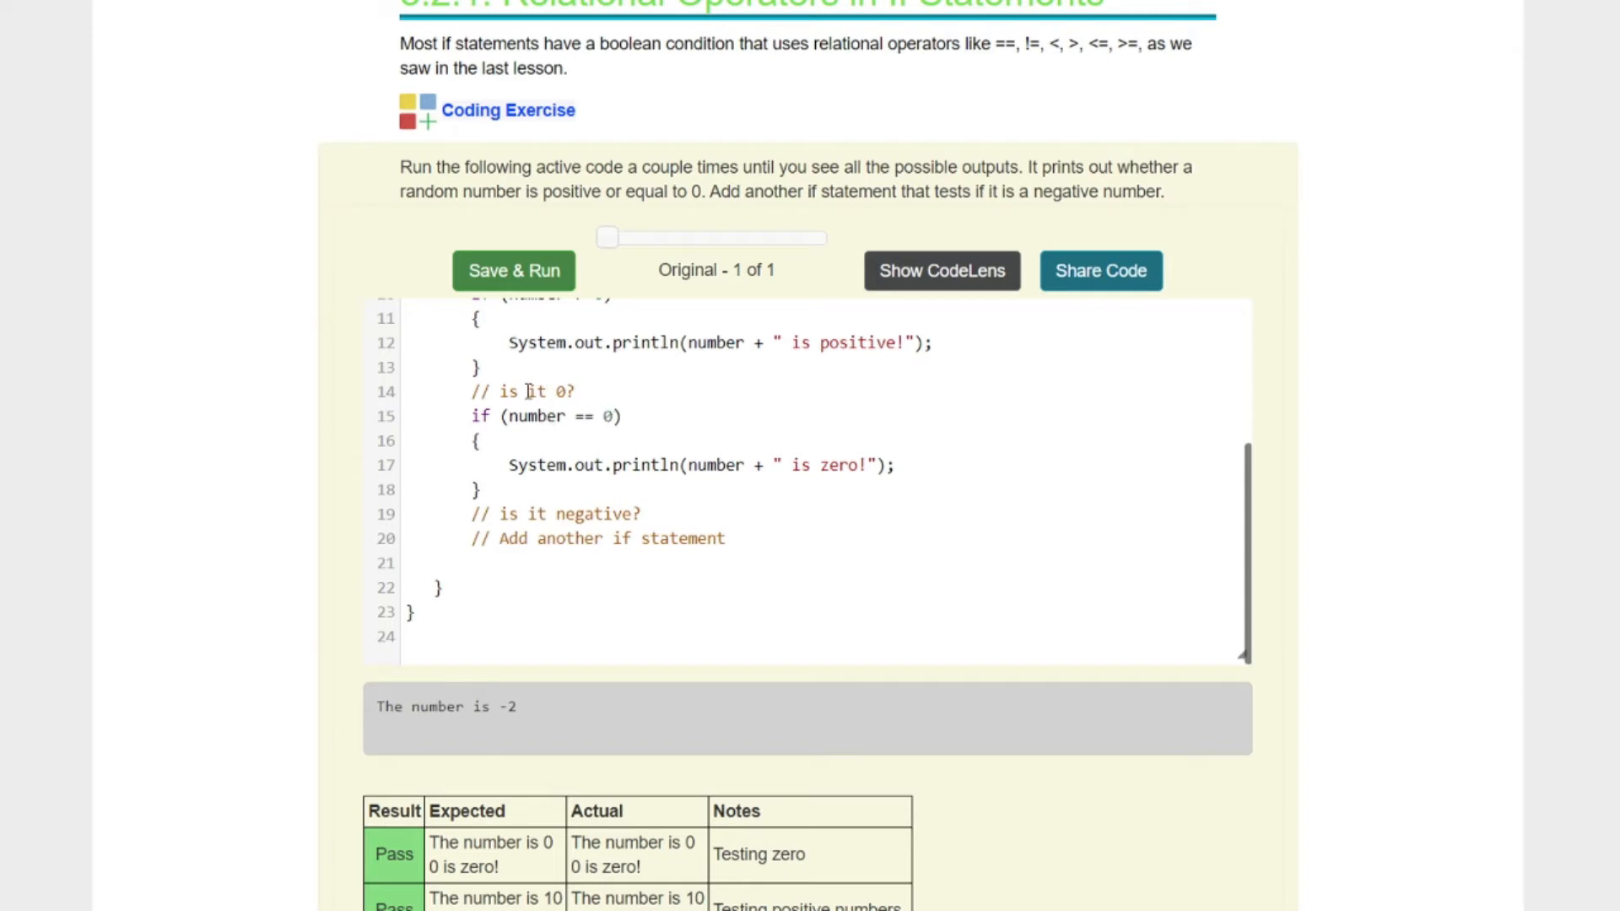
pyautogui.moveTo(449, 501)
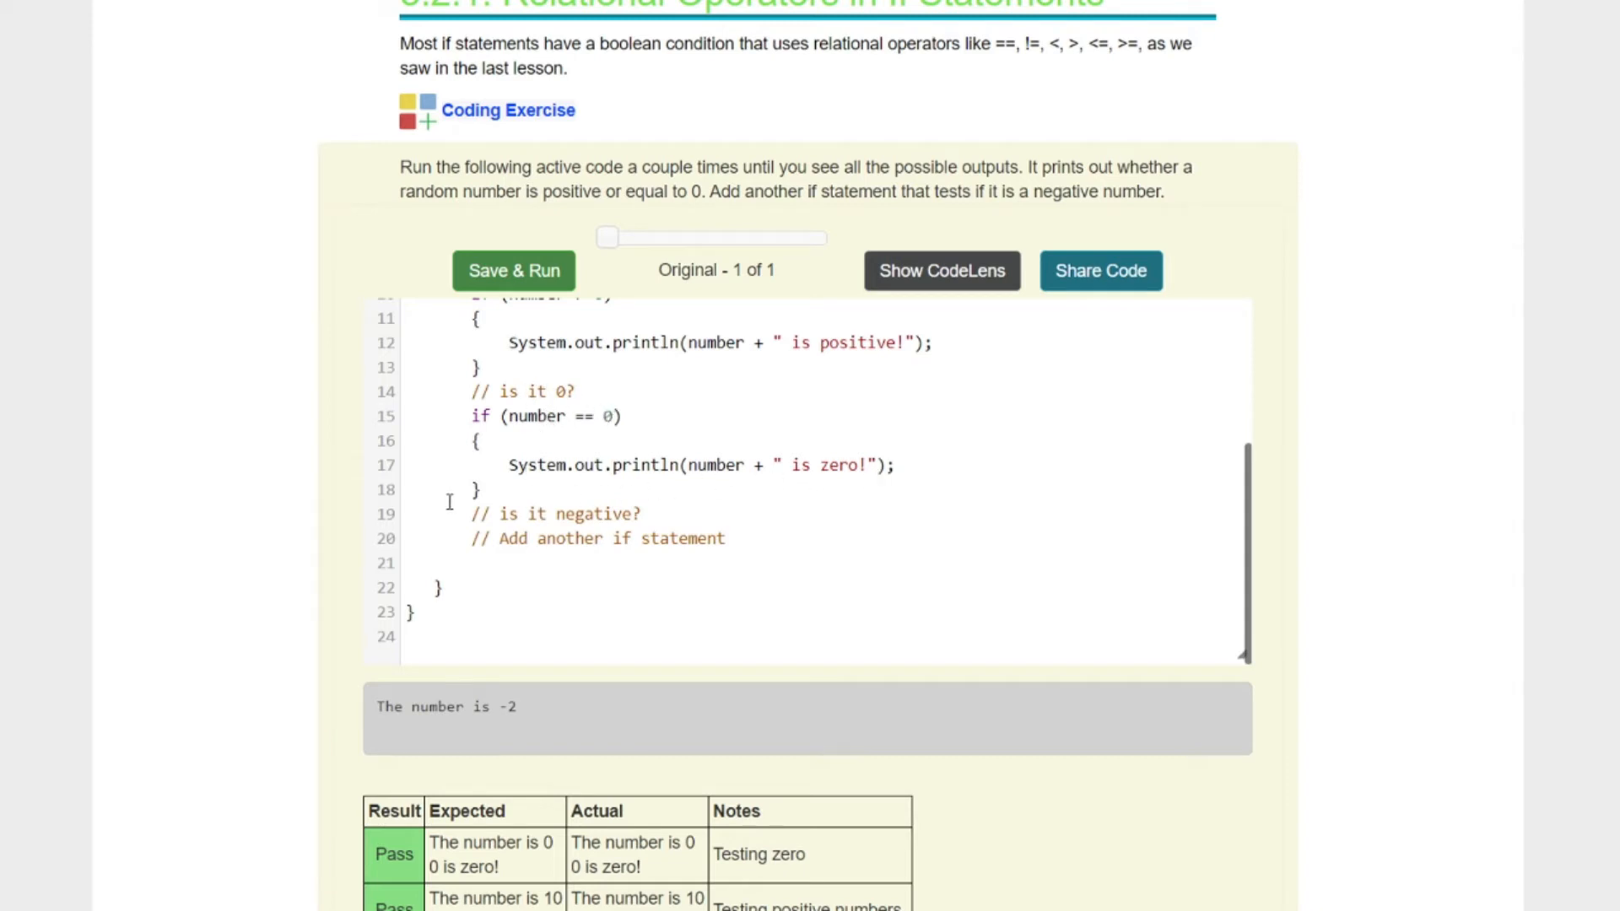
pyautogui.moveTo(611, 516)
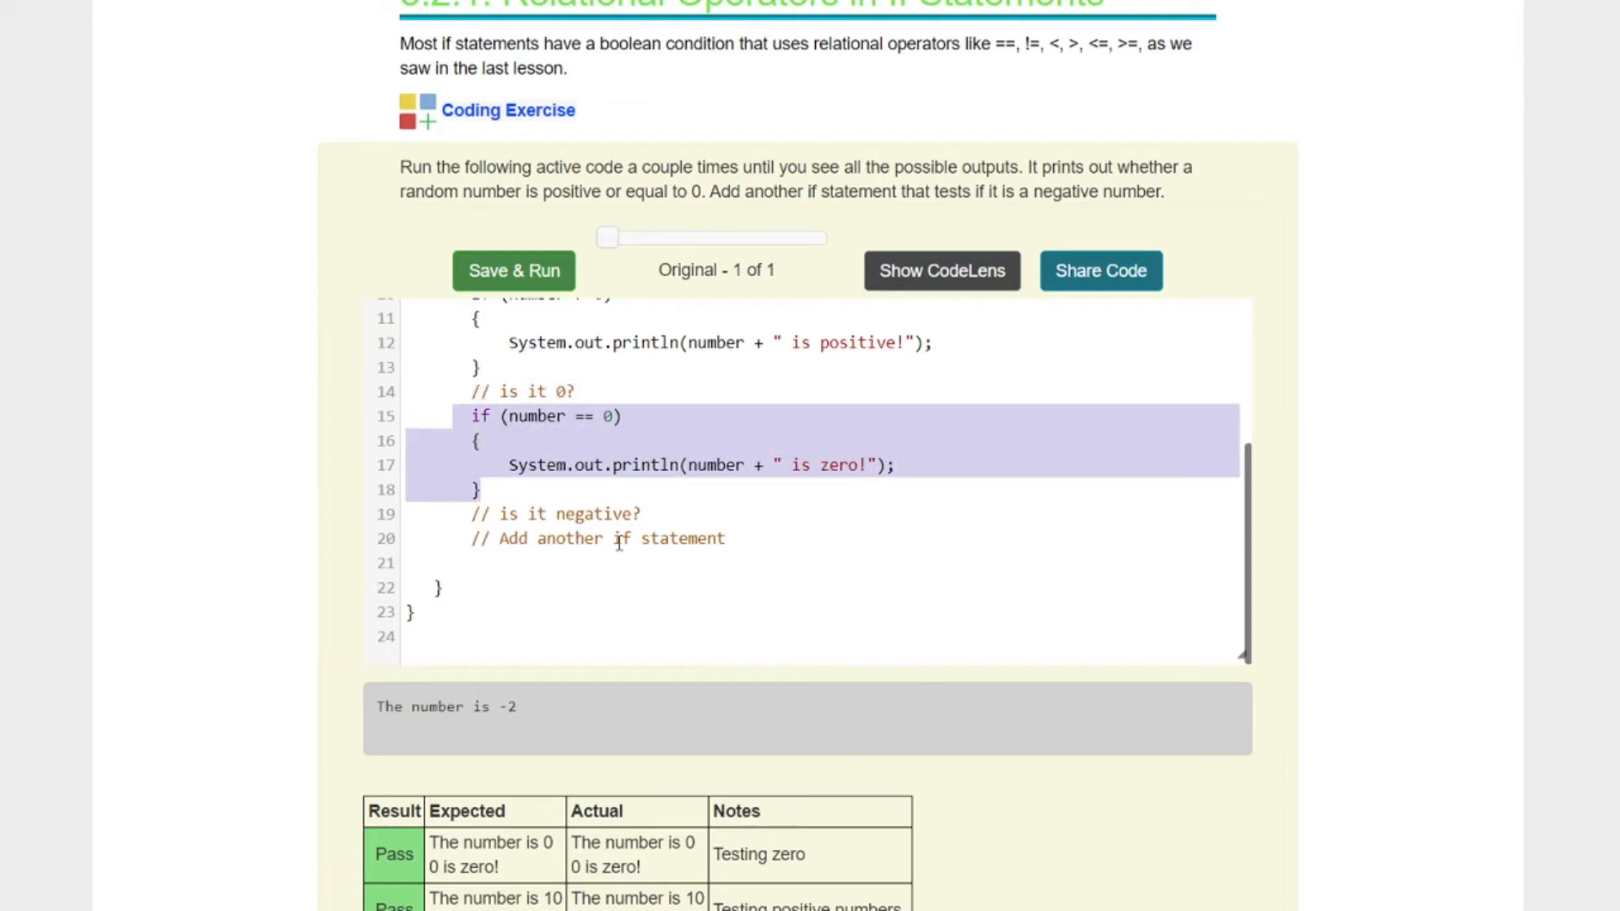
pyautogui.scroll(3)
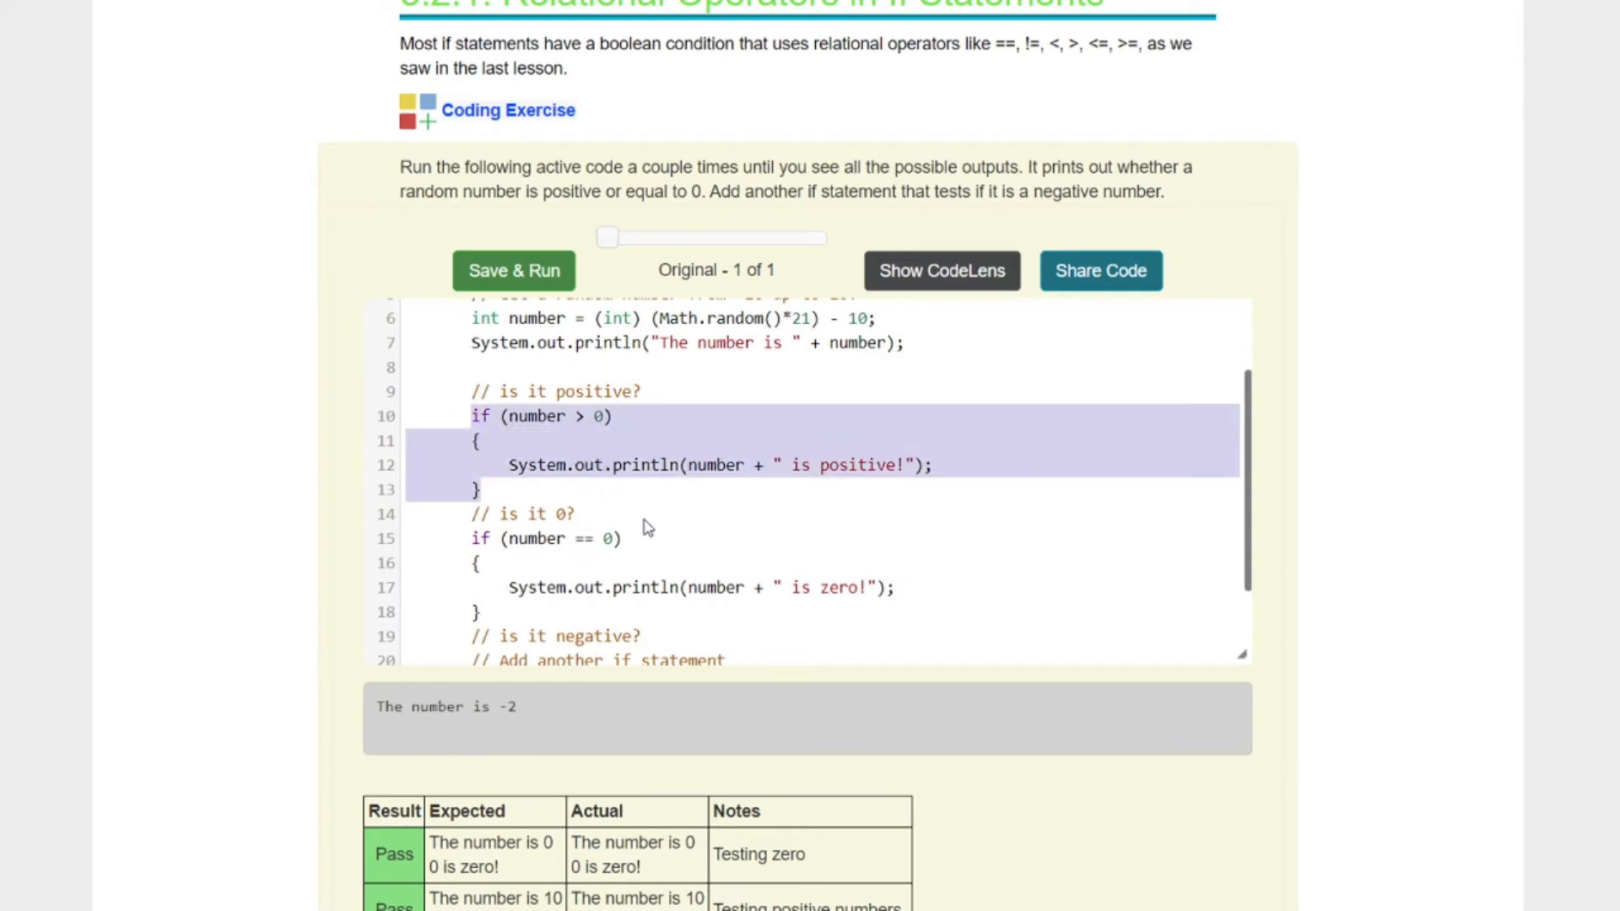
pyautogui.scroll(-3)
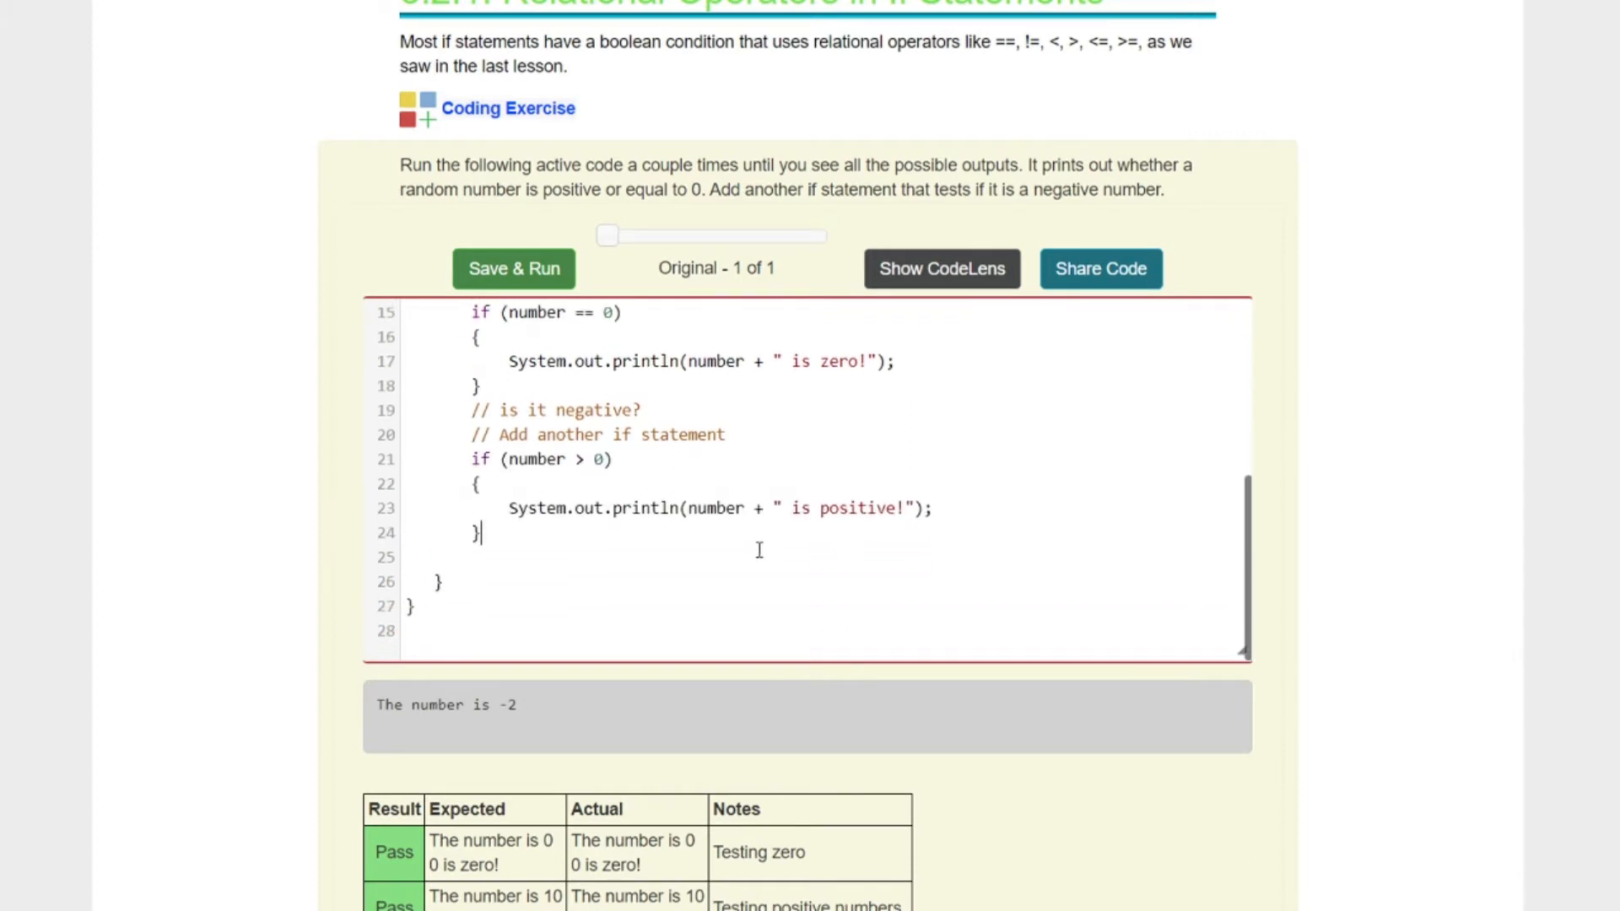
pyautogui.doubleClick(857, 508)
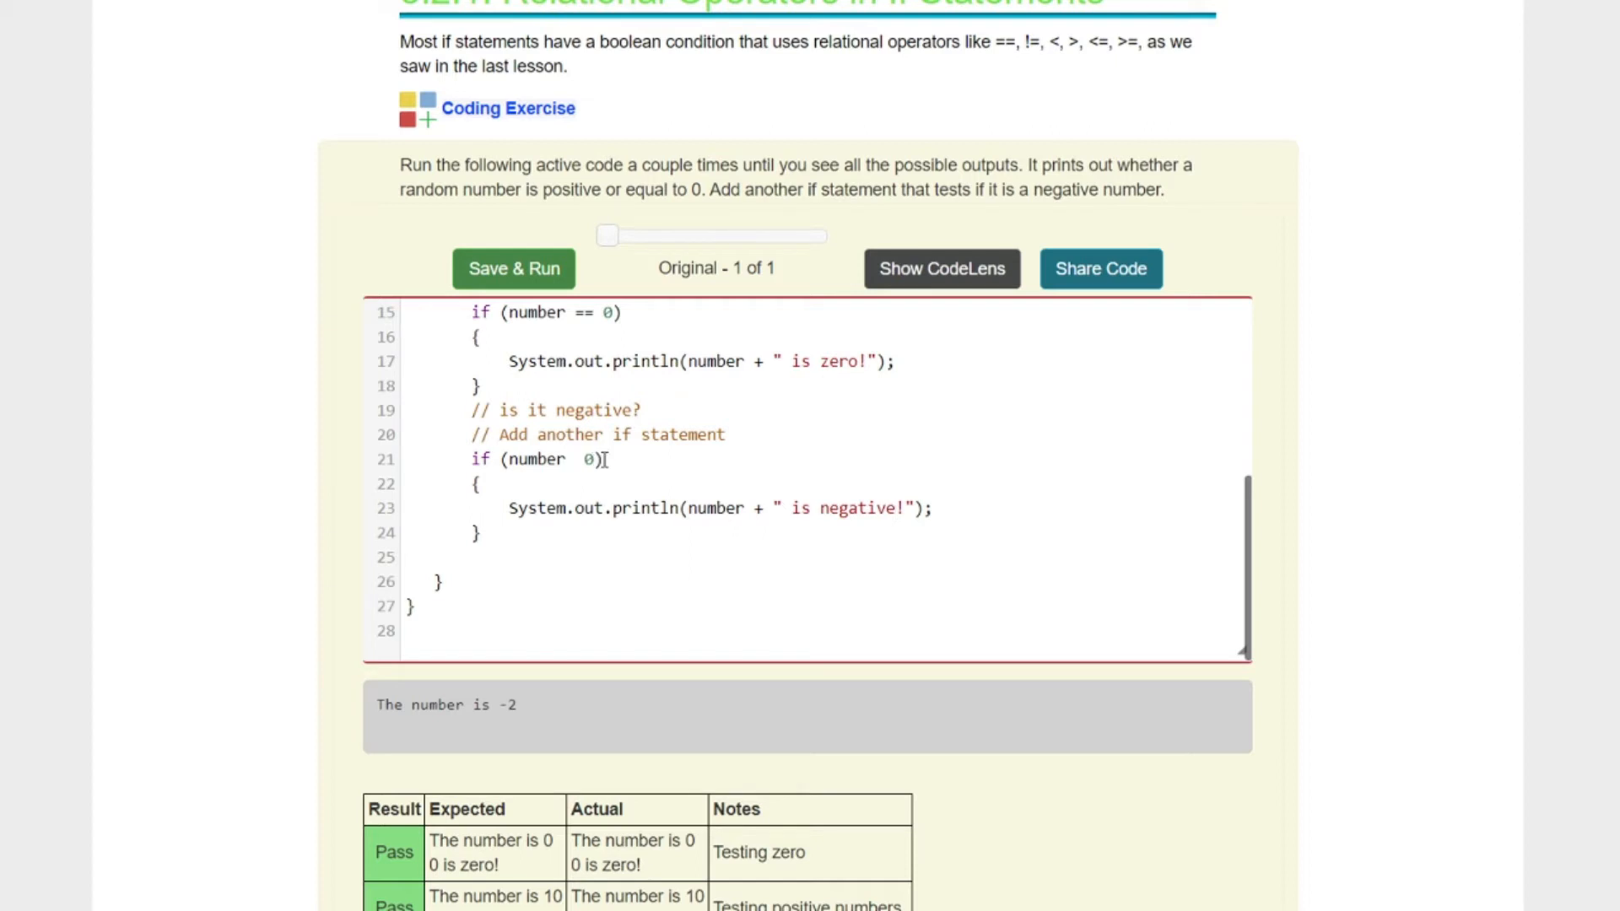
pyautogui.write('<')
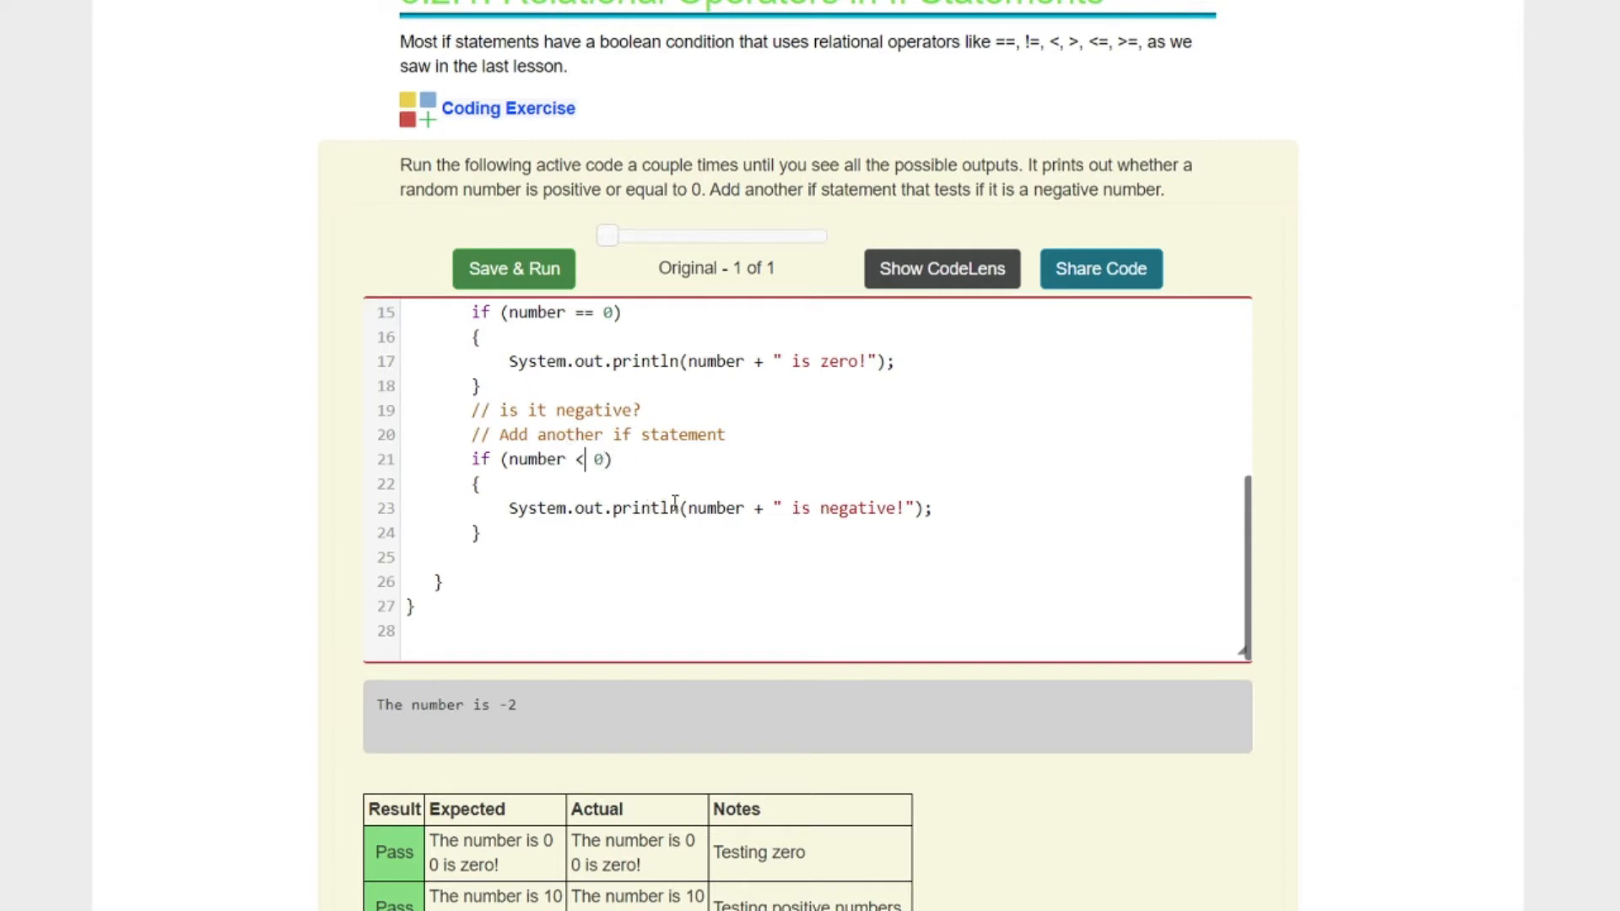
pyautogui.scroll(3)
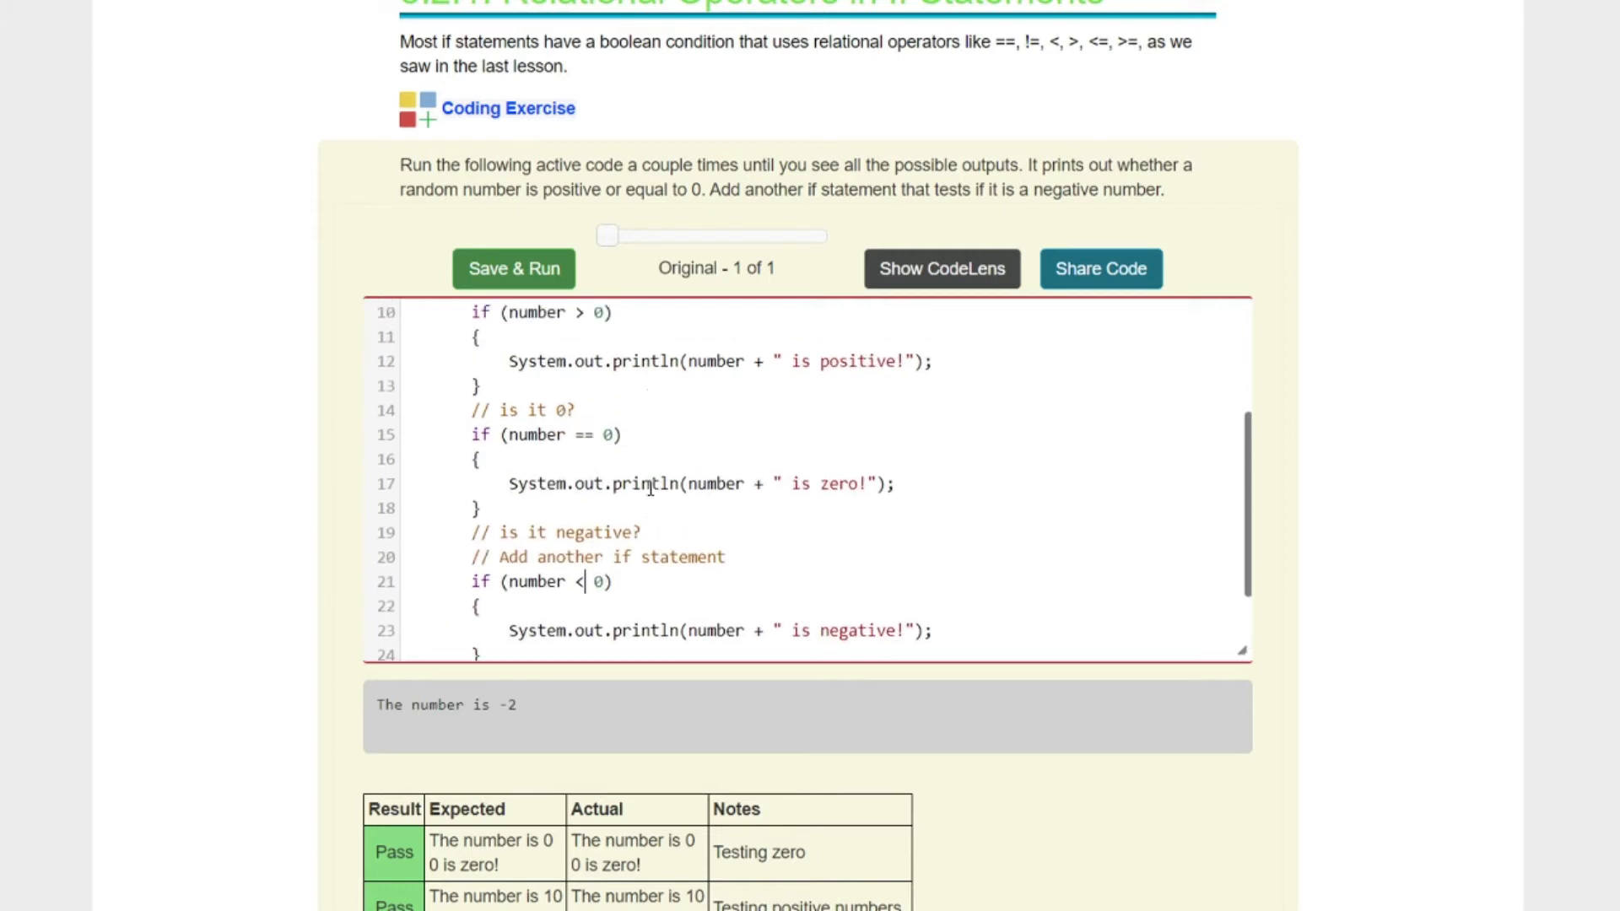
pyautogui.scroll(3)
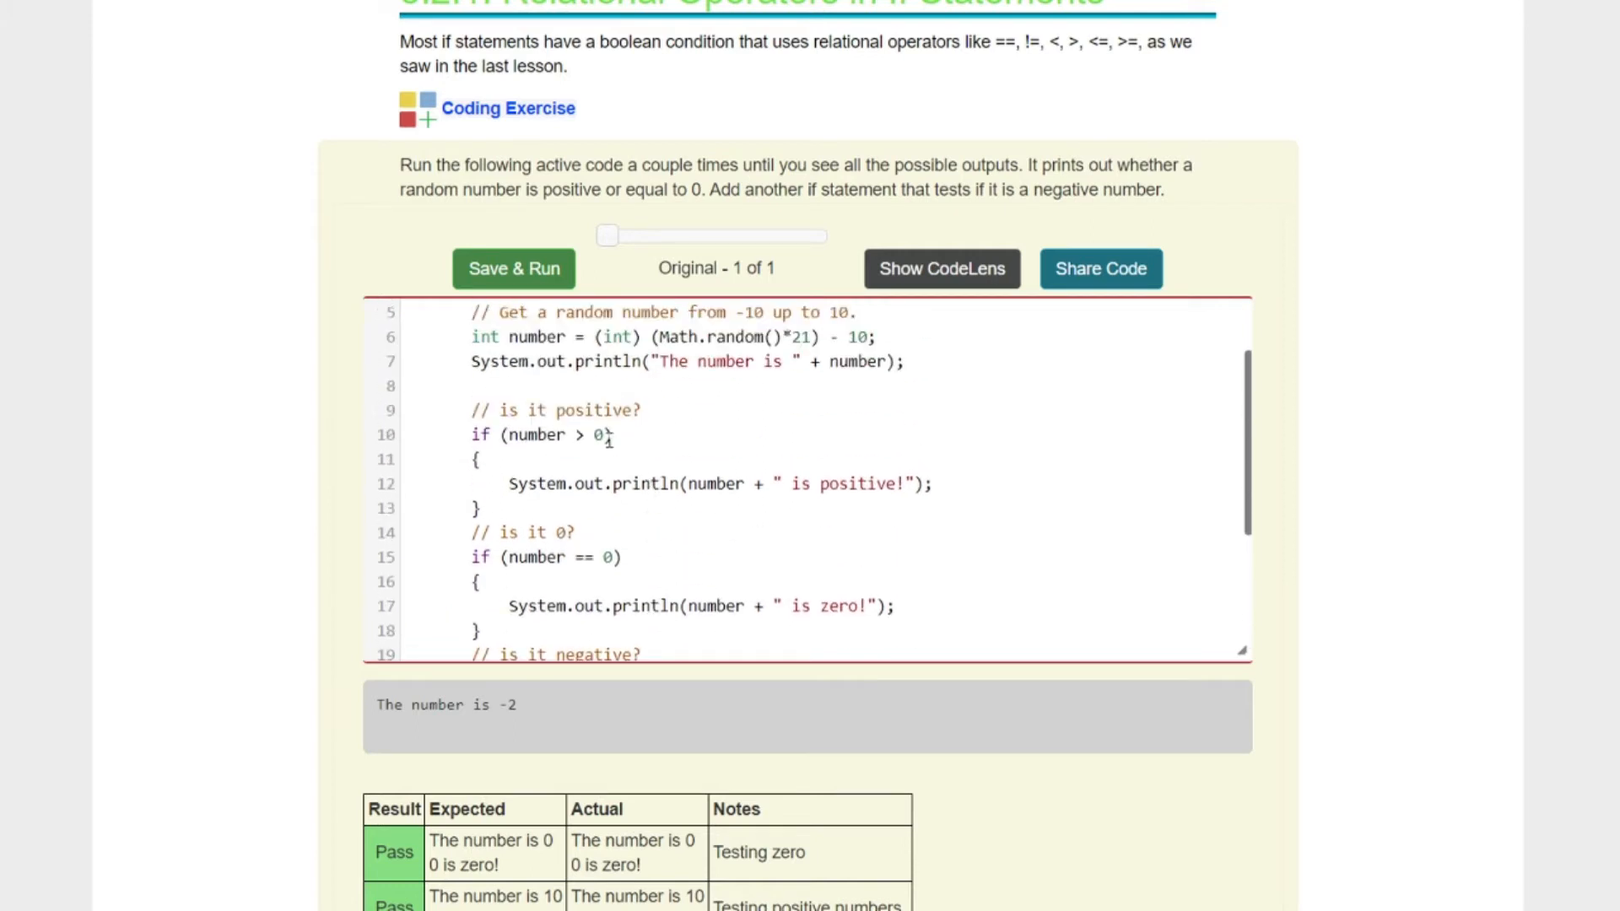
pyautogui.moveTo(823, 459)
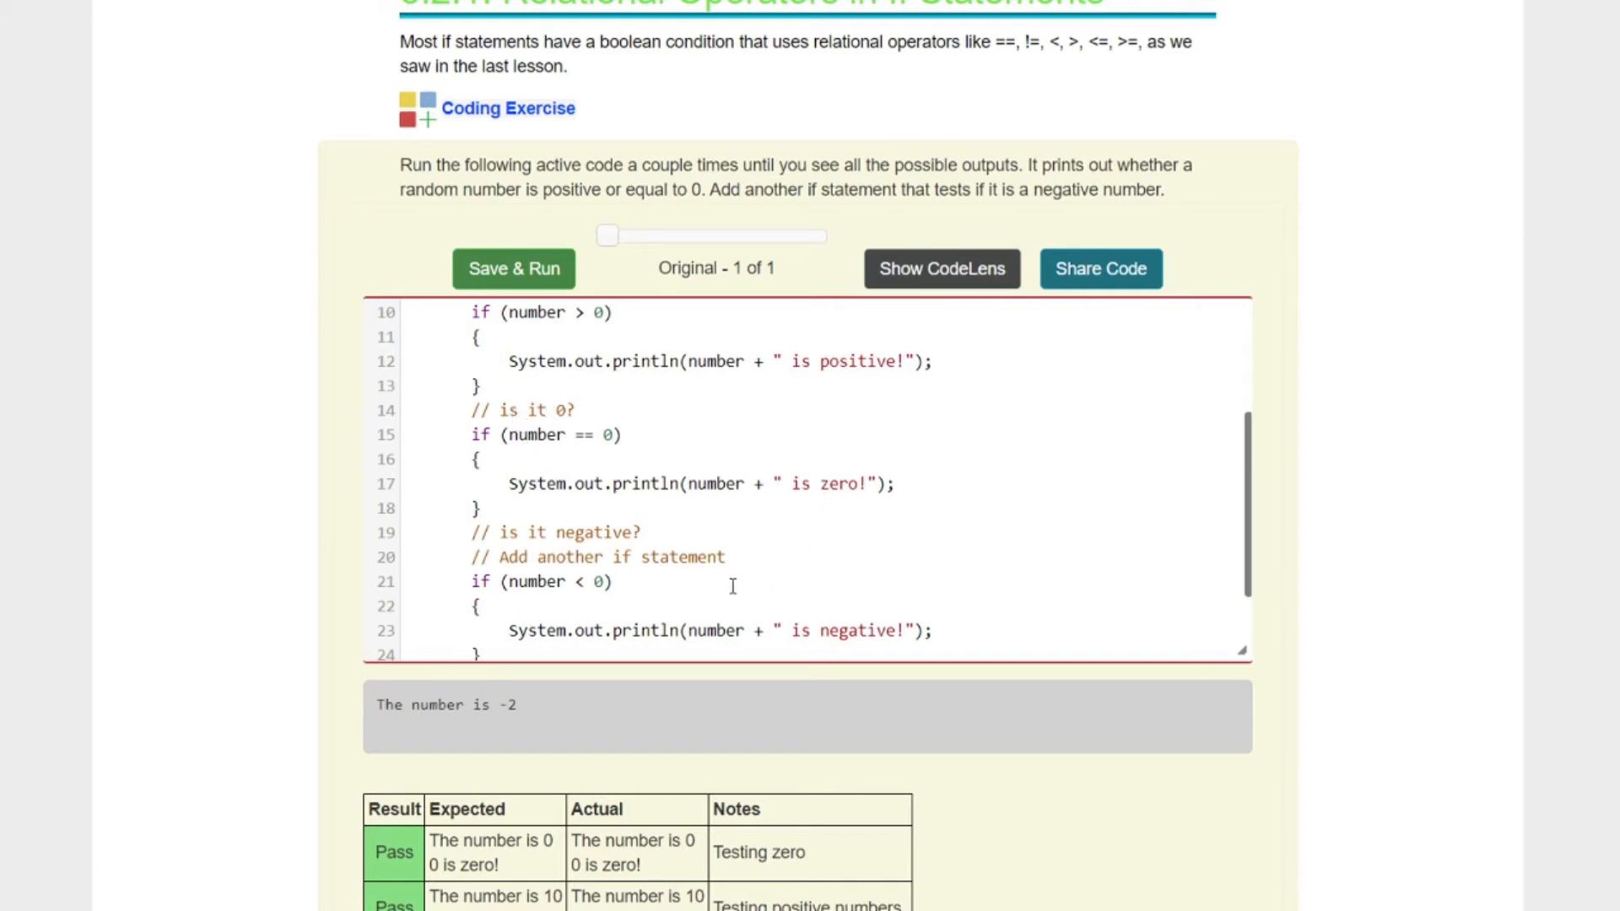
pyautogui.moveTo(894, 578)
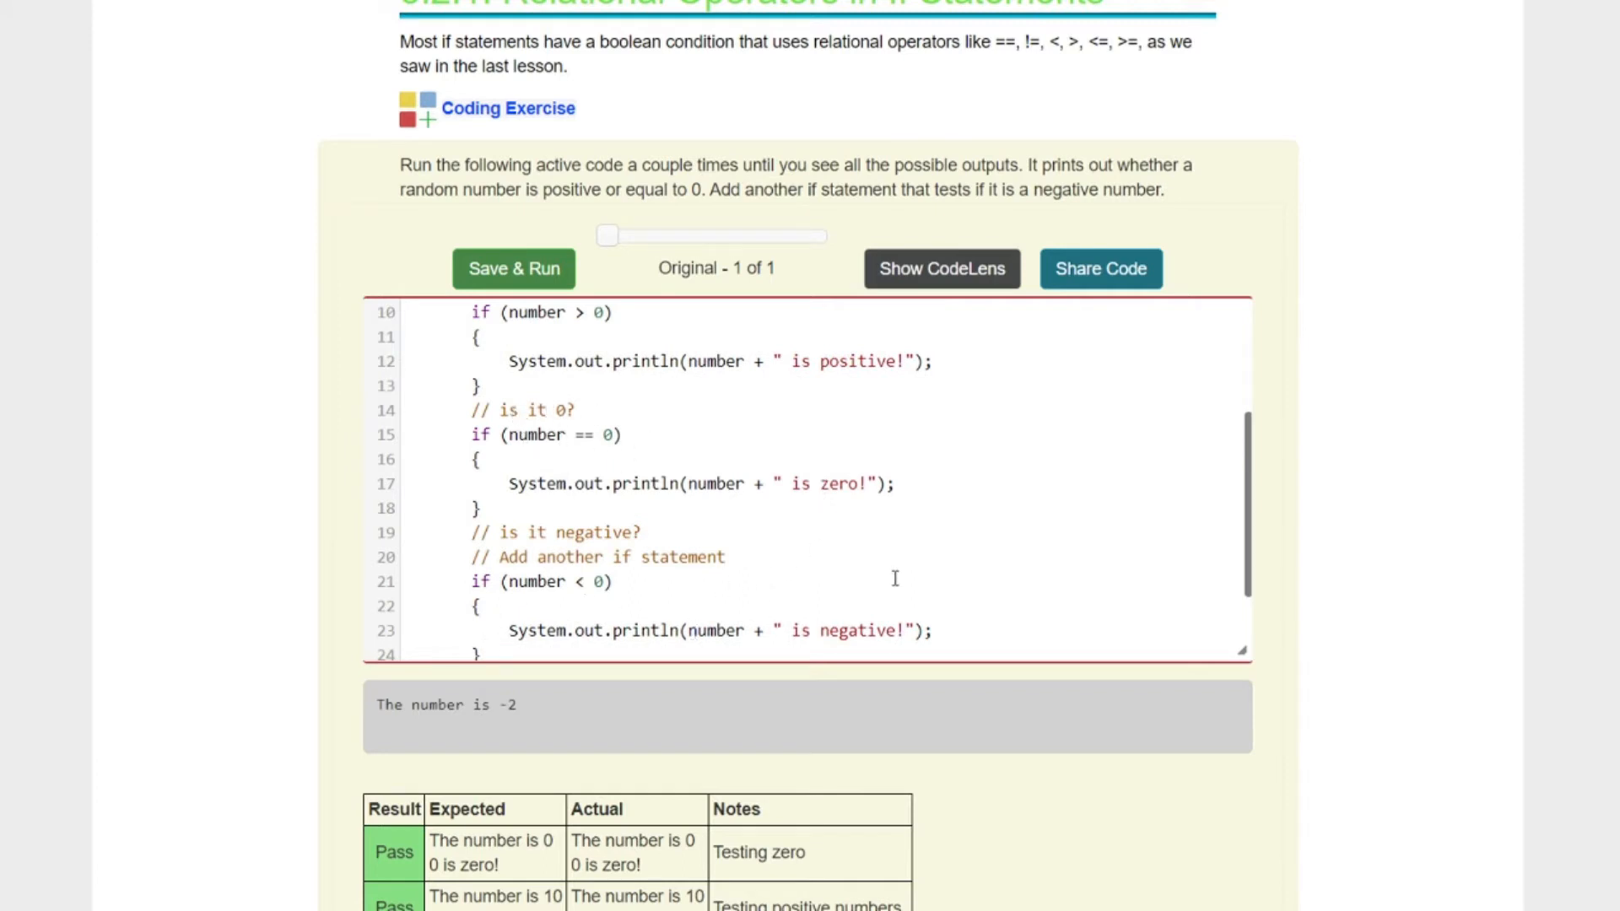
pyautogui.moveTo(904, 558)
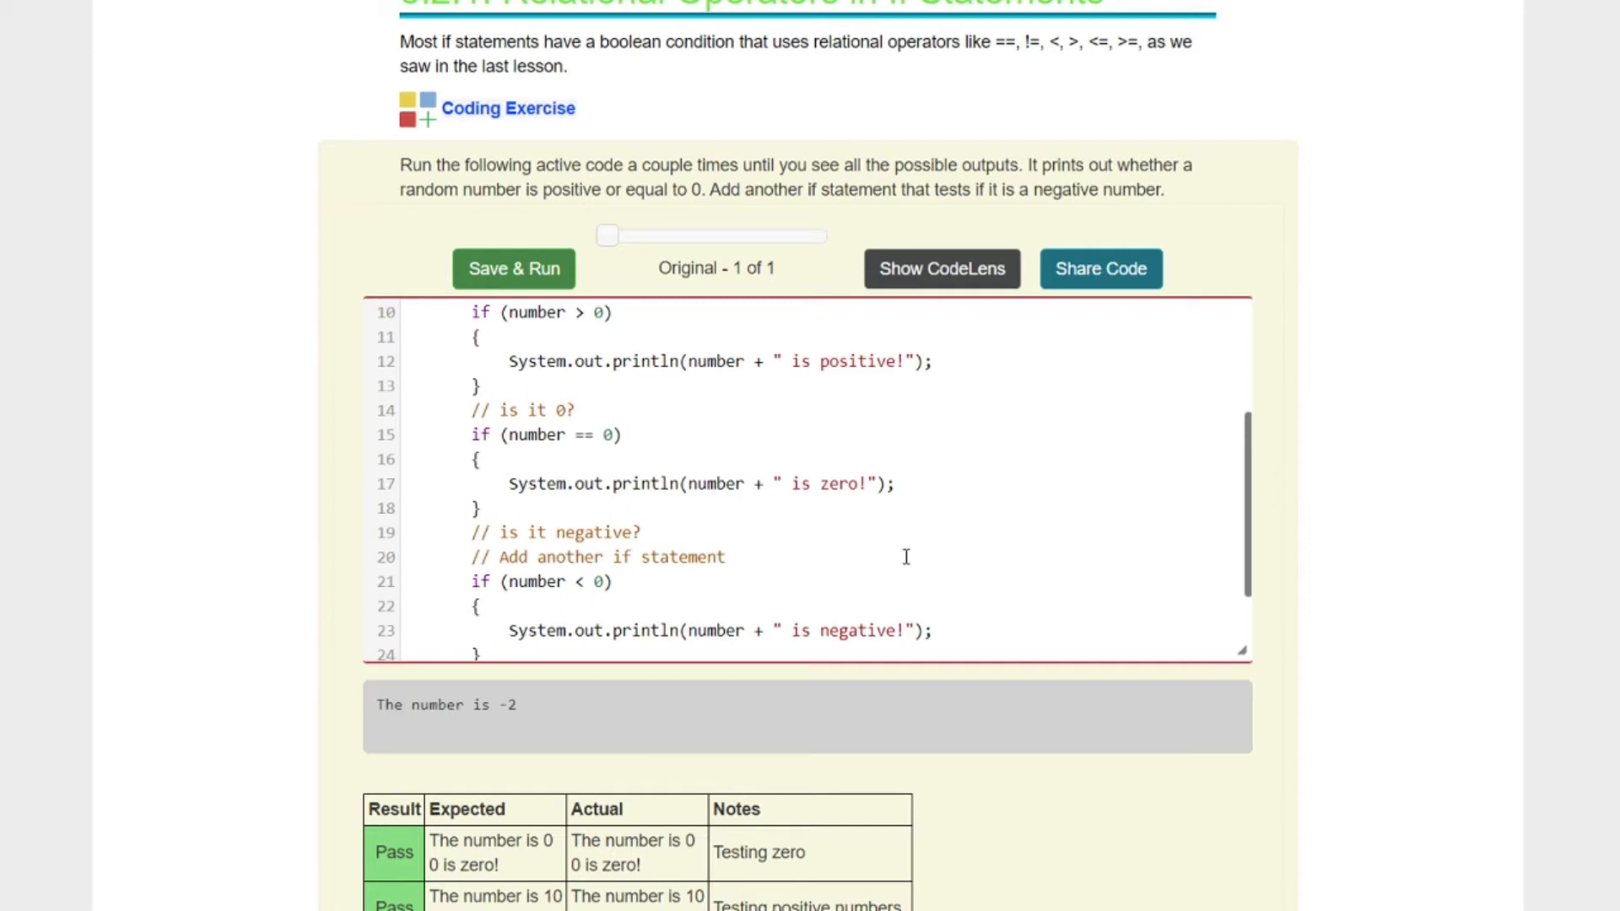
pyautogui.scroll(-3)
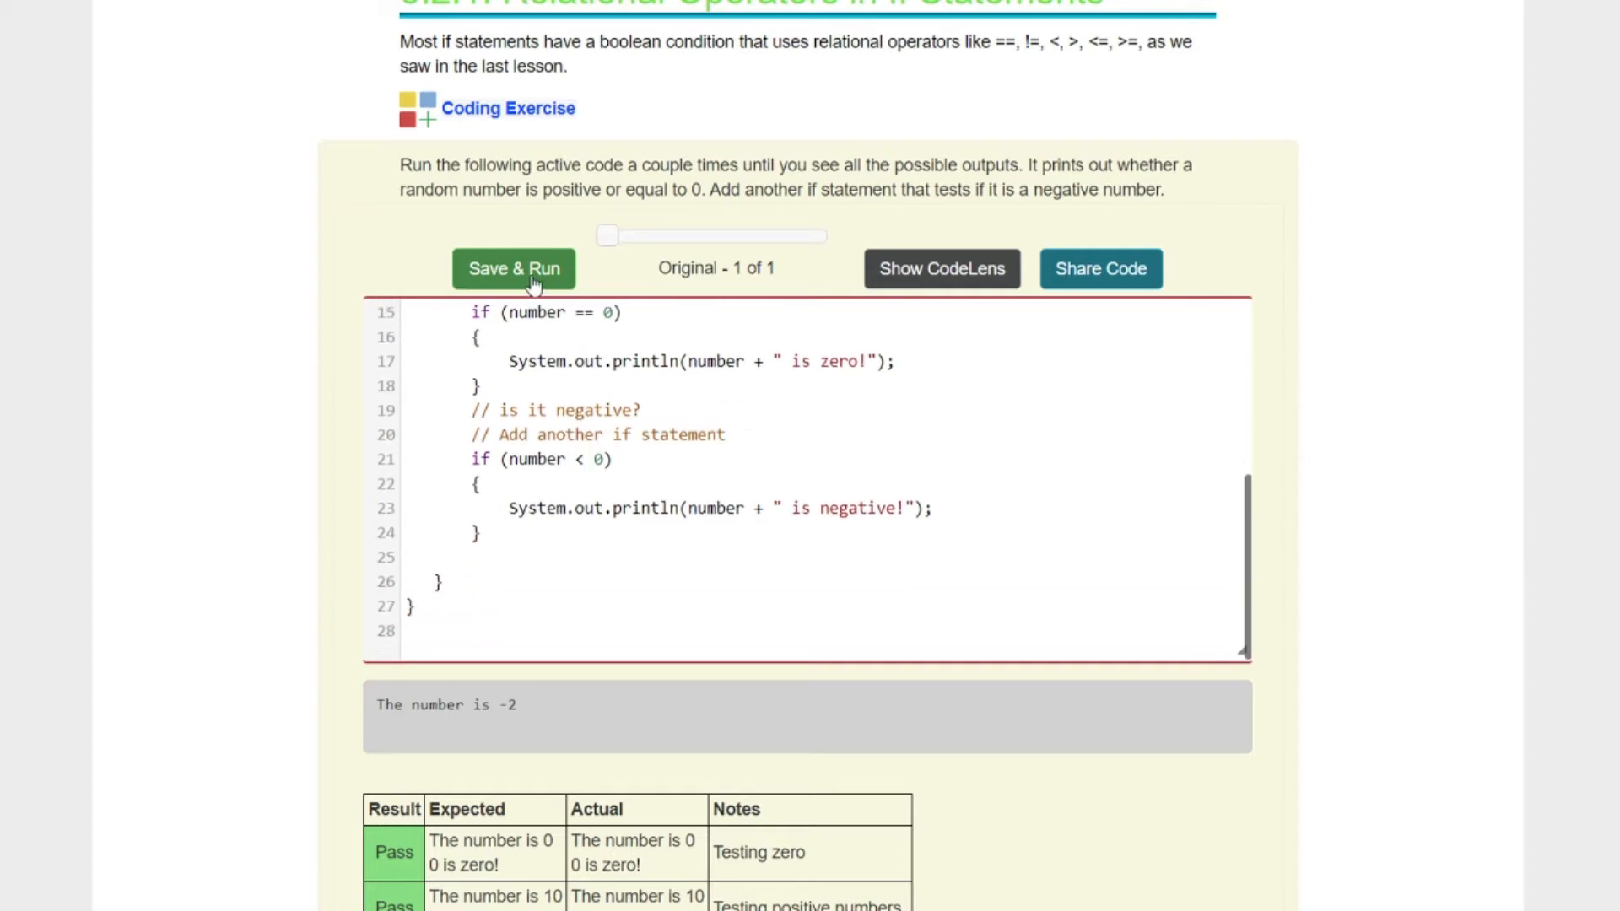
# Step: Run the sign-checking program twice to see negative and positive outputs
pyautogui.click(513, 268)
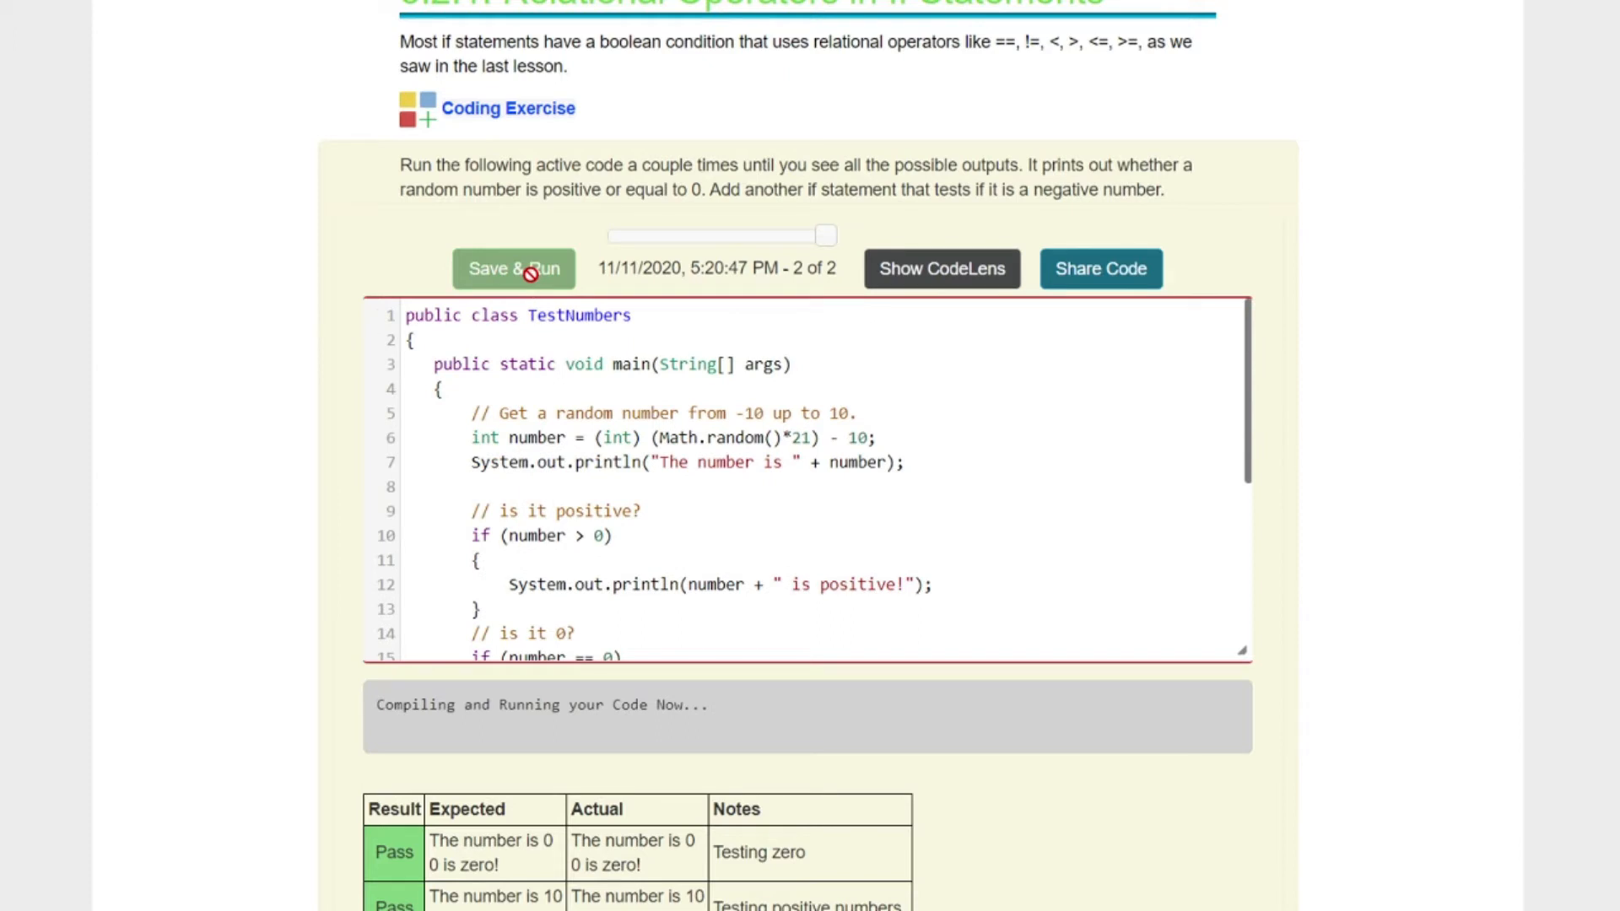
pyautogui.click(513, 268)
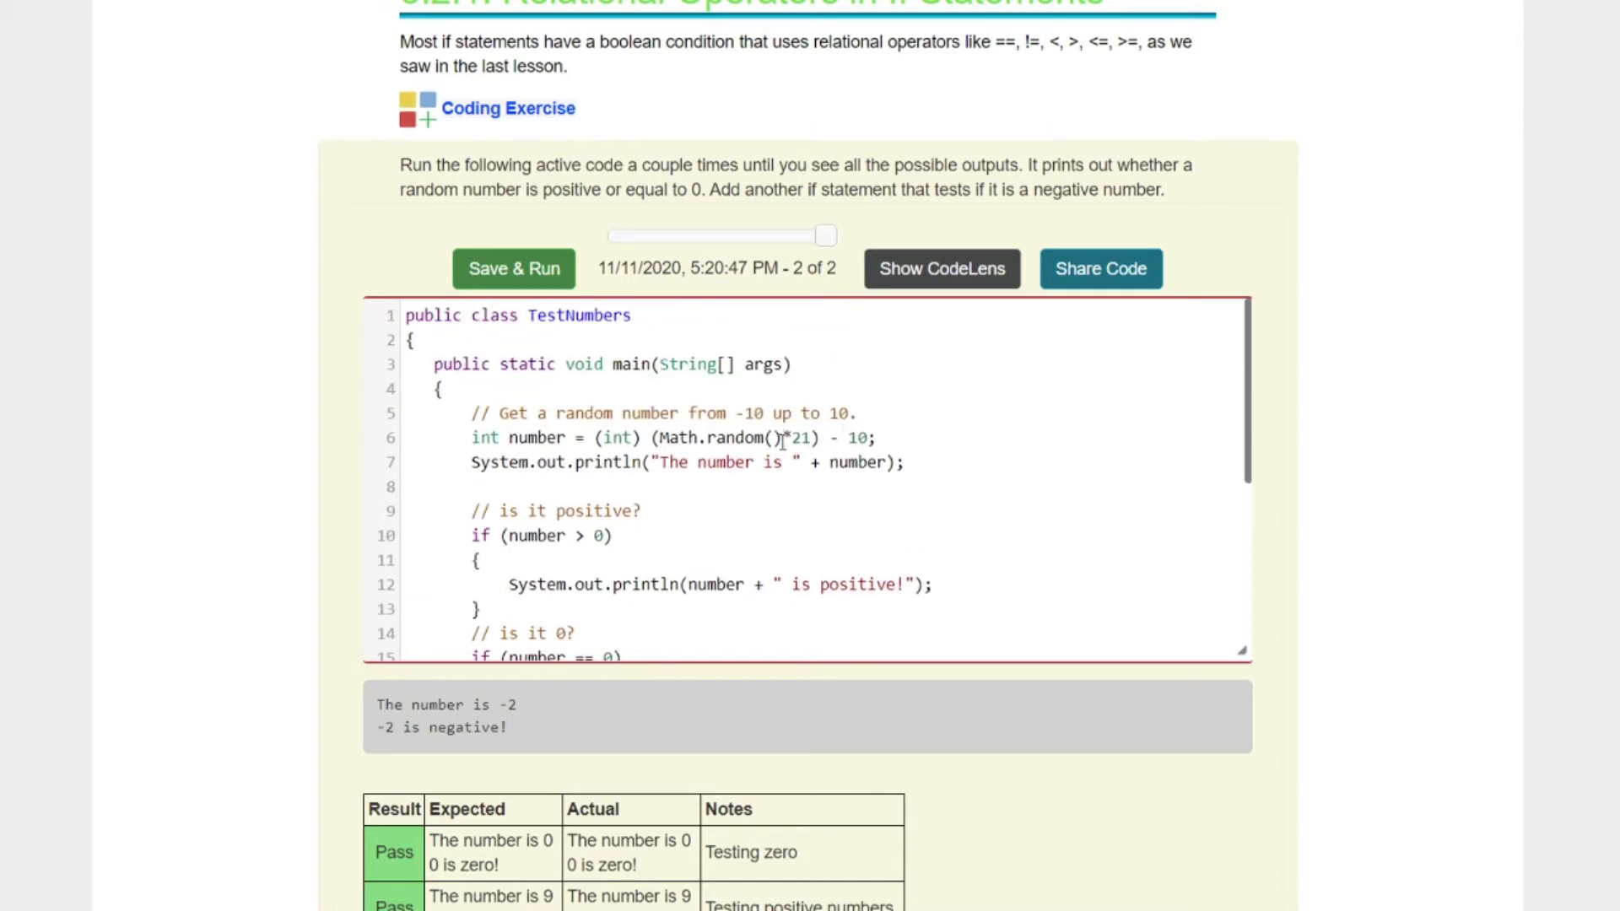
pyautogui.scroll(-3)
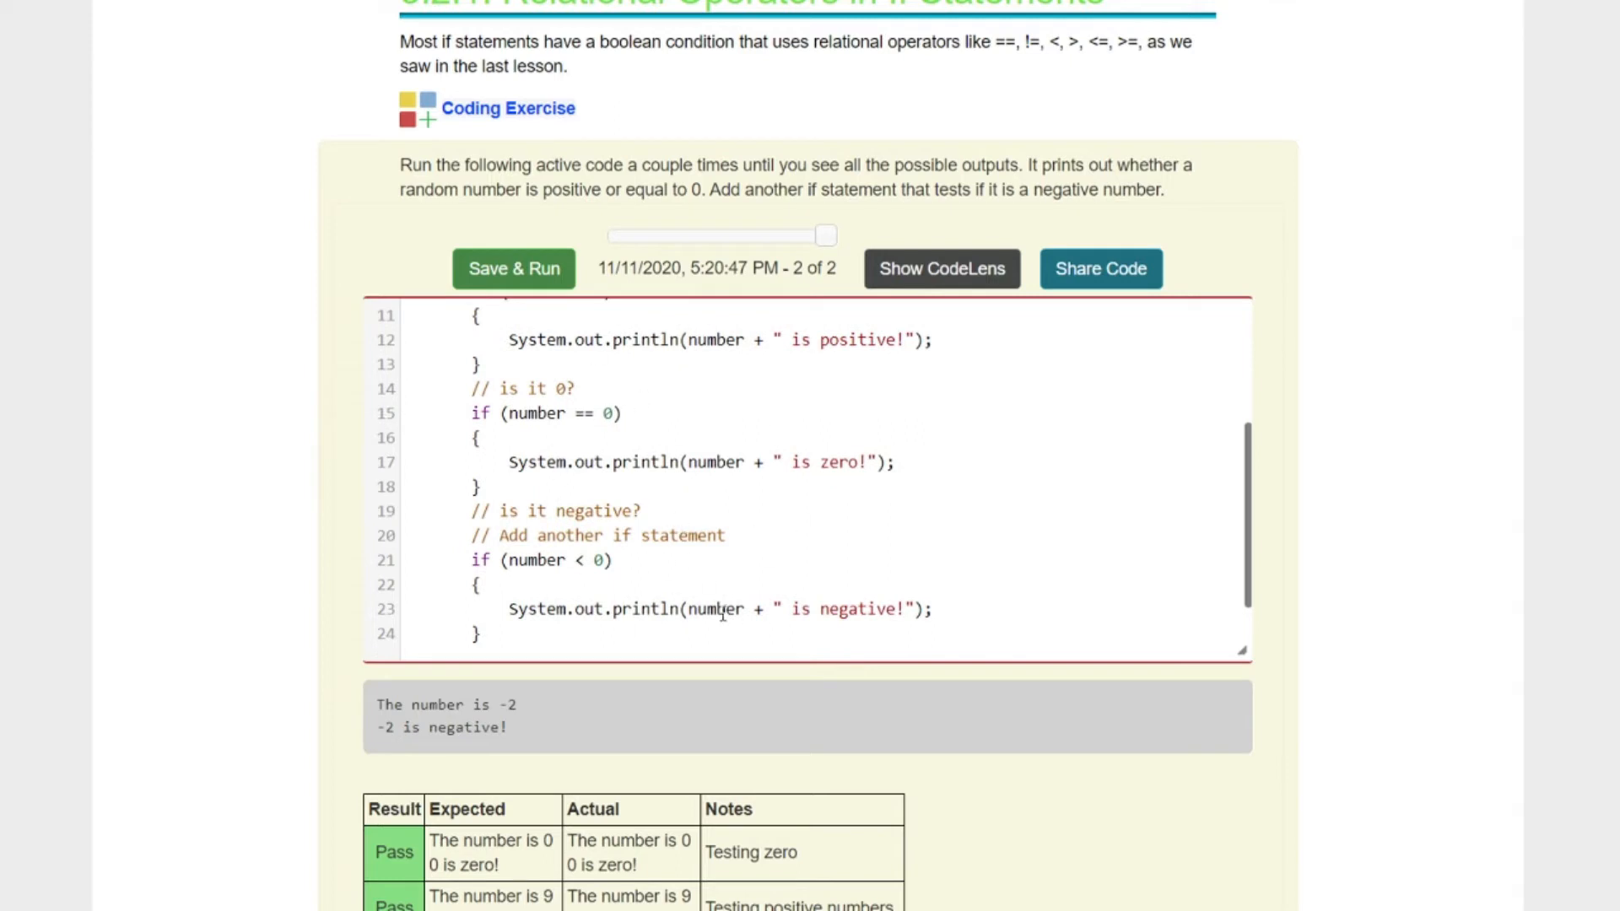
pyautogui.moveTo(602, 288)
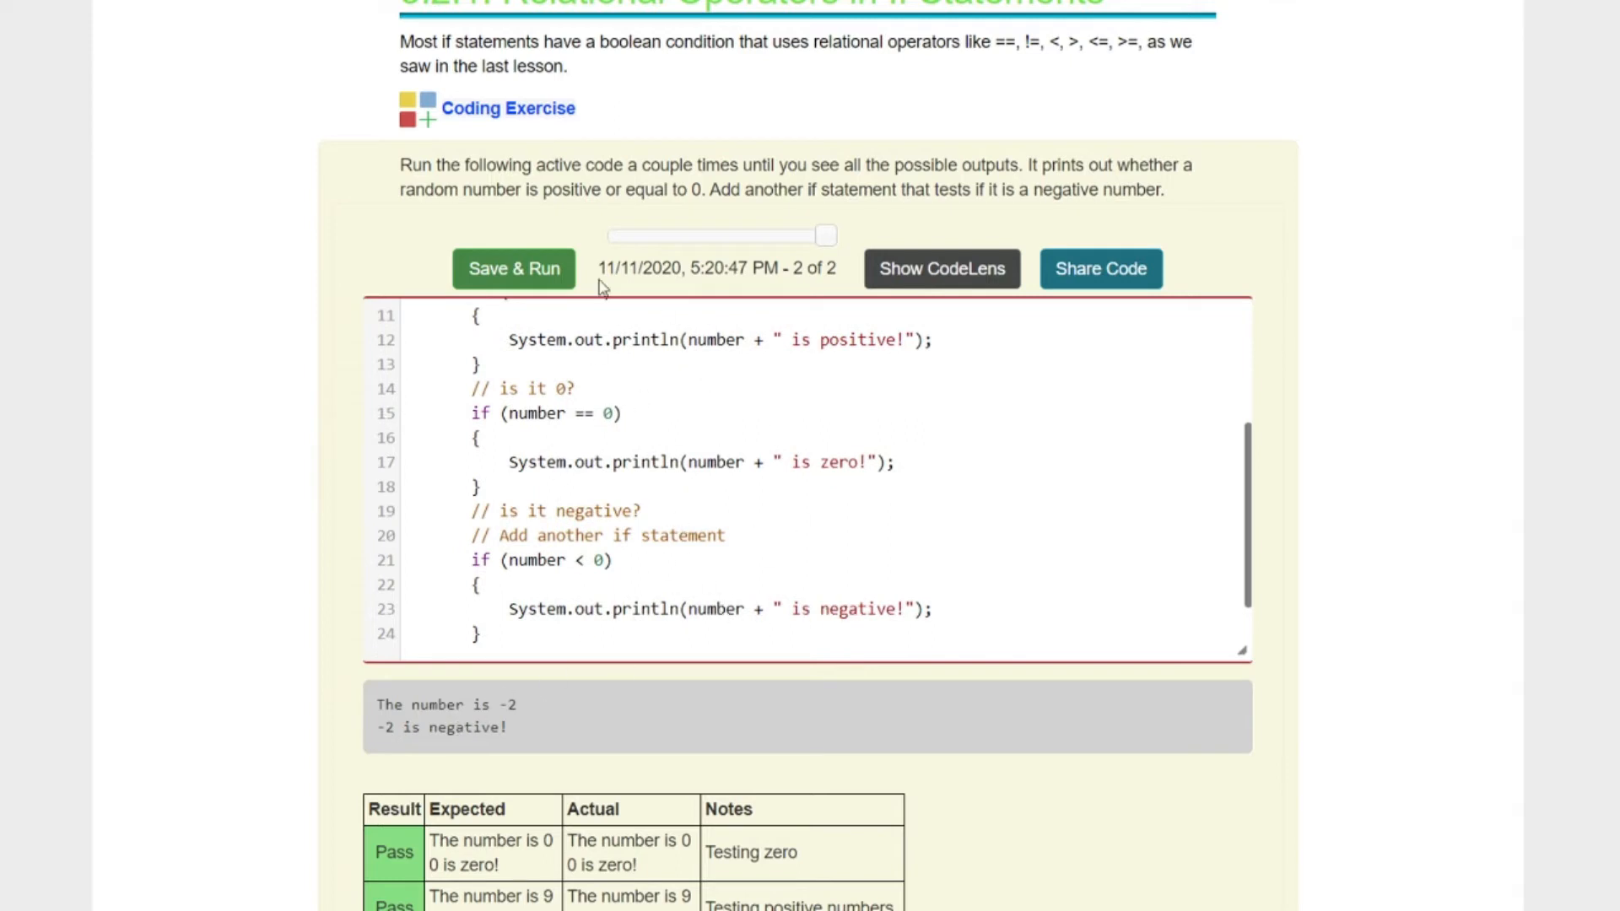
pyautogui.click(513, 268)
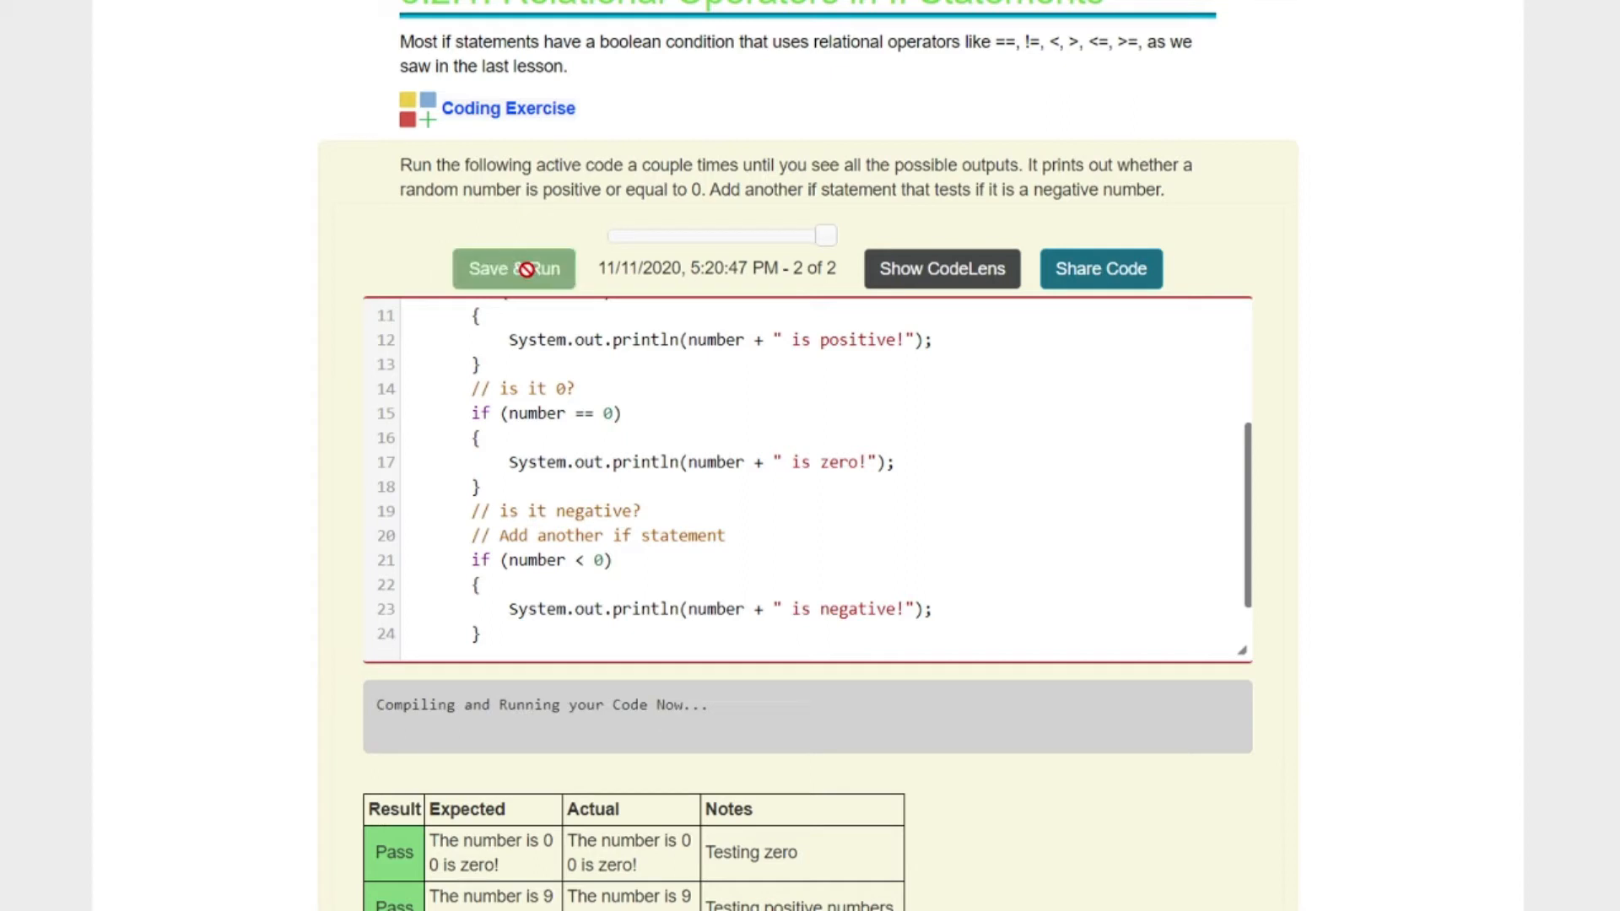
pyautogui.click(512, 269)
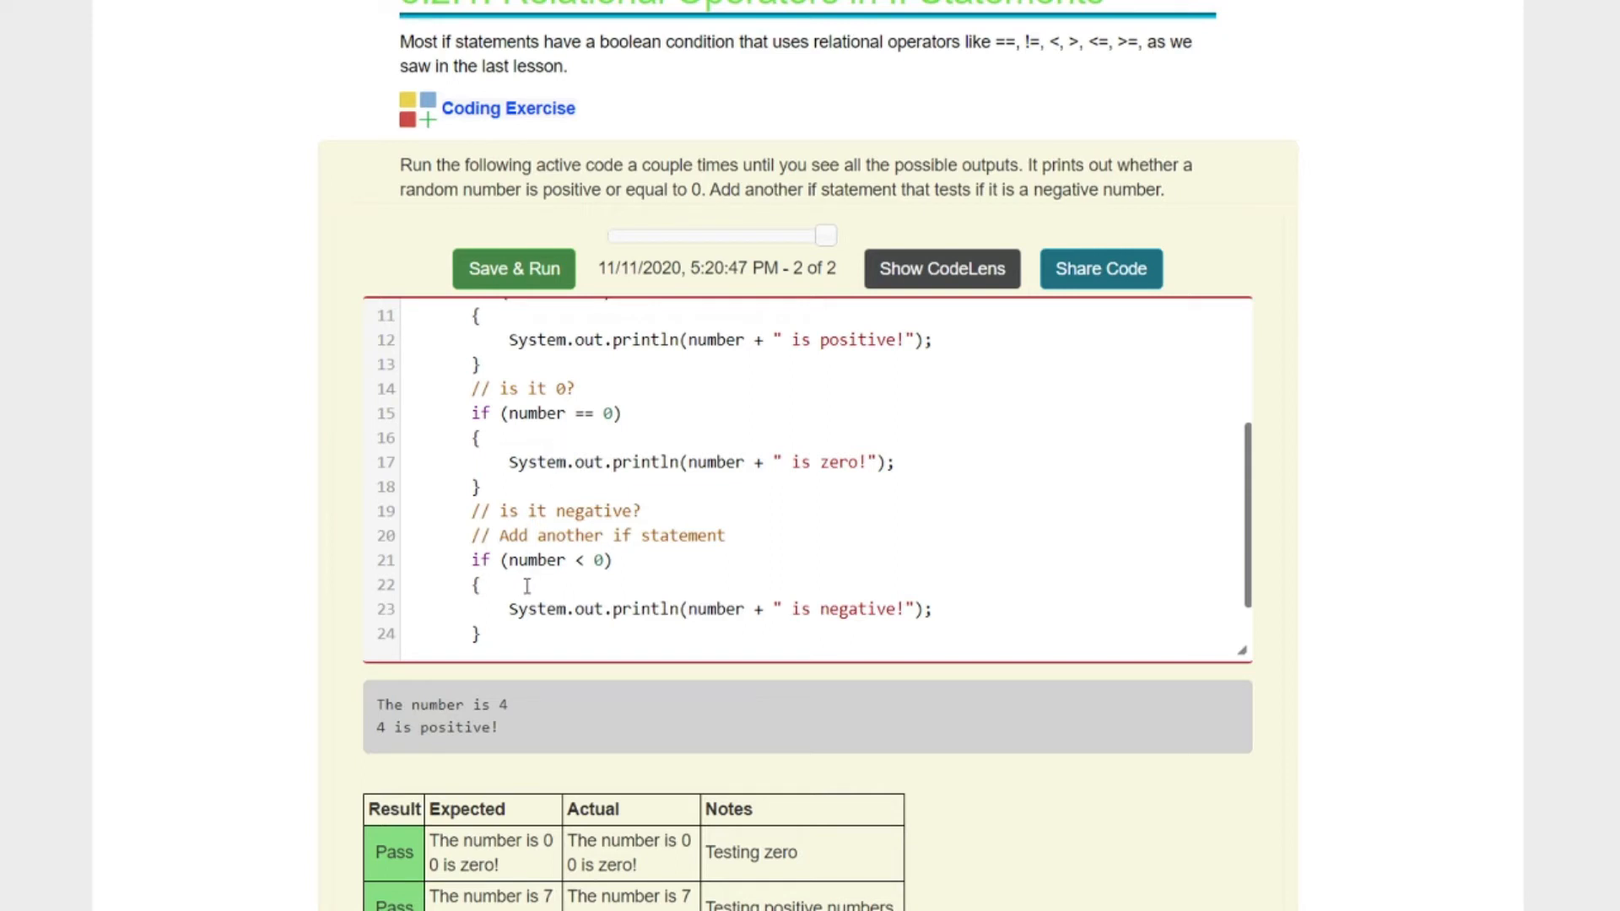
# Step: Rerun the program until the zero message also appears
pyautogui.scroll(3)
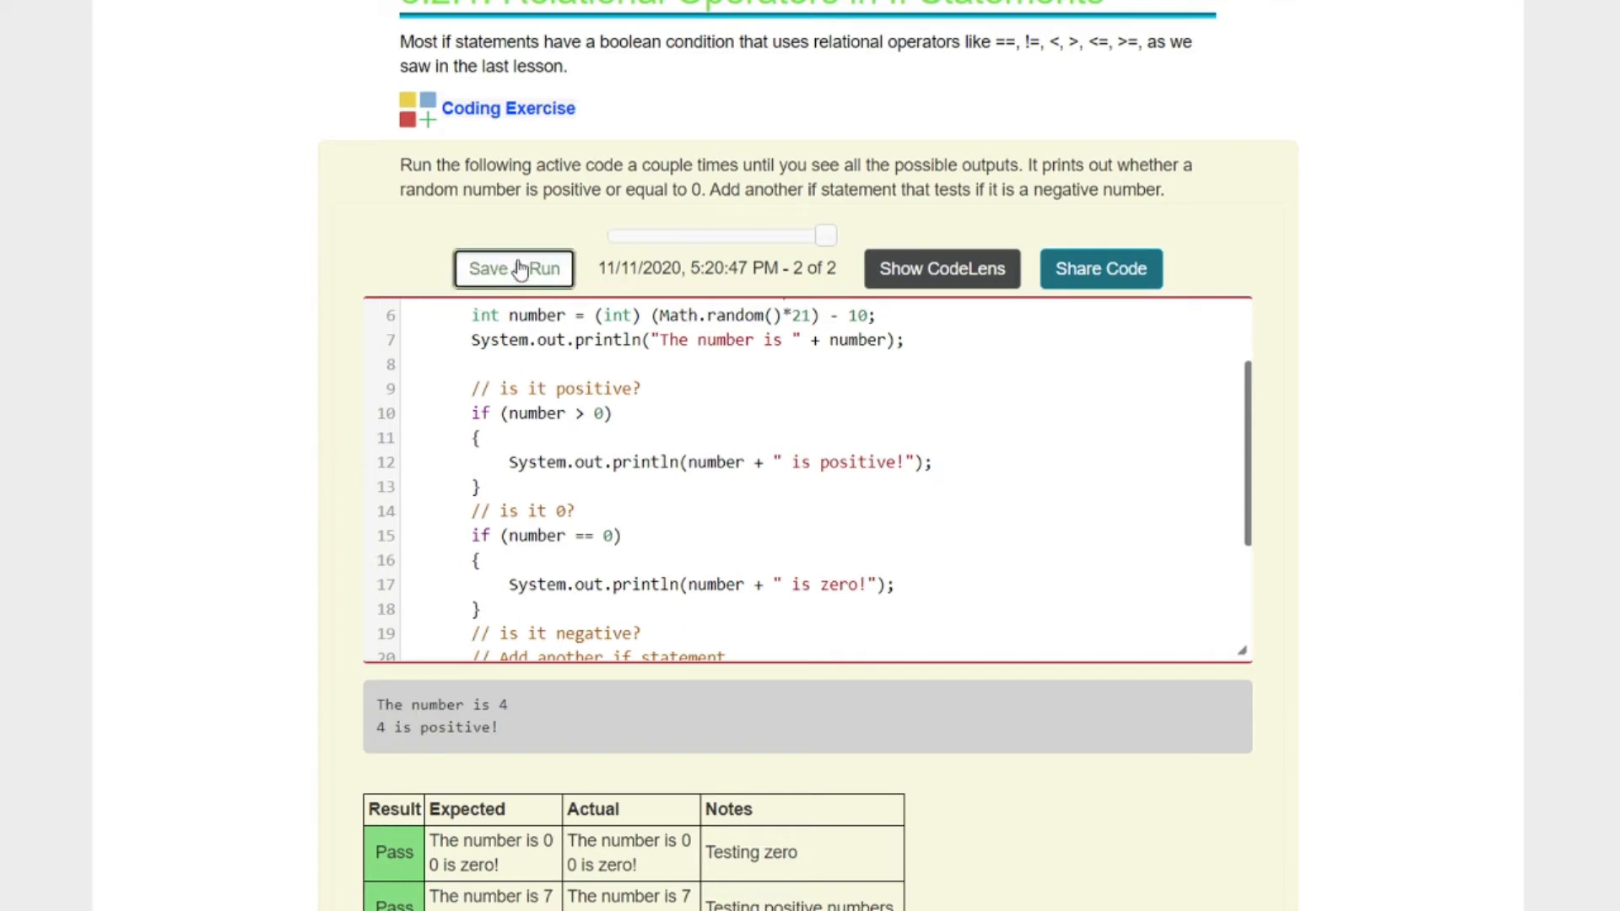
pyautogui.click(513, 269)
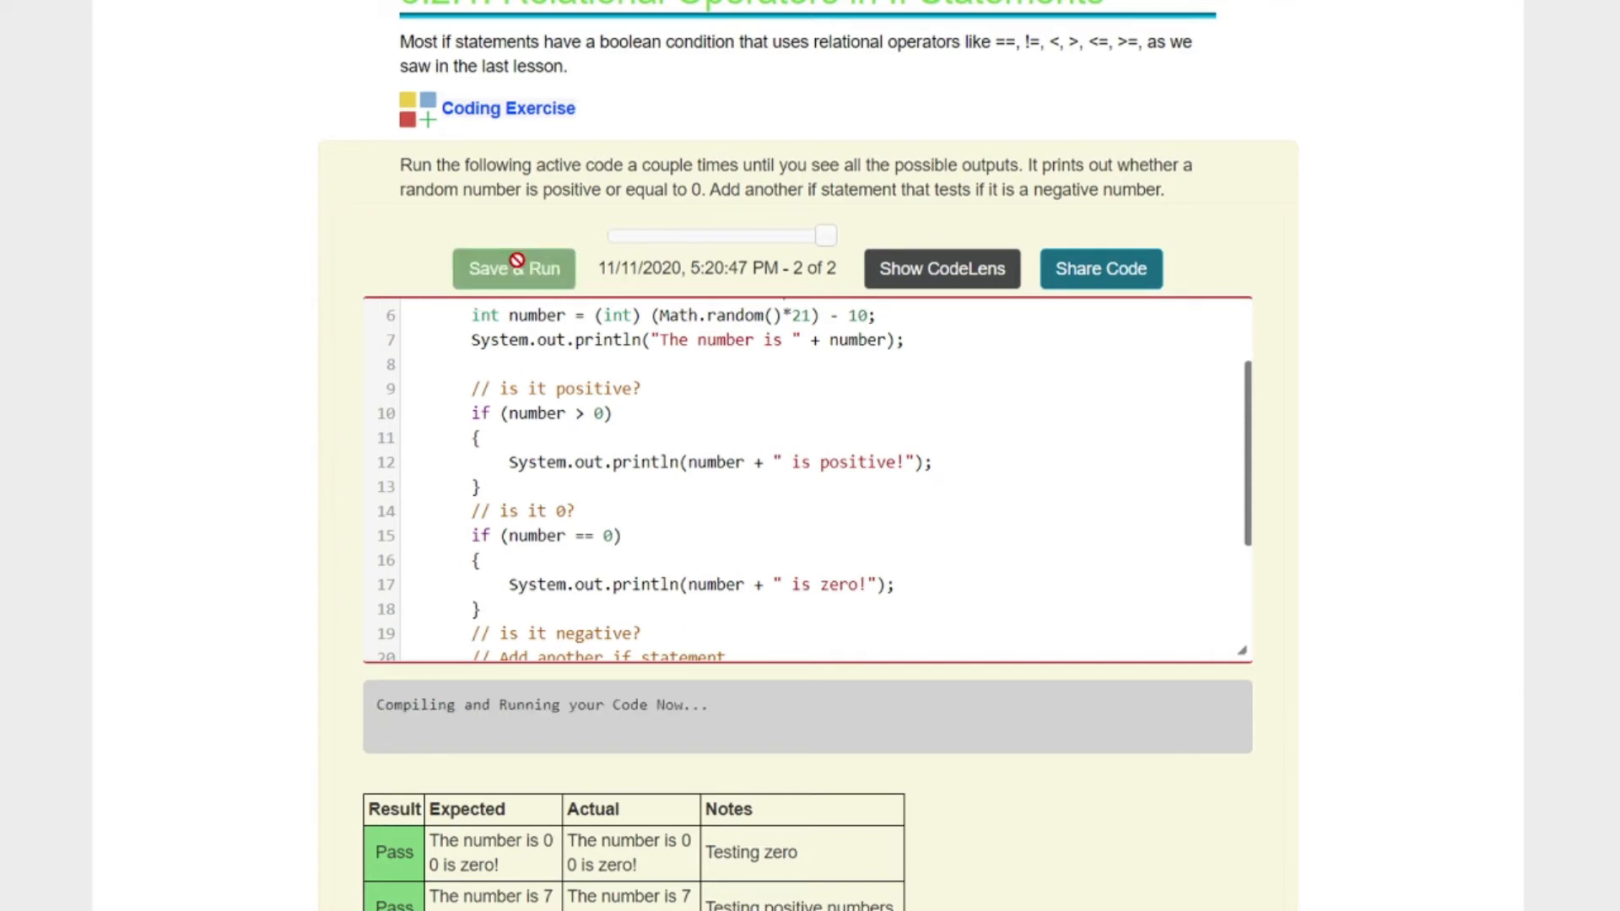
pyautogui.click(513, 269)
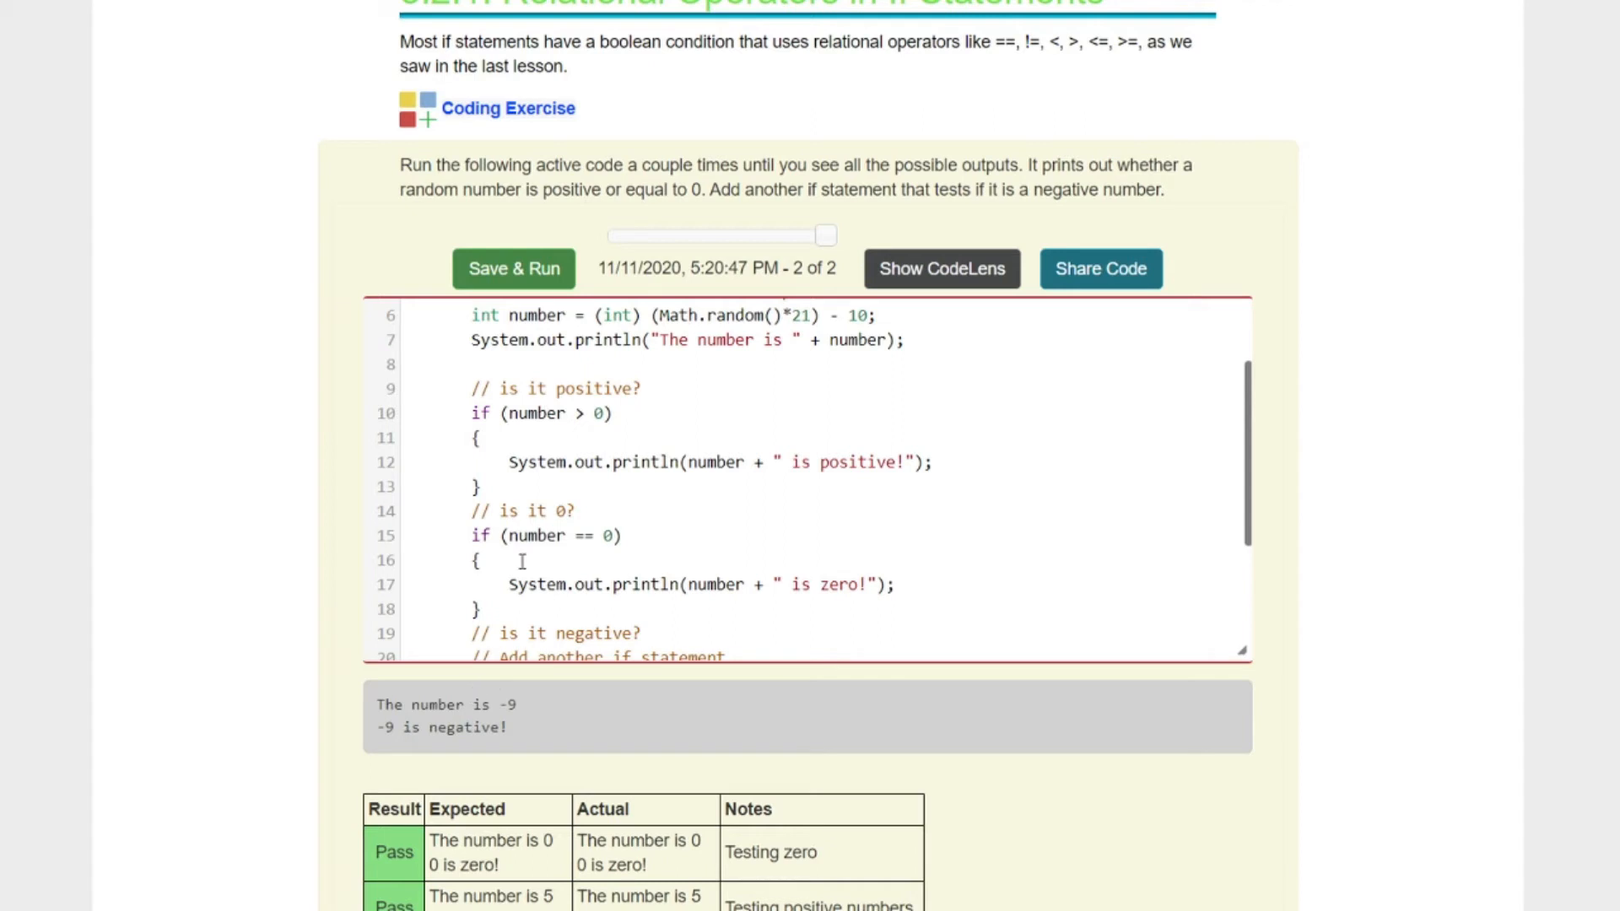
pyautogui.click(513, 268)
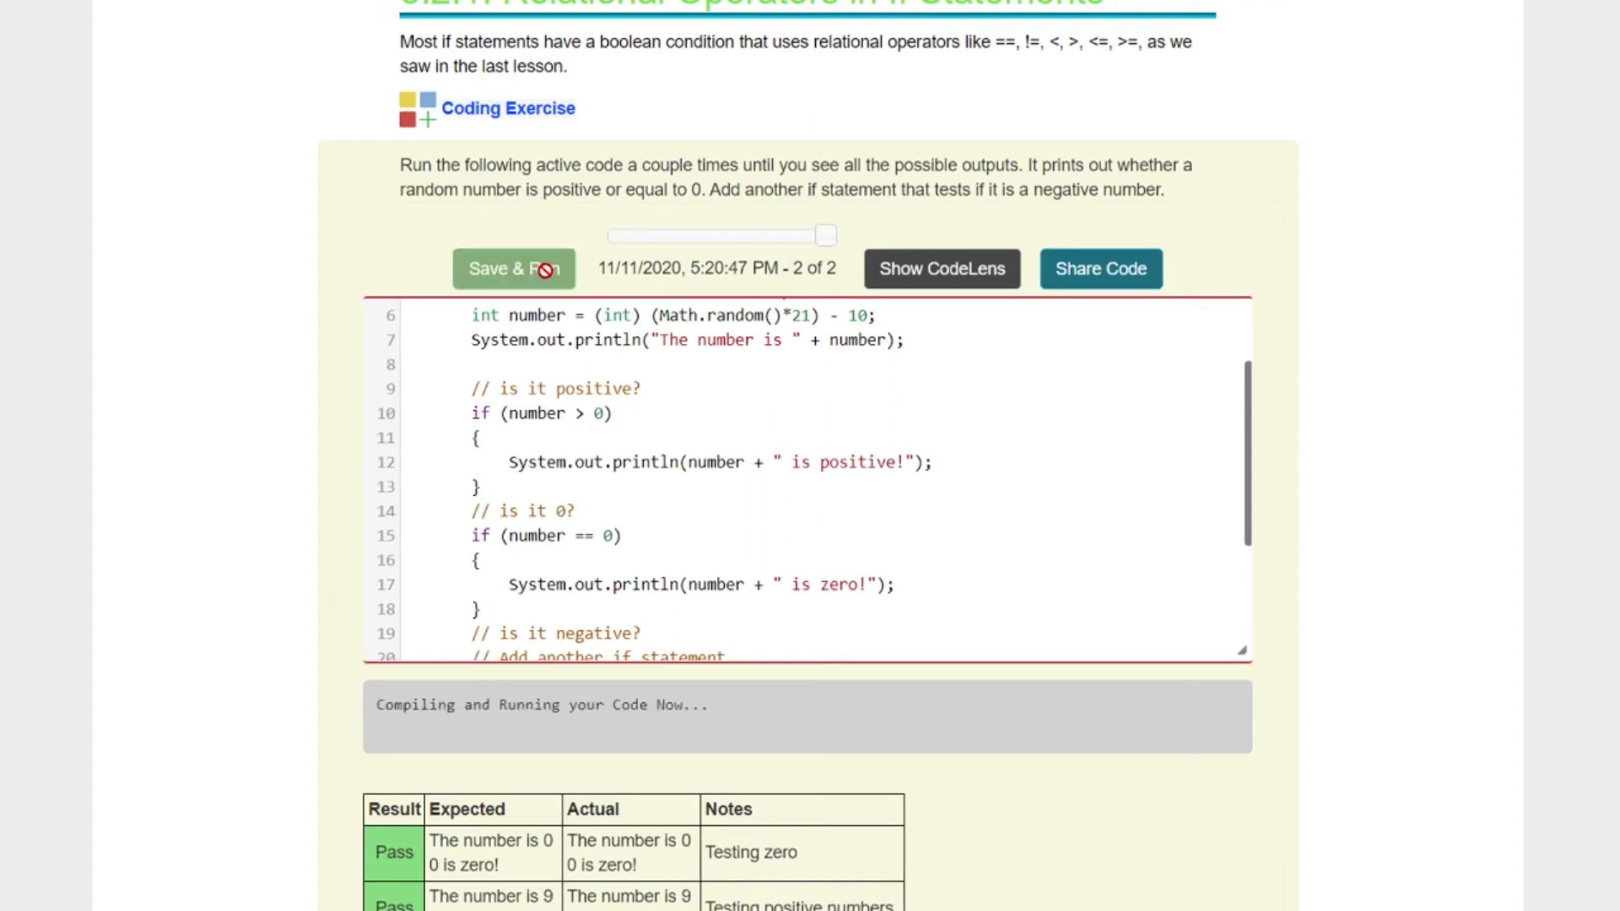
pyautogui.click(513, 269)
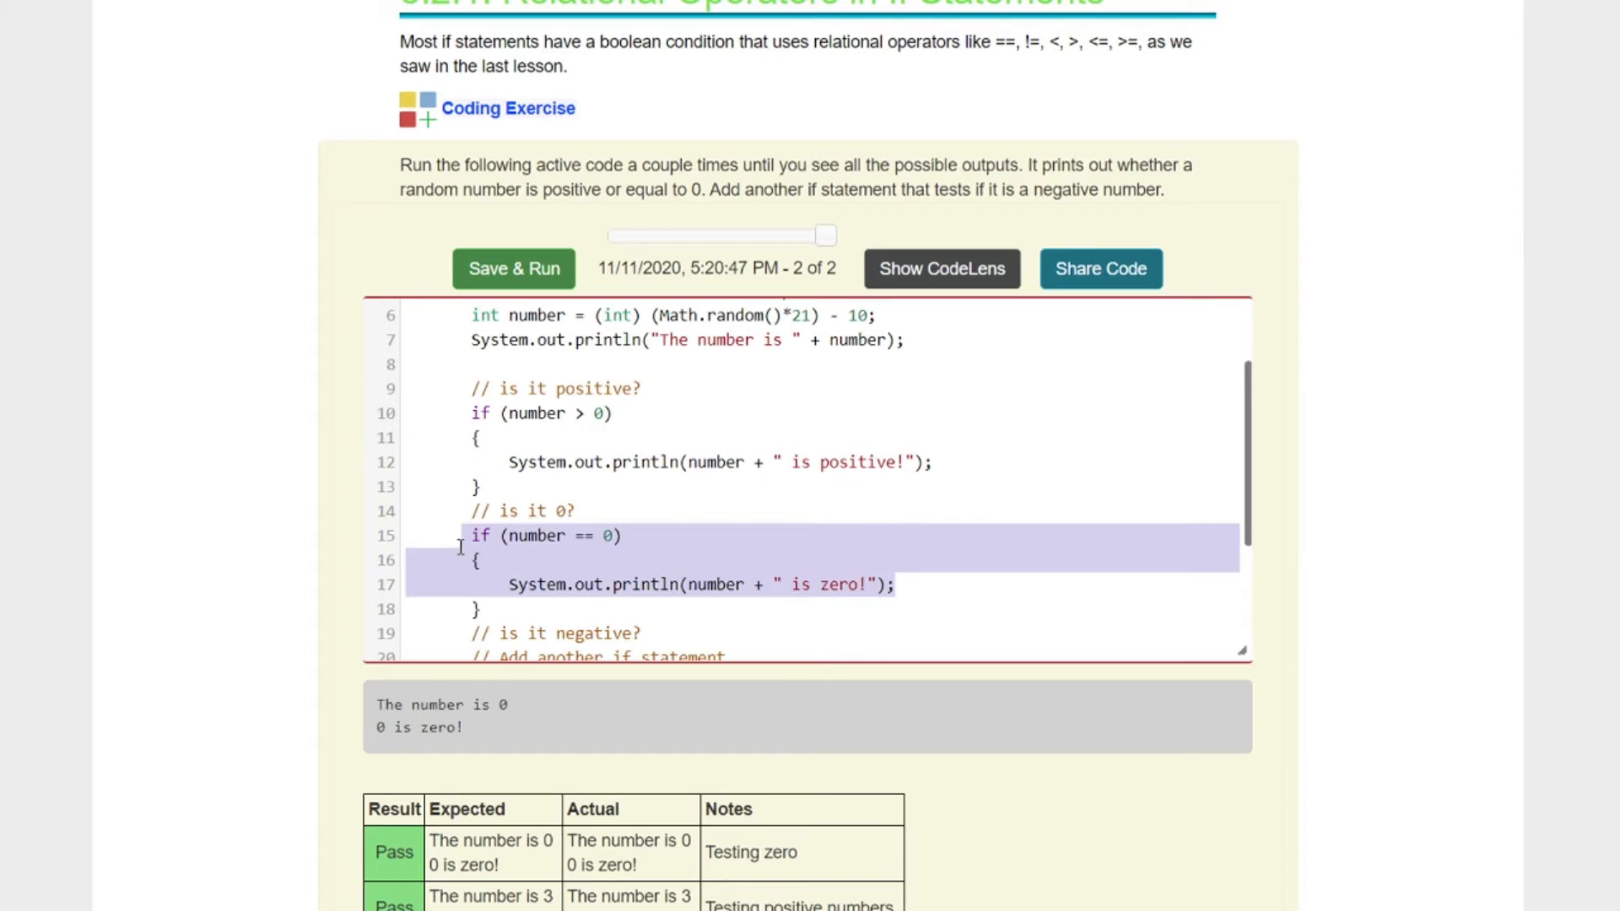
pyautogui.moveTo(526, 534)
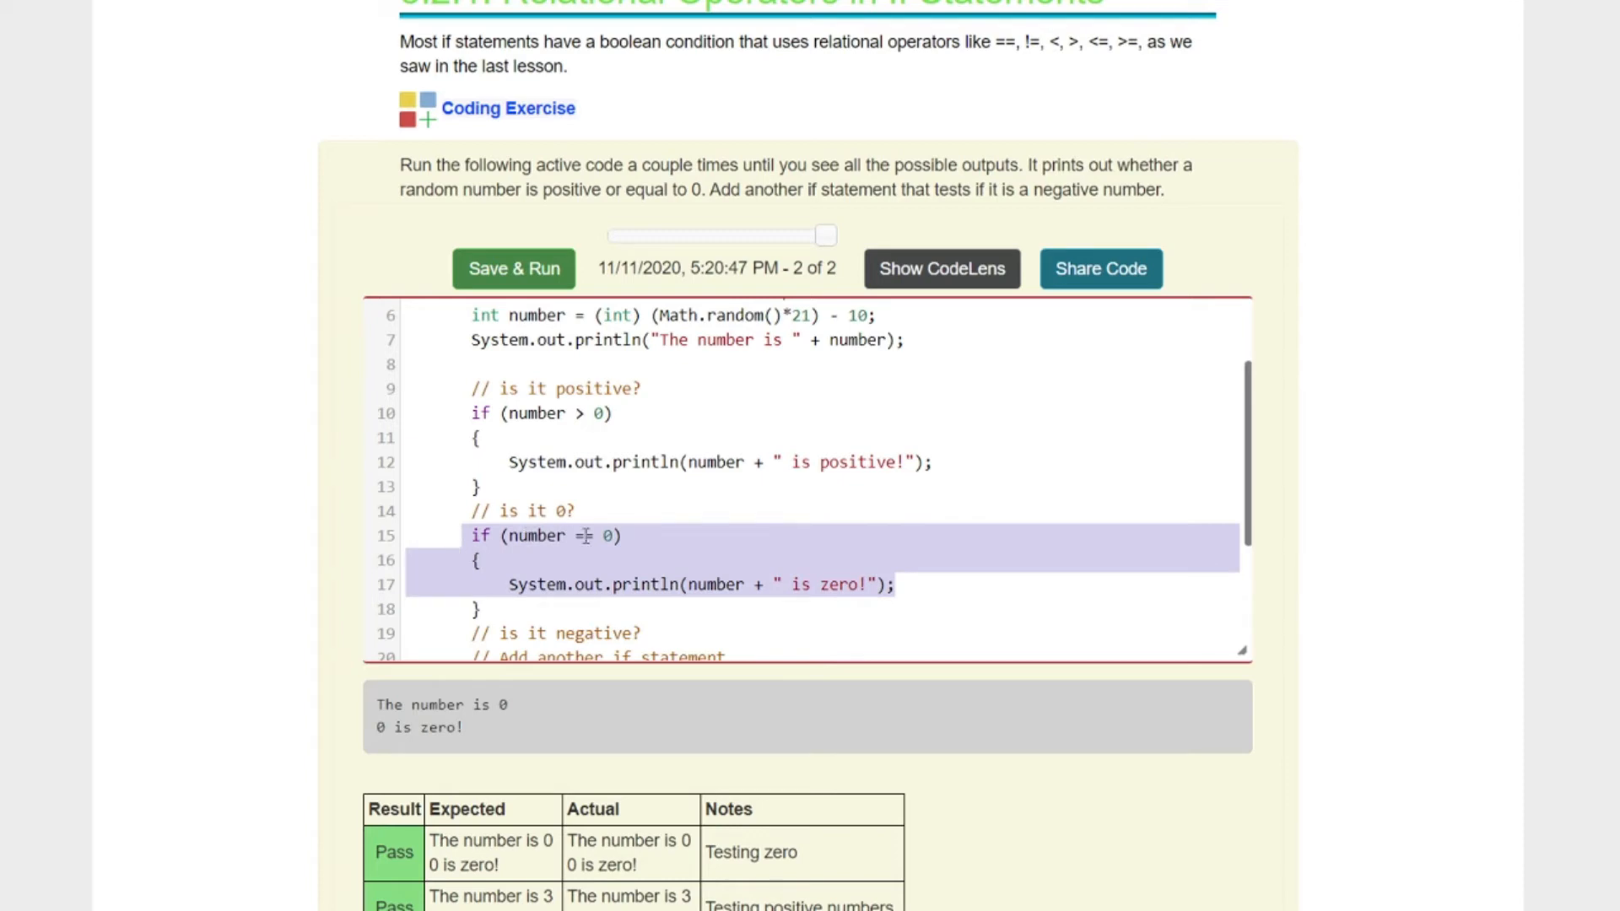
# Step: Answer question 3-2-4 with option C, 0, and check it as correct
pyautogui.scroll(-3)
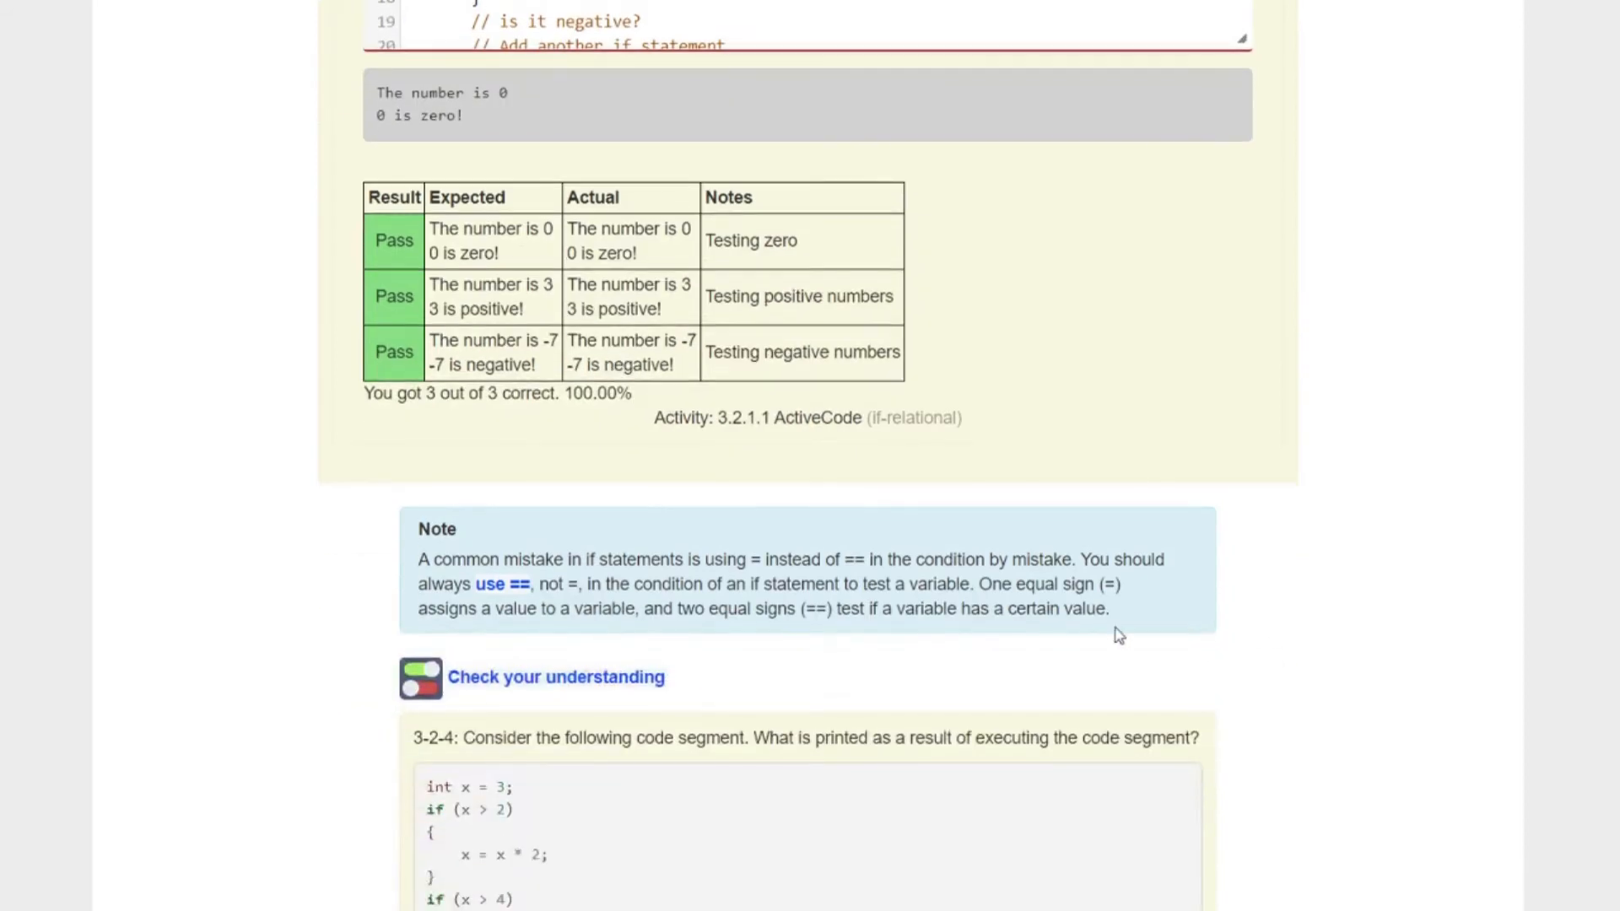
pyautogui.moveTo(1226, 638)
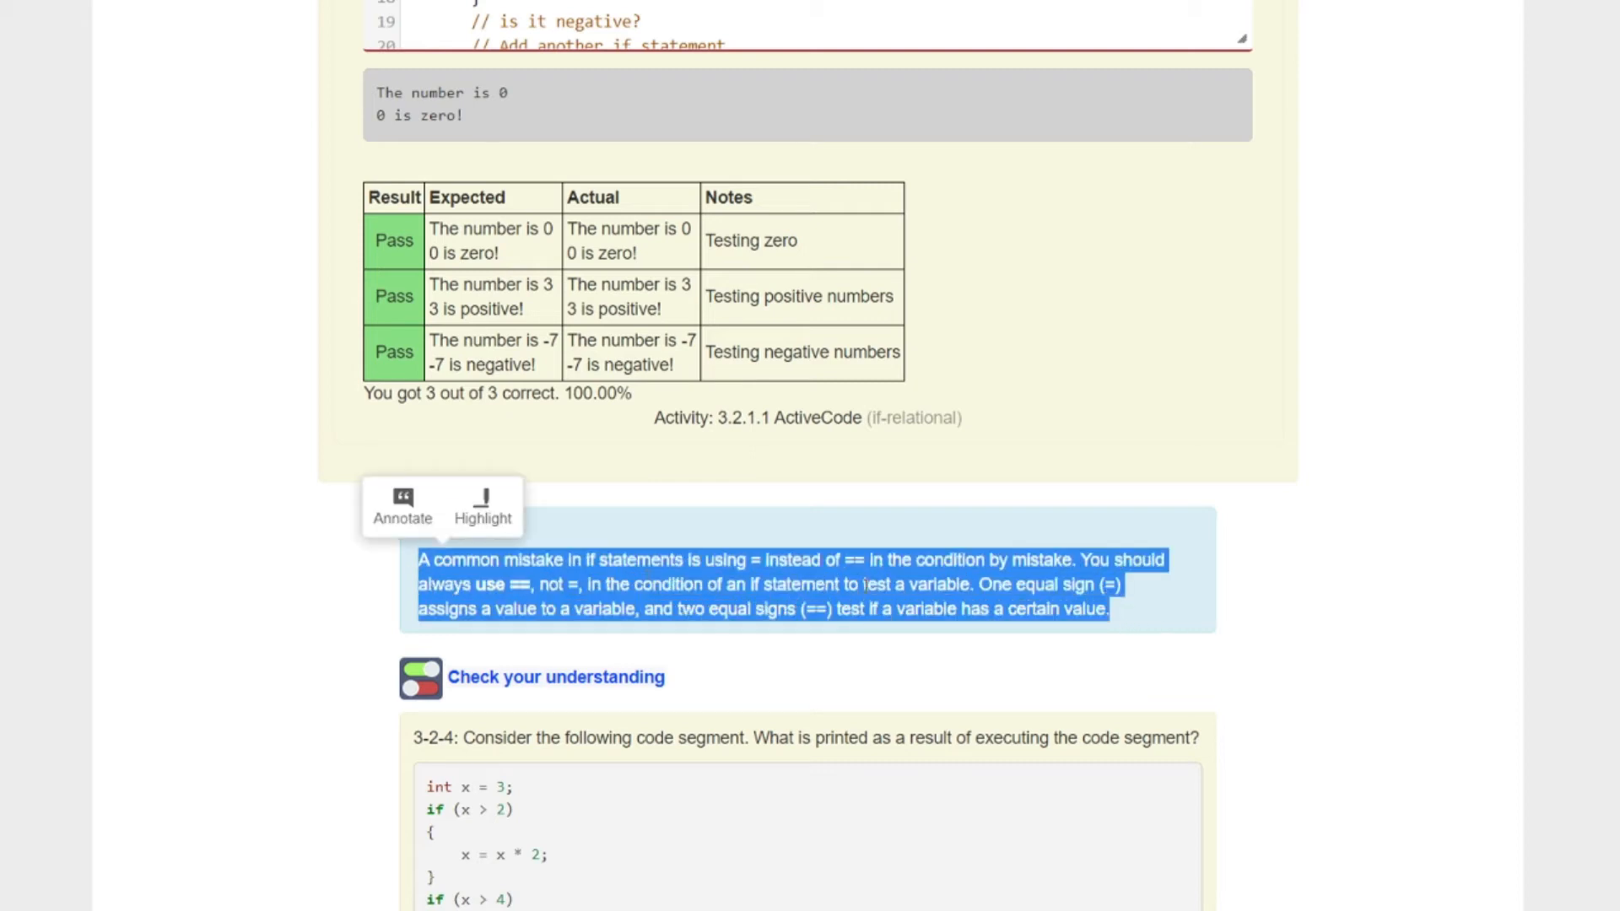
pyautogui.scroll(-3)
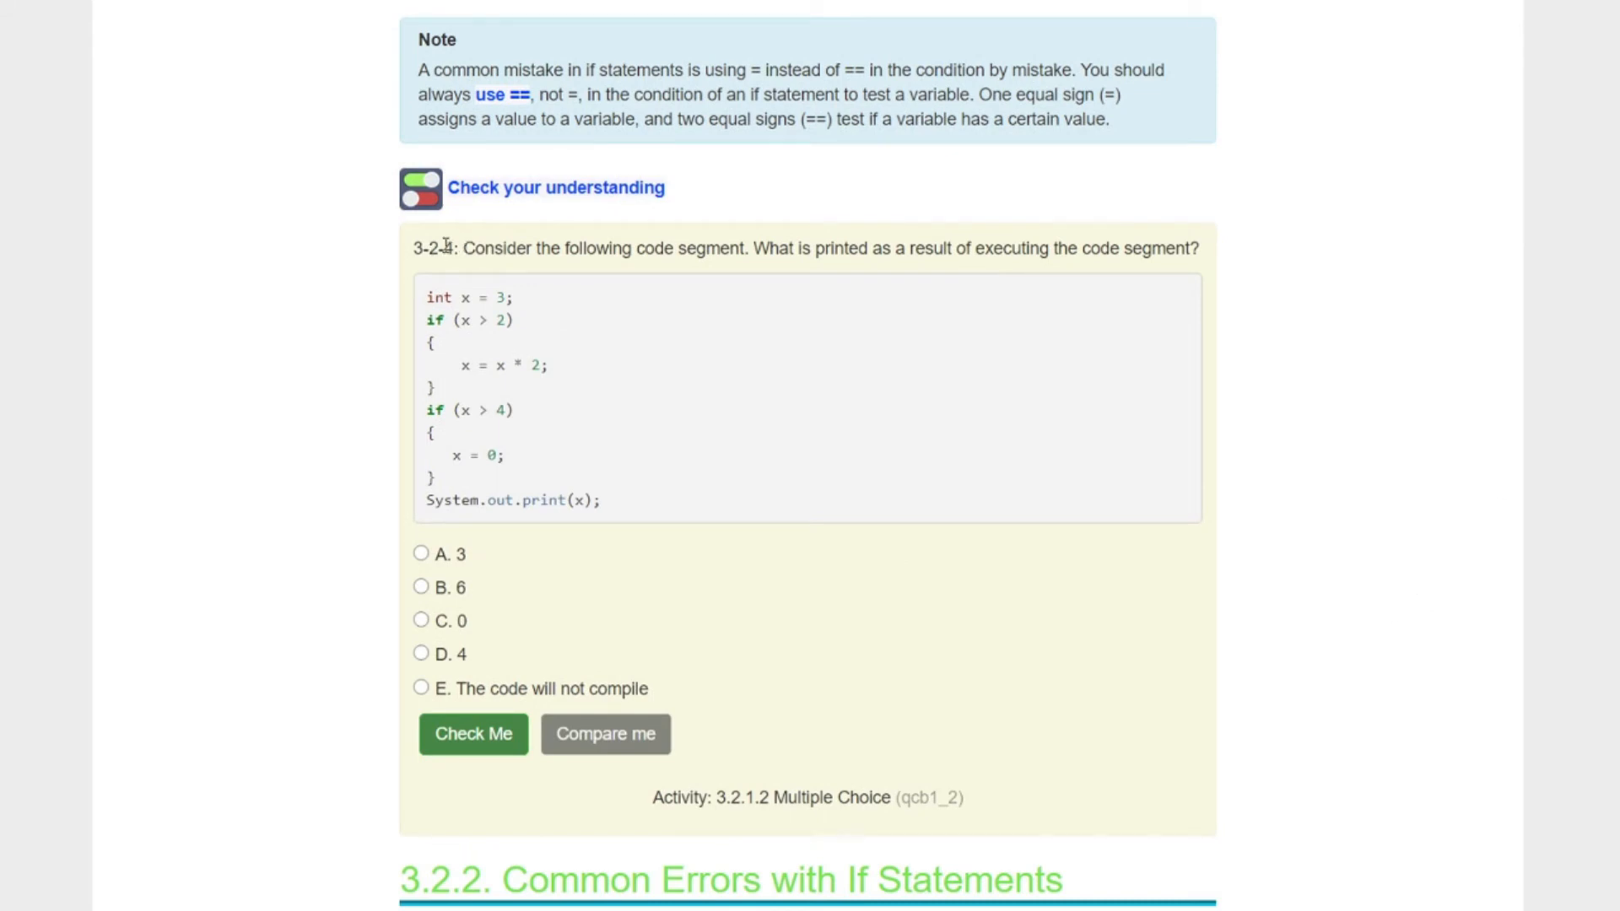
pyautogui.moveTo(395, 255)
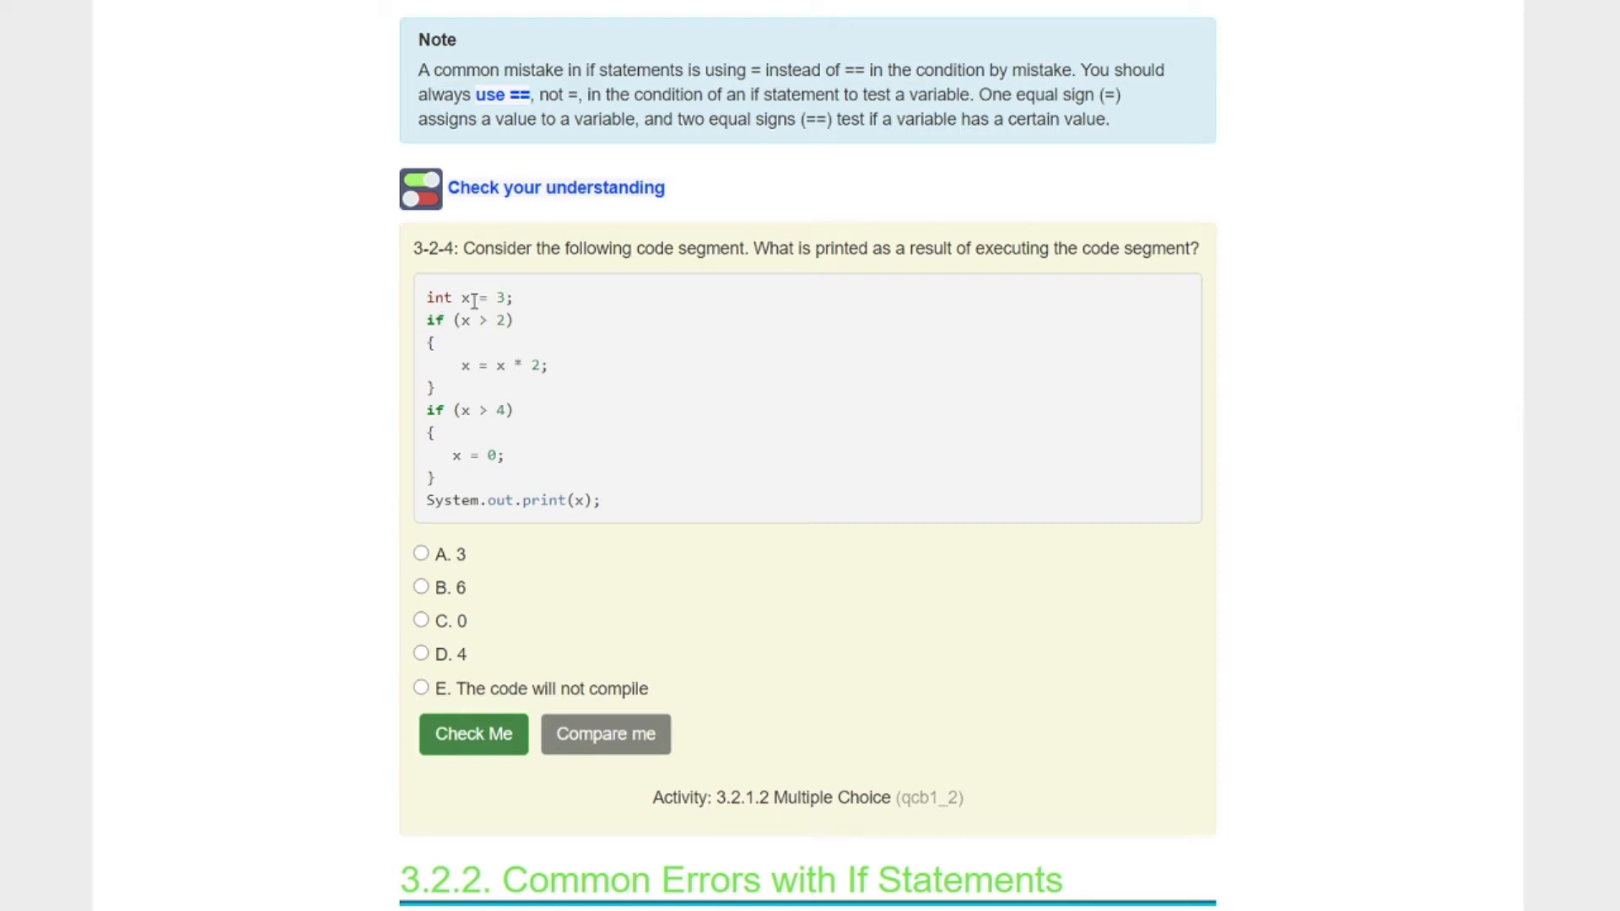
pyautogui.moveTo(535, 300)
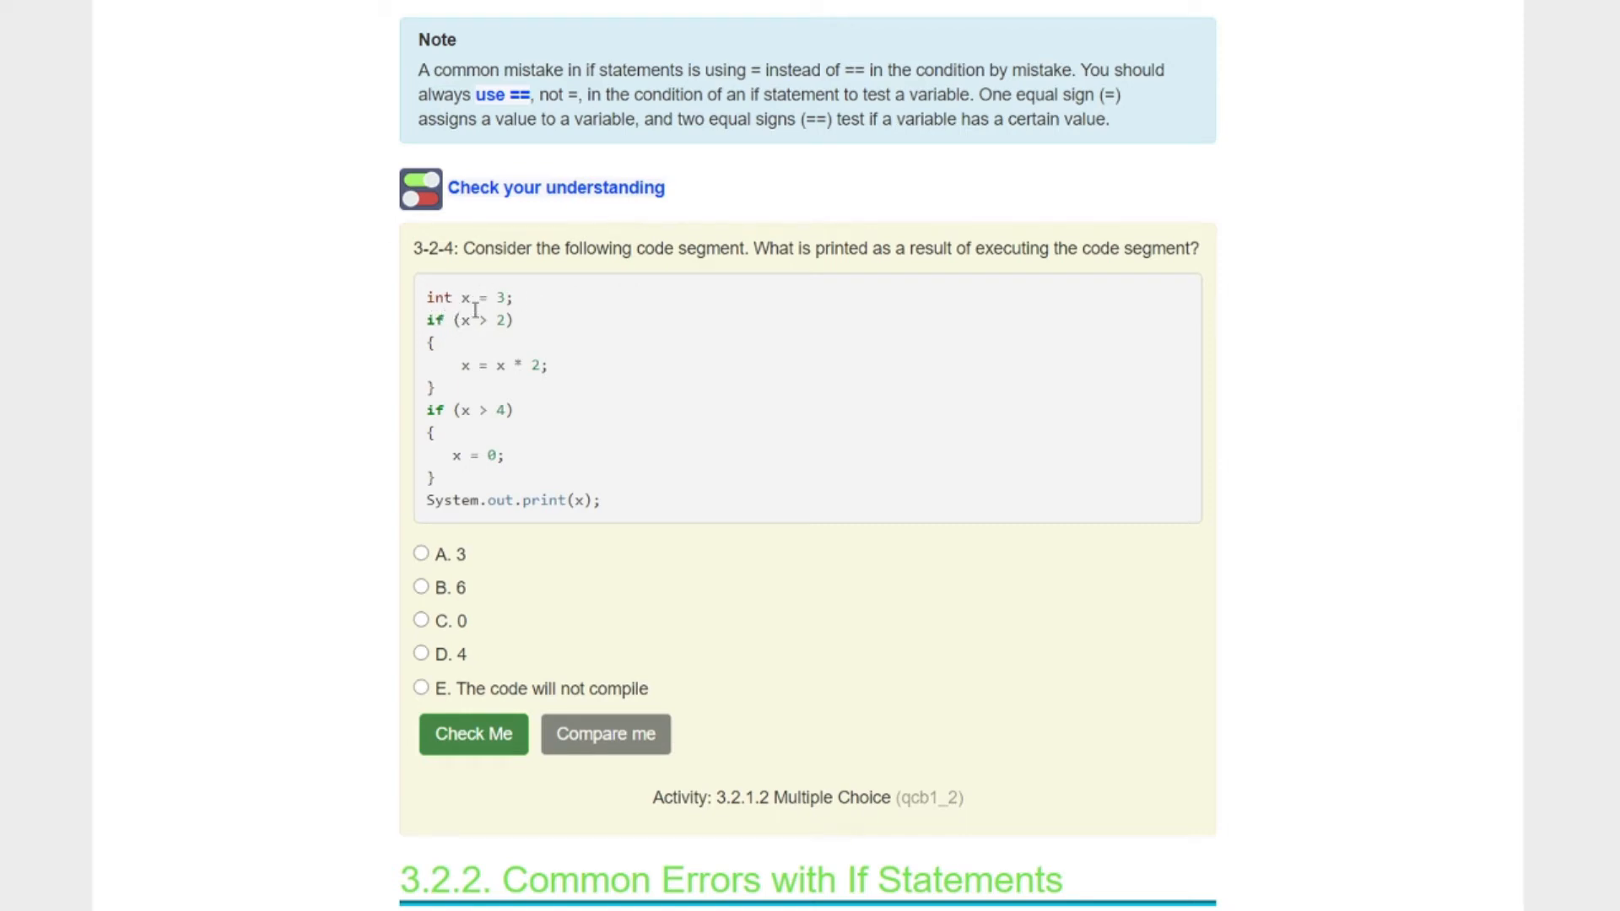
pyautogui.moveTo(496, 320)
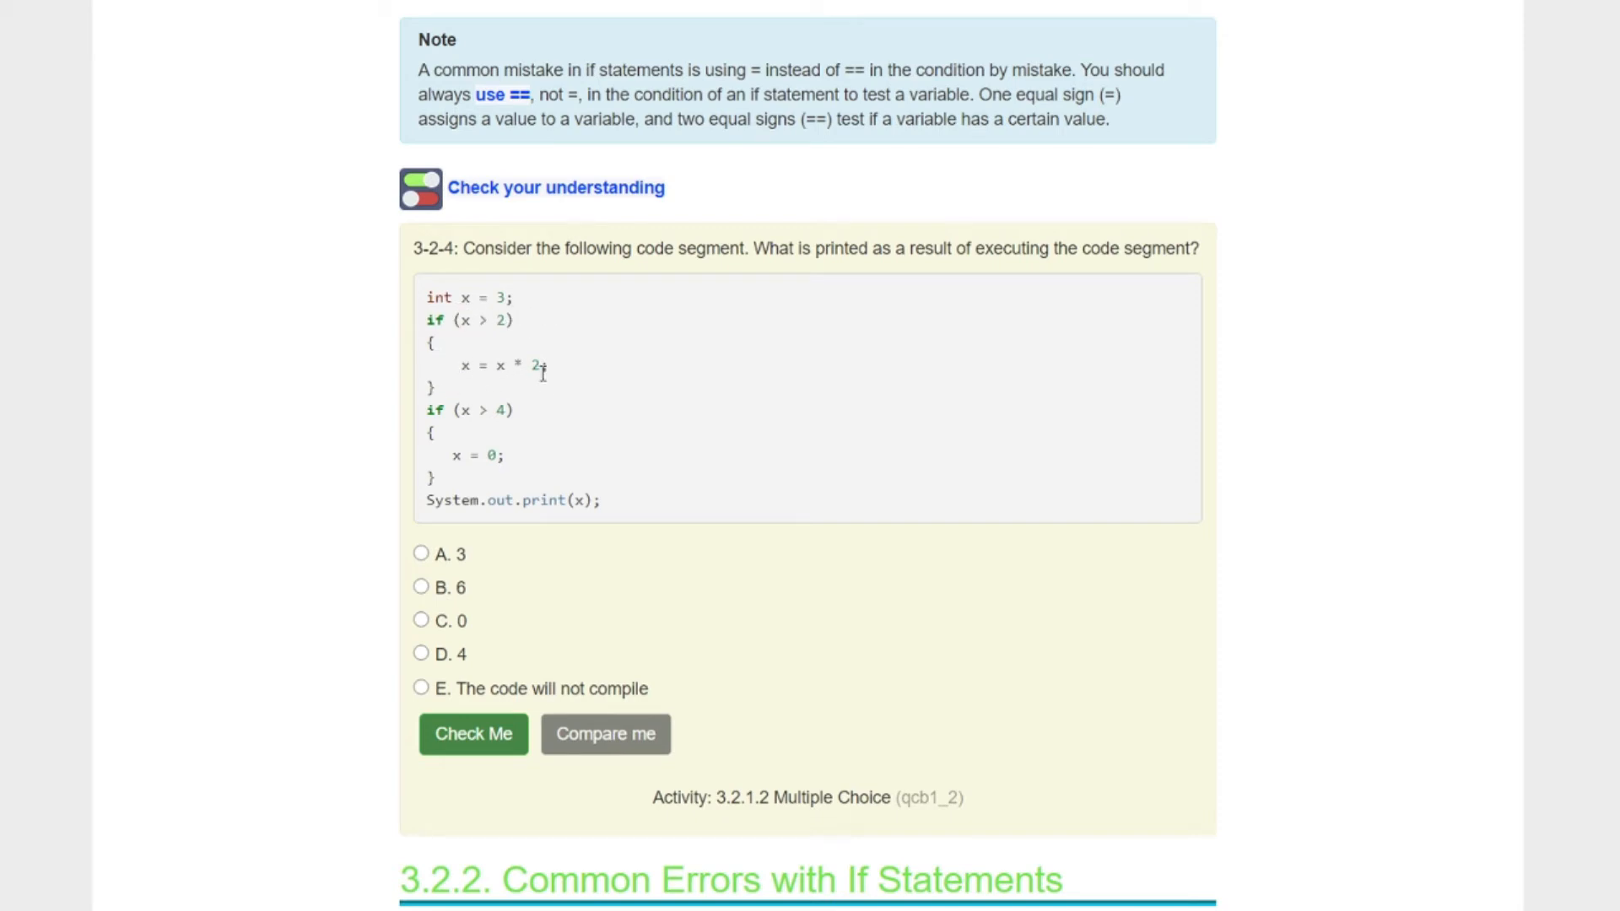
pyautogui.moveTo(462, 337)
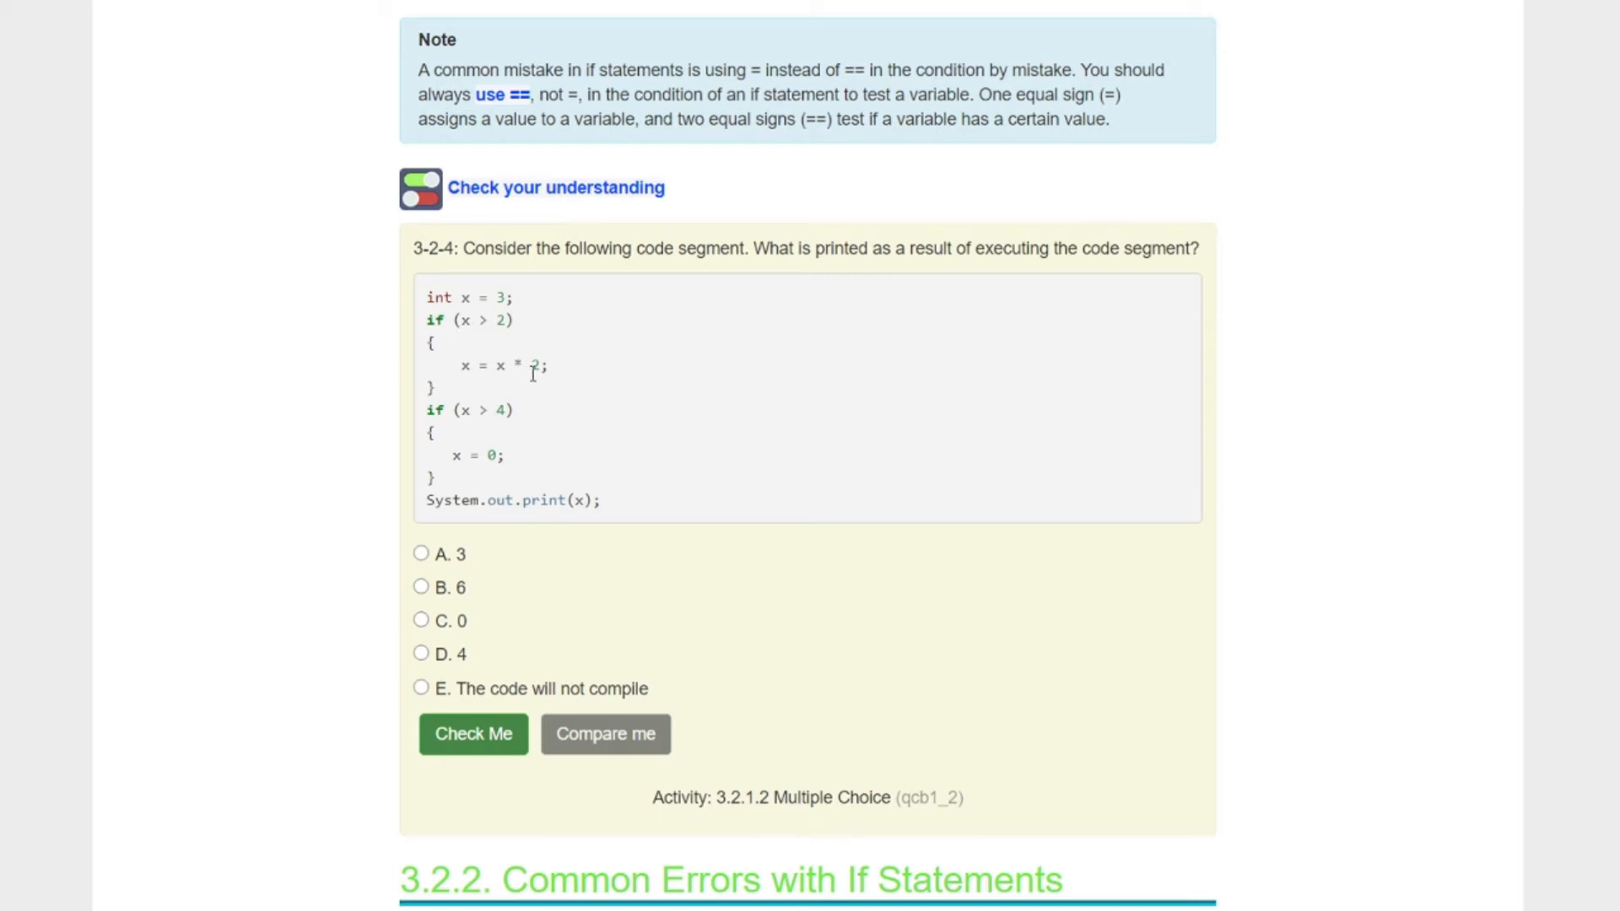
pyautogui.moveTo(444, 430)
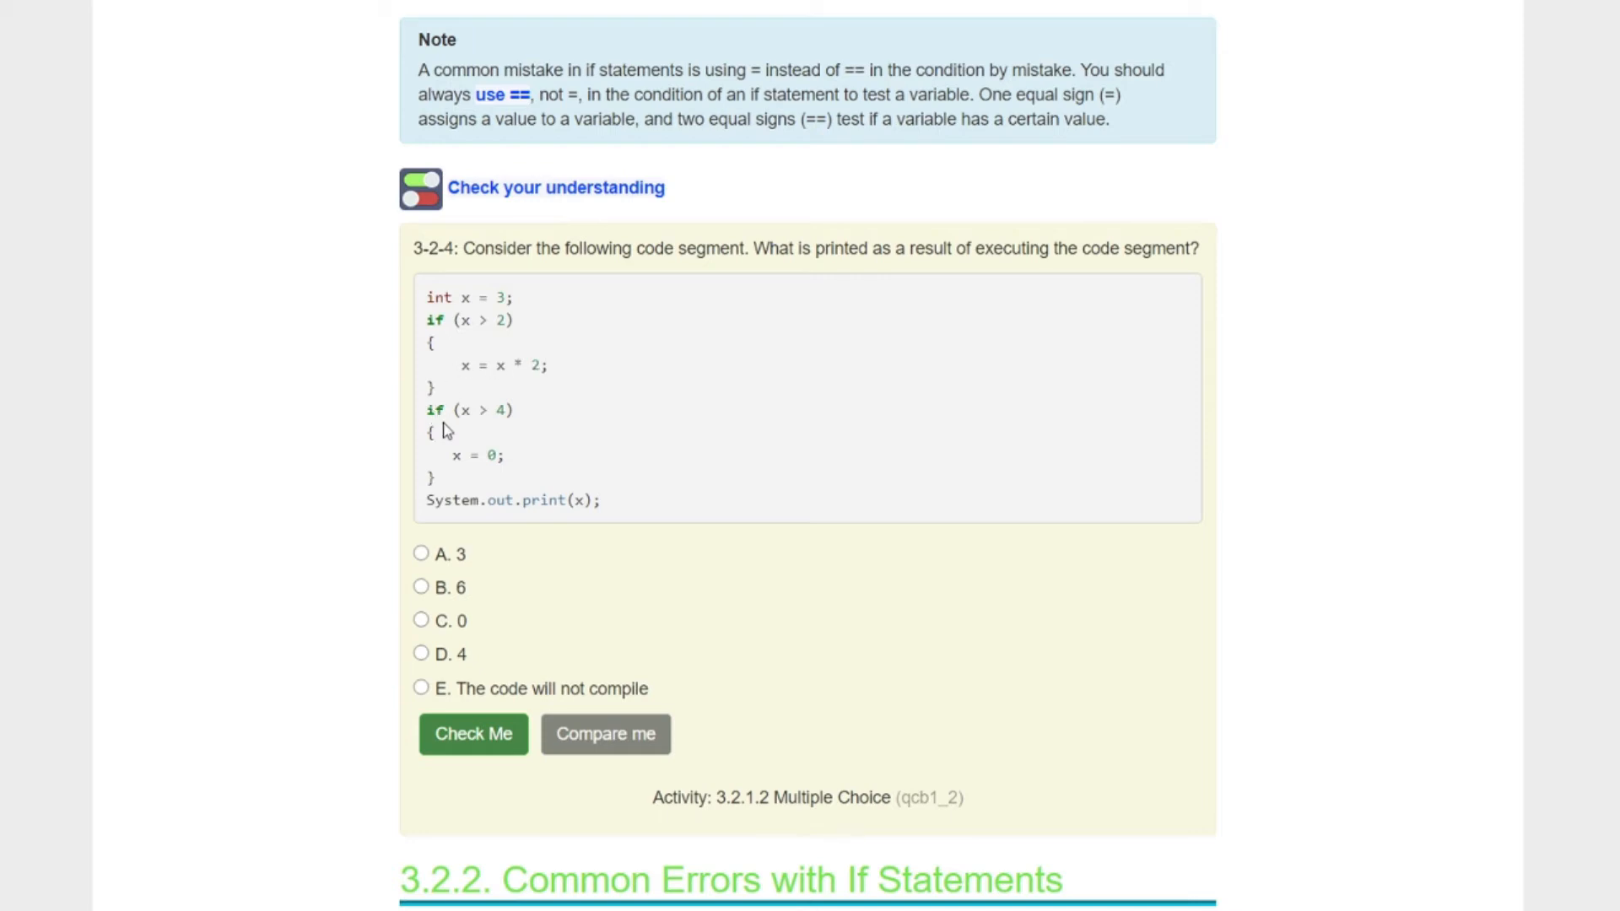
pyautogui.moveTo(502, 362)
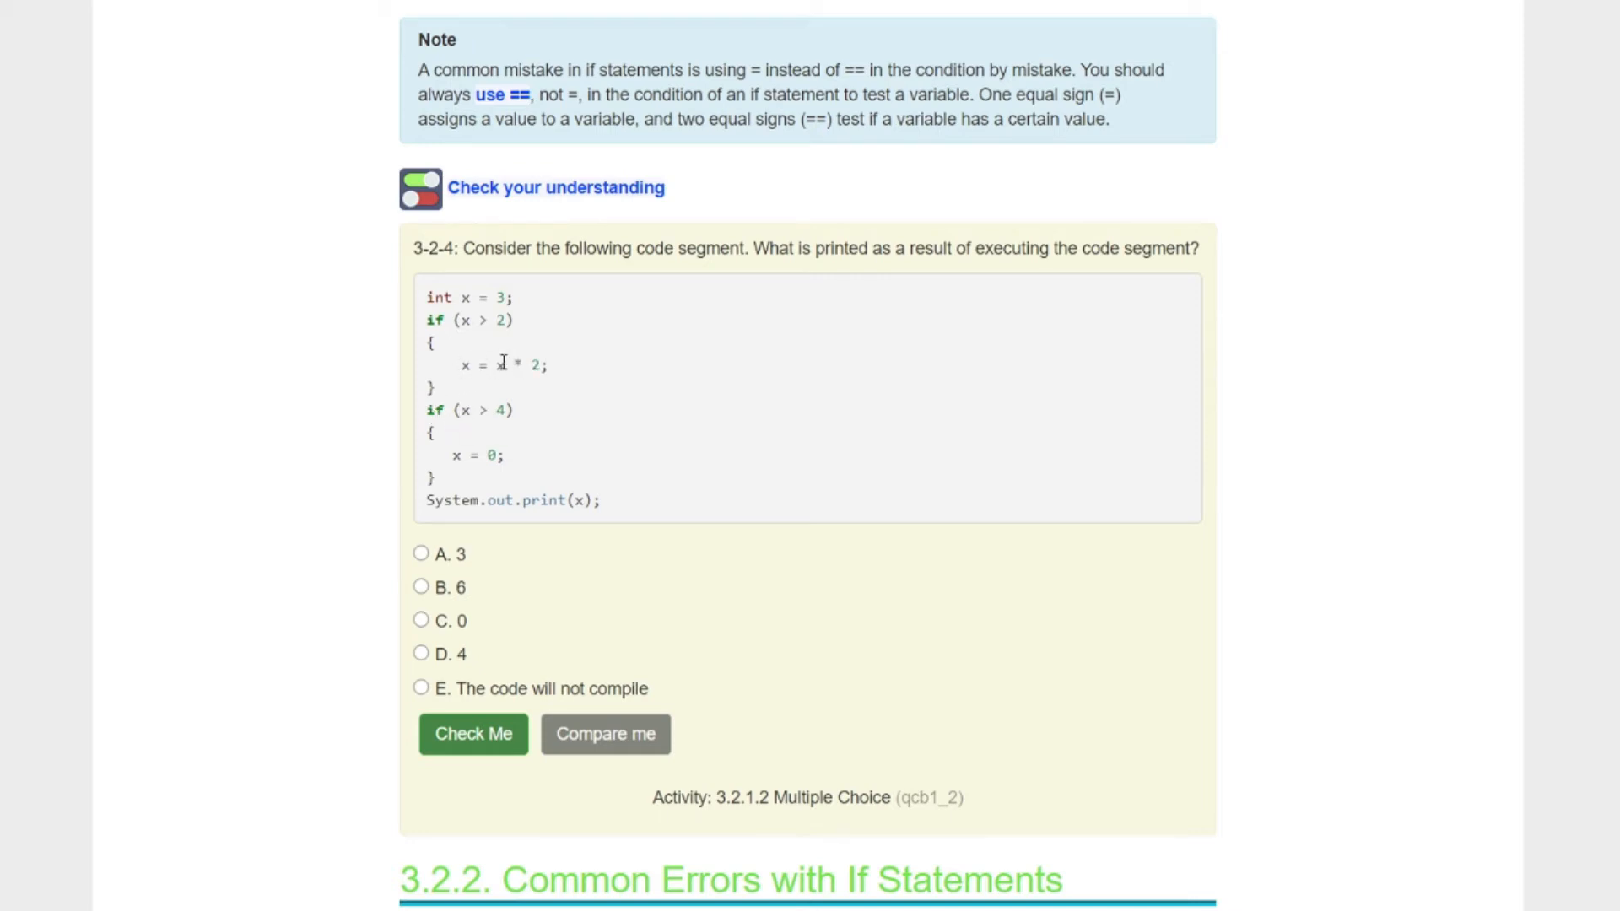
pyautogui.moveTo(443, 434)
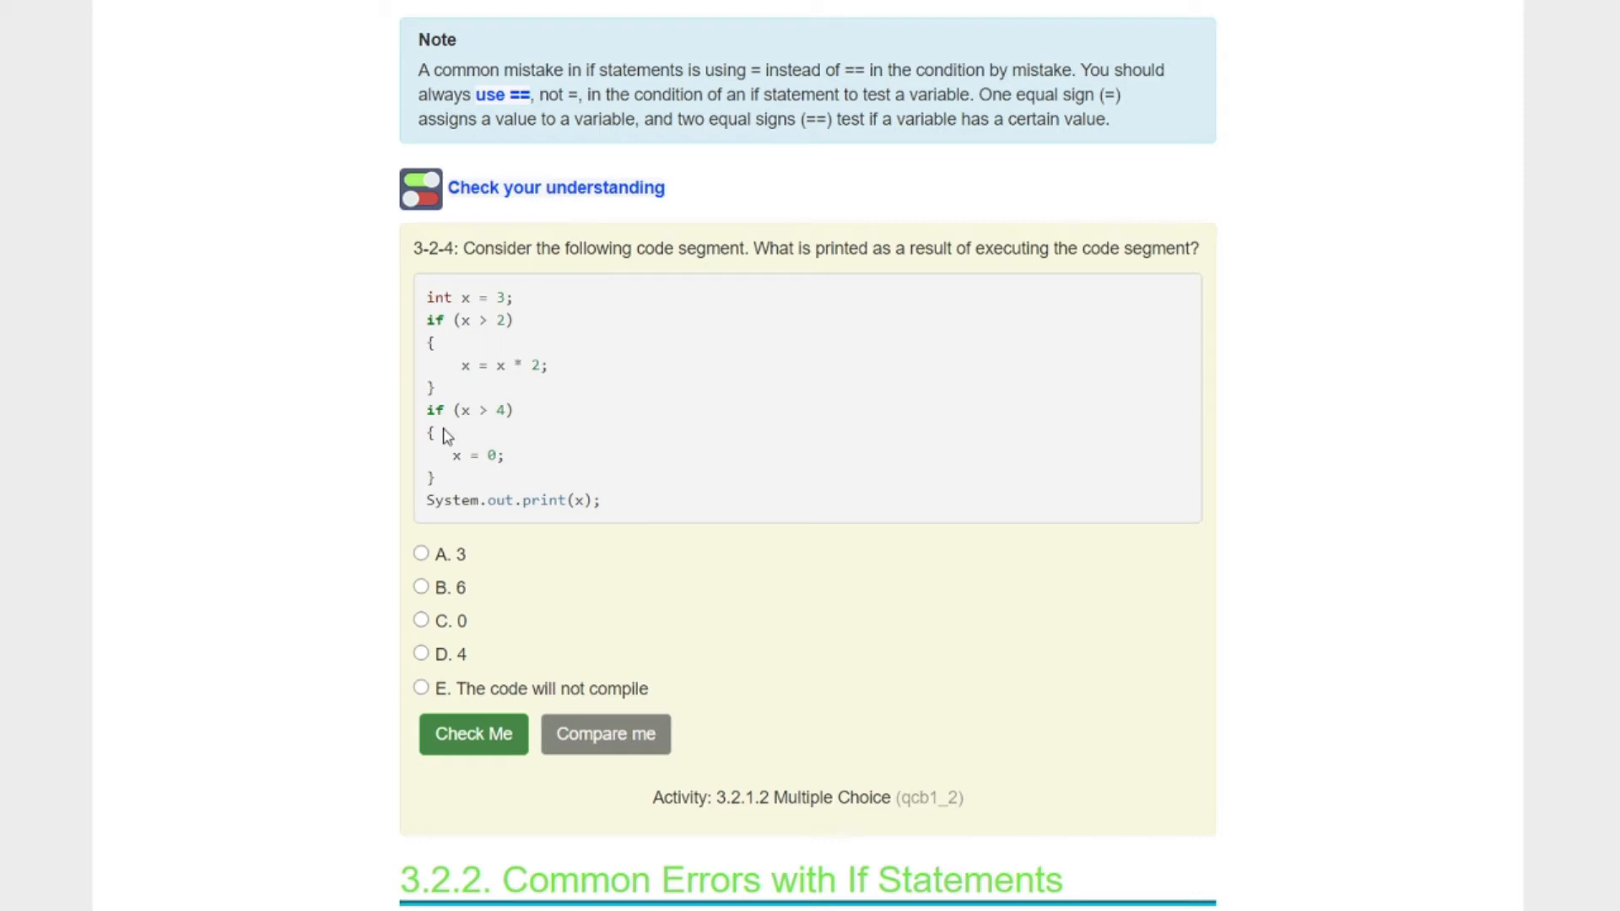
pyautogui.moveTo(496, 447)
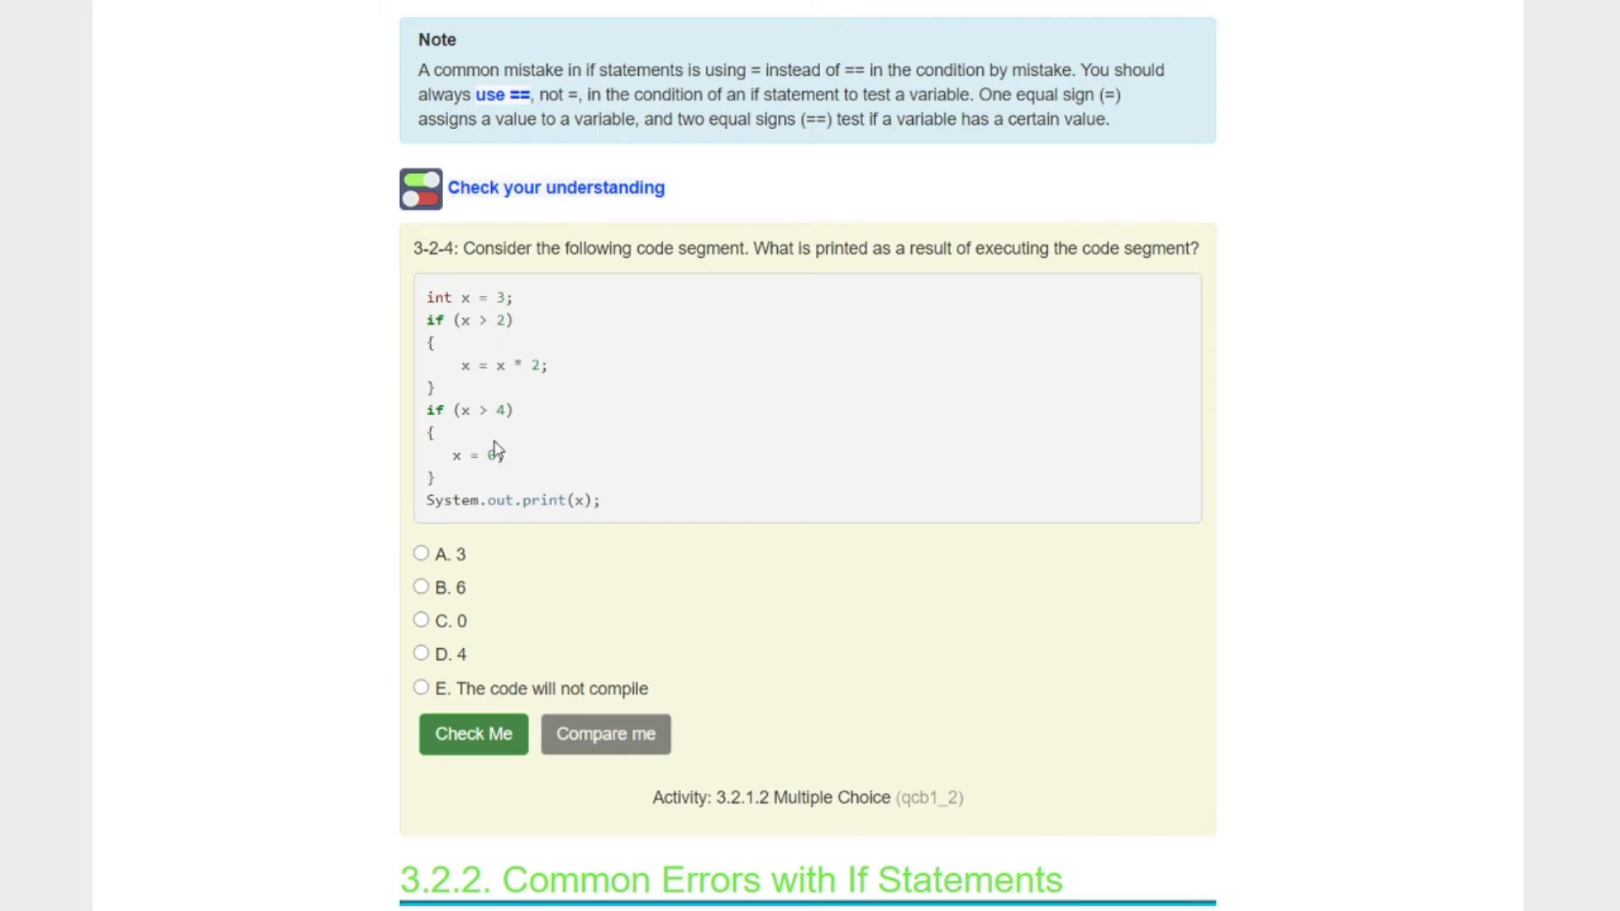
pyautogui.moveTo(438, 493)
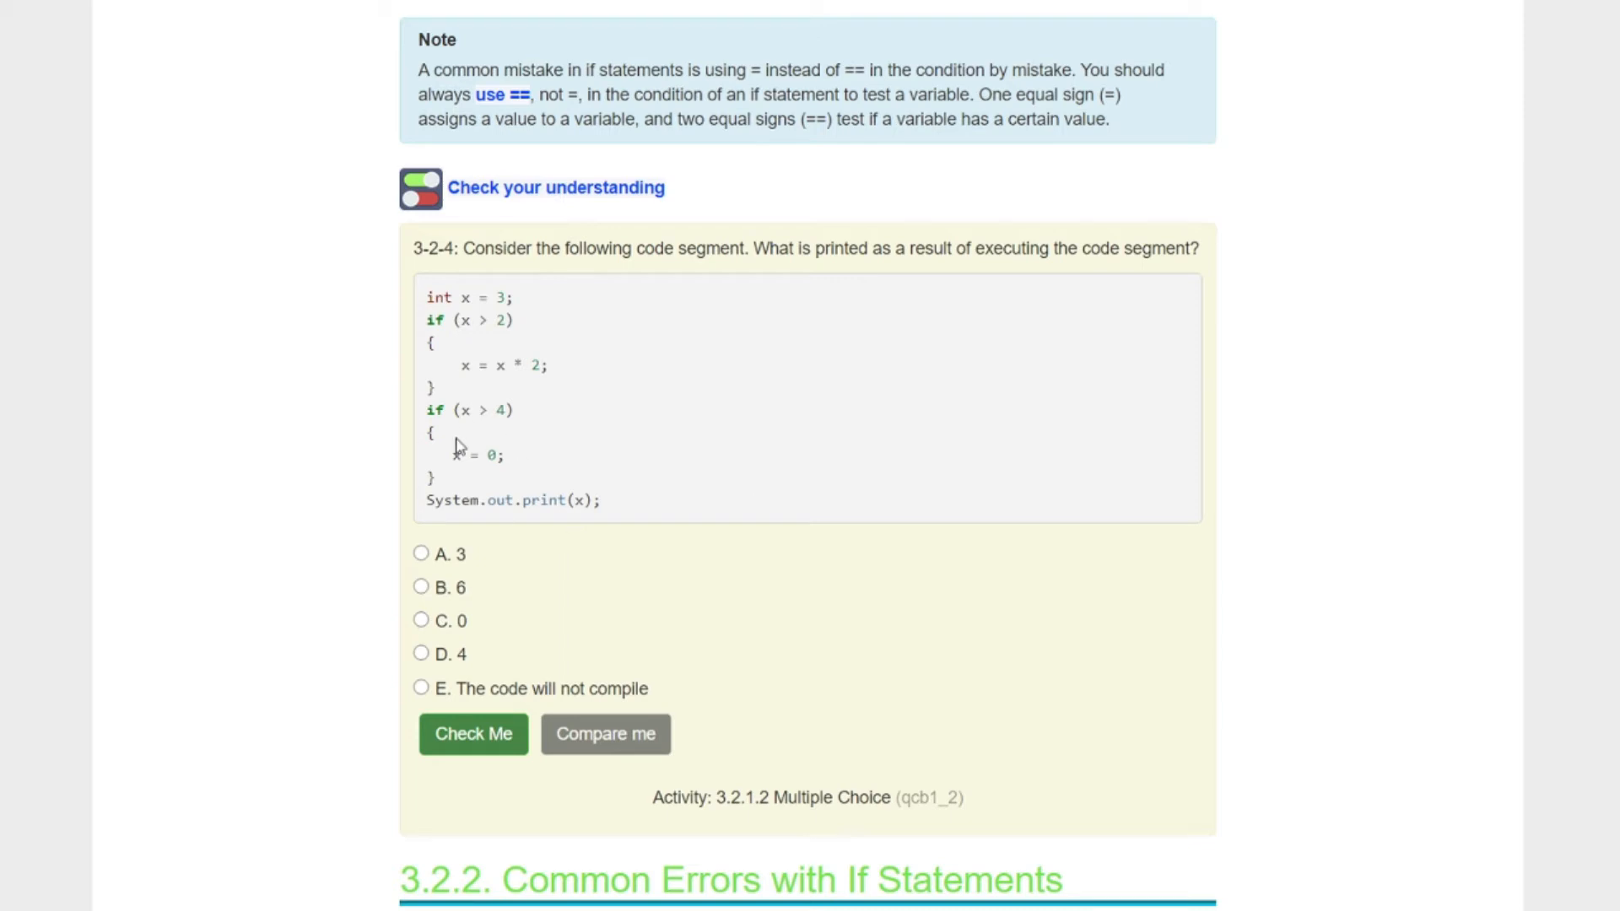
pyautogui.moveTo(536, 491)
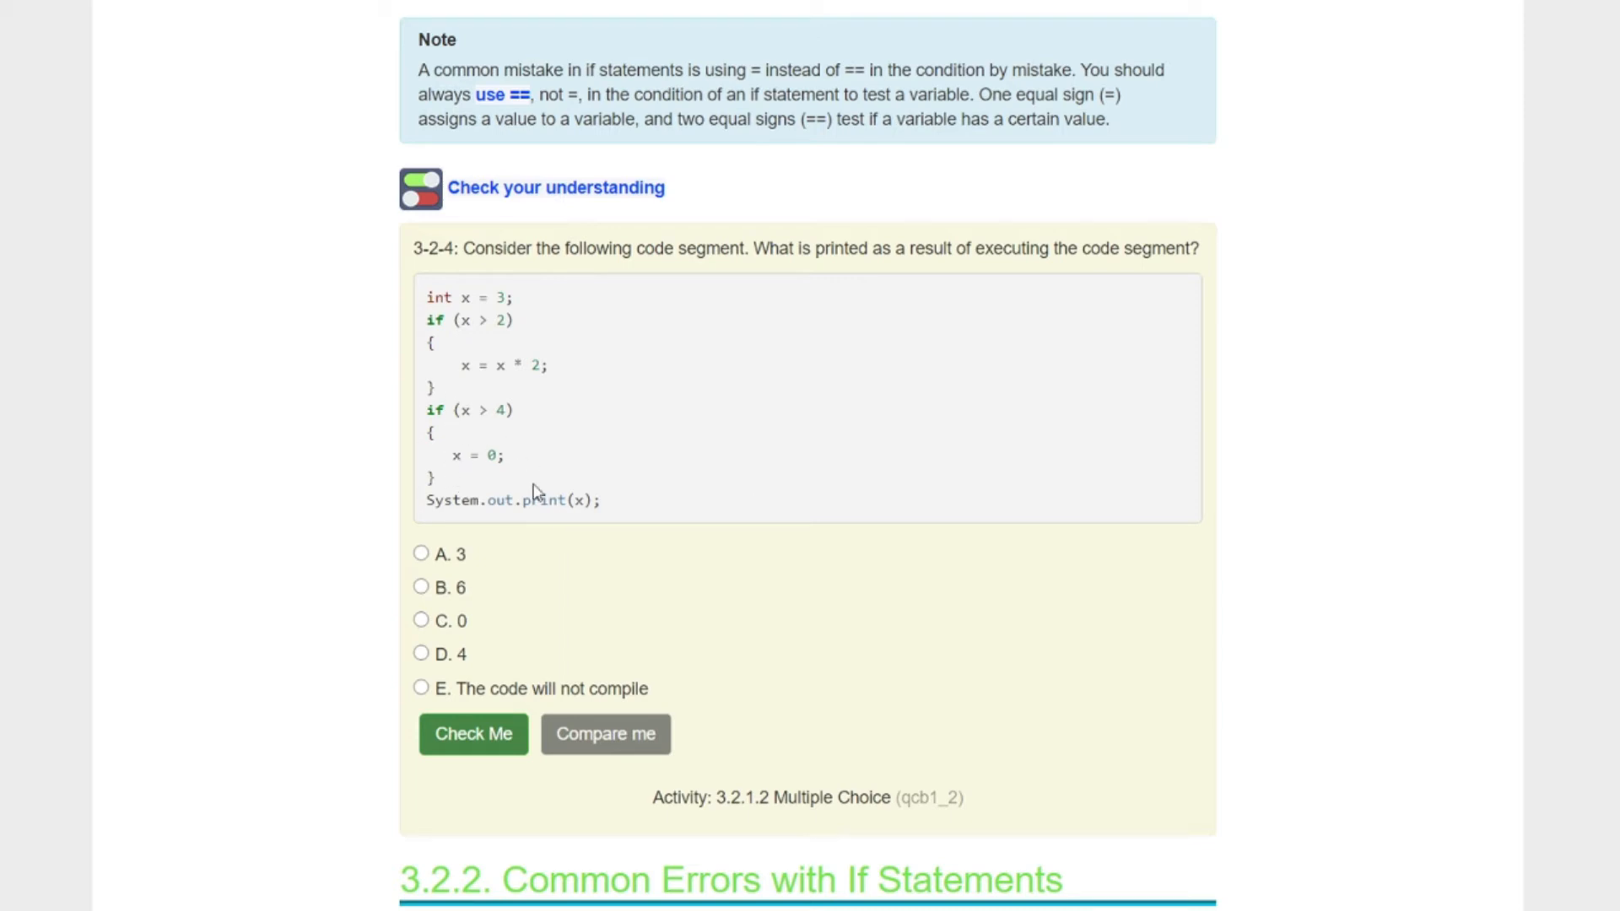
pyautogui.click(420, 619)
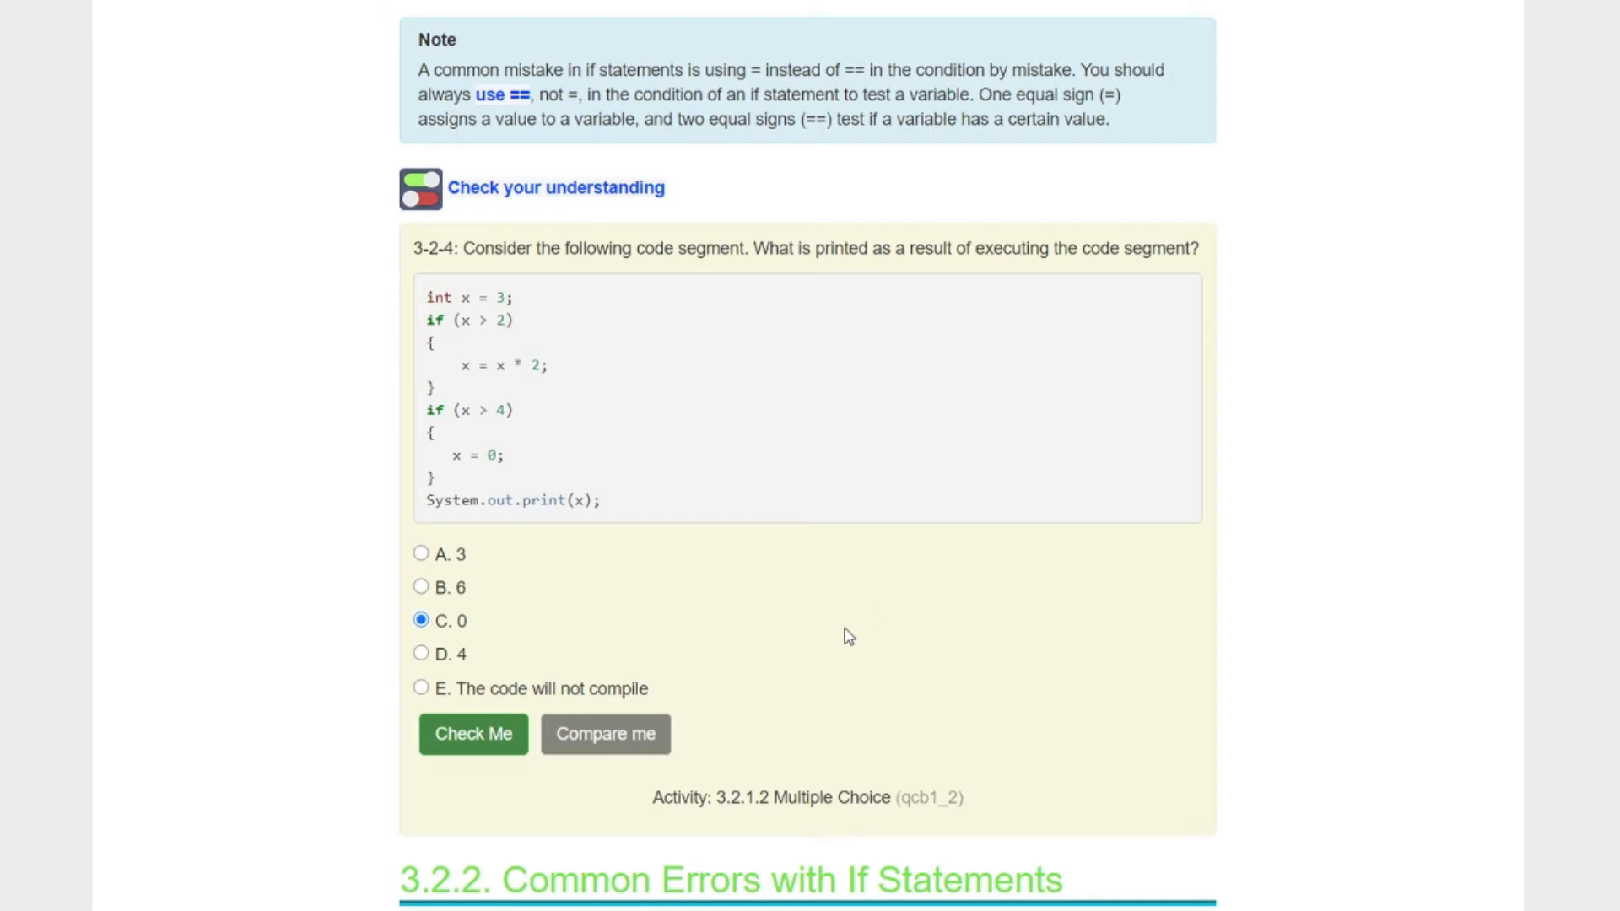
pyautogui.click(473, 734)
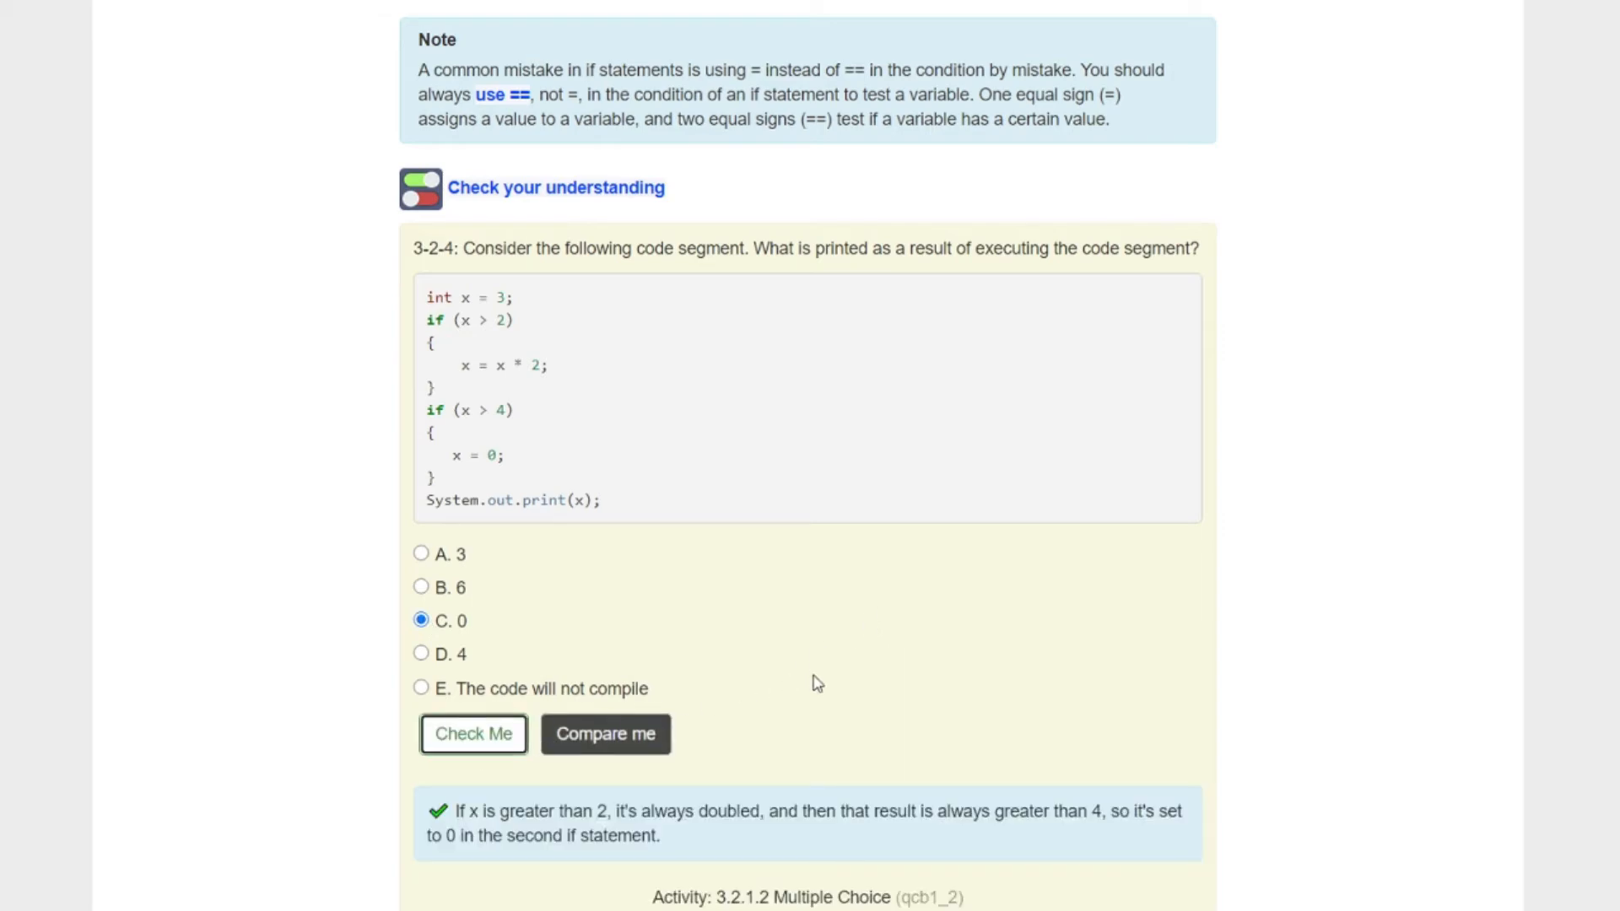
# Step: Scroll to section 3.2.2 Common Errors with If Statements and its rules list
pyautogui.scroll(-3)
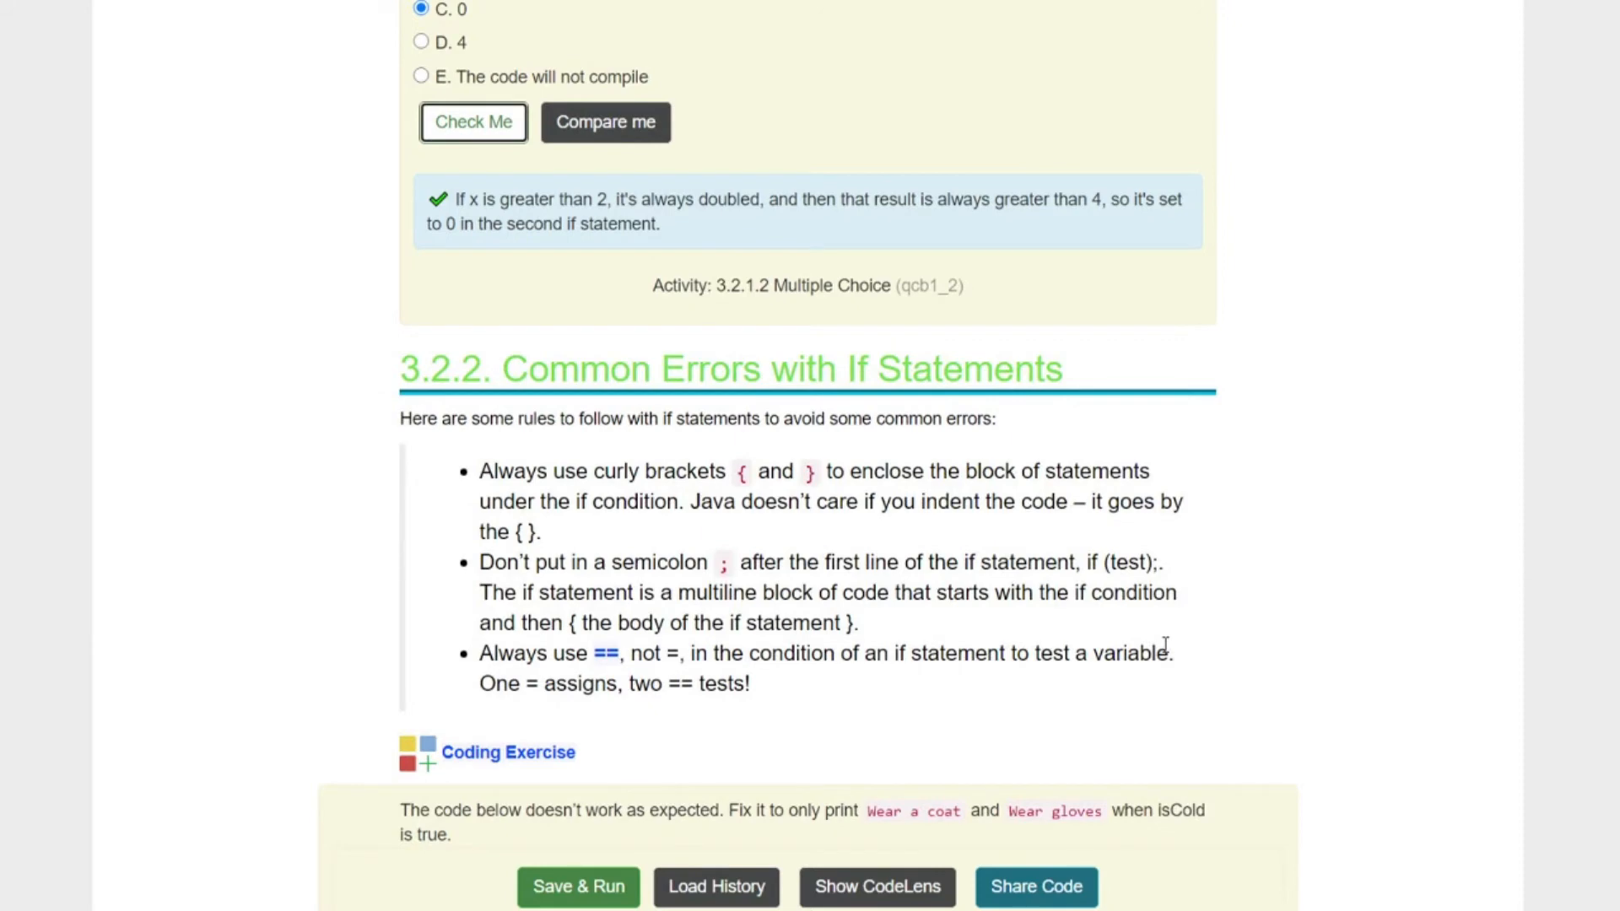
pyautogui.moveTo(1230, 661)
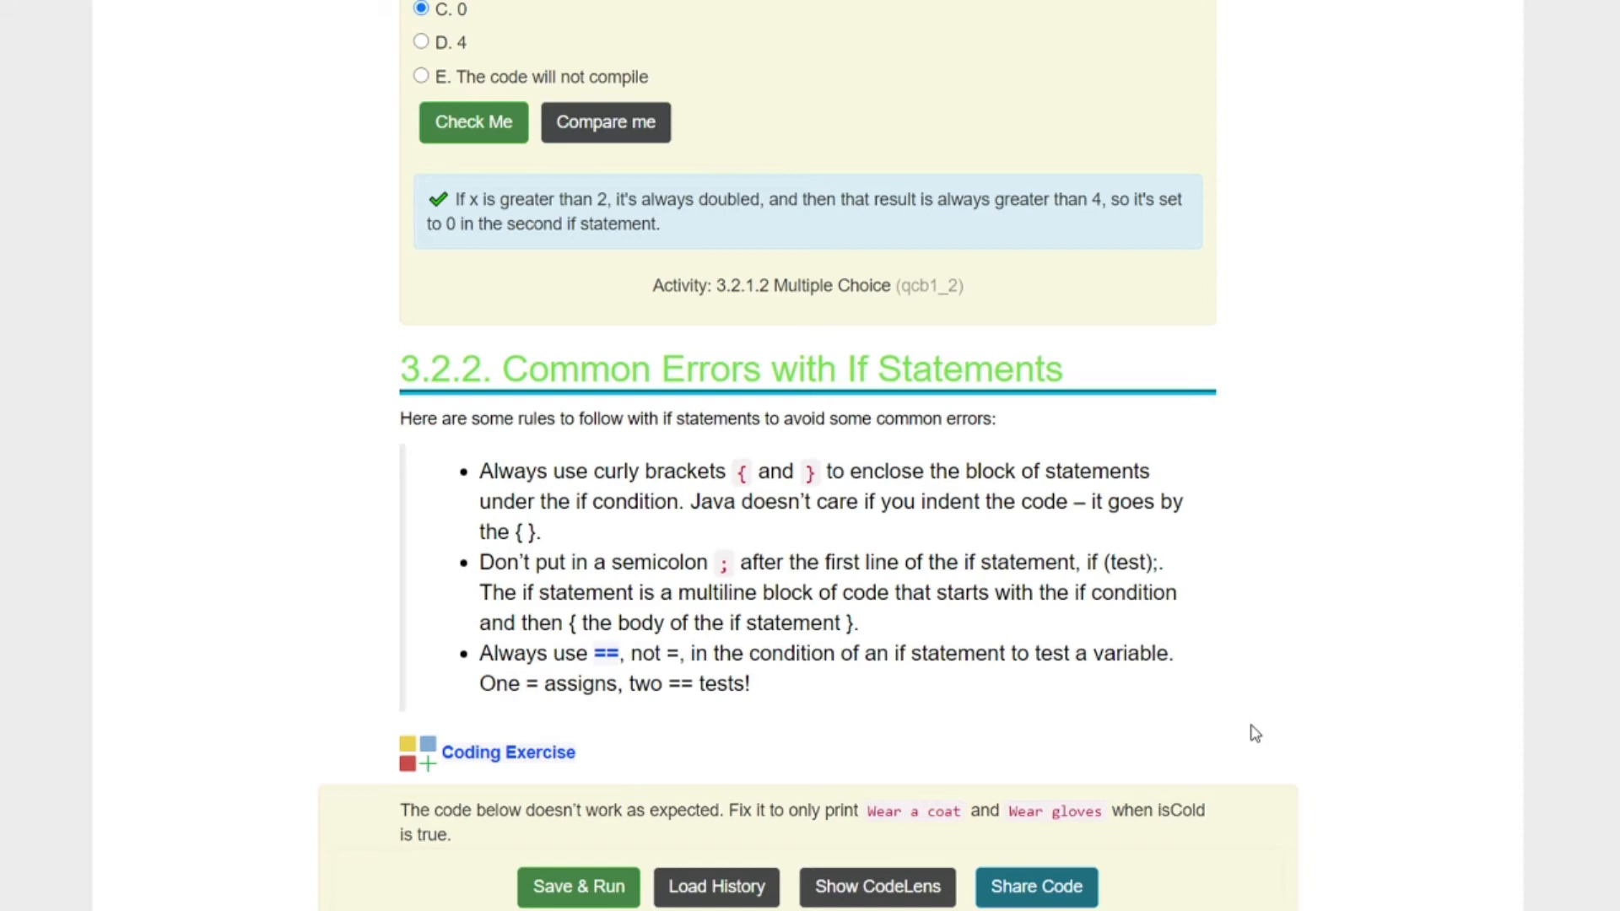
pyautogui.moveTo(820, 616)
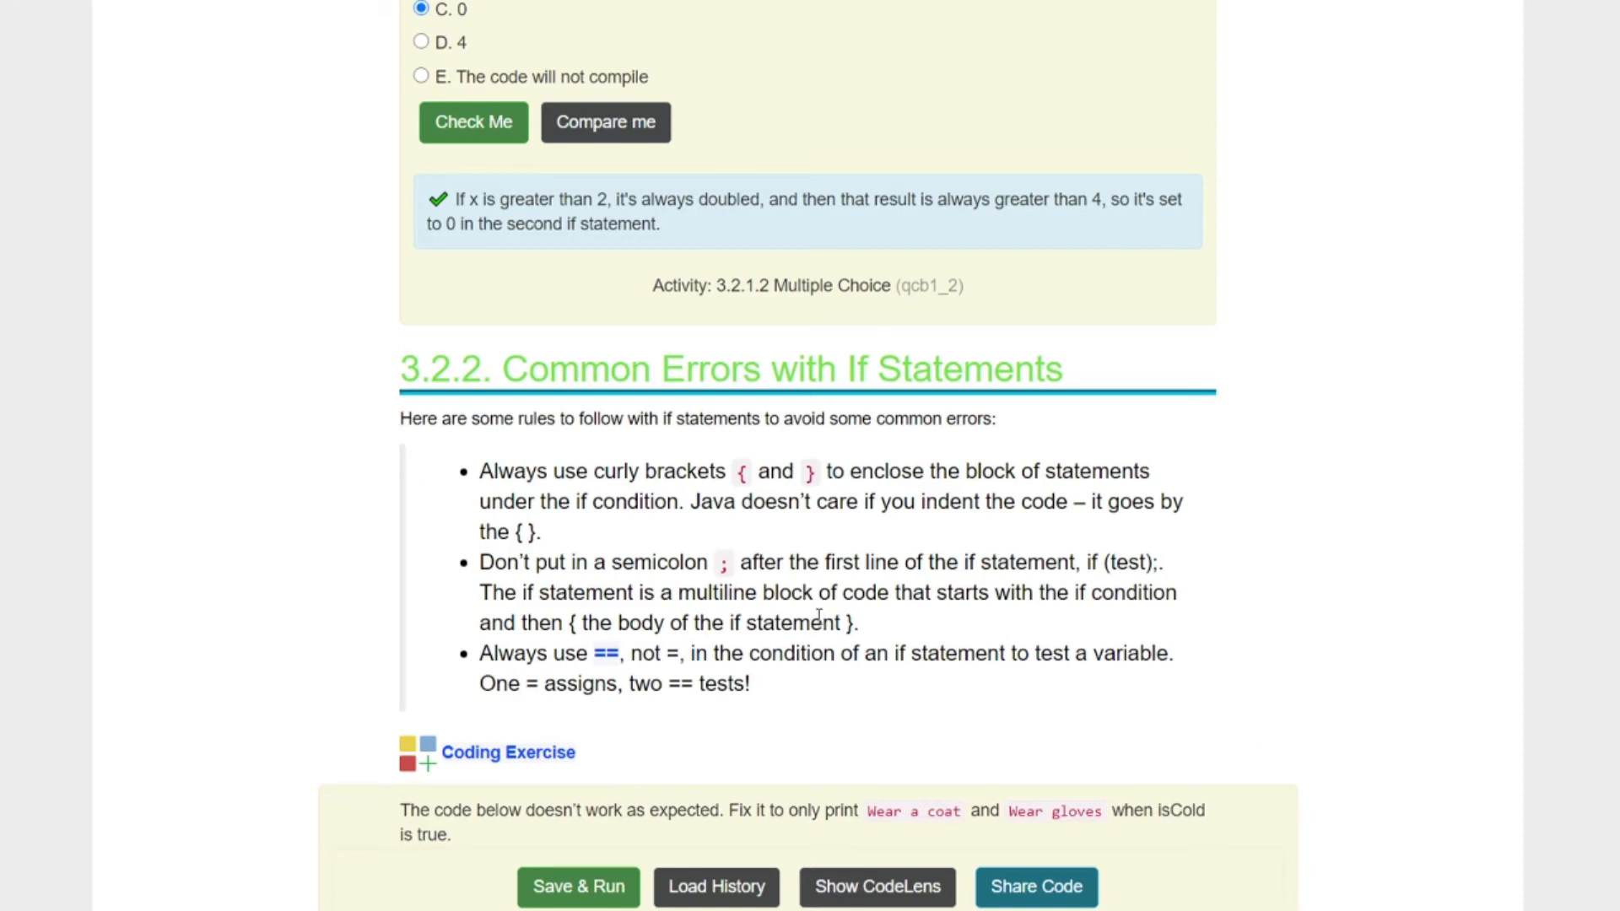
pyautogui.moveTo(975, 571)
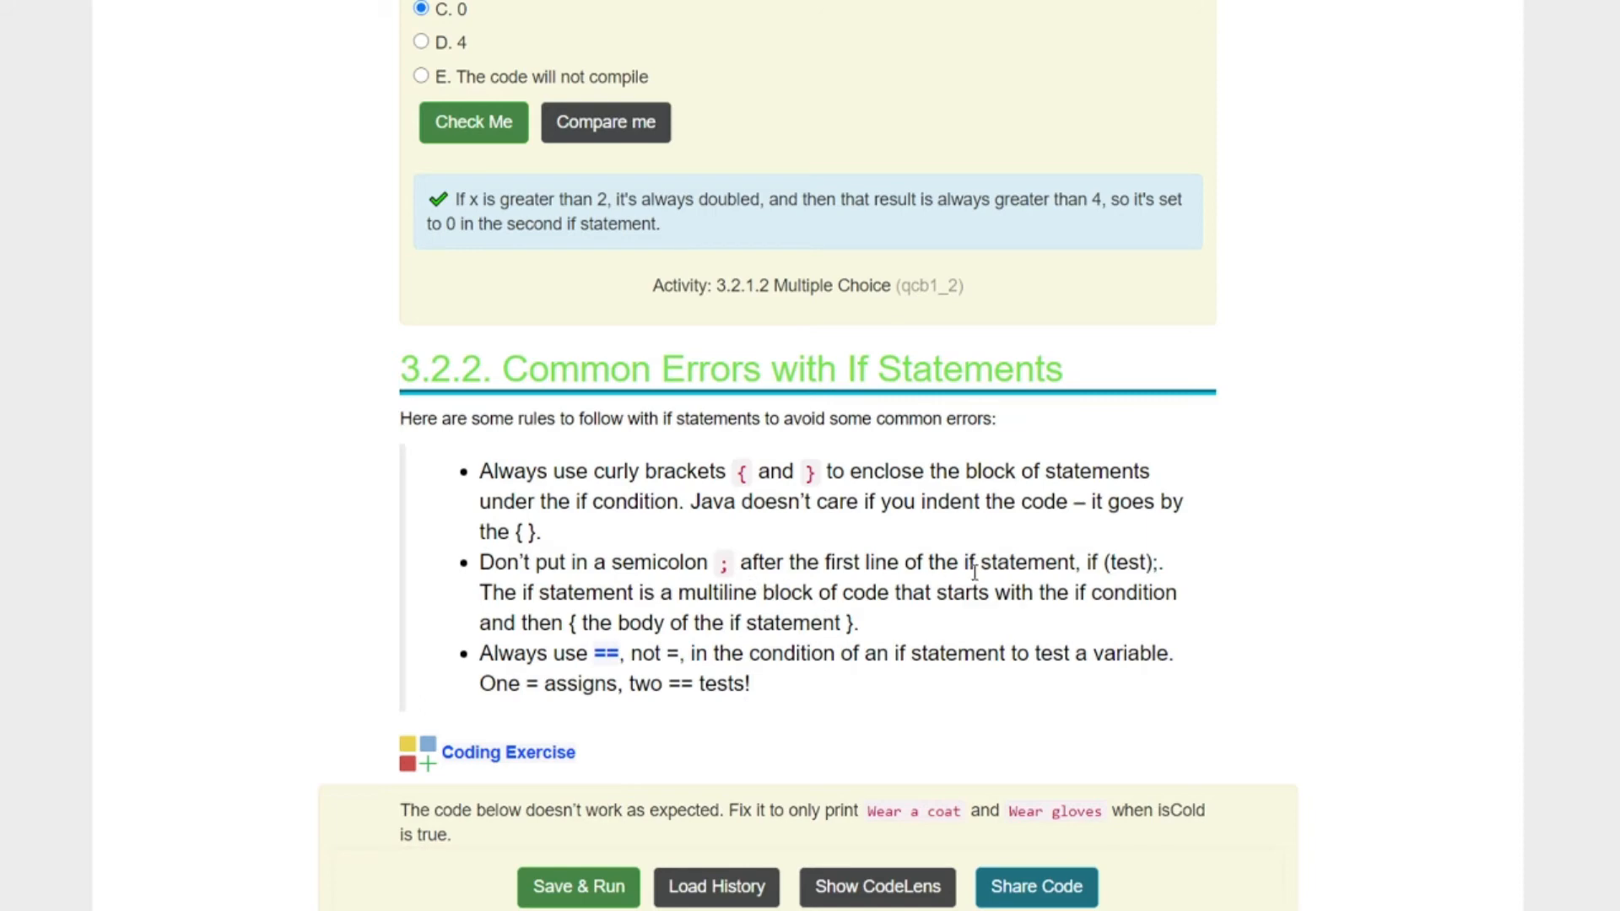
pyautogui.moveTo(1057, 749)
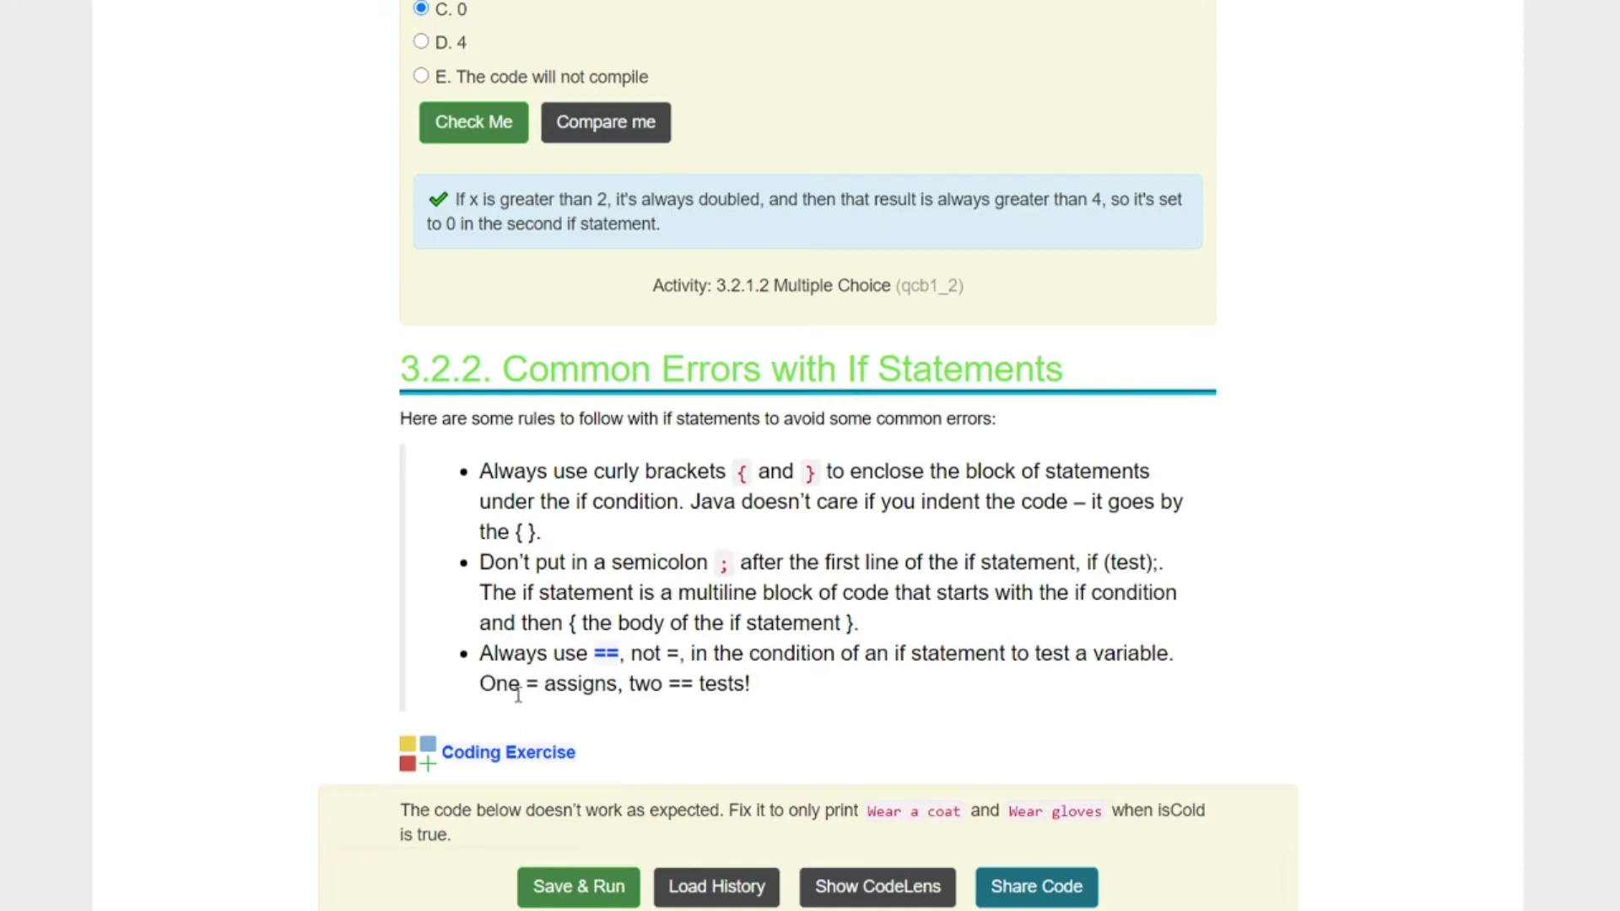
pyautogui.moveTo(1426, 697)
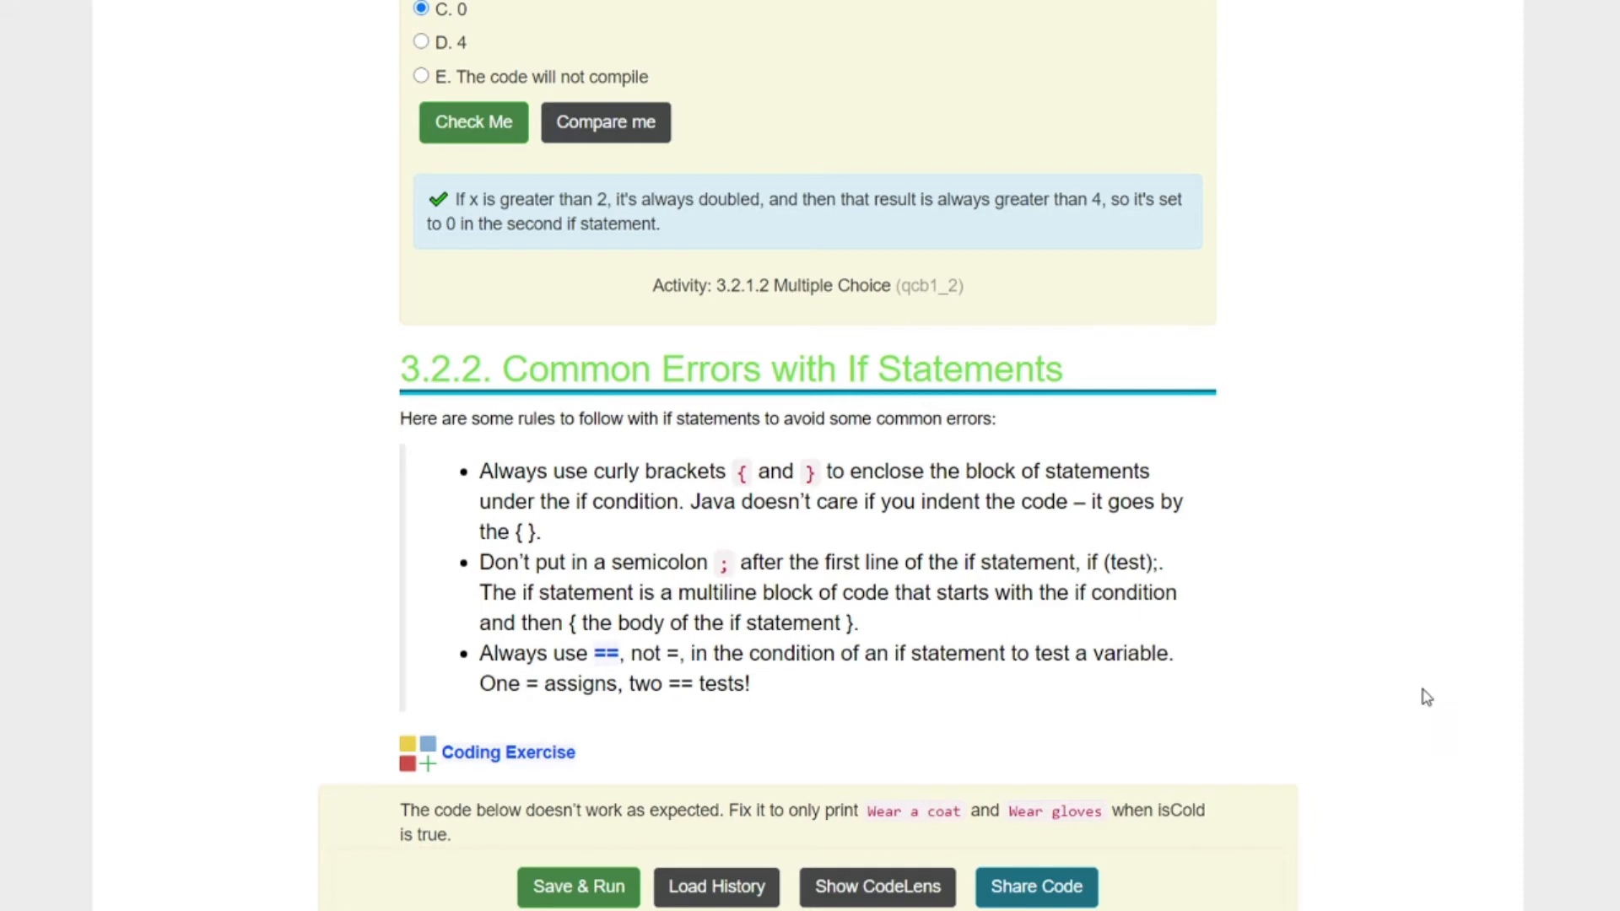
# Step: Add curly braces around the isCold println lines and run the exercise
pyautogui.scroll(-3)
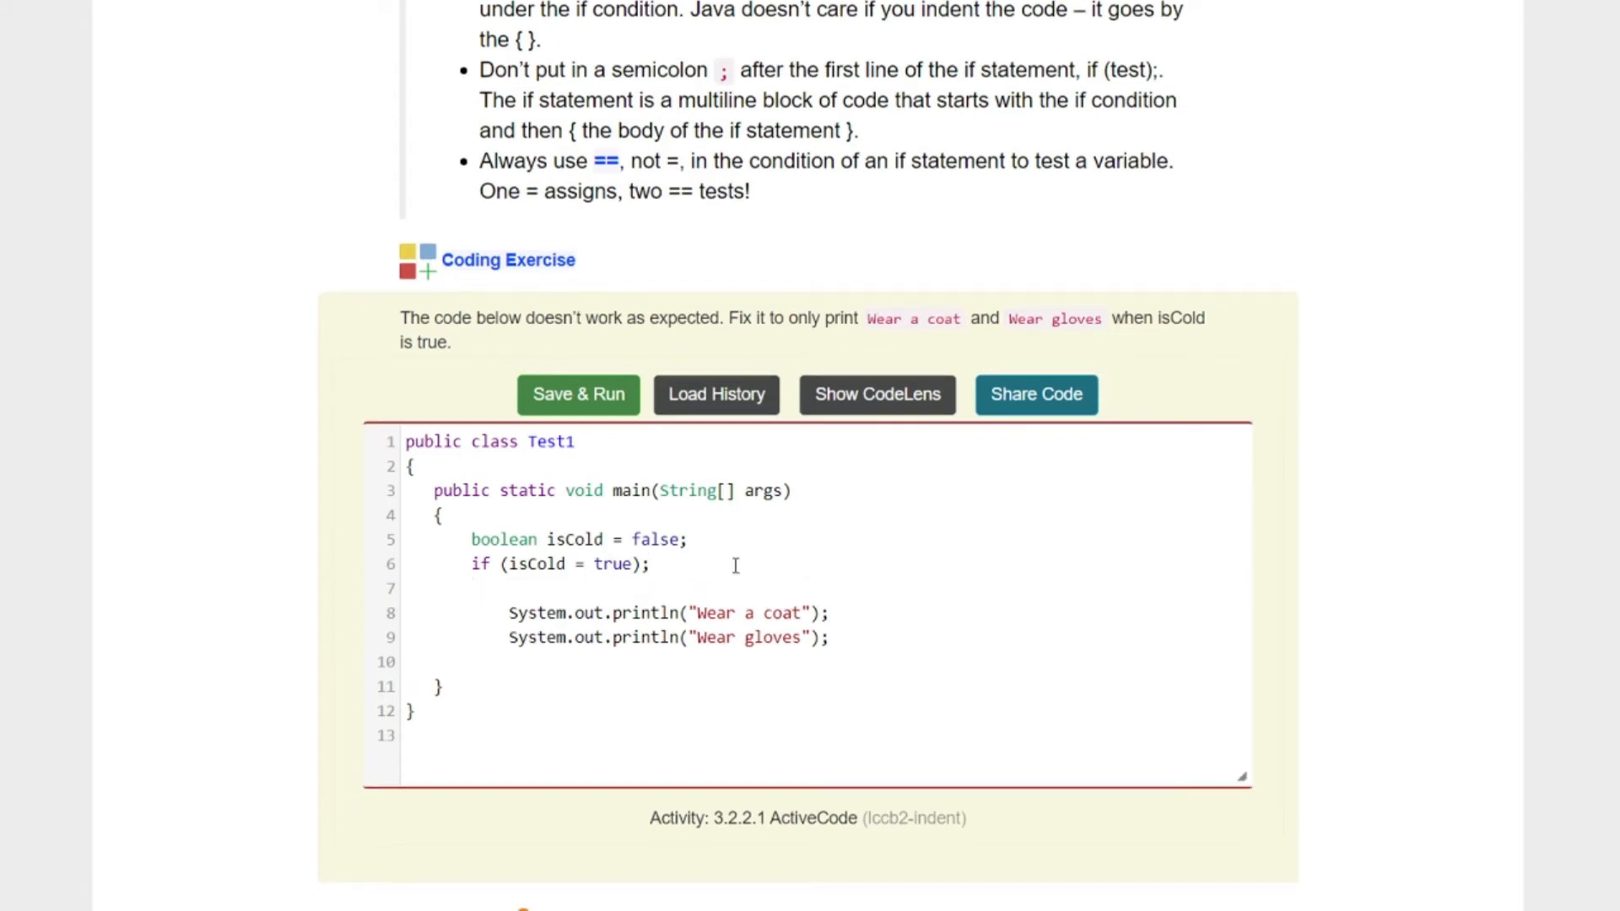
pyautogui.write('{')
pyautogui.write('}')
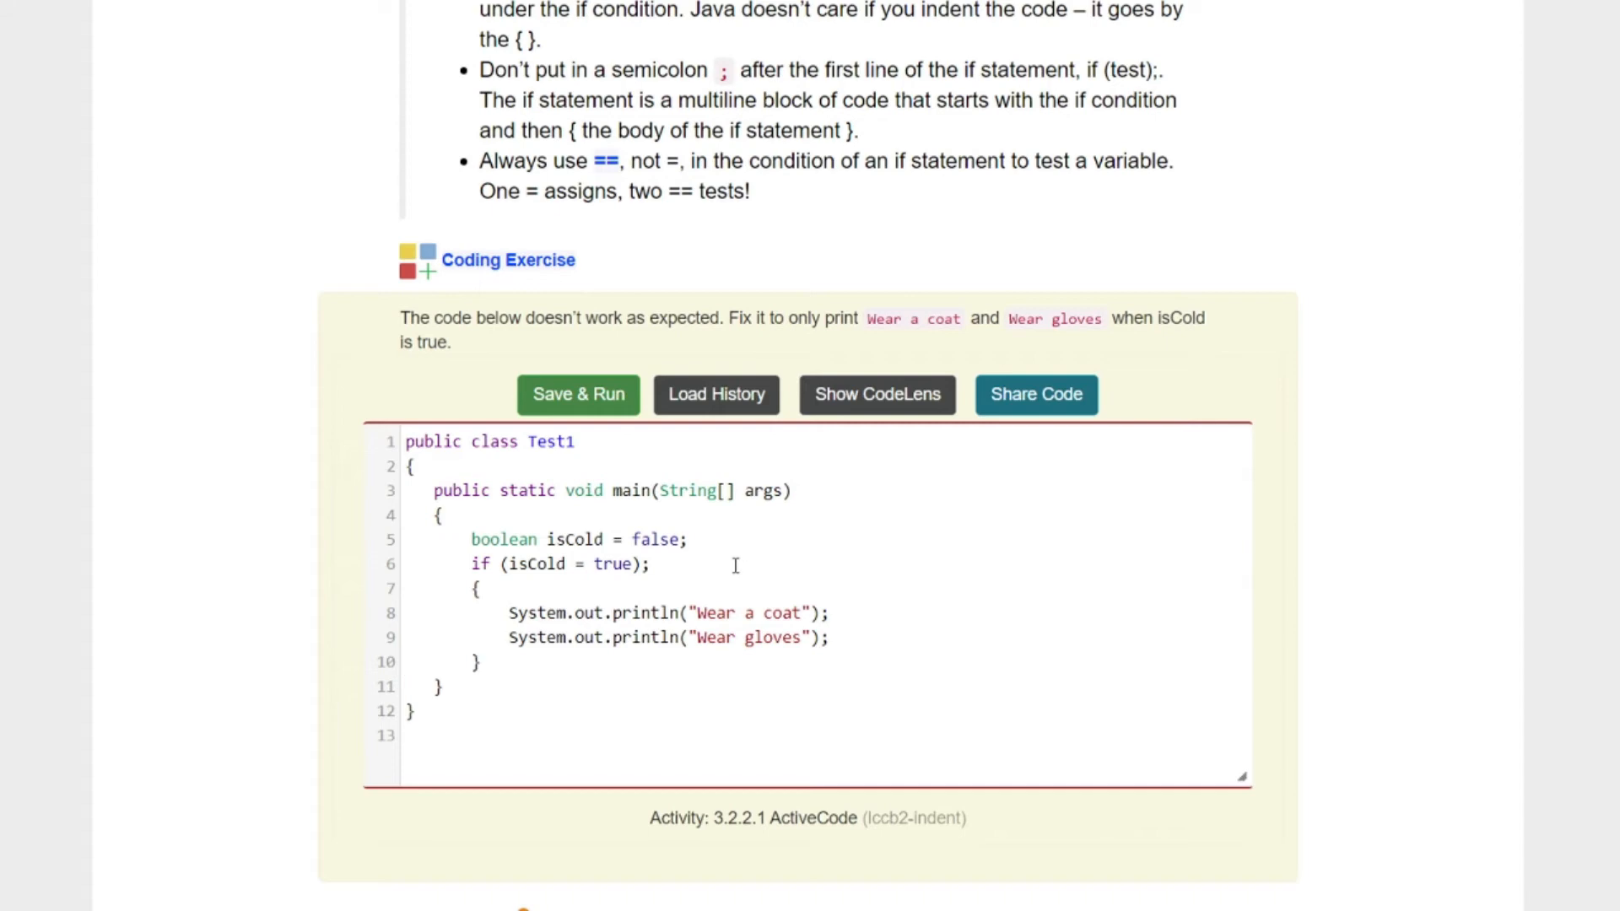
pyautogui.scroll(-3)
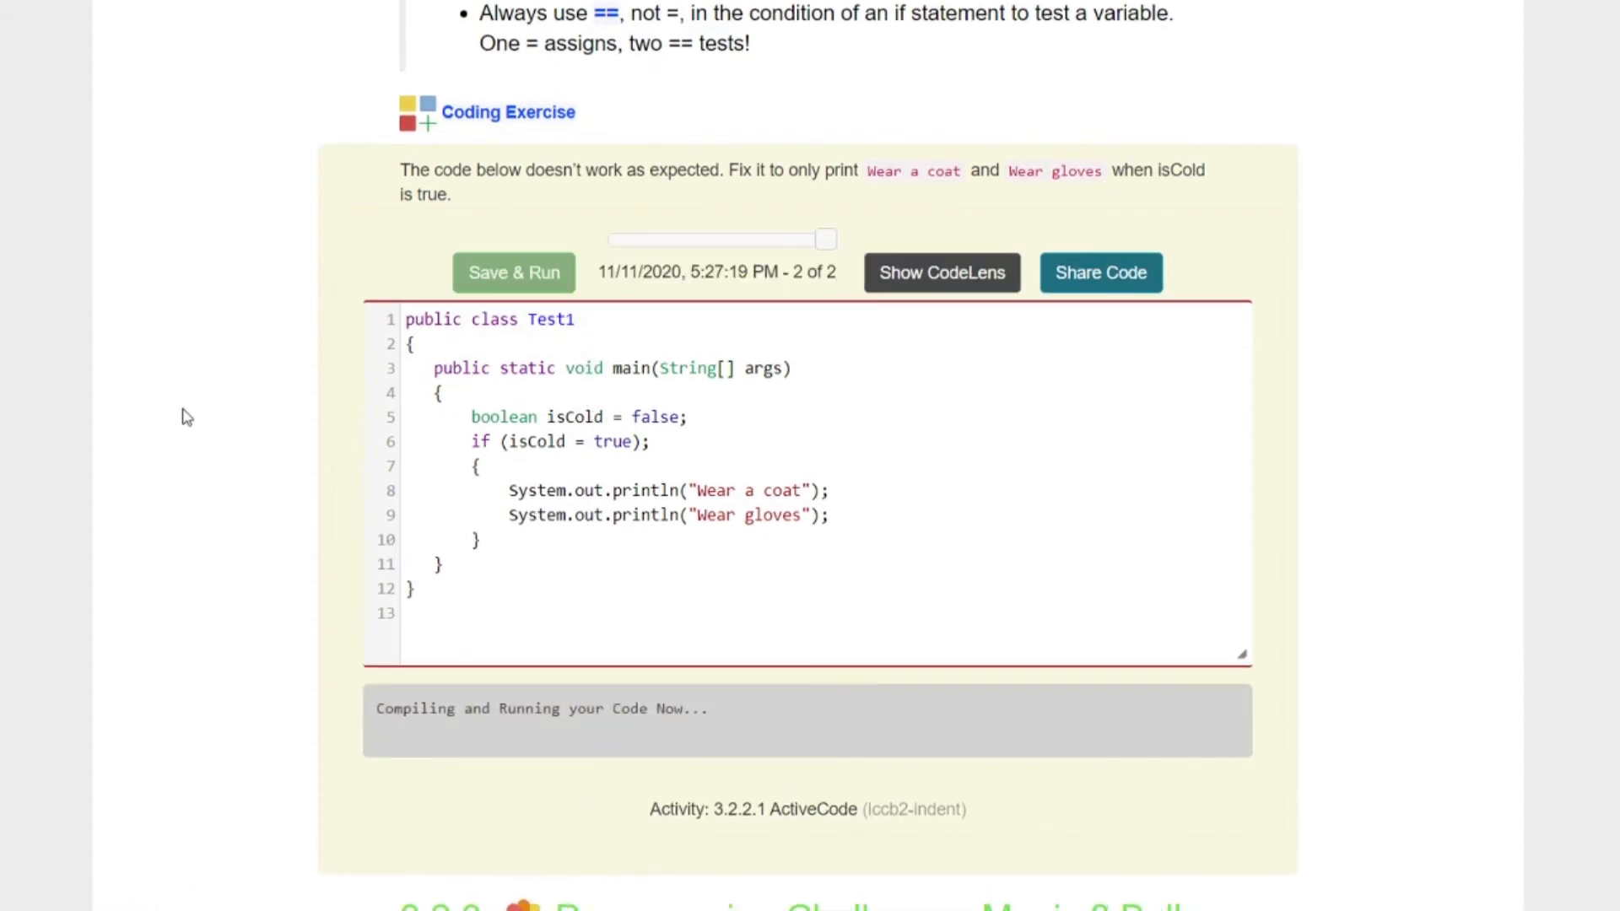
pyautogui.click(513, 272)
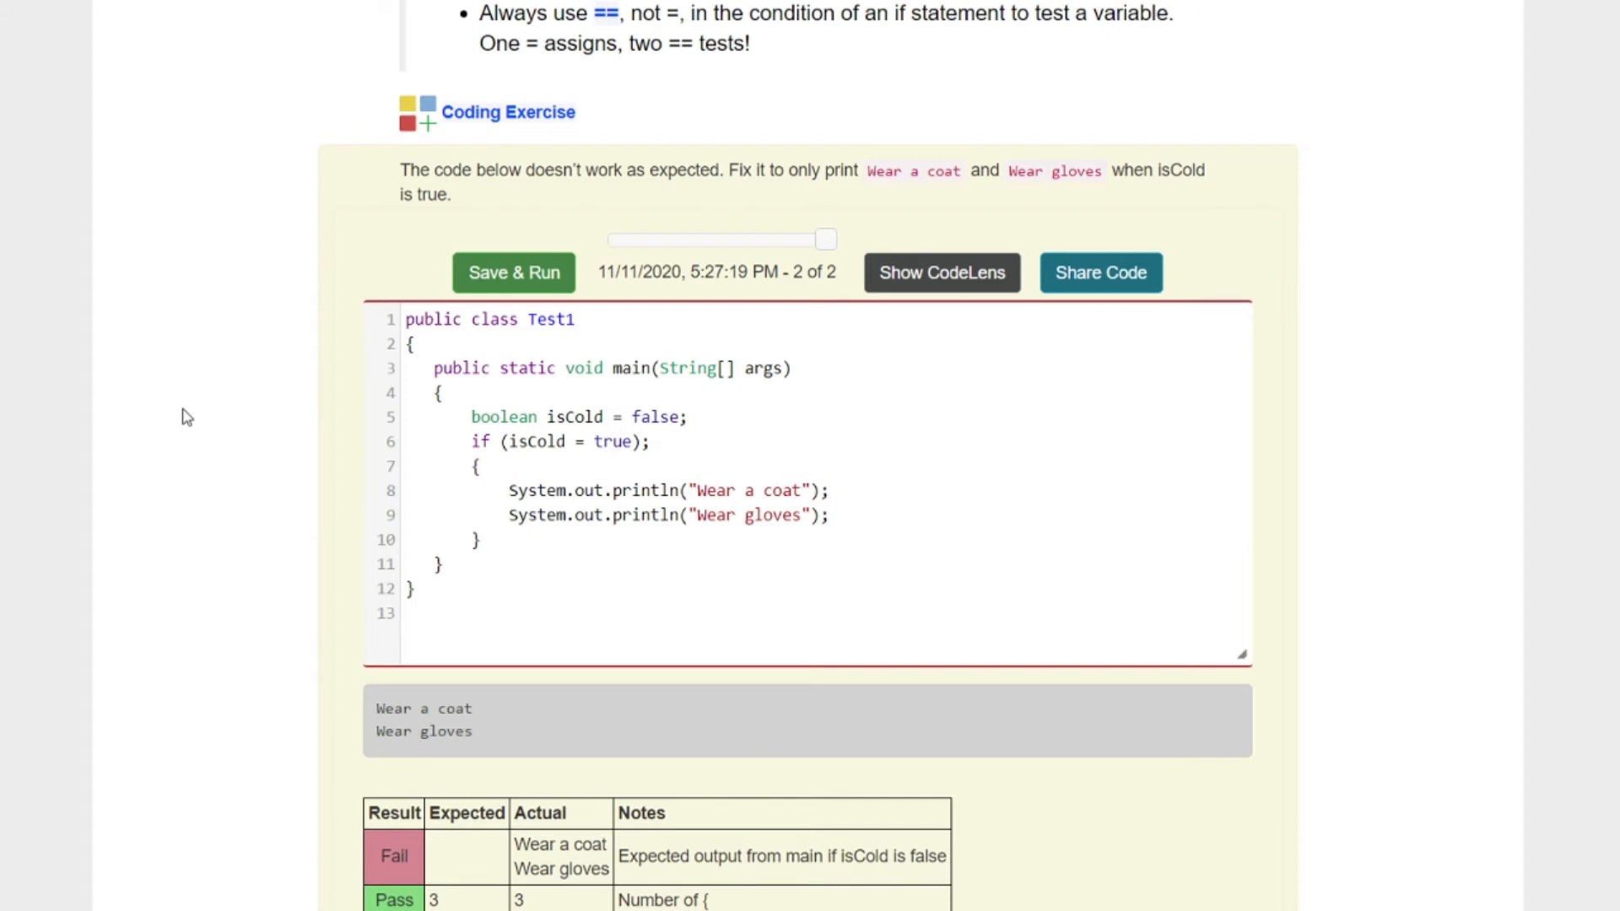
pyautogui.moveTo(283, 411)
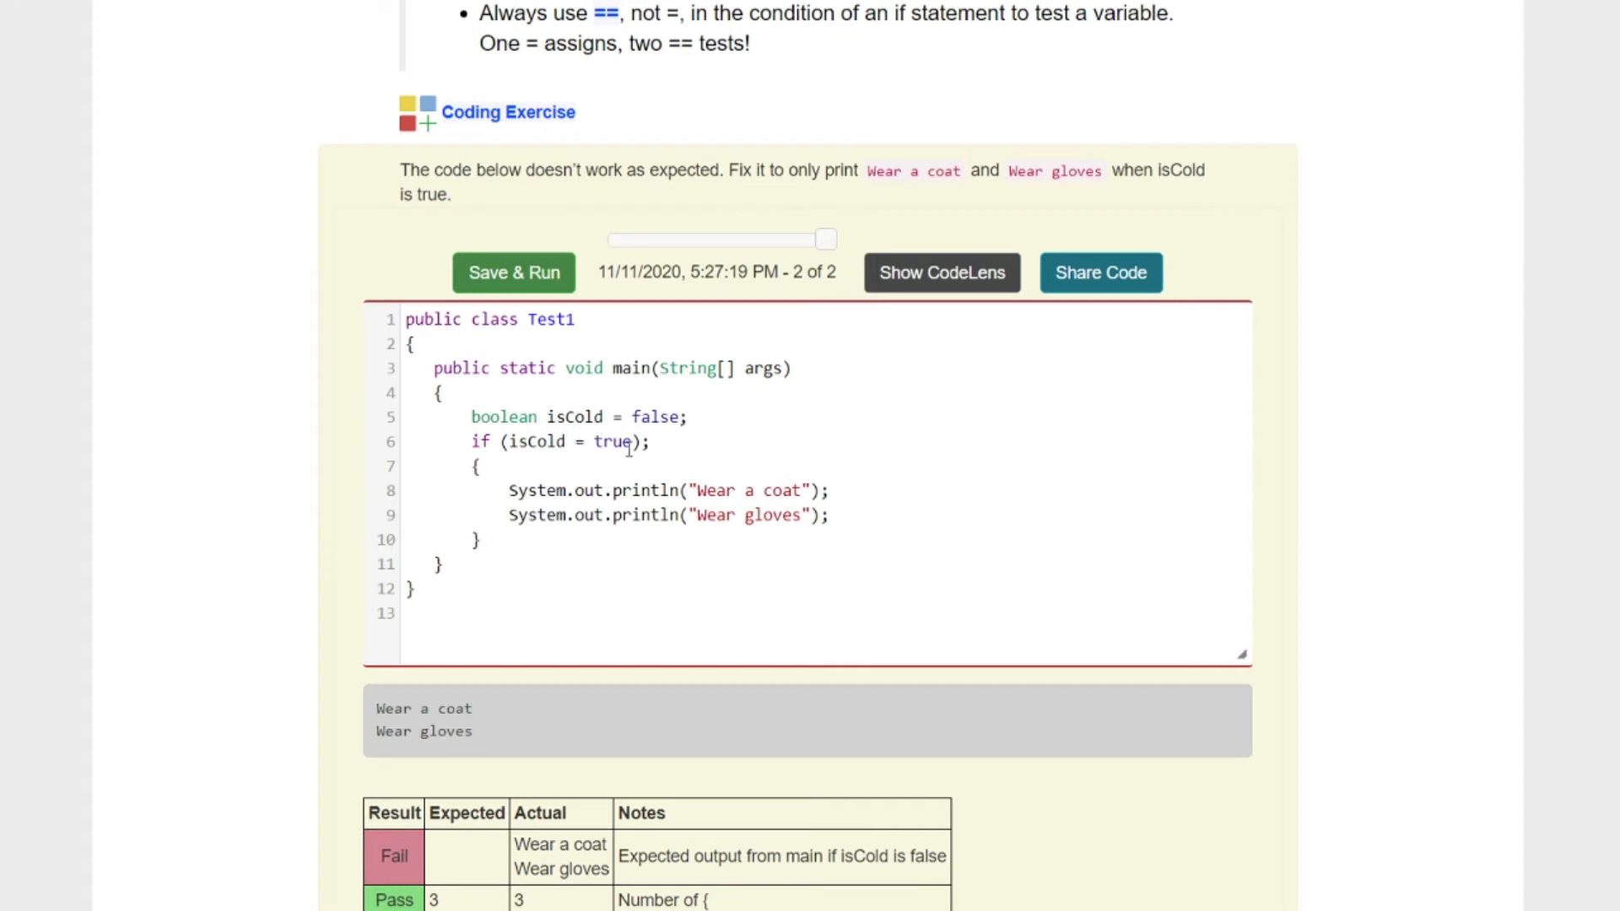
pyautogui.moveTo(739, 818)
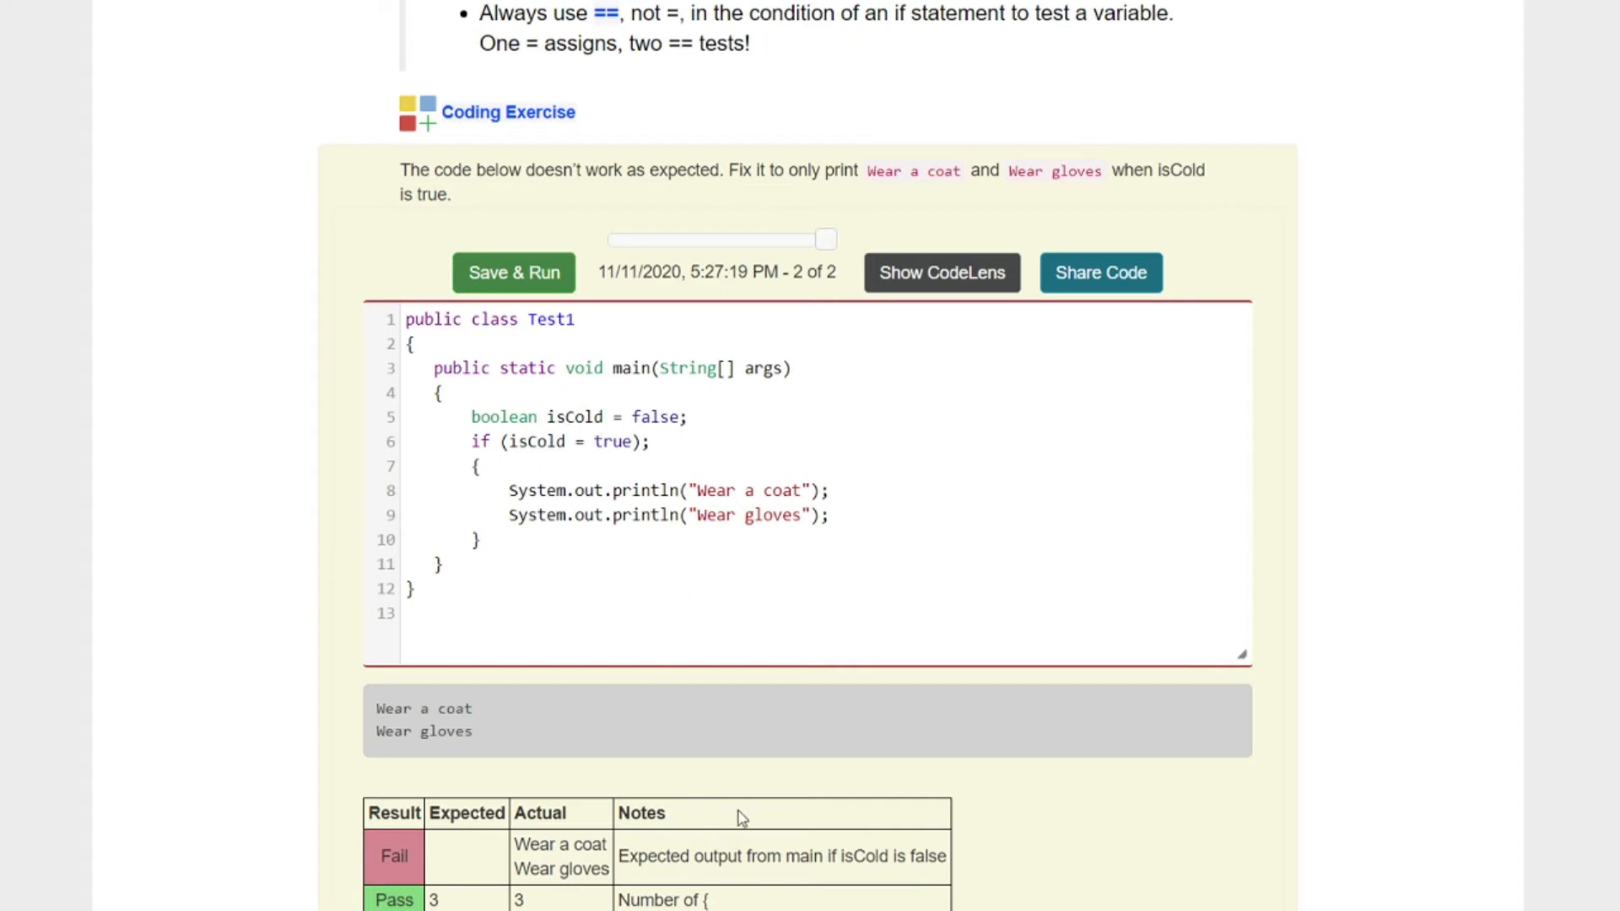
pyautogui.moveTo(661, 457)
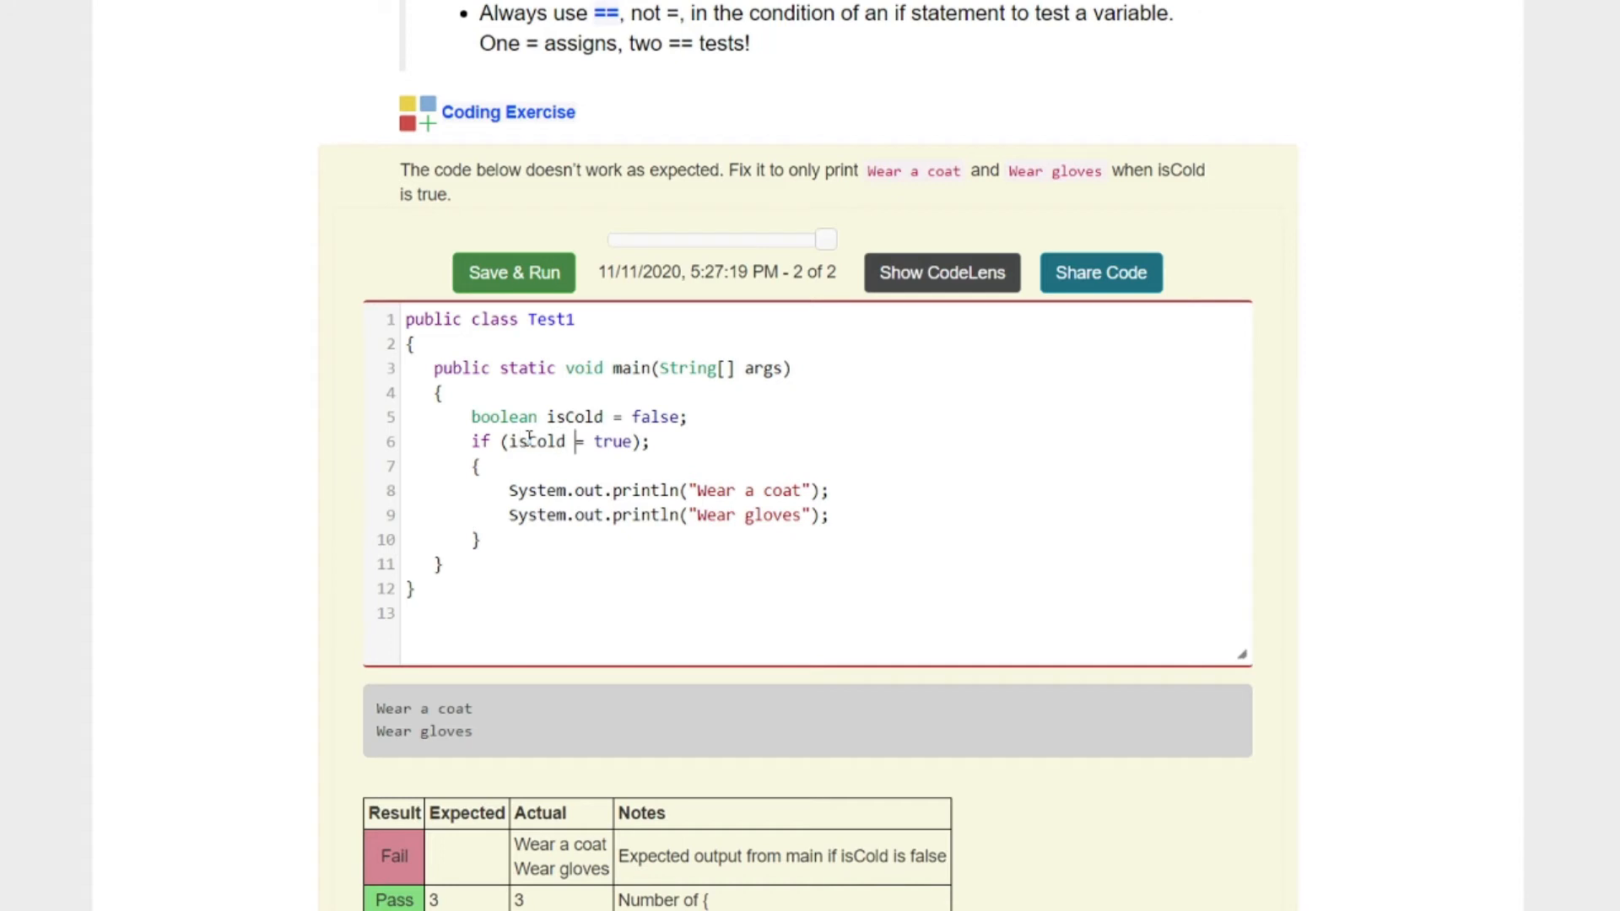
# Step: Change the condition to if (isCold) without the semicolon and rerun, passing 2 of 2 tests
pyautogui.press('Backspace')
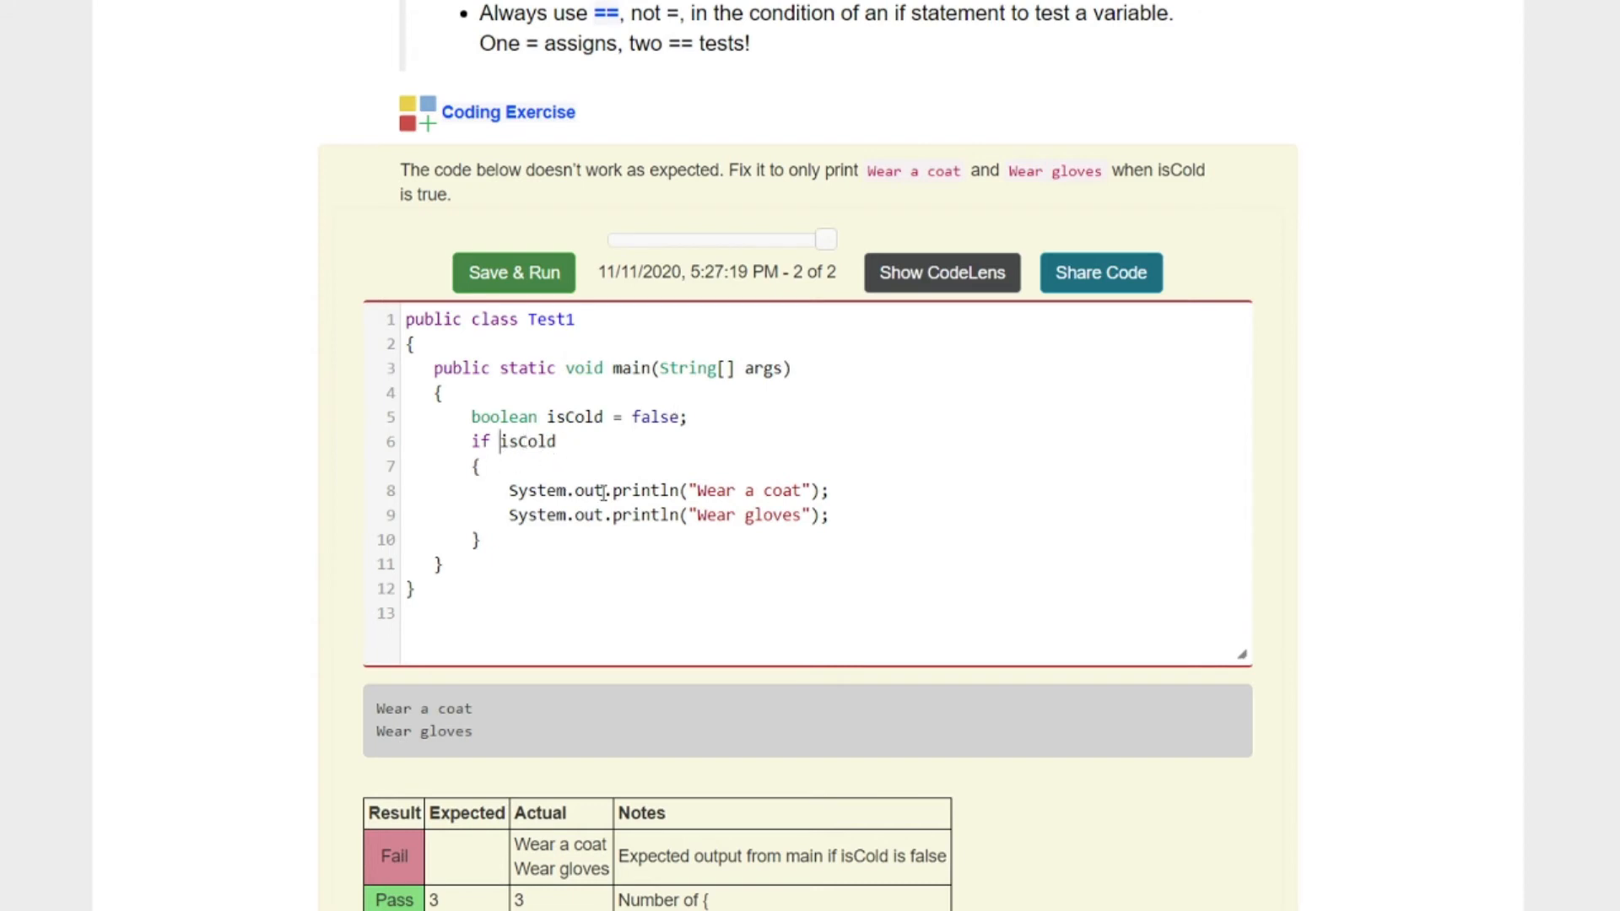
pyautogui.write('(')
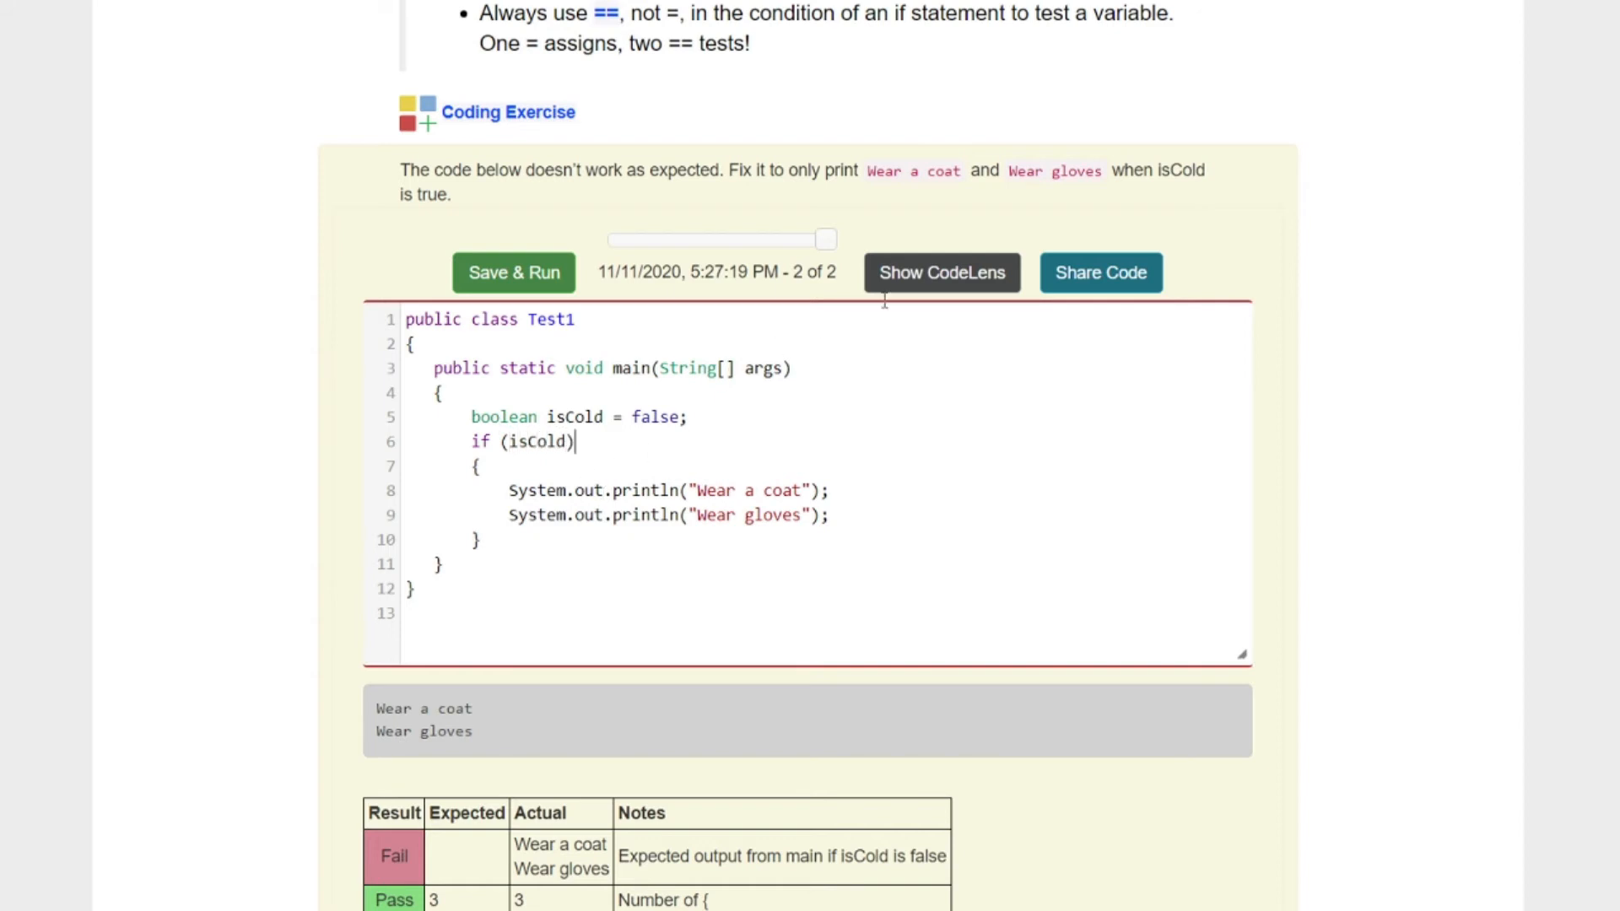
pyautogui.click(513, 273)
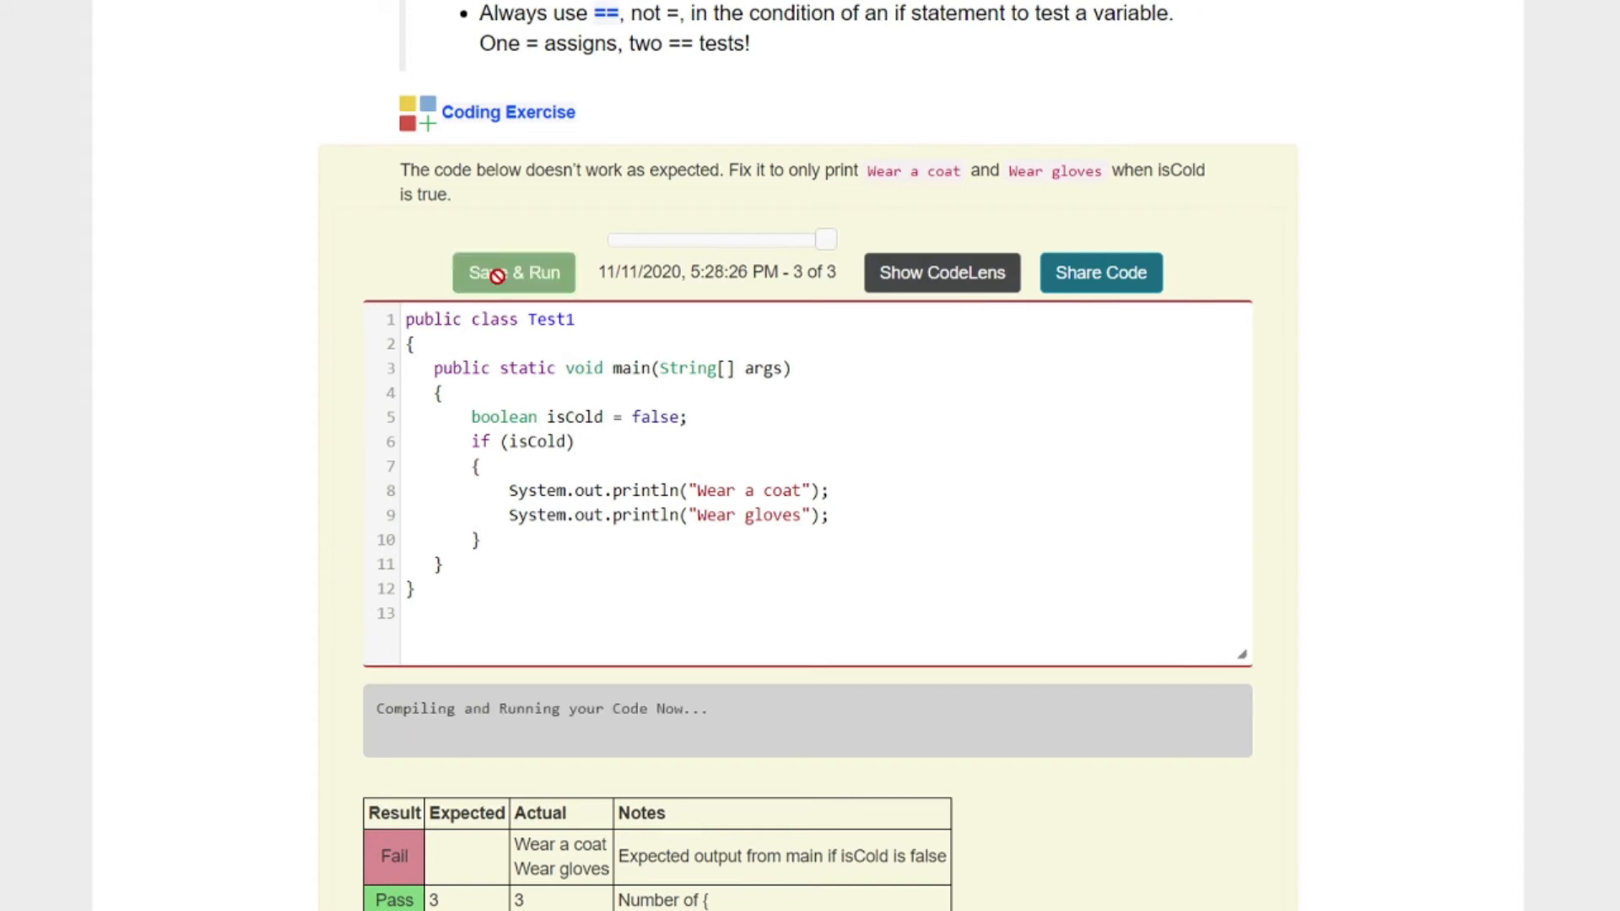
pyautogui.click(513, 271)
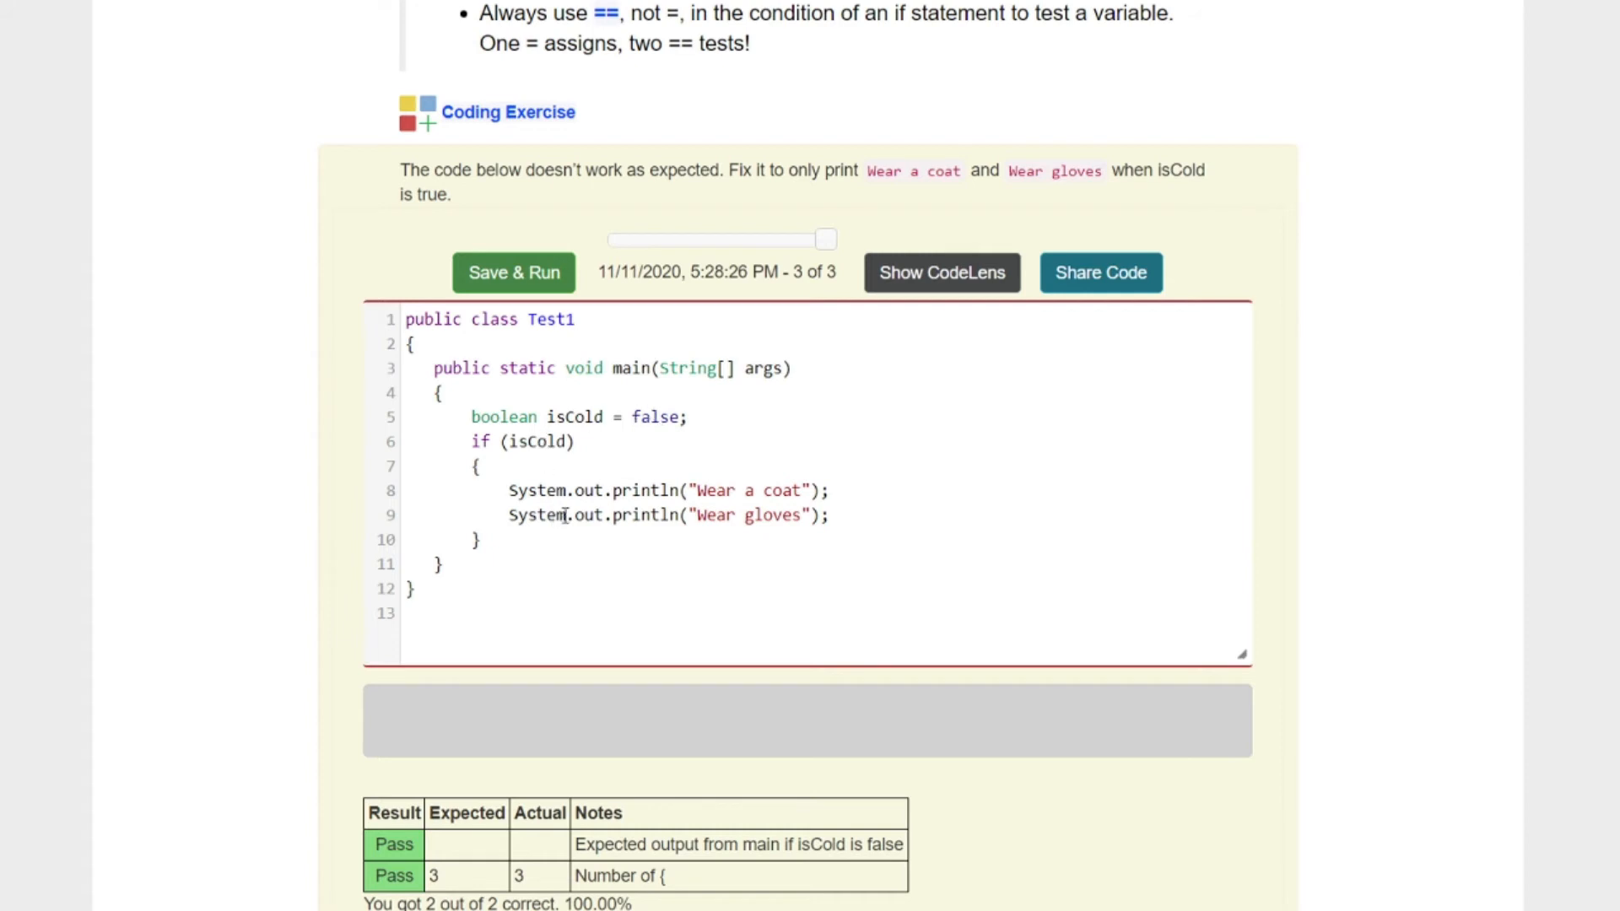
pyautogui.moveTo(659, 417)
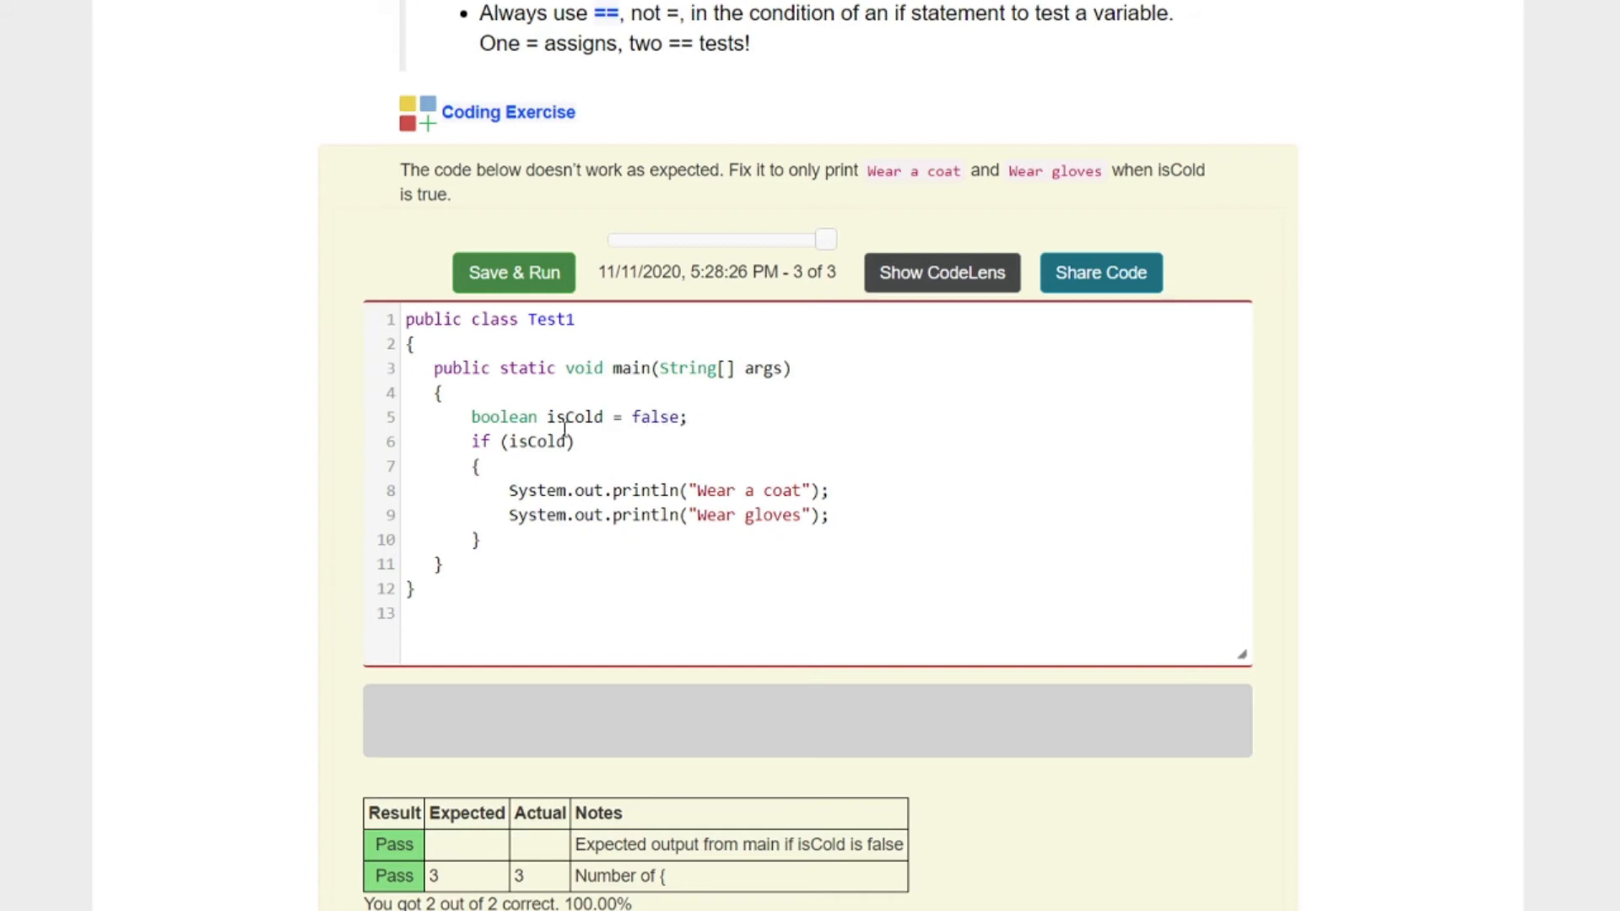
pyautogui.moveTo(801, 548)
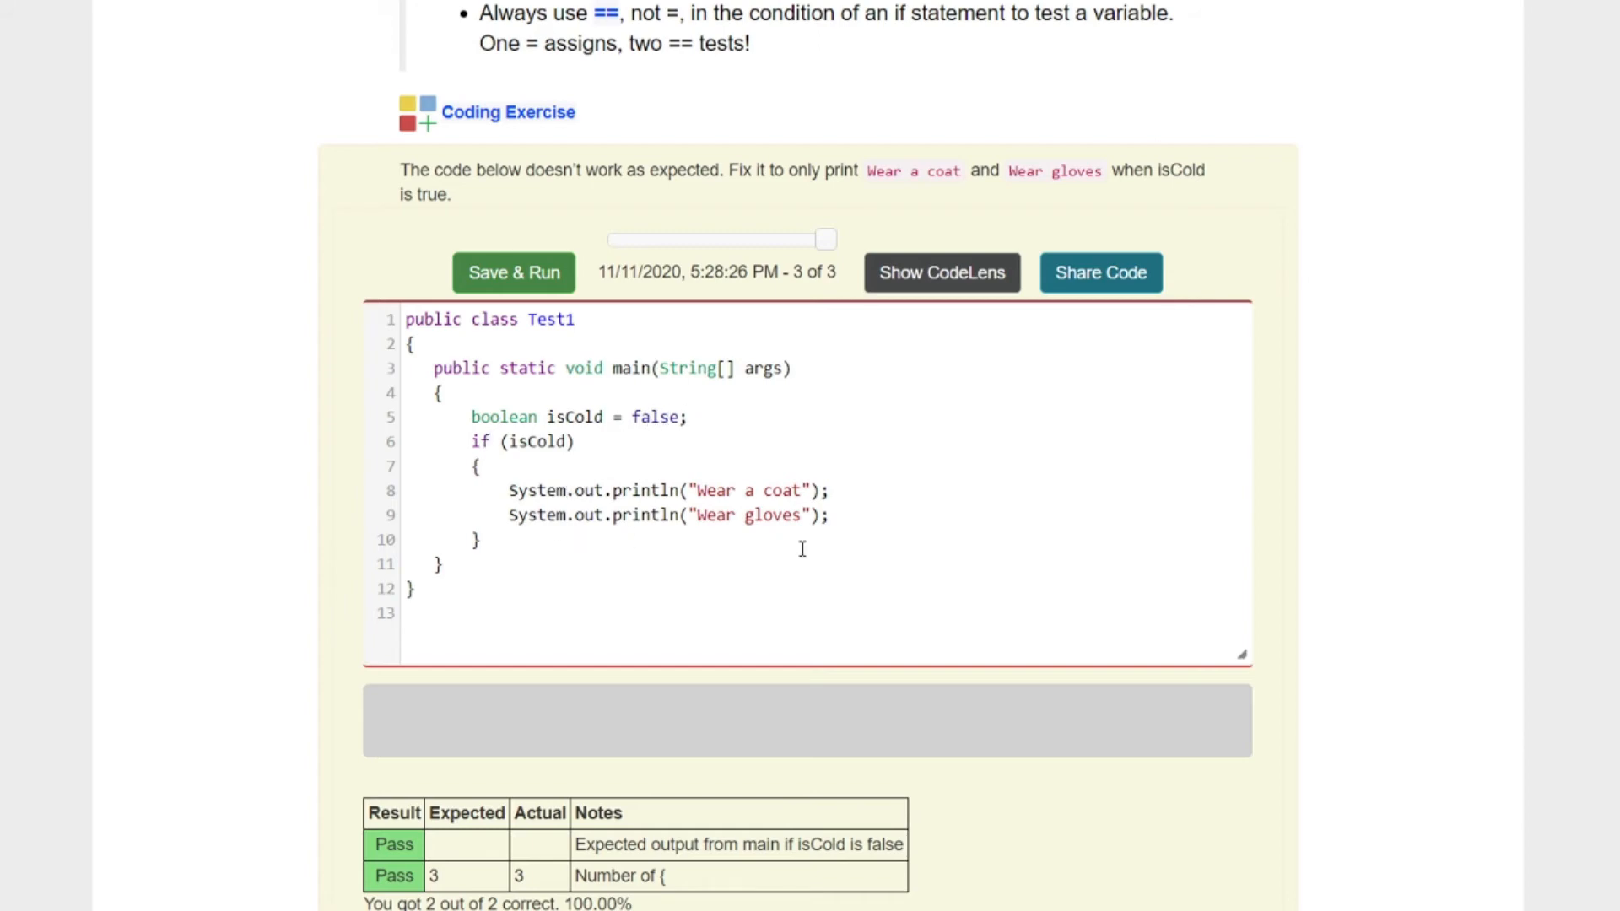
# Step: Scroll to section 3.2.3, the Magic 8 Ball programming challenge with its starter code
pyautogui.scroll(-3)
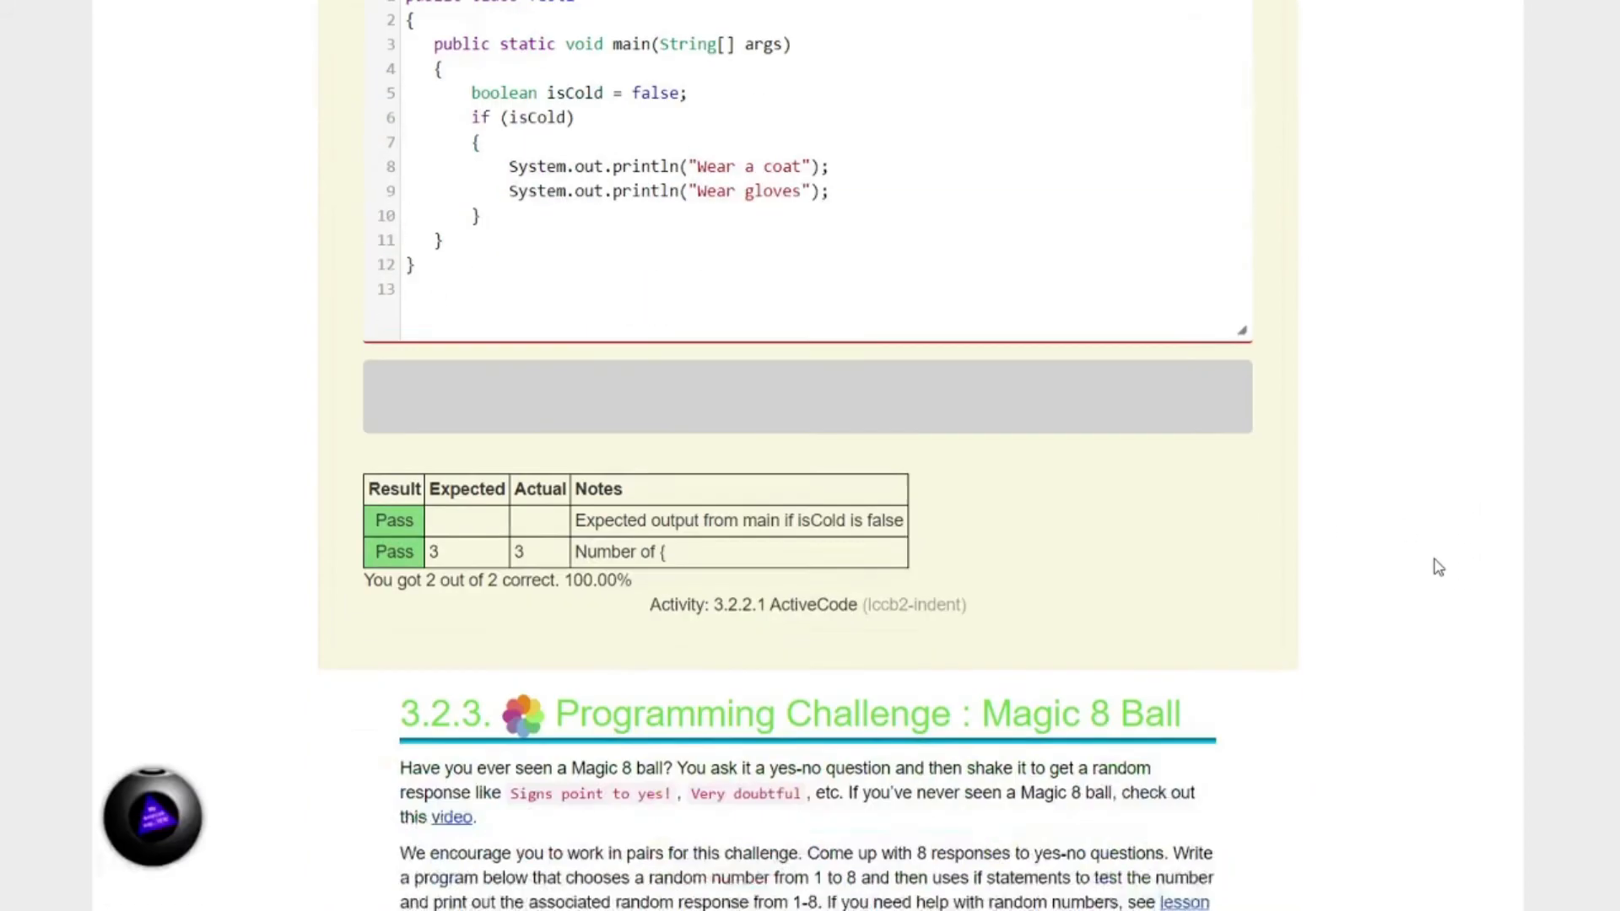
pyautogui.scroll(-3)
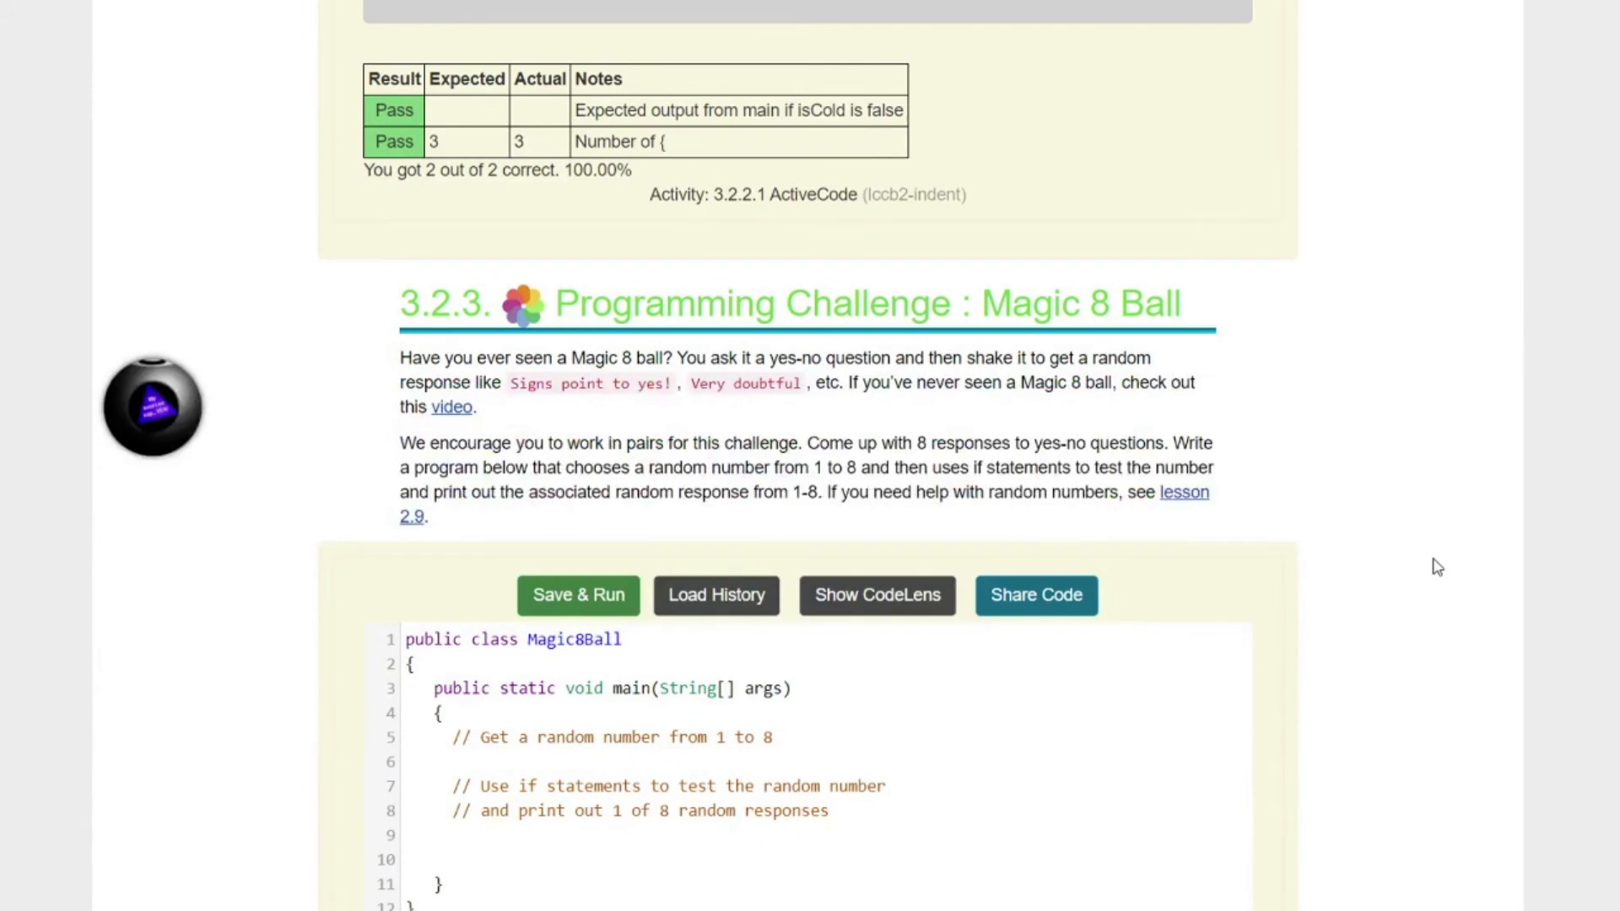
pyautogui.scroll(-3)
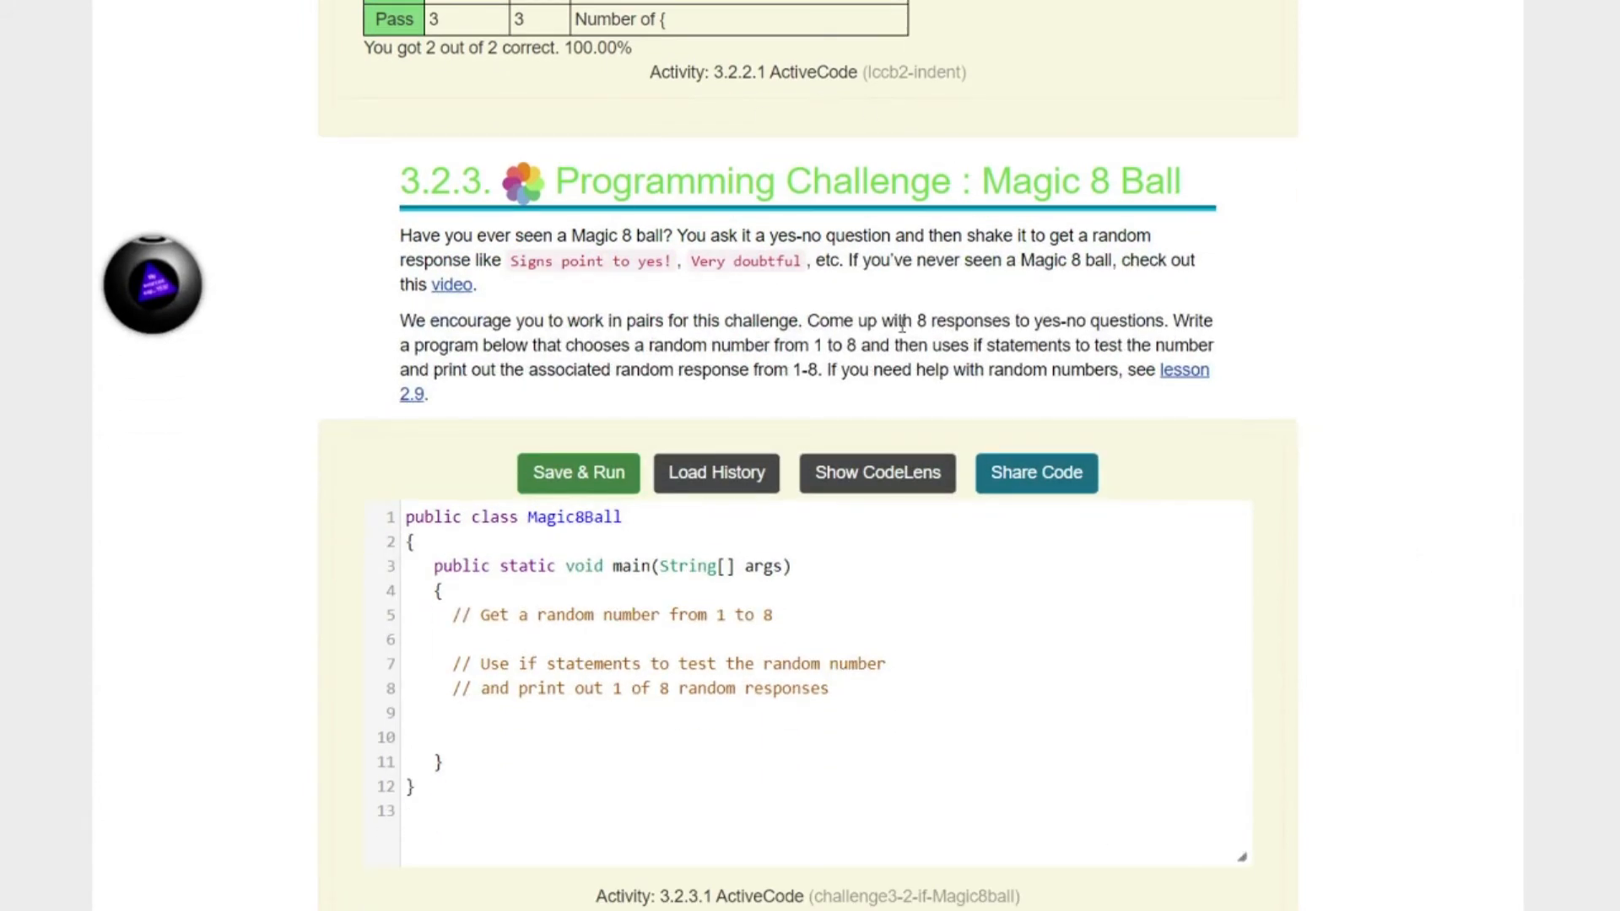
pyautogui.moveTo(1440, 343)
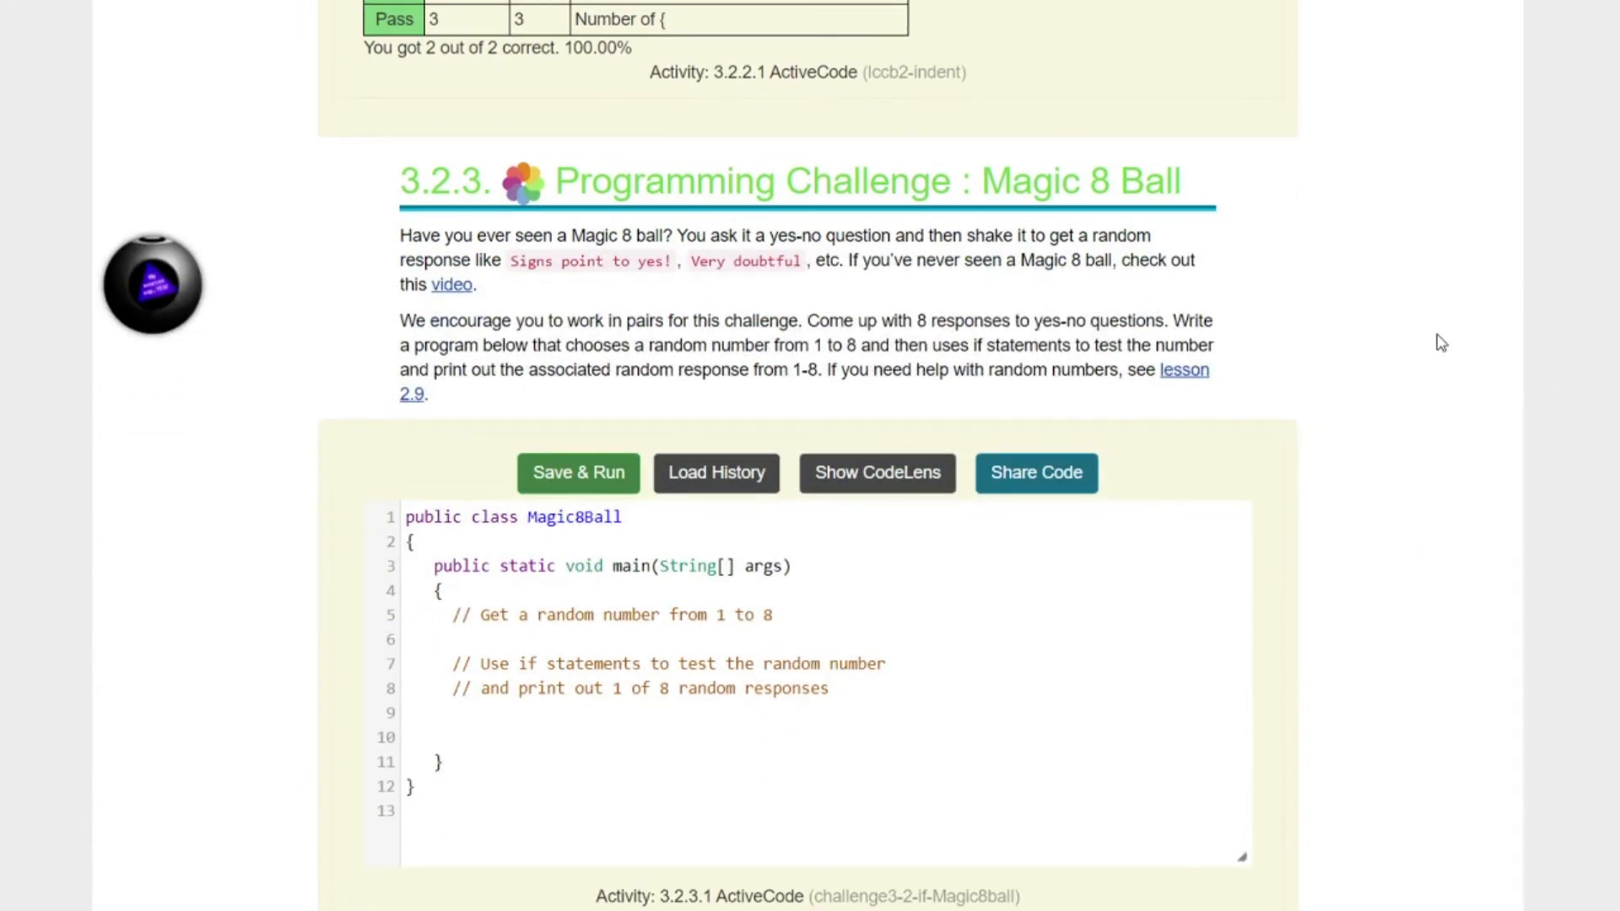
pyautogui.moveTo(1424, 344)
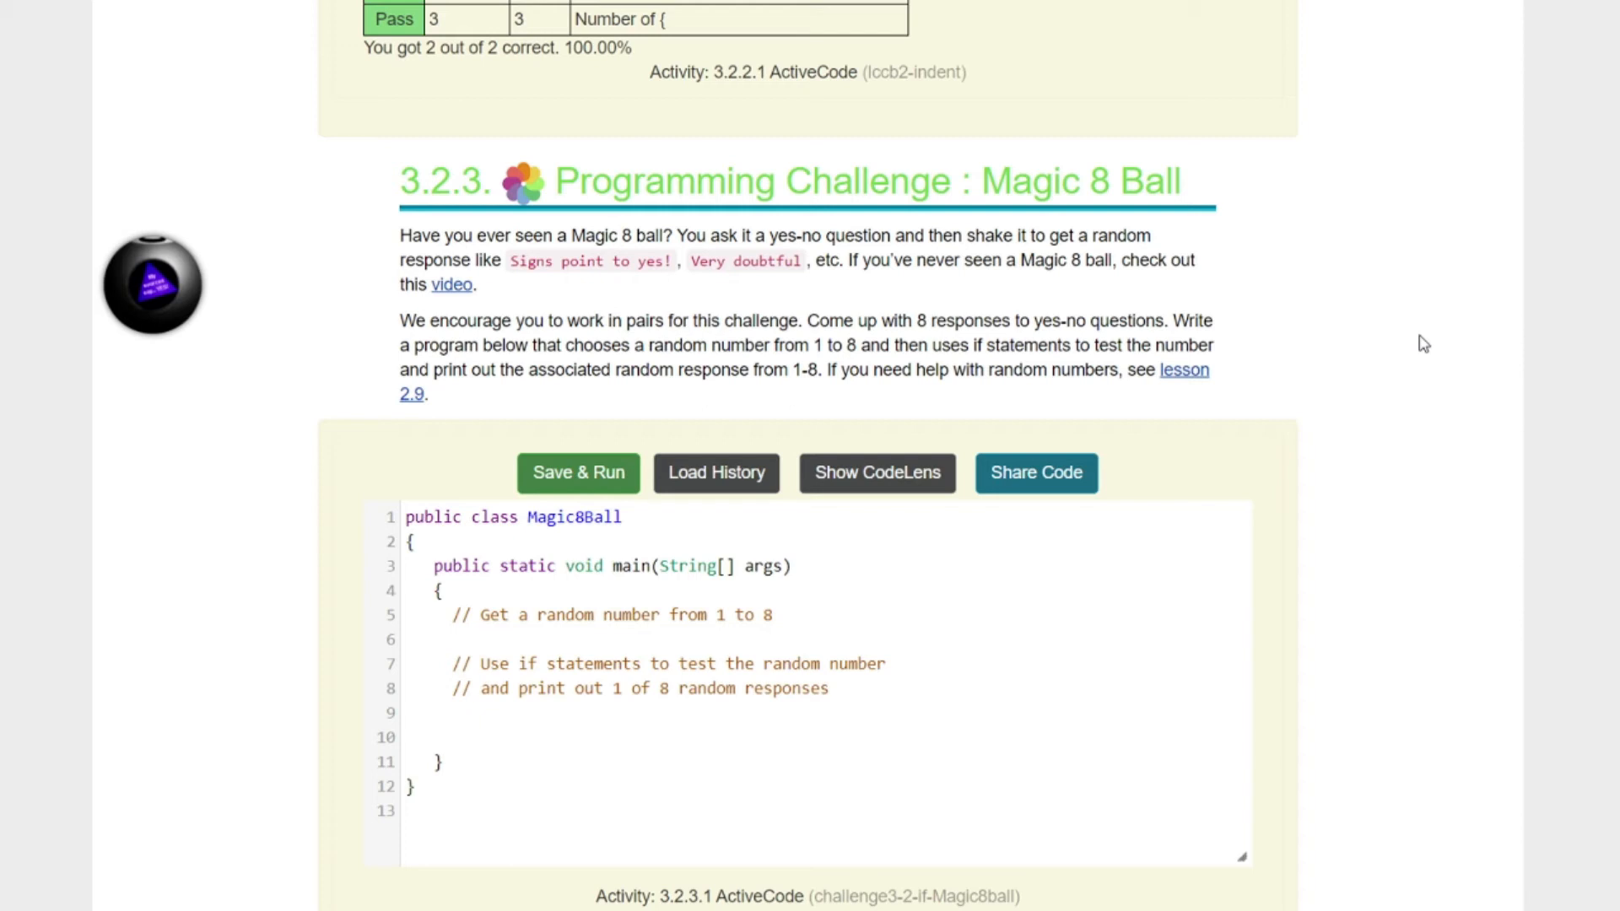
pyautogui.moveTo(508, 314)
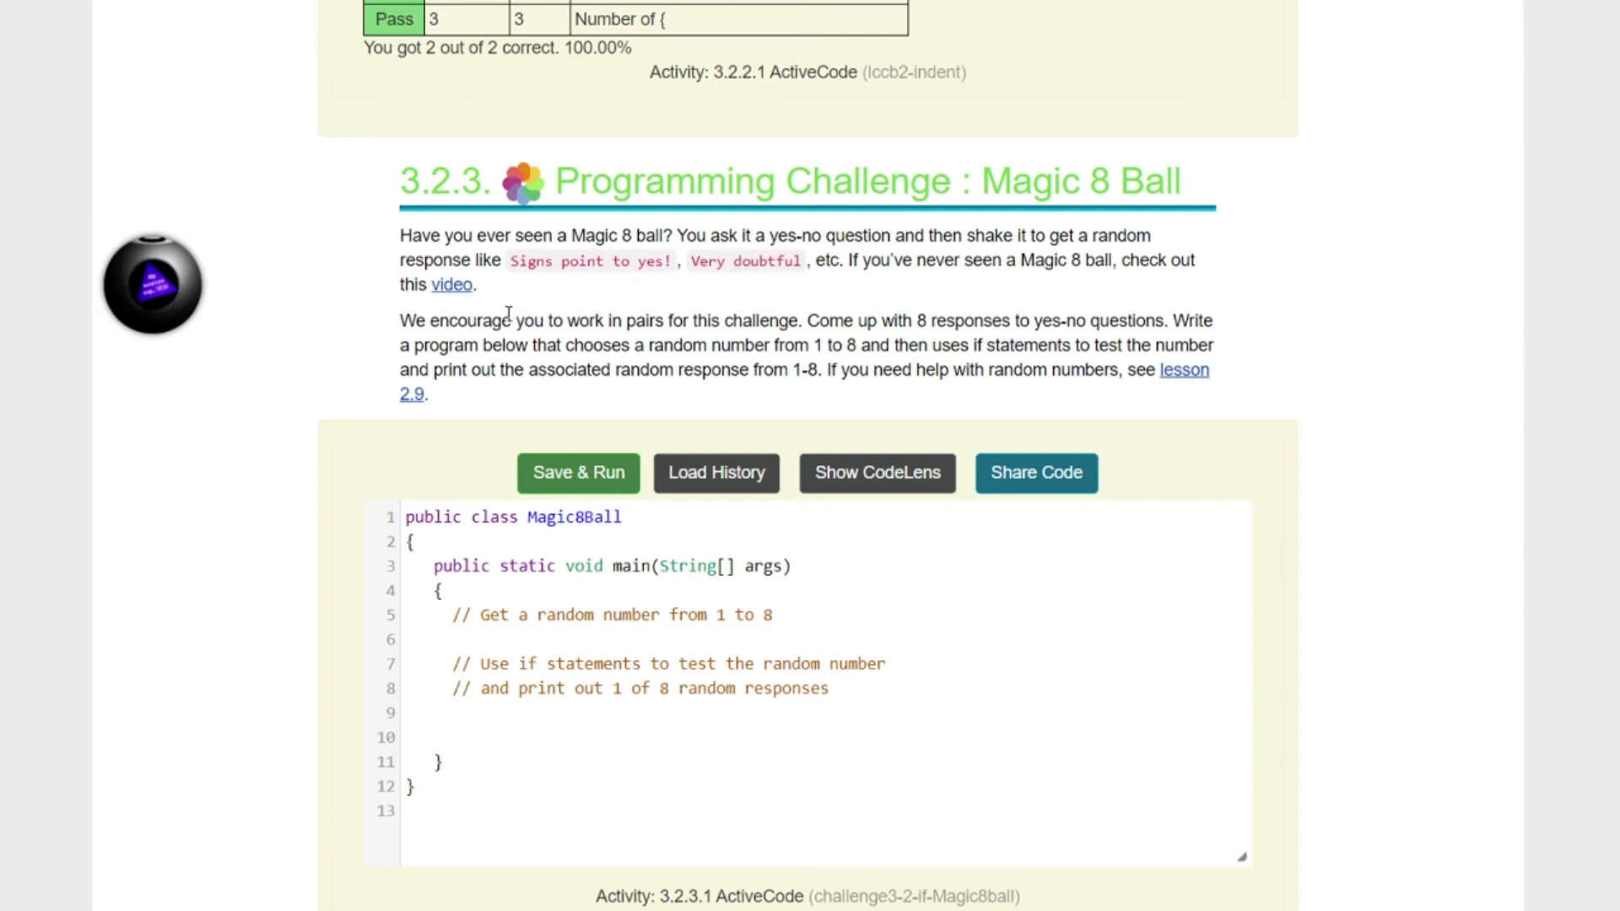
pyautogui.moveTo(694, 329)
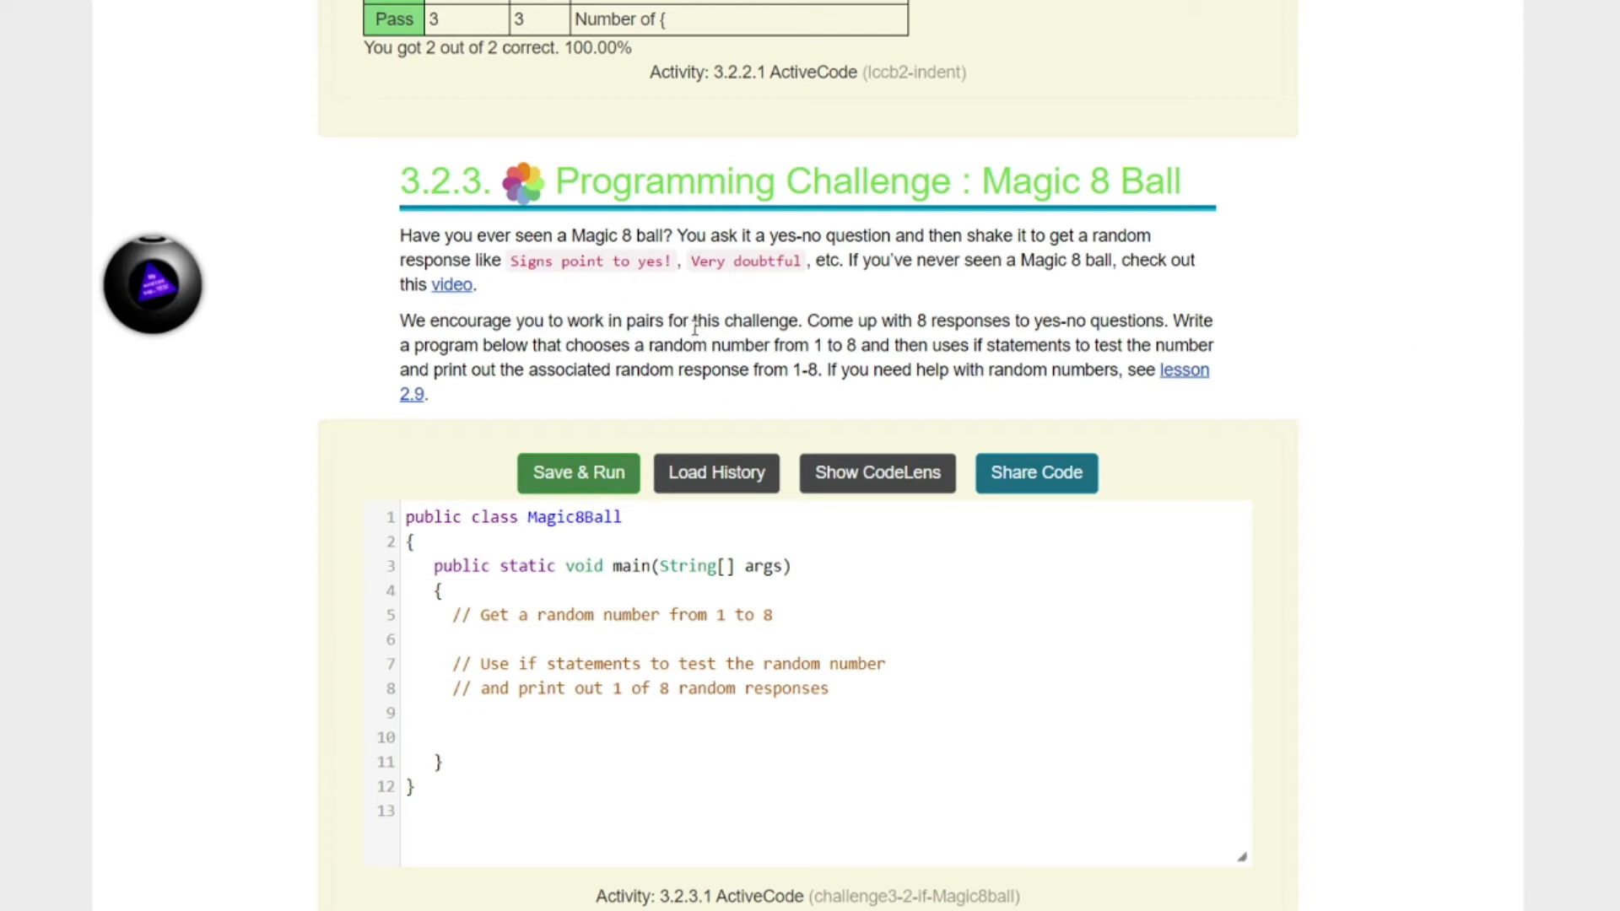
pyautogui.moveTo(989, 662)
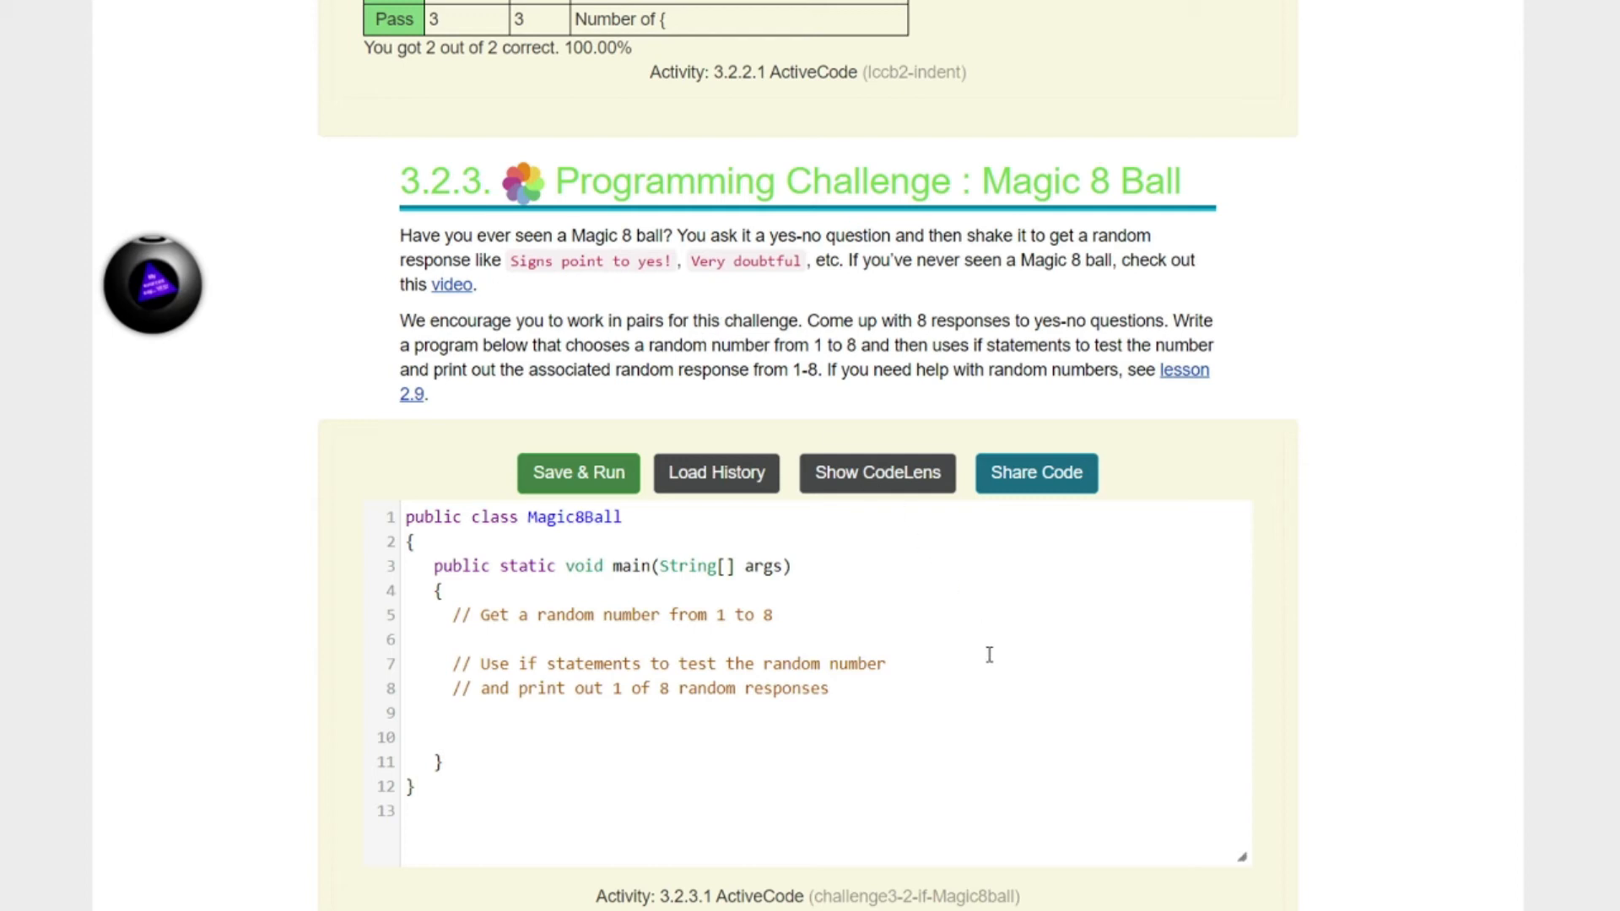
pyautogui.moveTo(1013, 633)
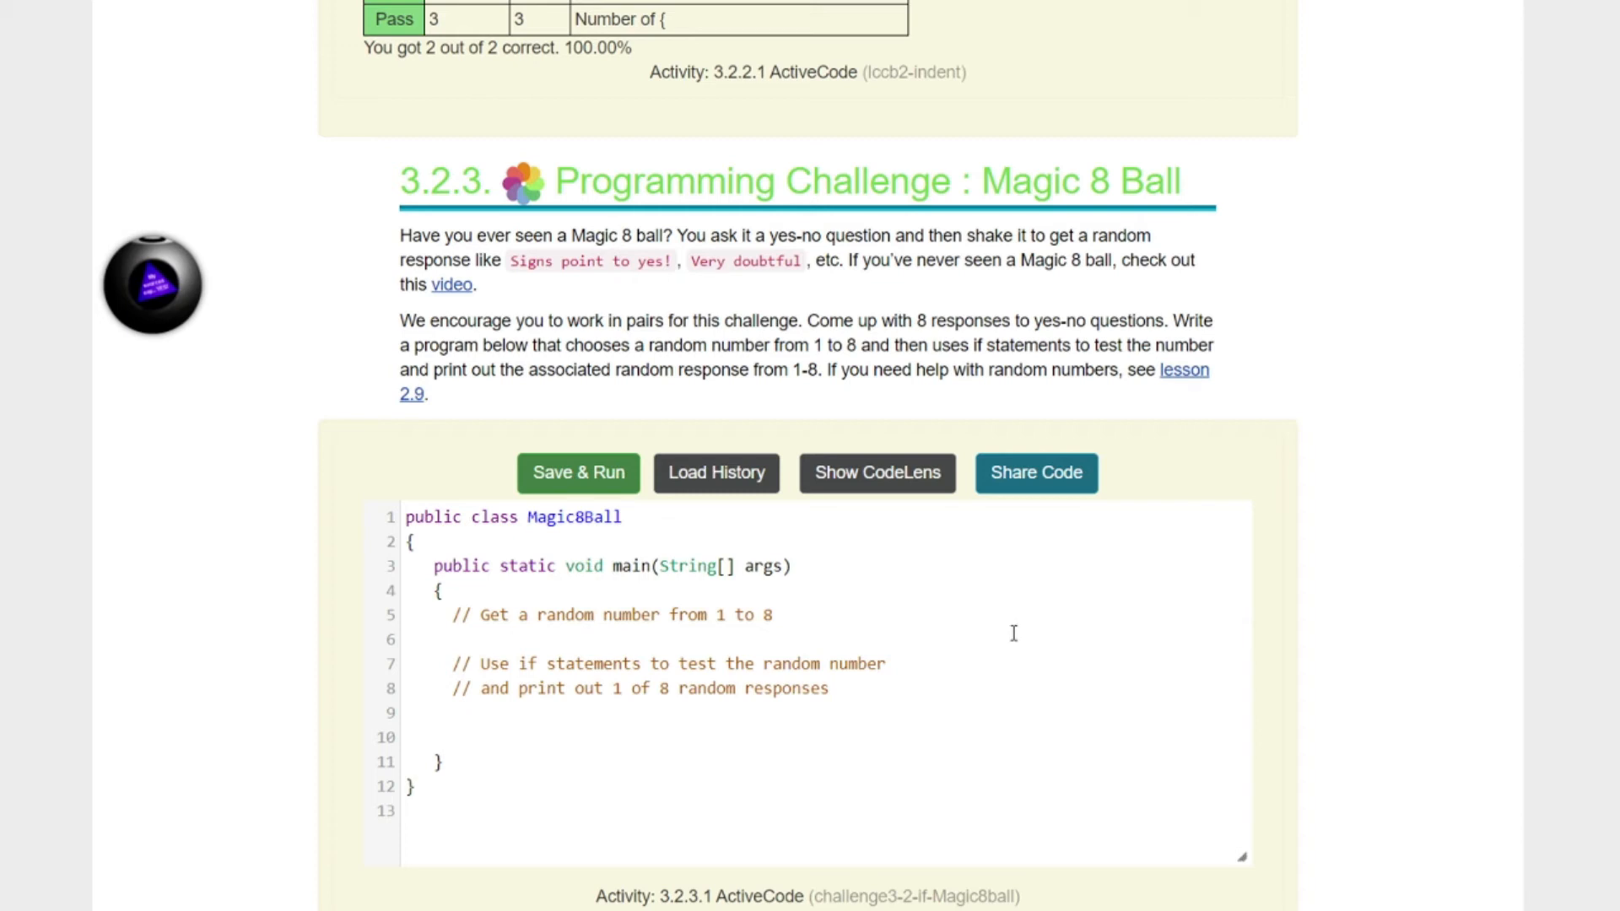
pyautogui.moveTo(623, 740)
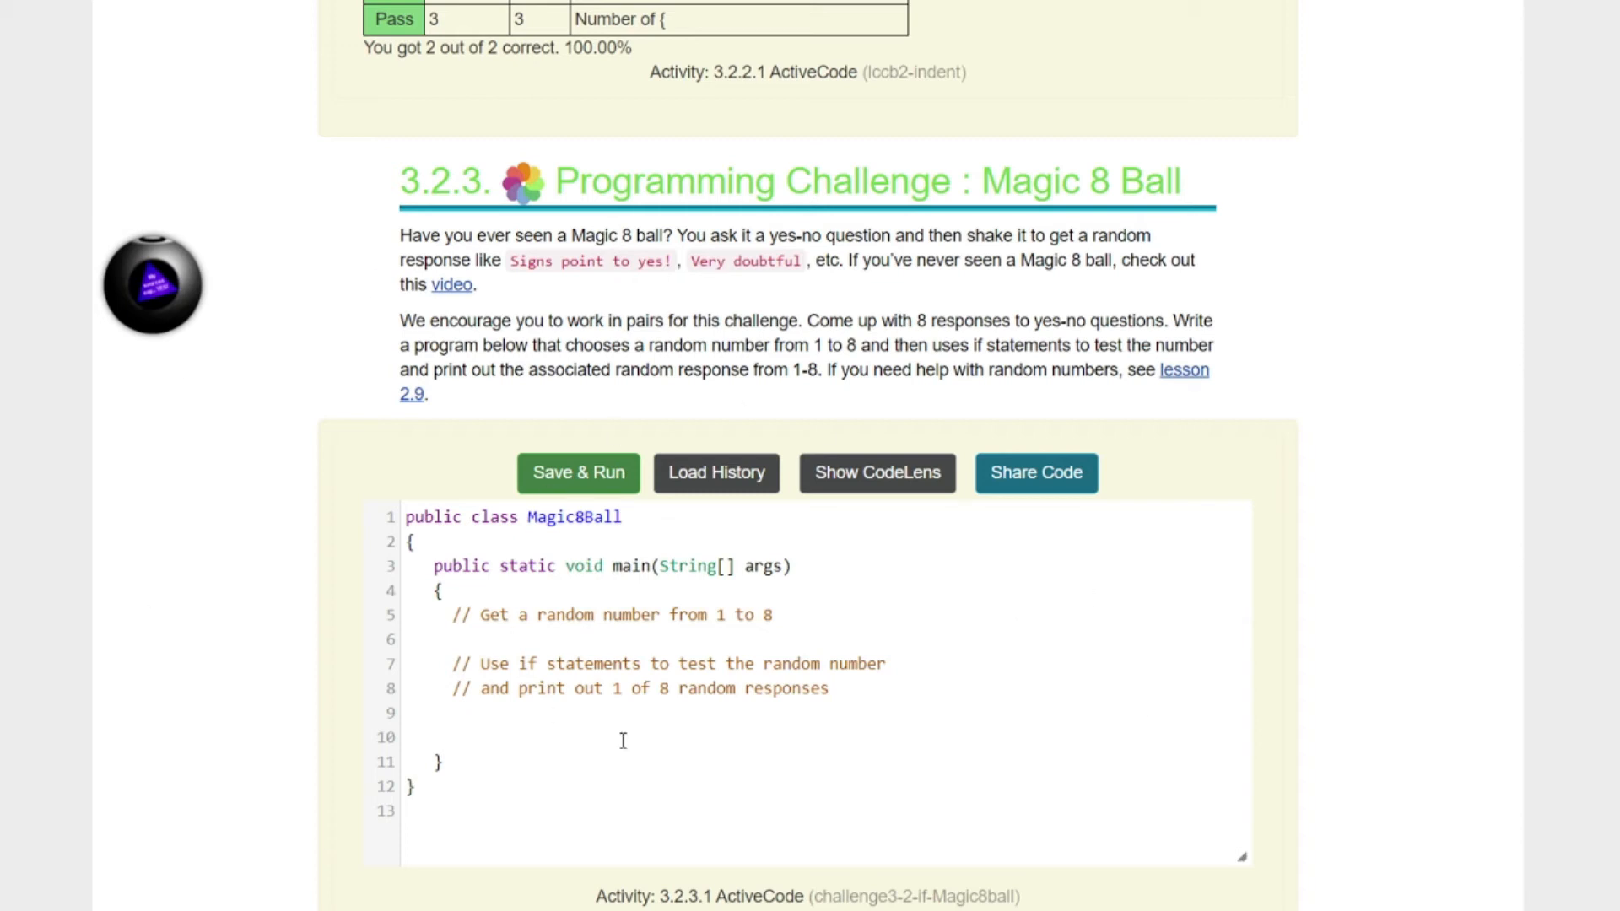
pyautogui.moveTo(845, 660)
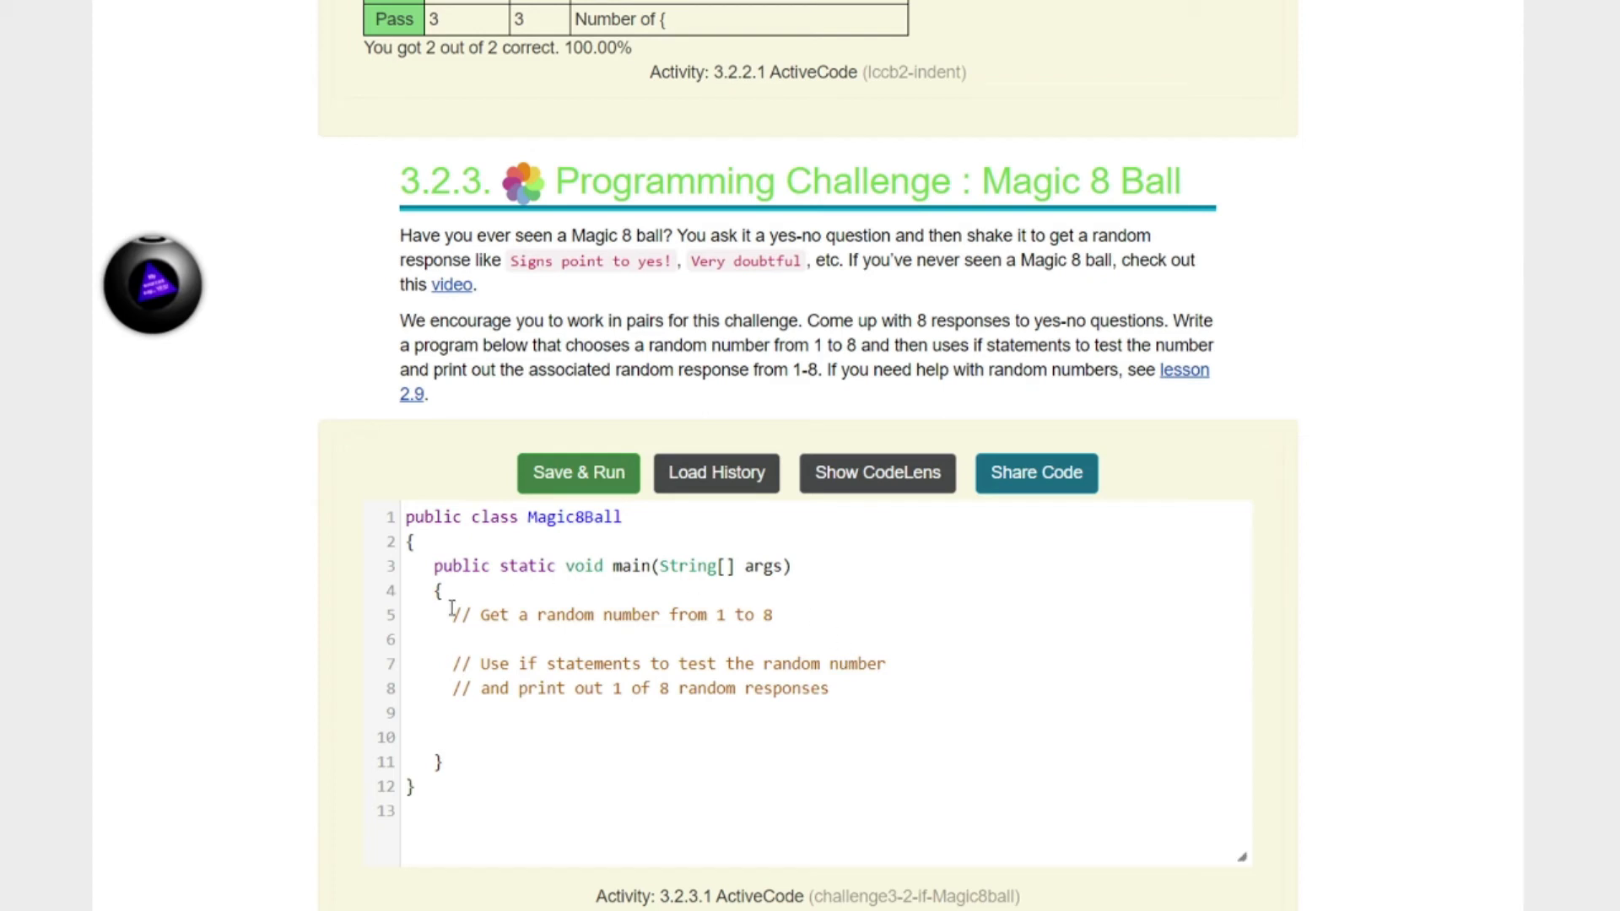
pyautogui.moveTo(711, 610)
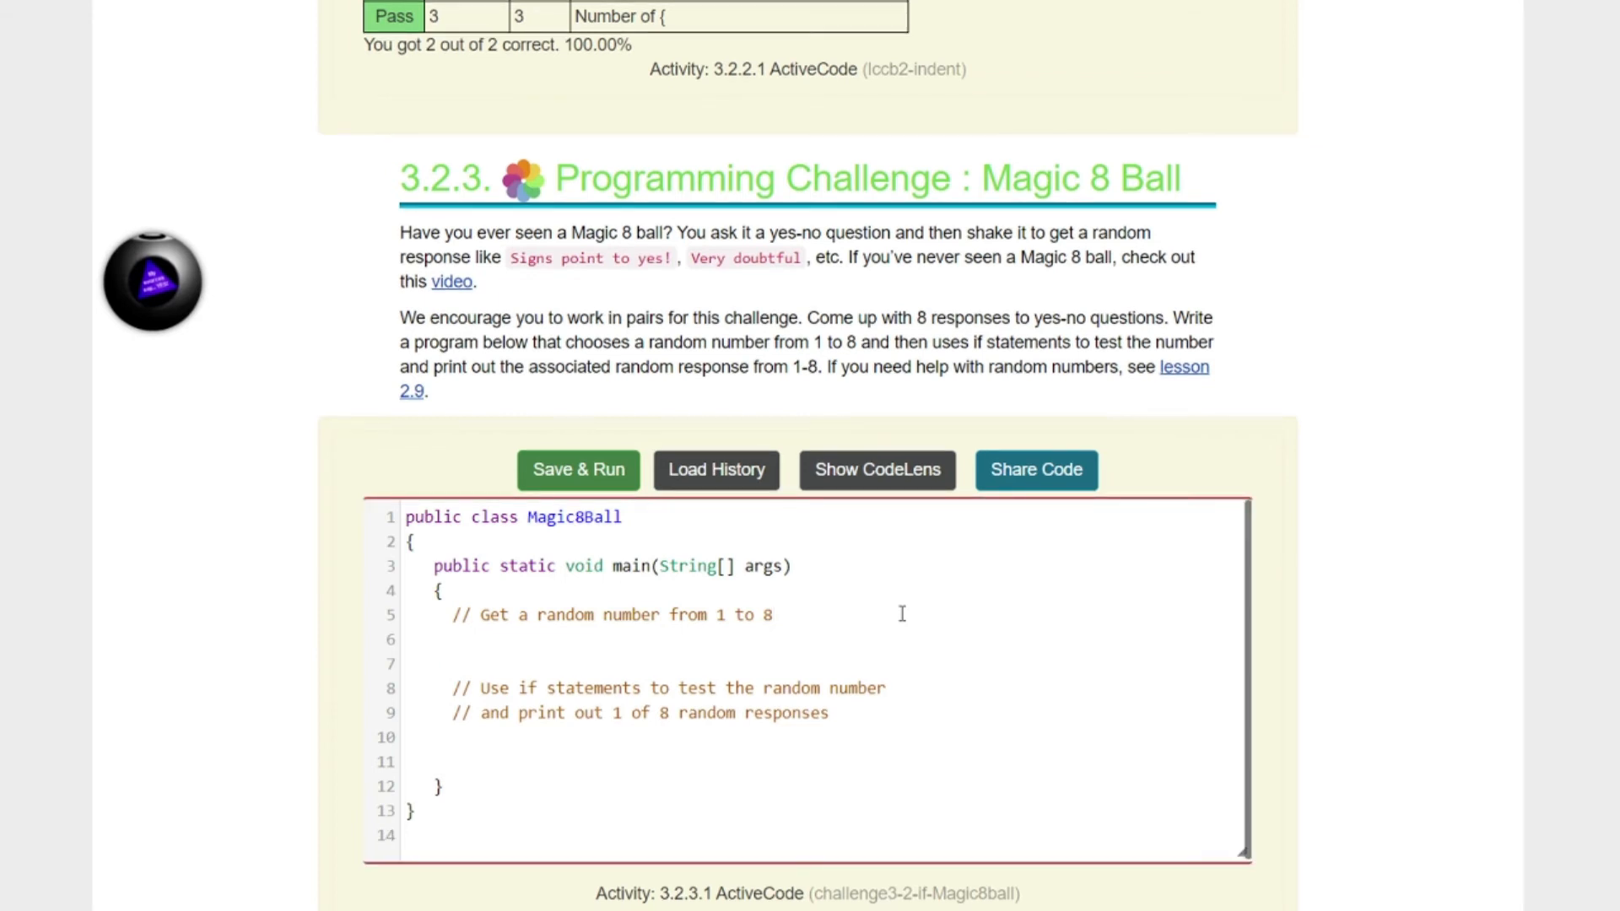
# Step: Declare int number = (int)(Math.random()*8 + 1); to store a random number from 1 to 8
pyautogui.write('int num')
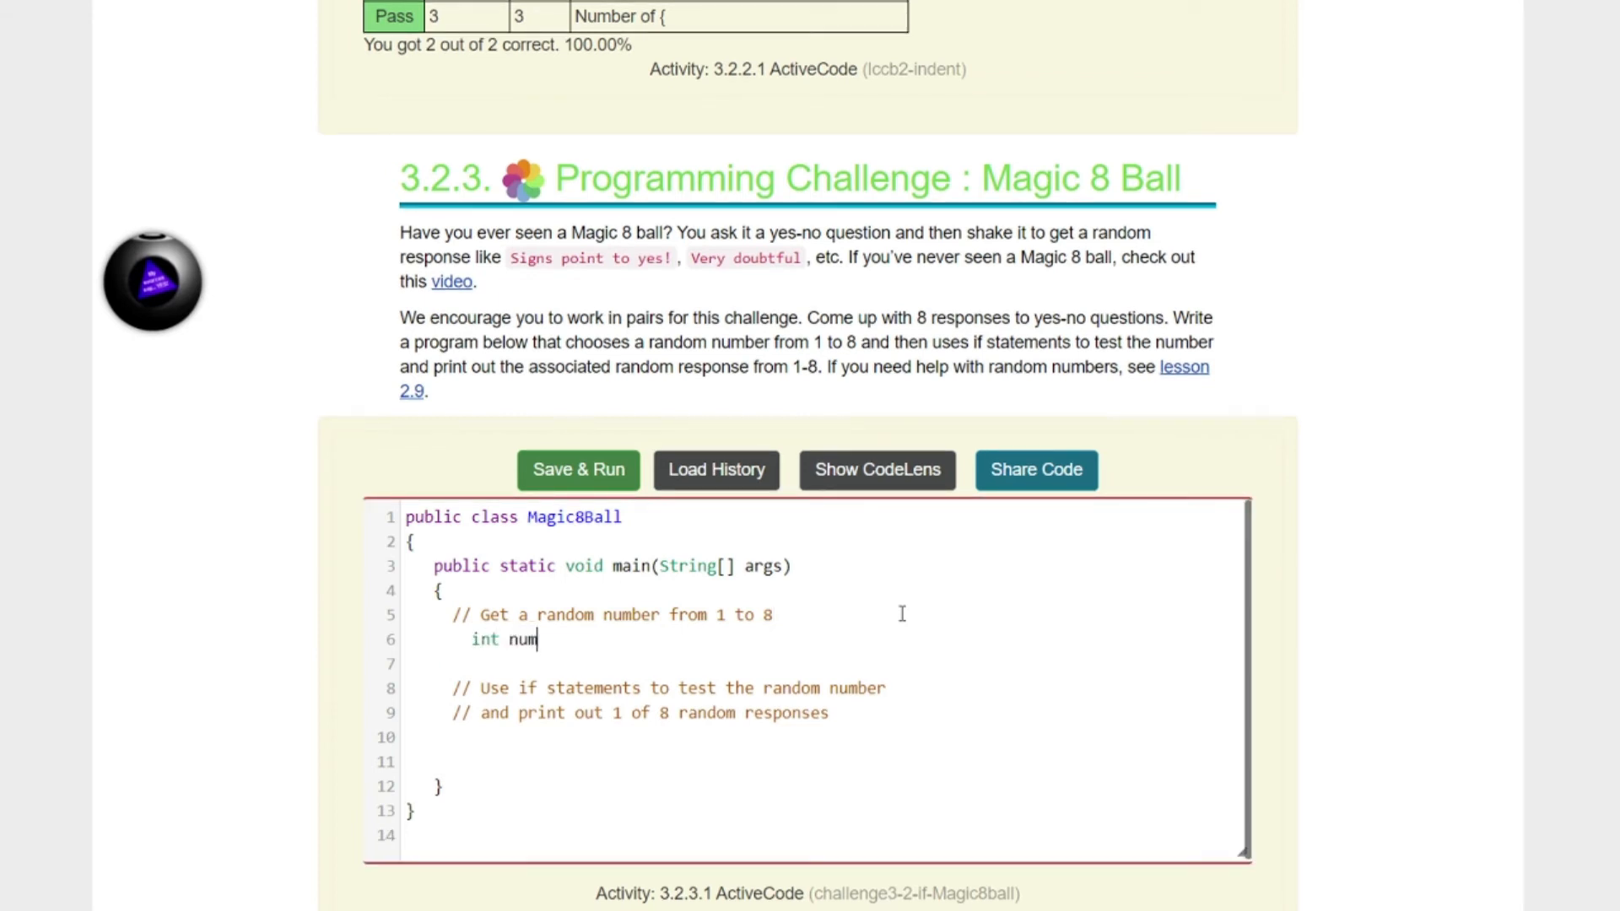
pyautogui.write('ber =')
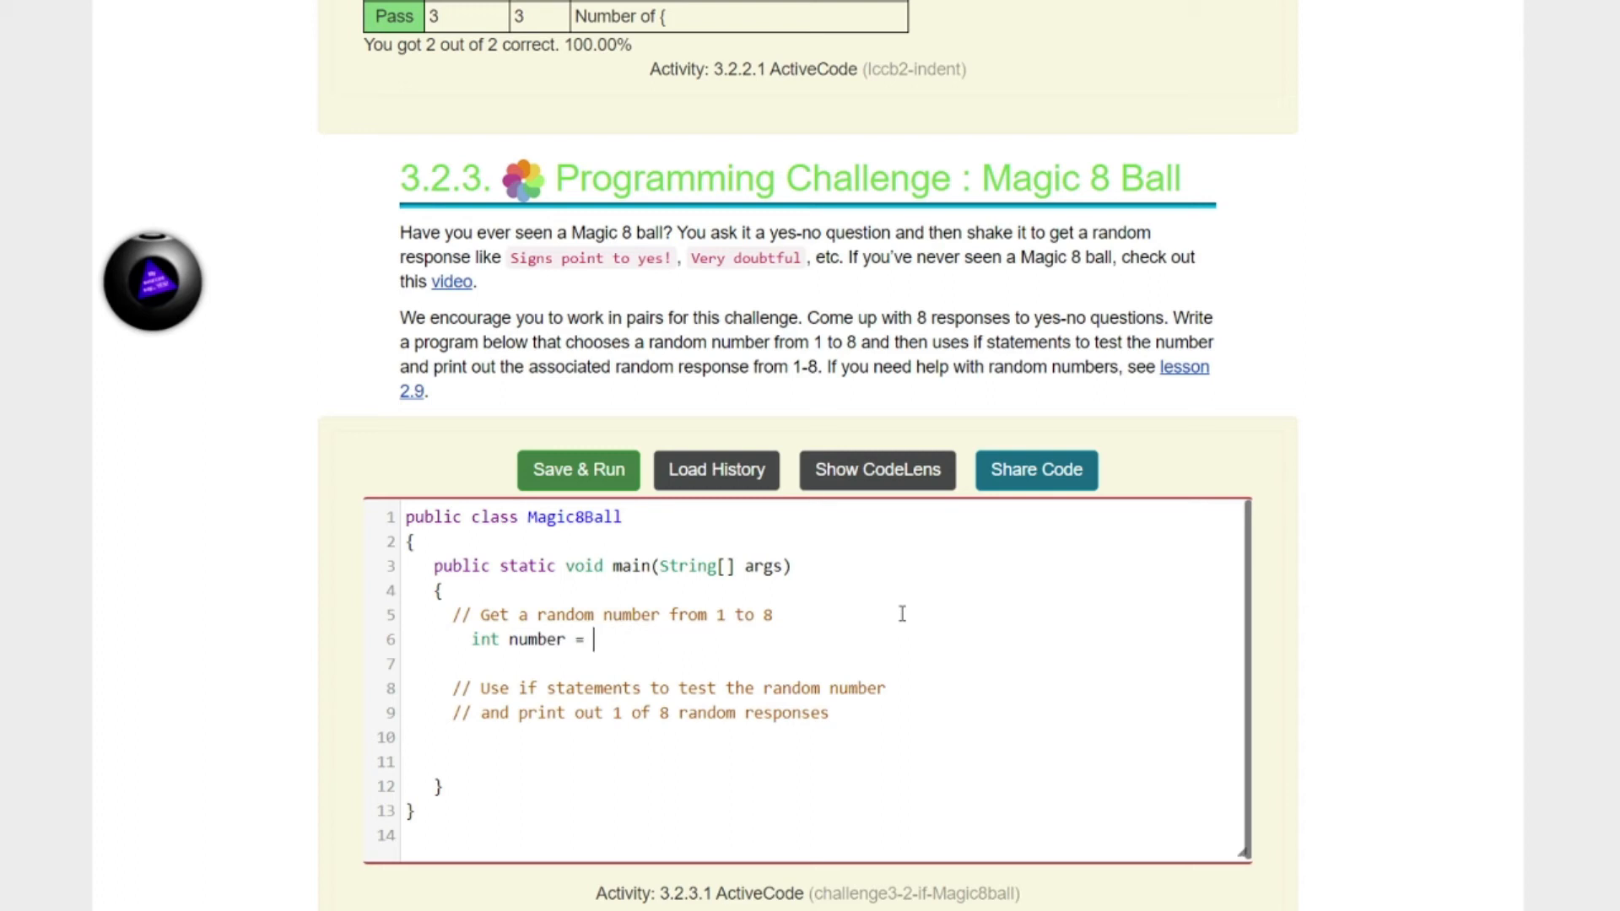
pyautogui.write('(int')
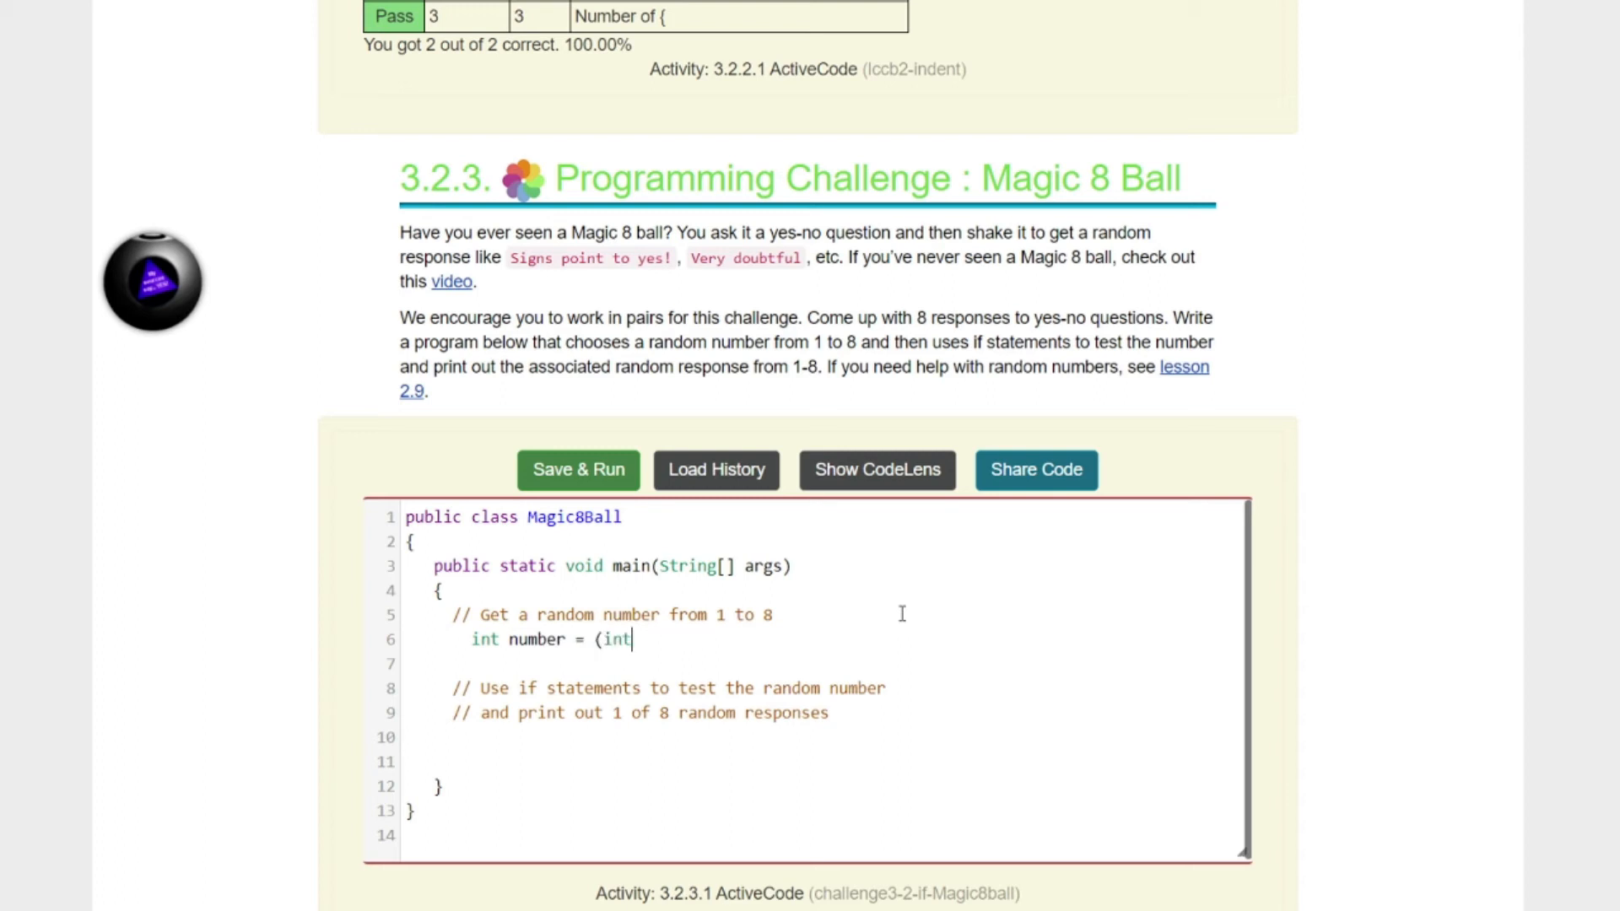
pyautogui.write(')(')
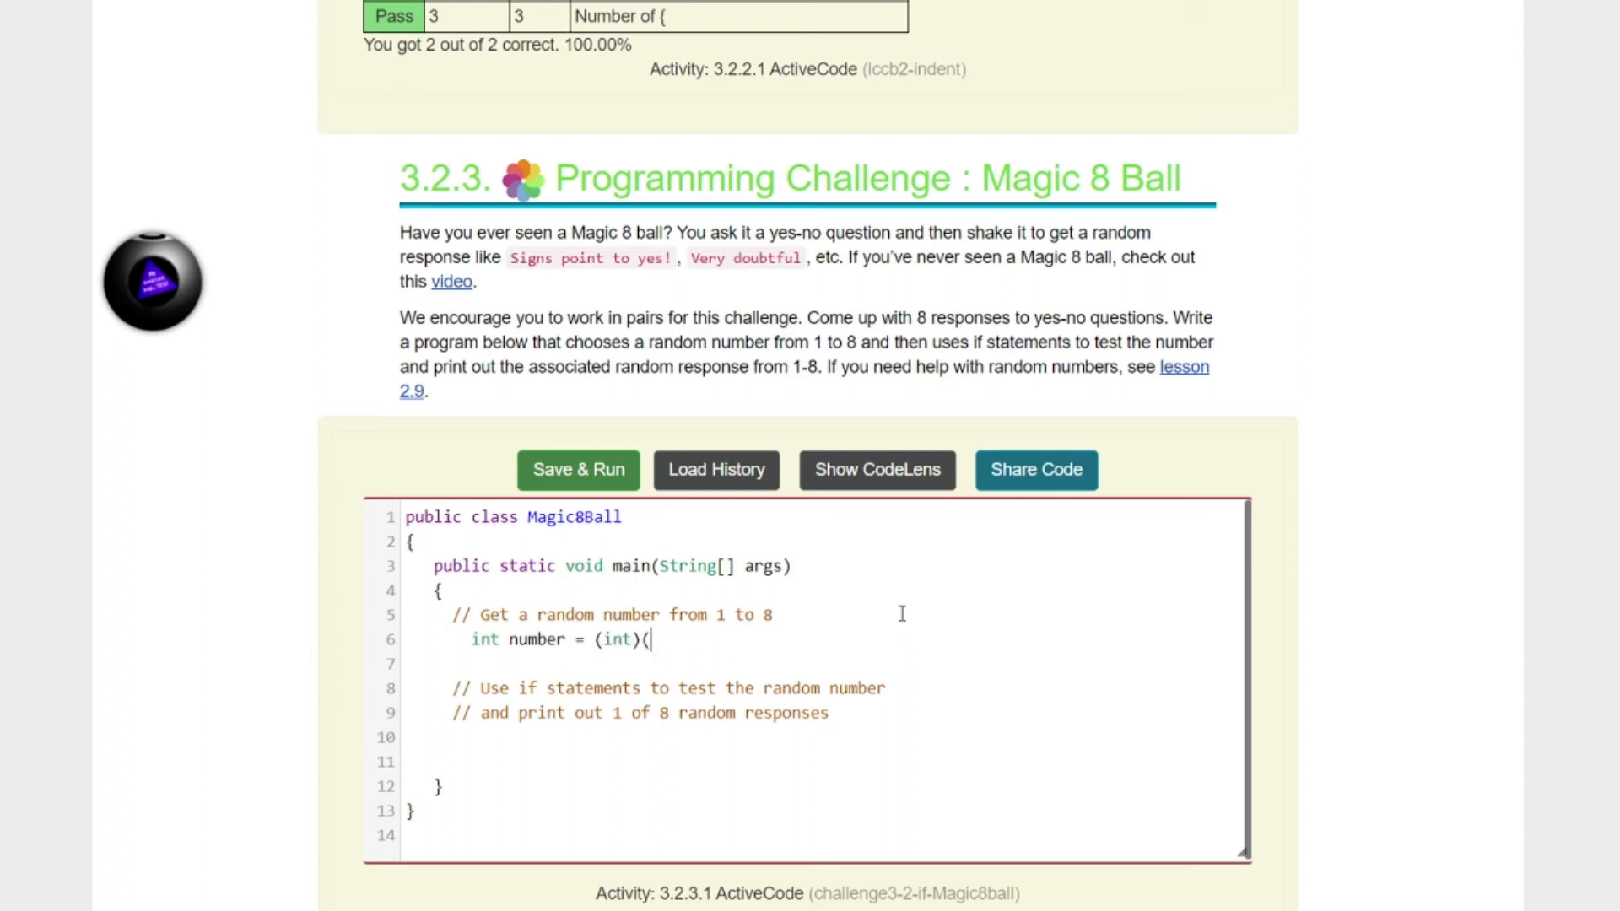
pyautogui.write('m')
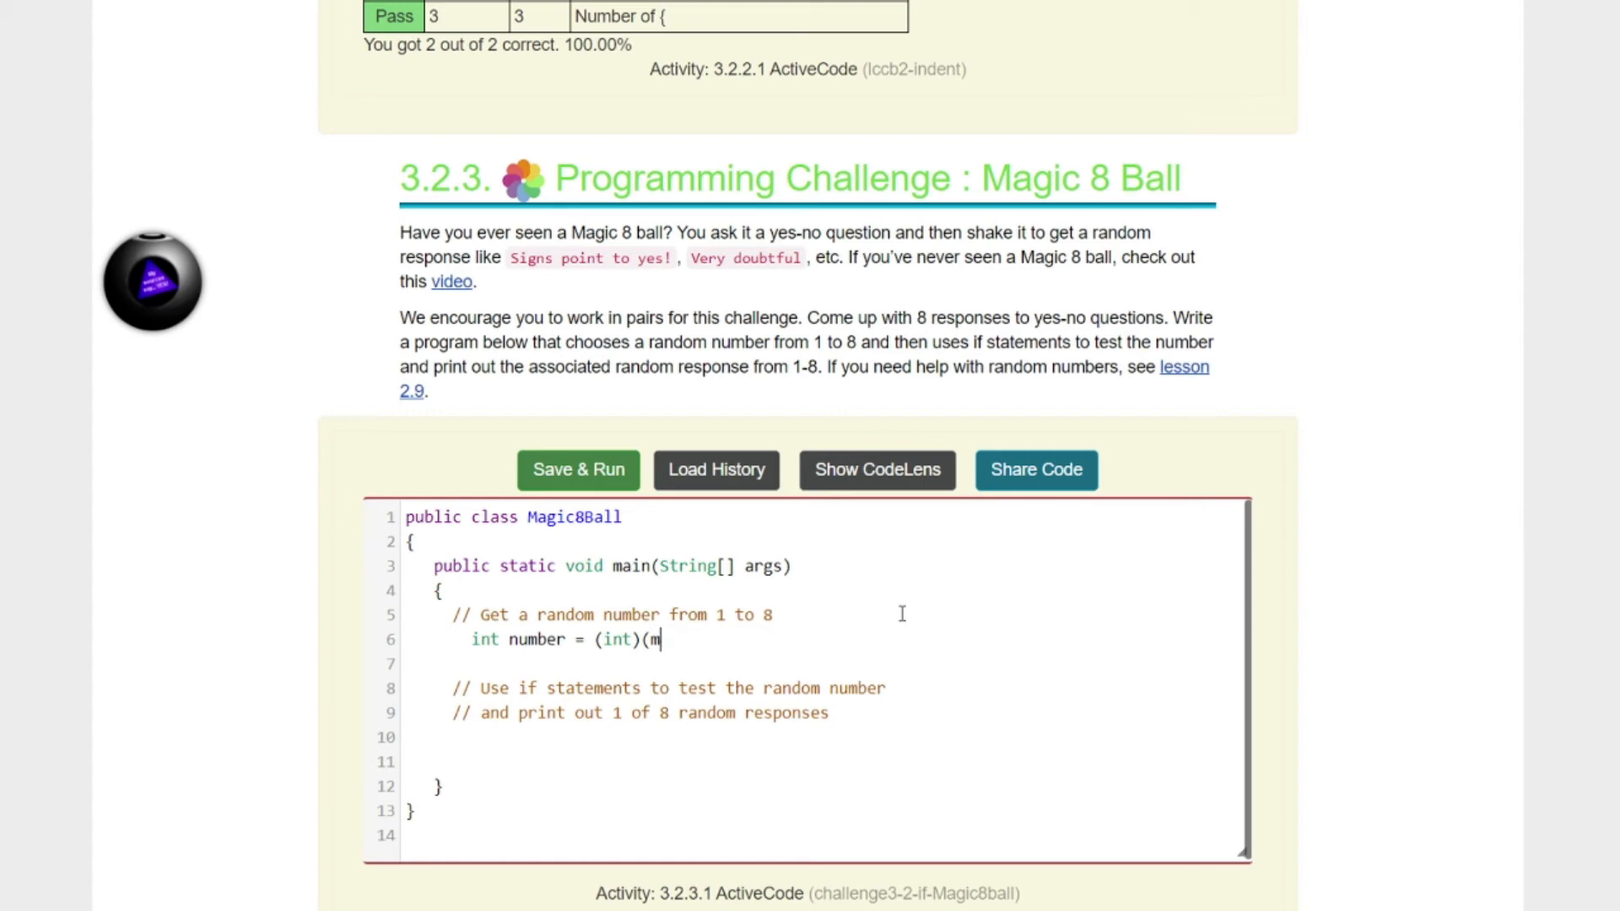
pyautogui.write('ath.rand')
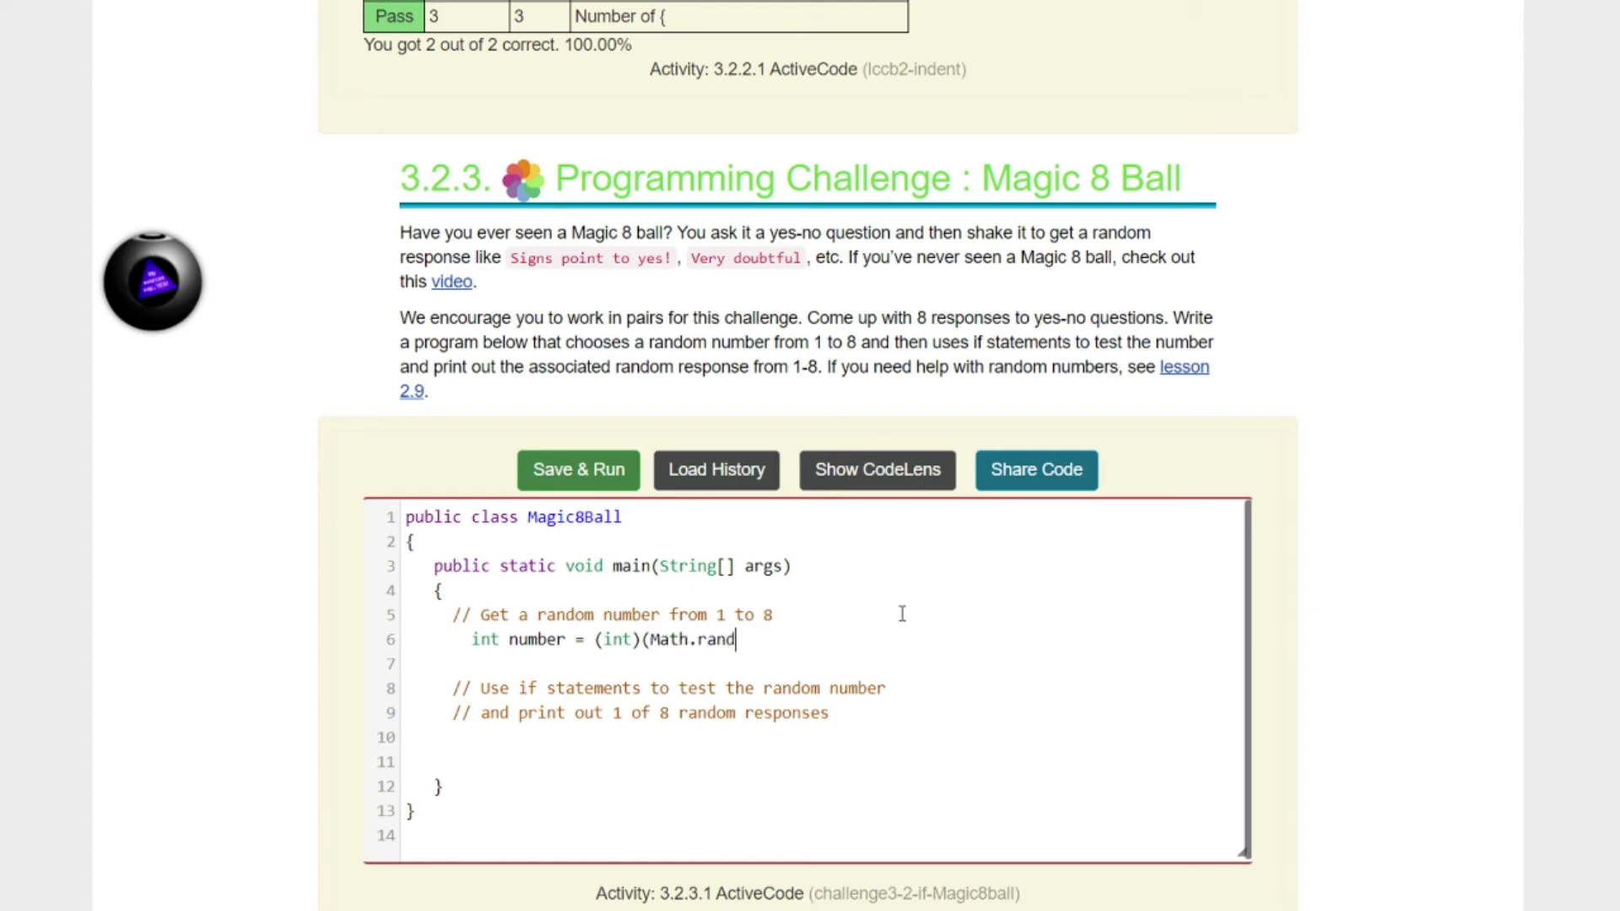
pyautogui.write('om()')
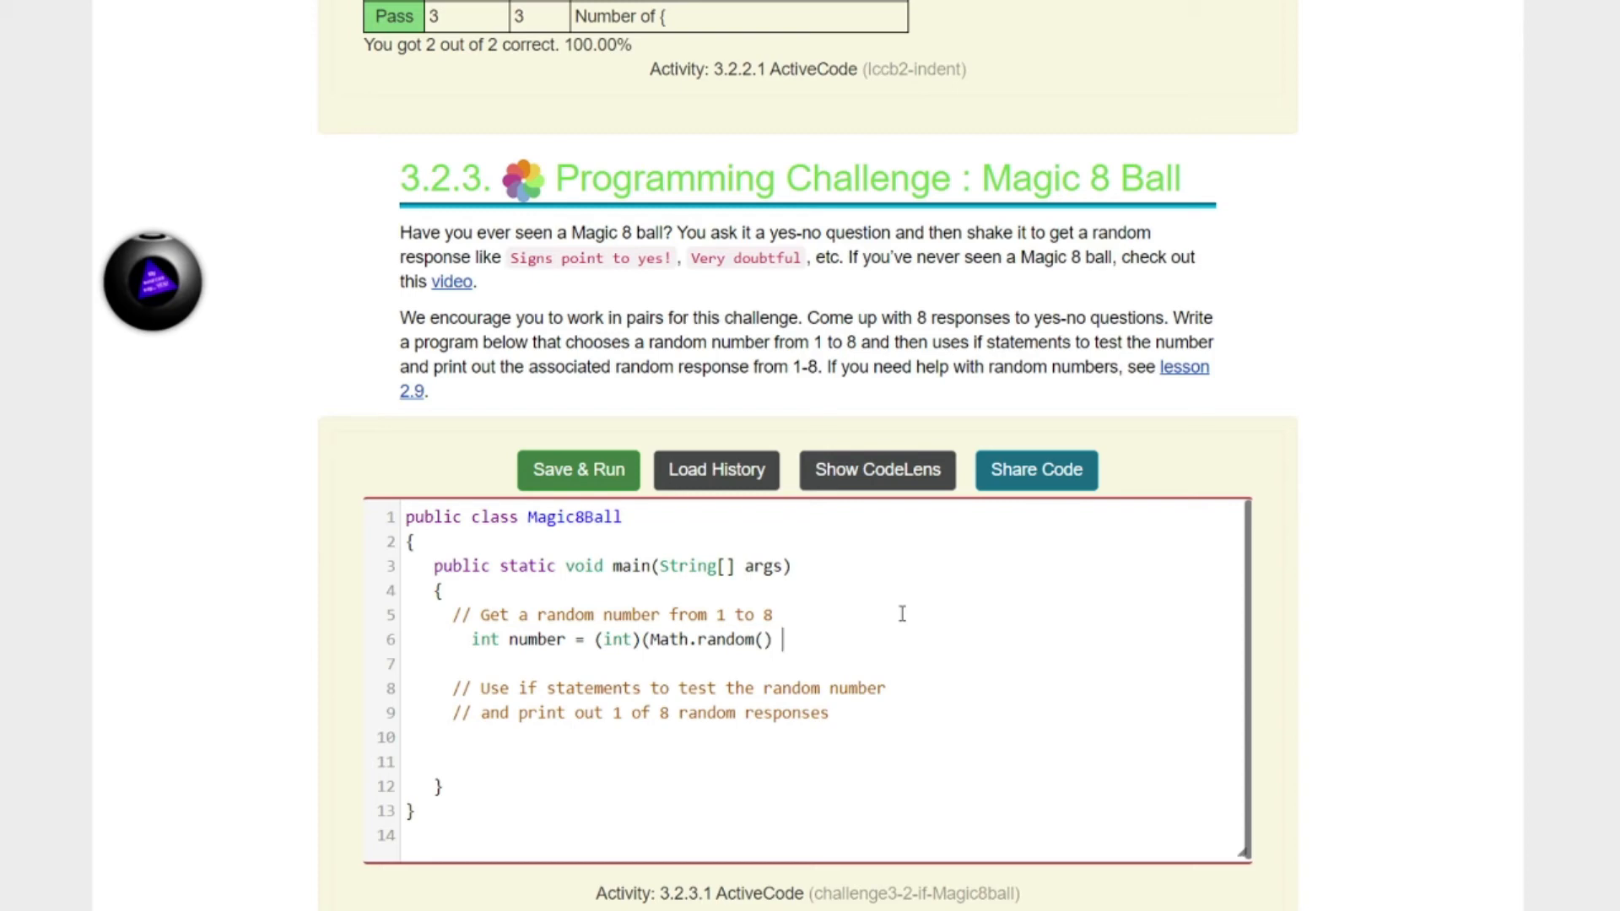
pyautogui.write('*')
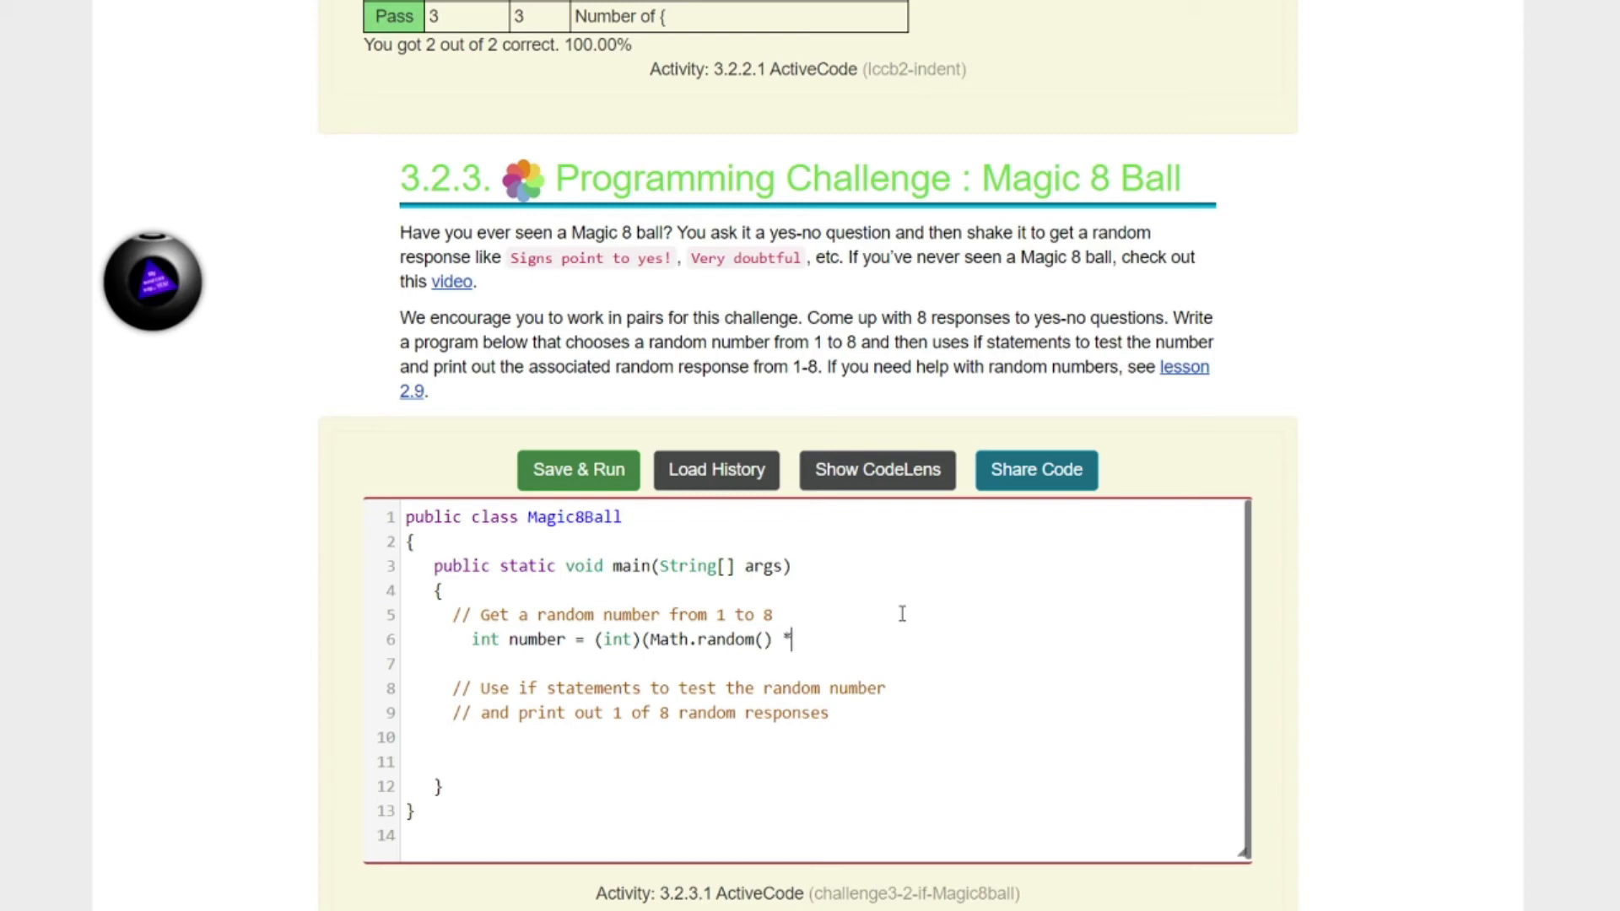
pyautogui.write('8')
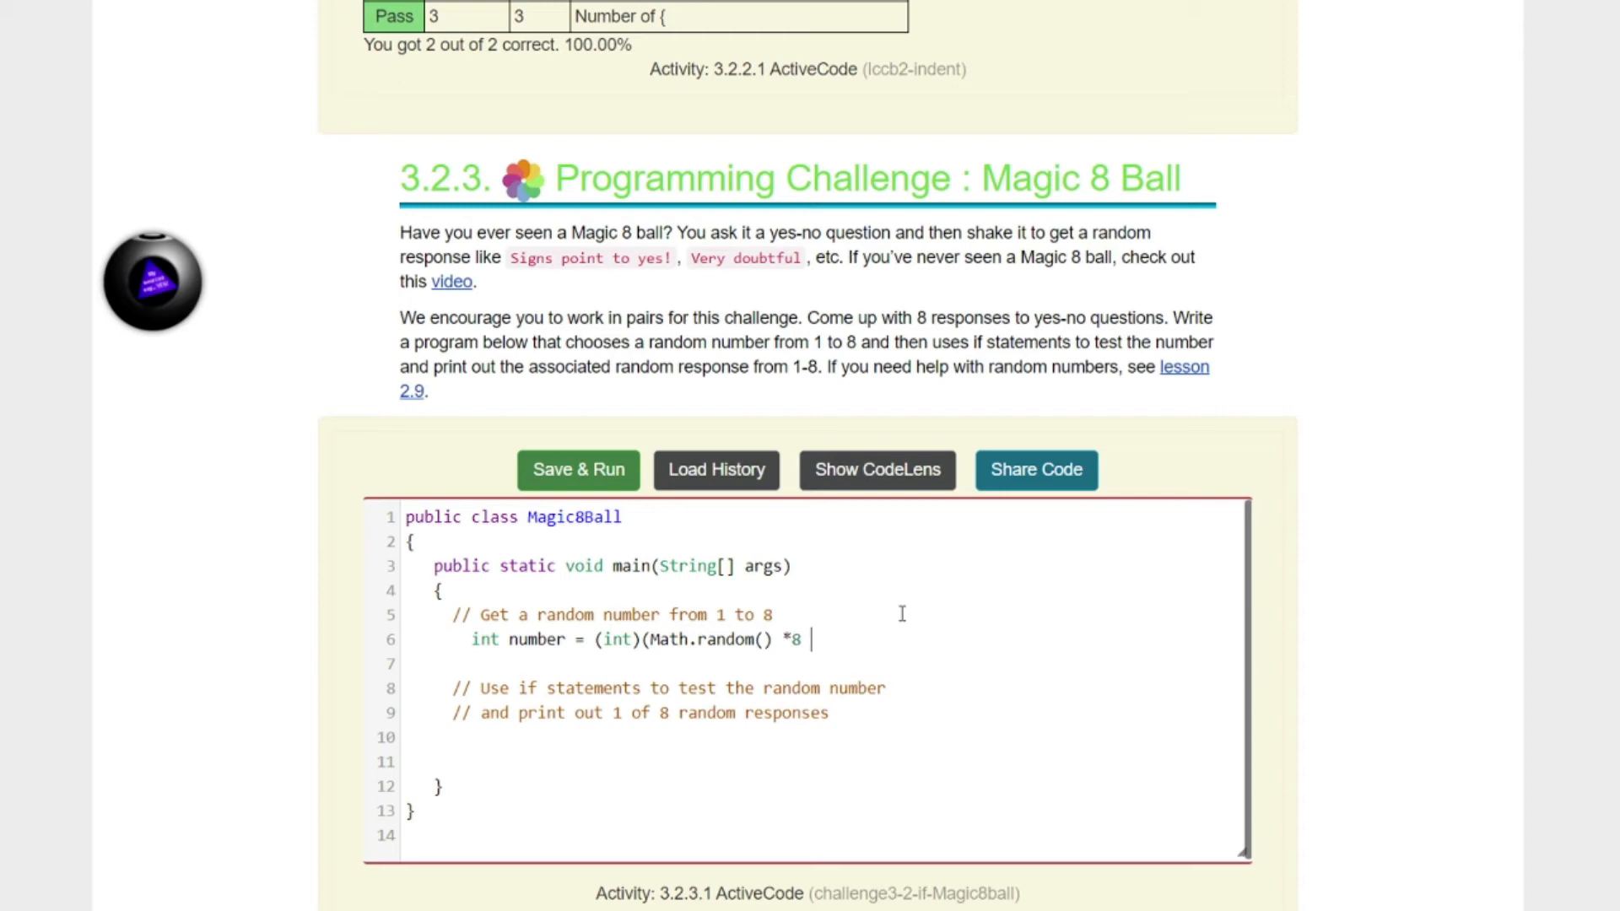
pyautogui.write('+ 1')
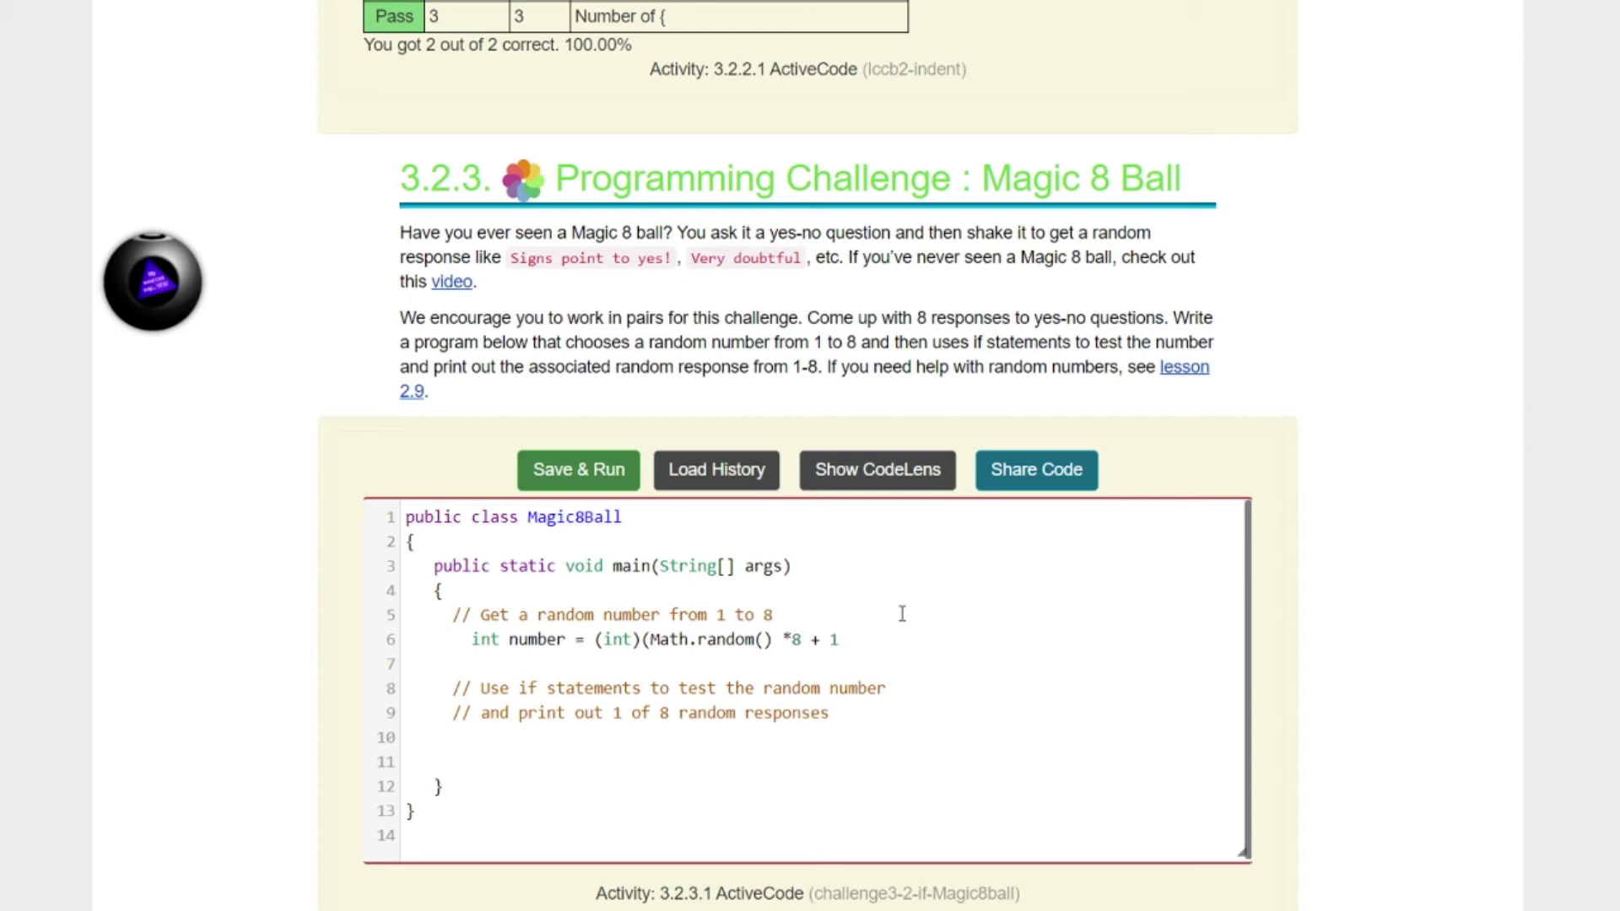
pyautogui.click(840, 637)
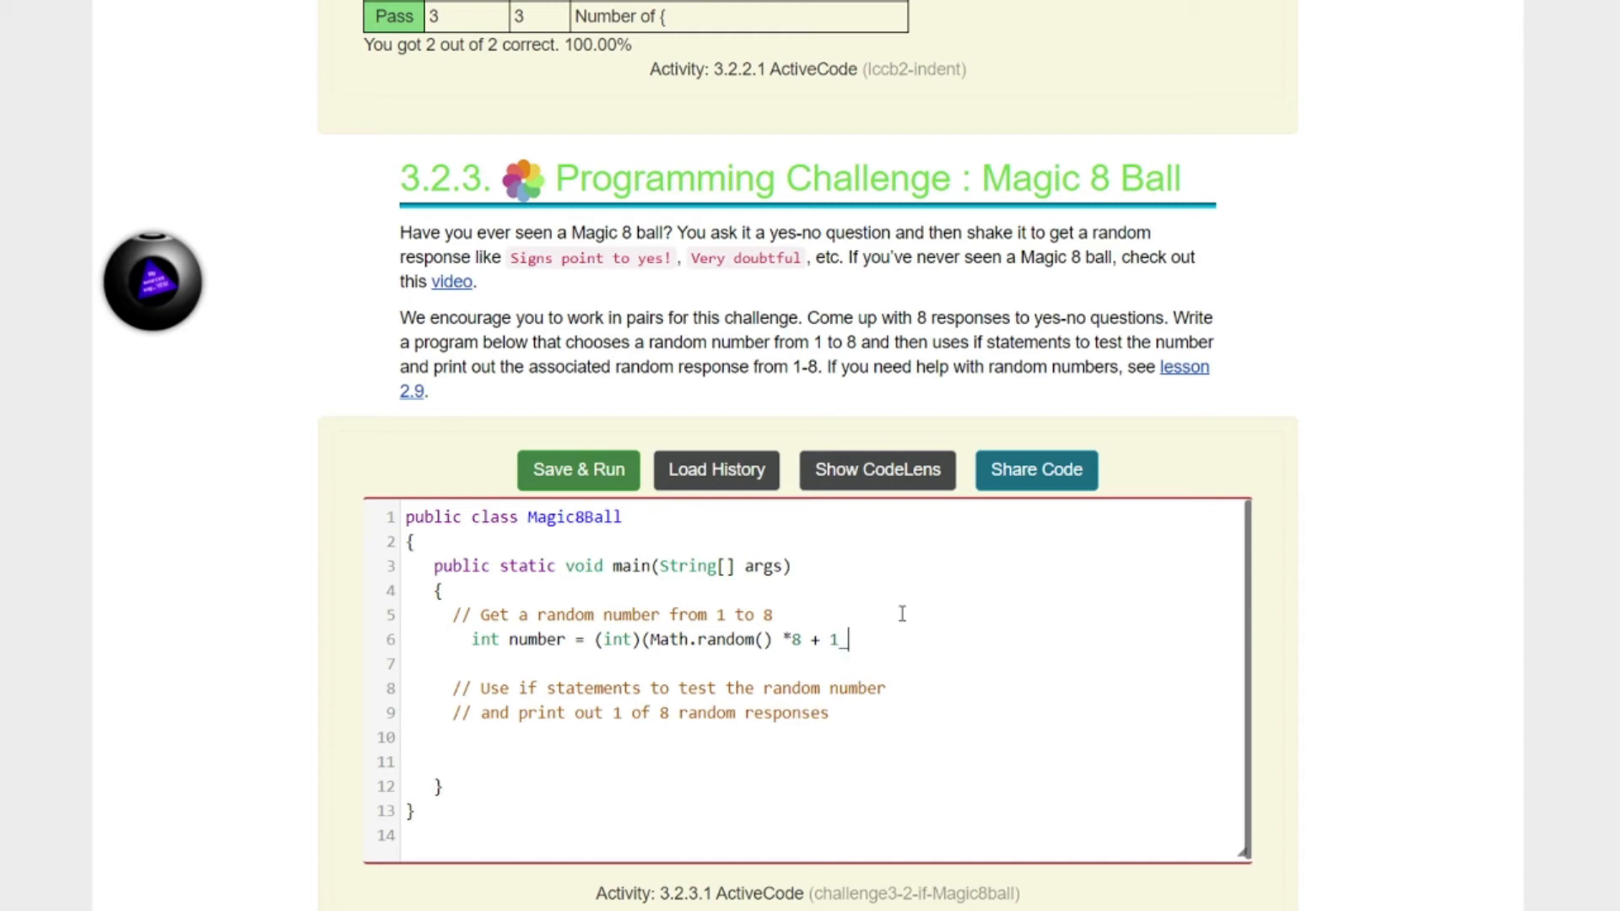
pyautogui.write(')')
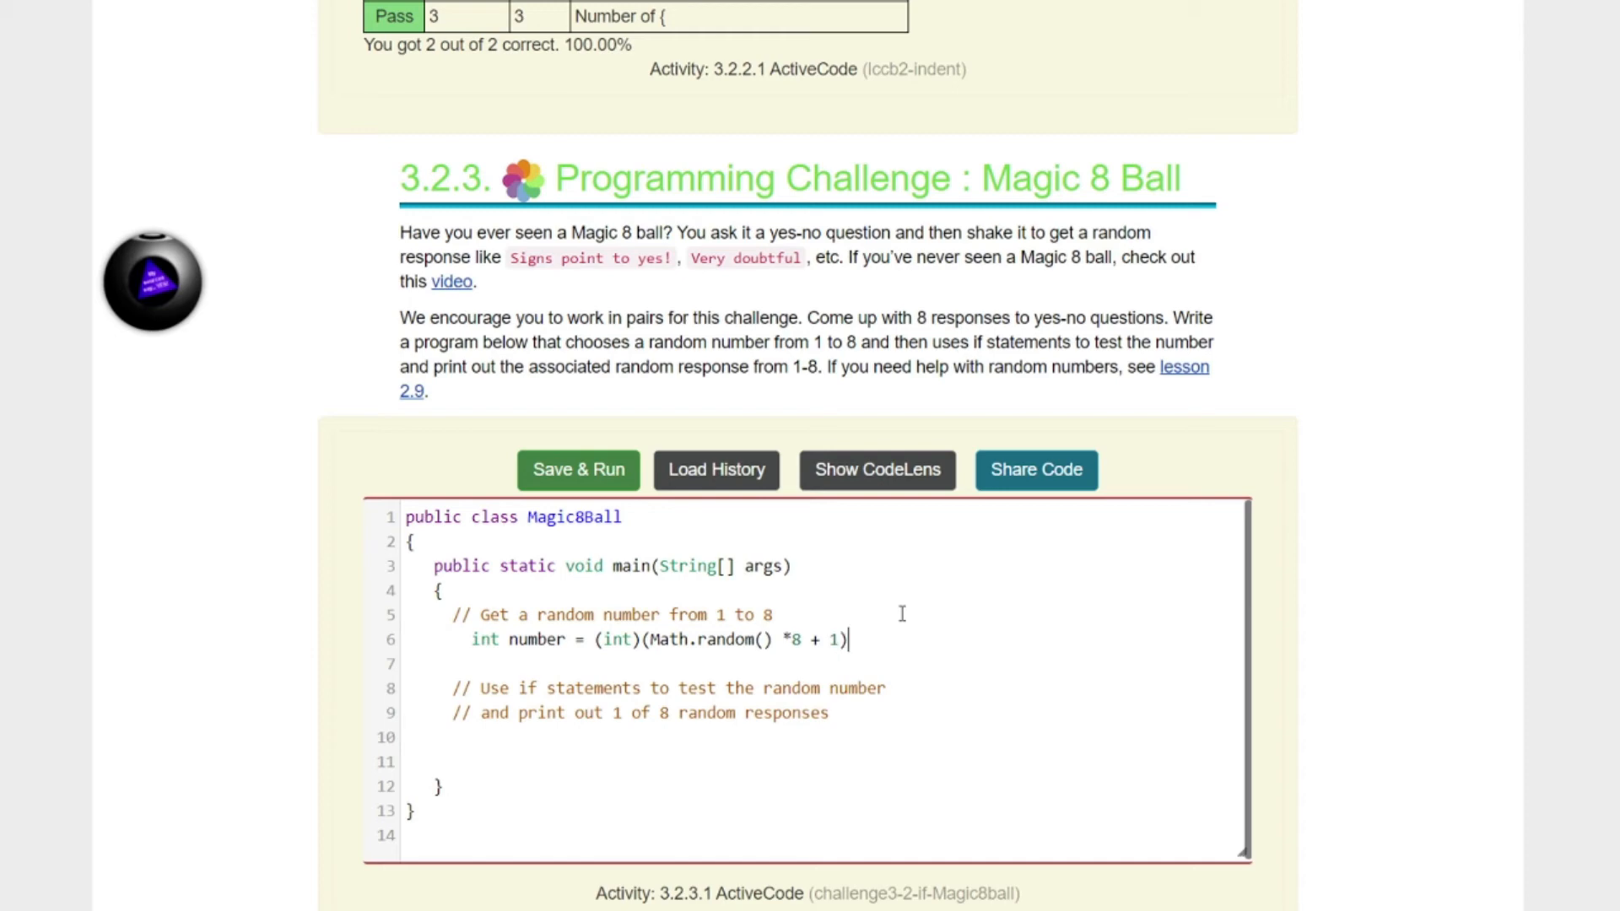
pyautogui.write(';')
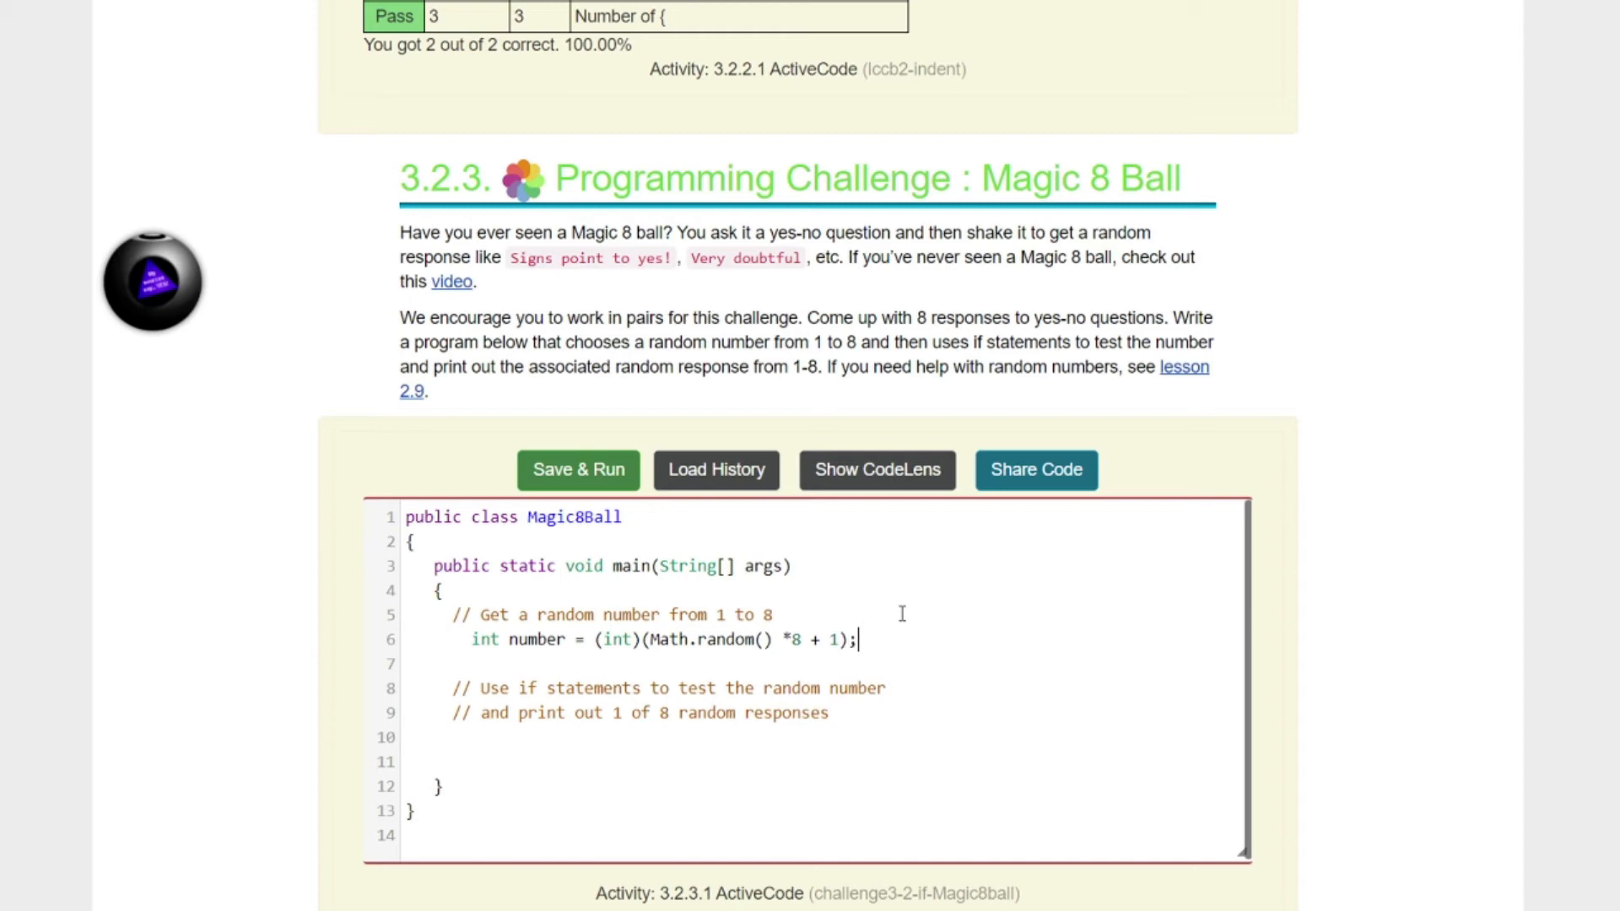
pyautogui.moveTo(849, 656)
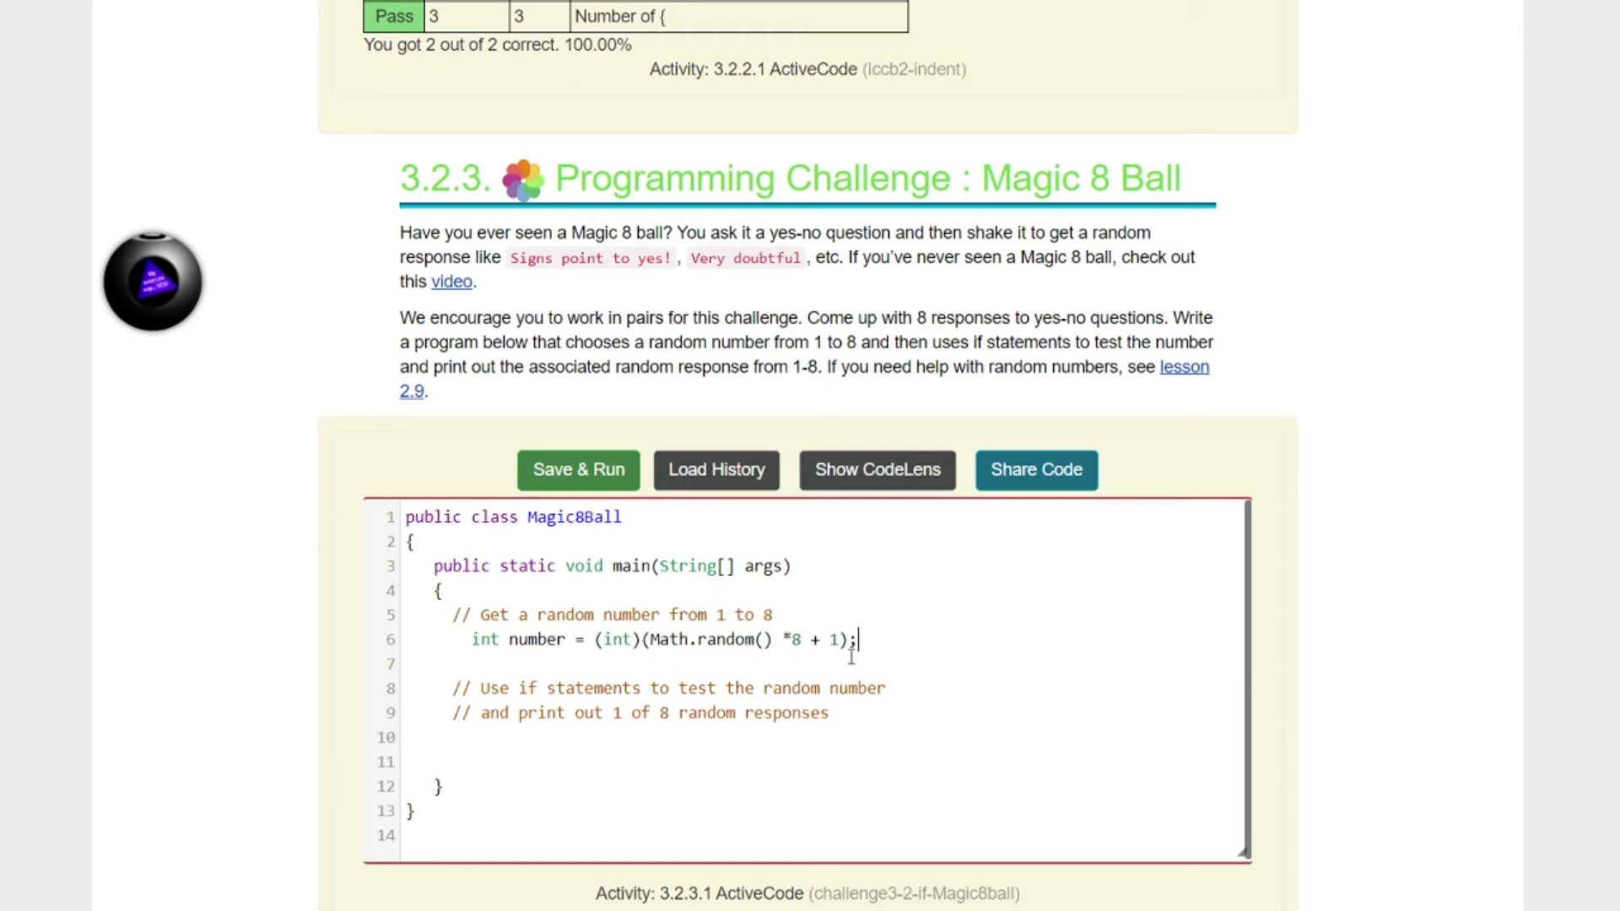
# Step: Add System.out.println(number); below the comments and run the program, which outputs 2
pyautogui.click(828, 712)
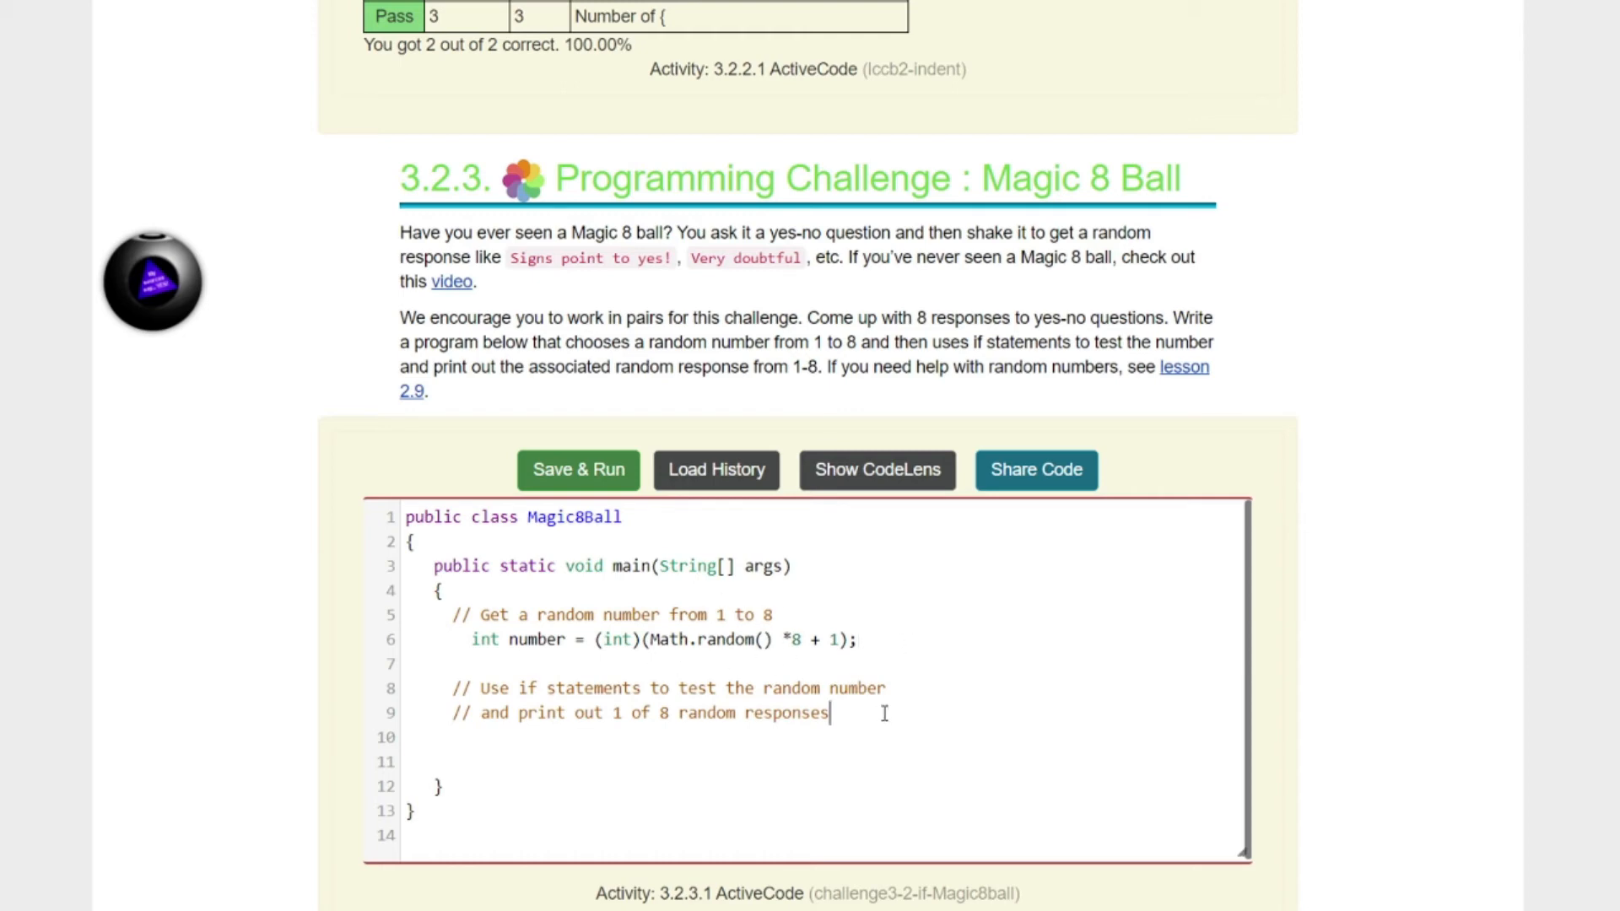
pyautogui.press('Return')
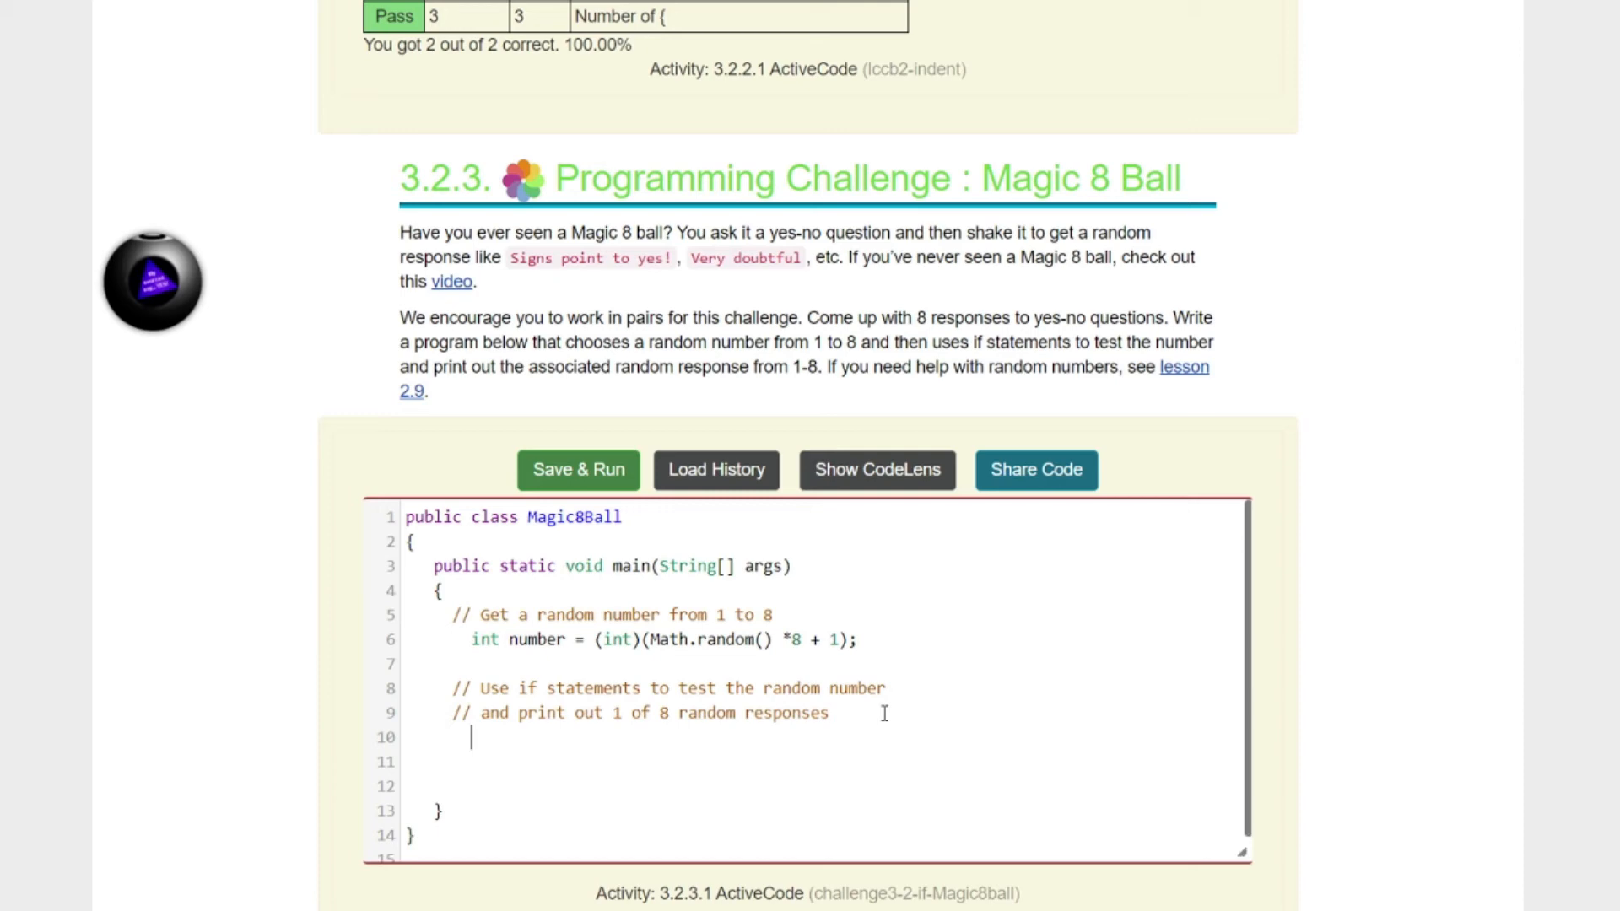
pyautogui.write('System.out')
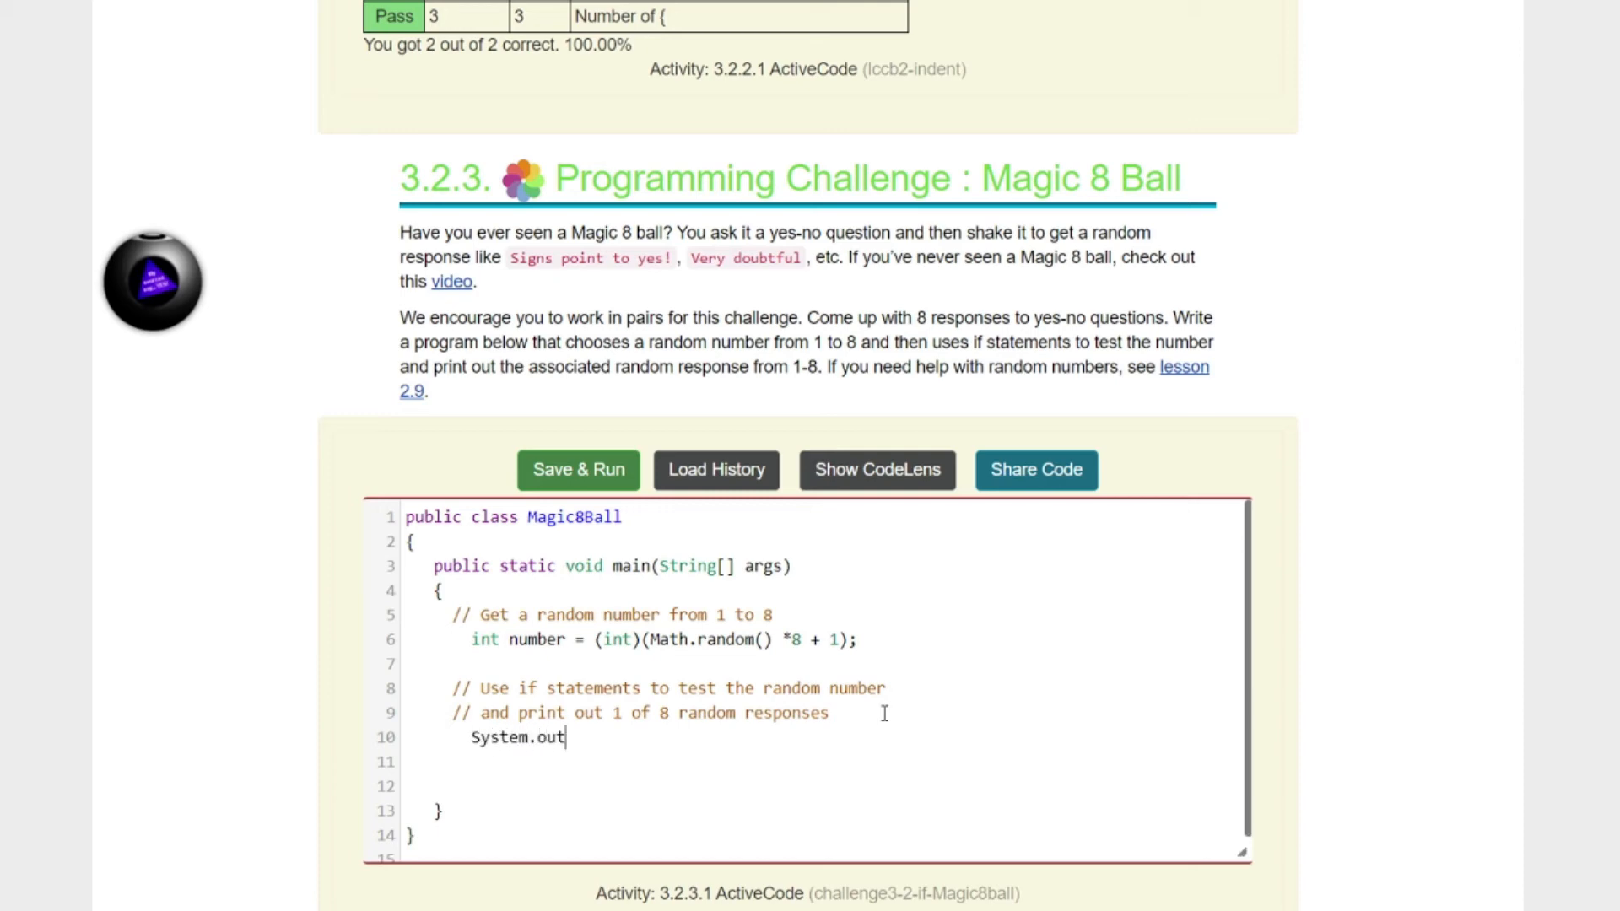
pyautogui.write('.print')
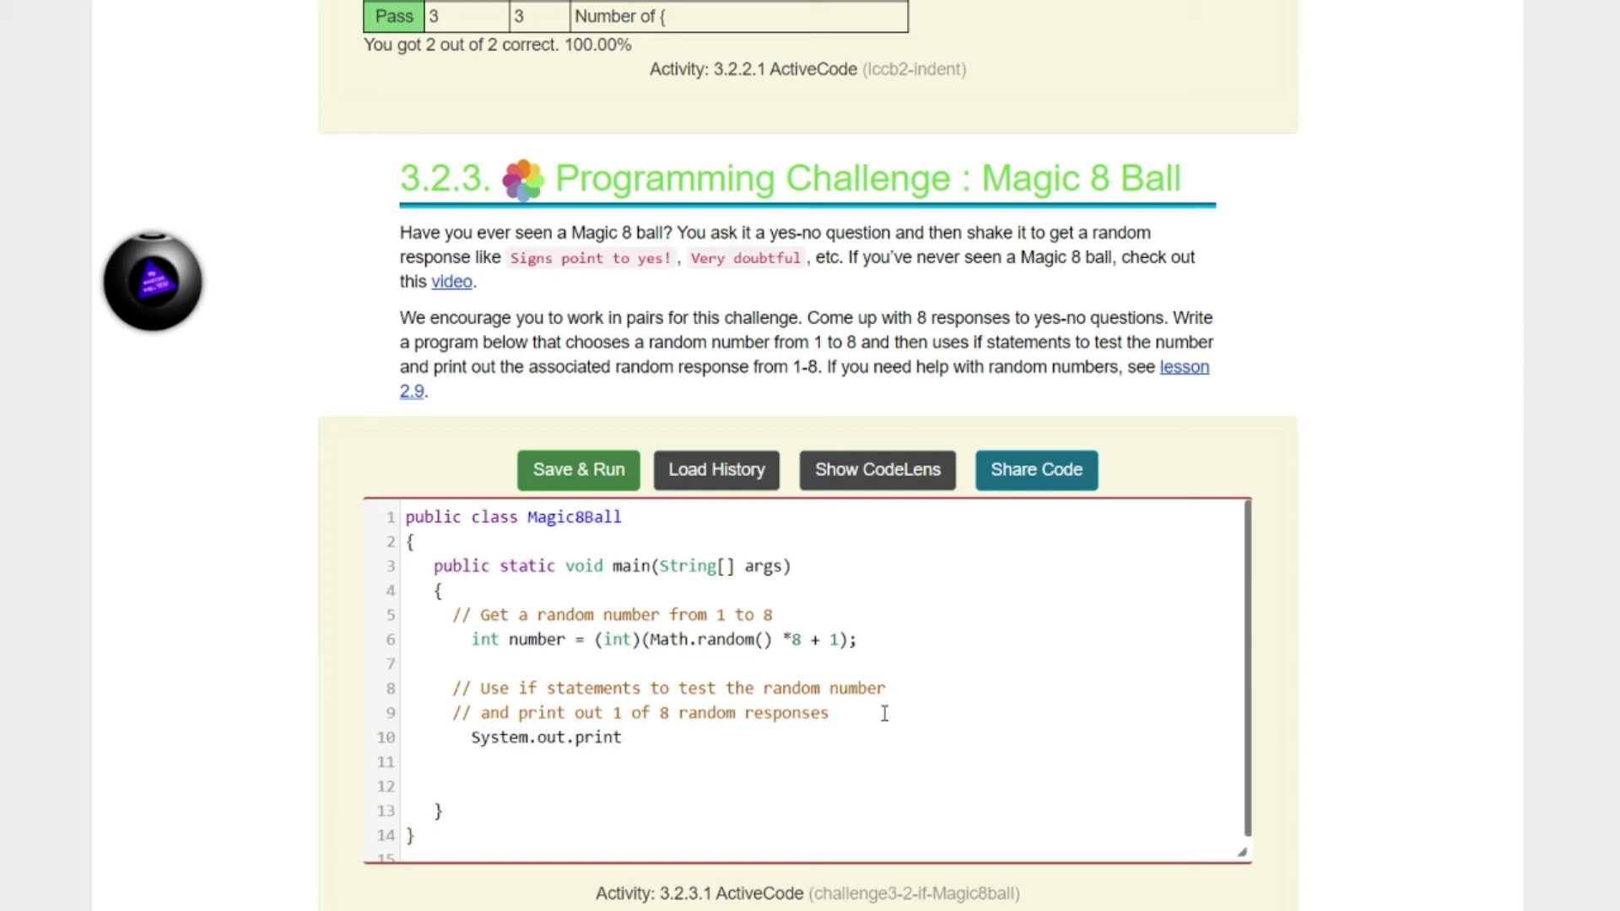
pyautogui.write('ln')
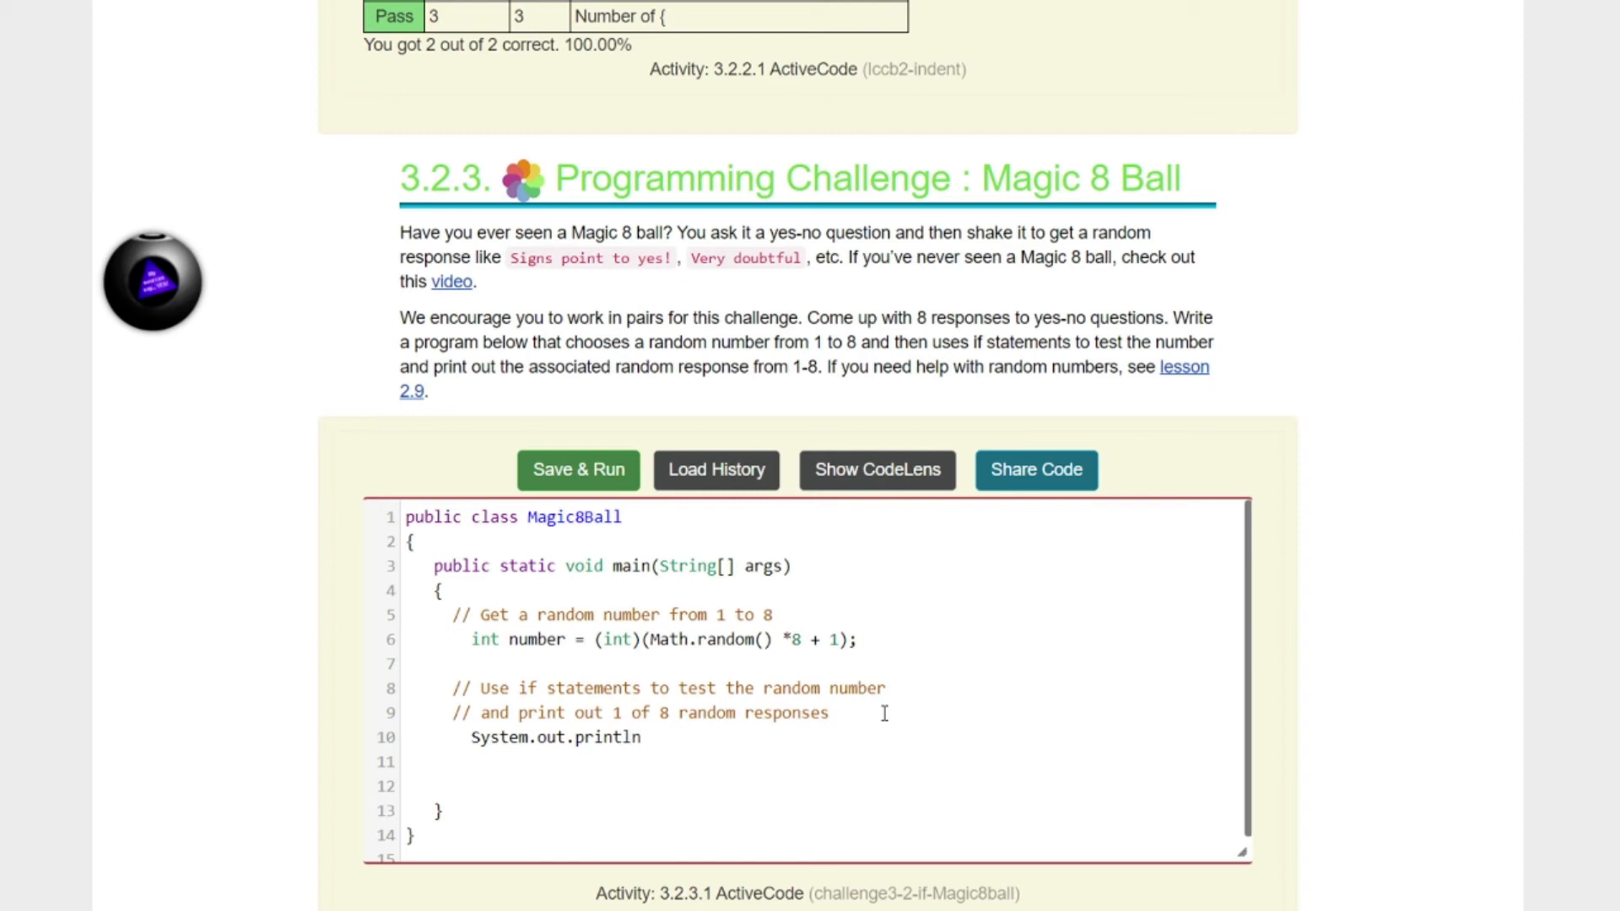
pyautogui.write('(')
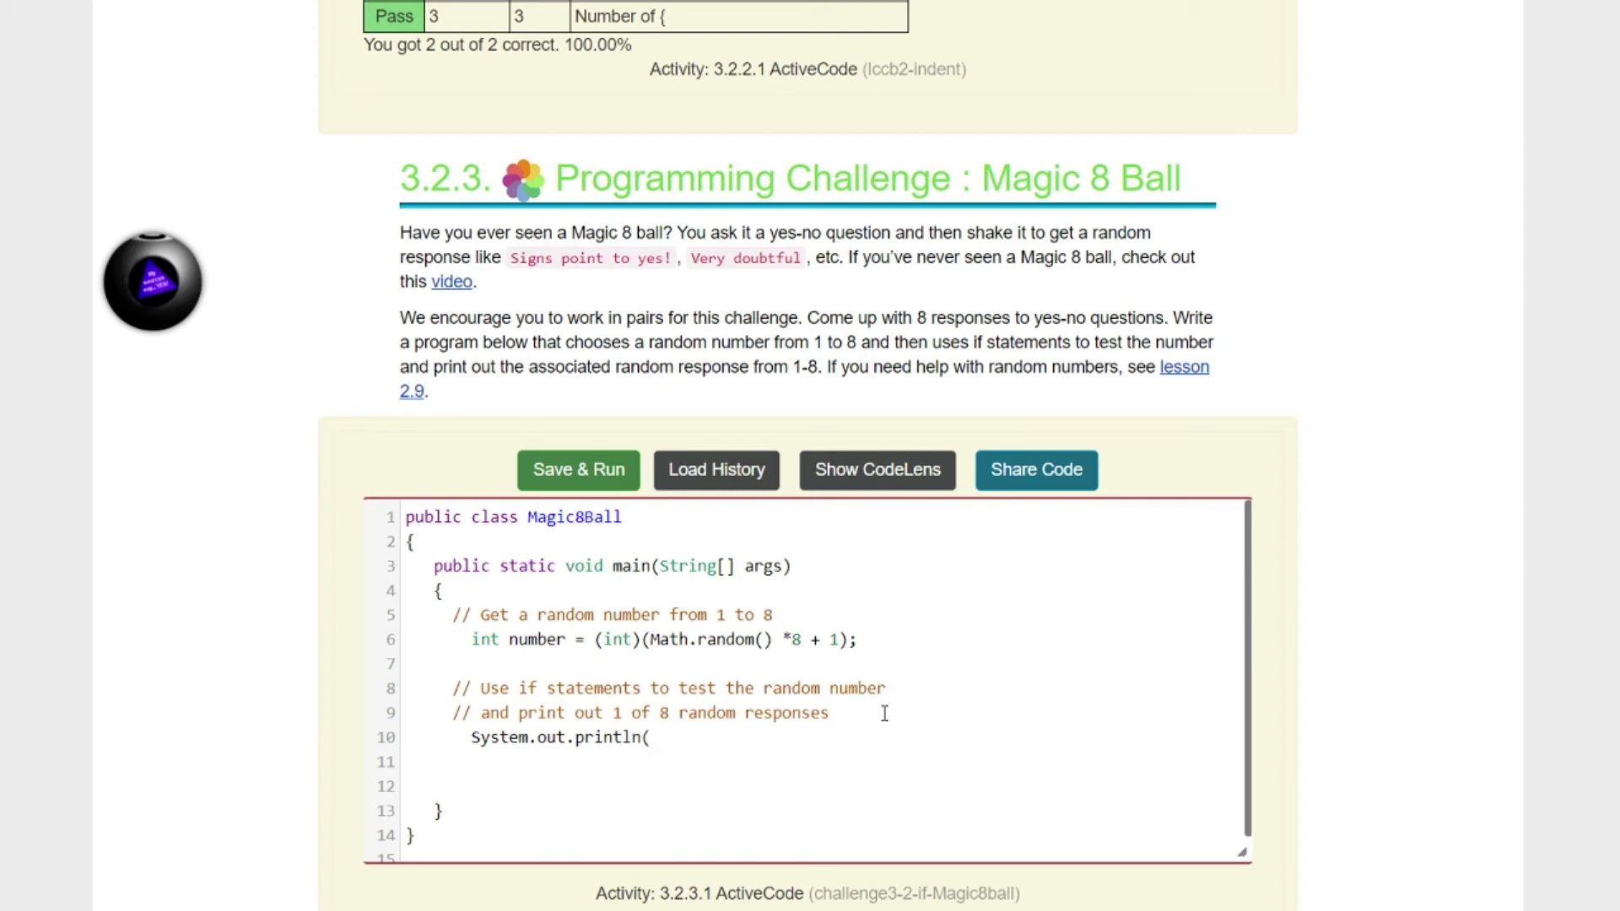
pyautogui.write('number);')
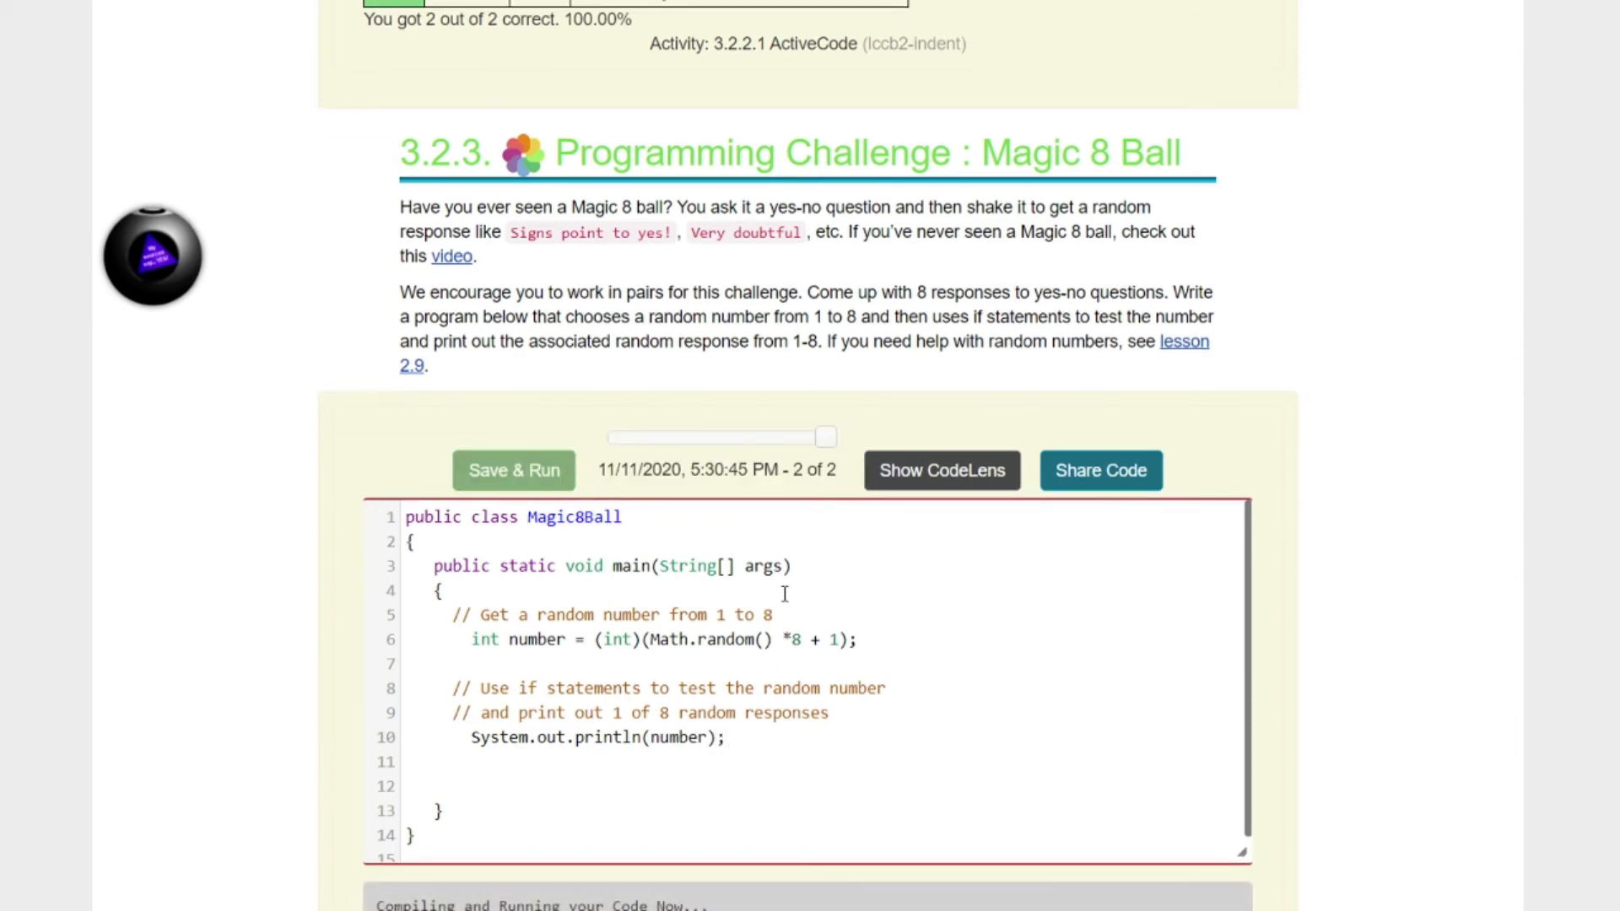
pyautogui.click(512, 469)
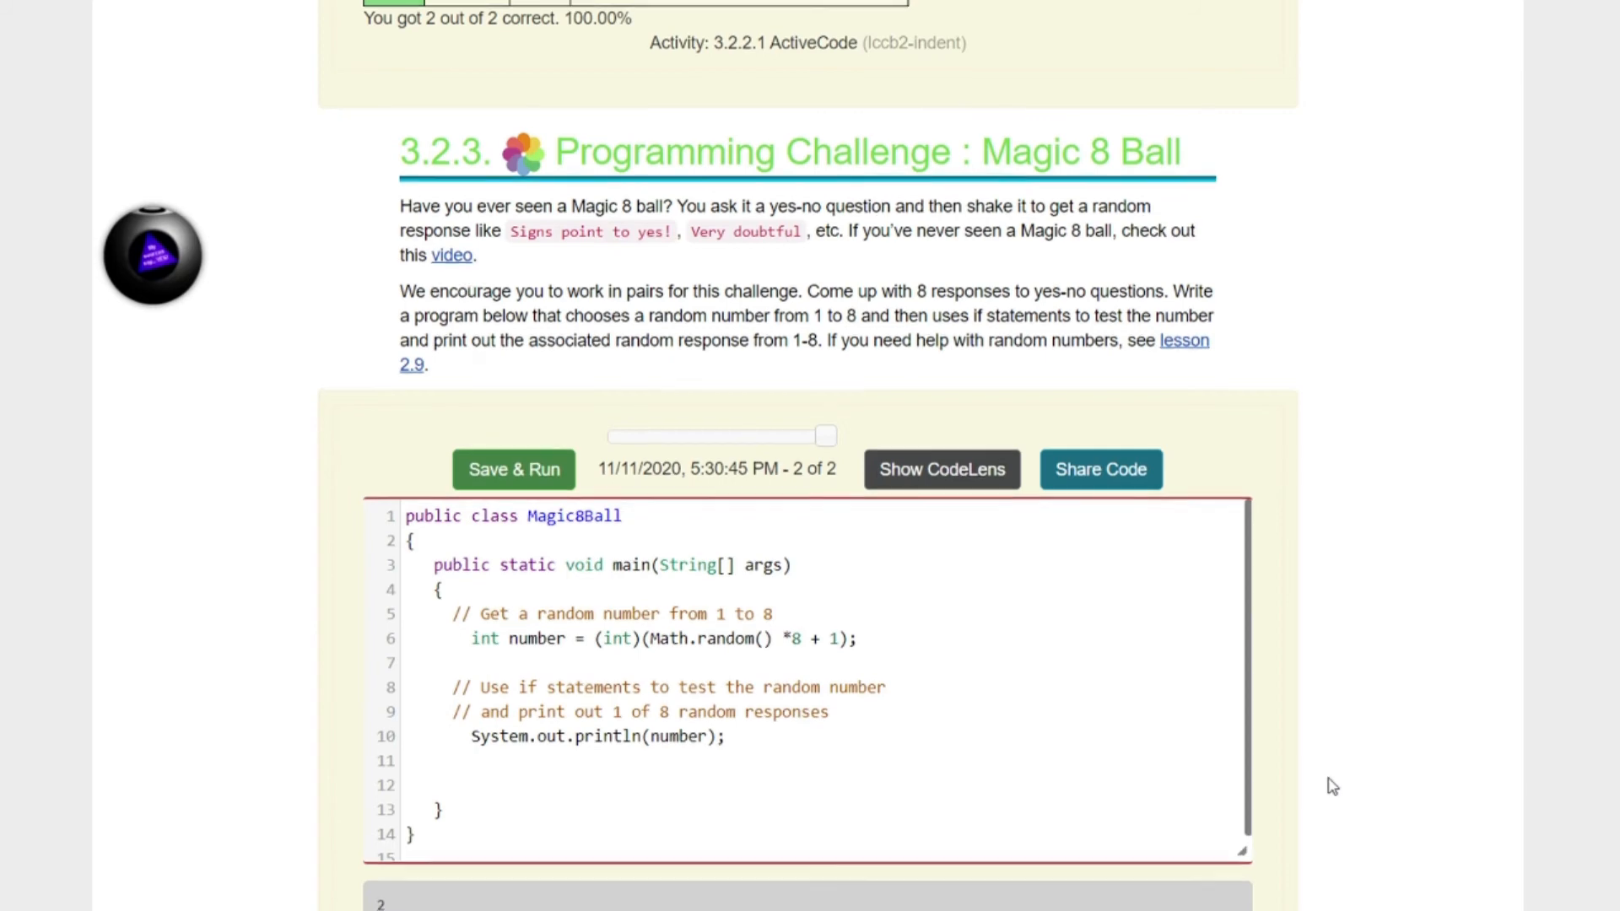
pyautogui.scroll(-3)
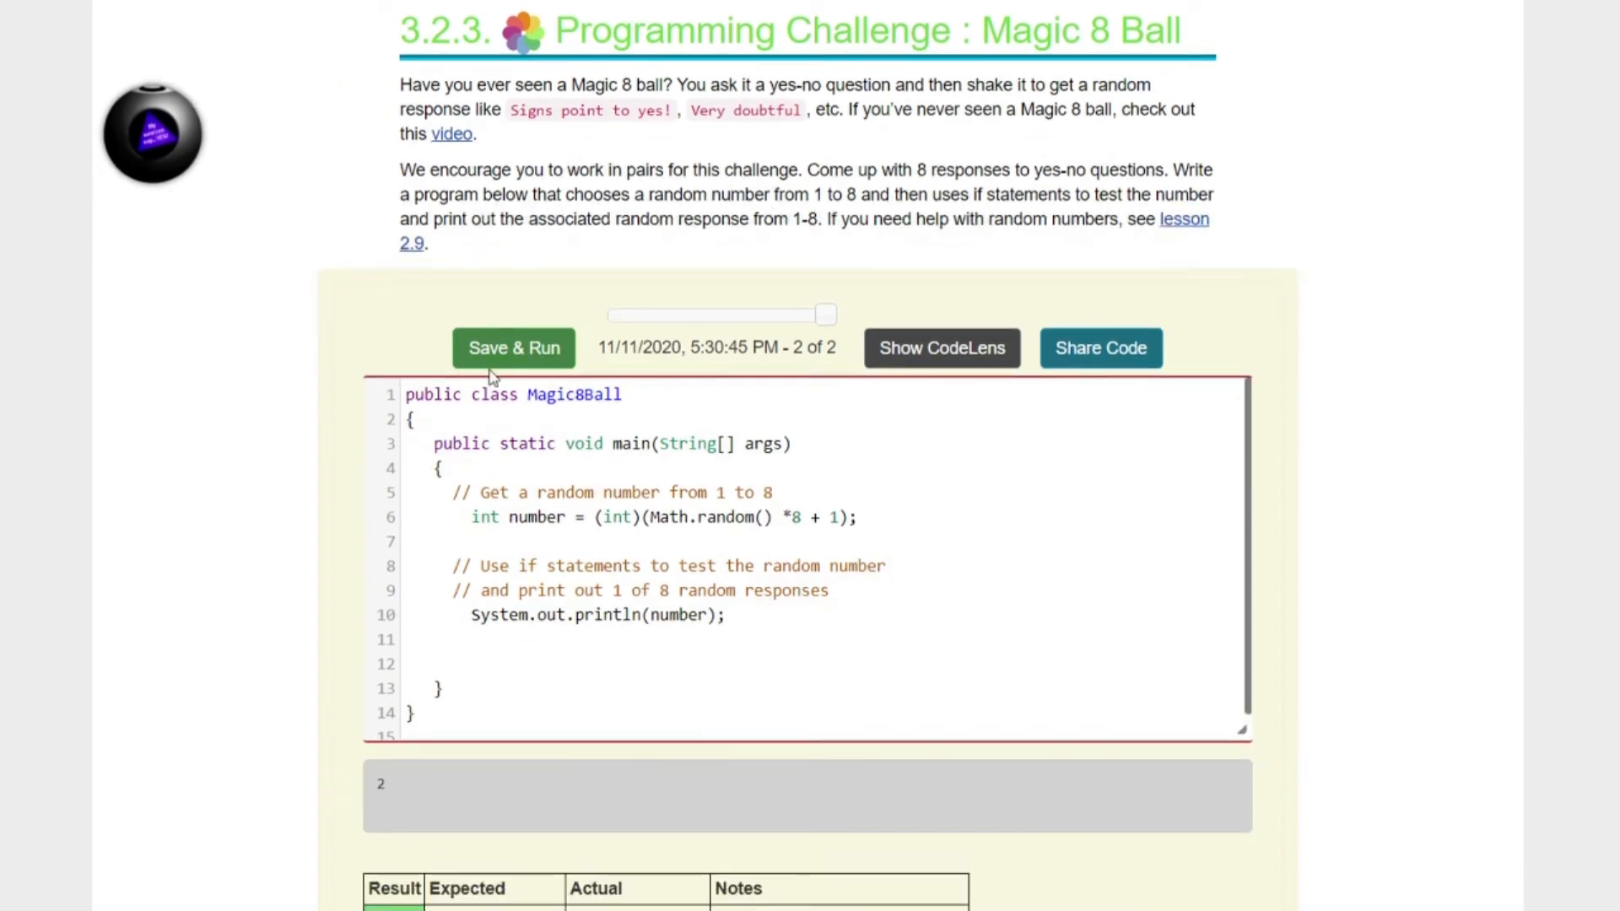
# Step: Rerun for a new number (4), comment out the number print, and begin an if( statement
pyautogui.click(513, 347)
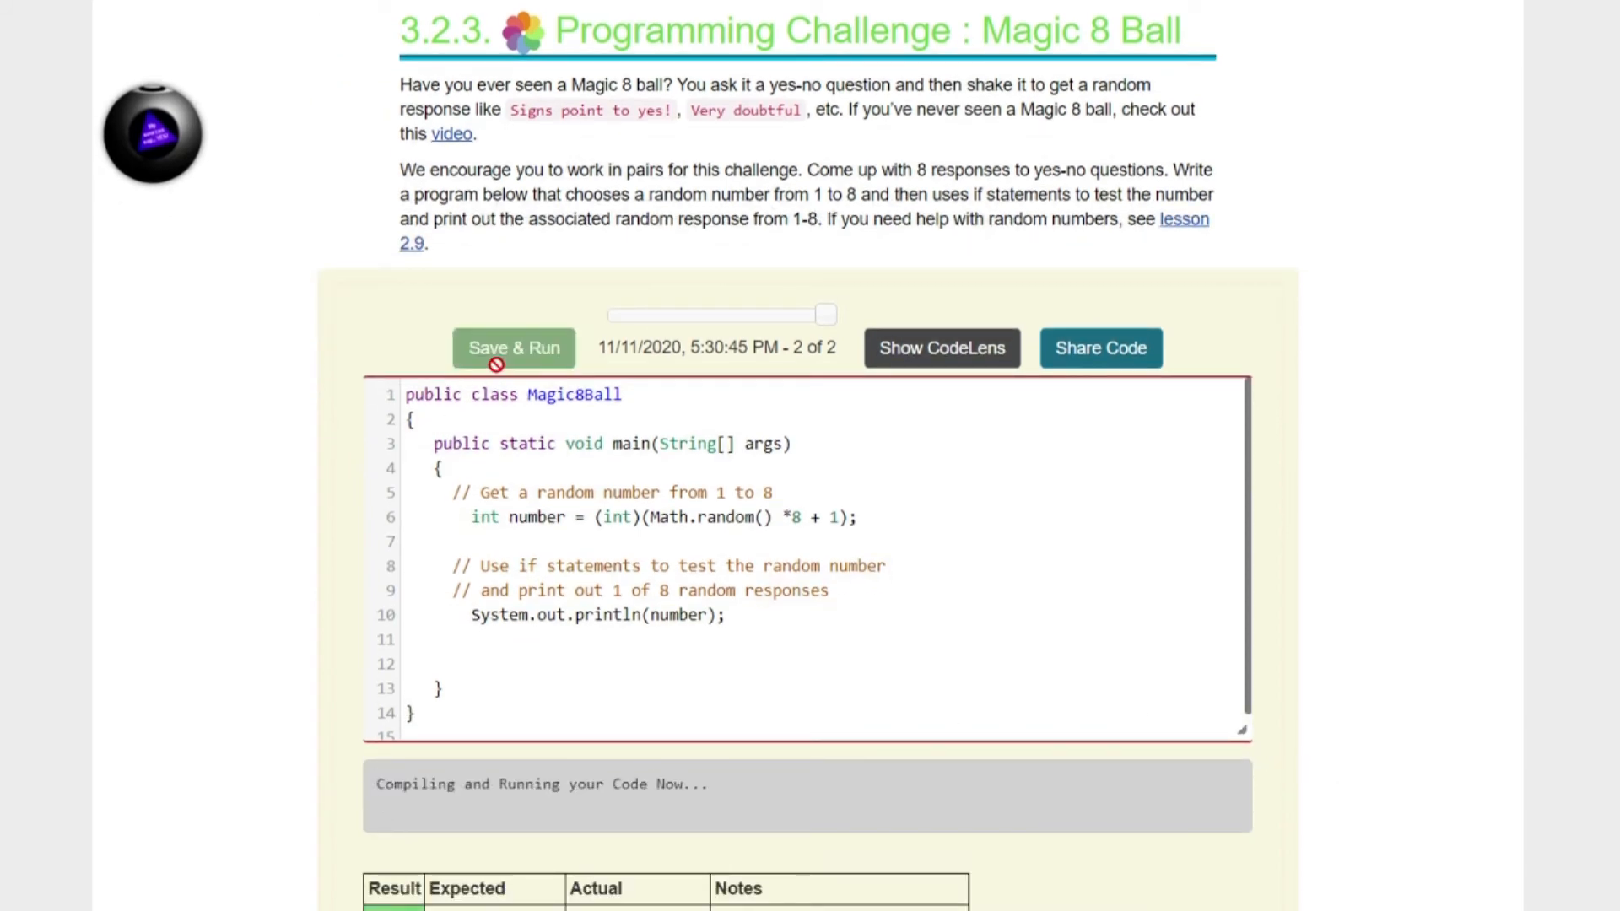
pyautogui.click(513, 348)
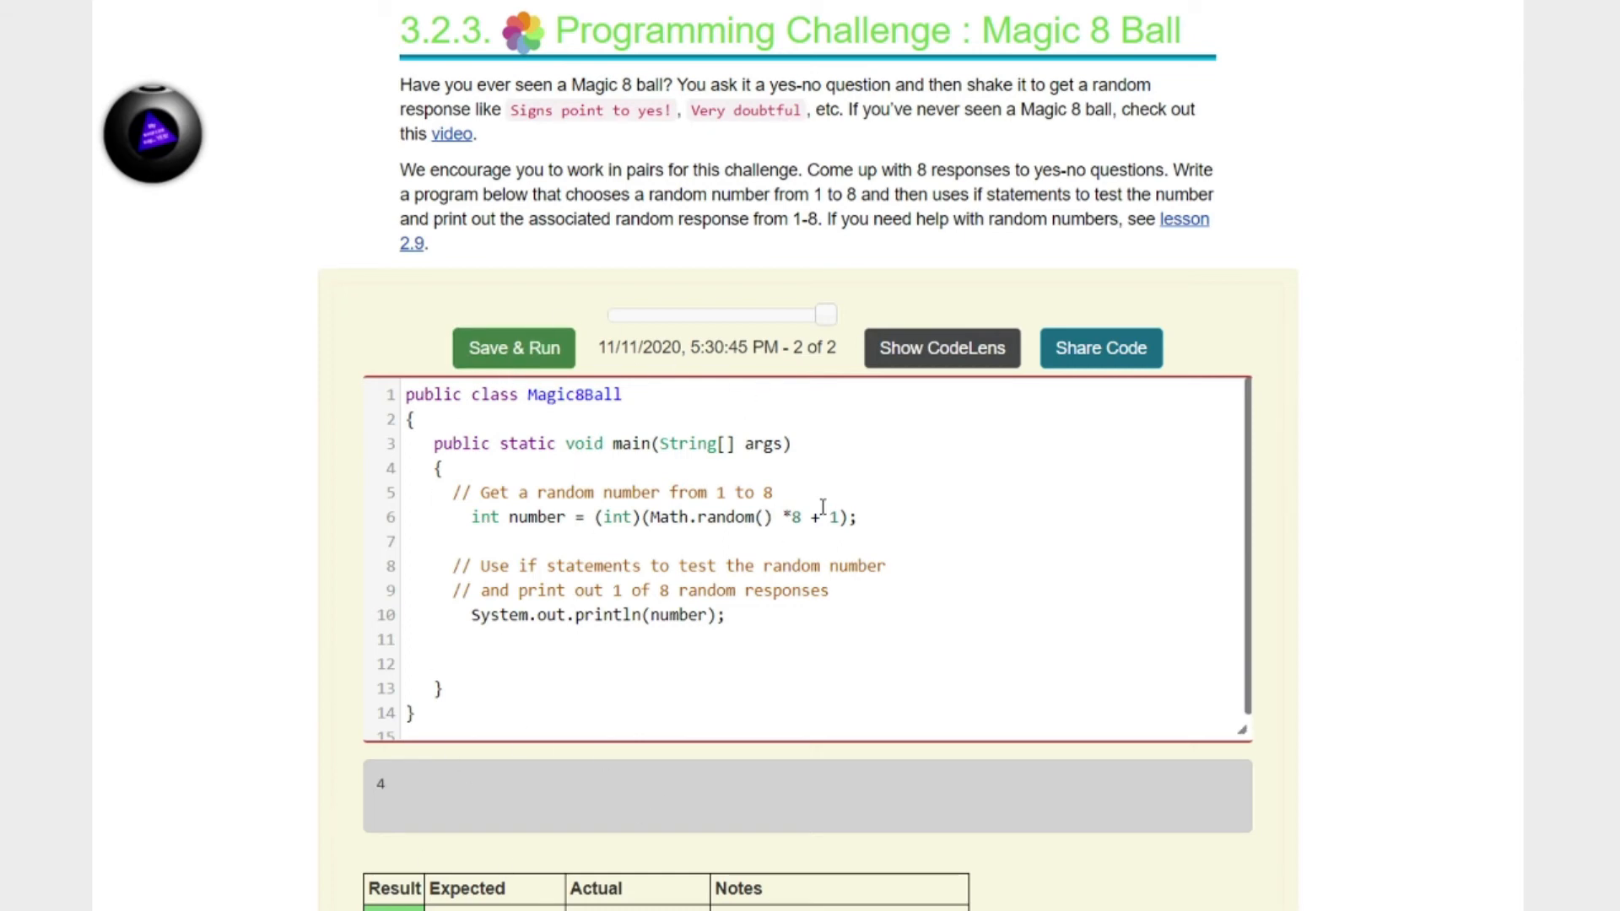
pyautogui.moveTo(788, 555)
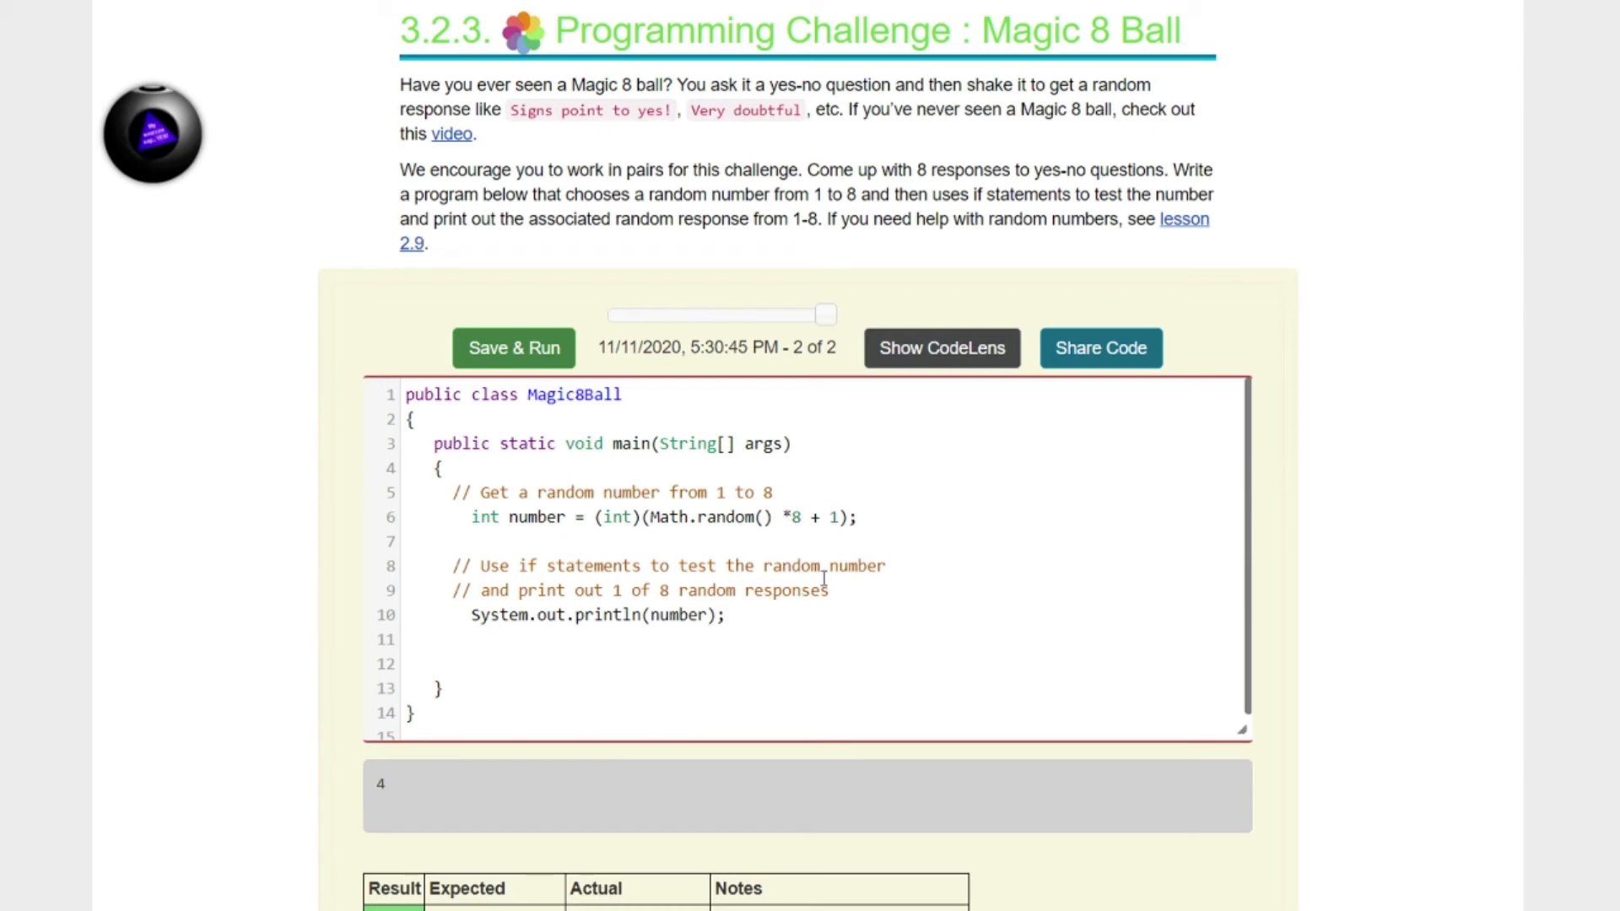
pyautogui.click(464, 614)
pyautogui.write('//')
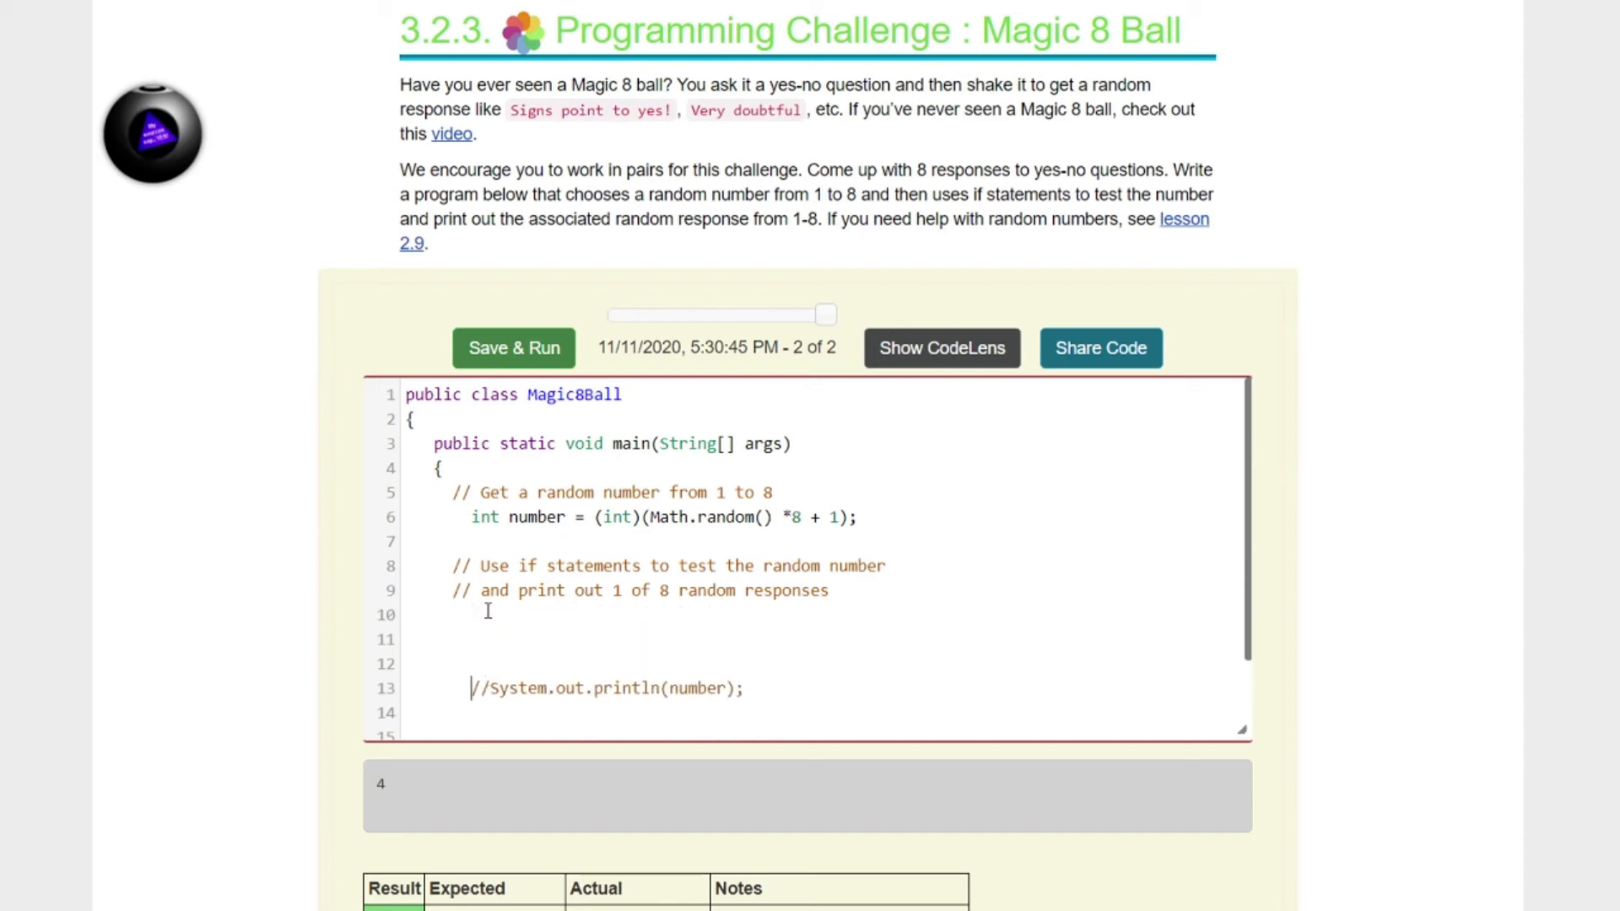
pyautogui.press('Enter')
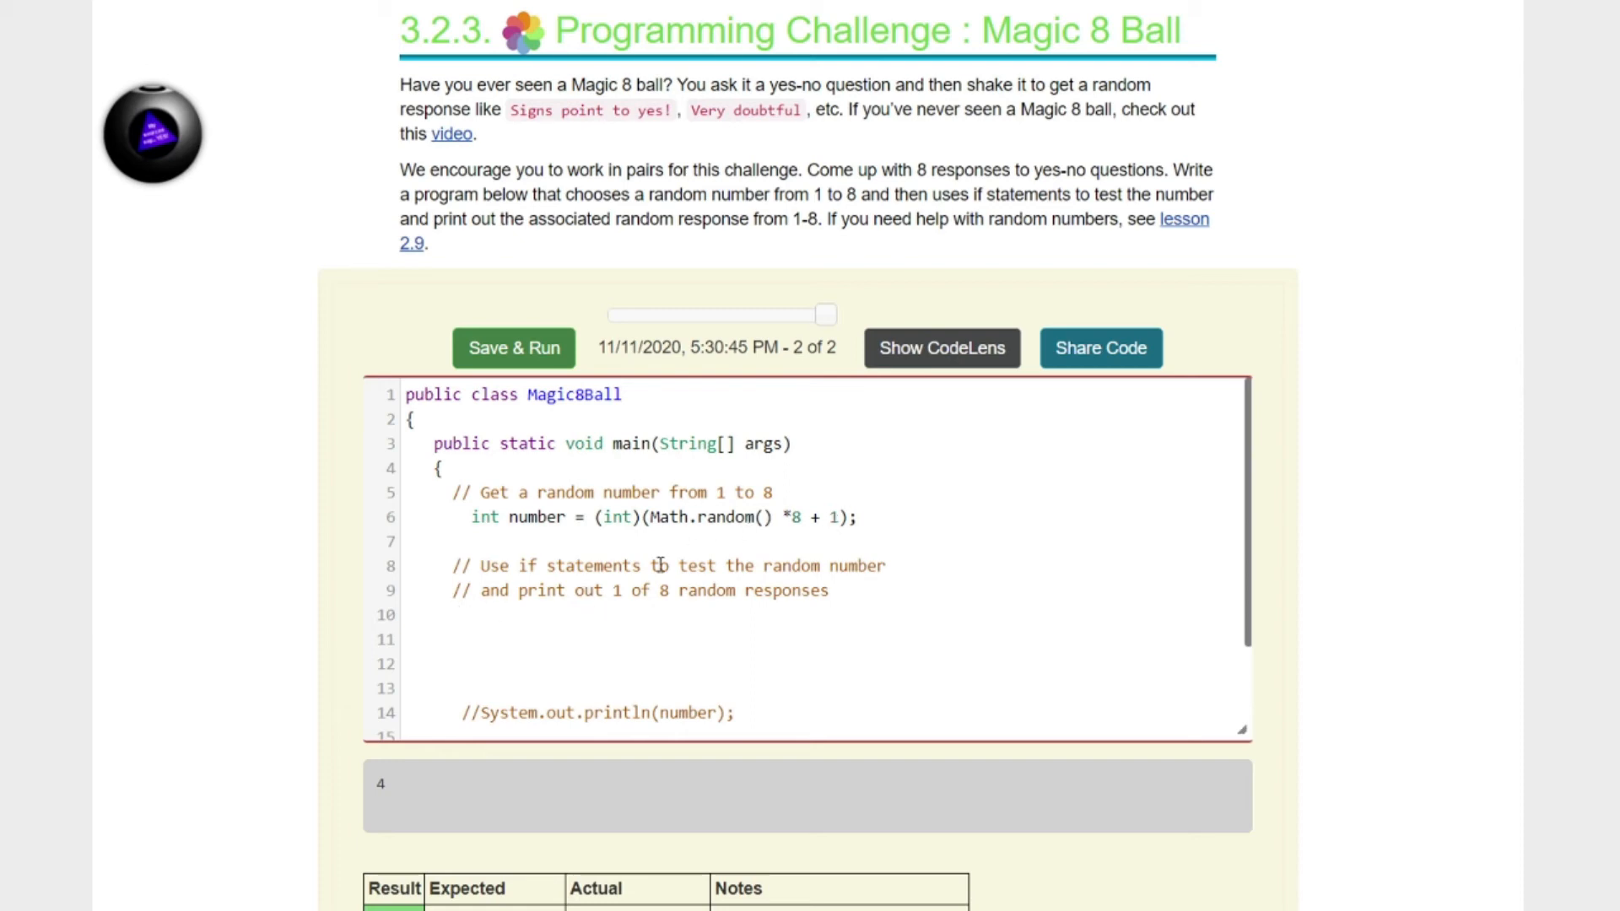
pyautogui.write('if(')
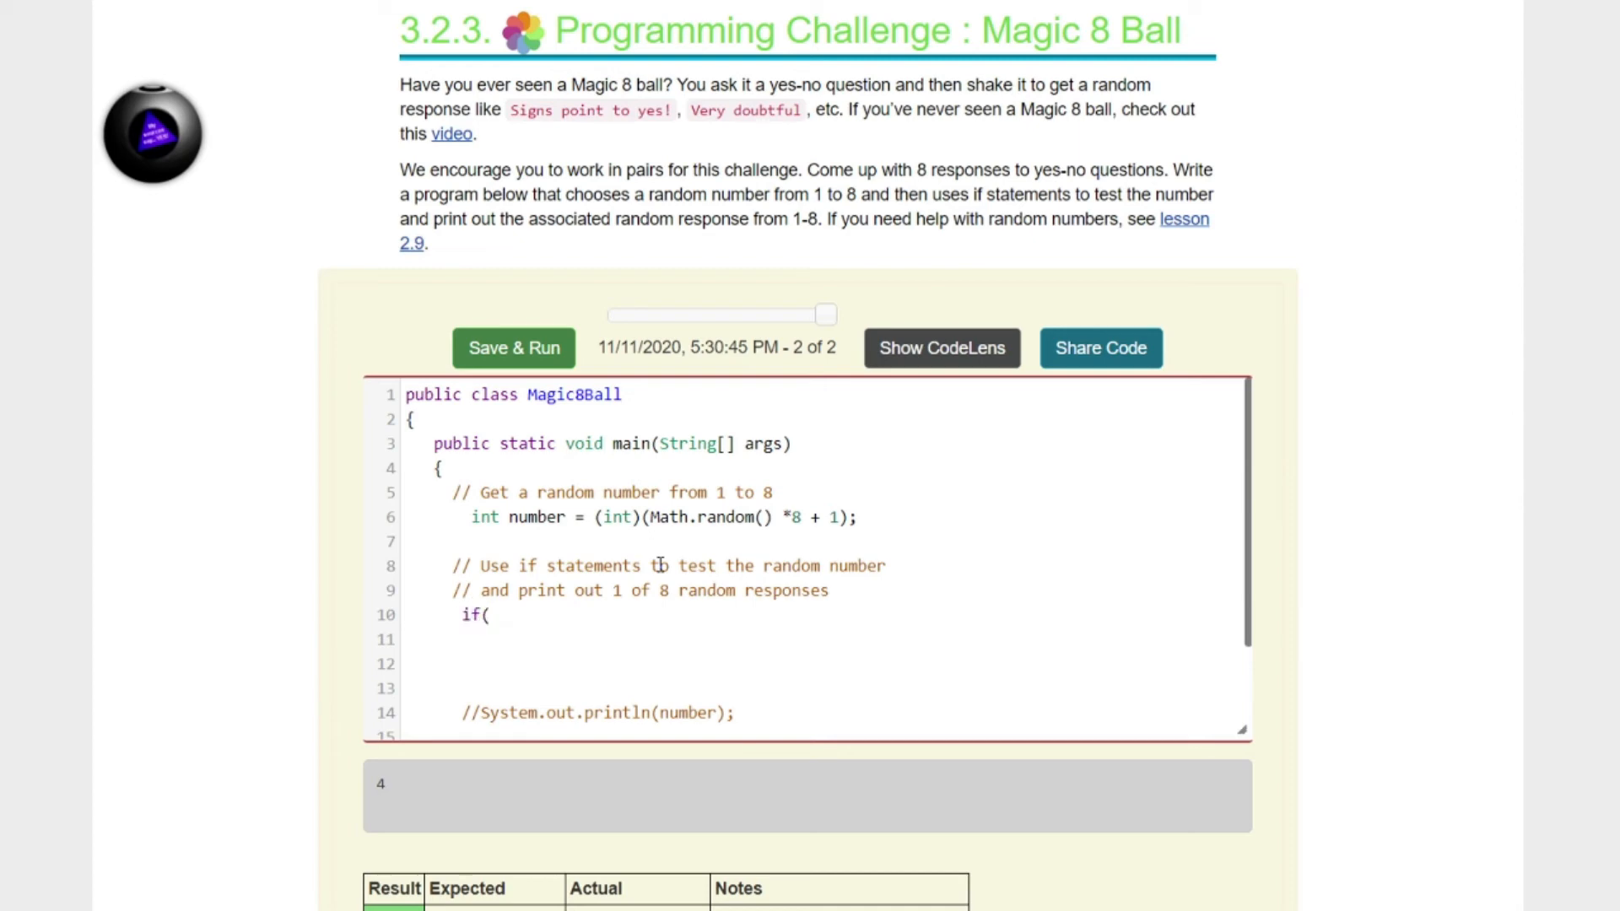
# Step: Complete the first condition as if(number==1) and start an indented line for its response
pyautogui.write('num')
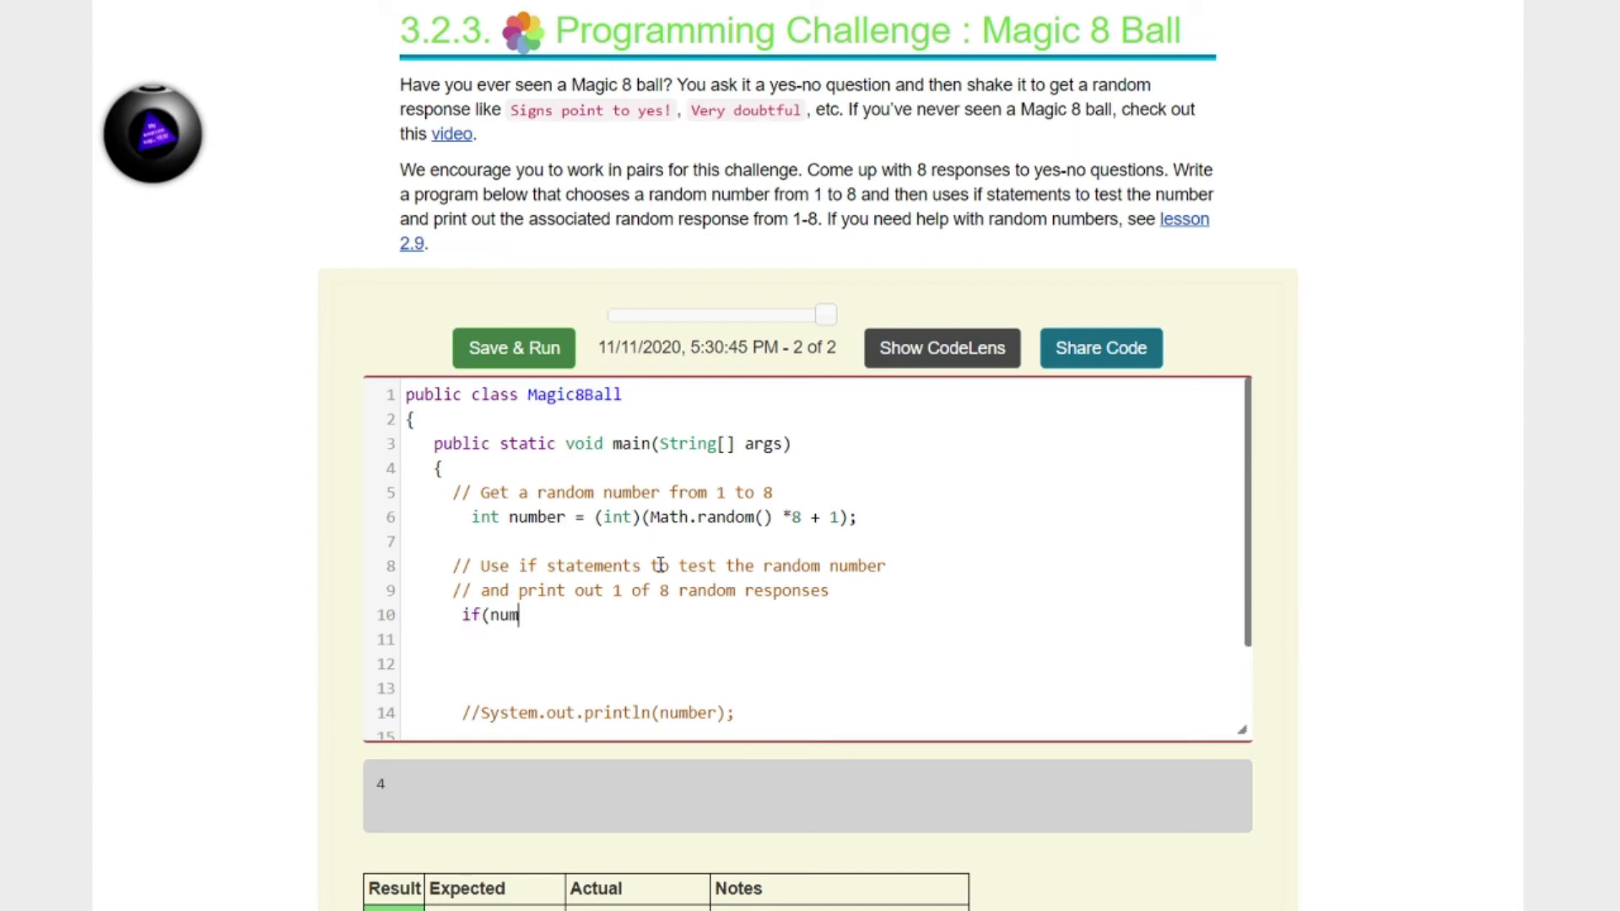
pyautogui.write('ber==')
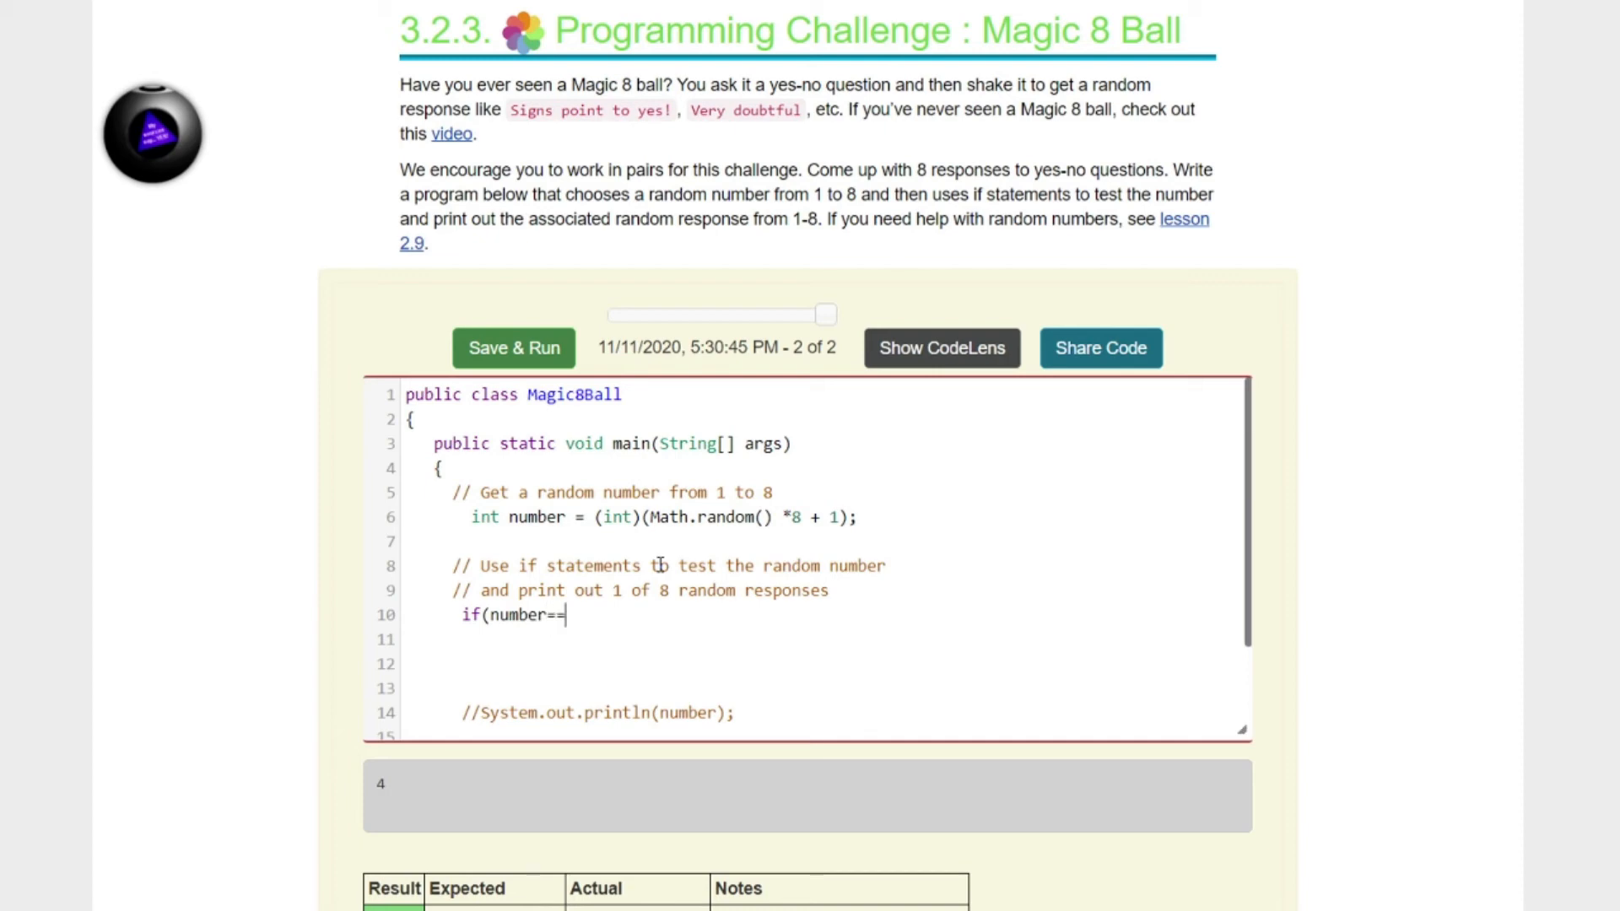
pyautogui.write('1')
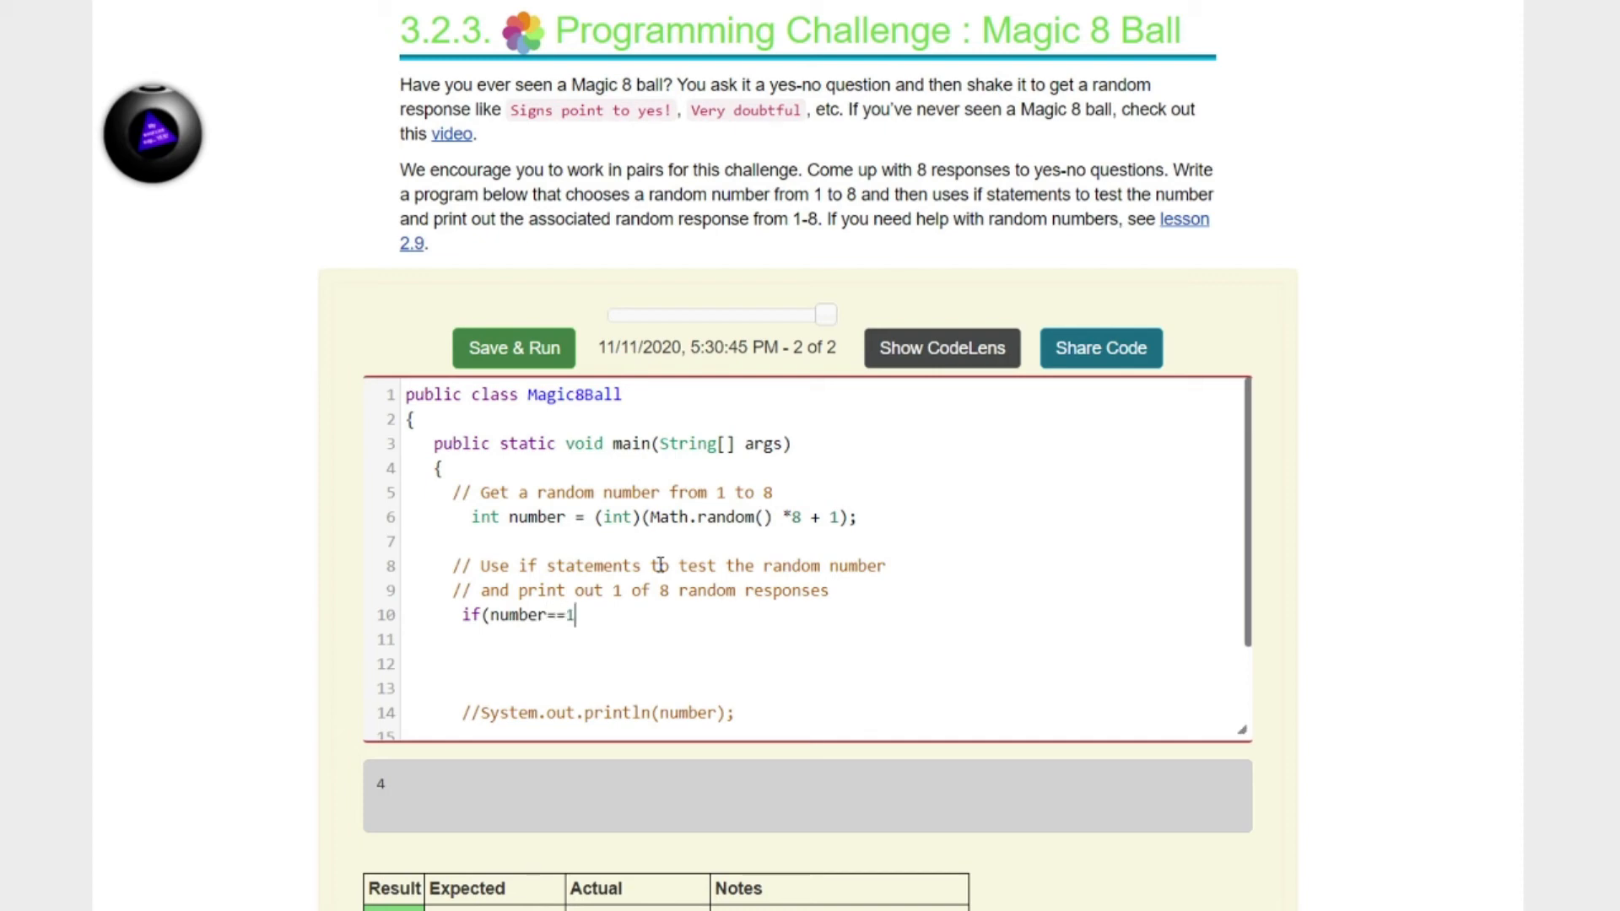
pyautogui.write('+')
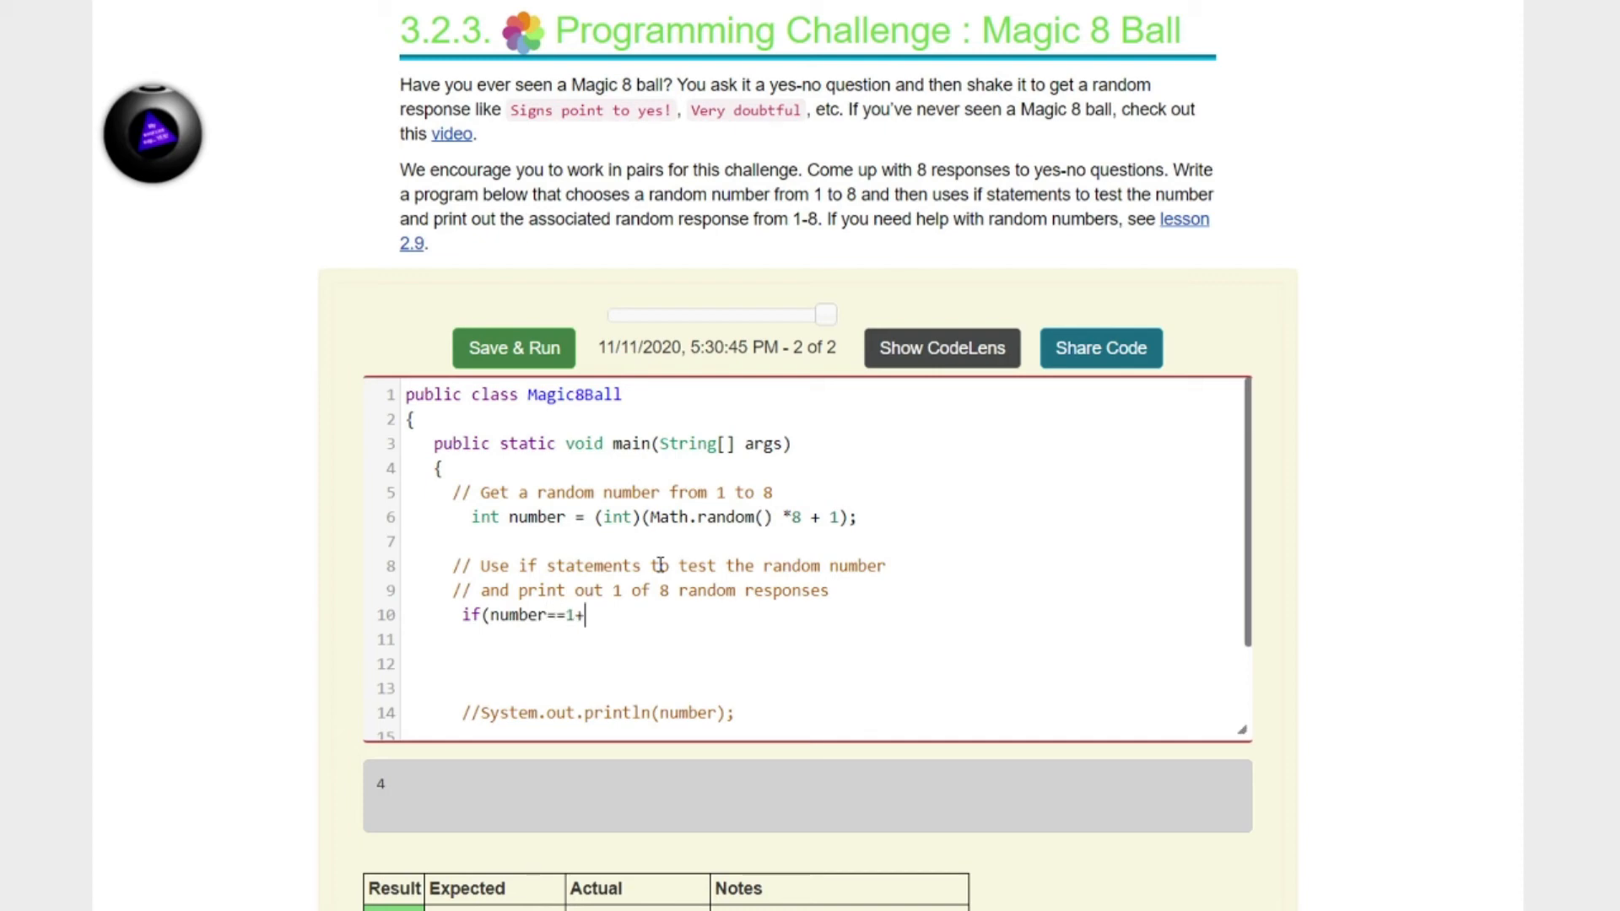
pyautogui.write(')')
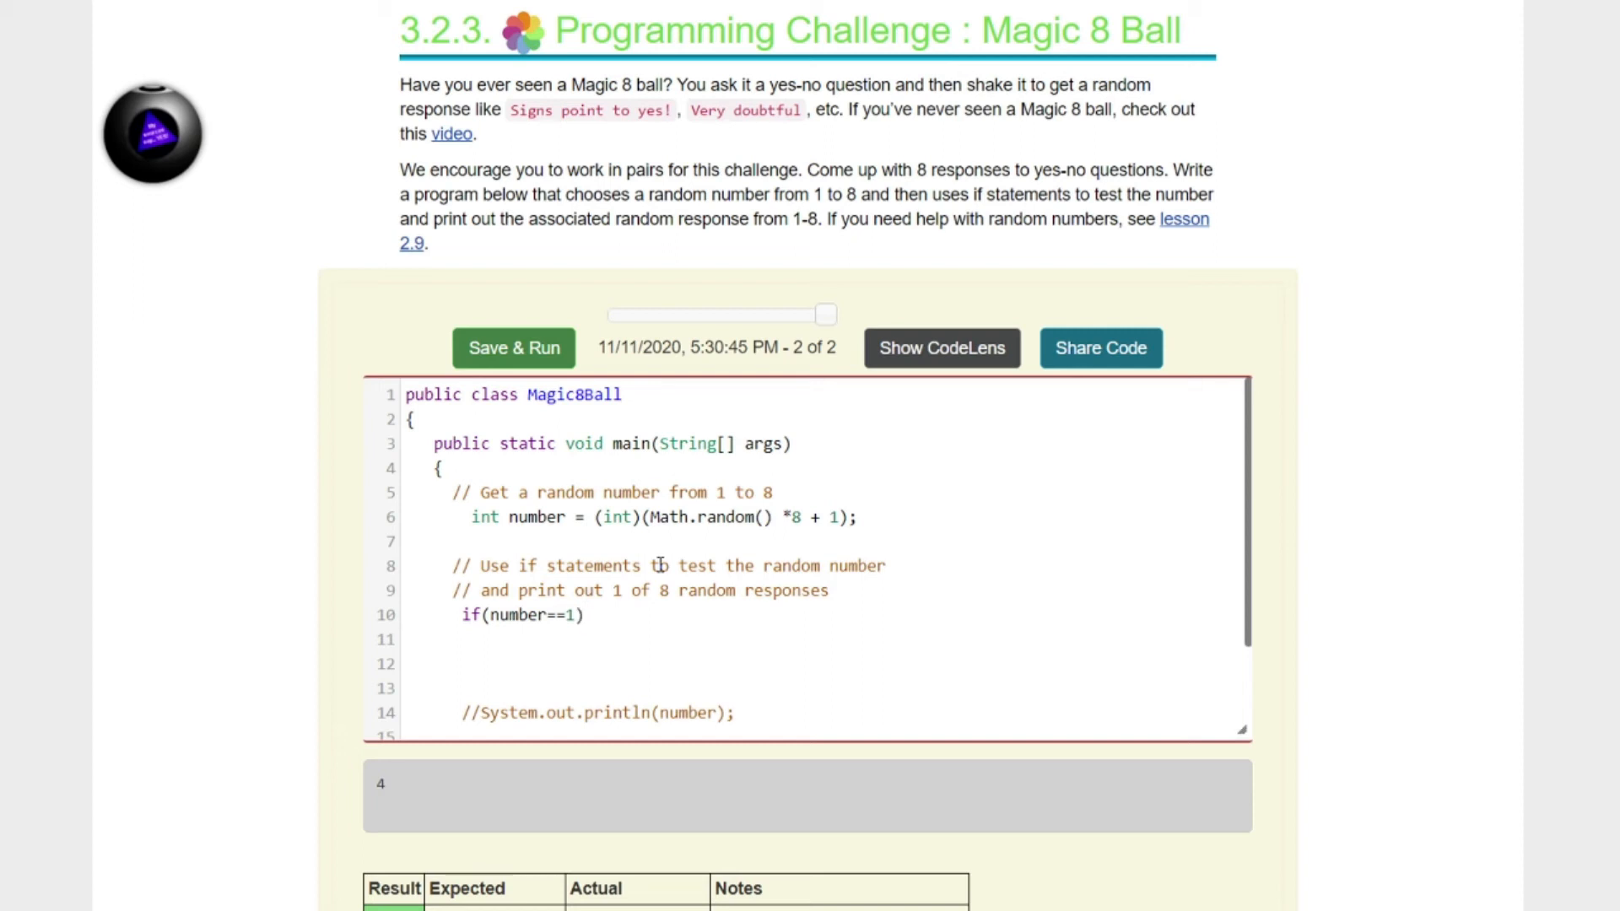
pyautogui.click(585, 614)
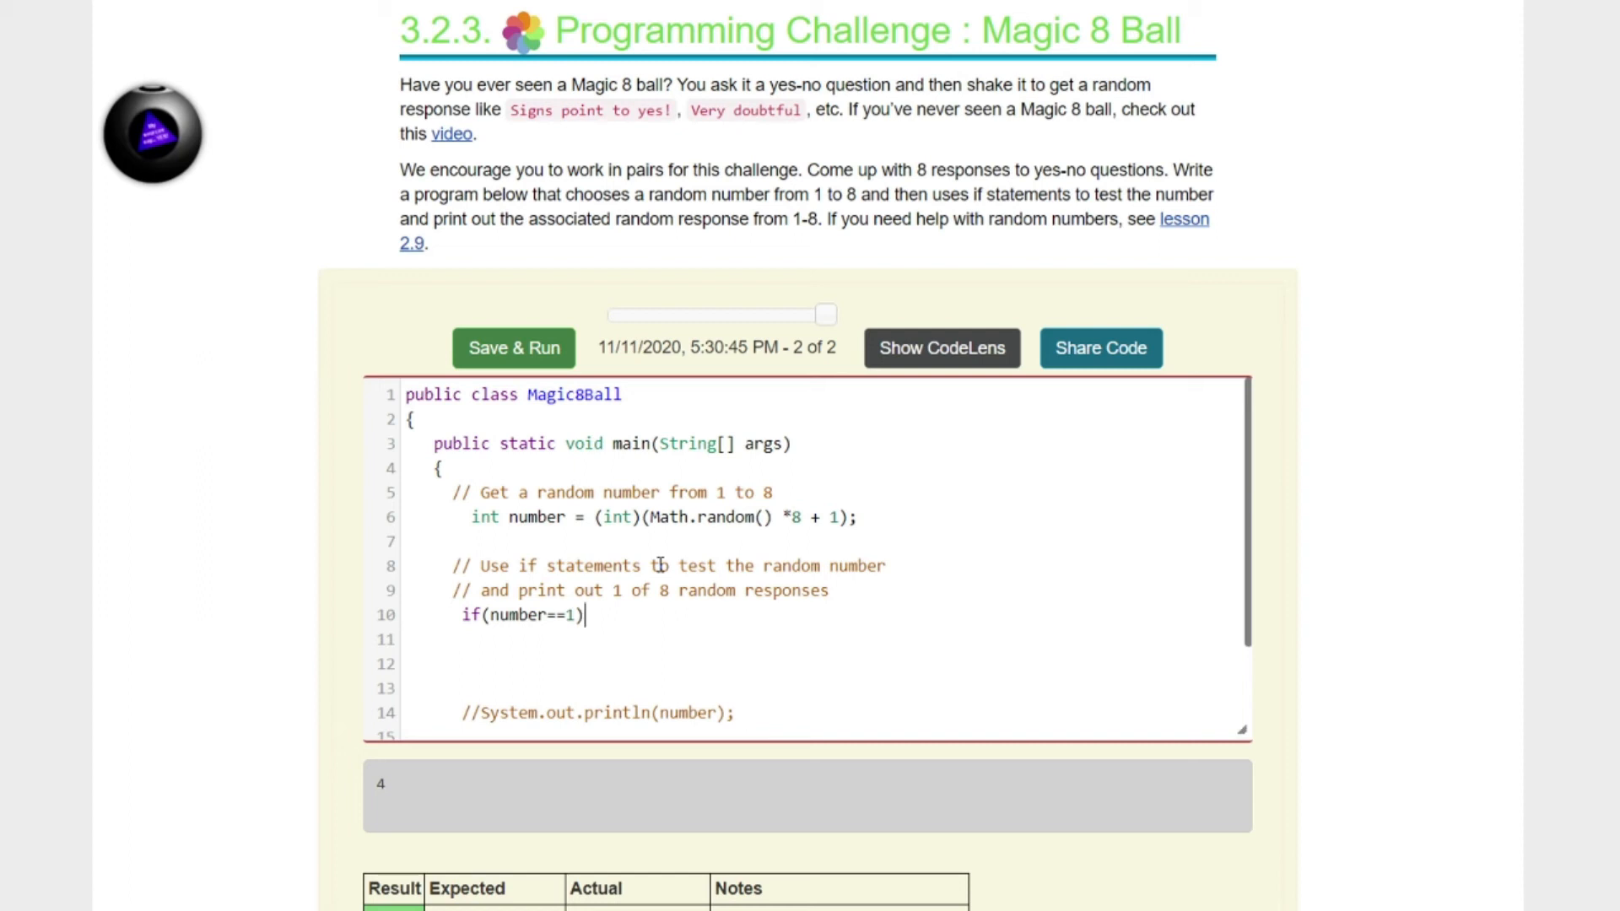
pyautogui.press('Return')
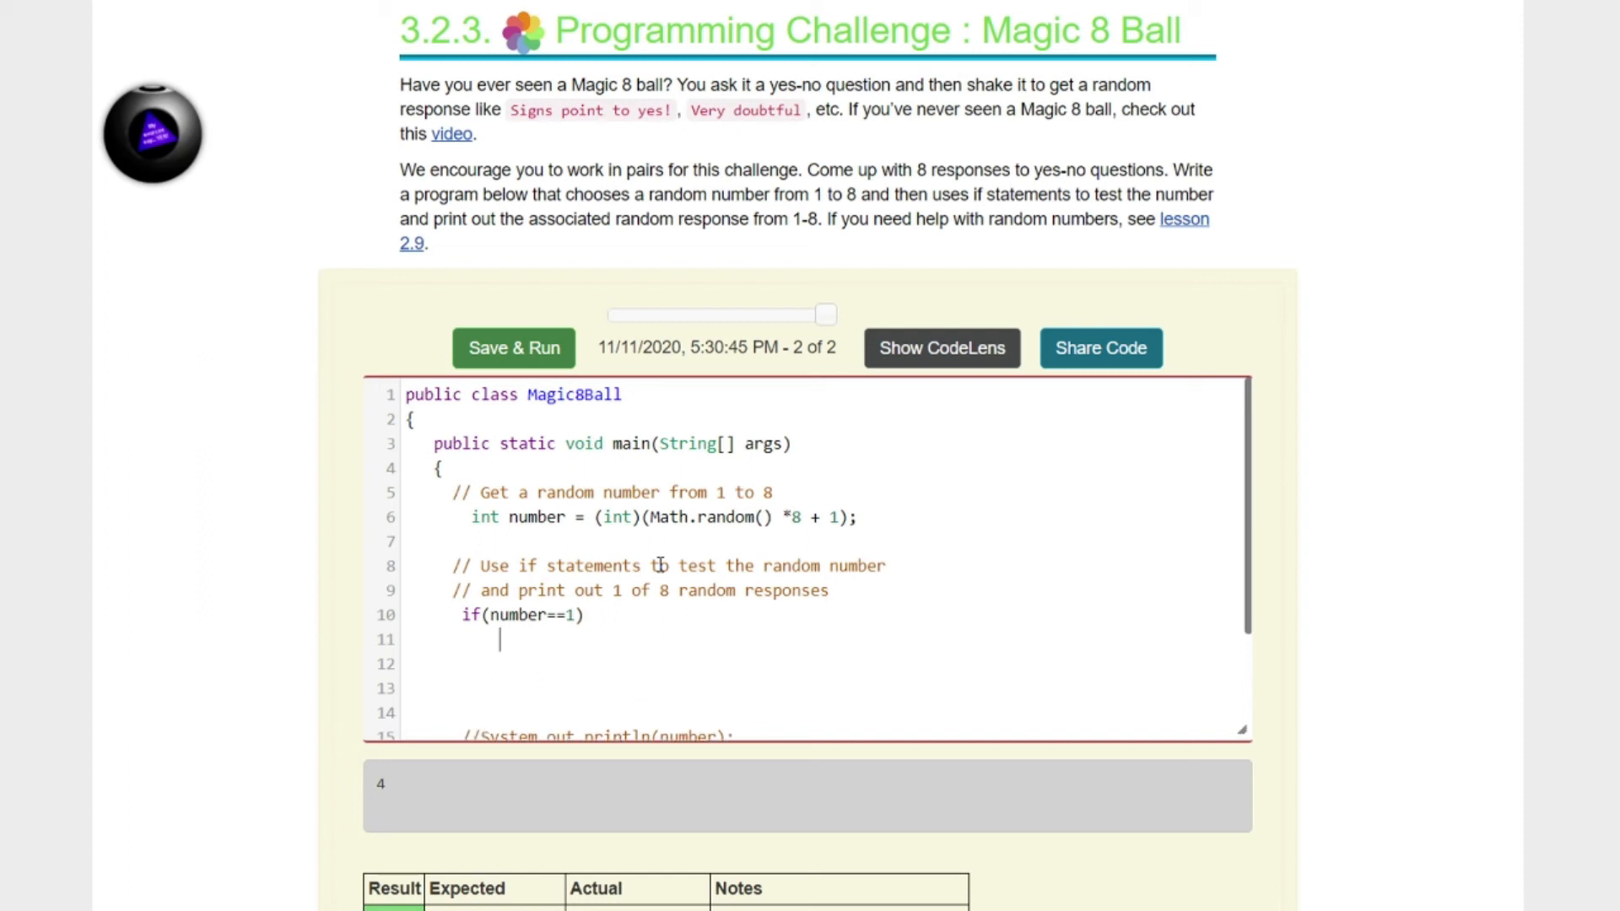
# Step: Print "Signs point to yes" inside the first if statement
pyautogui.write('Sys')
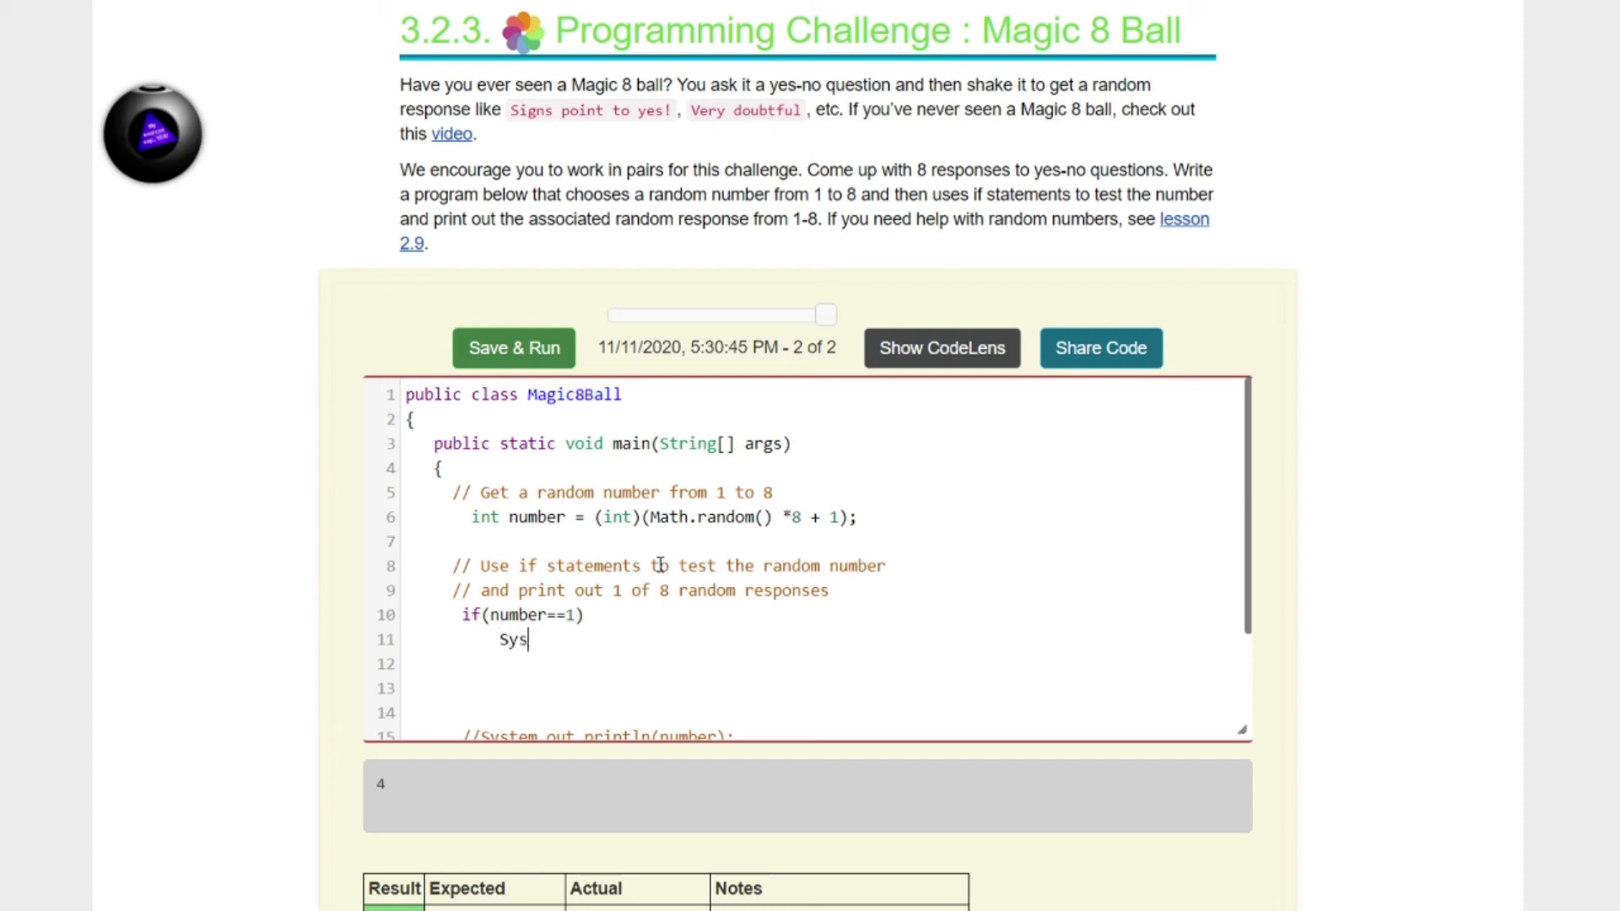
pyautogui.write('tem.out.pr')
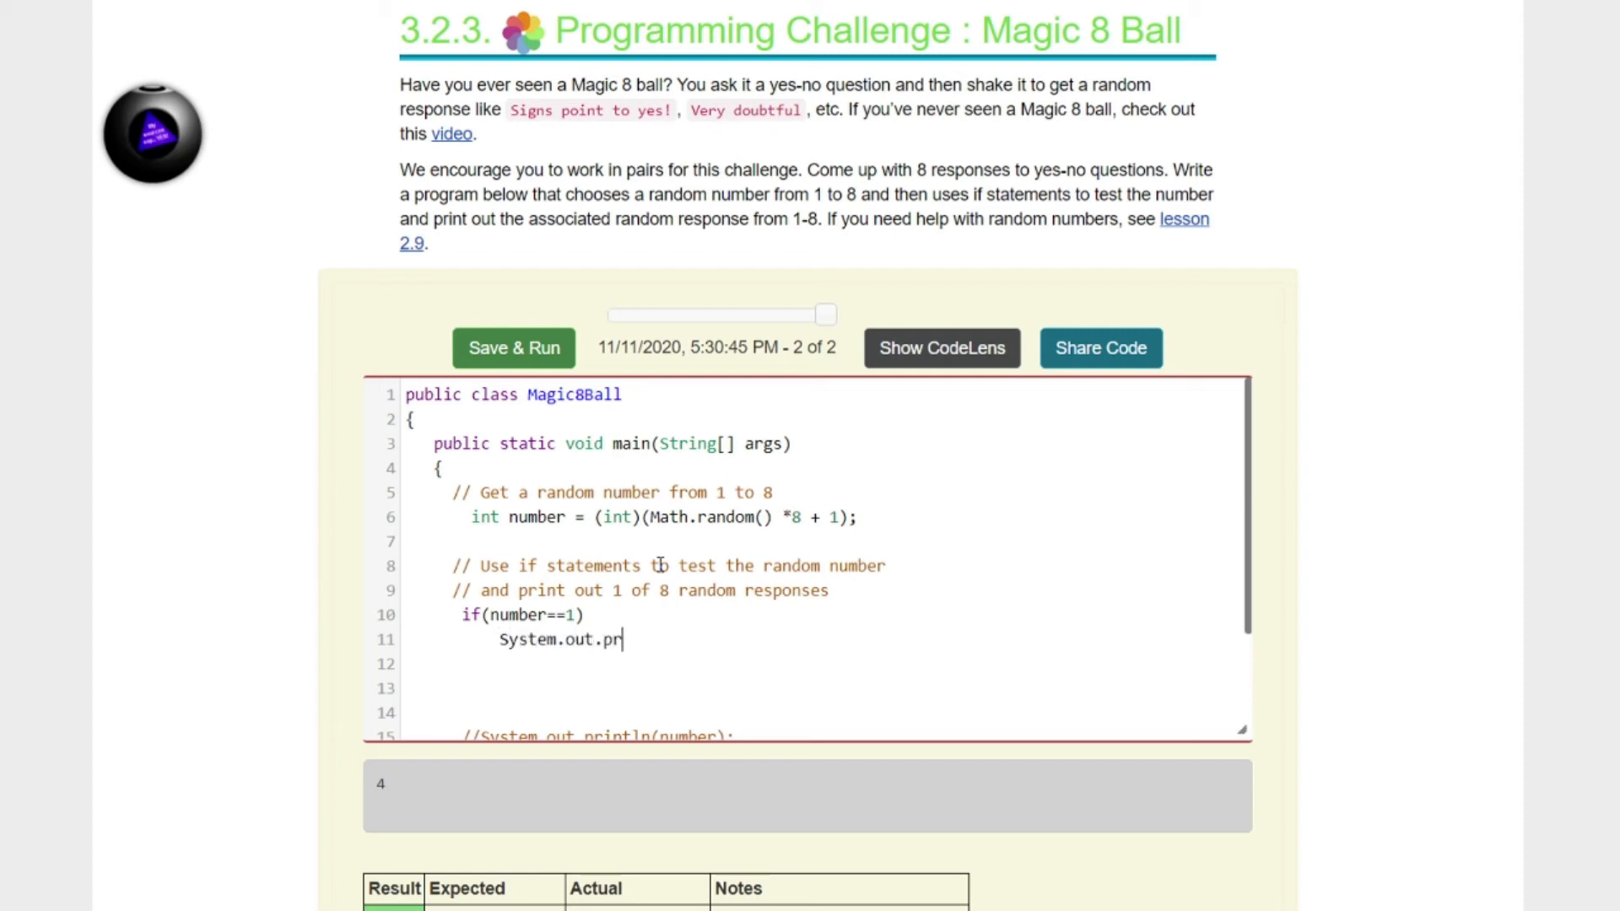
pyautogui.write('intln(')
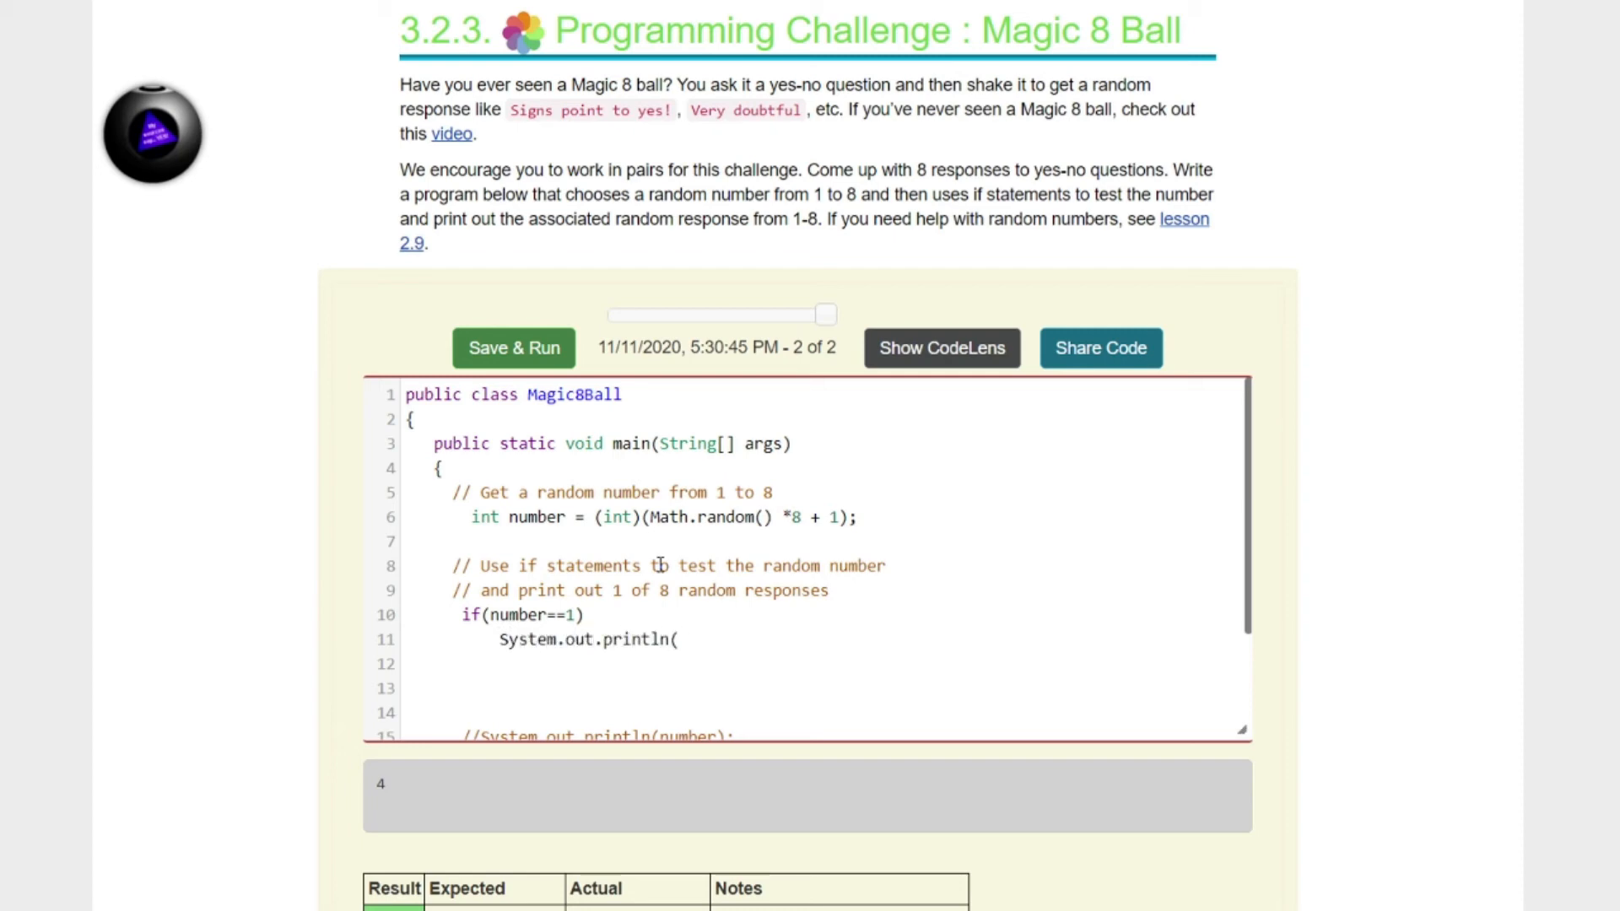
pyautogui.write('"s')
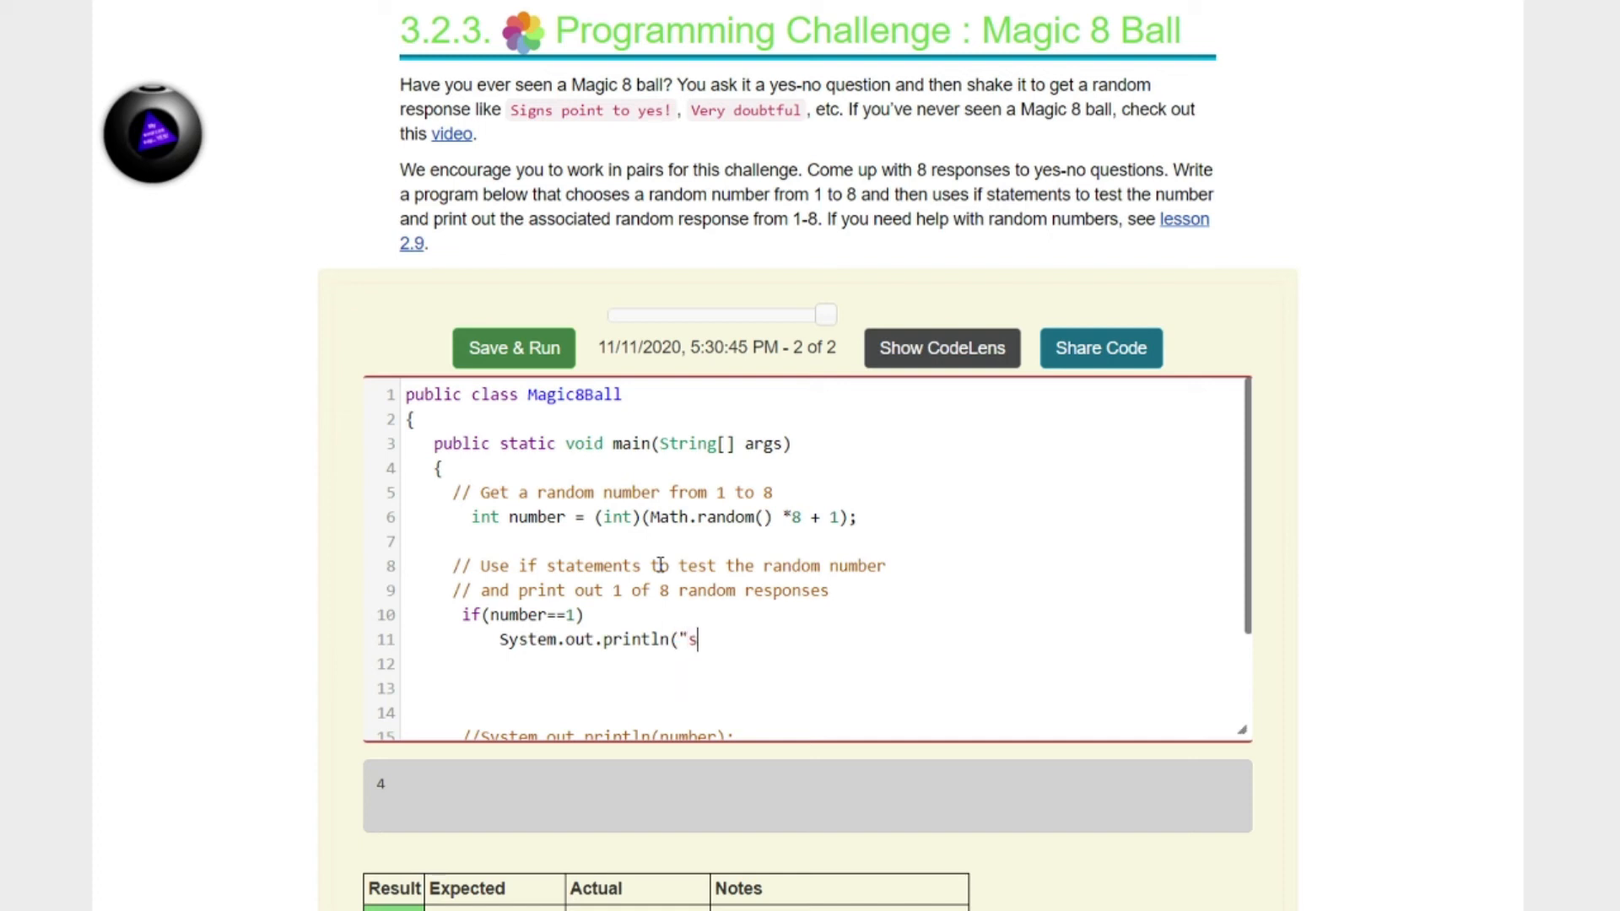
pyautogui.write('ign')
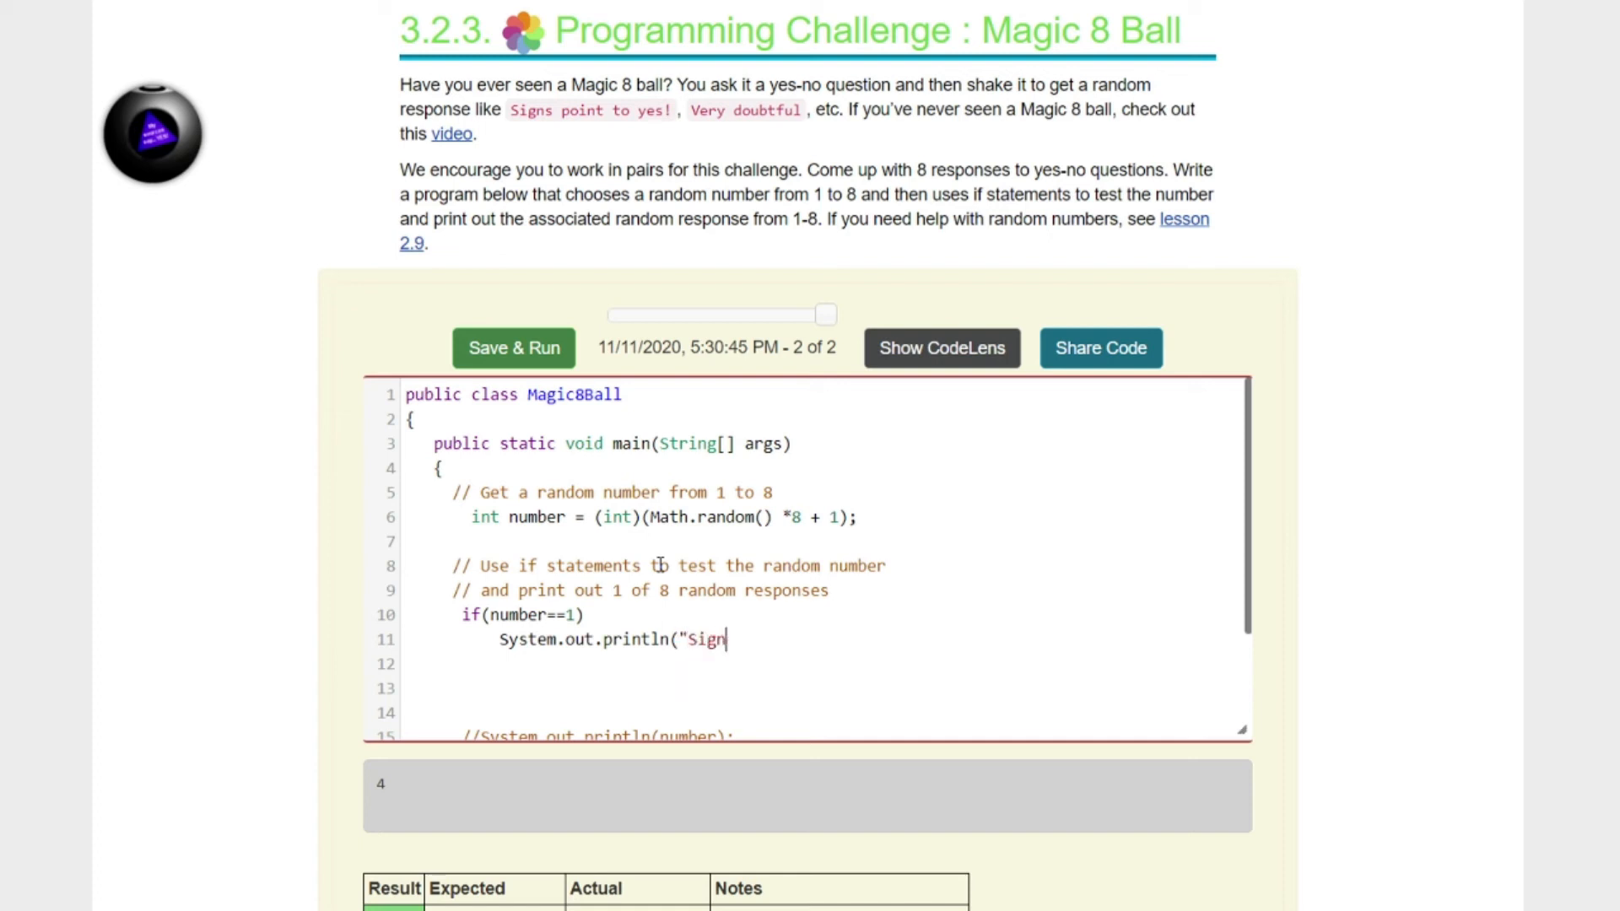
pyautogui.write('s point to')
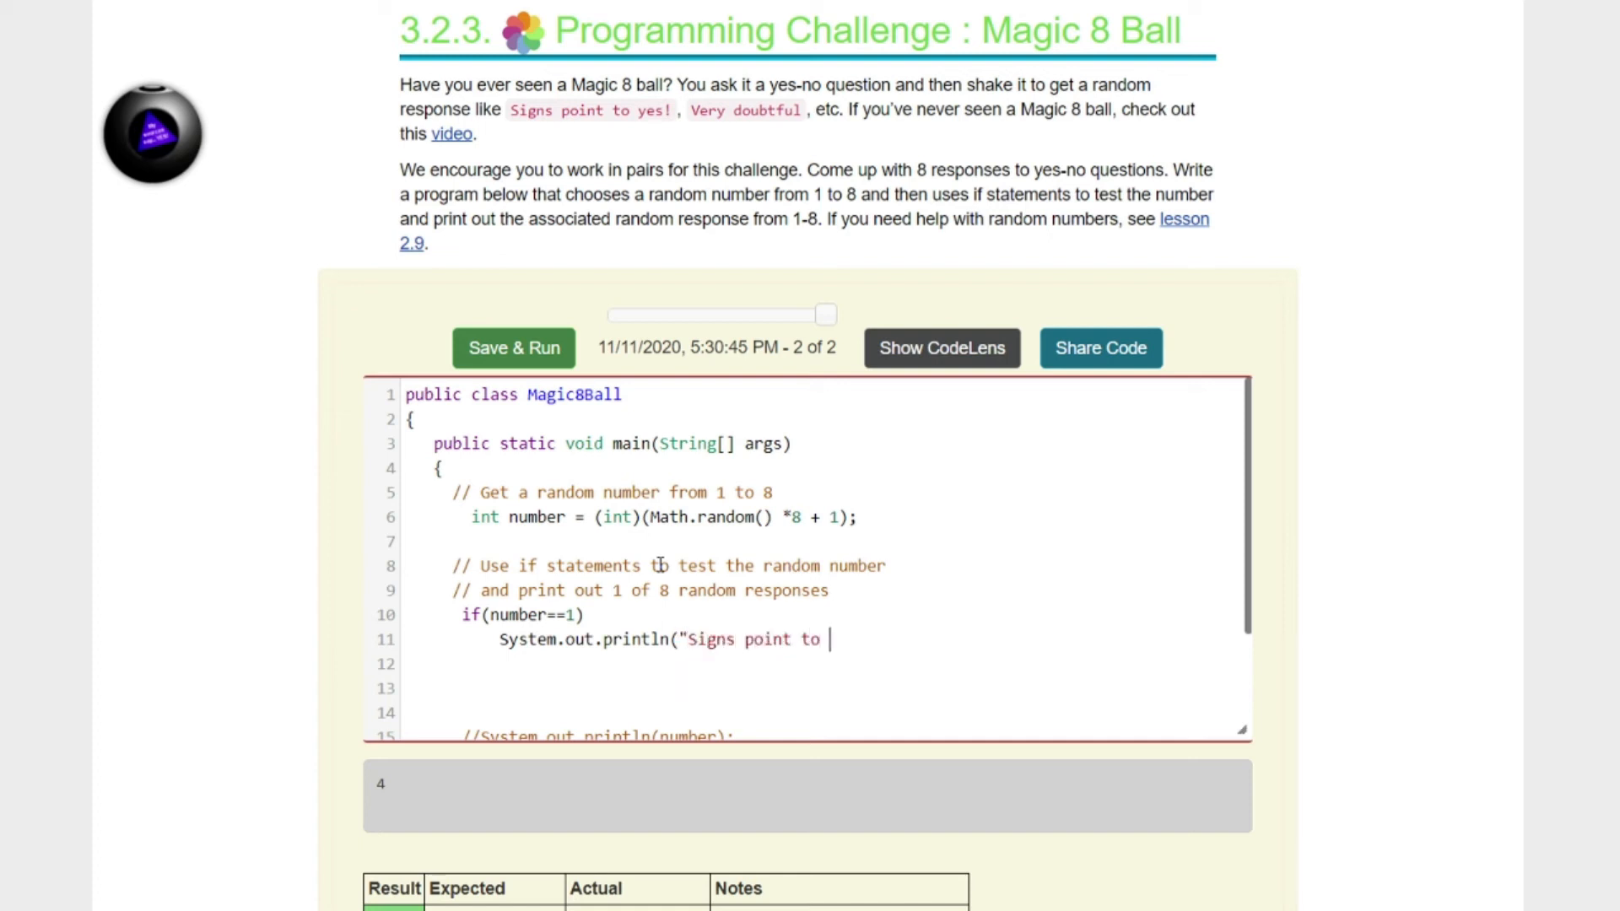
pyautogui.write('yes"')
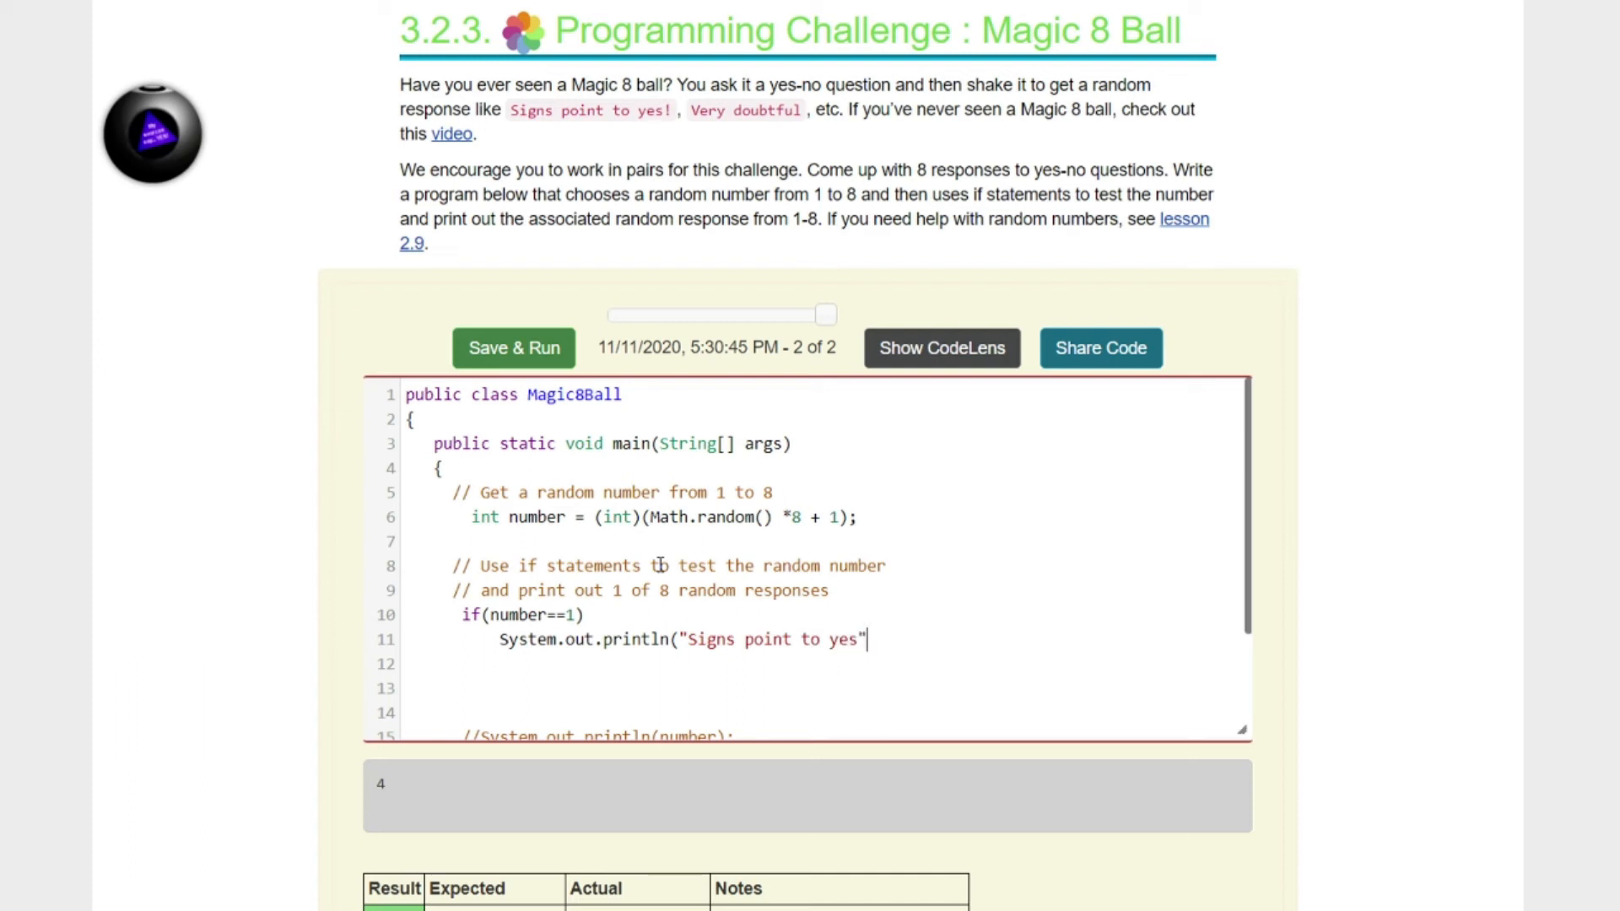
pyautogui.write(')')
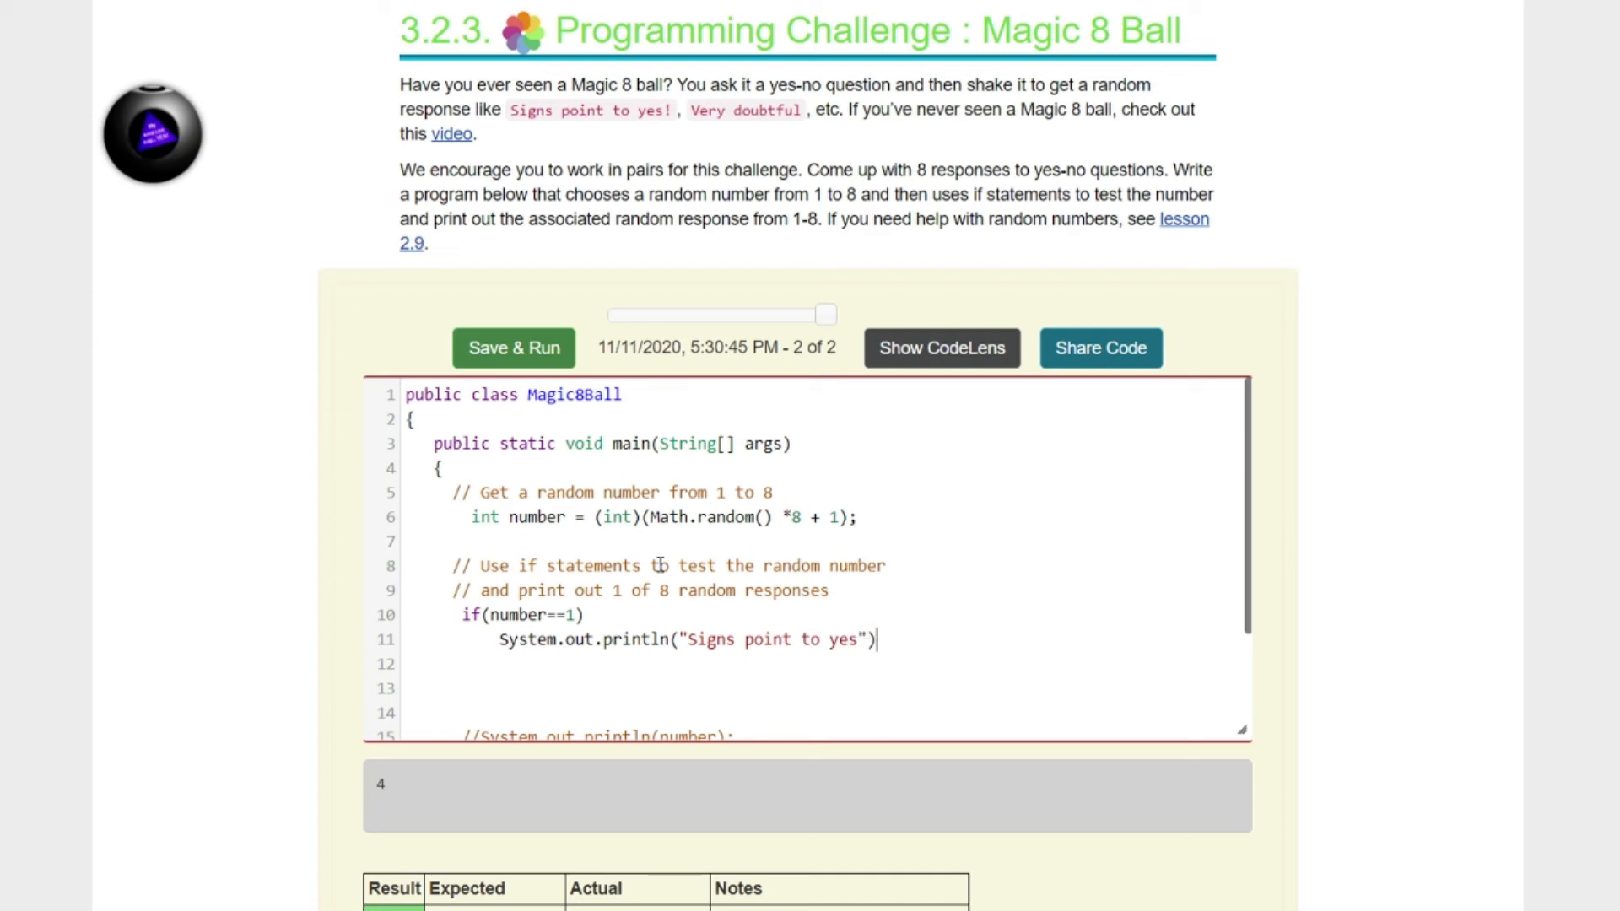
pyautogui.write(';')
pyautogui.click(827, 516)
pyautogui.write('2')
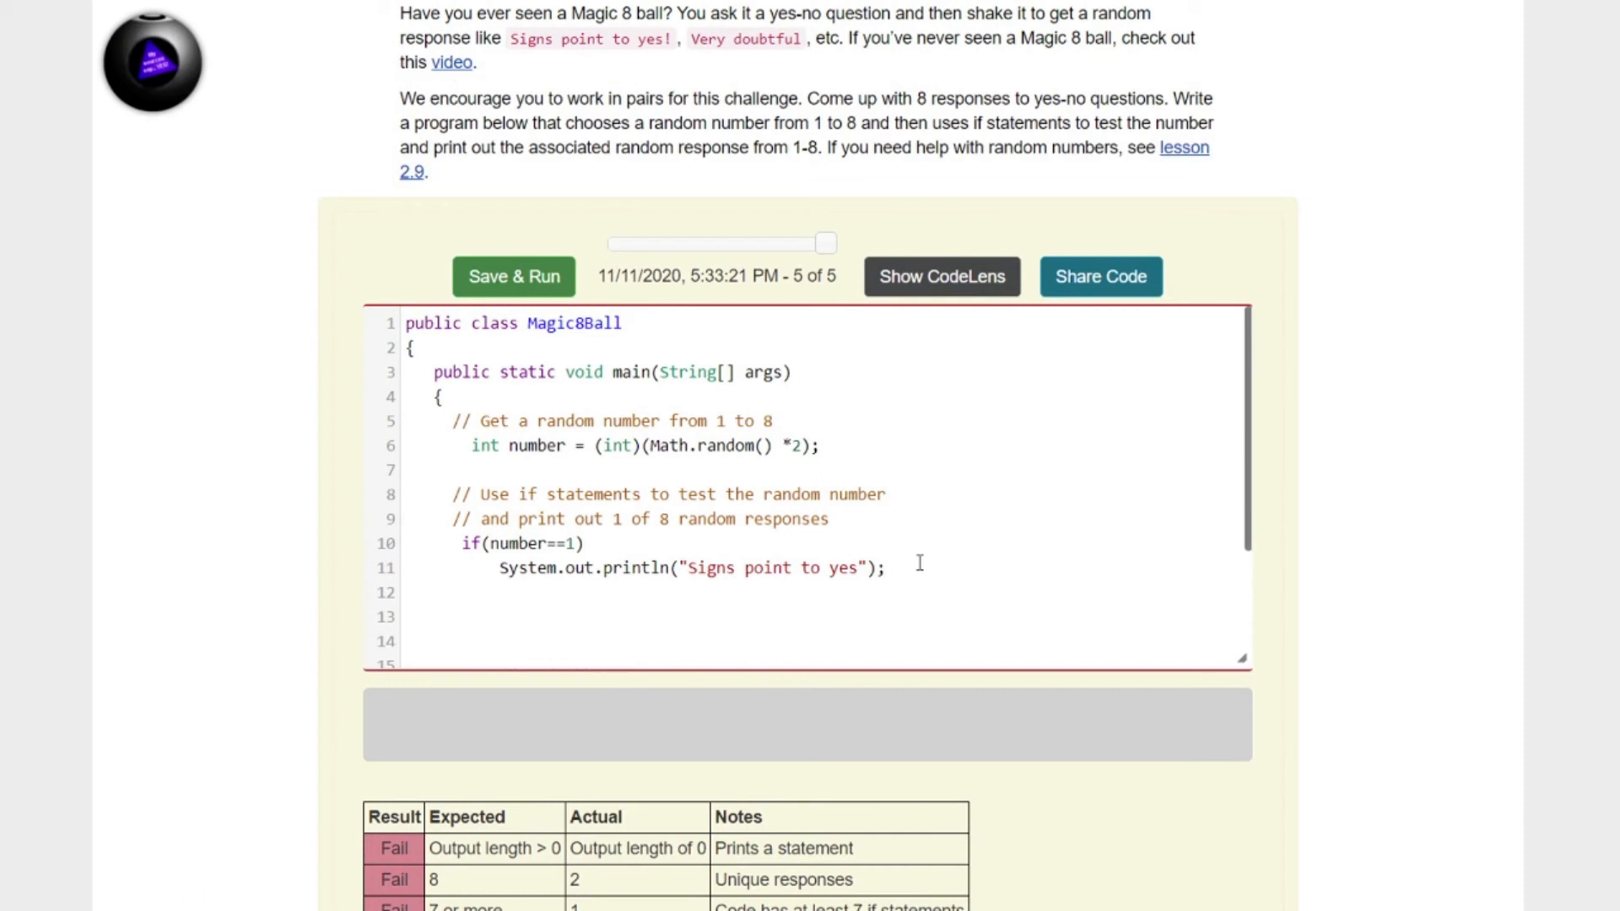
# Step: Write the second condition if(number==2)
pyautogui.write('if')
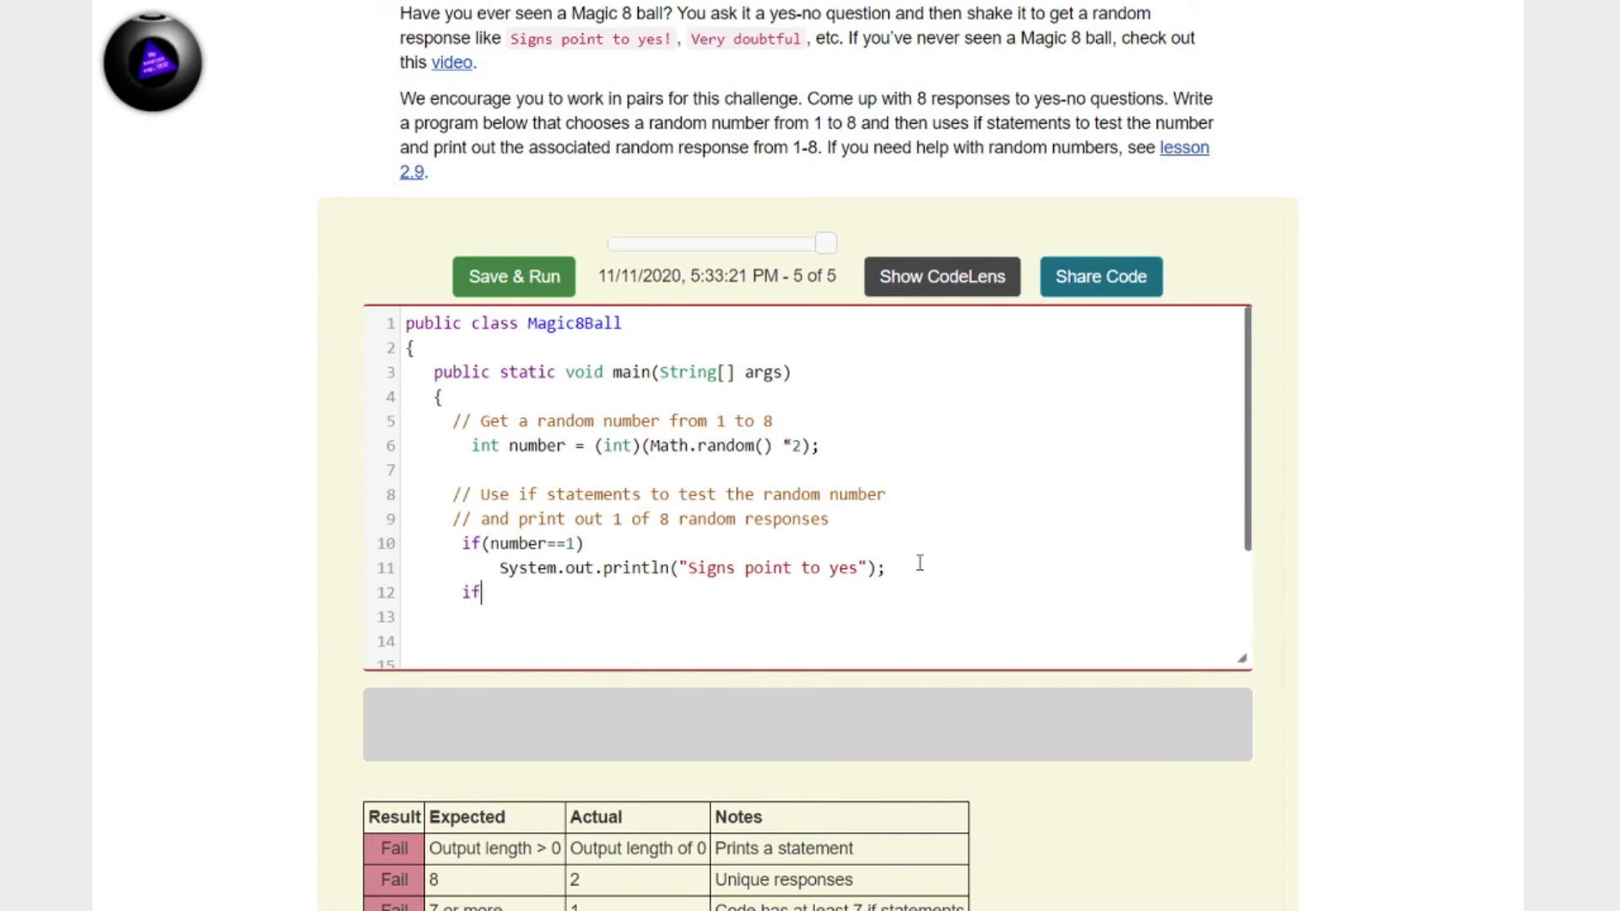
pyautogui.write('(')
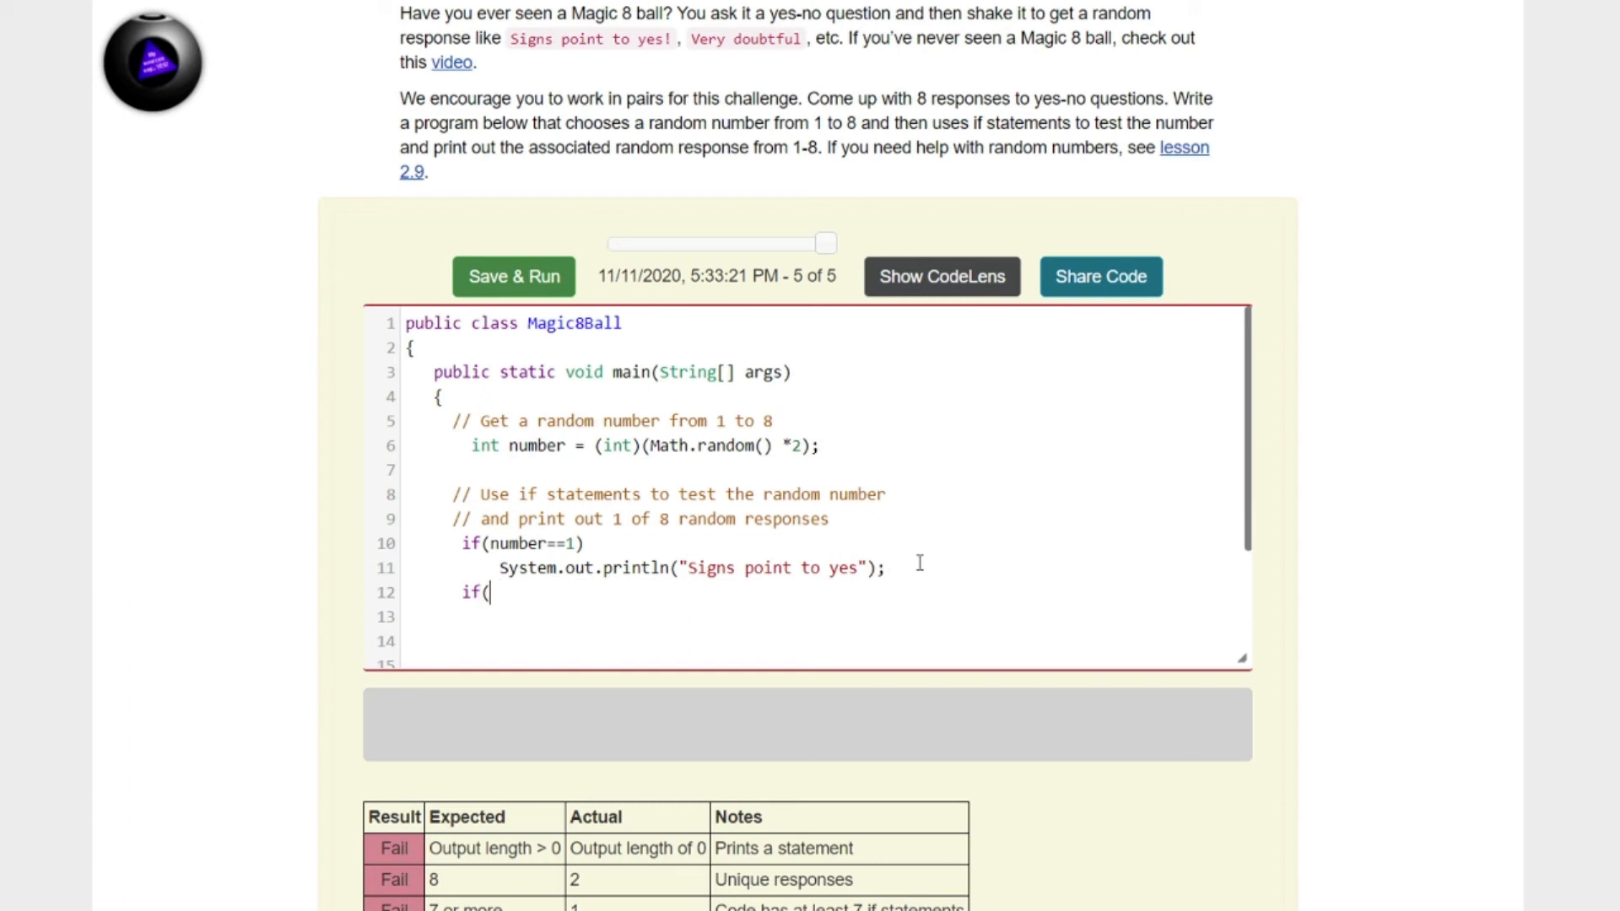
pyautogui.write('number==')
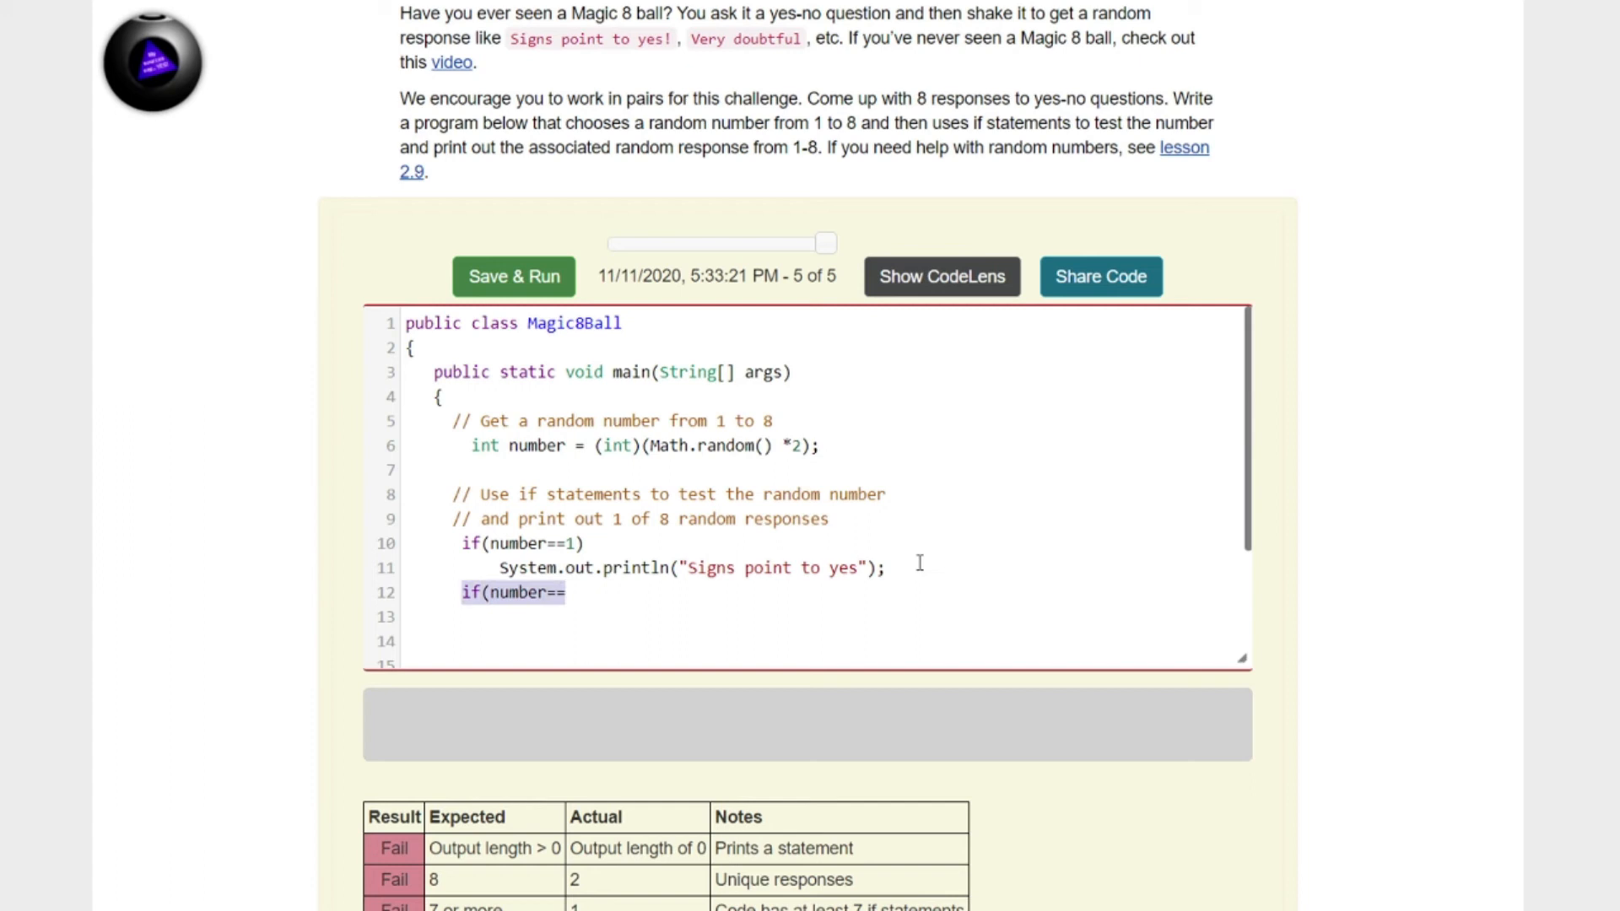
pyautogui.click(567, 592)
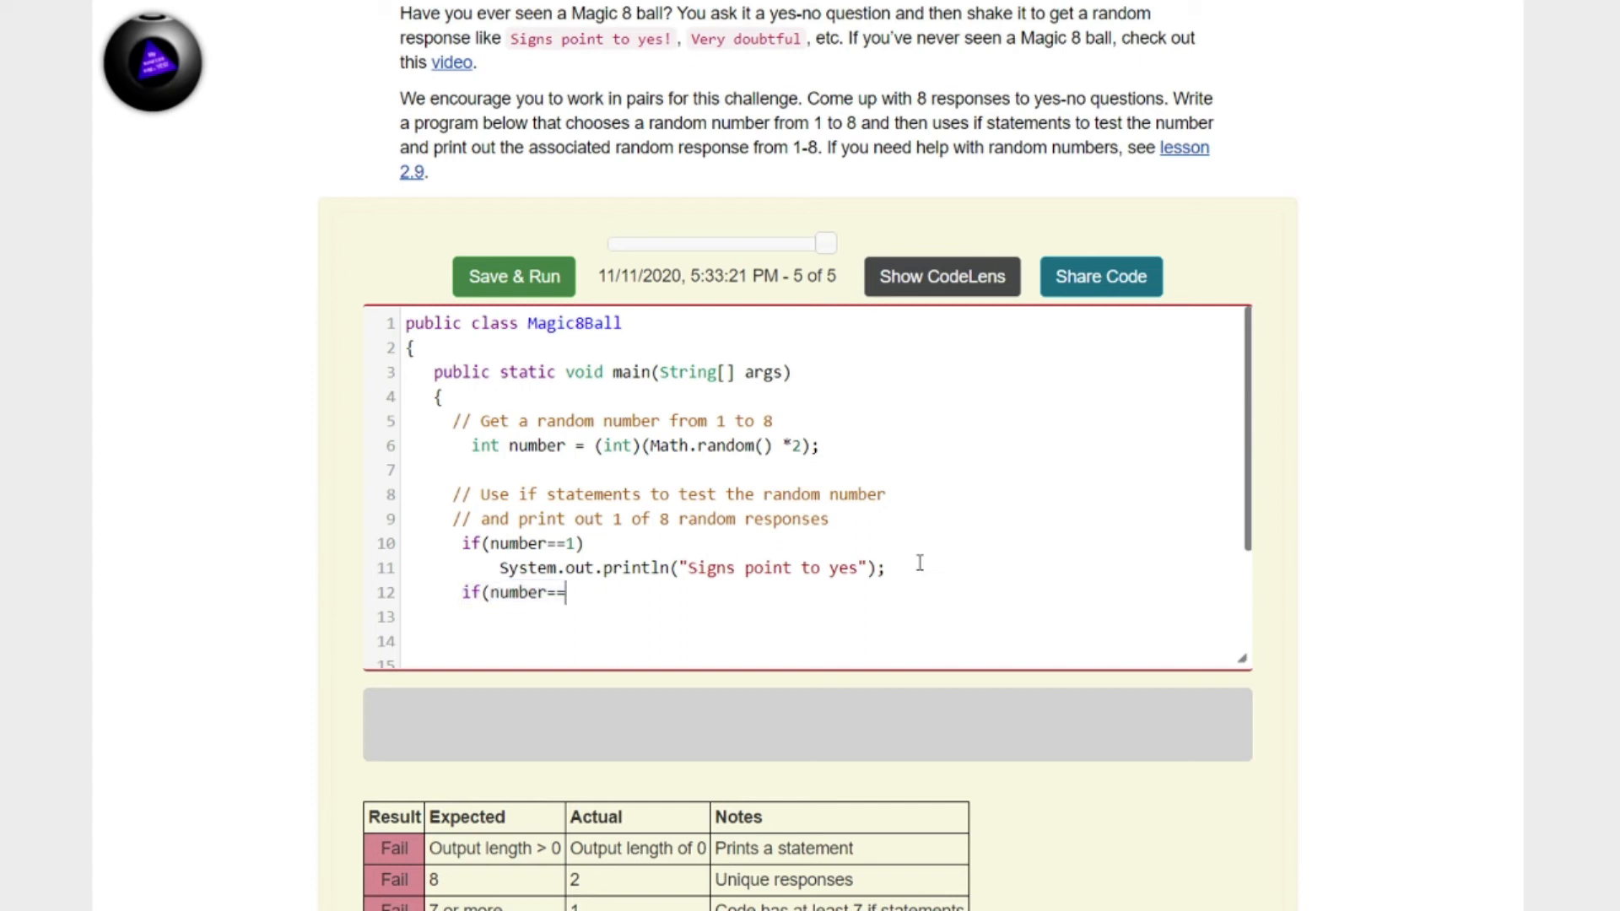
pyautogui.write('2')
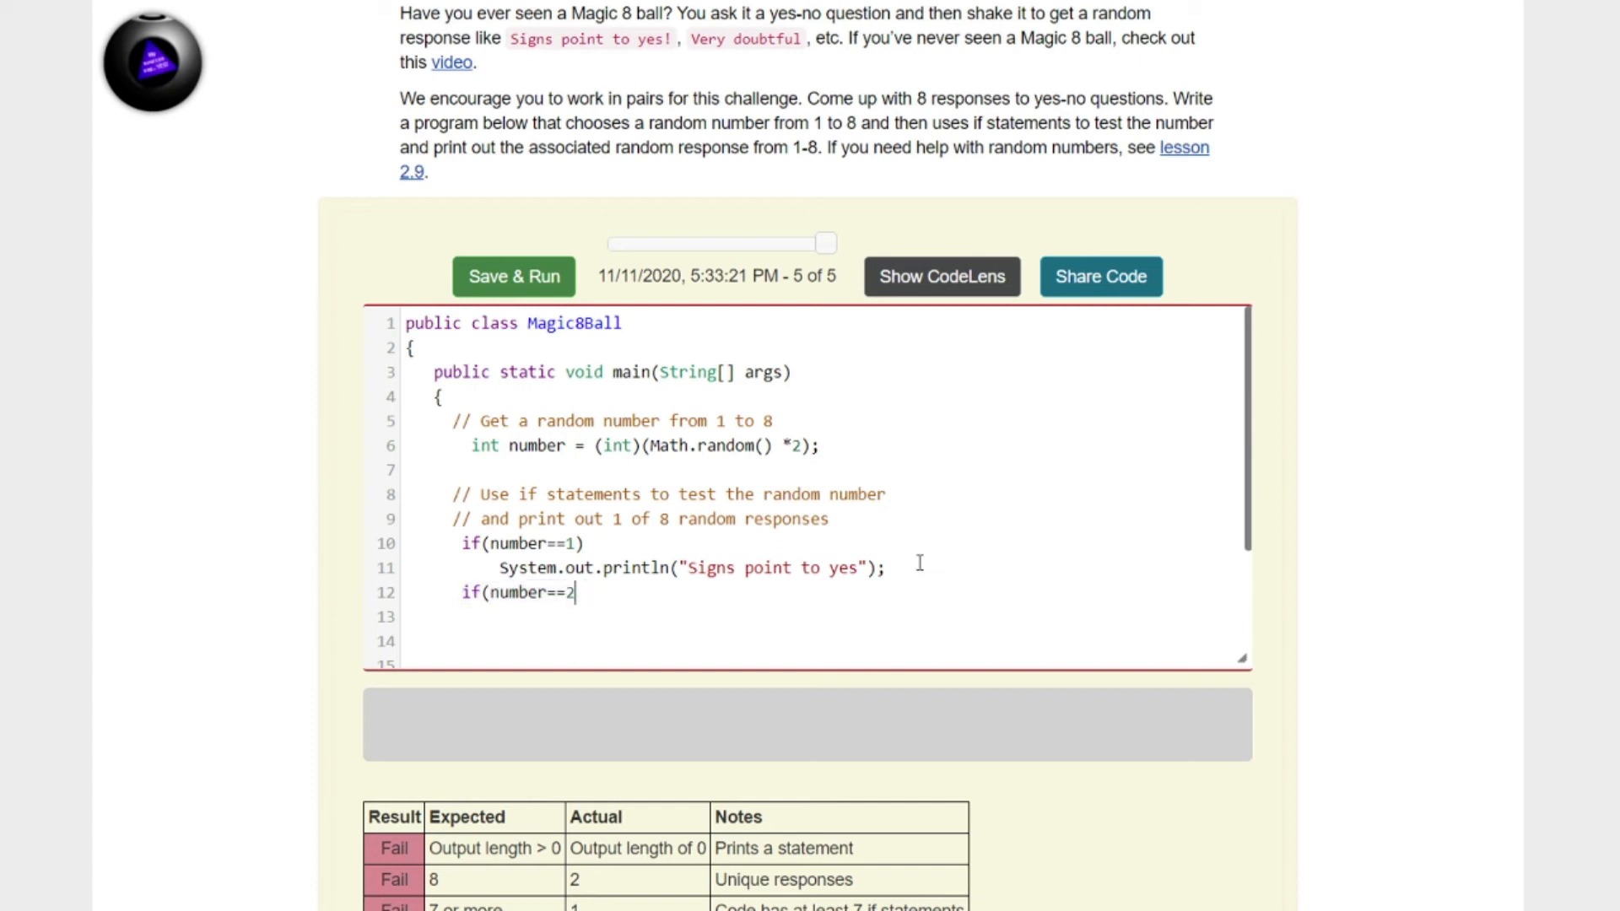
pyautogui.write(')')
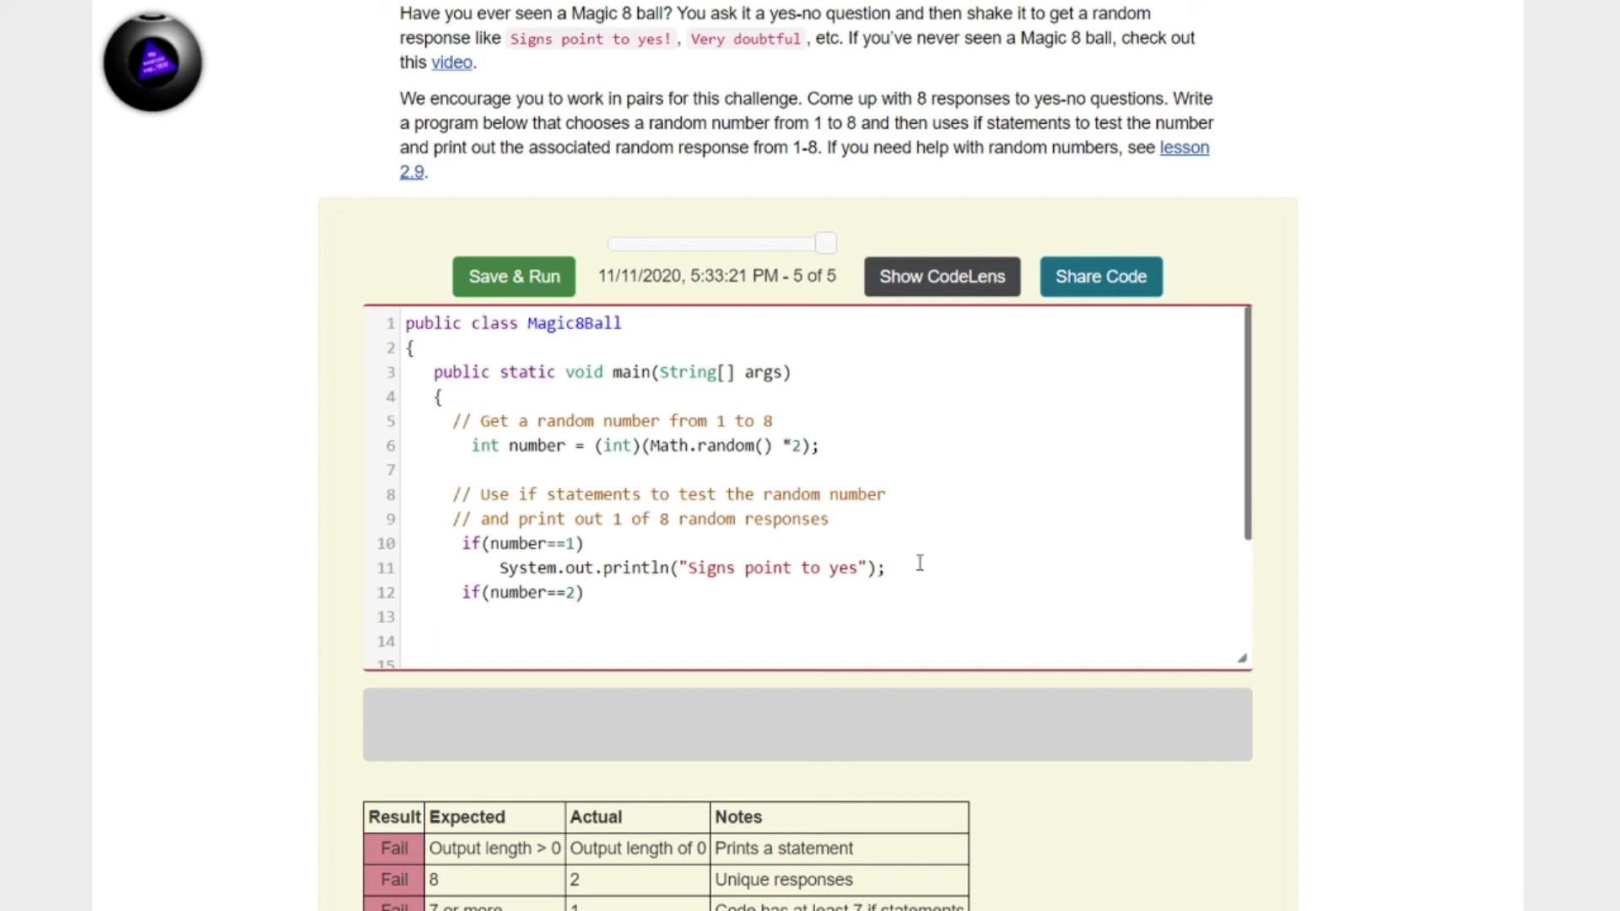
# Step: Print "Very likely" for number 2 and begin a third if checking number==3
pyautogui.write('System.out.')
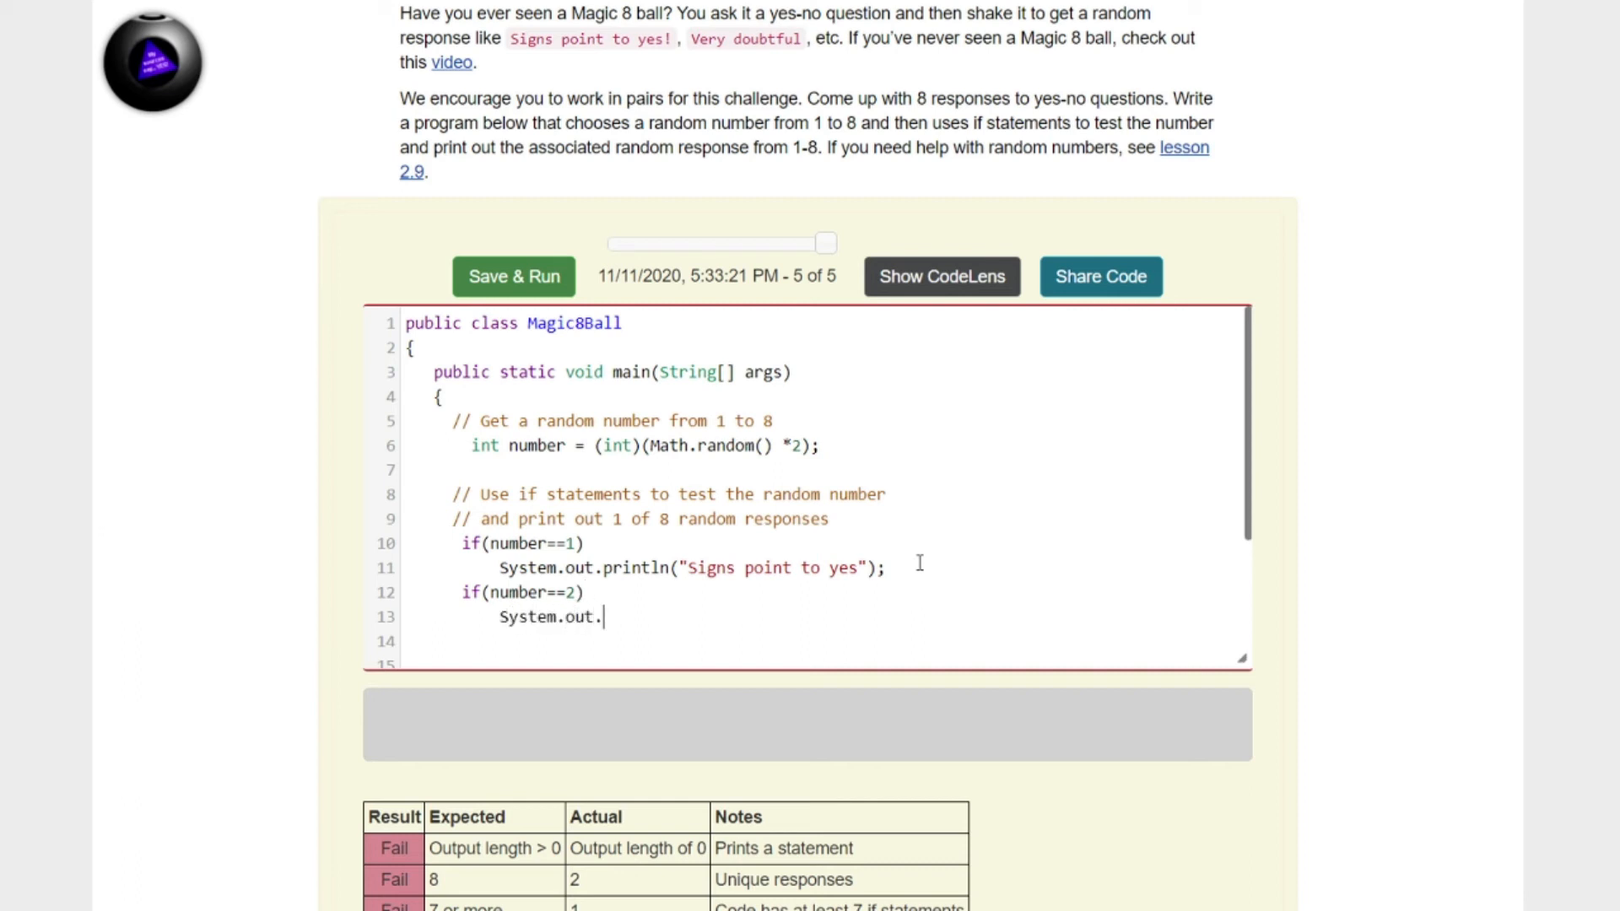
pyautogui.write('print')
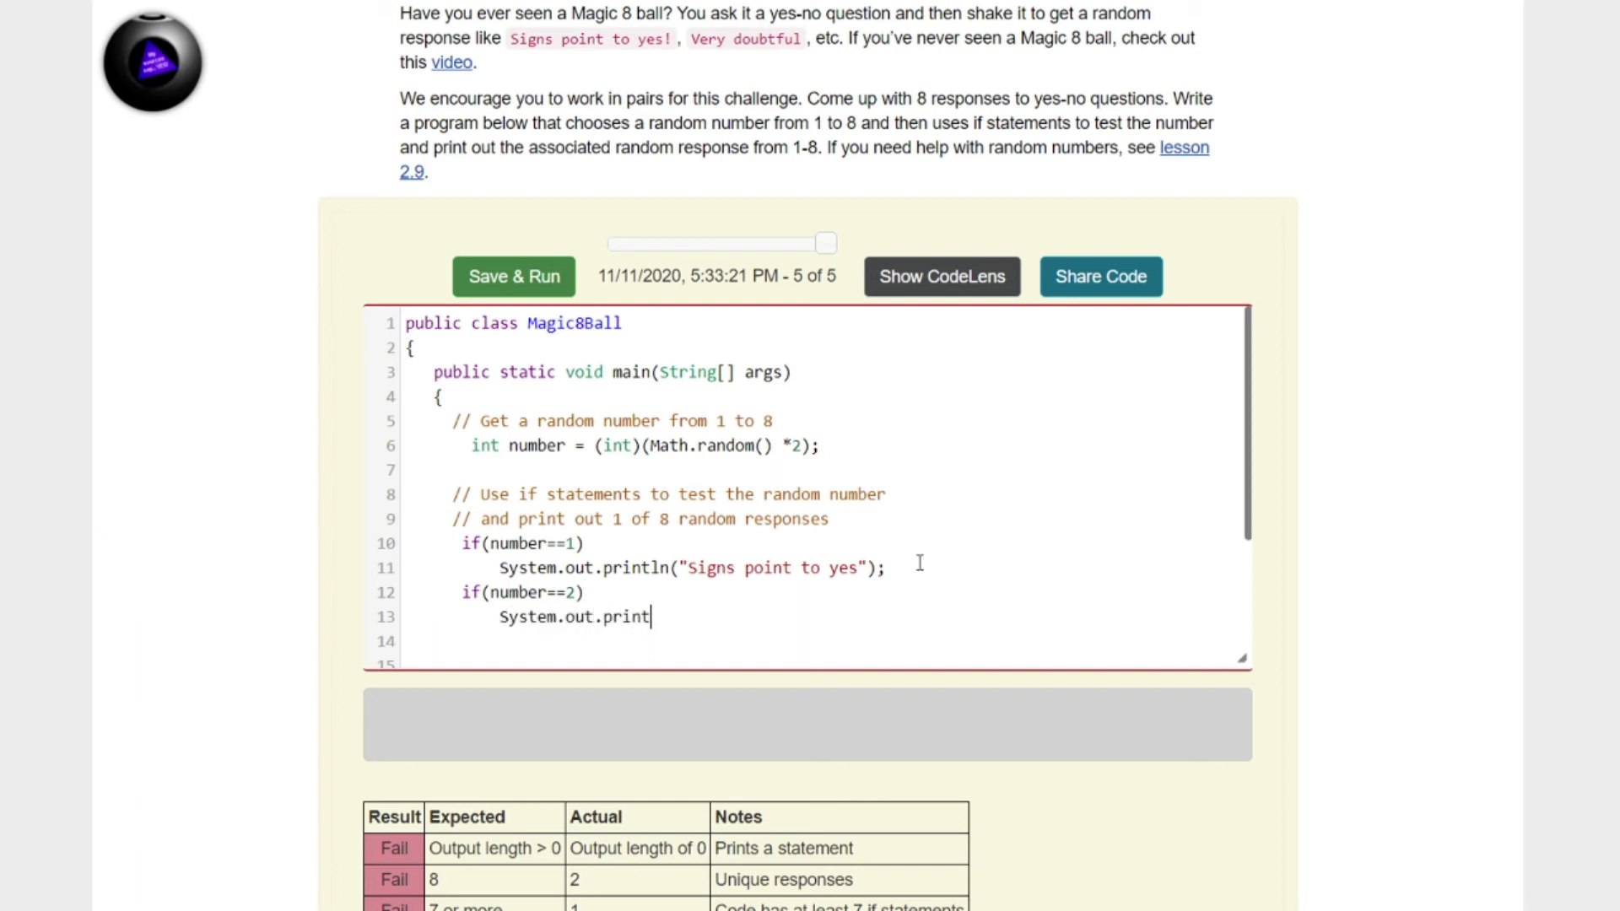
pyautogui.write('ln(')
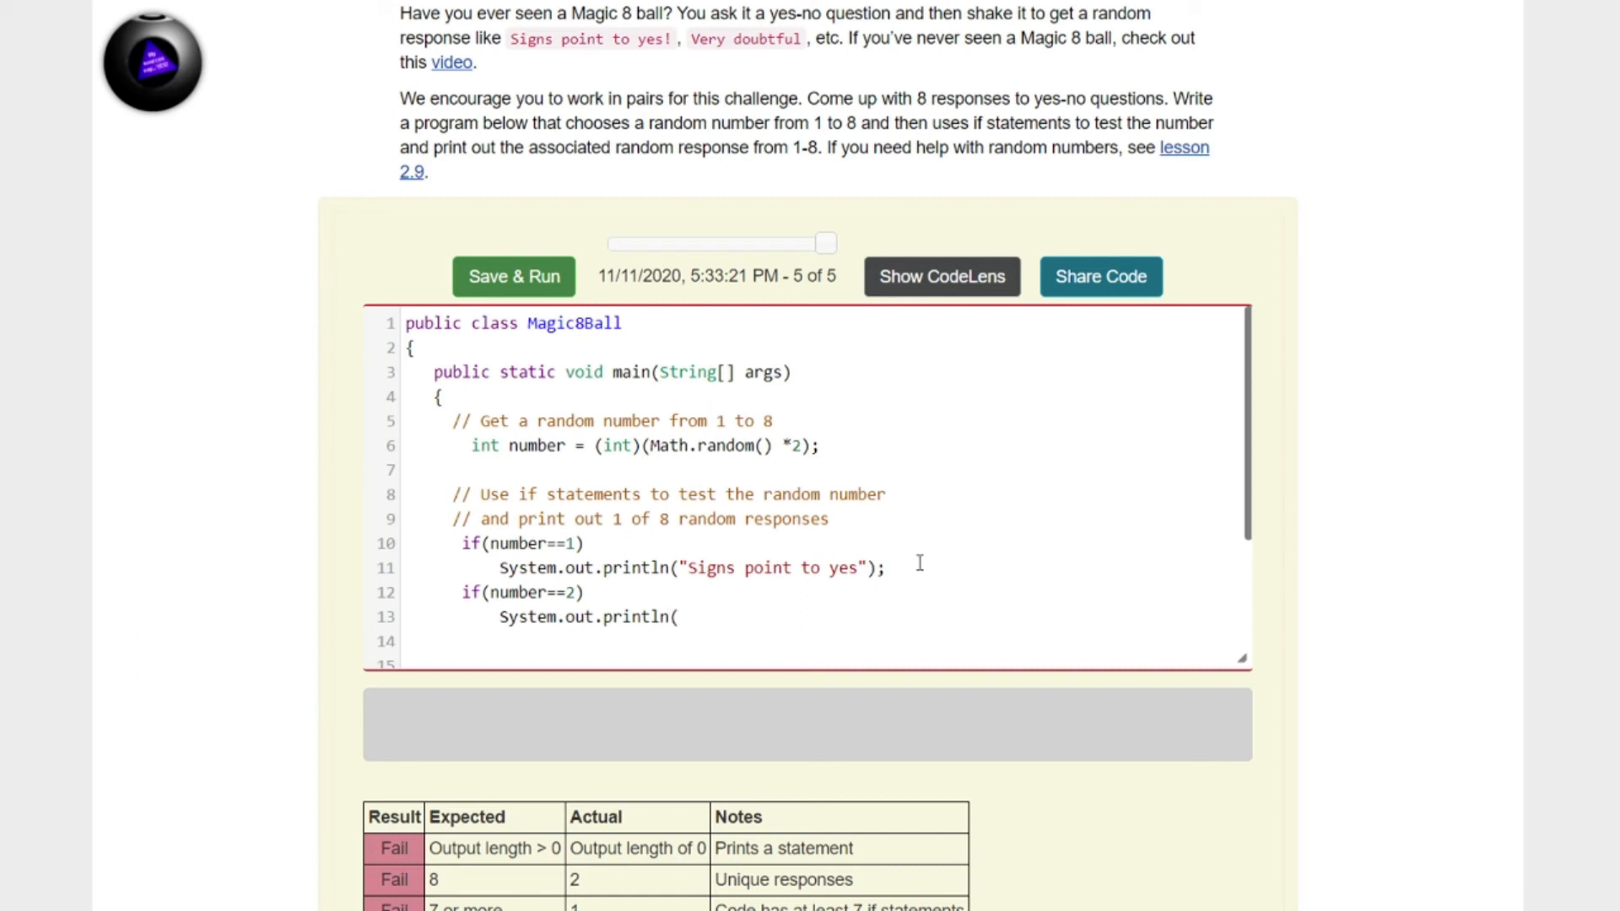
pyautogui.click(678, 617)
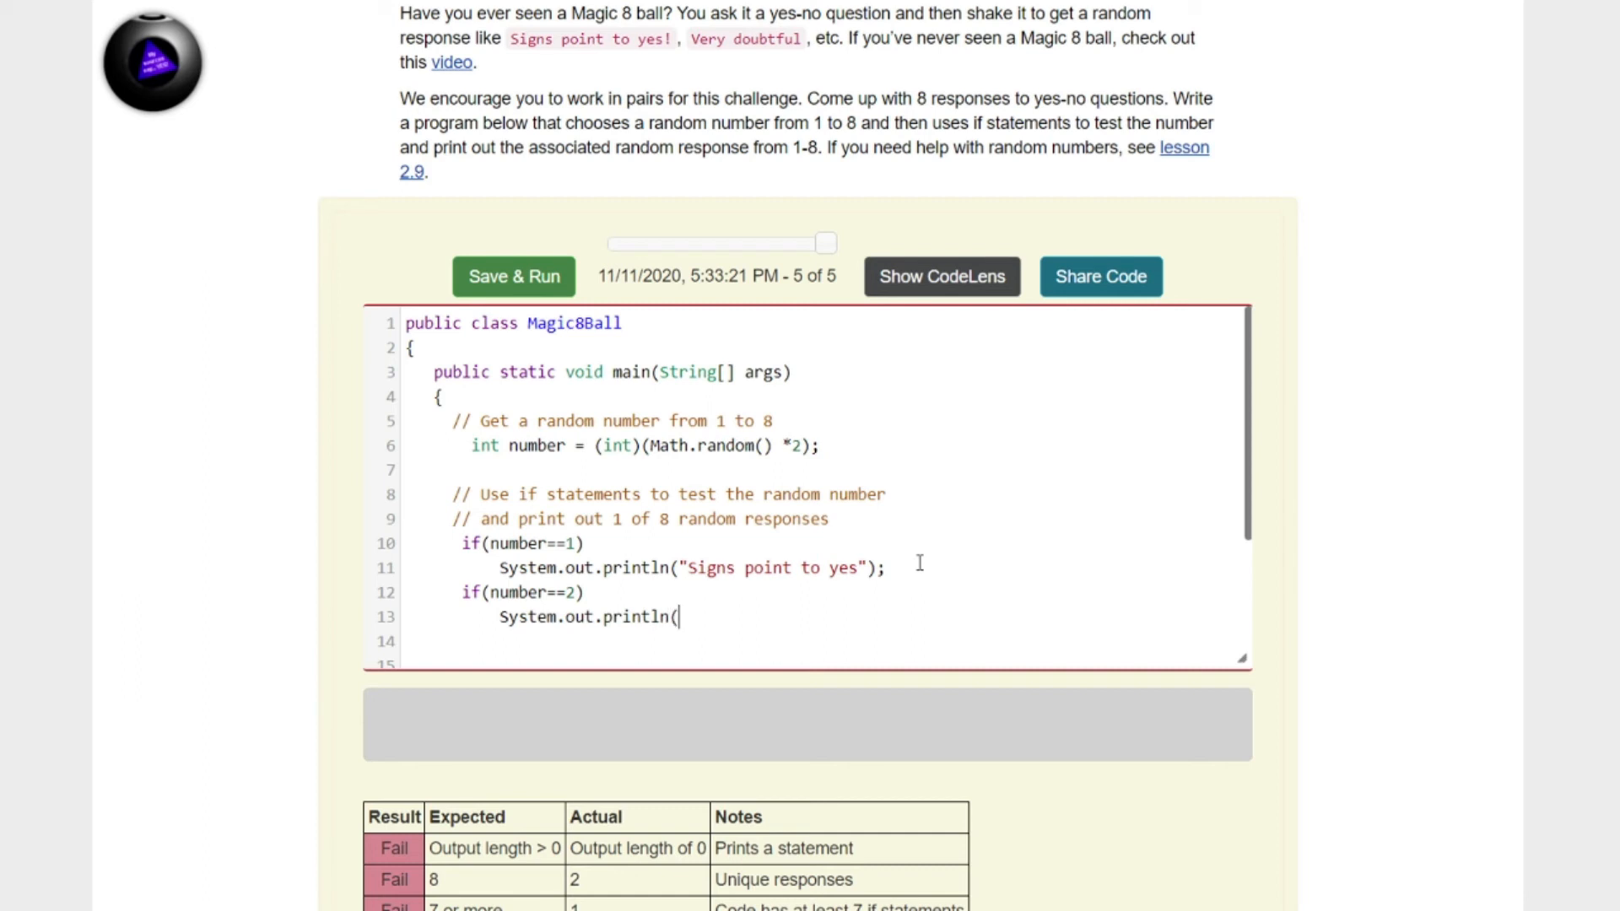
pyautogui.write('"')
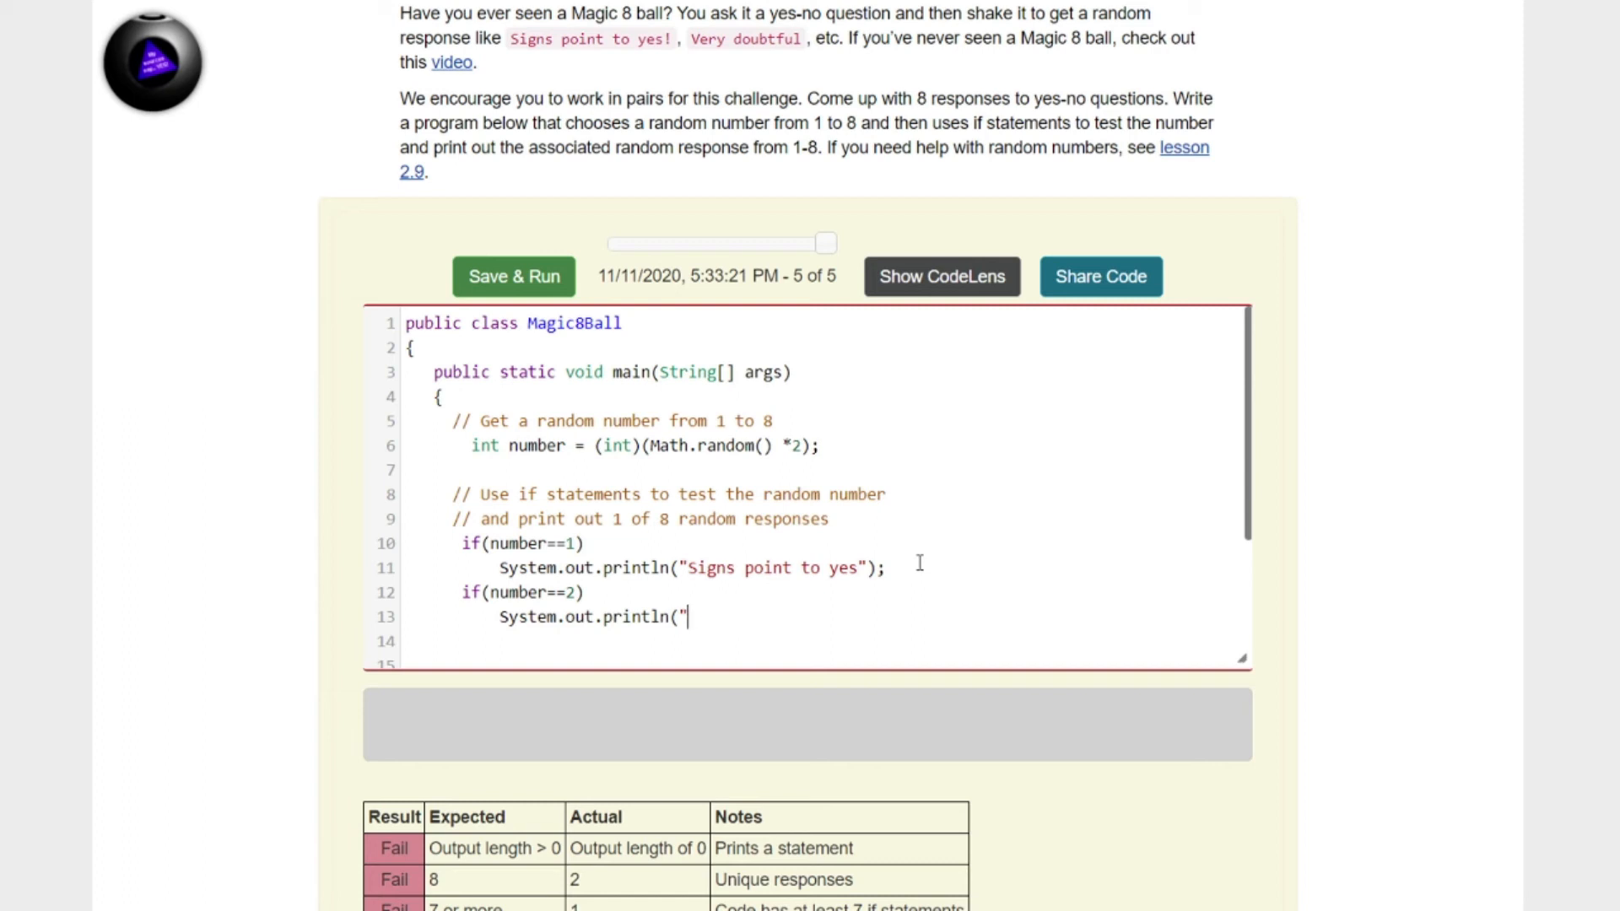
pyautogui.write('Very Lik')
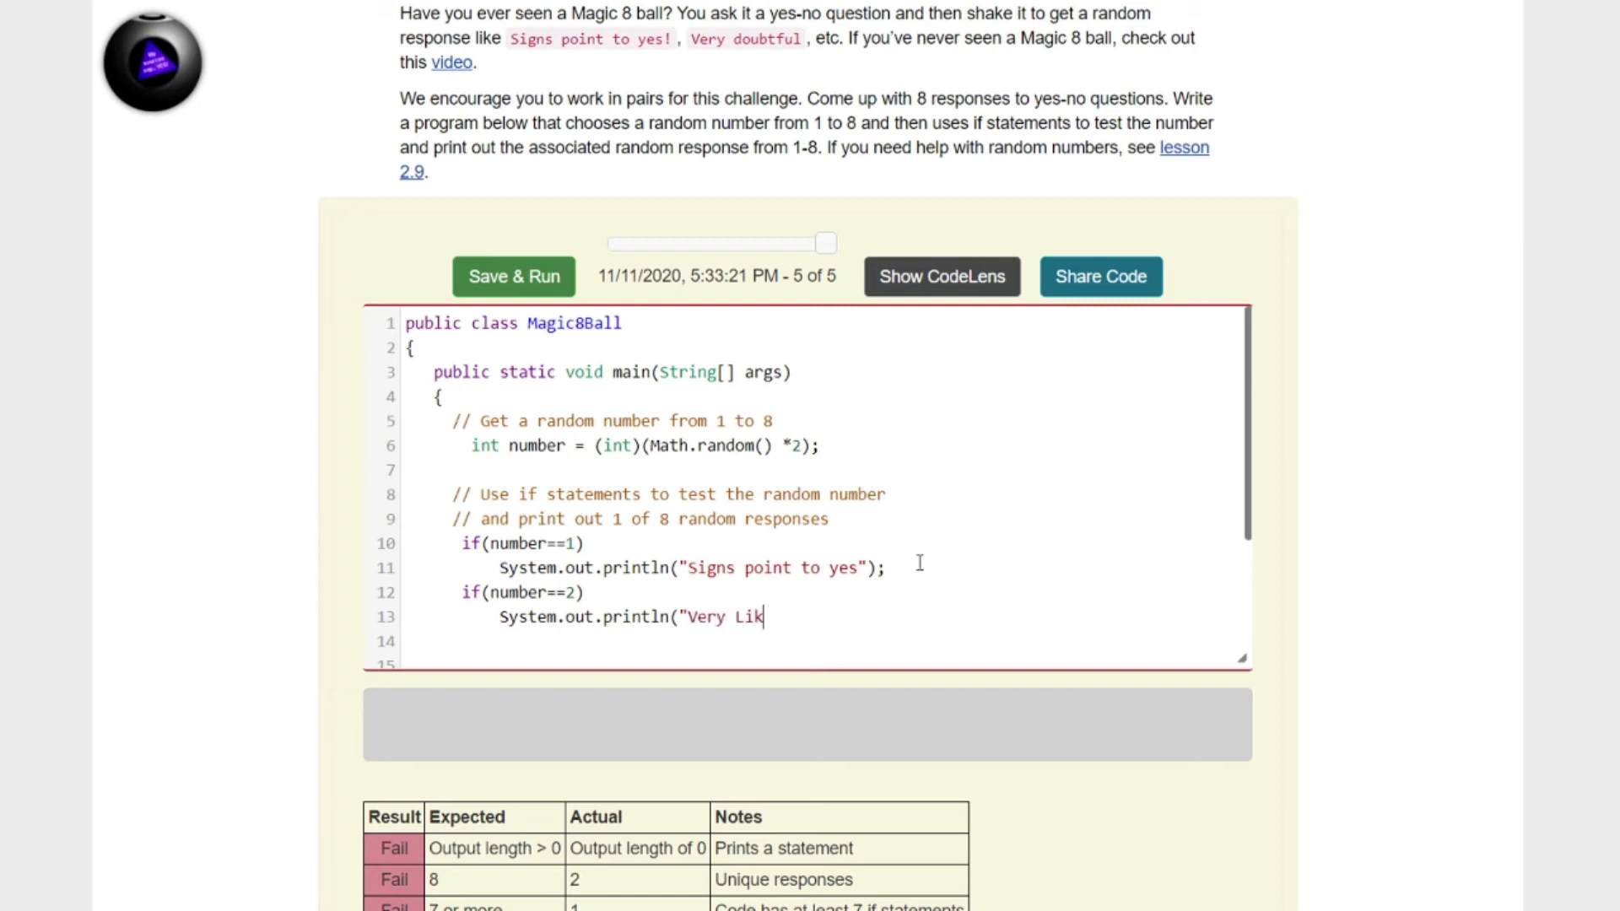
pyautogui.press('Backspace')
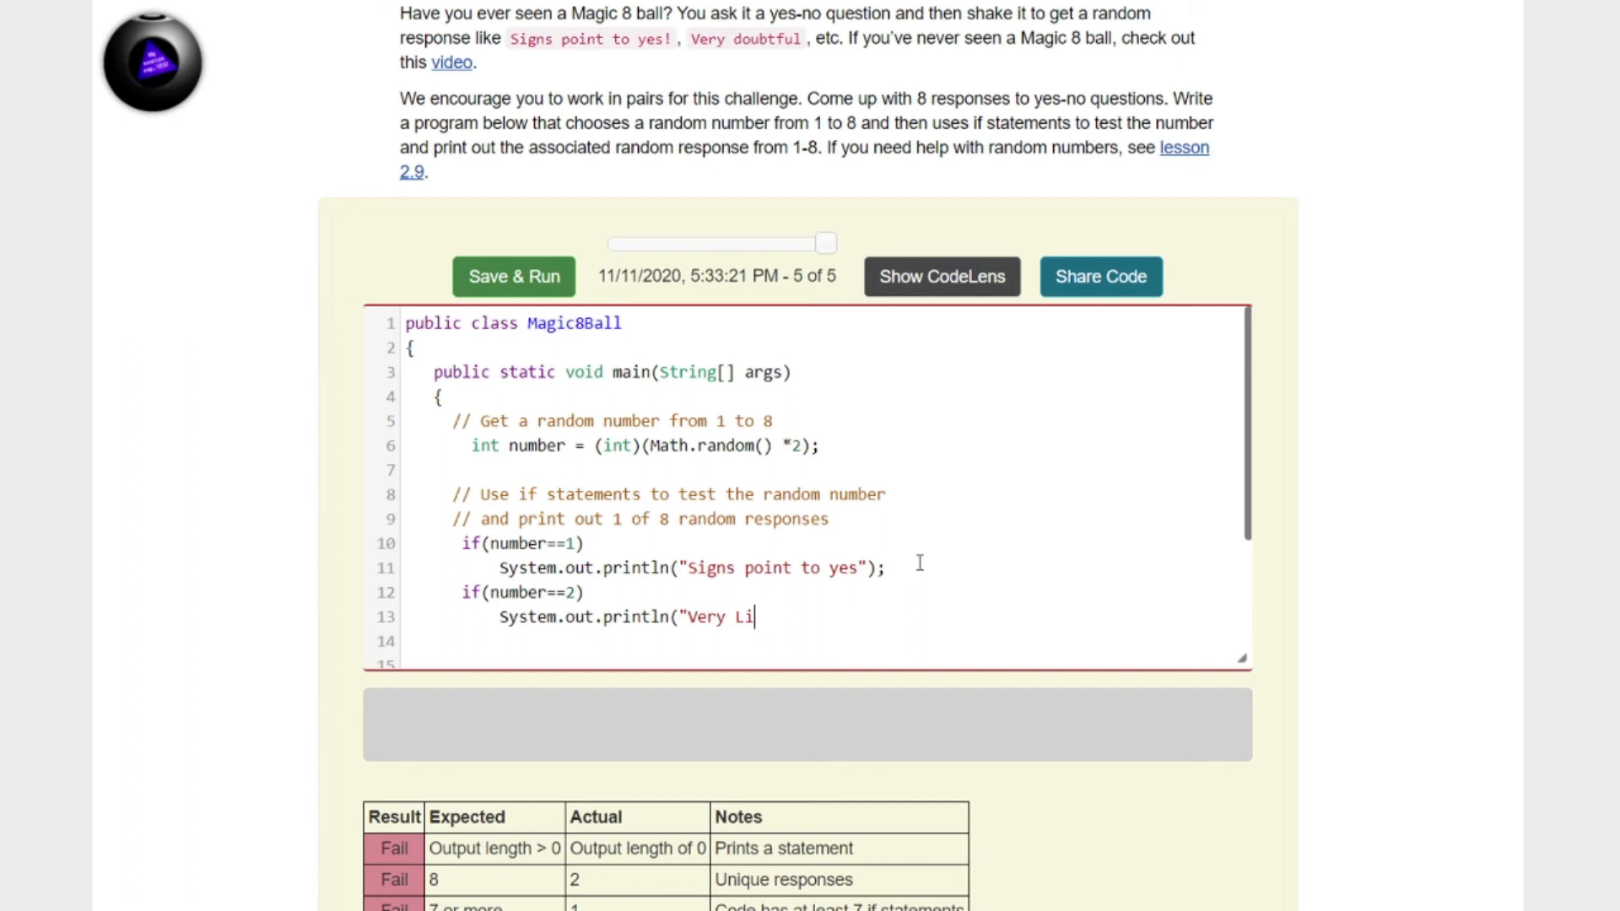
pyautogui.write('kely");')
pyautogui.click(822, 641)
pyautogui.write('if(number==')
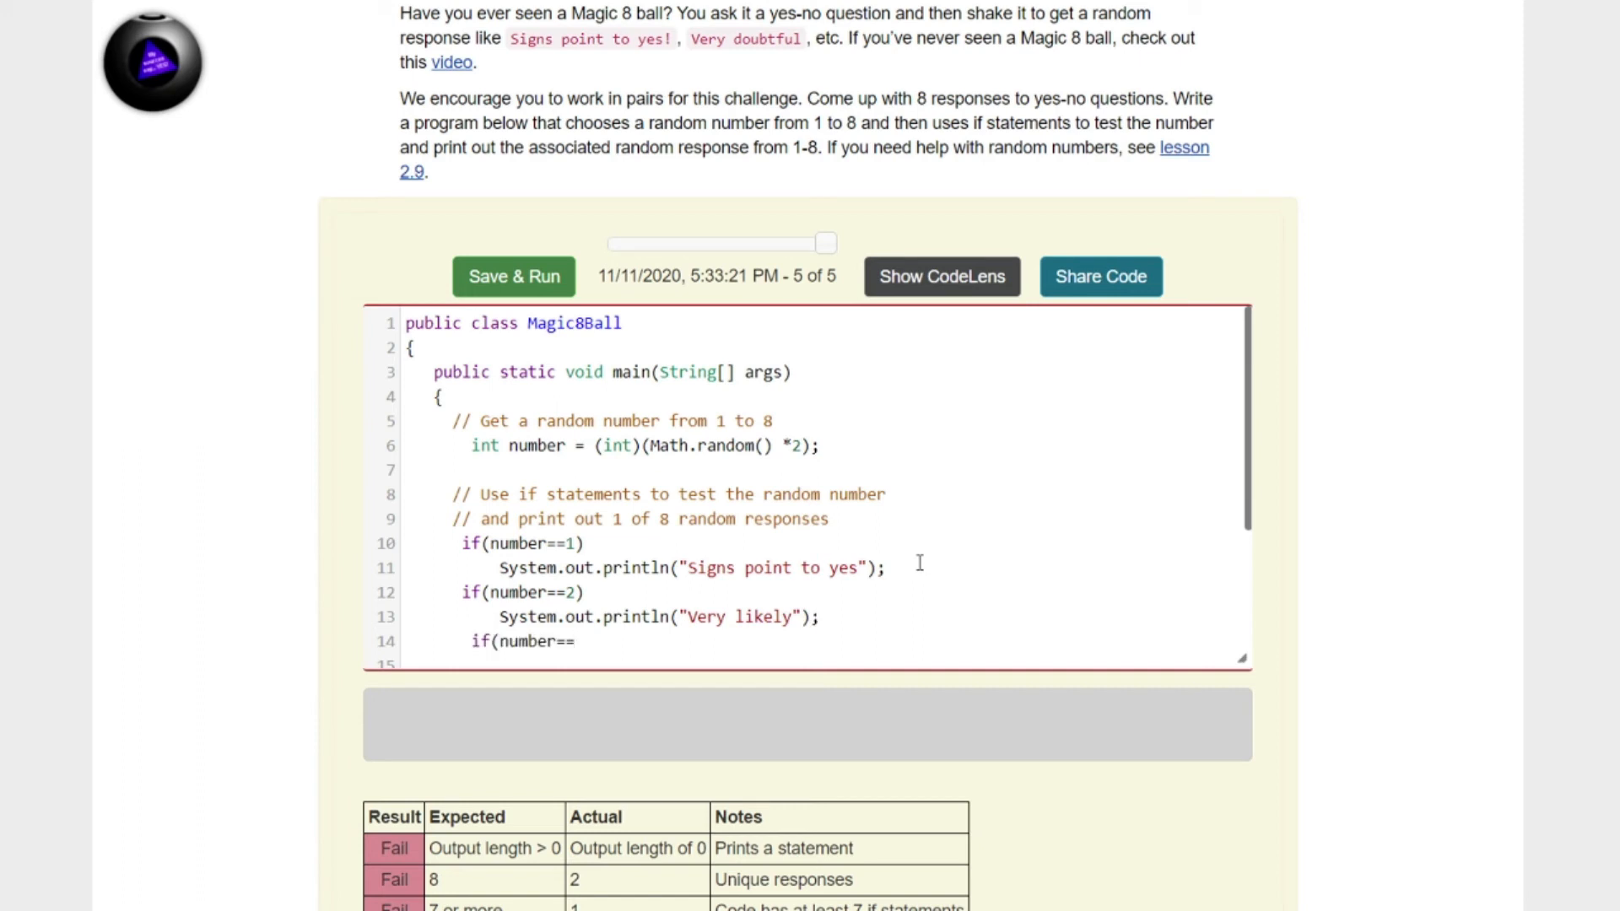
pyautogui.write('3)')
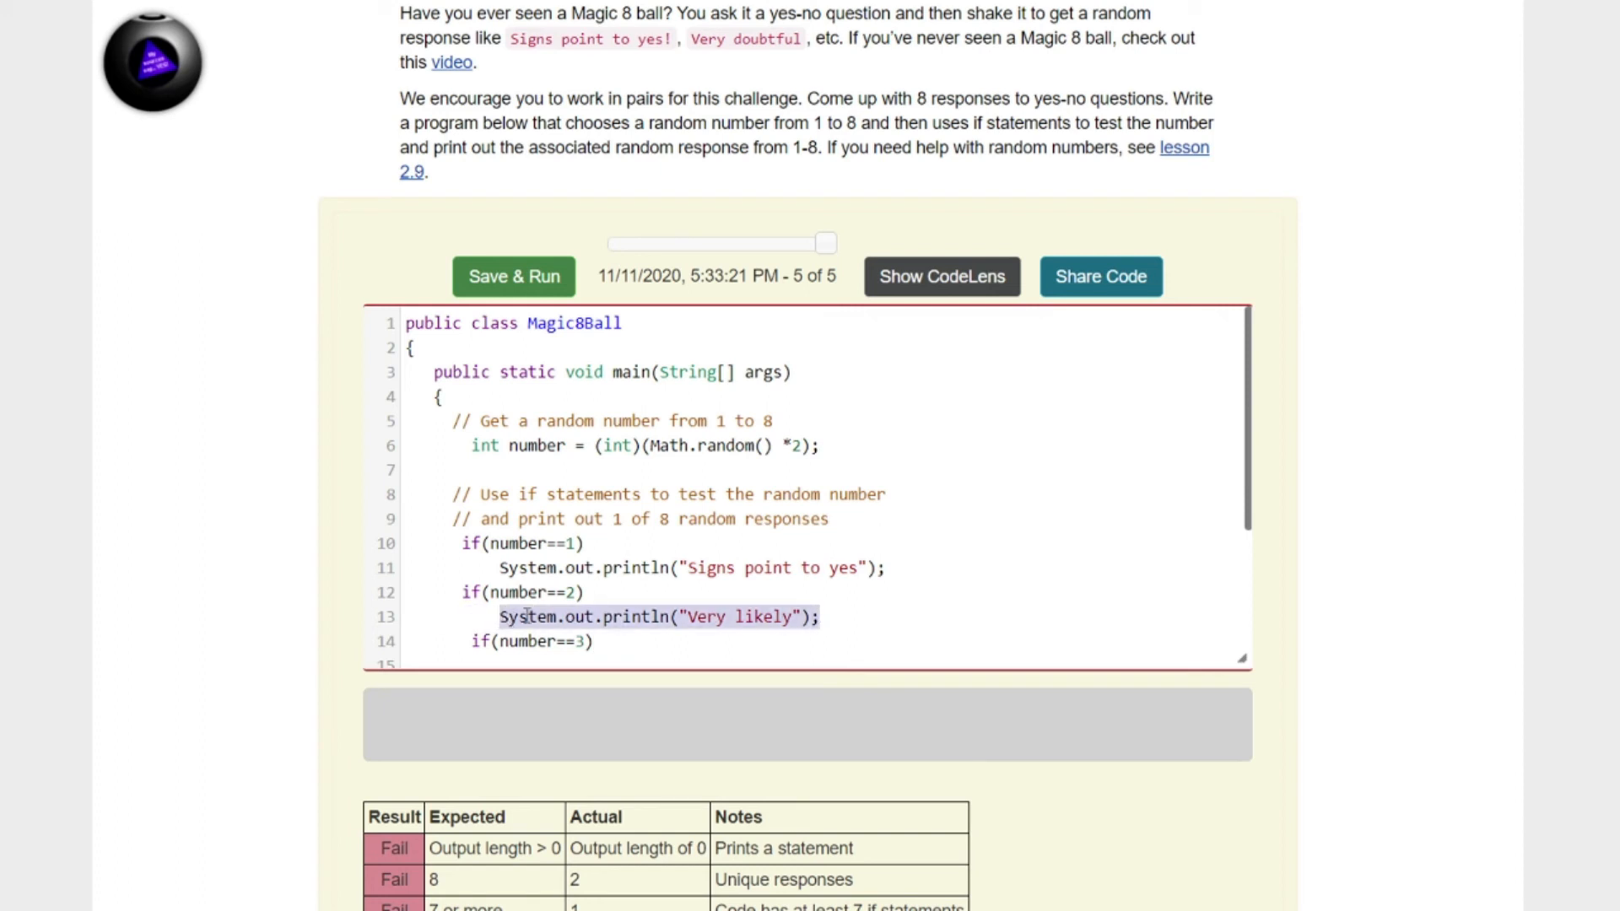
pyautogui.scroll(-3)
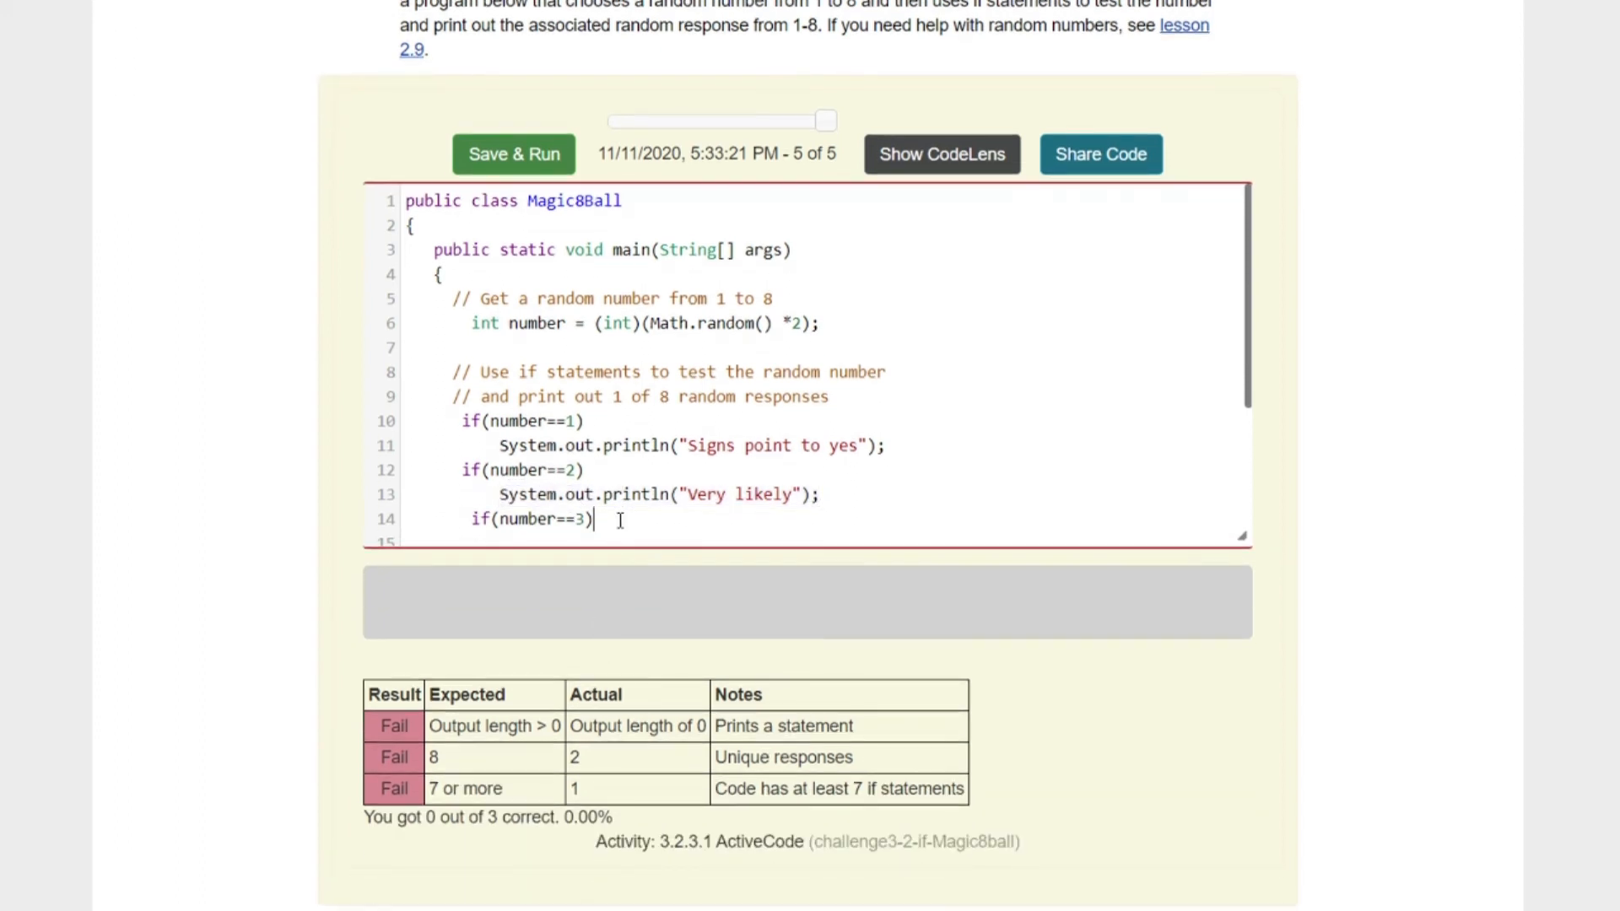
# Step: Reuse the println line and change its response to "Not at this time" for number 3
pyautogui.press('Return')
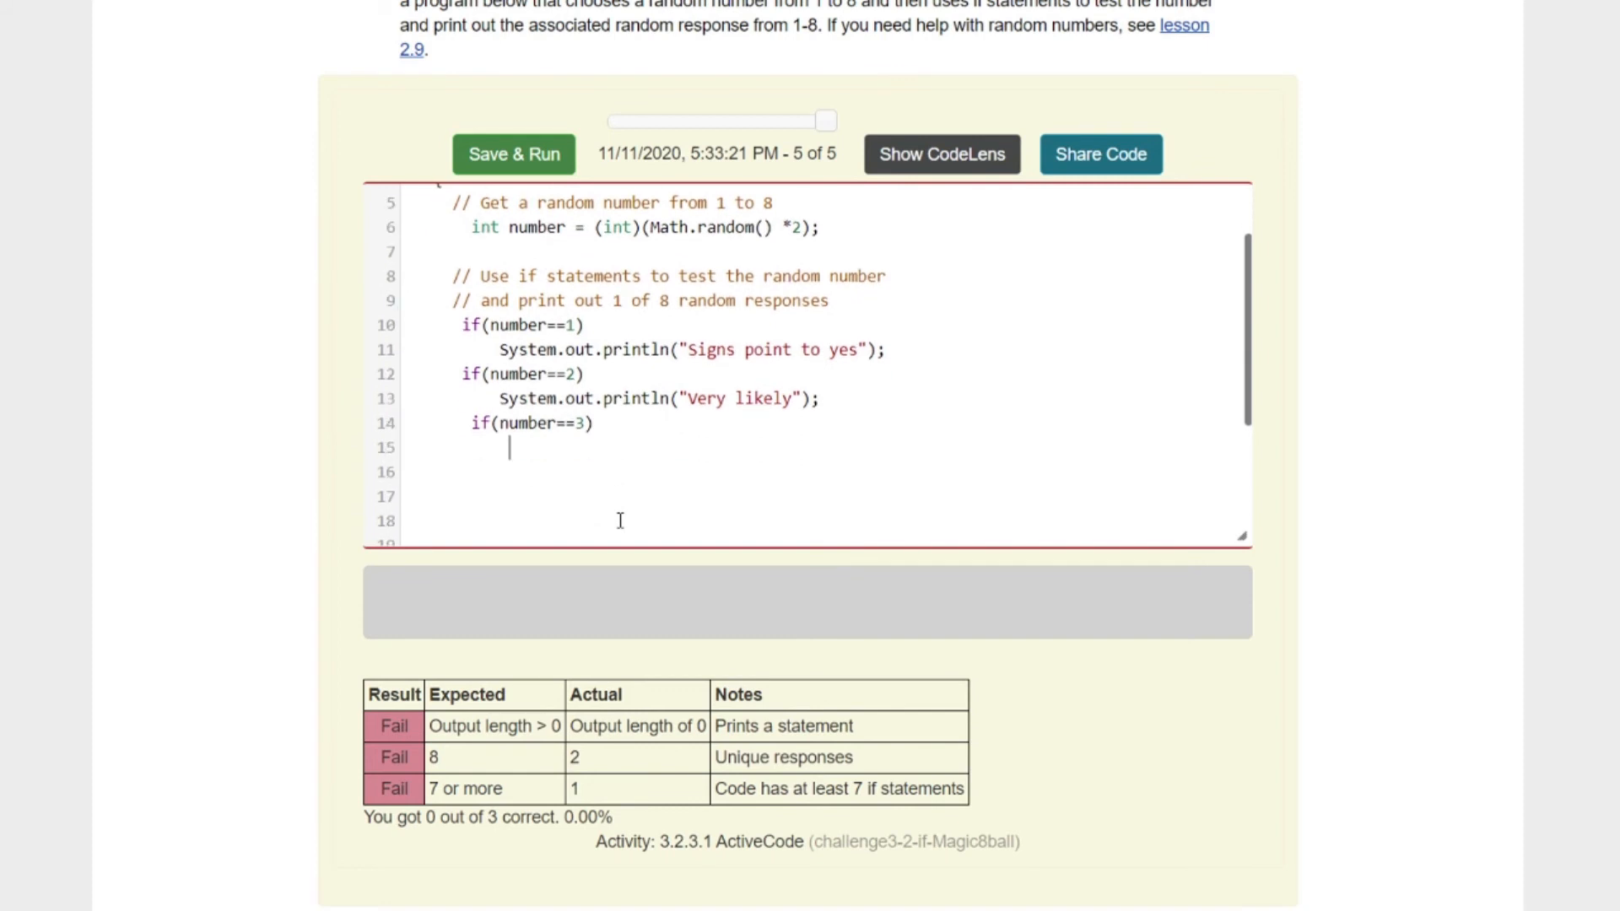
pyautogui.write('System.out.println("Very likely");')
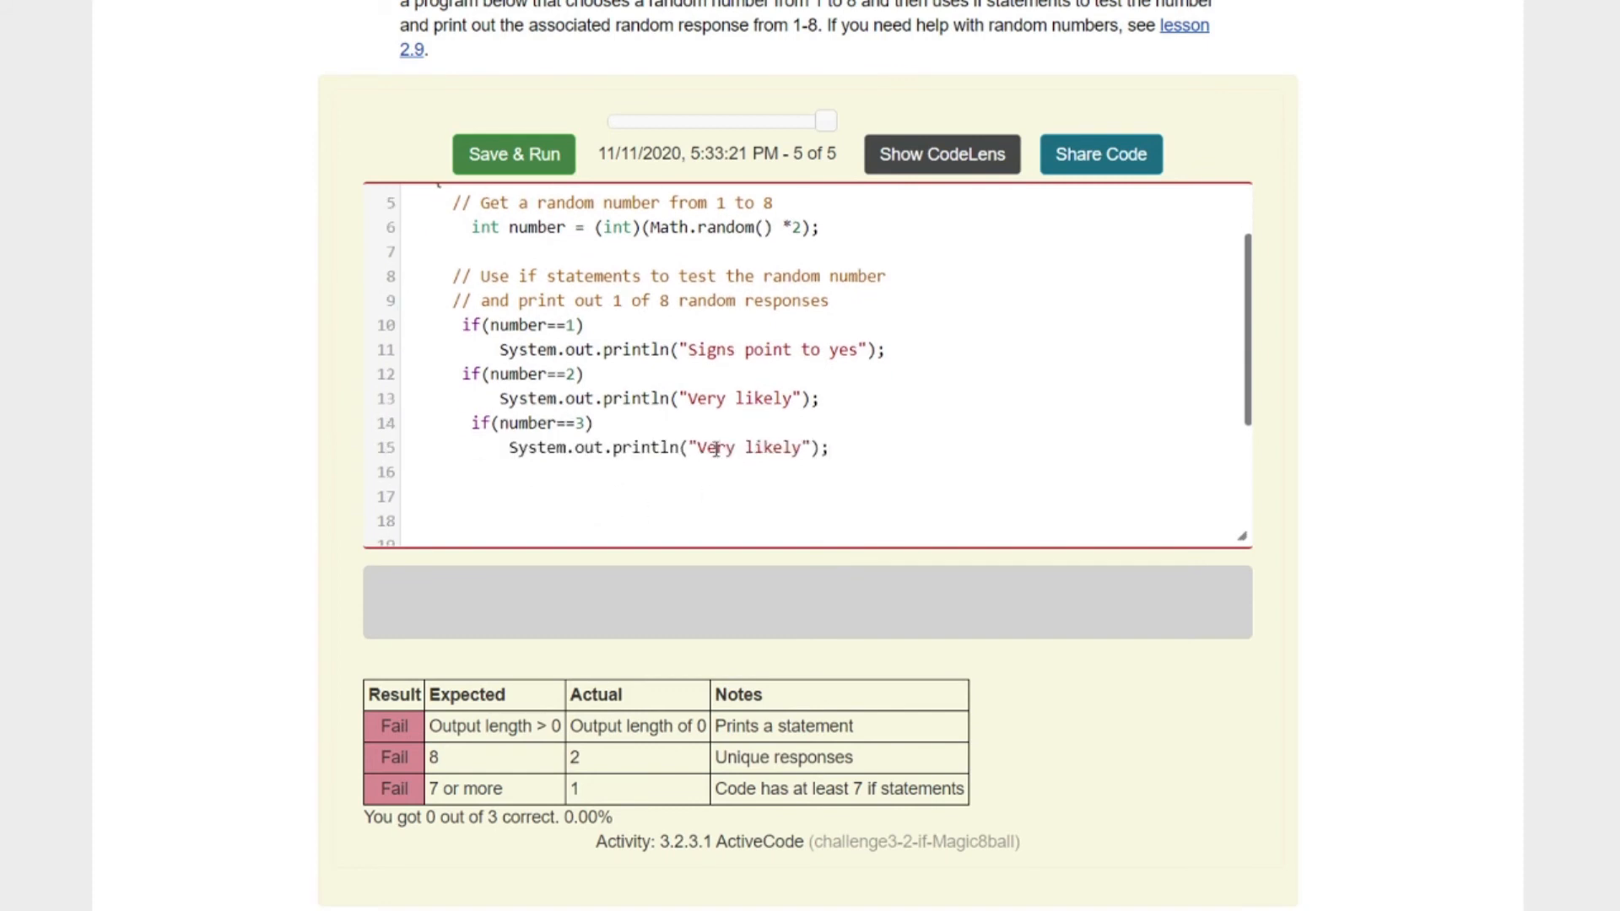
pyautogui.doubleClick(747, 449)
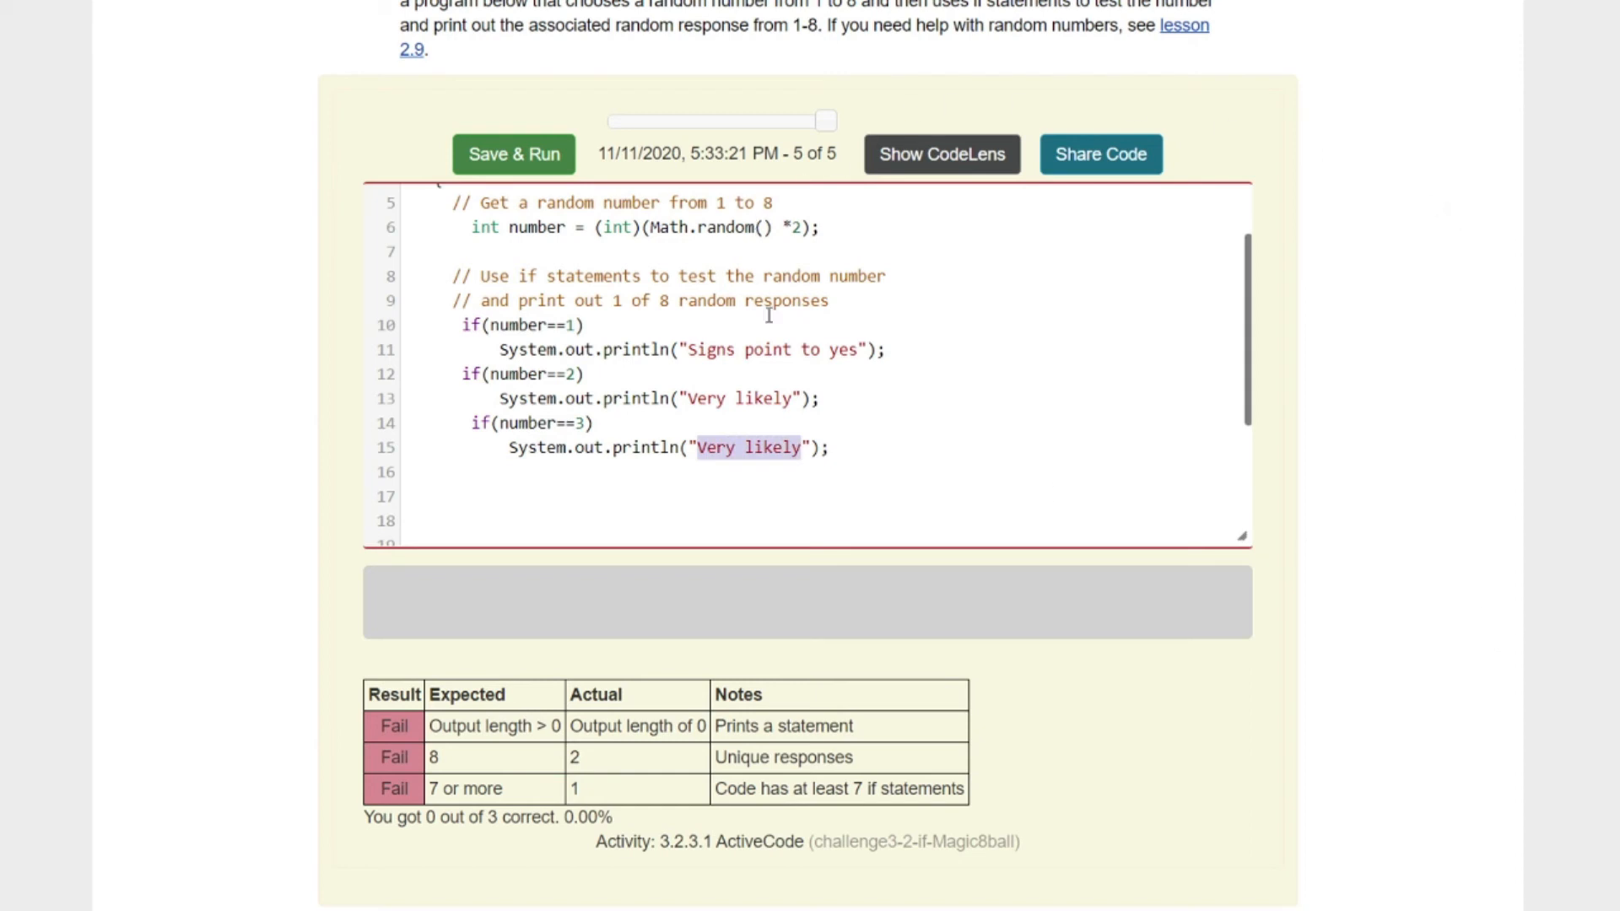
pyautogui.write('Not')
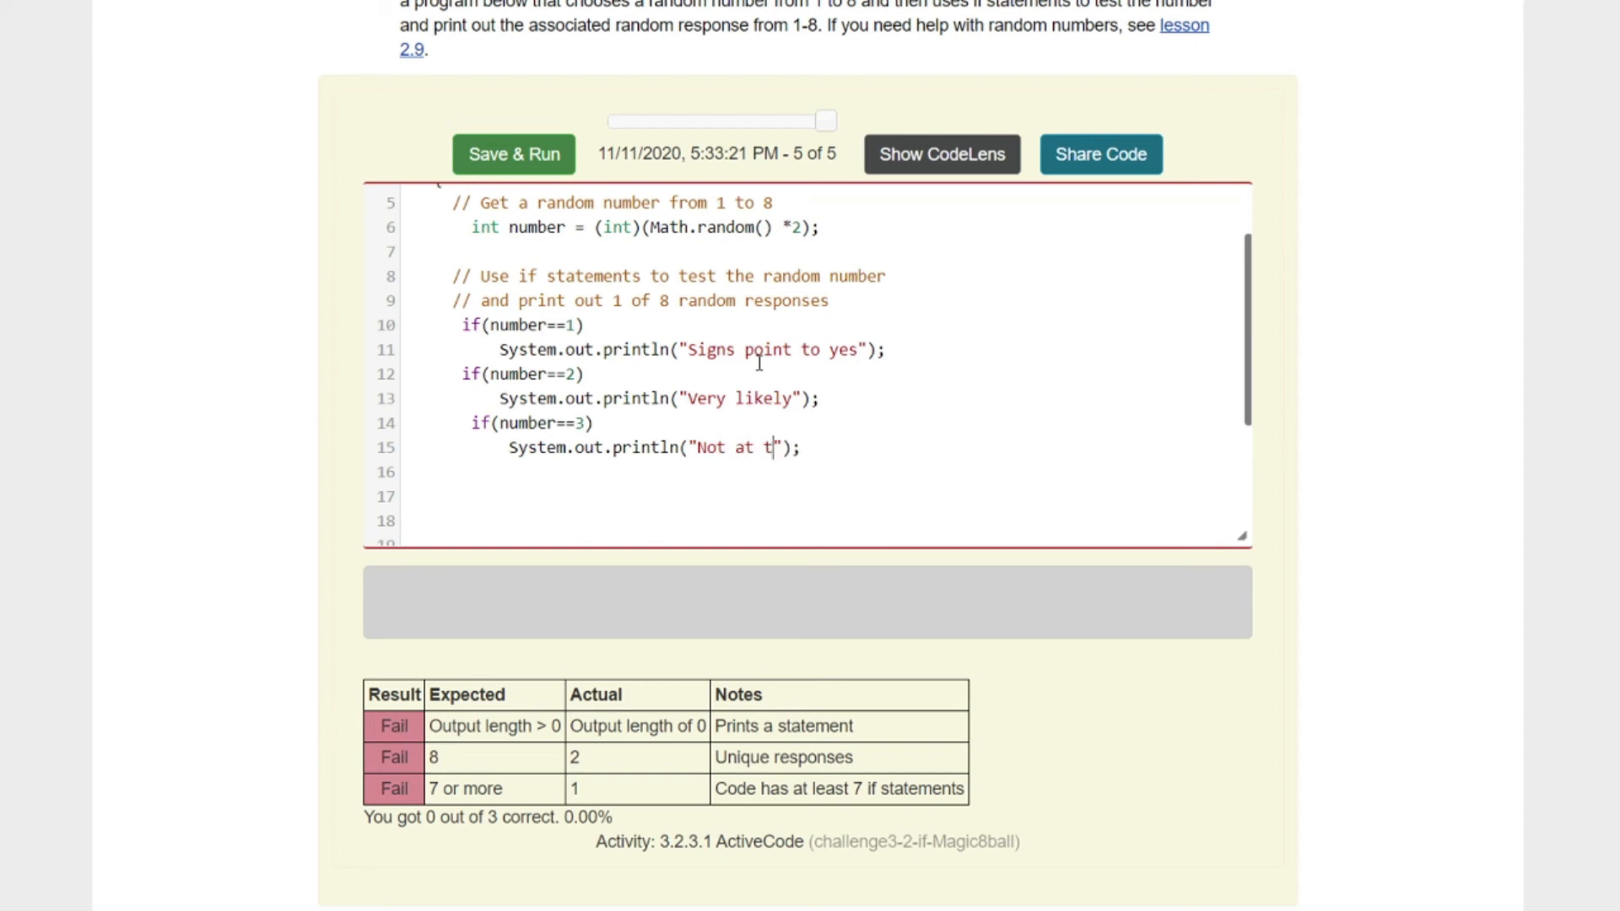
pyautogui.write('his time')
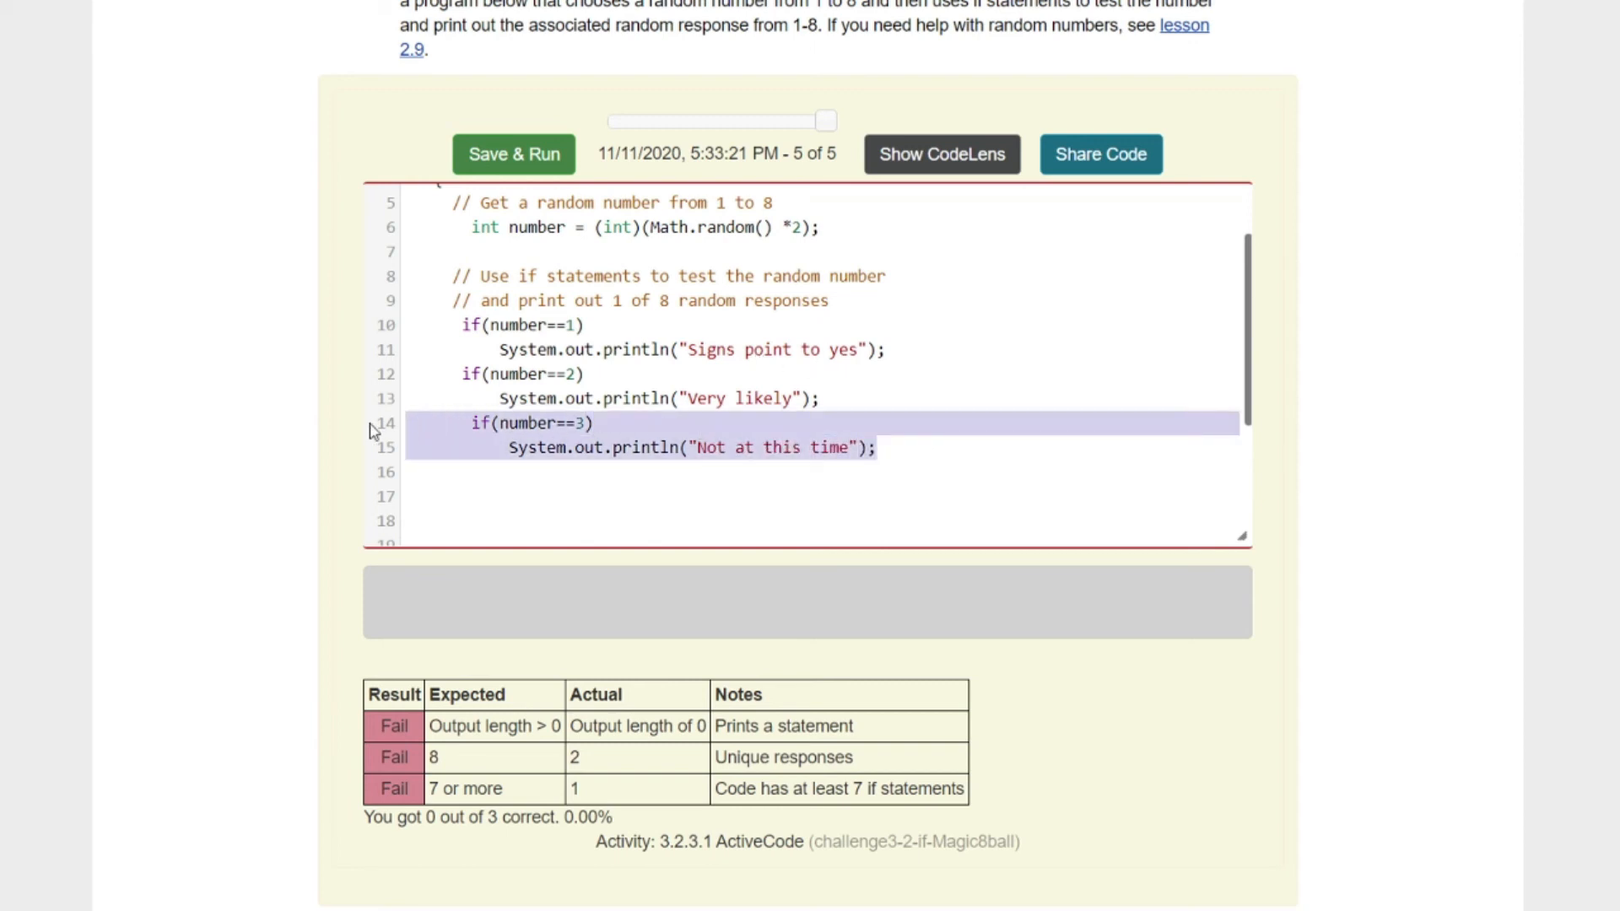
pyautogui.click(434, 472)
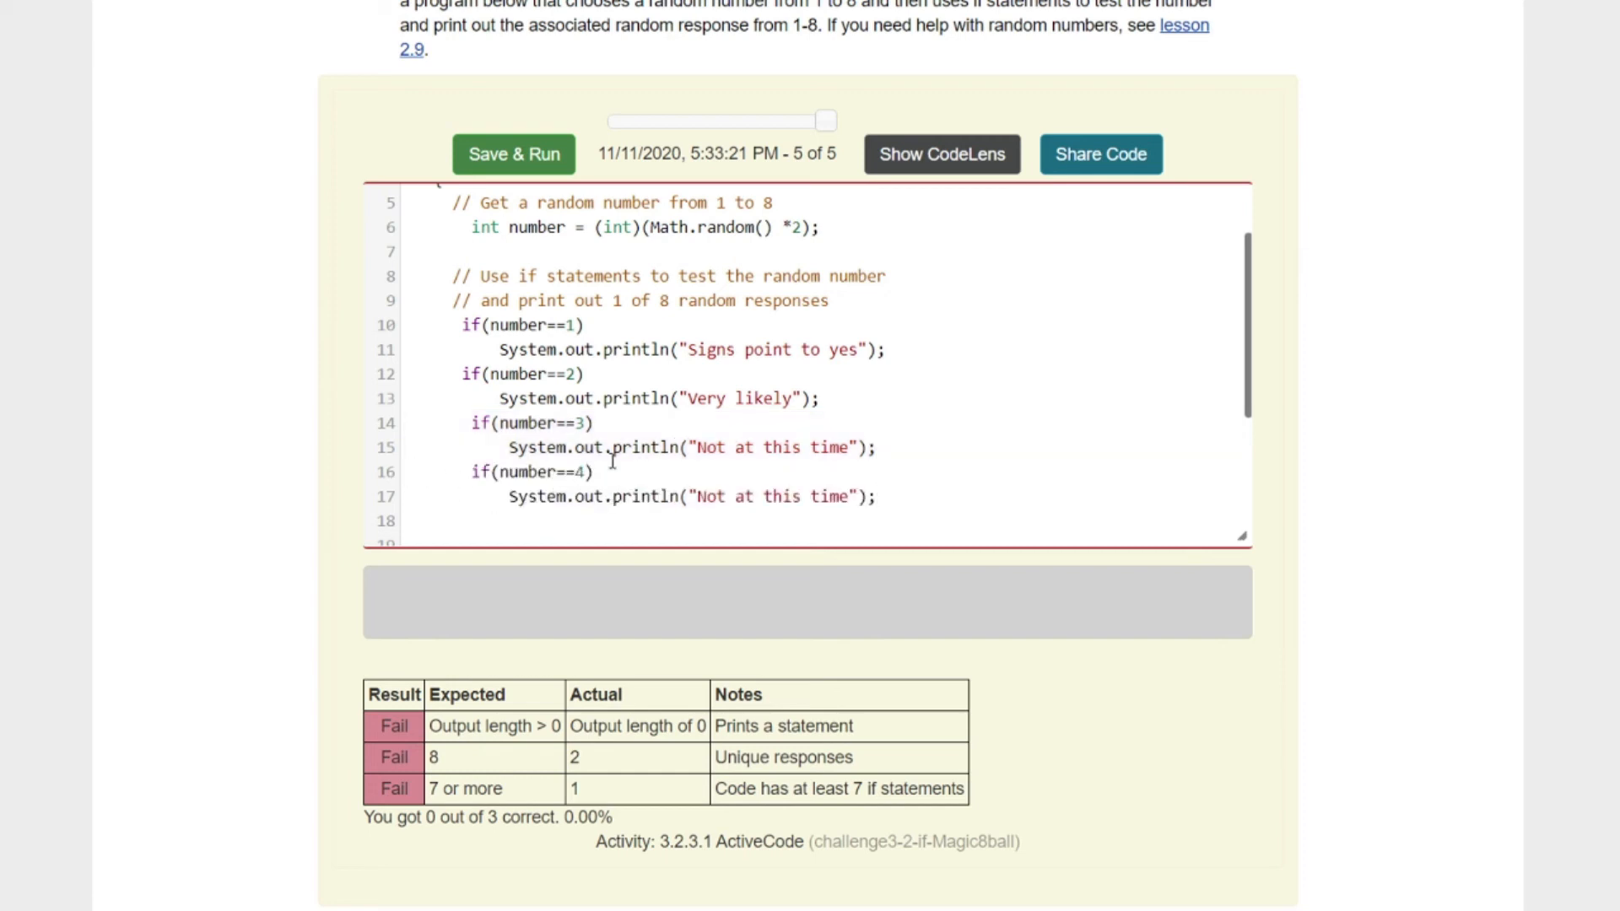
pyautogui.moveTo(1106, 562)
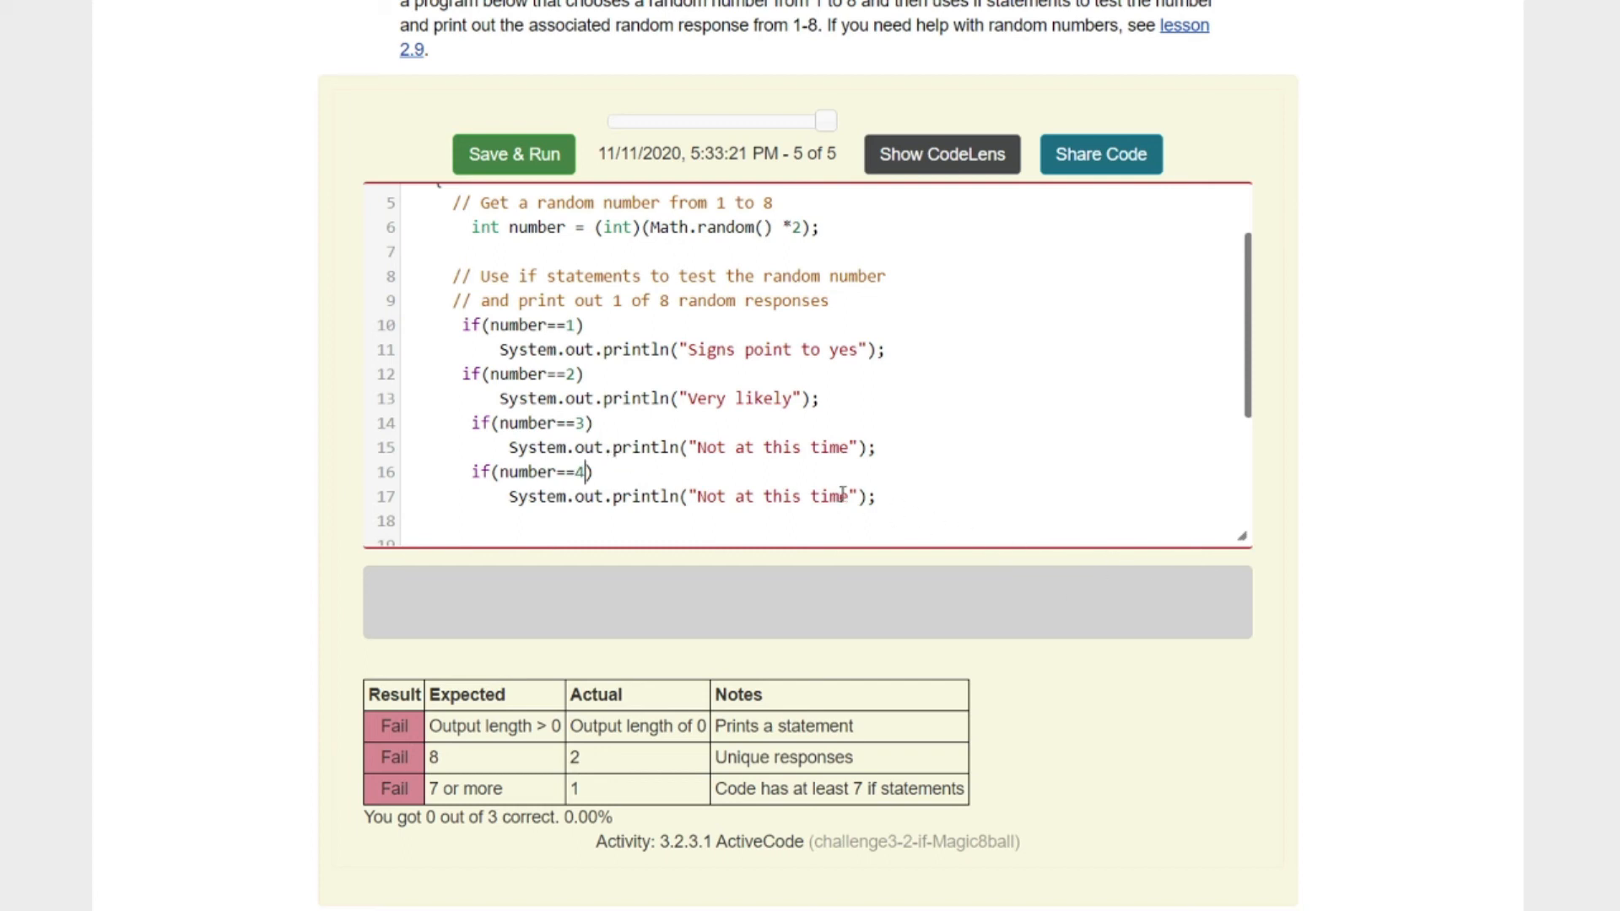
# Step: Set responses "Reply hazy, try again" for 4 and "Outlook not good" for 5
pyautogui.doubleClick(770, 496)
pyautogui.write('Reply')
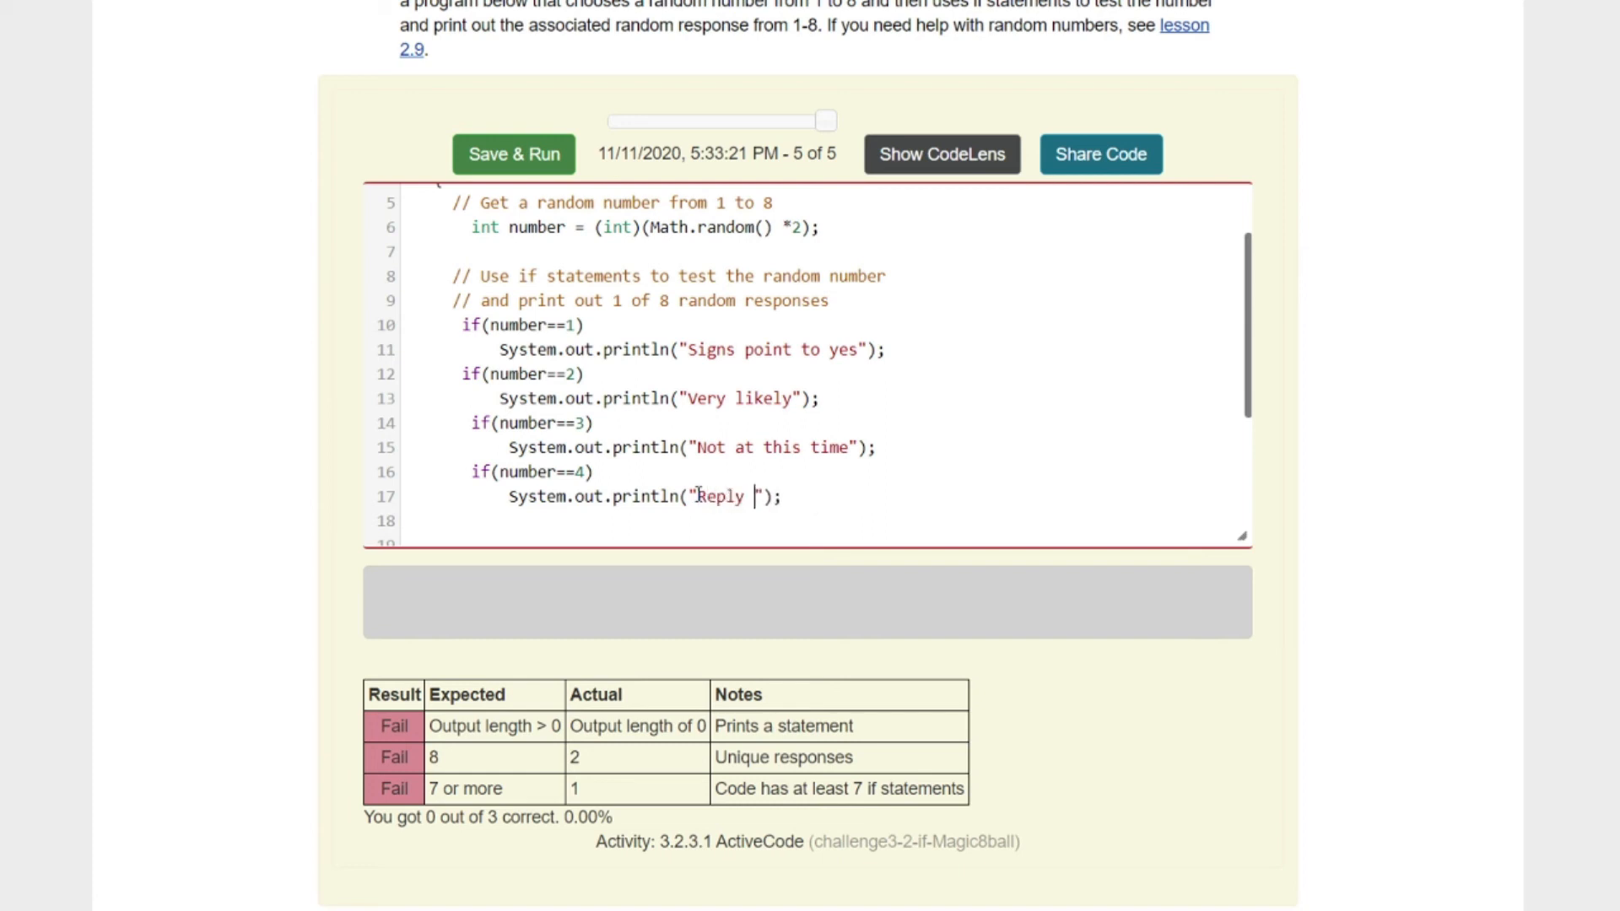
pyautogui.write('hazy, try ag')
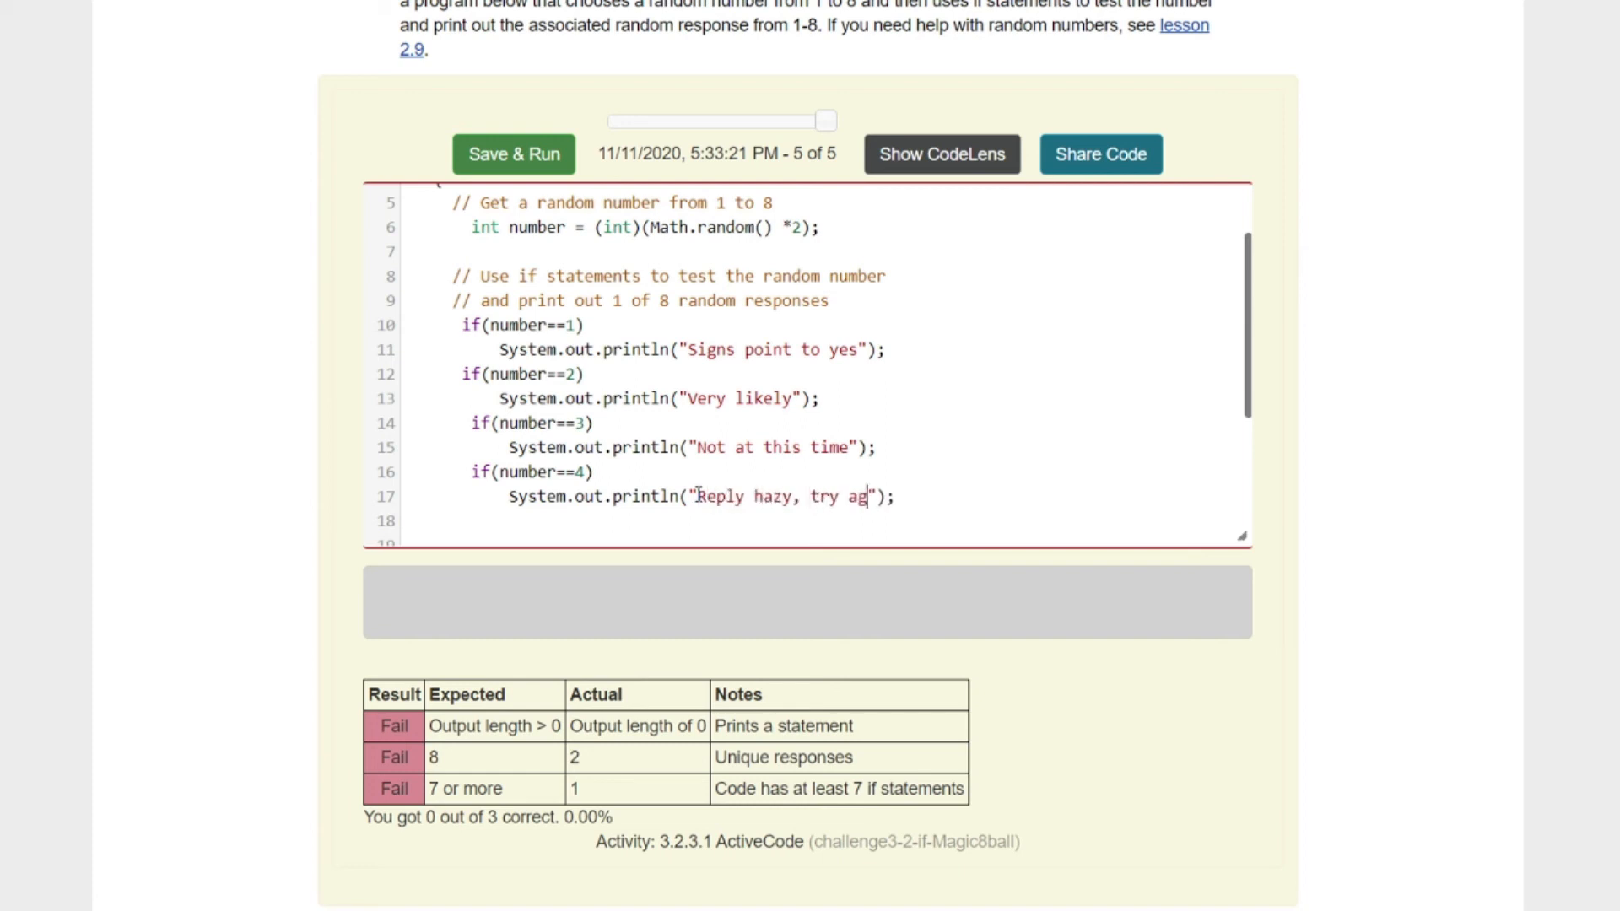
pyautogui.write('ain')
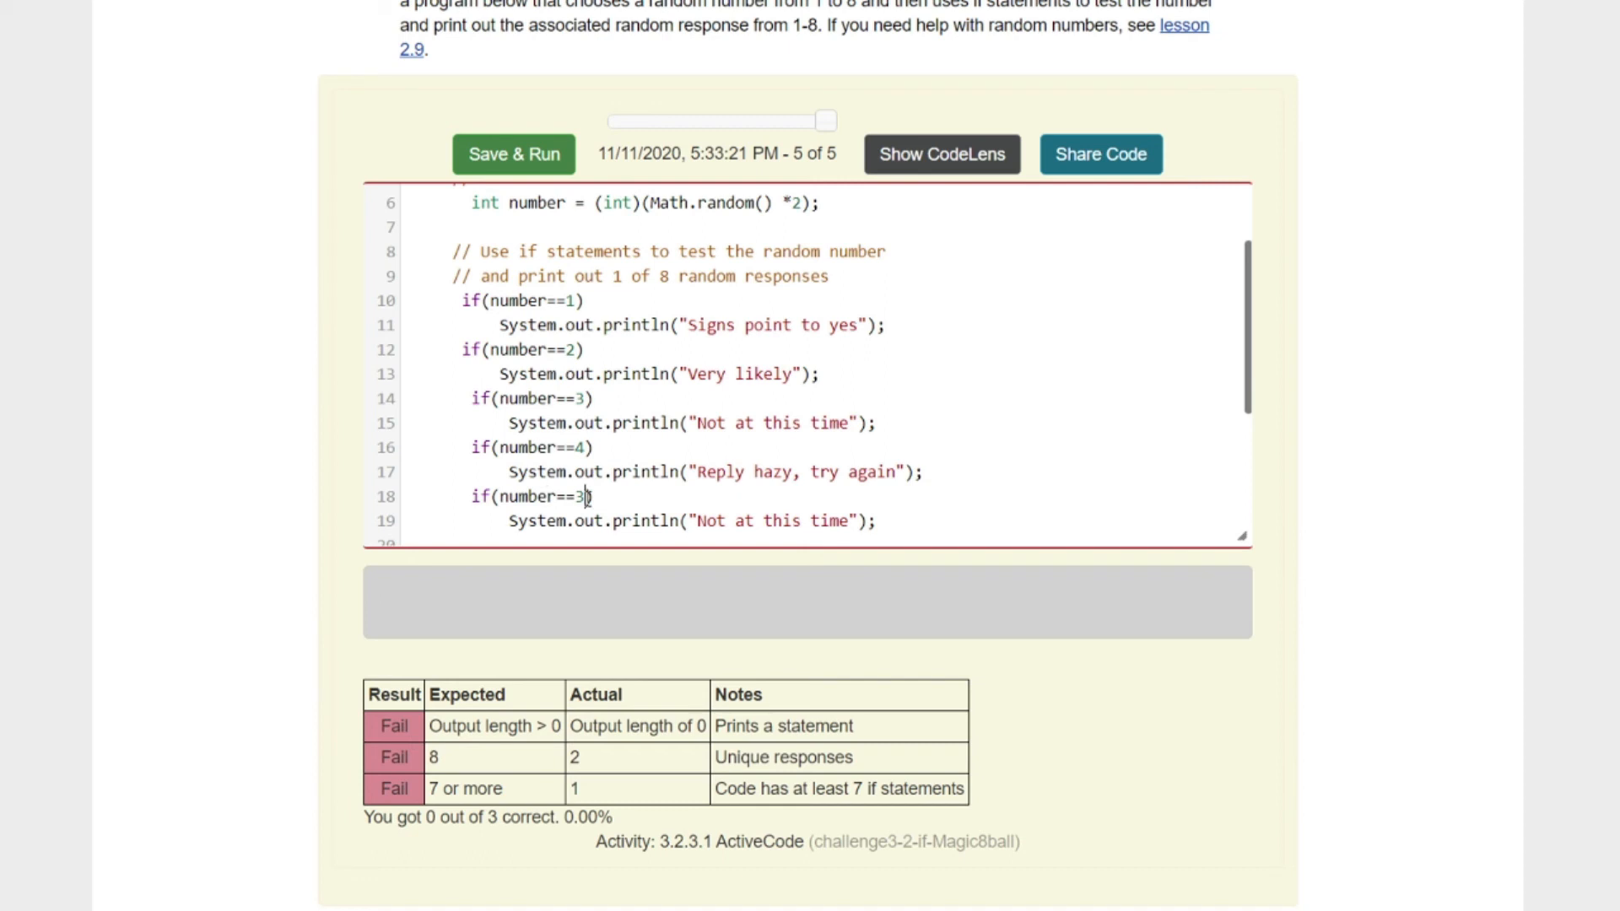
pyautogui.write('5')
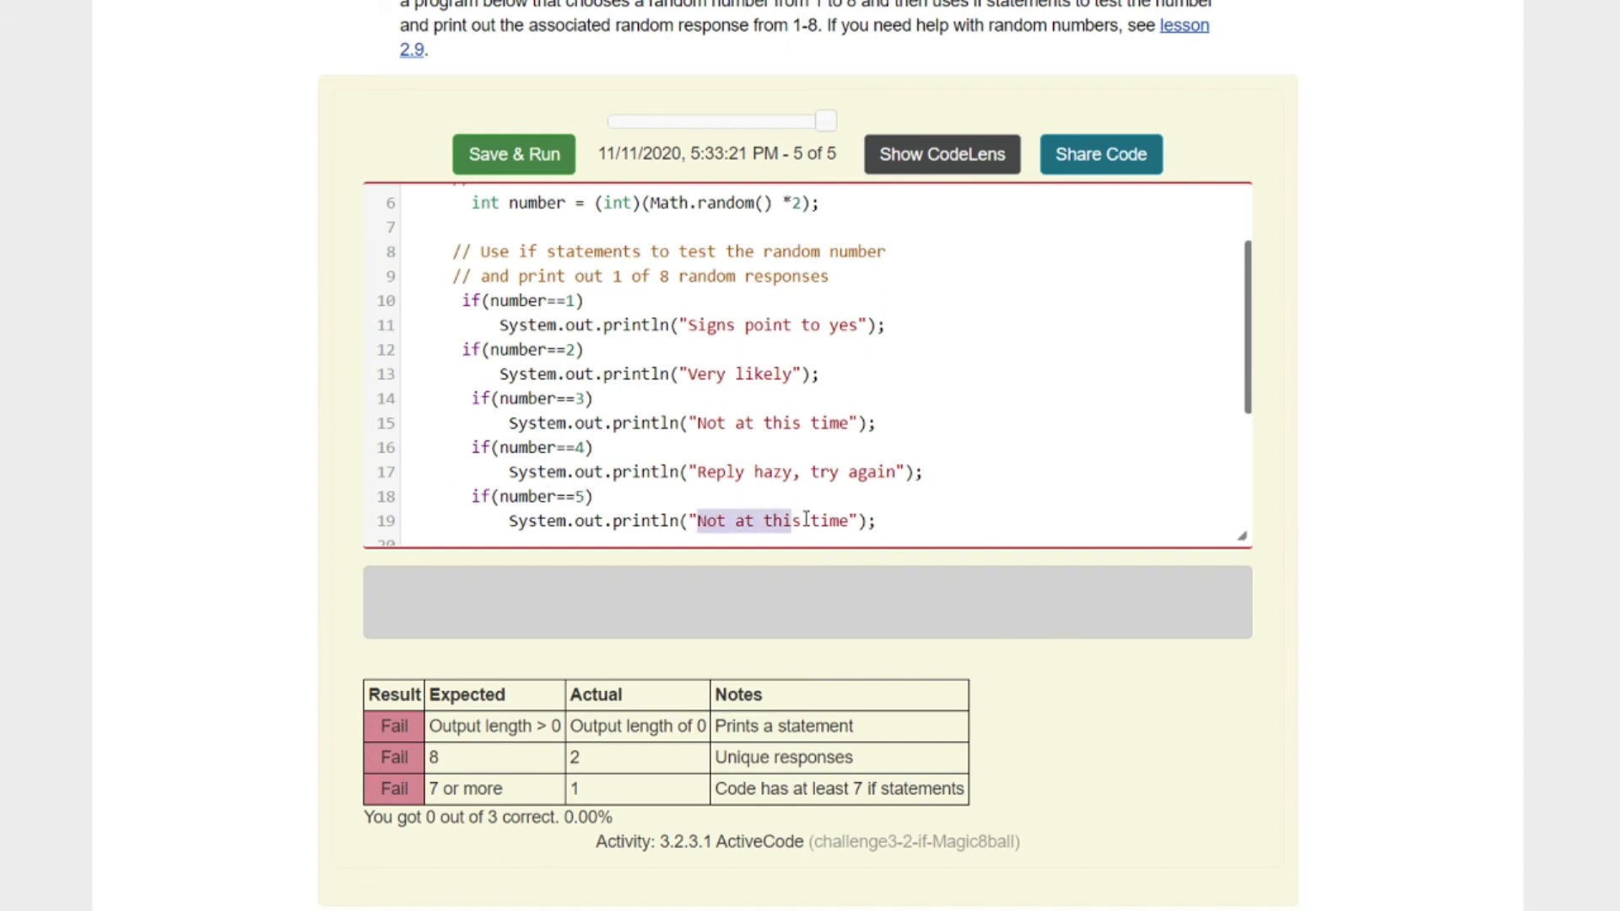
pyautogui.write('0')
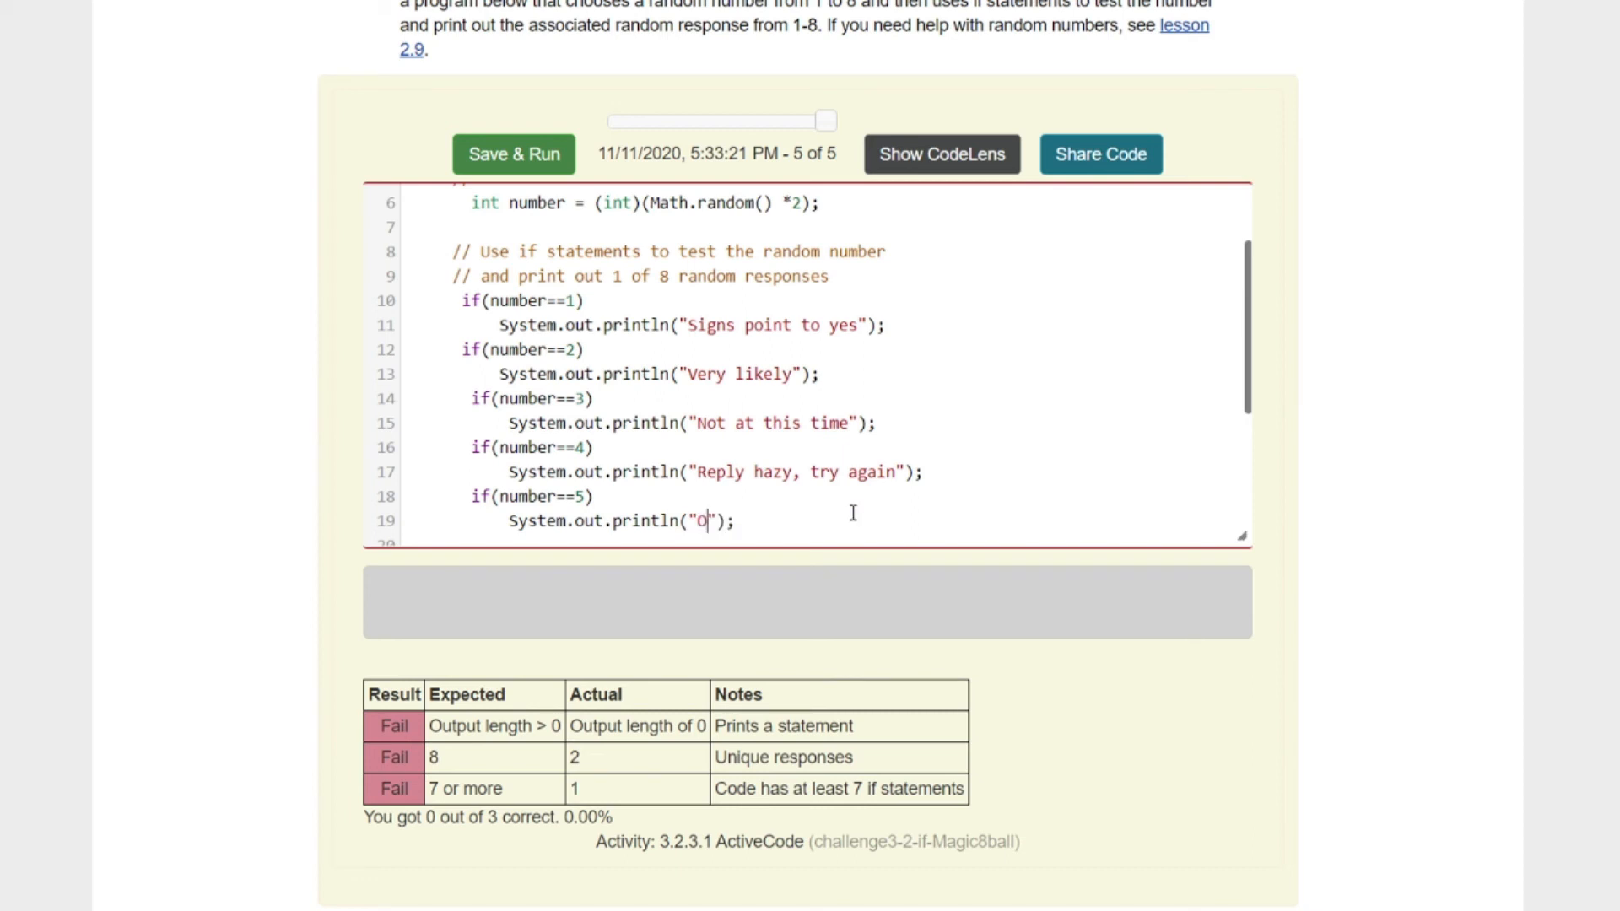
pyautogui.write('utlook no')
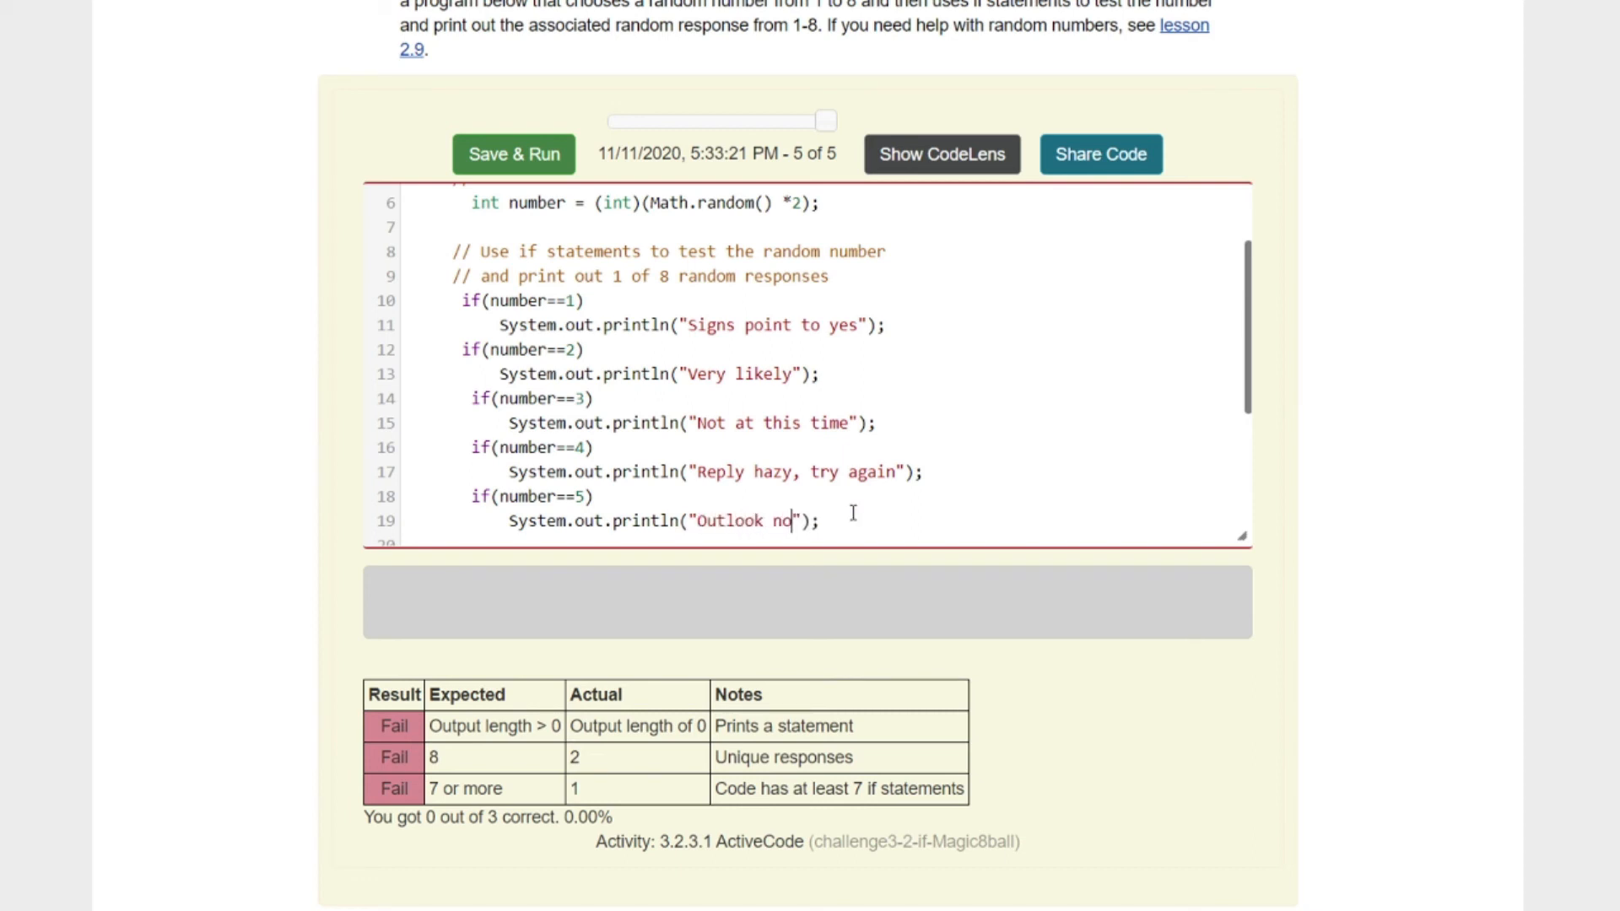
pyautogui.write('t good')
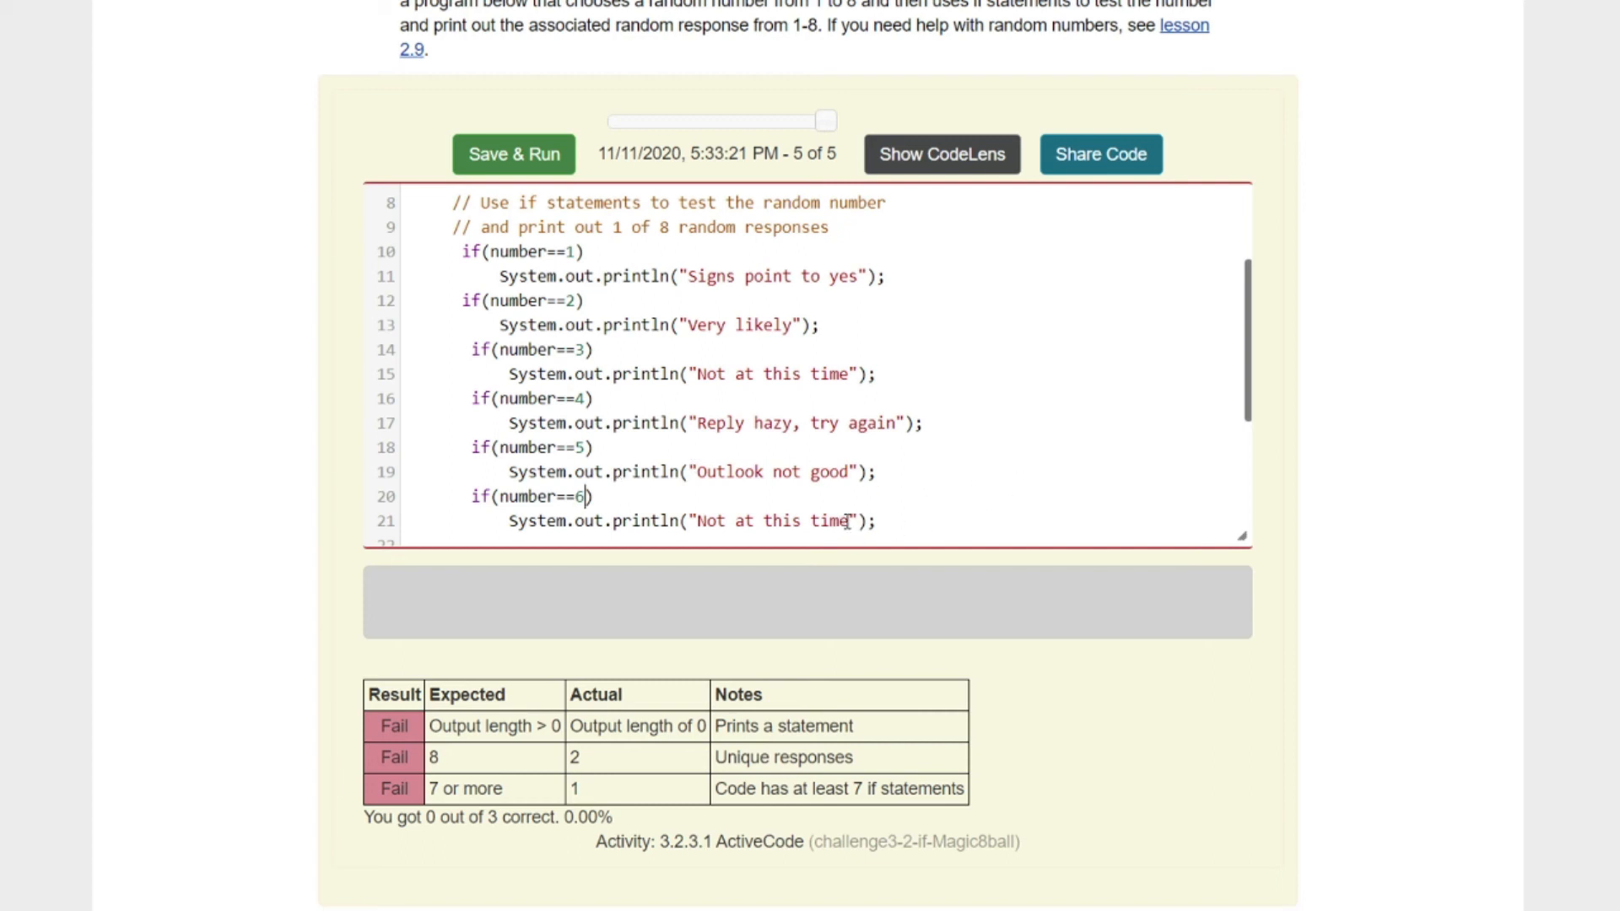
# Step: Set "You may rely on it" for 6 and "Cannot predict now" for 7
pyautogui.doubleClick(769, 521)
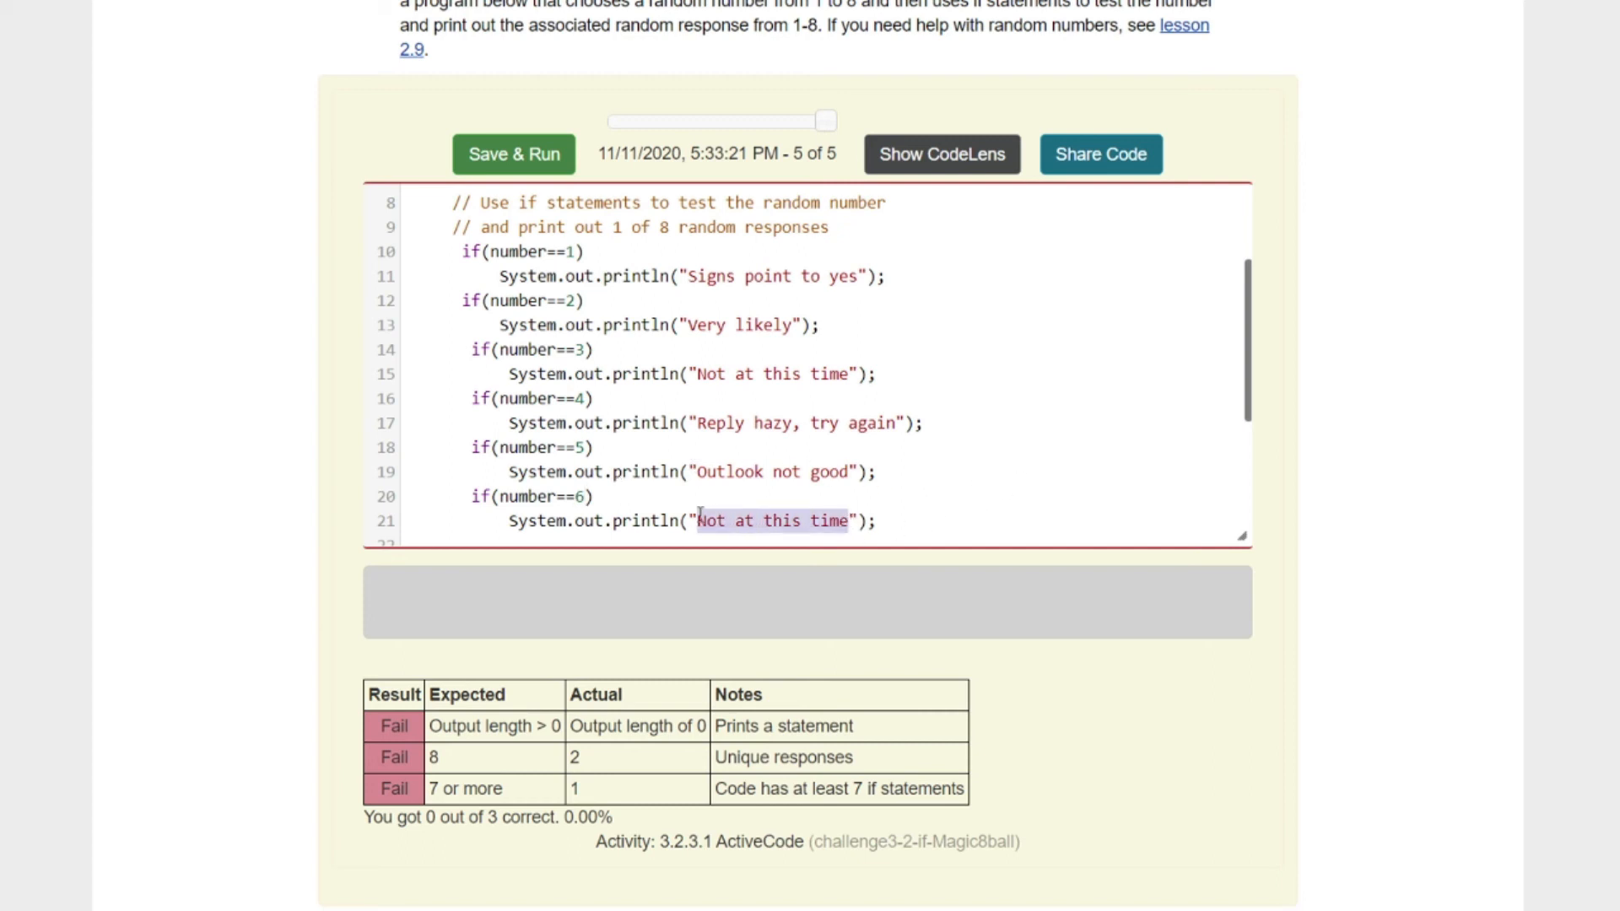
pyautogui.write('You may rely')
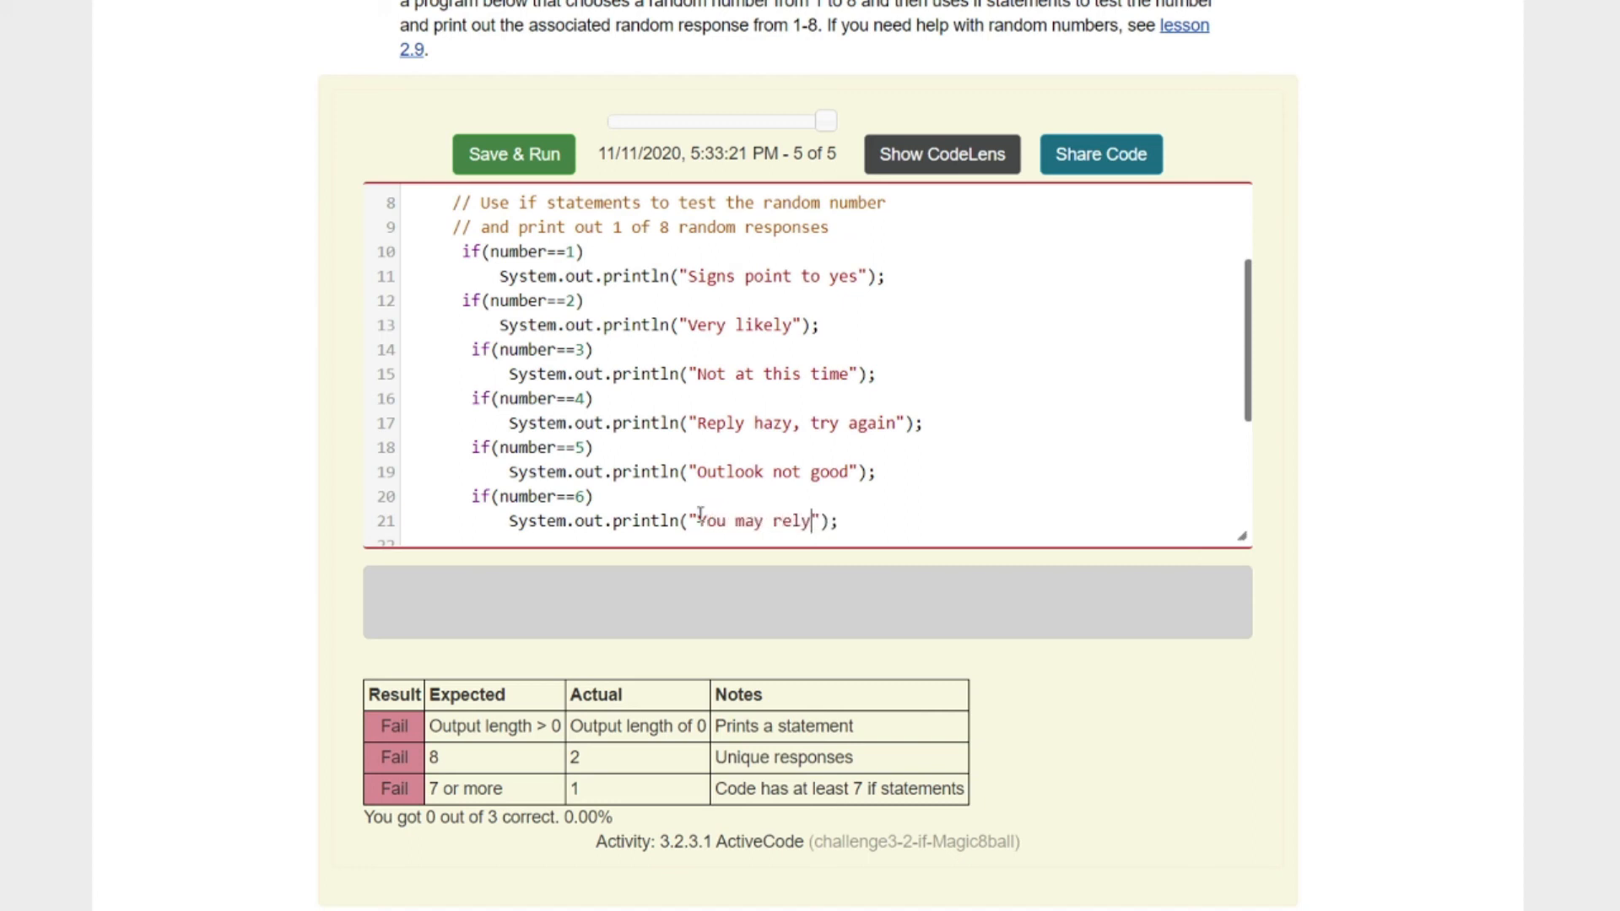
pyautogui.write('on it')
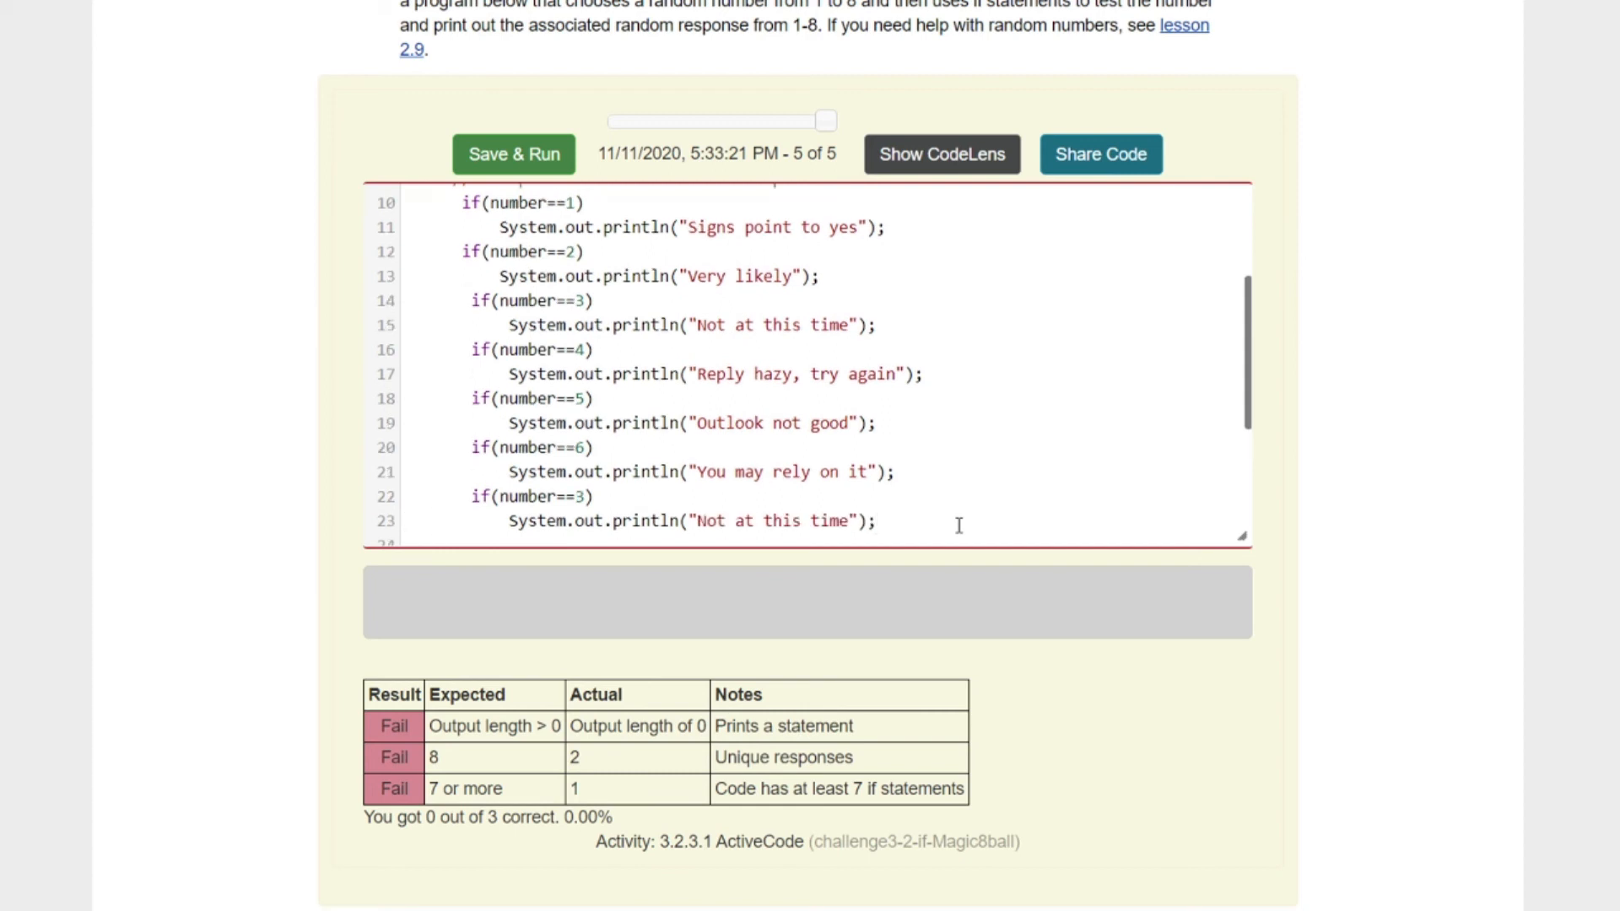
pyautogui.click(590, 496)
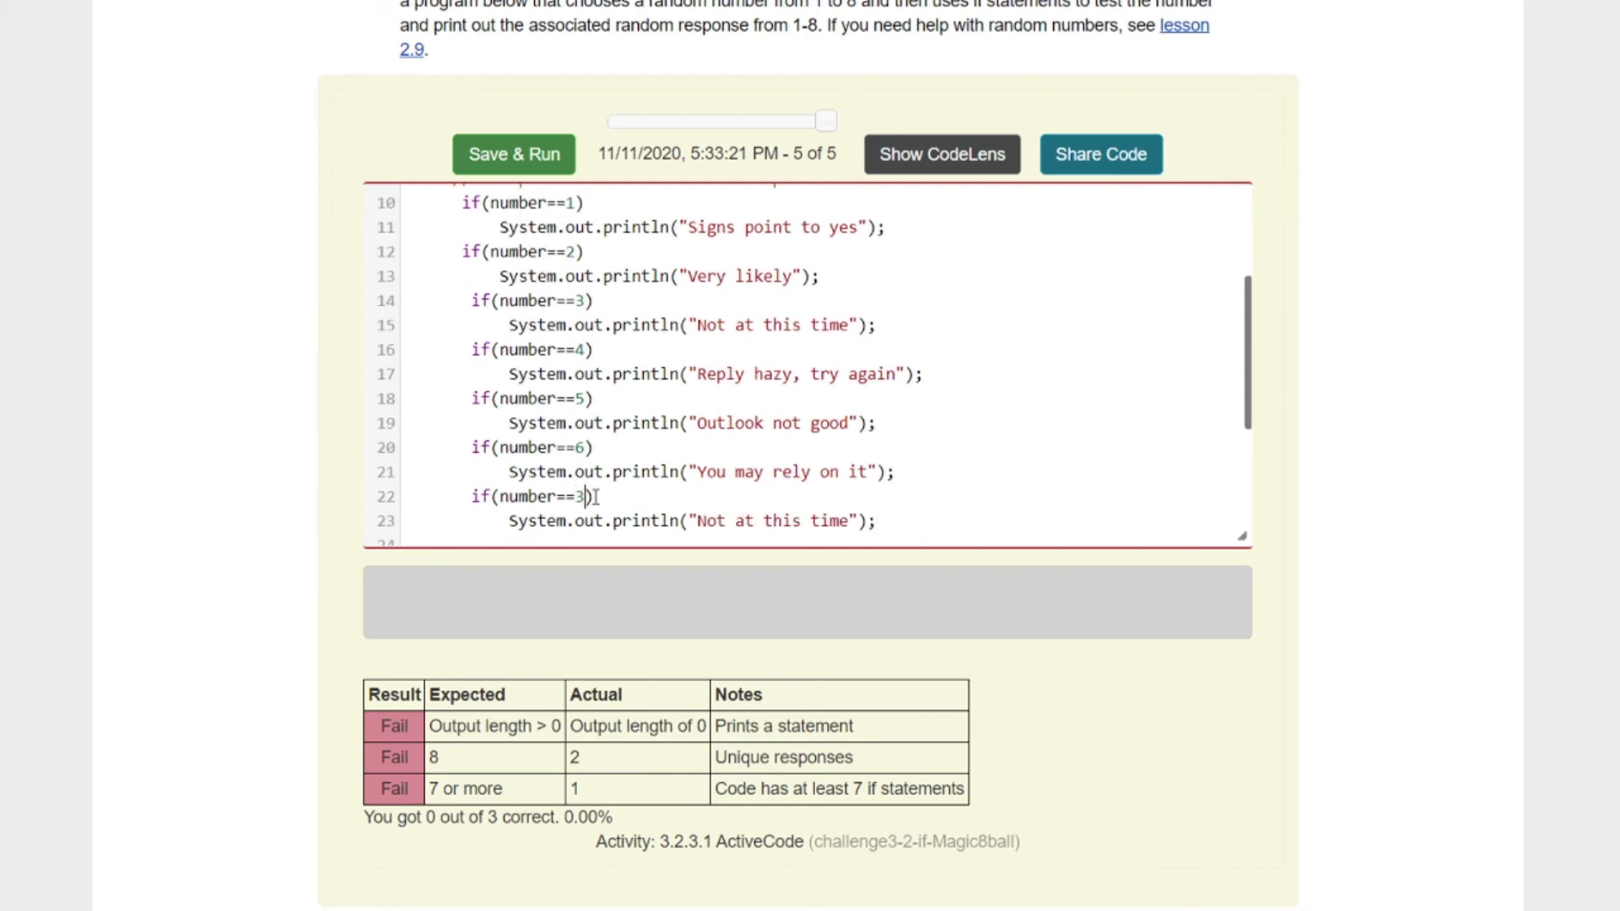
pyautogui.write('7')
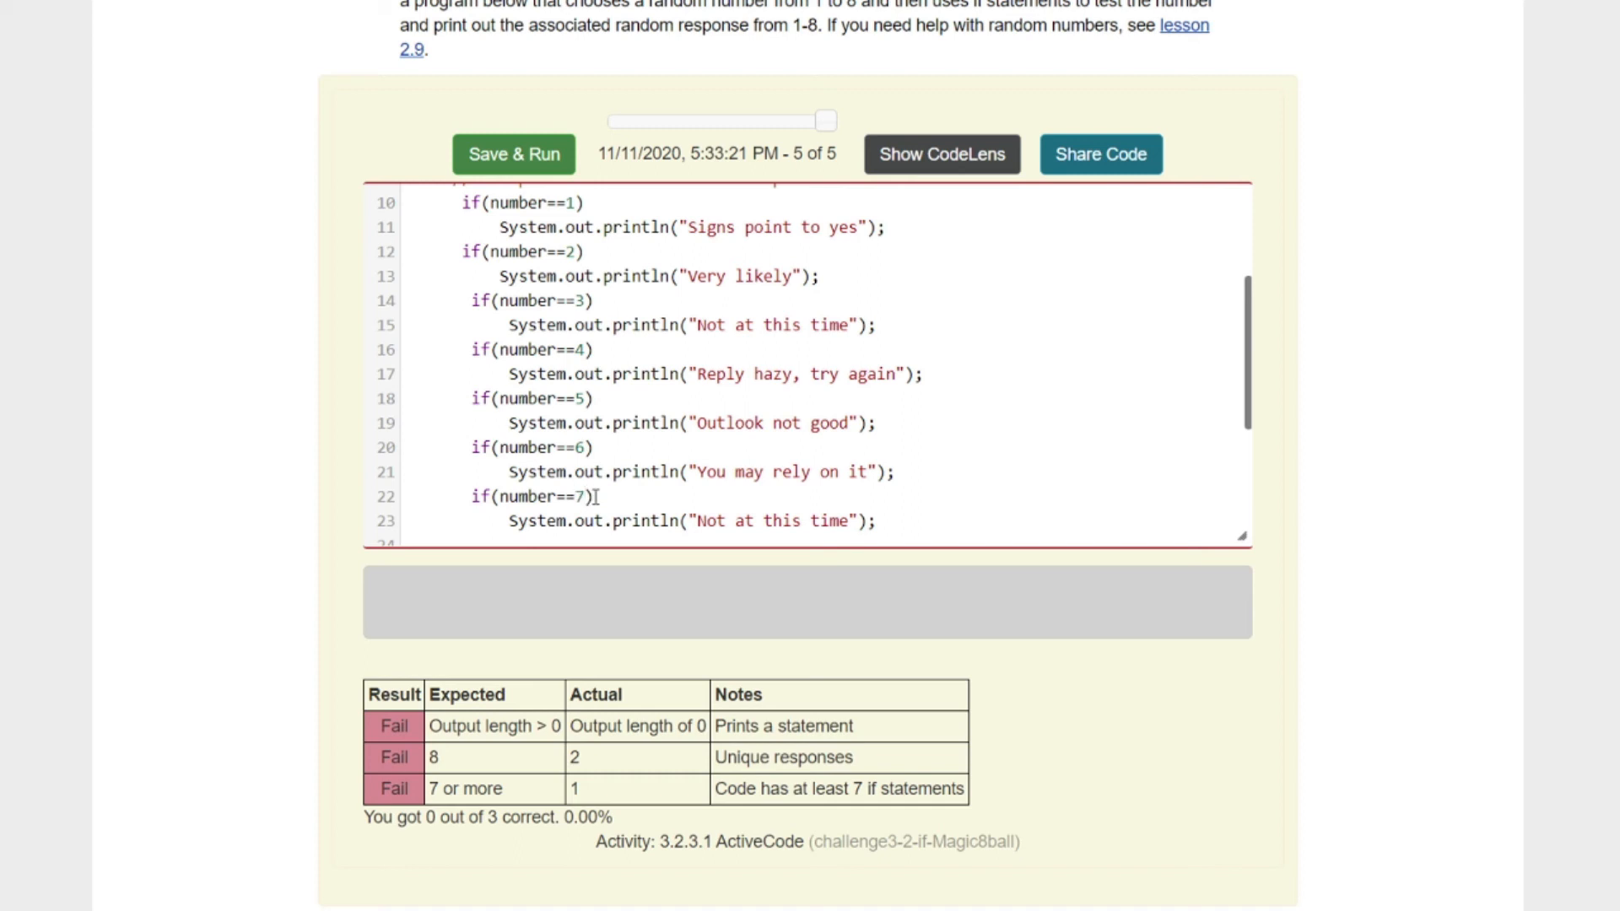
pyautogui.moveTo(769, 563)
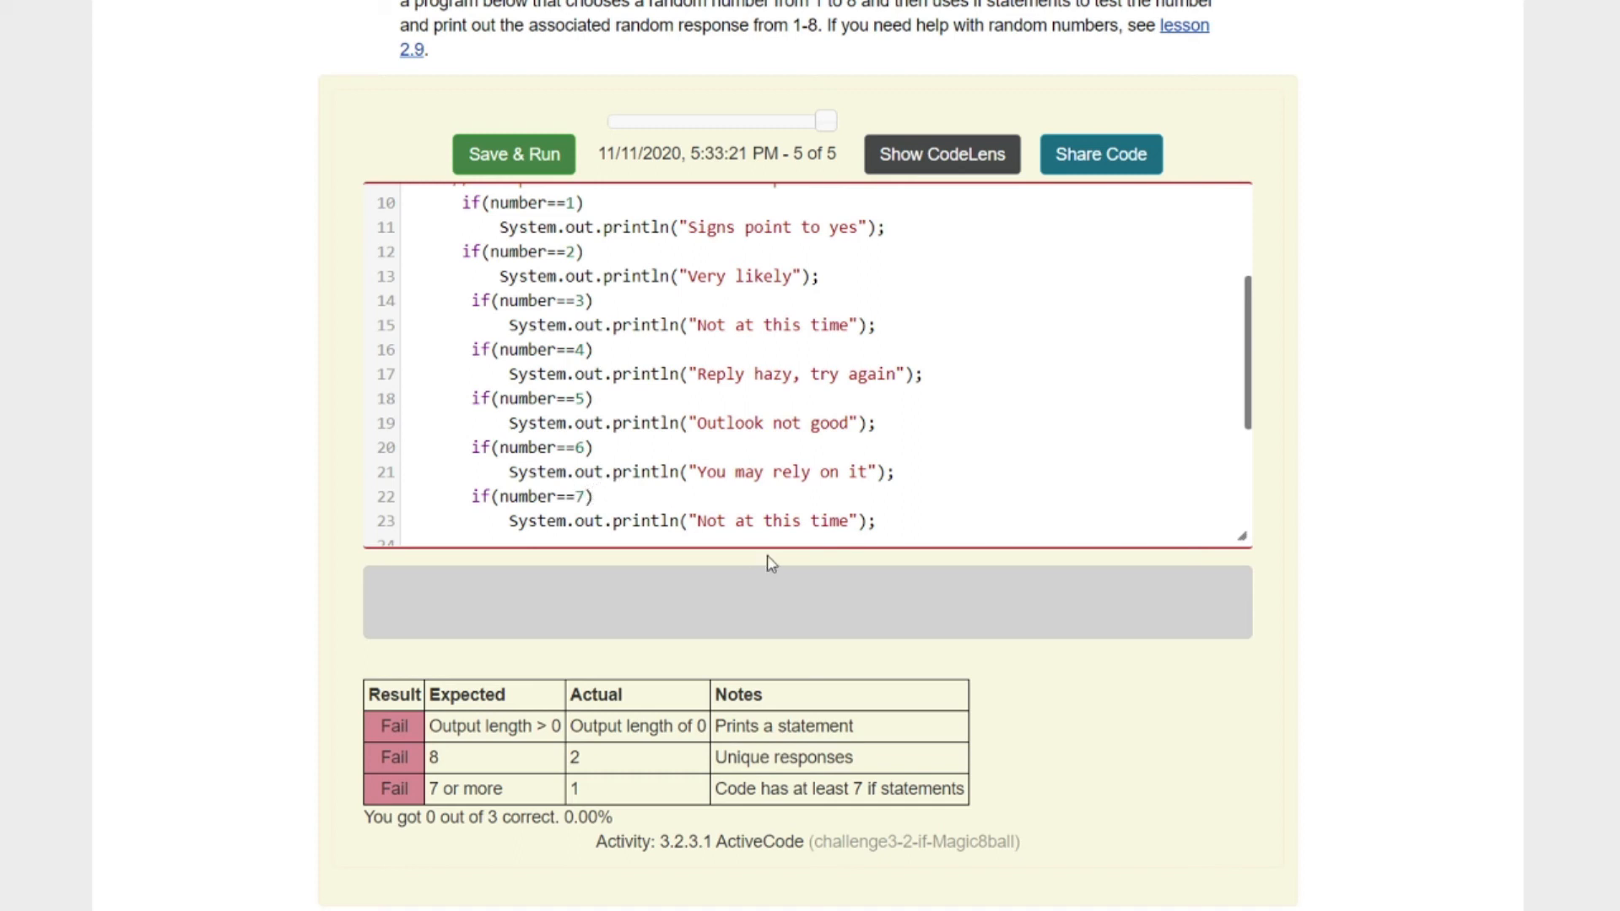
pyautogui.doubleClick(772, 522)
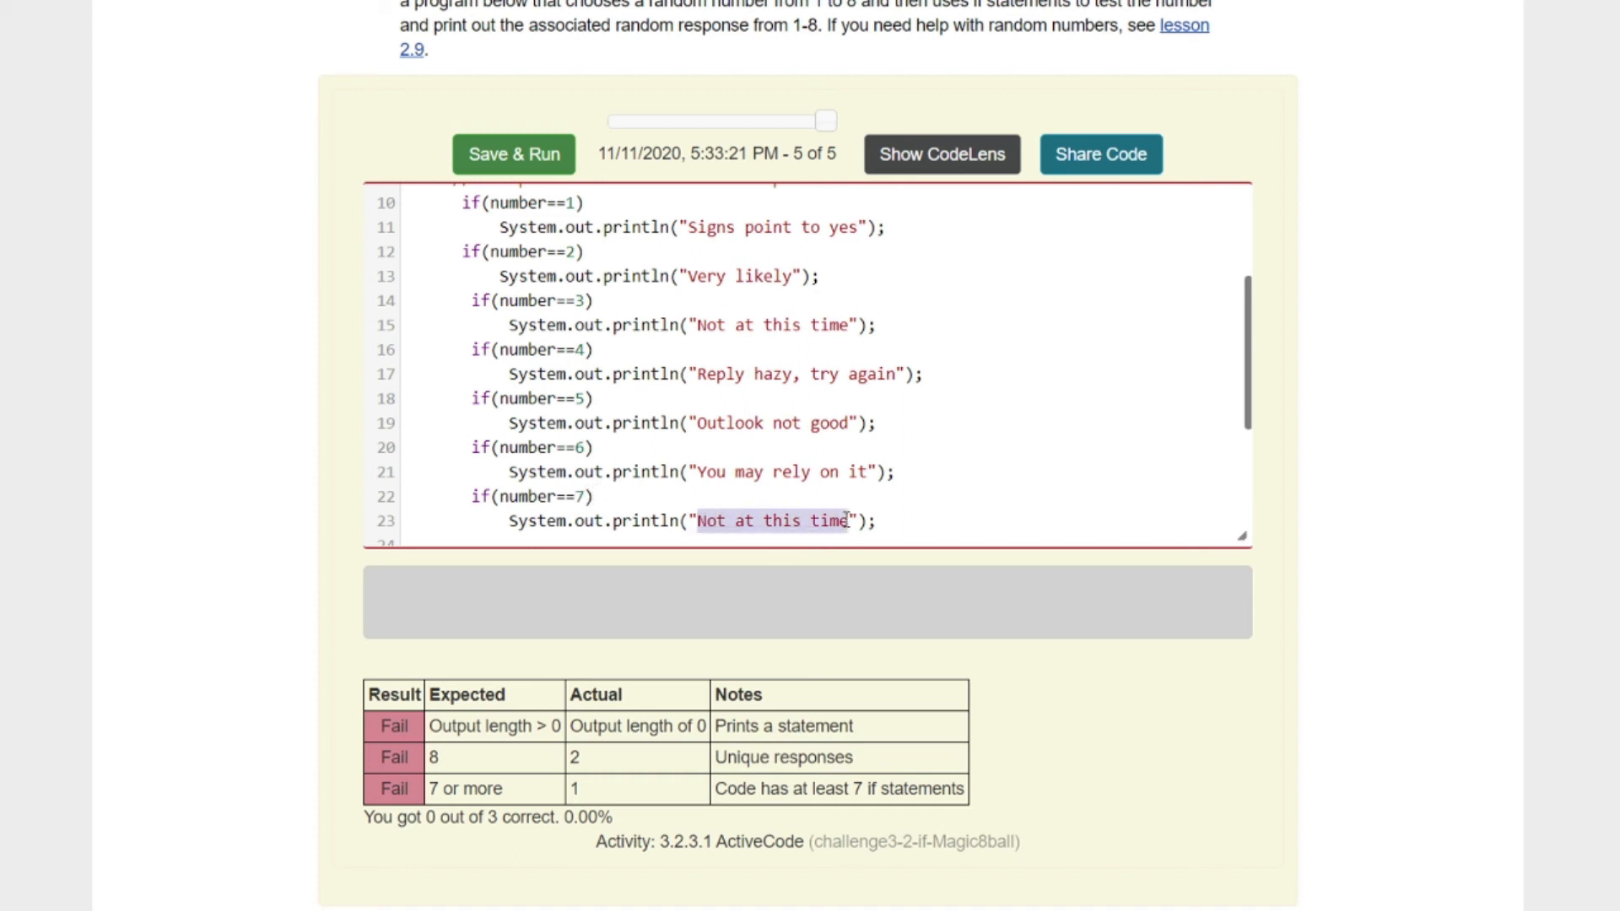
pyautogui.write('Cannot')
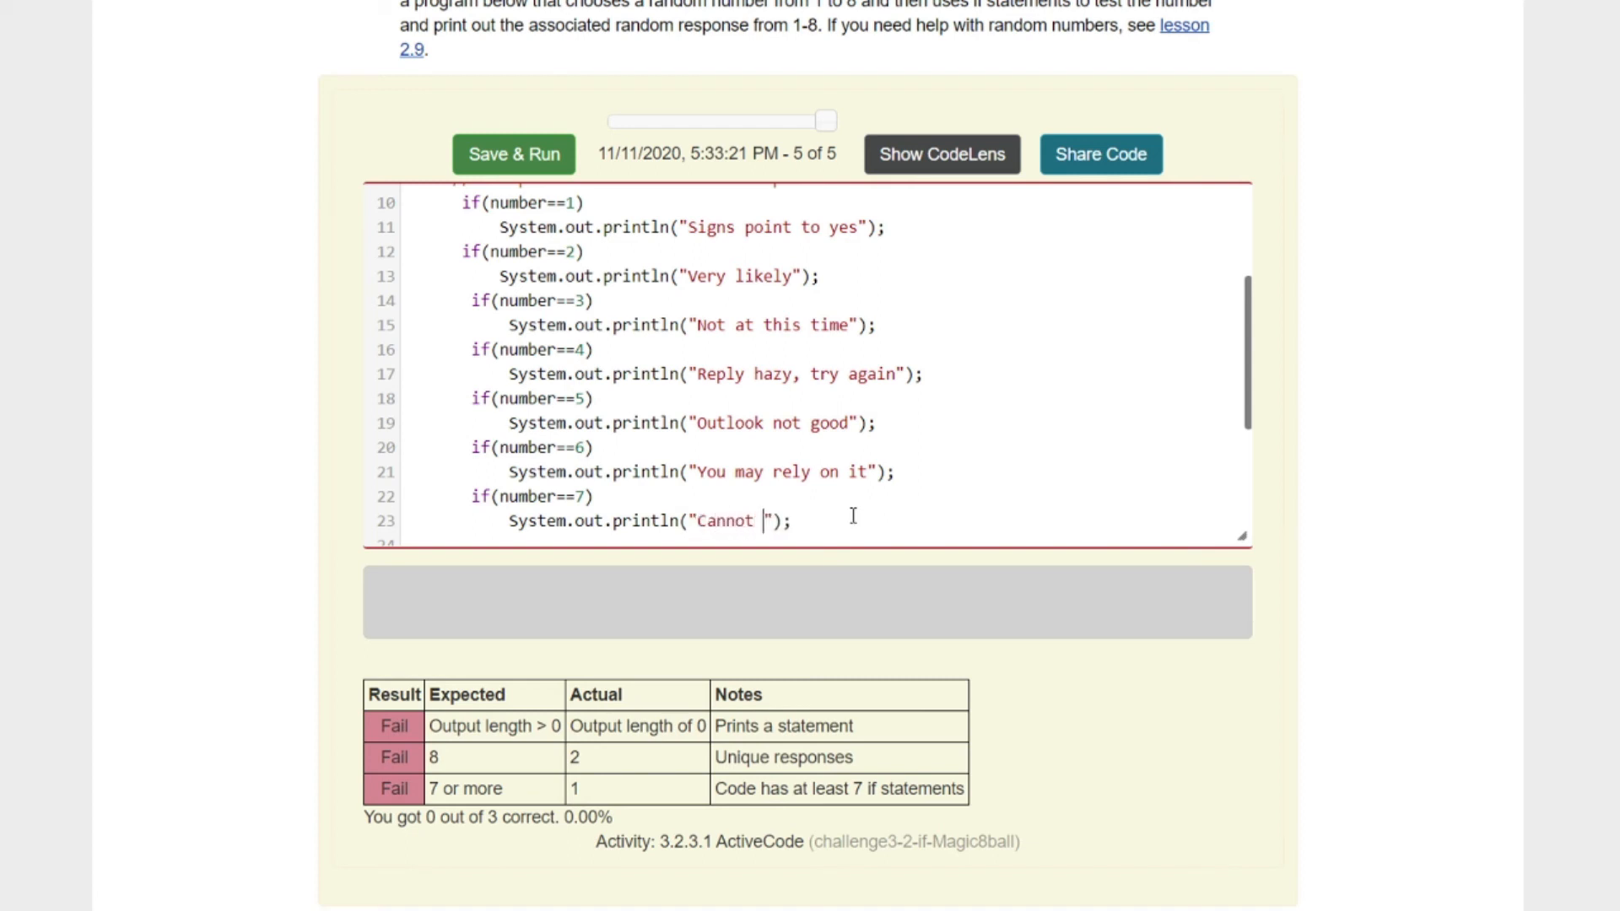
pyautogui.write('predict now')
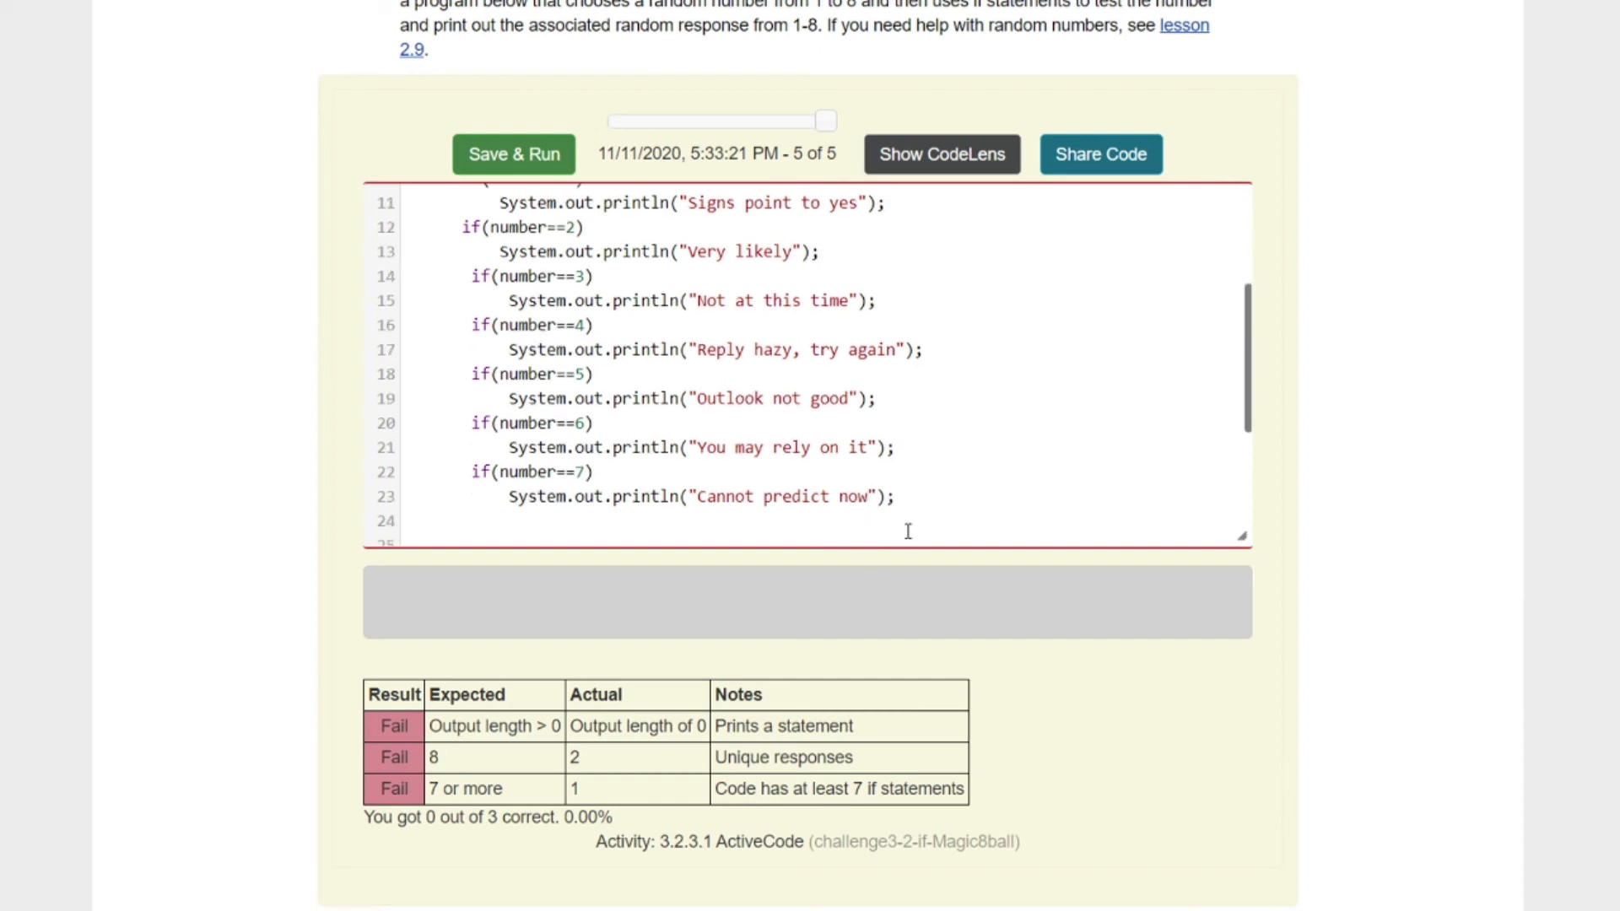
# Step: Add the eighth if for number==8 printing "My reply is no"
pyautogui.click(470, 522)
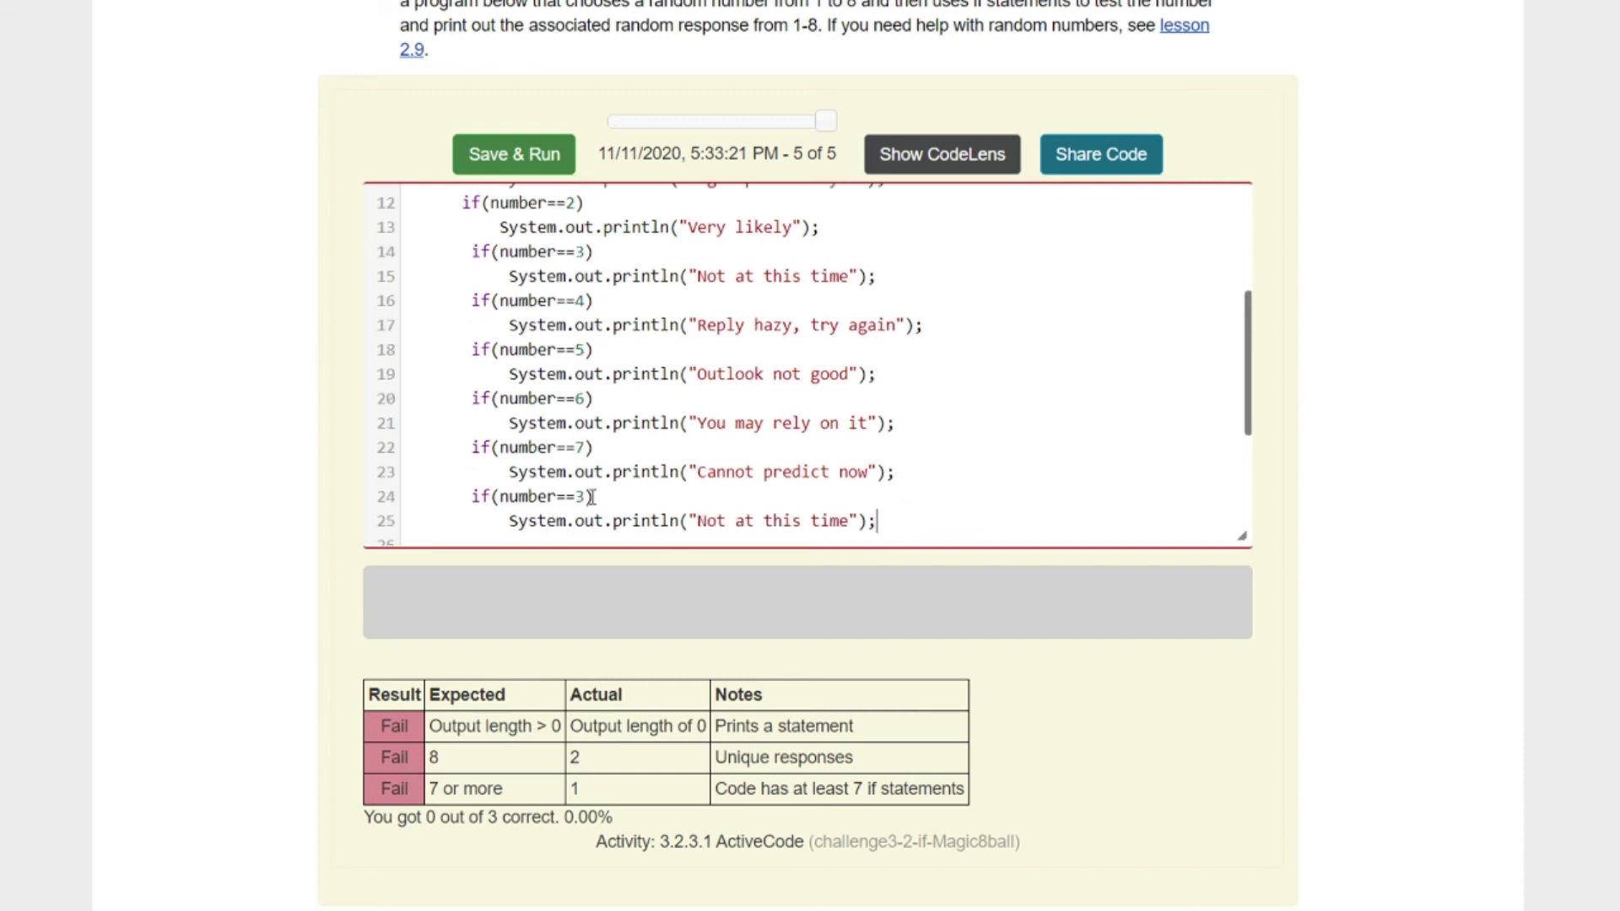
pyautogui.write('8')
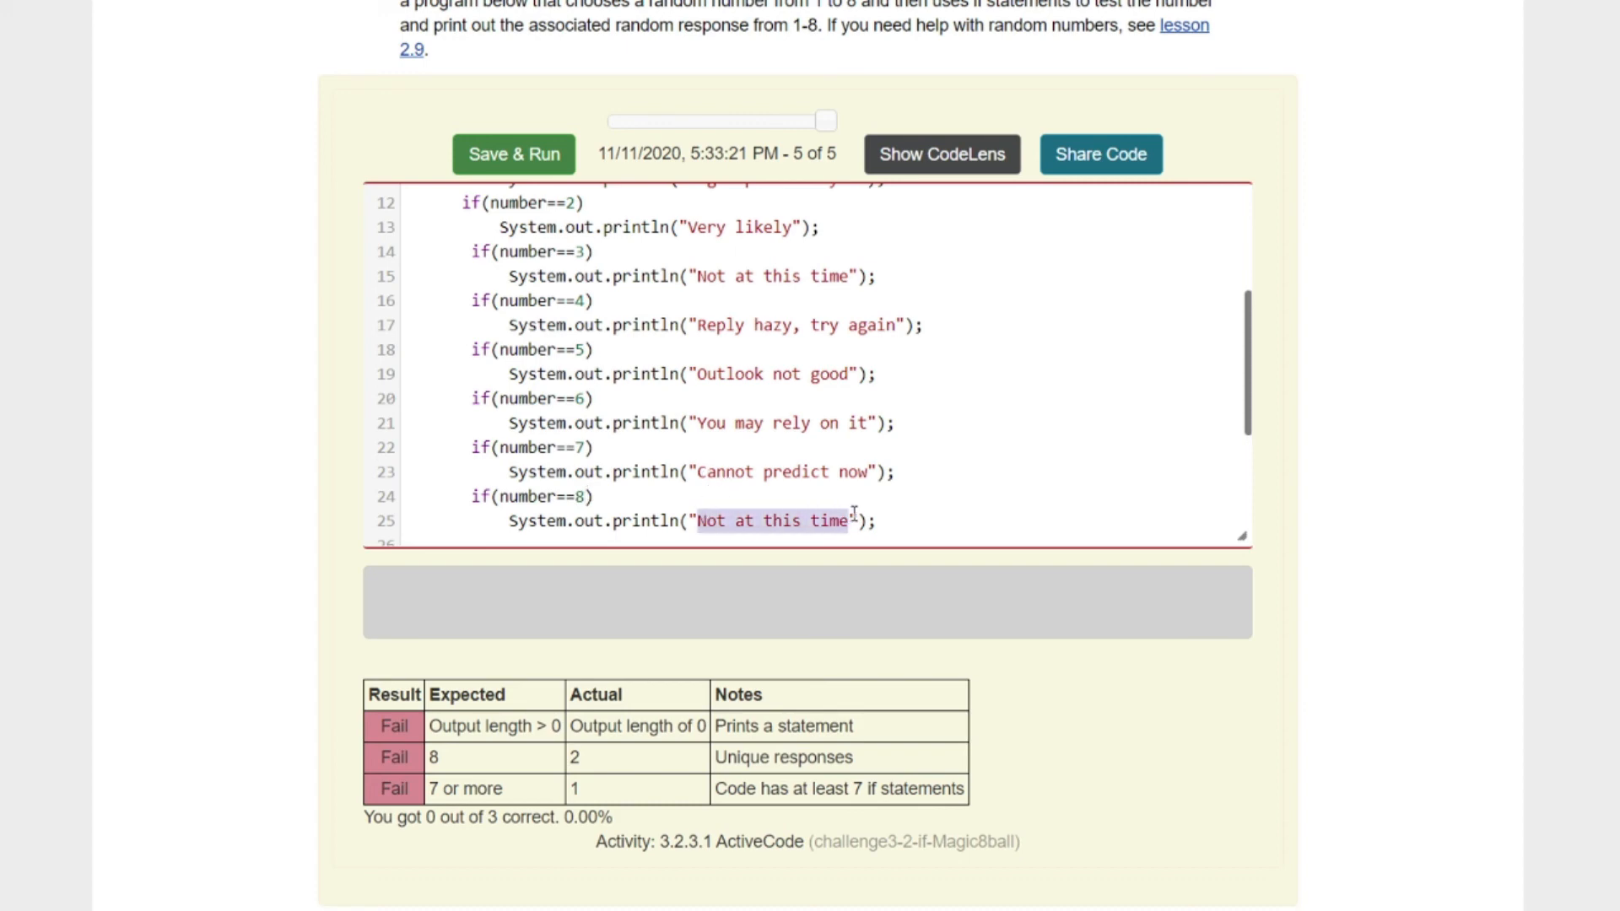
pyautogui.write('My re')
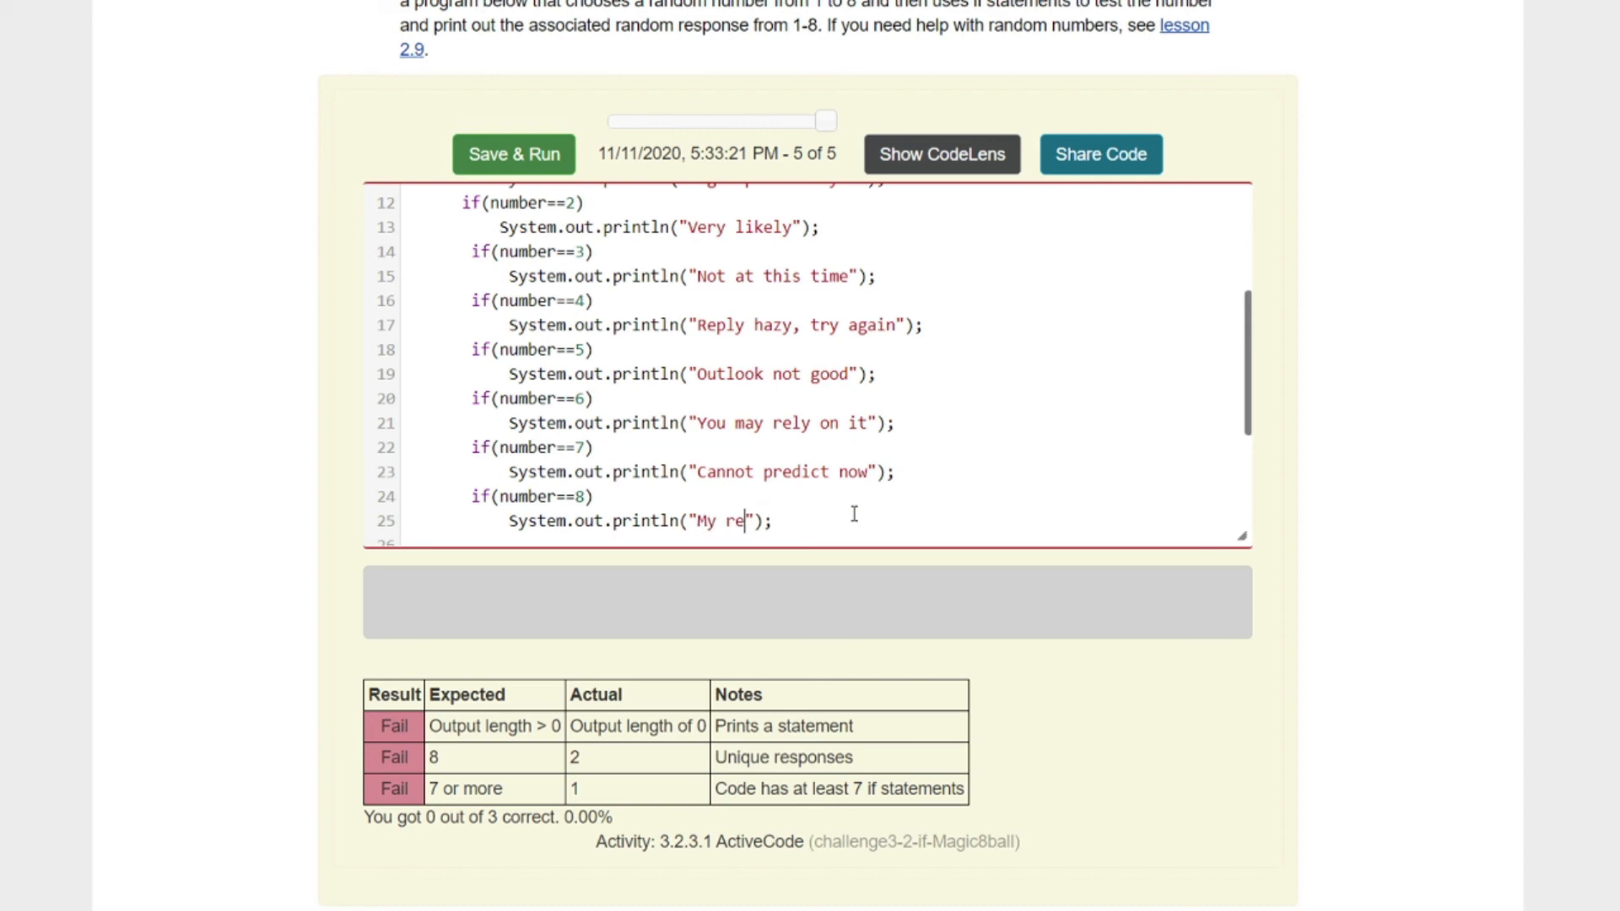
pyautogui.write('ply is n')
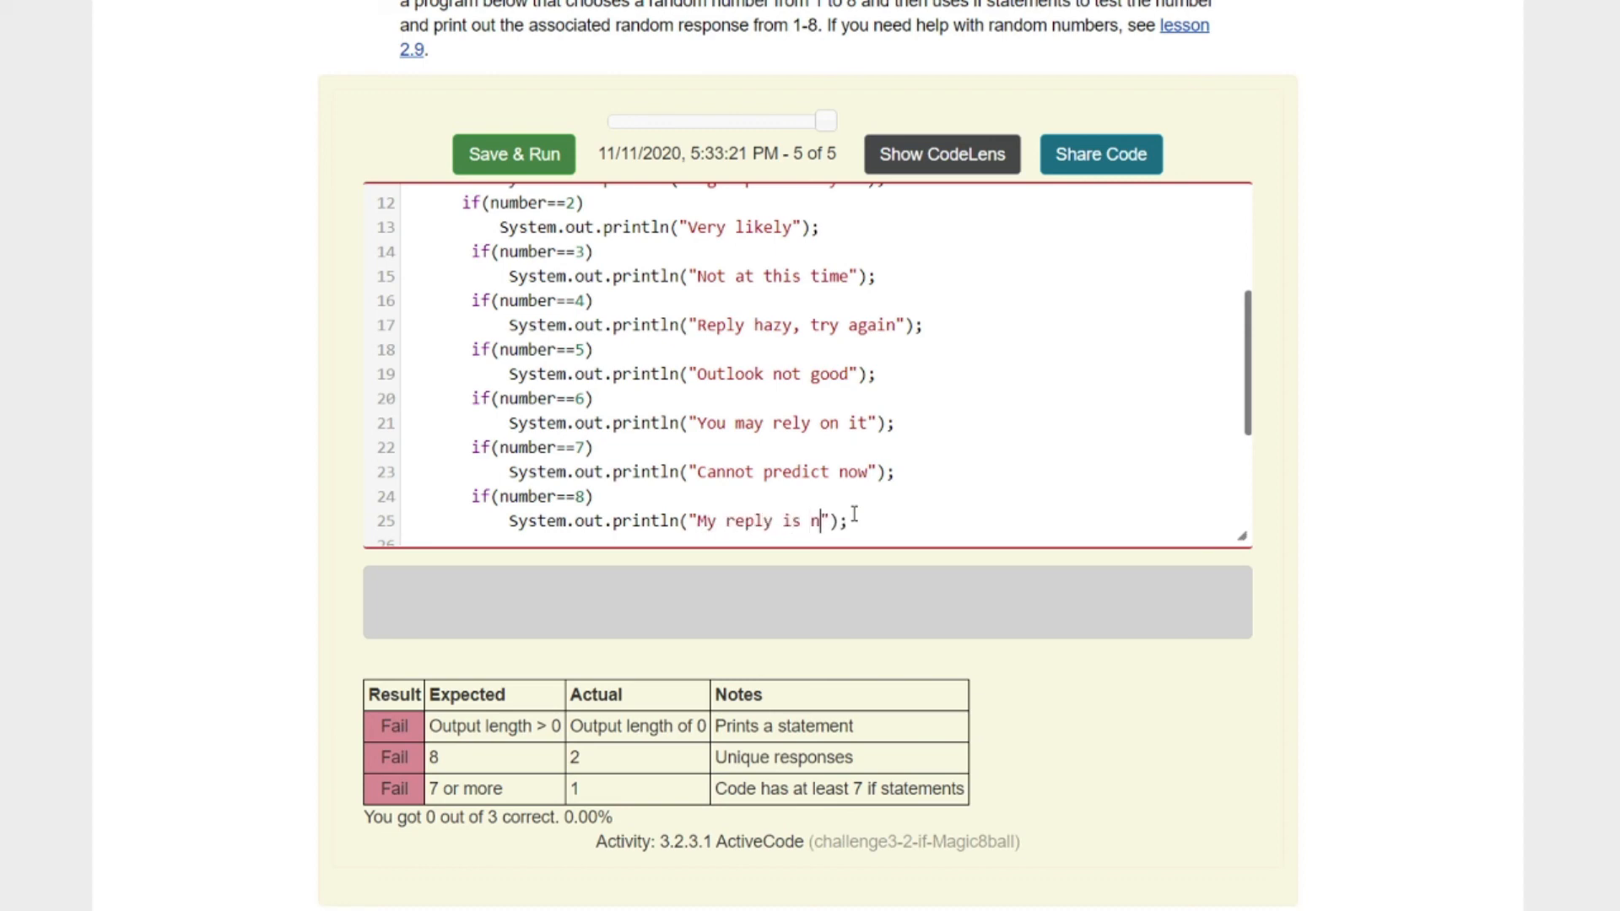
pyautogui.write('o')
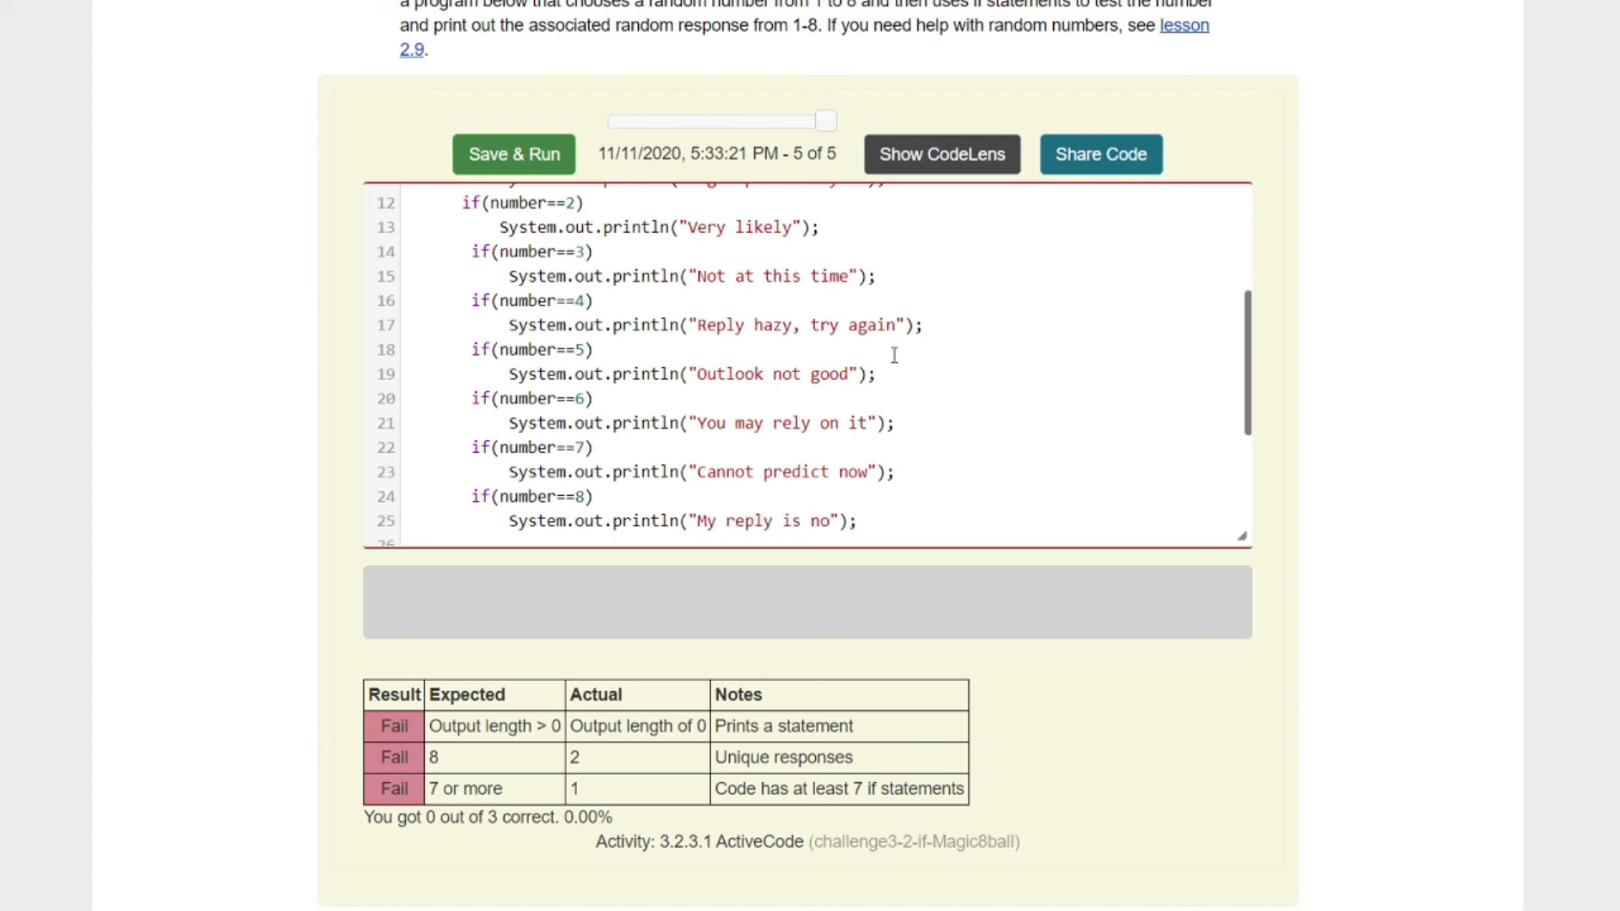
pyautogui.scroll(3)
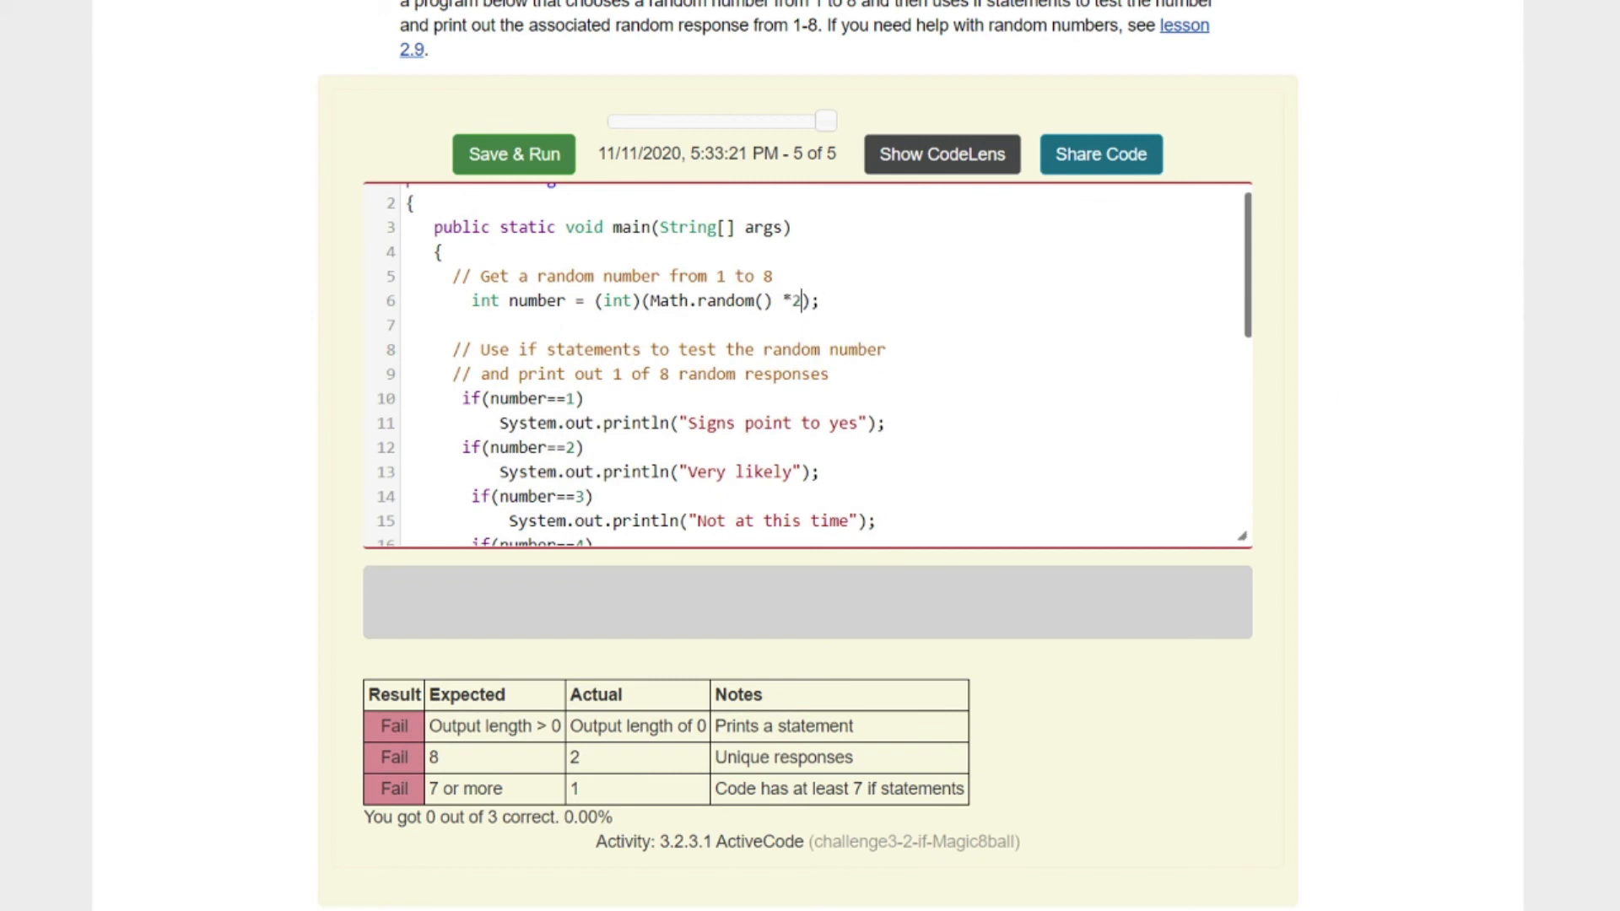
pyautogui.moveTo(1190, 146)
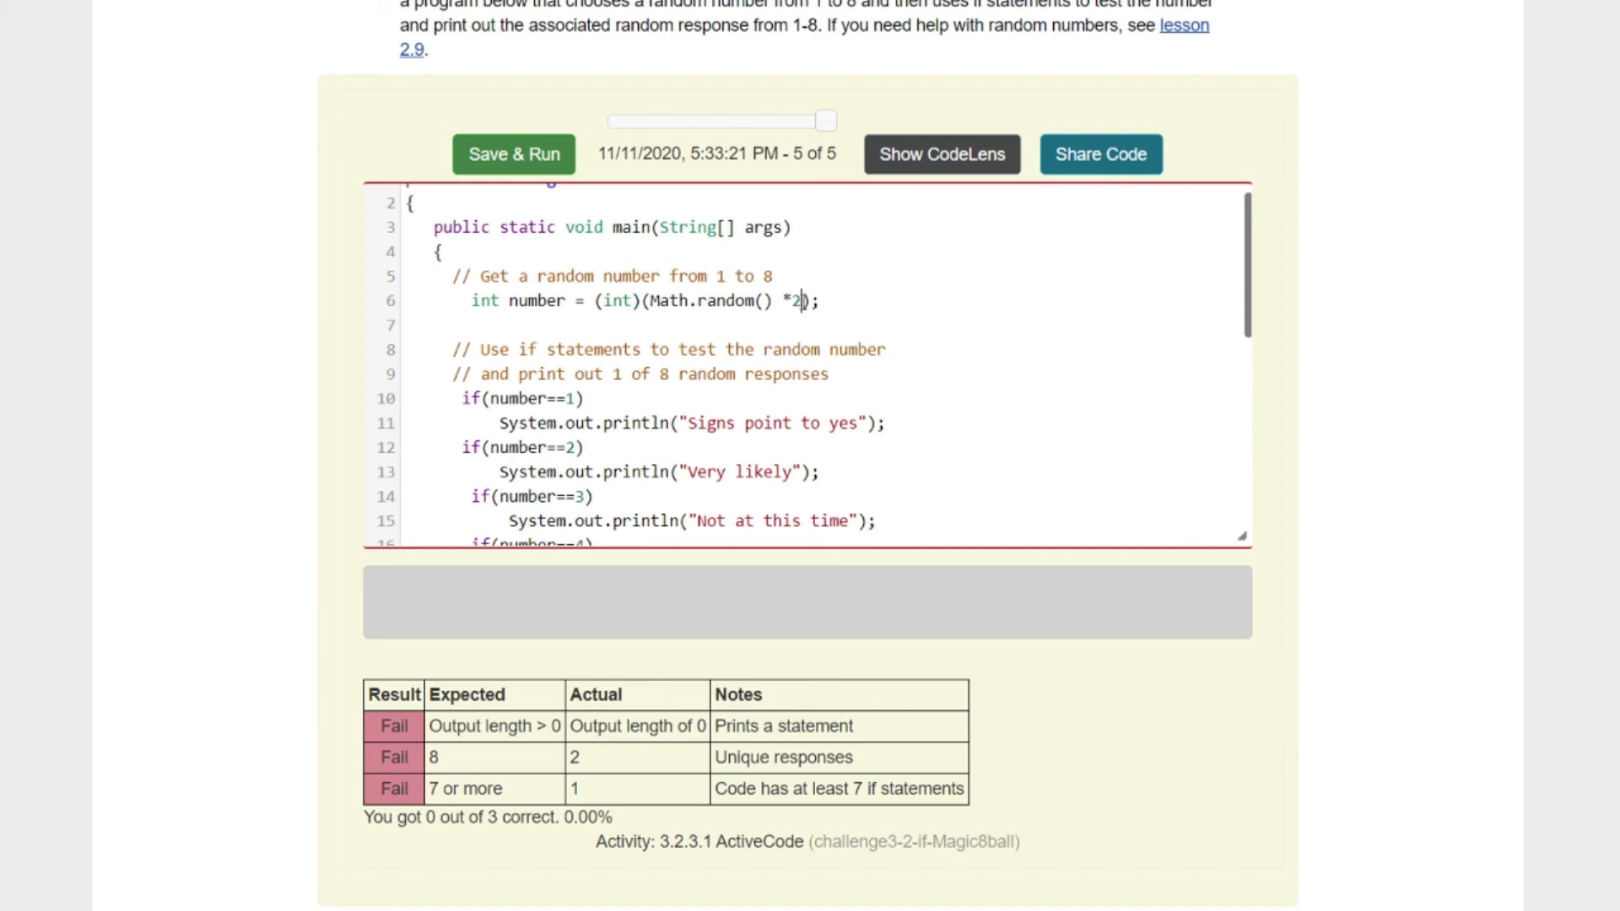
# Step: Adjust the random expression to *8 + and review the if statements down to line 26
pyautogui.write('8')
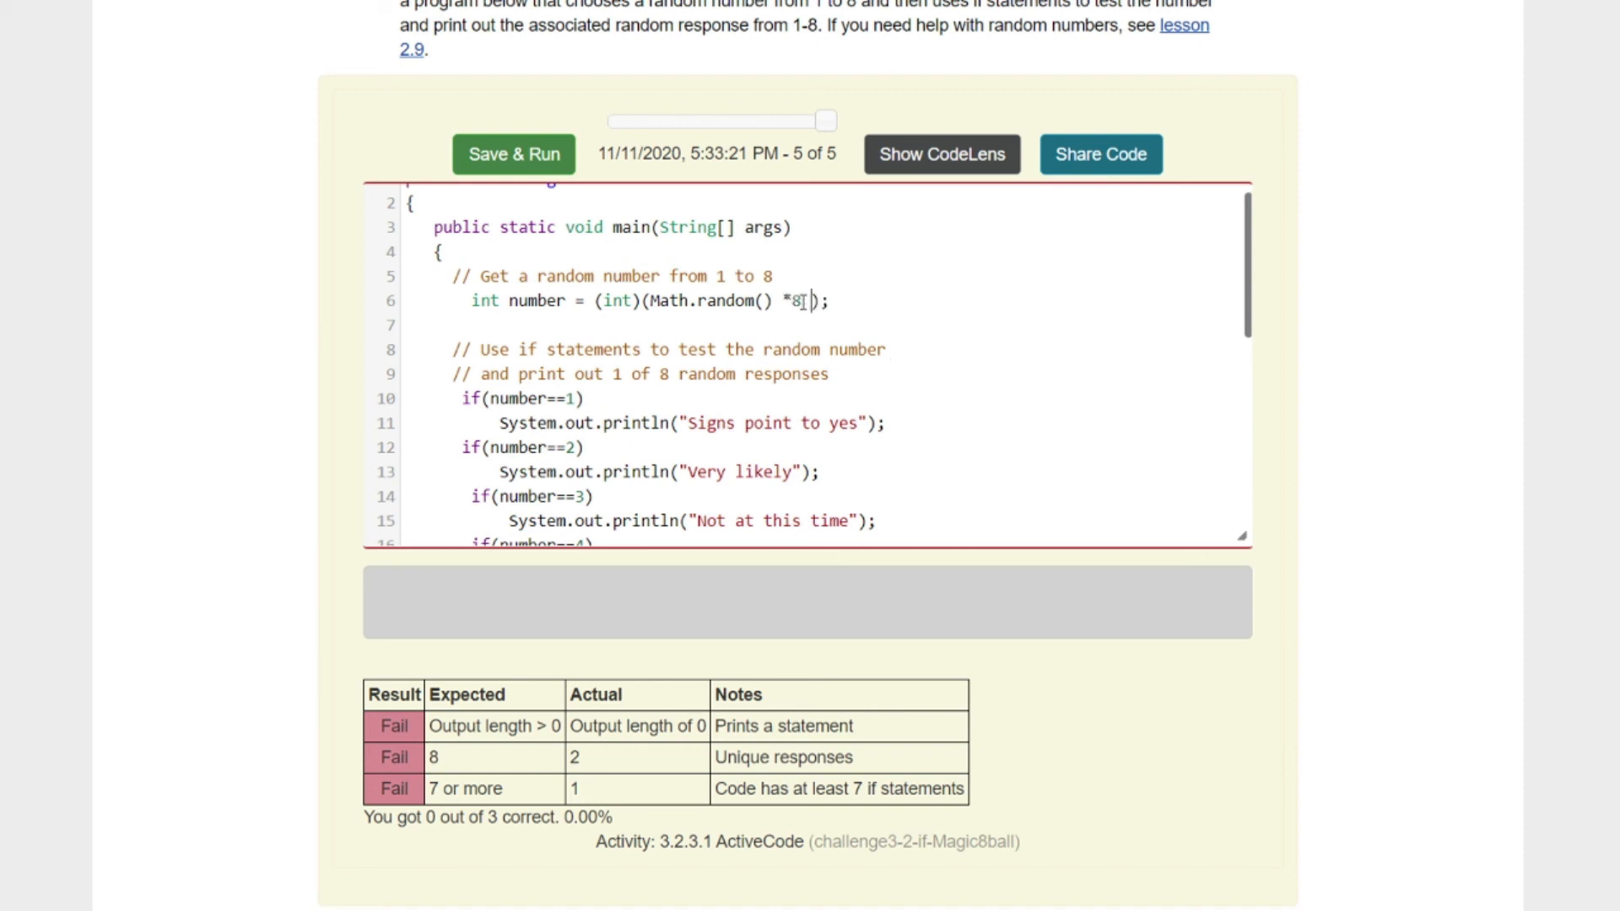
pyautogui.write('+1')
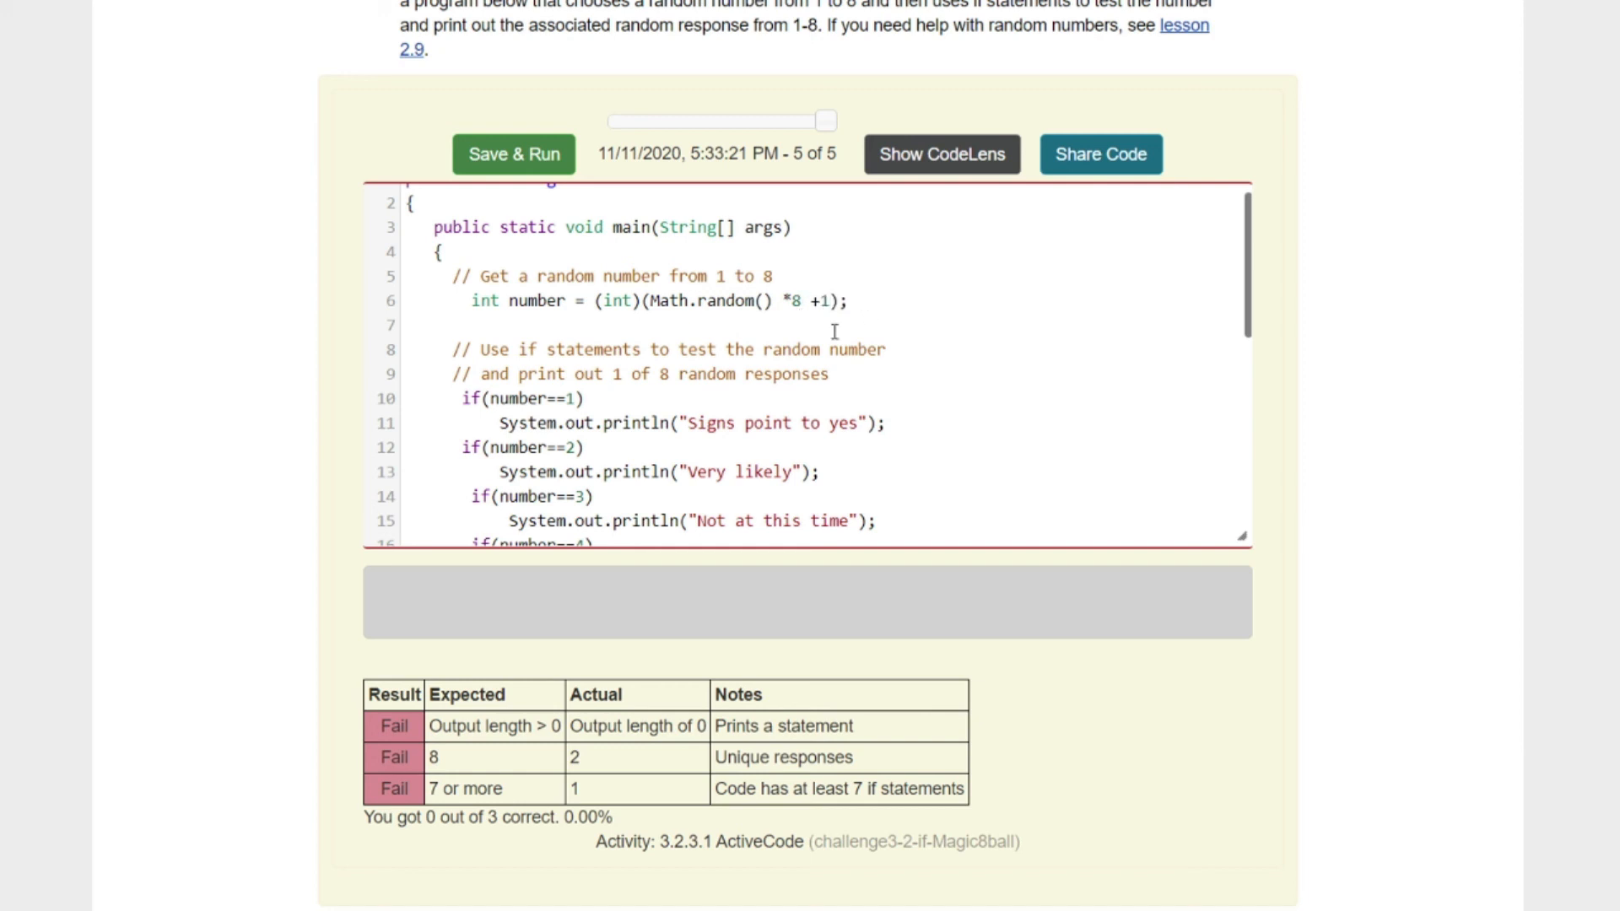
pyautogui.scroll(-3)
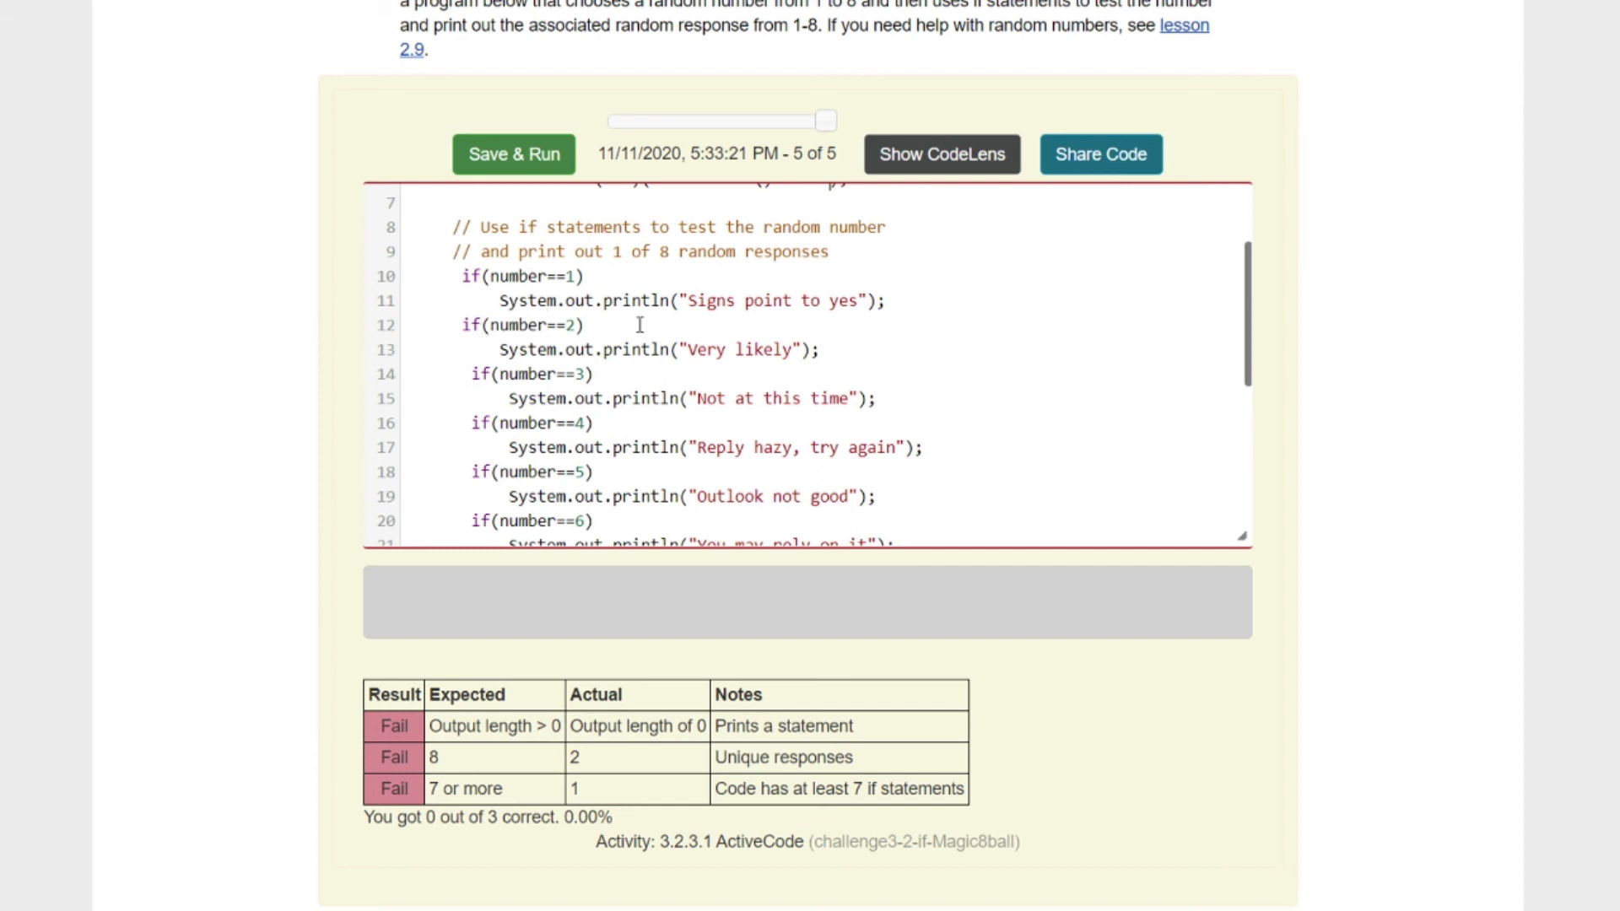
pyautogui.moveTo(622, 398)
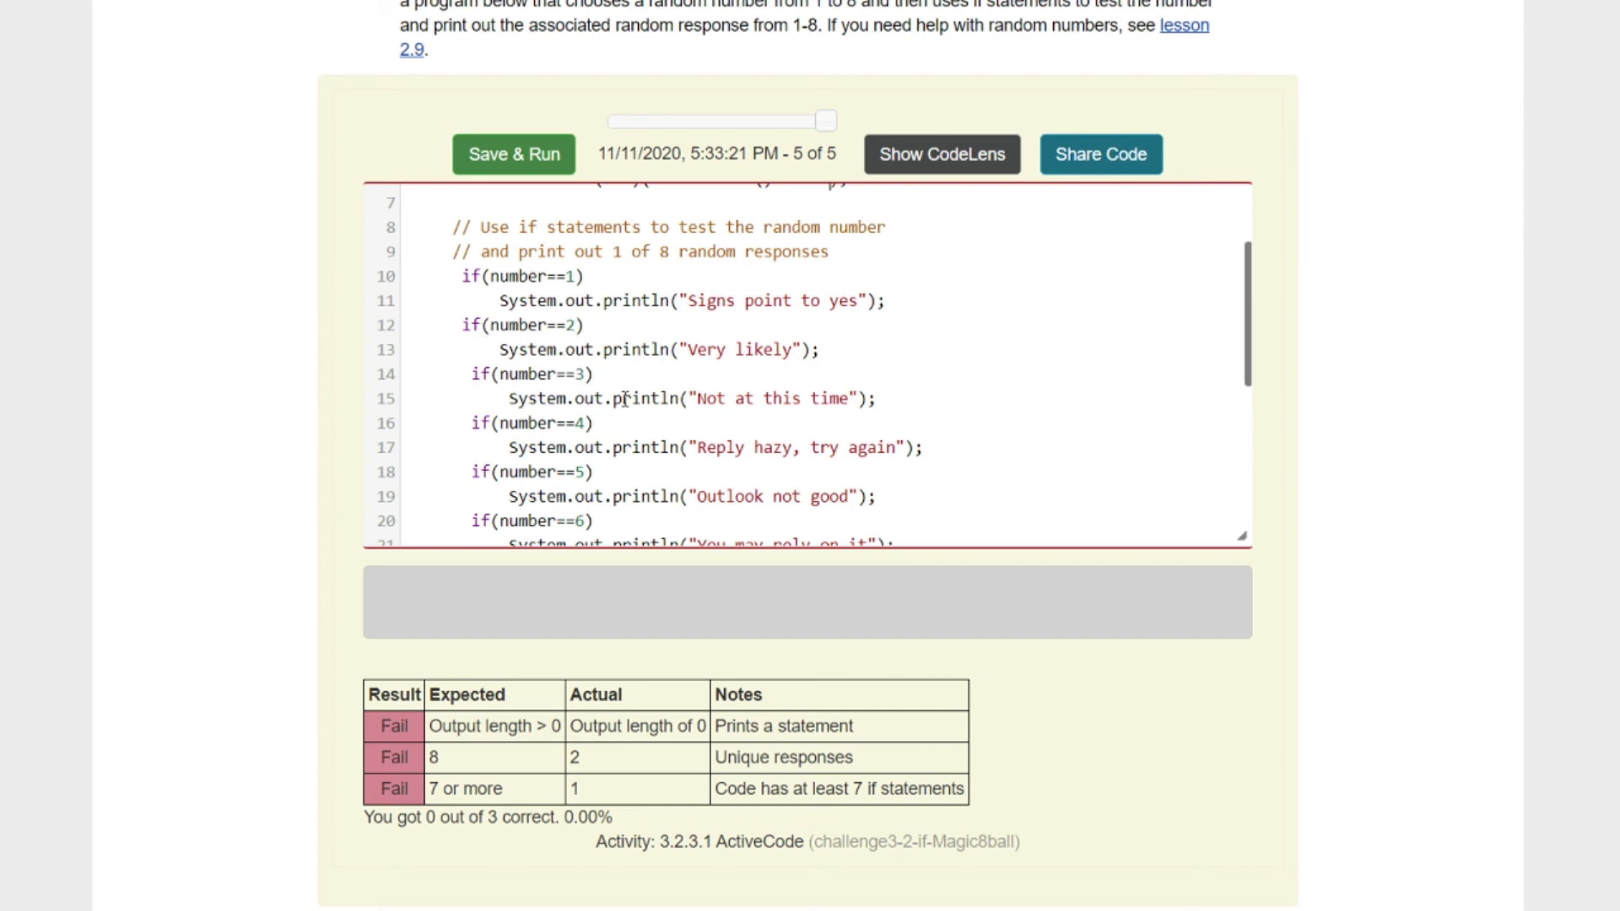
pyautogui.scroll(-3)
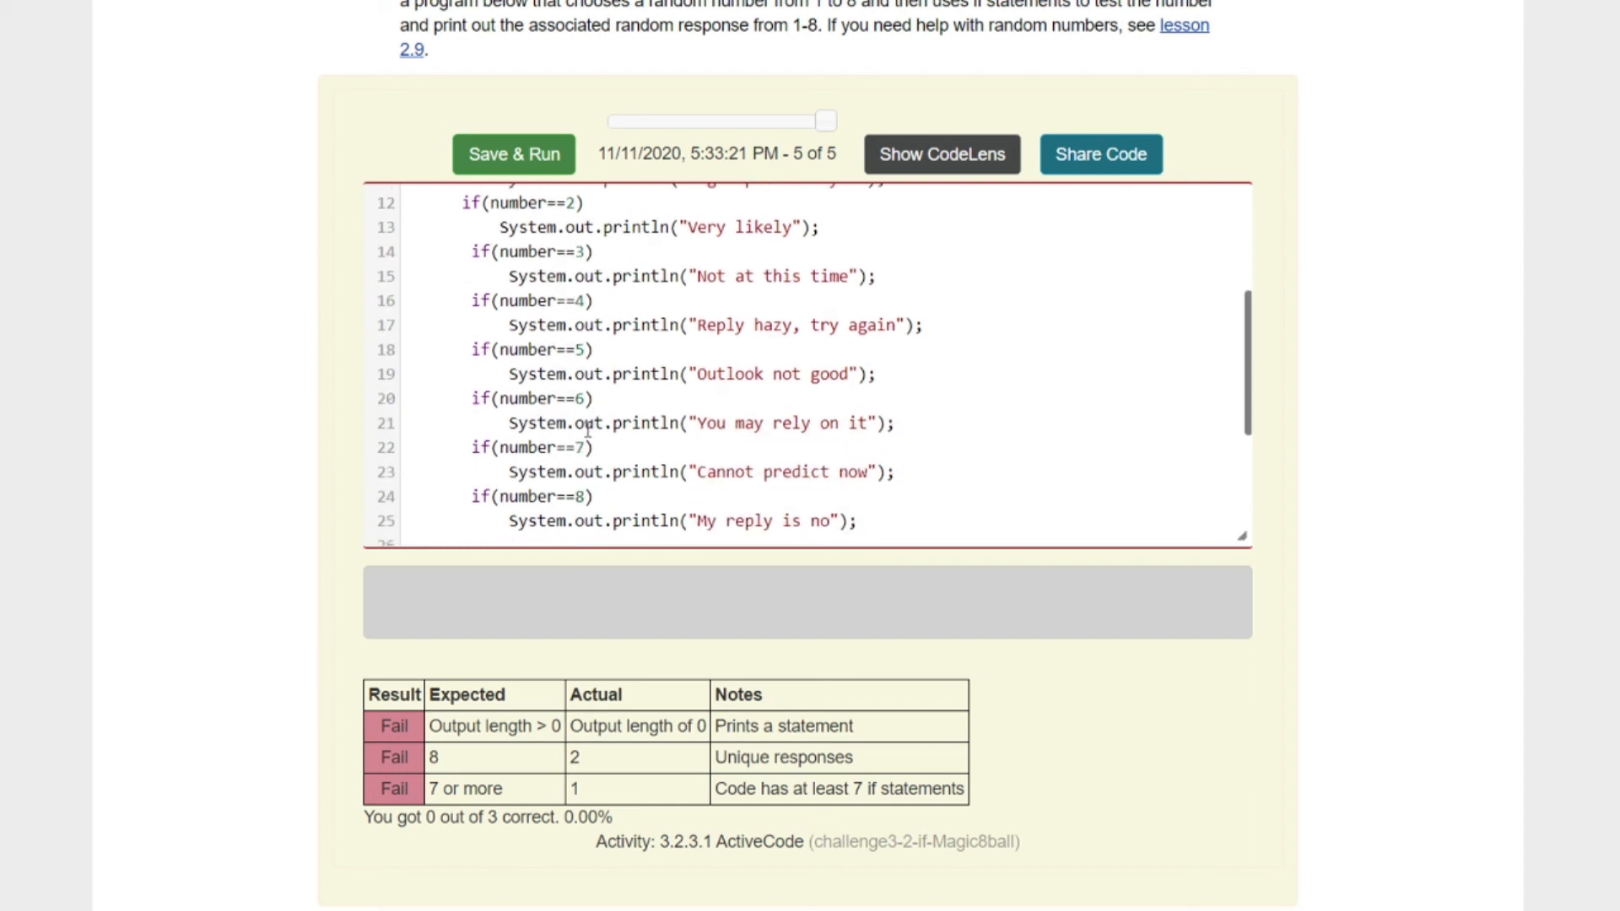
pyautogui.scroll(-3)
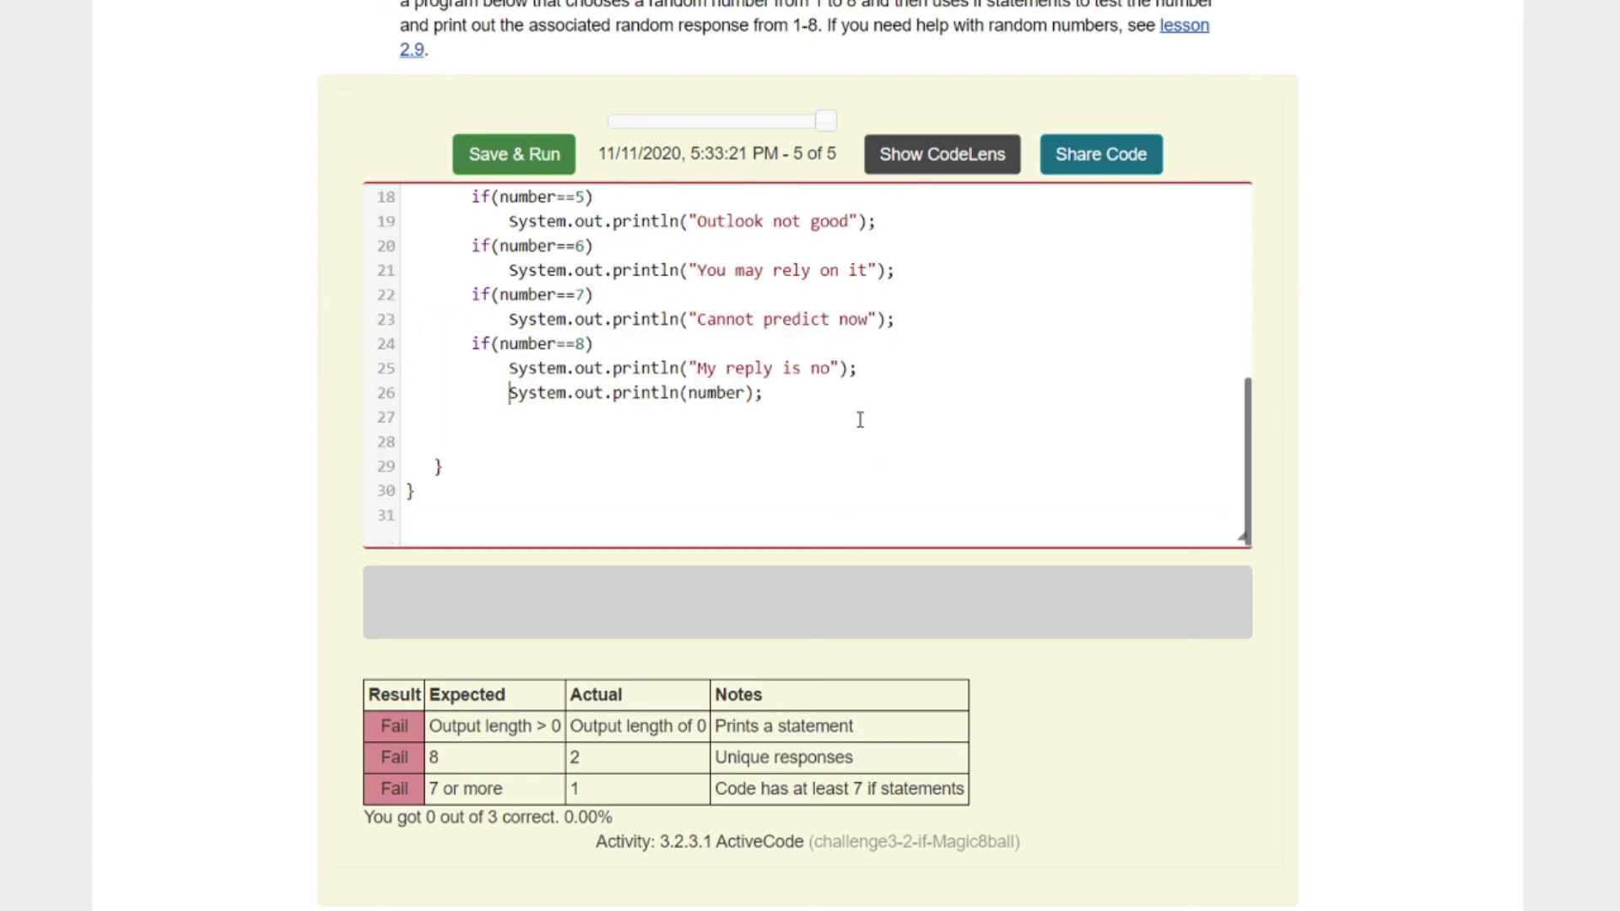
# Step: Move System.out.println(number); from line 26 to before the if statements
pyautogui.doubleClick(633, 393)
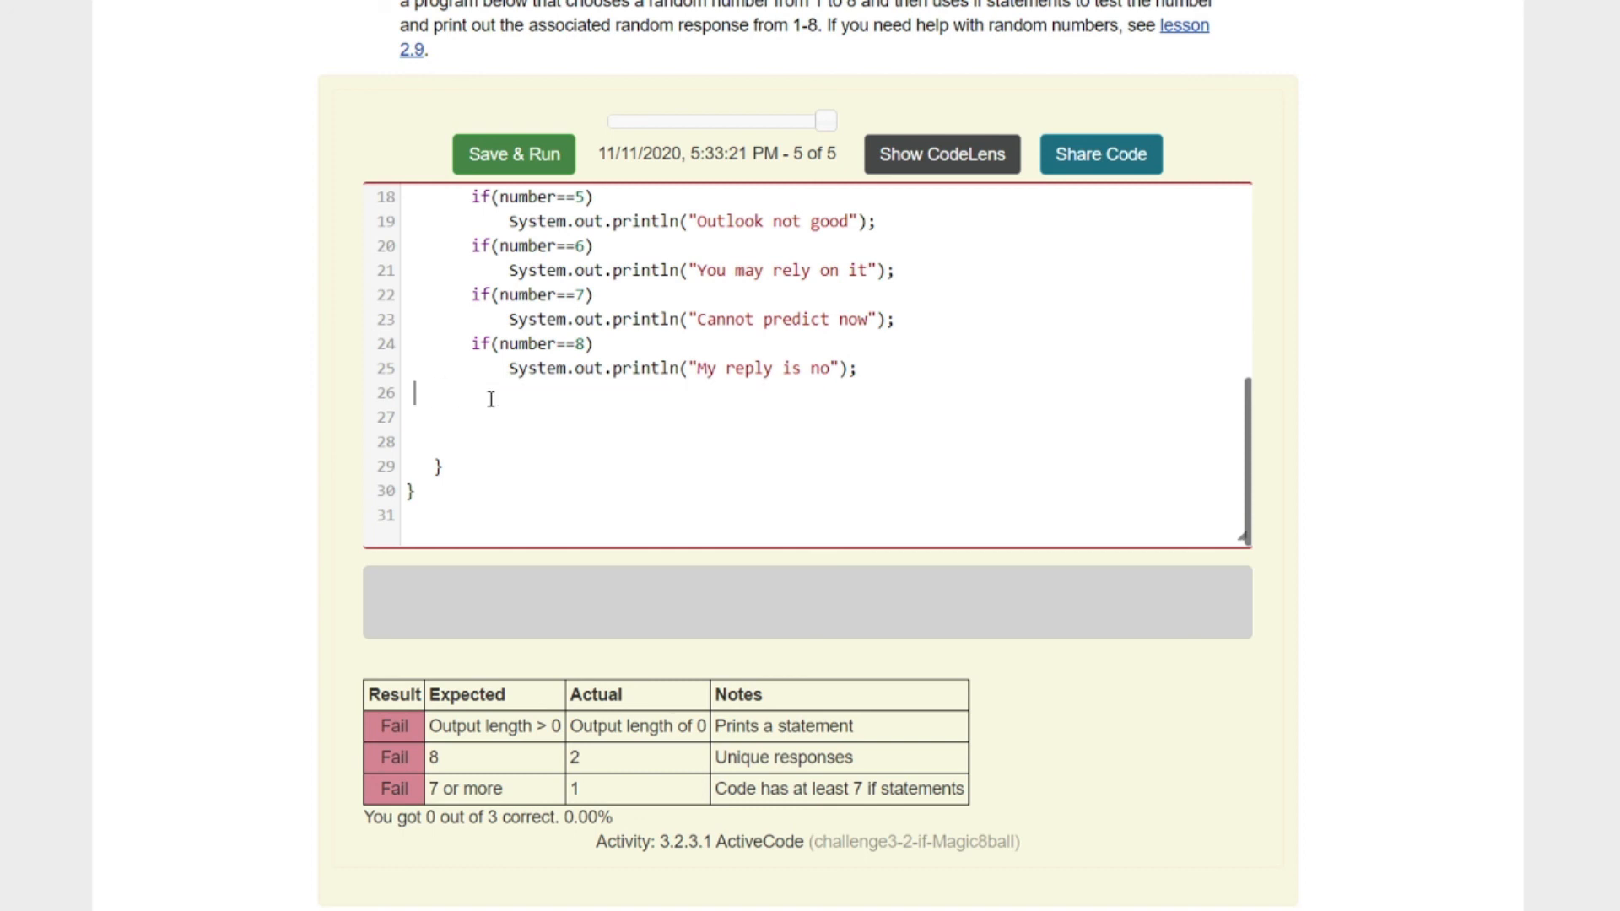
pyautogui.scroll(3)
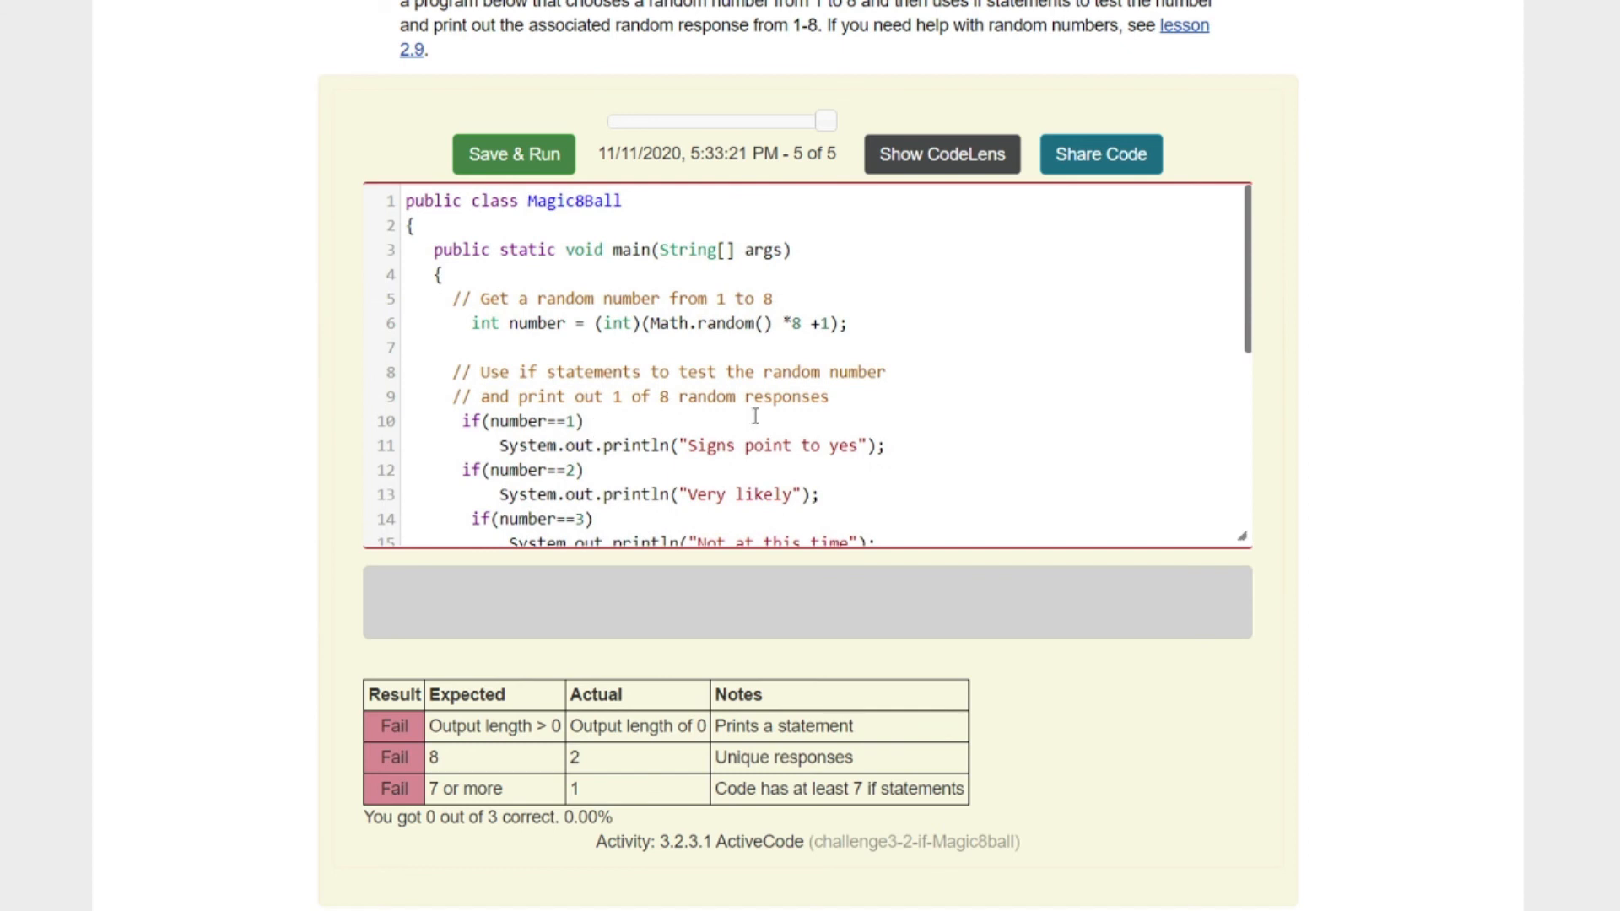
pyautogui.moveTo(889, 357)
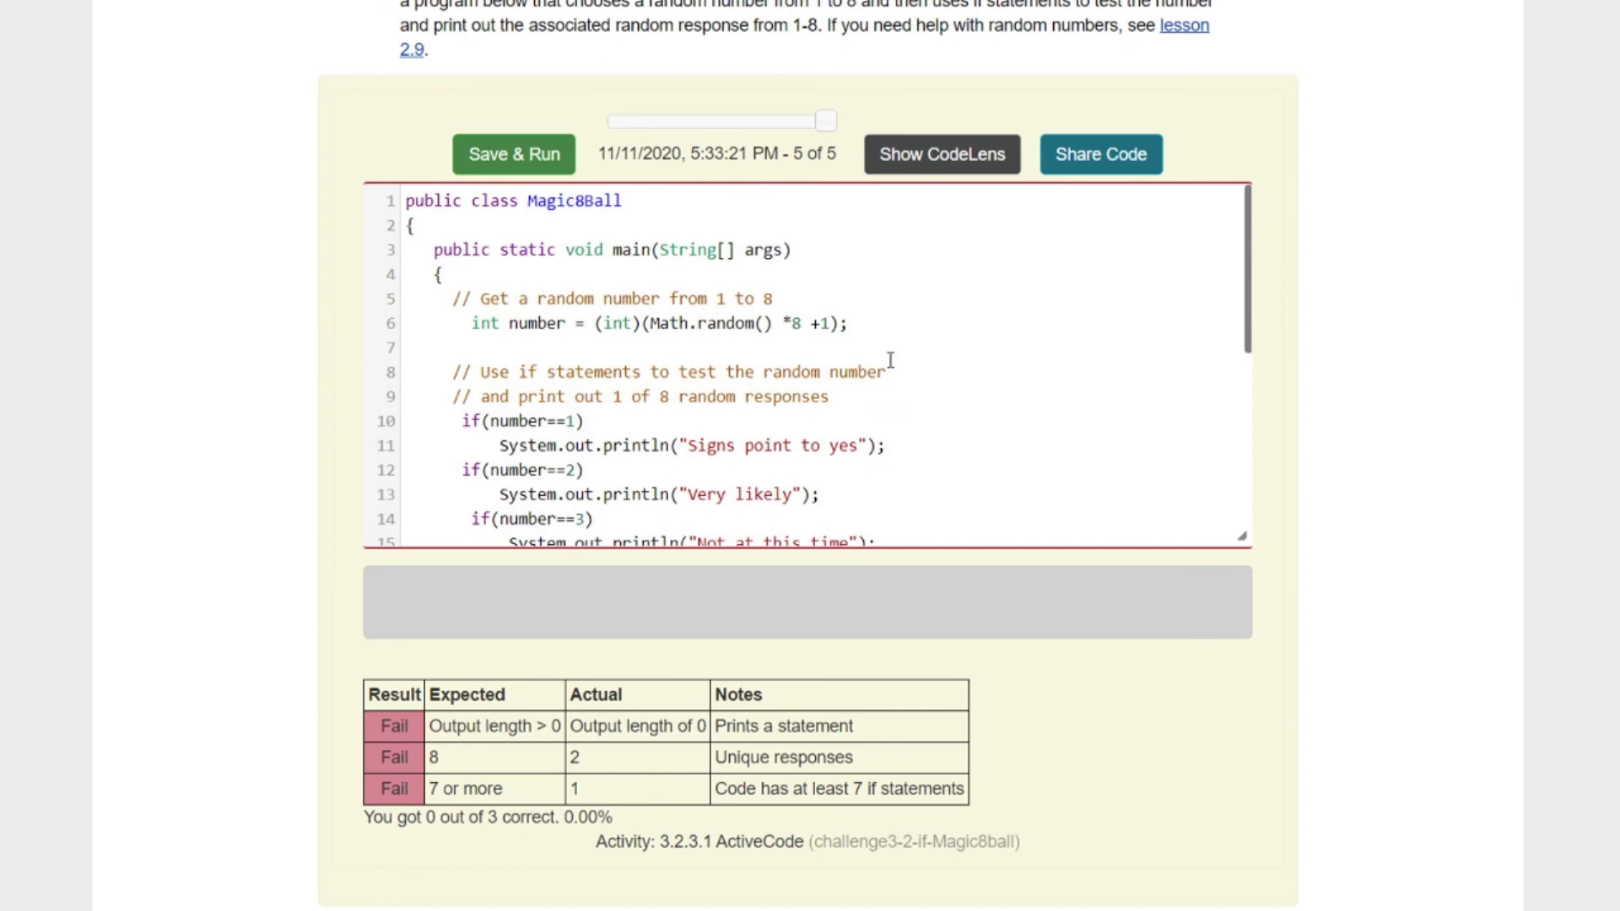
pyautogui.write('System.out.println(number);')
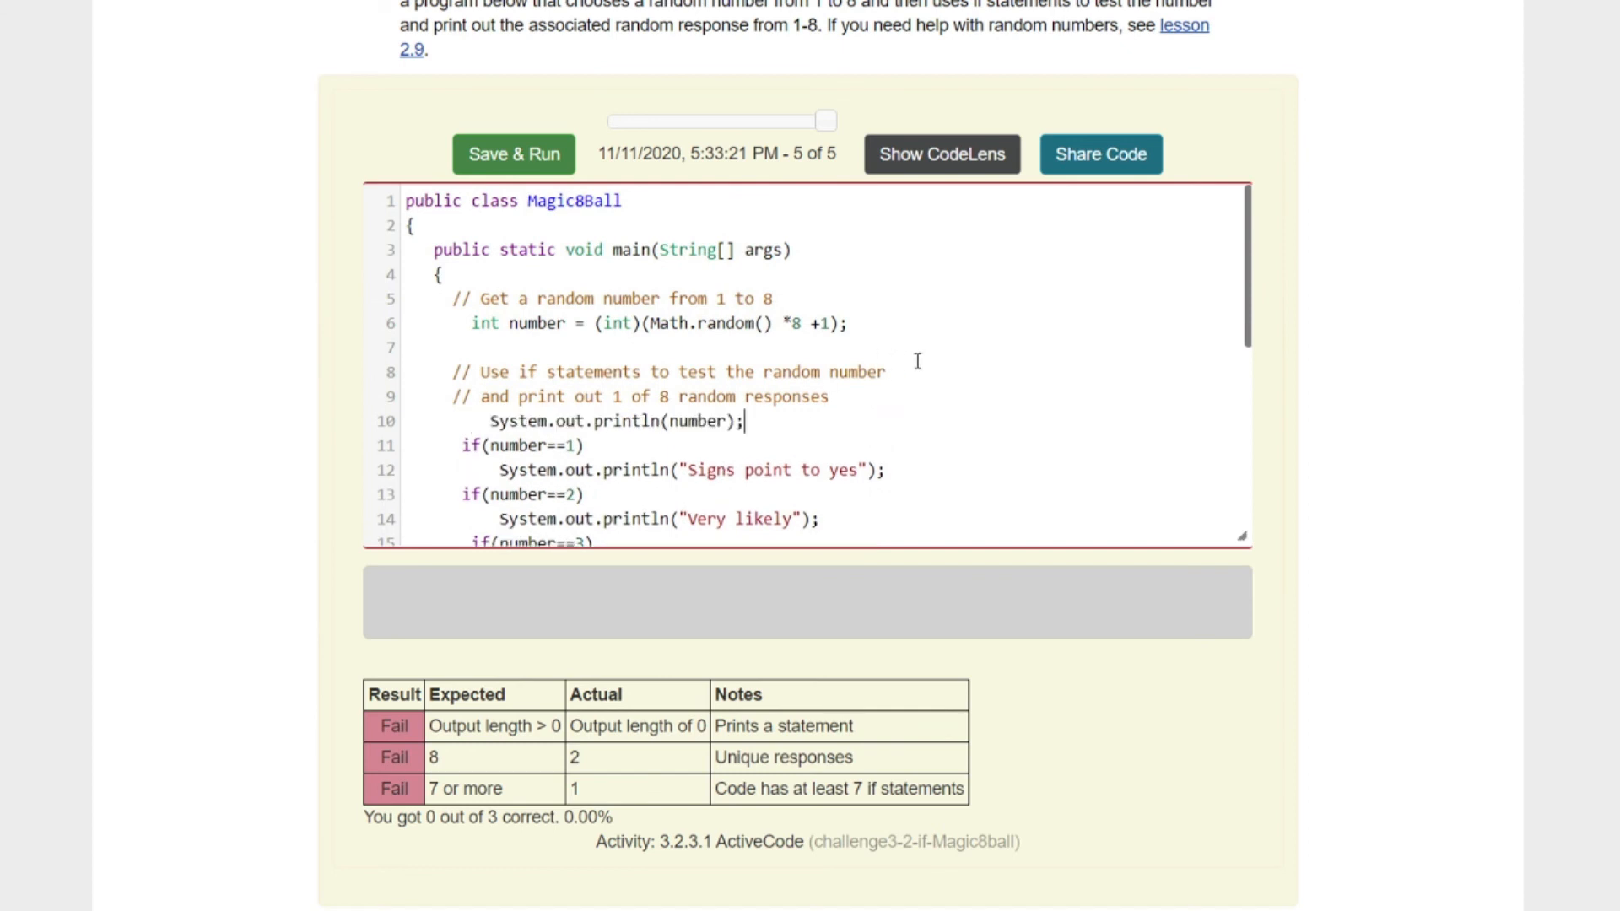
pyautogui.press('enter')
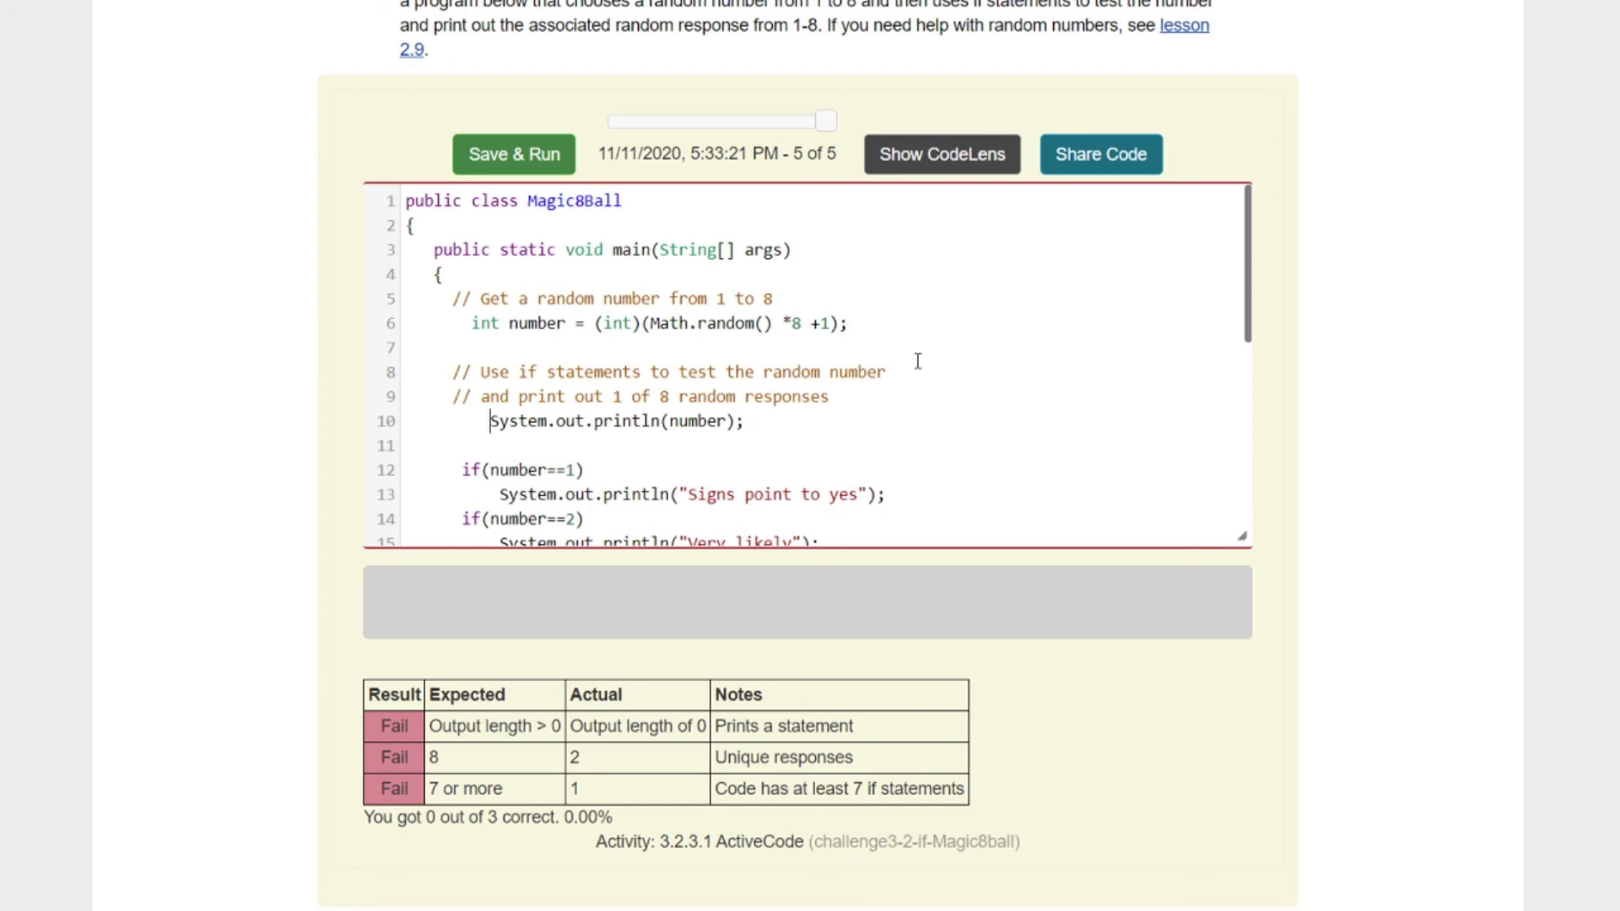
pyautogui.moveTo(657, 179)
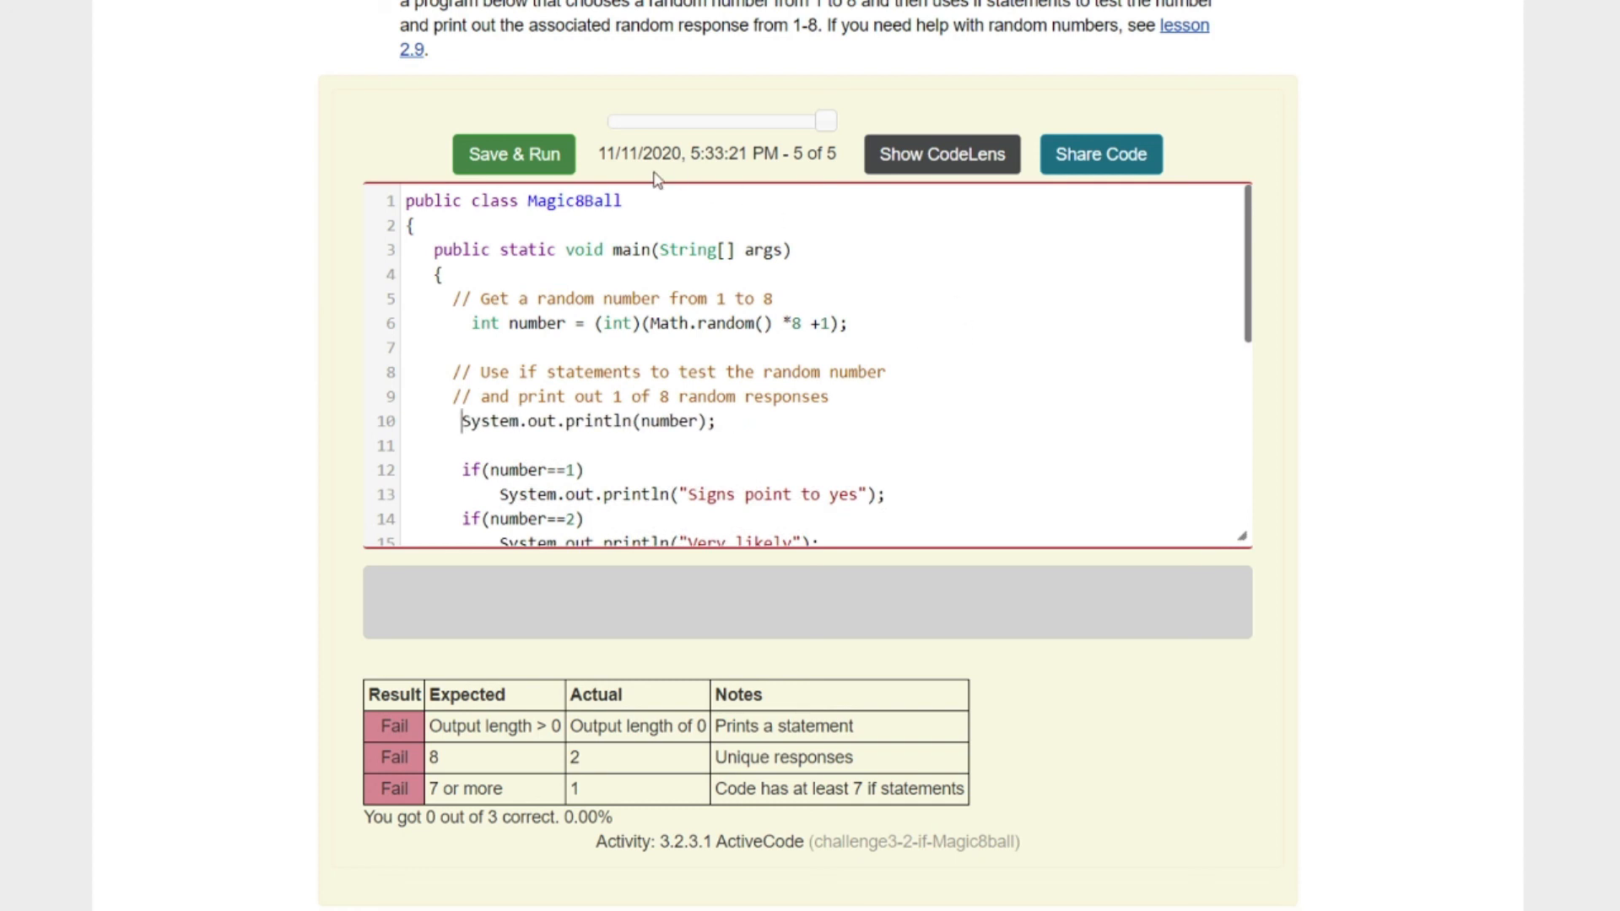
# Step: Run twice with the number printed, then comment it out and rerun, passing all 3 tests
pyautogui.click(513, 154)
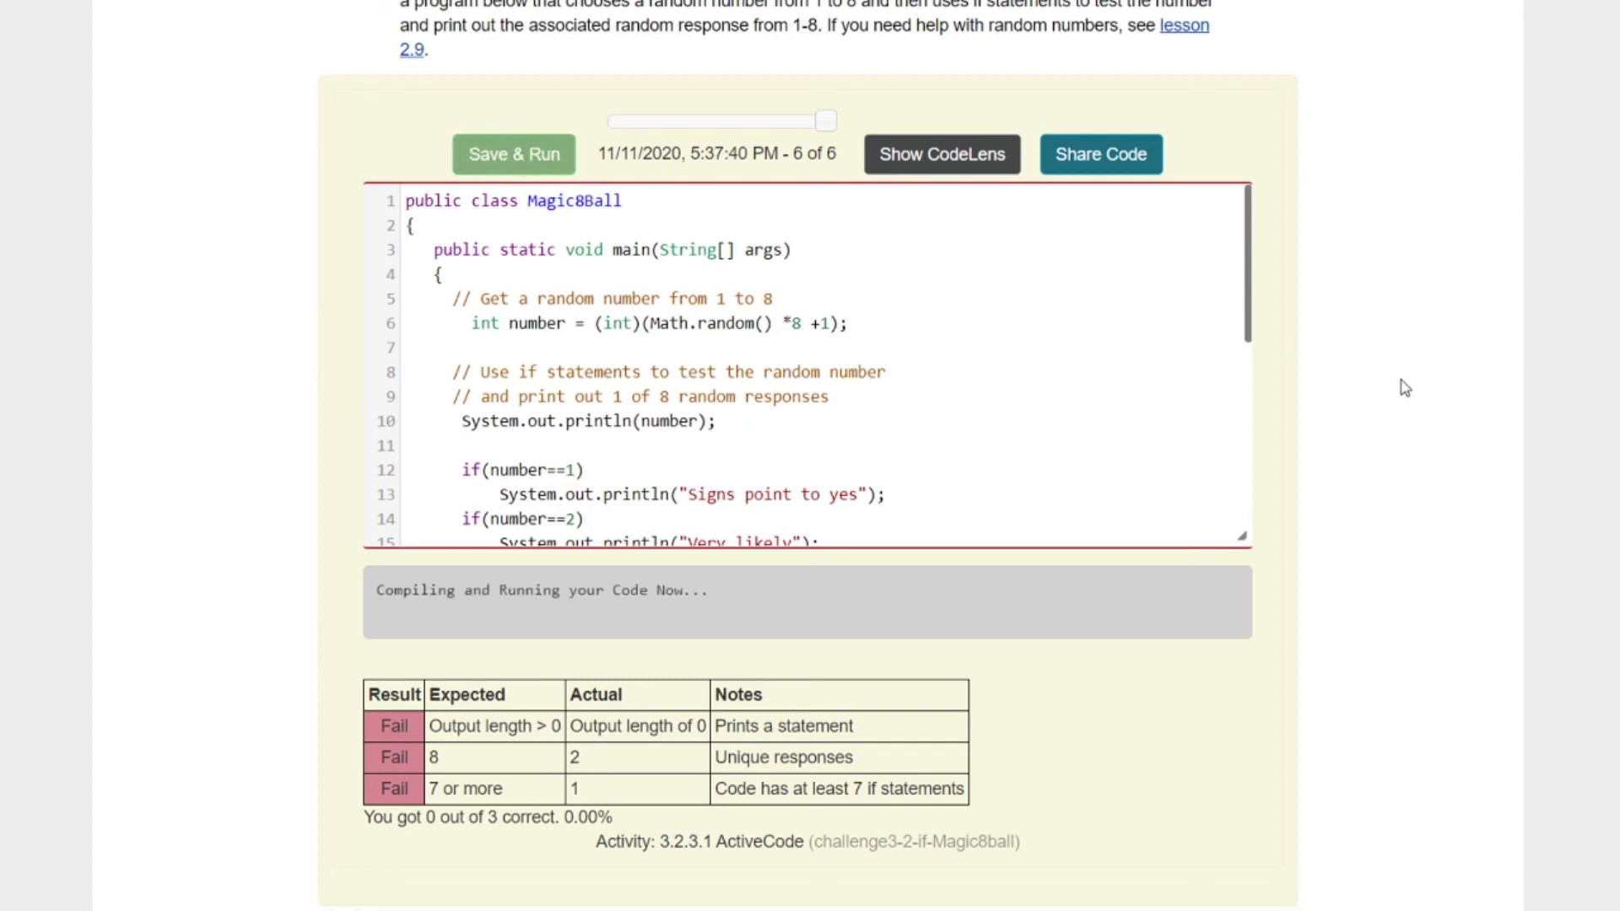
pyautogui.click(513, 154)
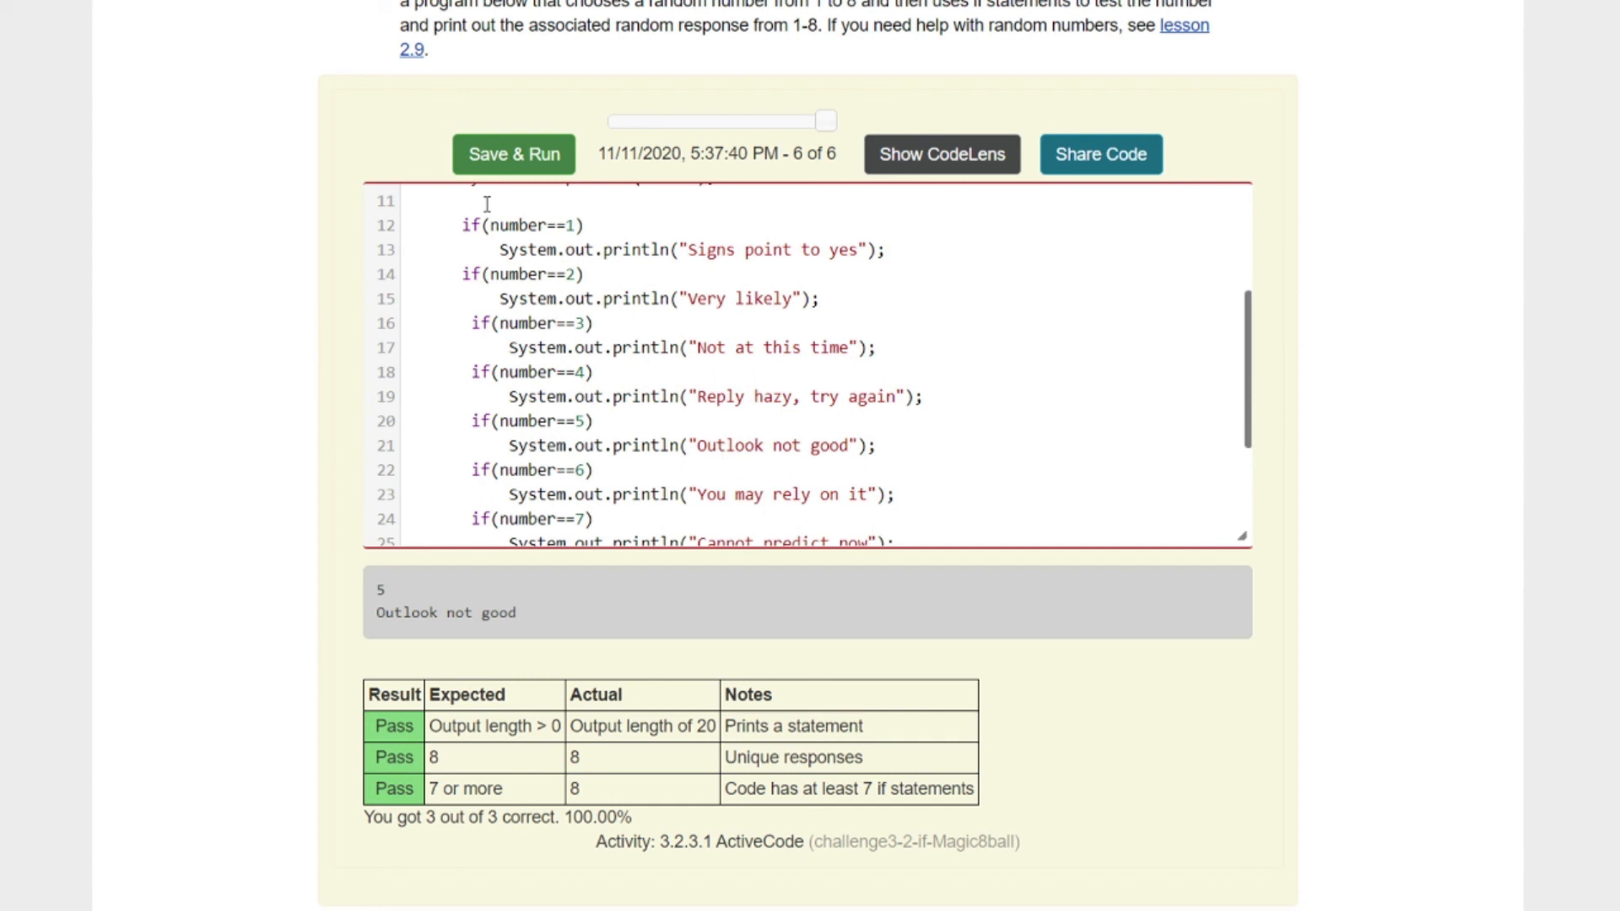
pyautogui.click(512, 153)
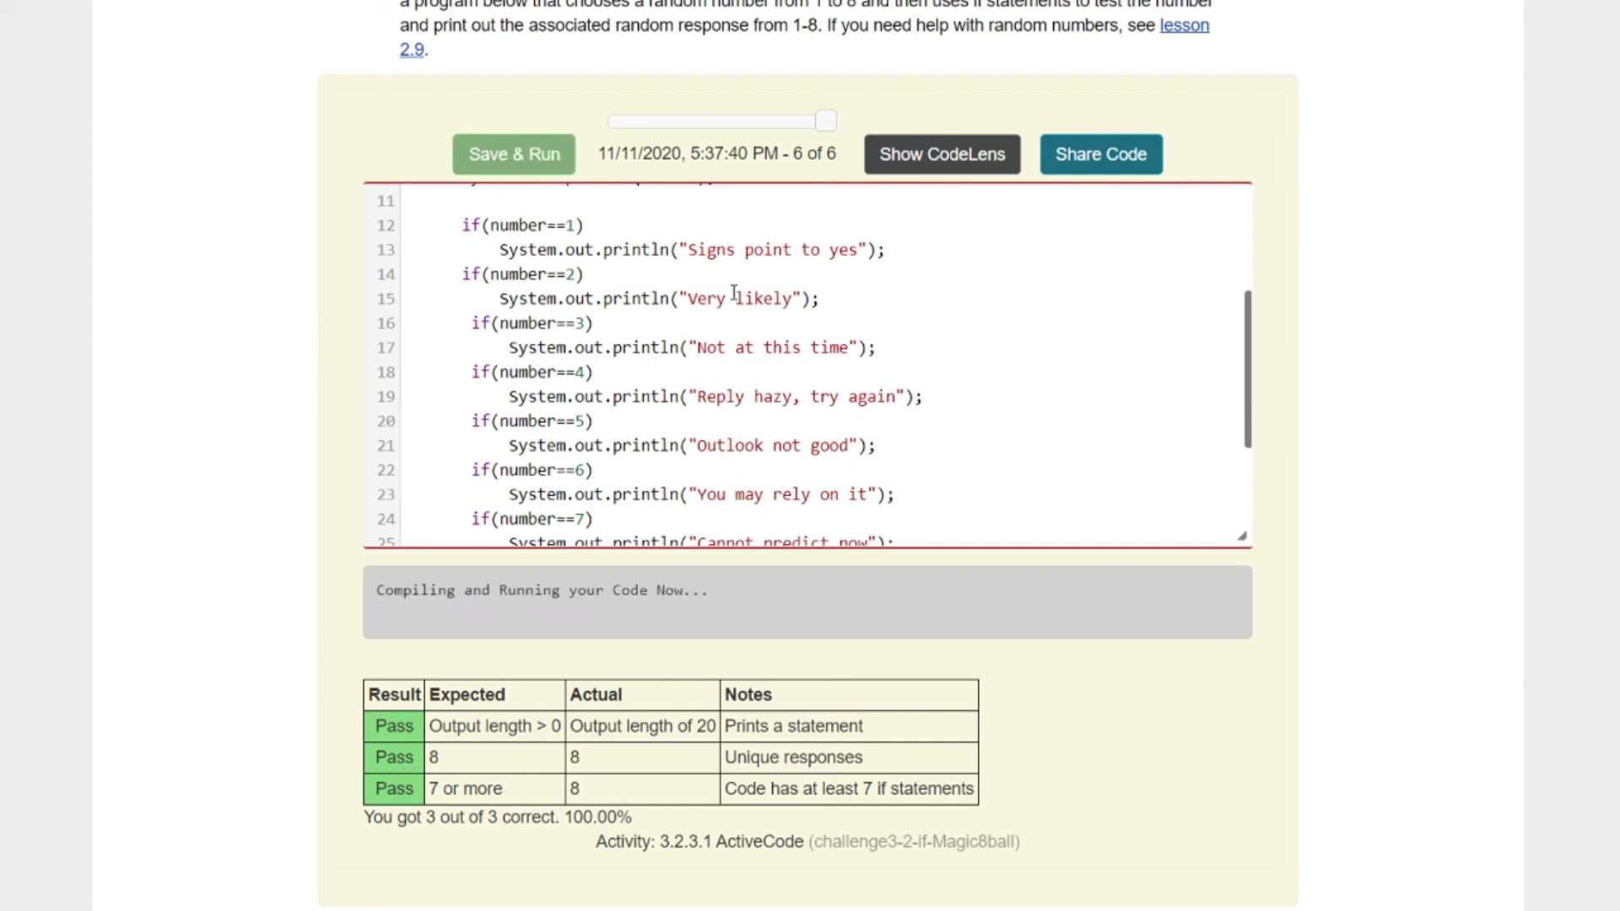
pyautogui.click(513, 153)
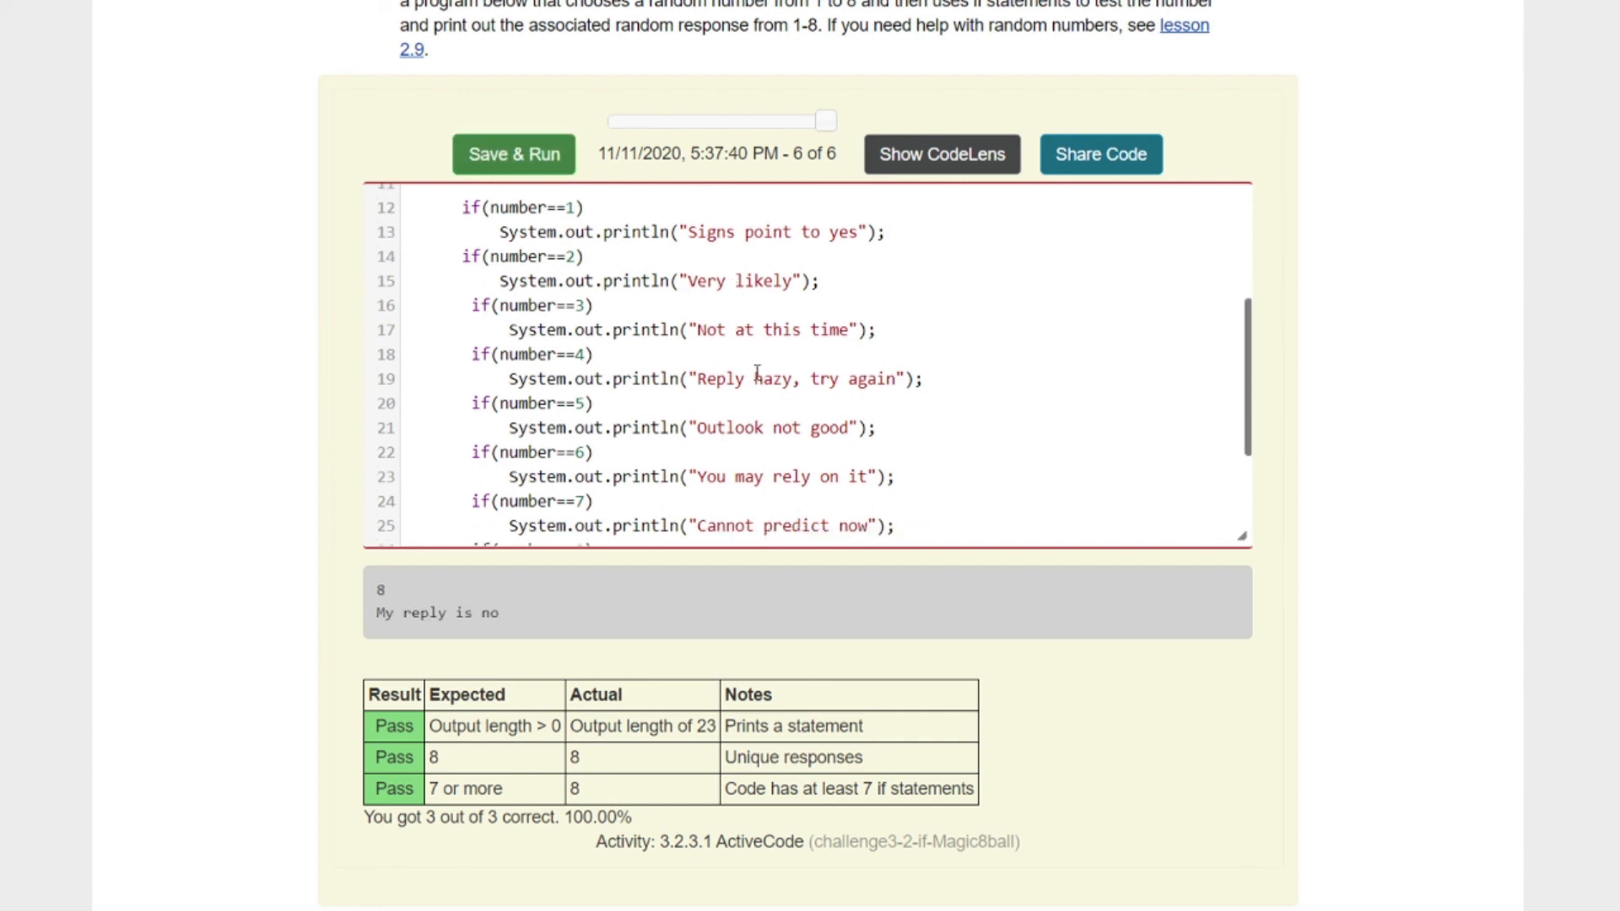
pyautogui.scroll(-3)
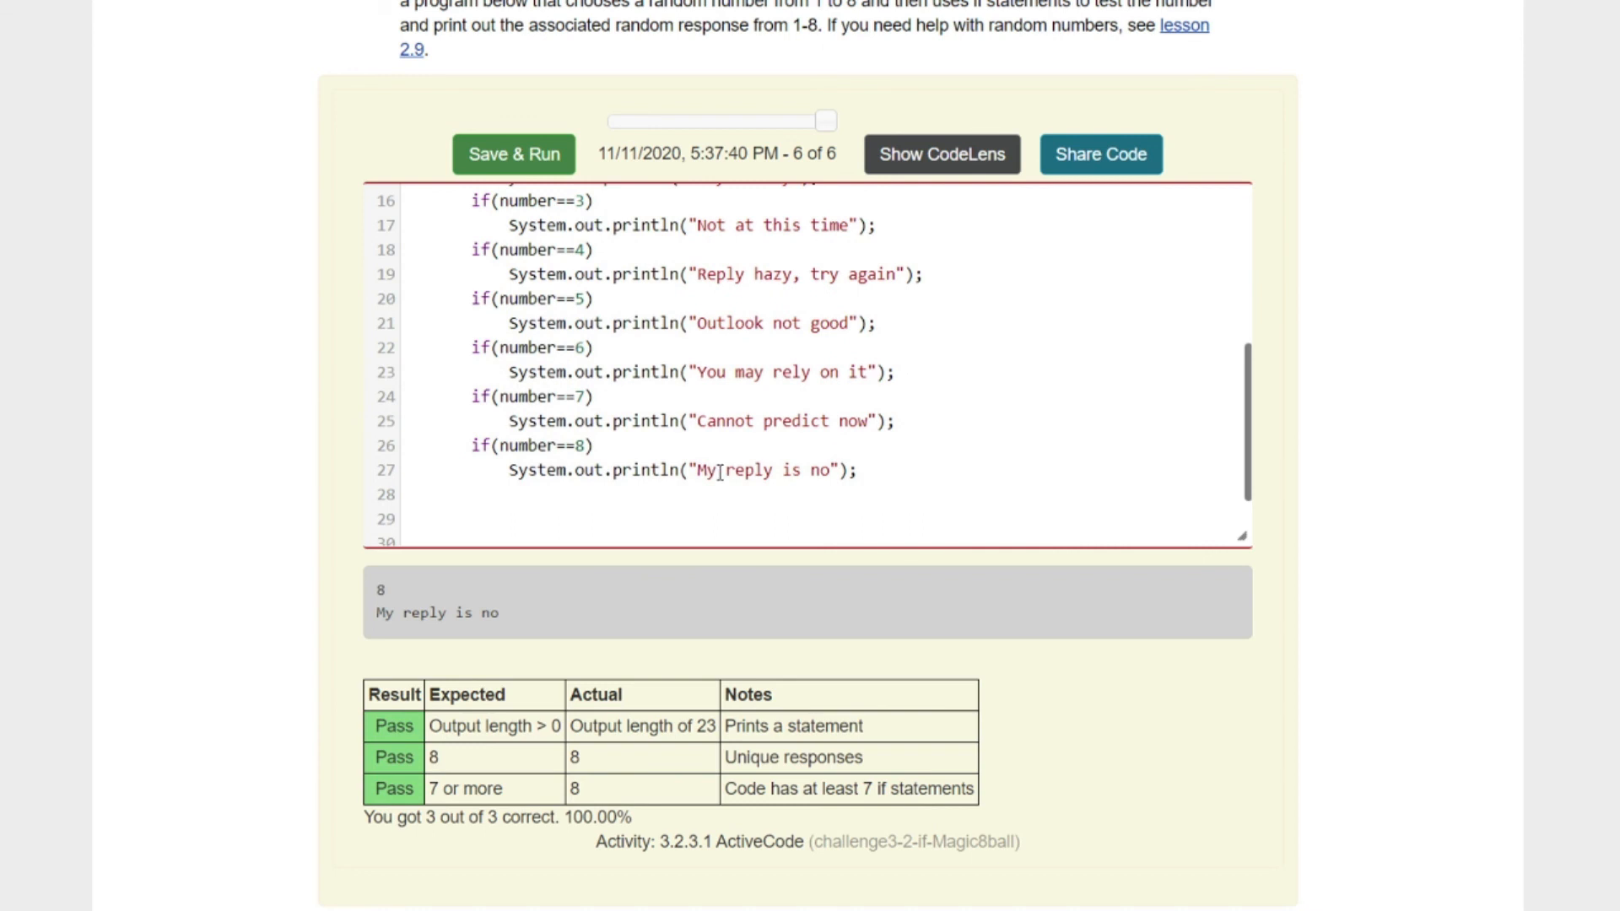
pyautogui.moveTo(599, 193)
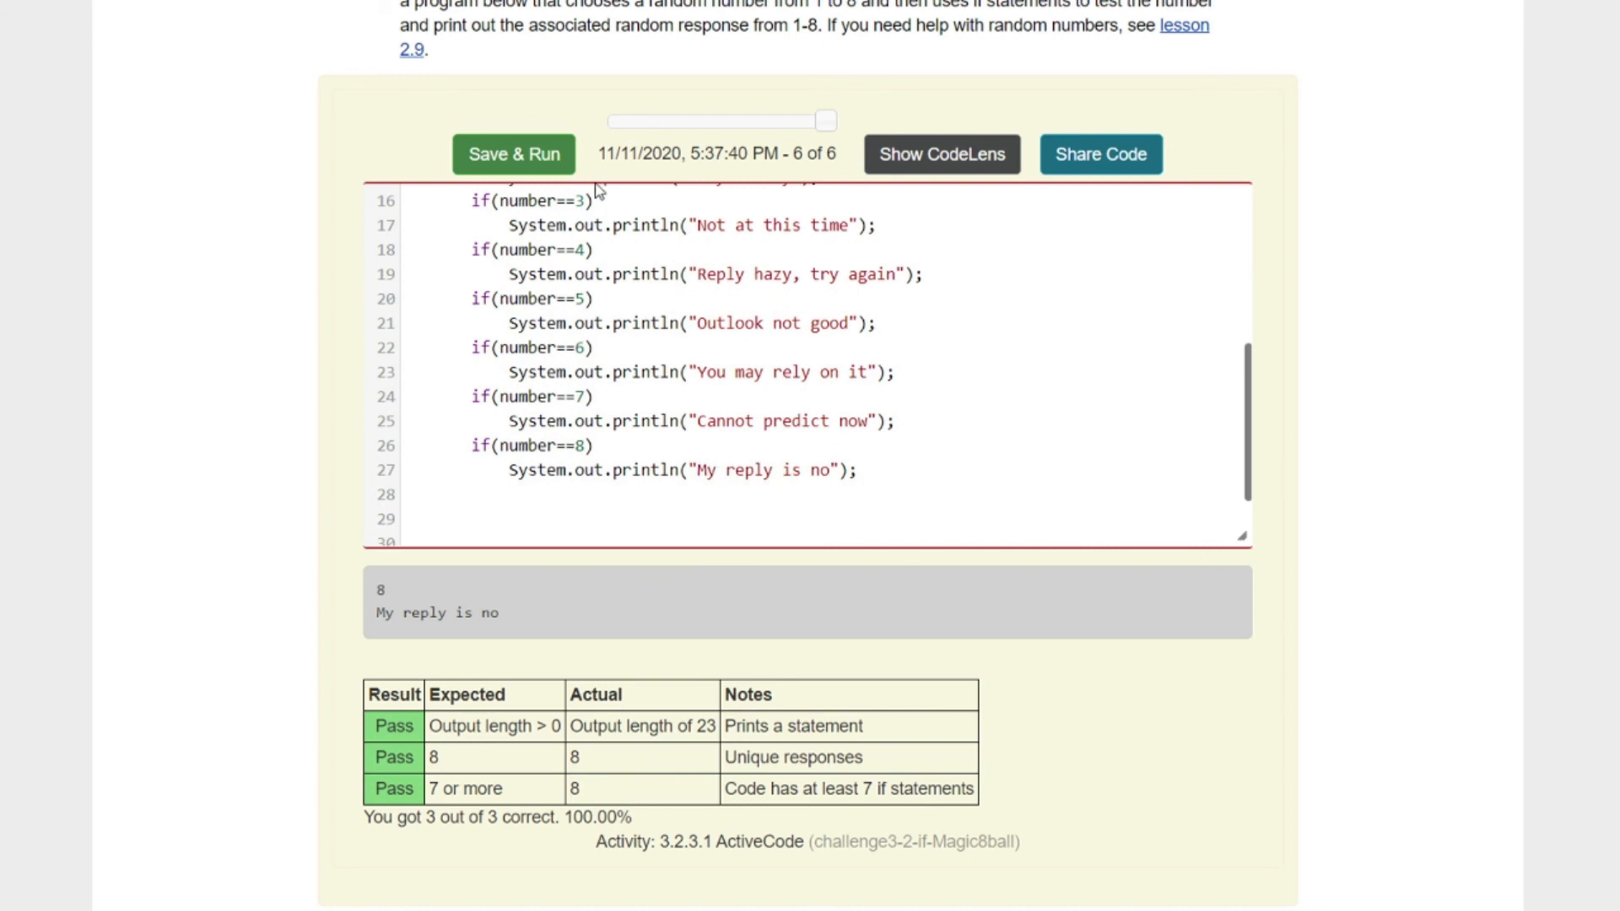
pyautogui.scroll(3)
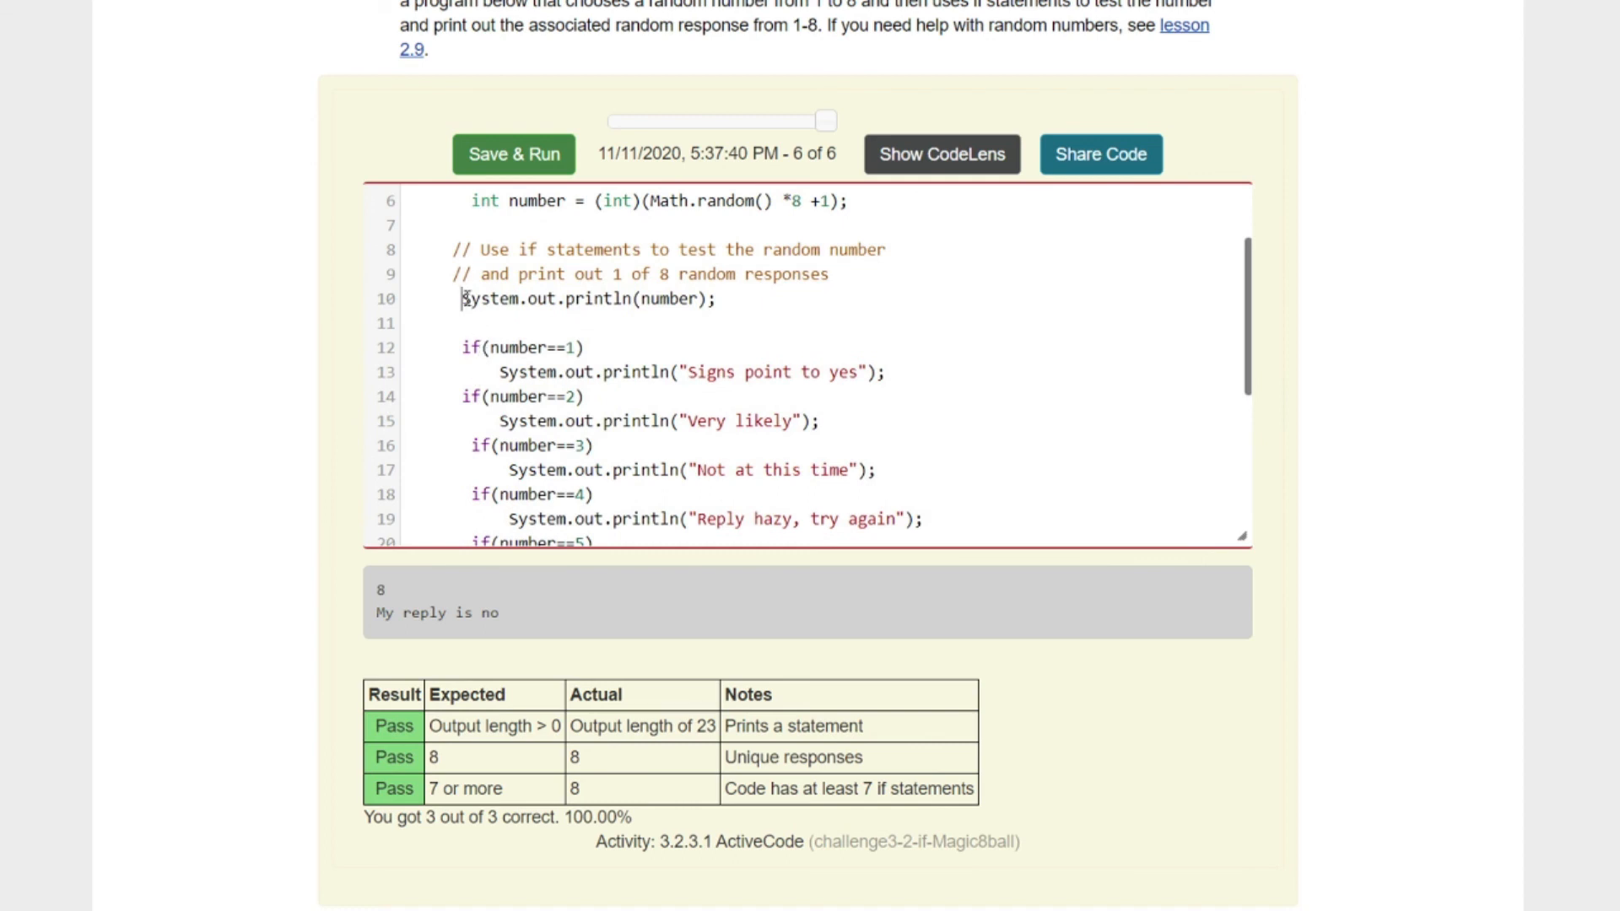
pyautogui.click(513, 153)
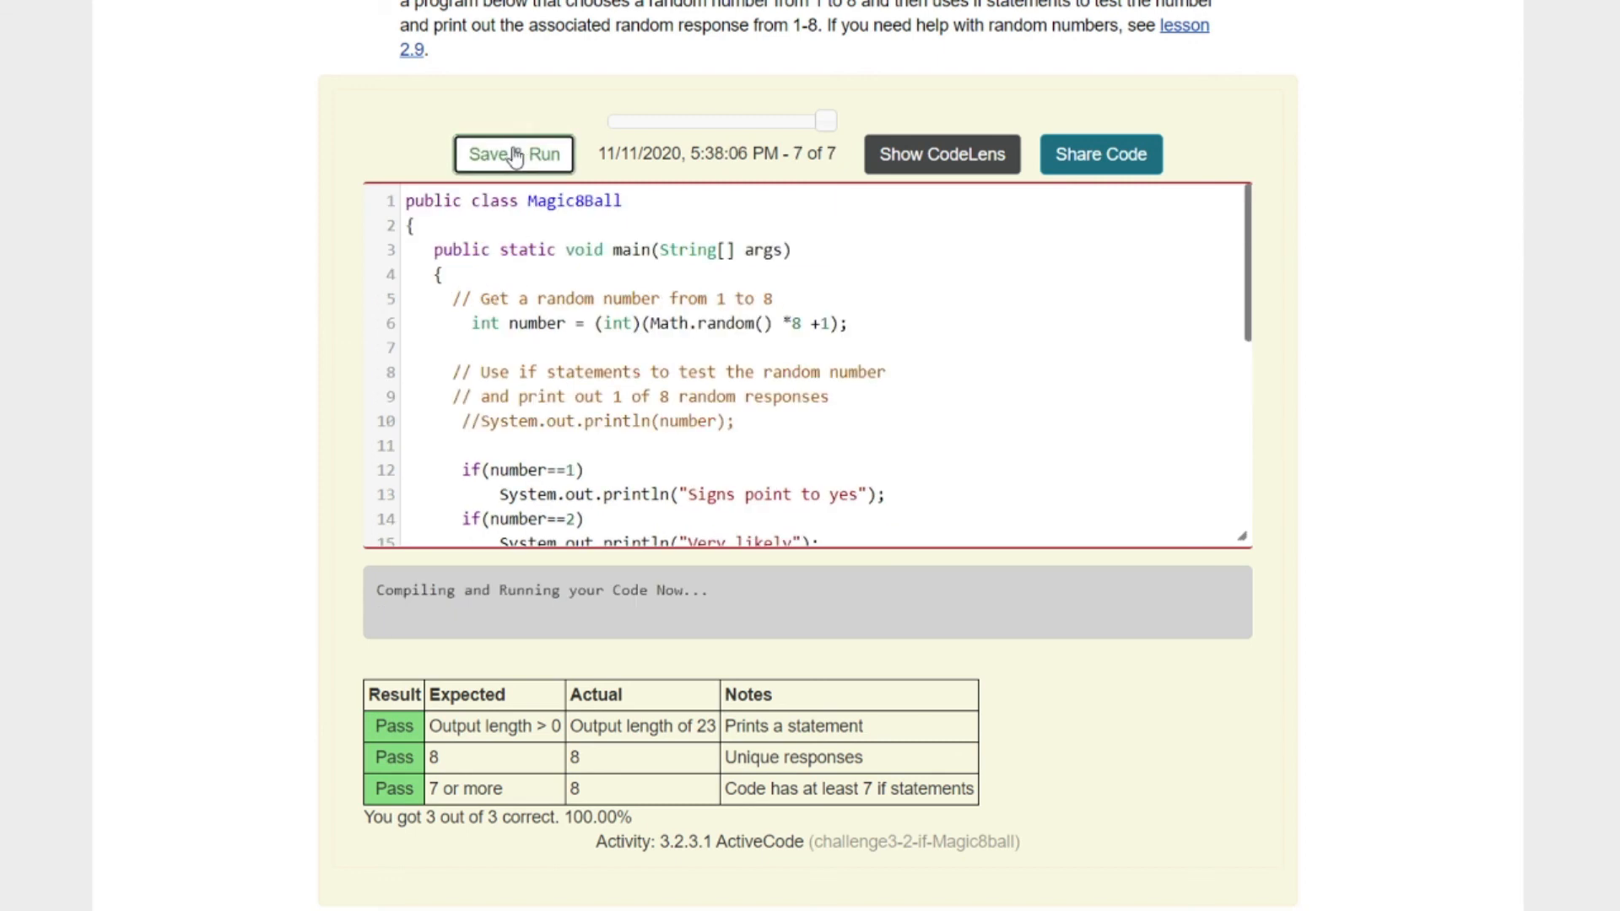
pyautogui.click(513, 154)
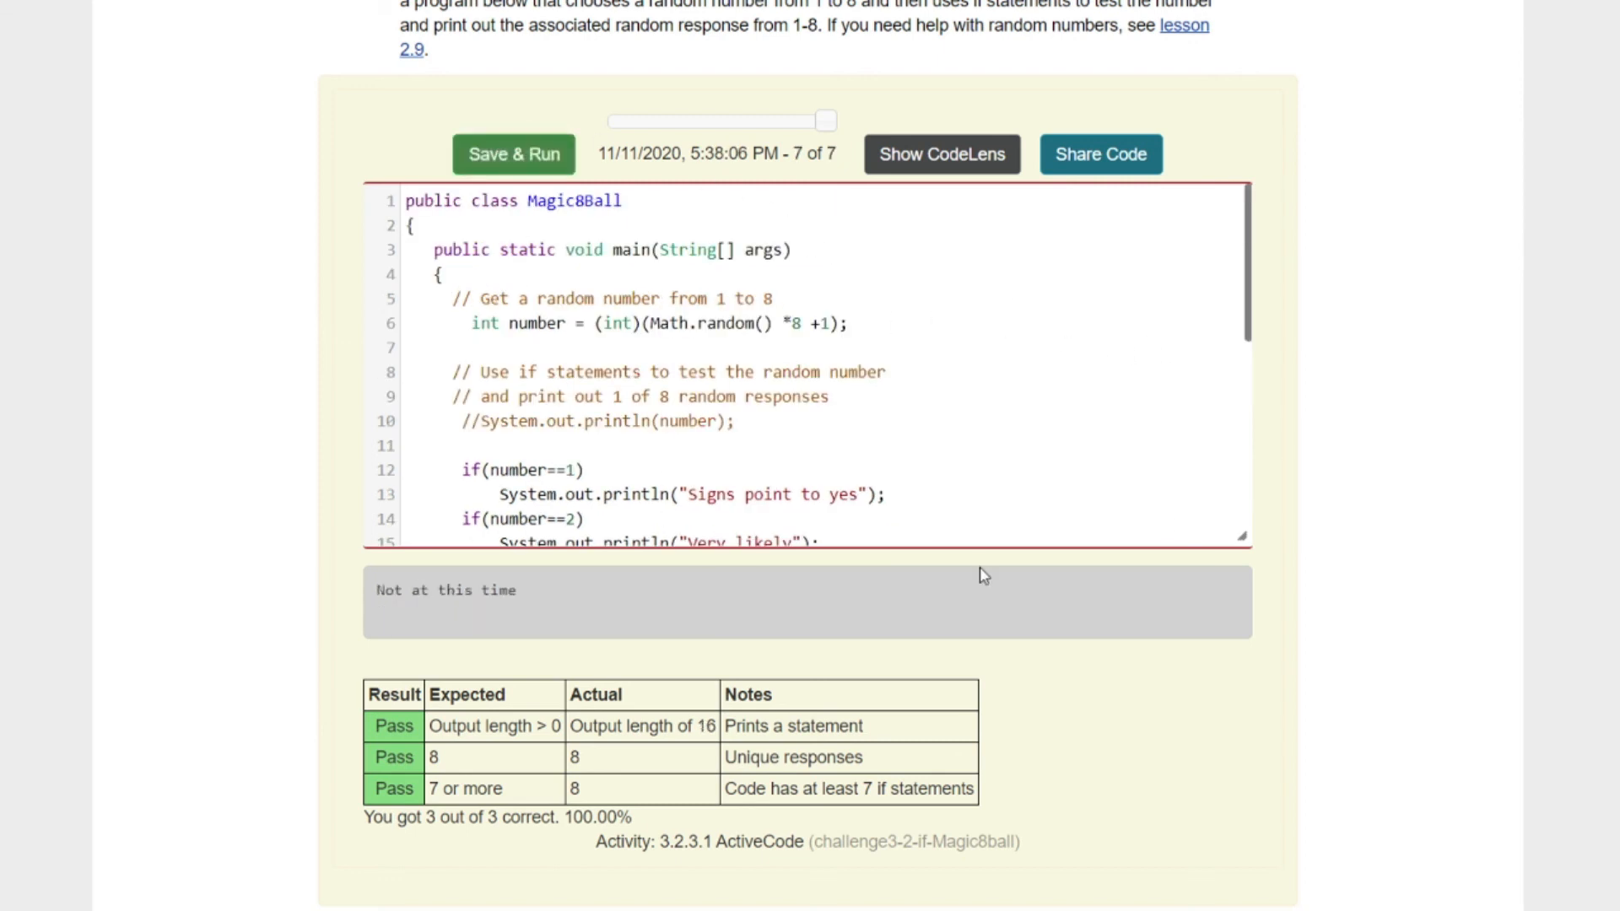
pyautogui.moveTo(744, 430)
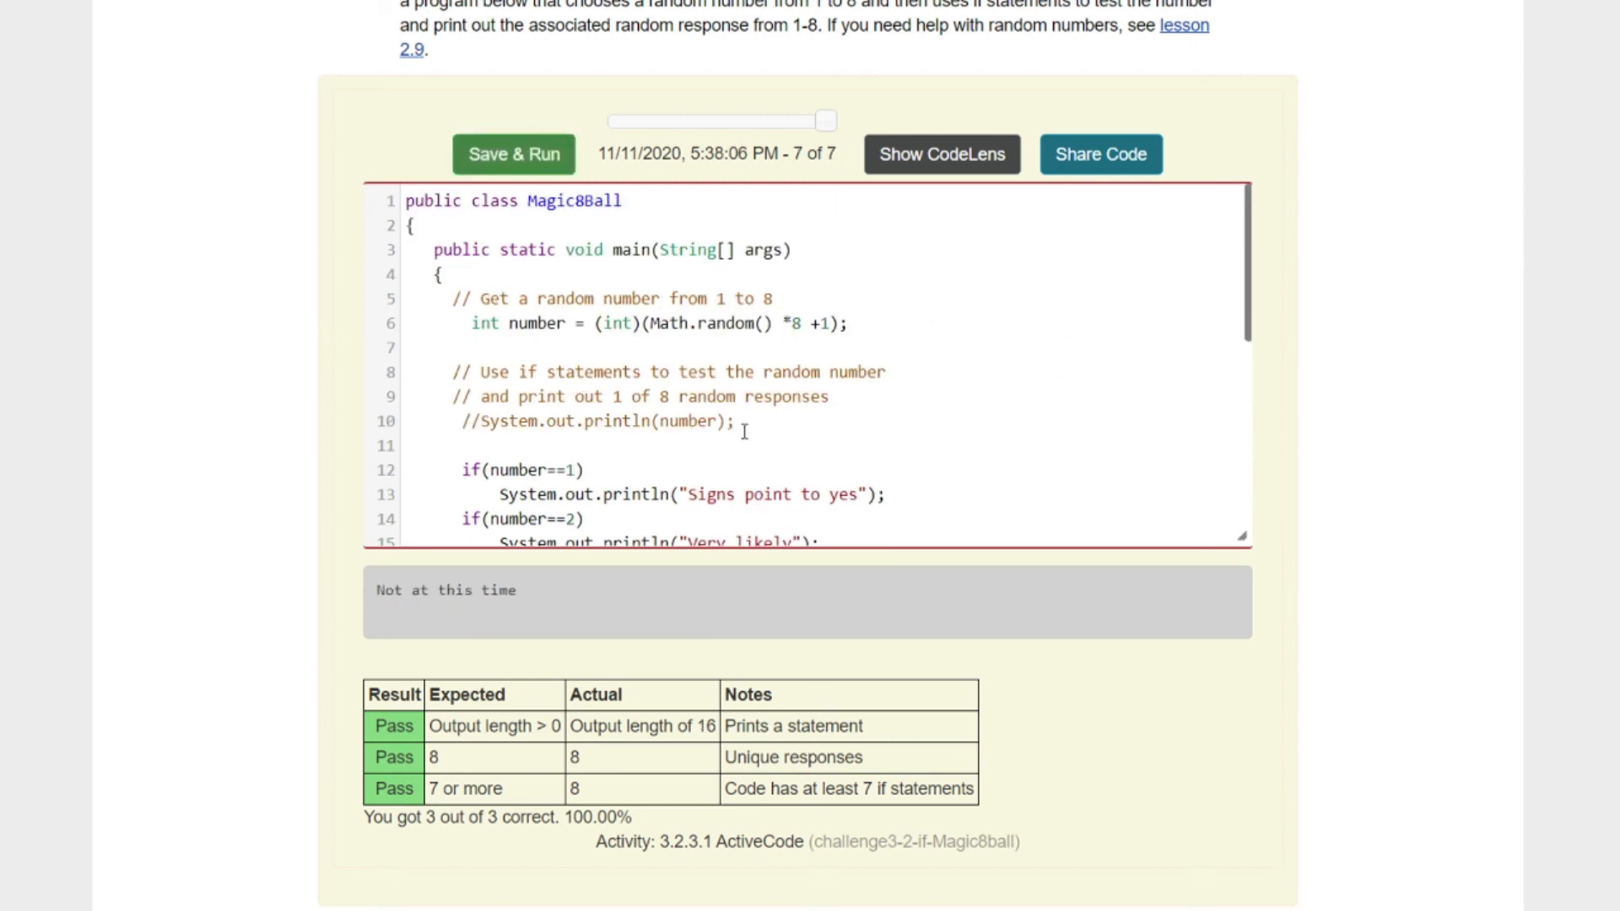
# Step: Scroll past the repl.it embed to the 3.2.4 Summary section on if statements
pyautogui.scroll(-3)
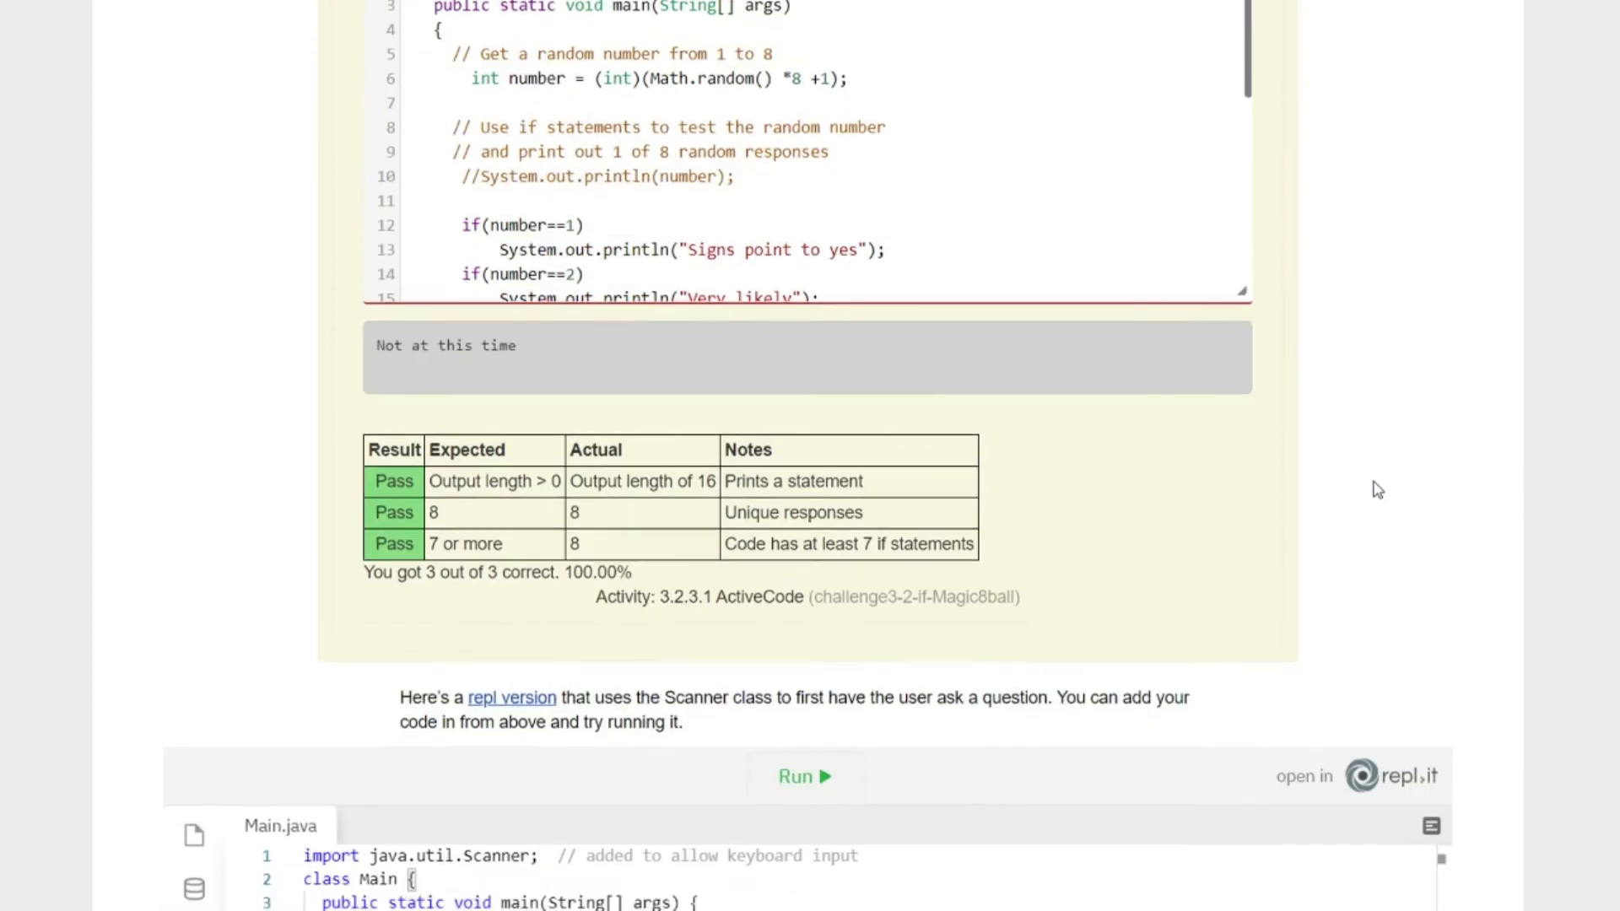
pyautogui.scroll(-3)
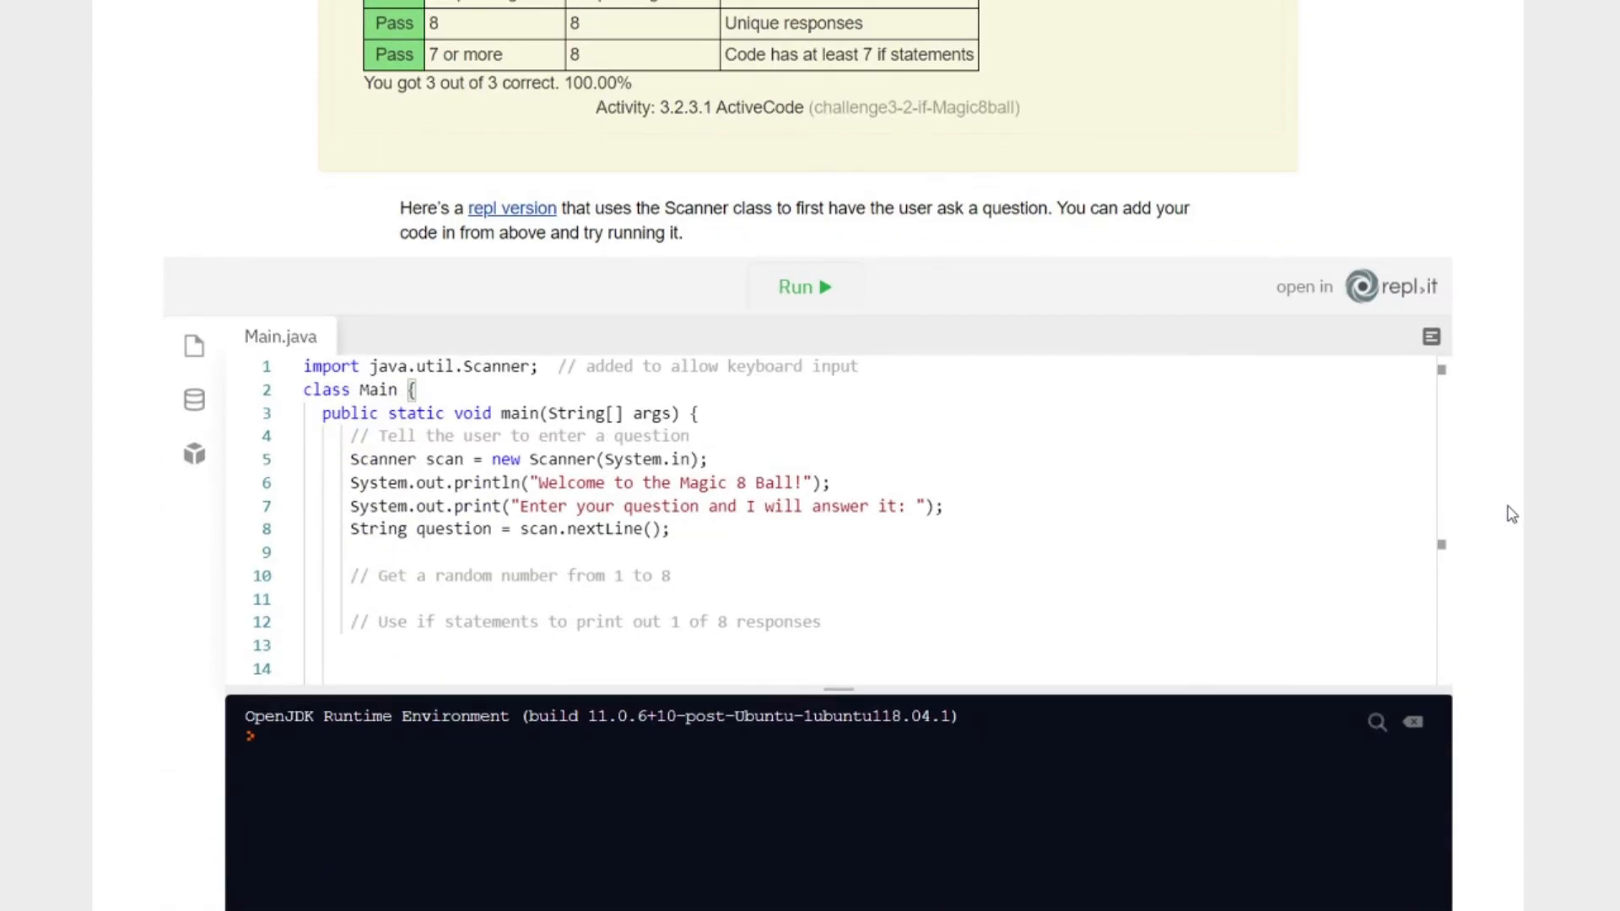
pyautogui.scroll(3)
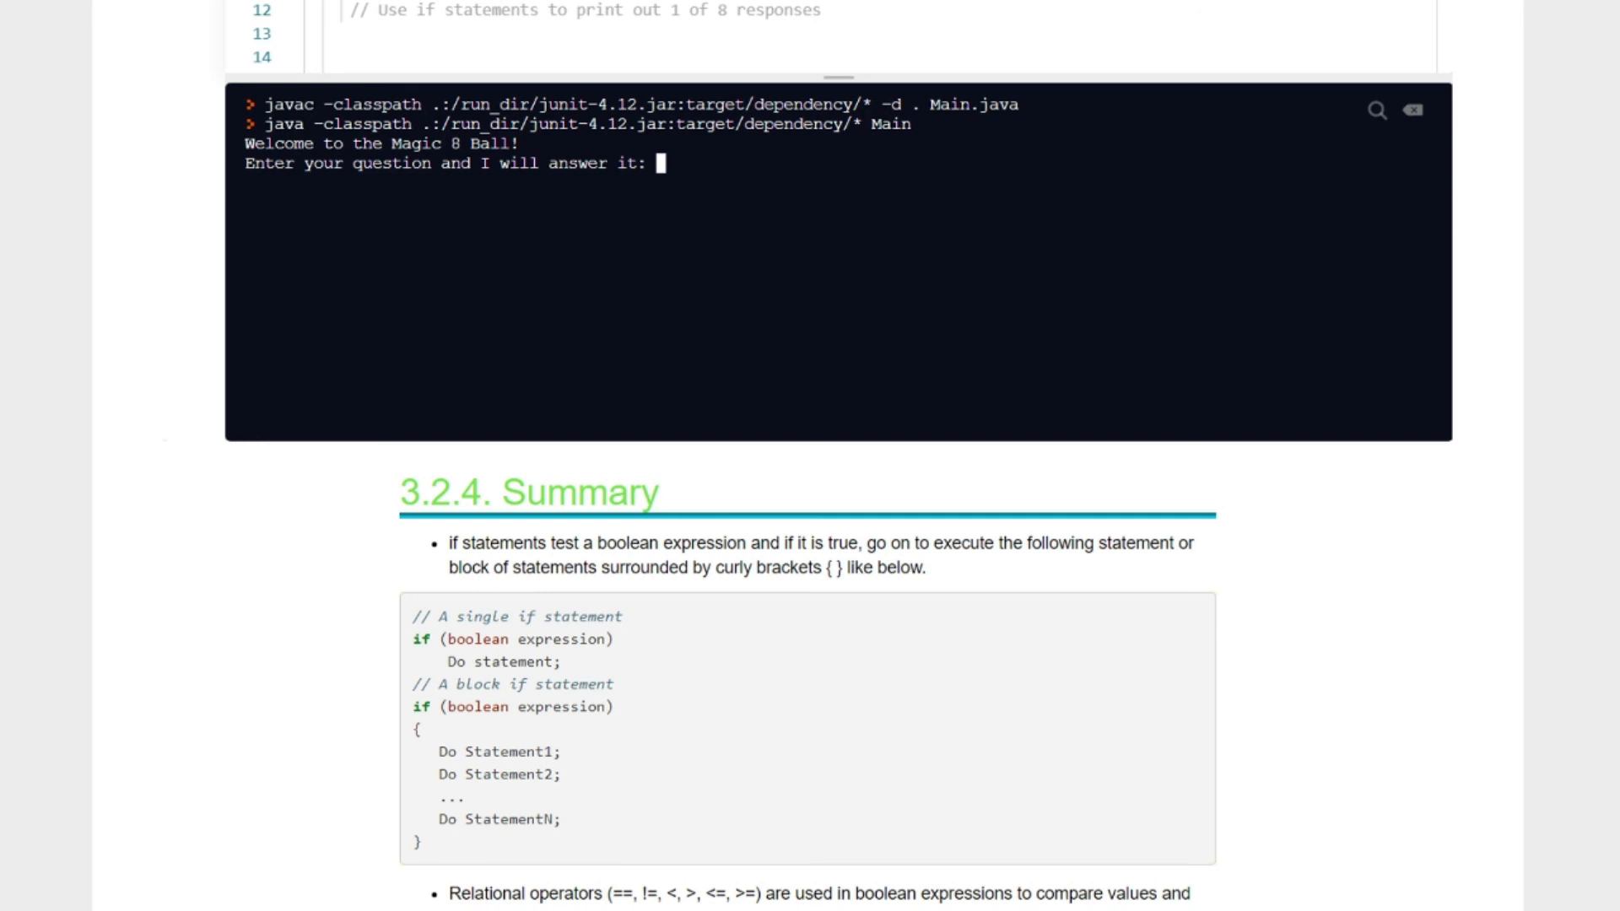
pyautogui.moveTo(1479, 660)
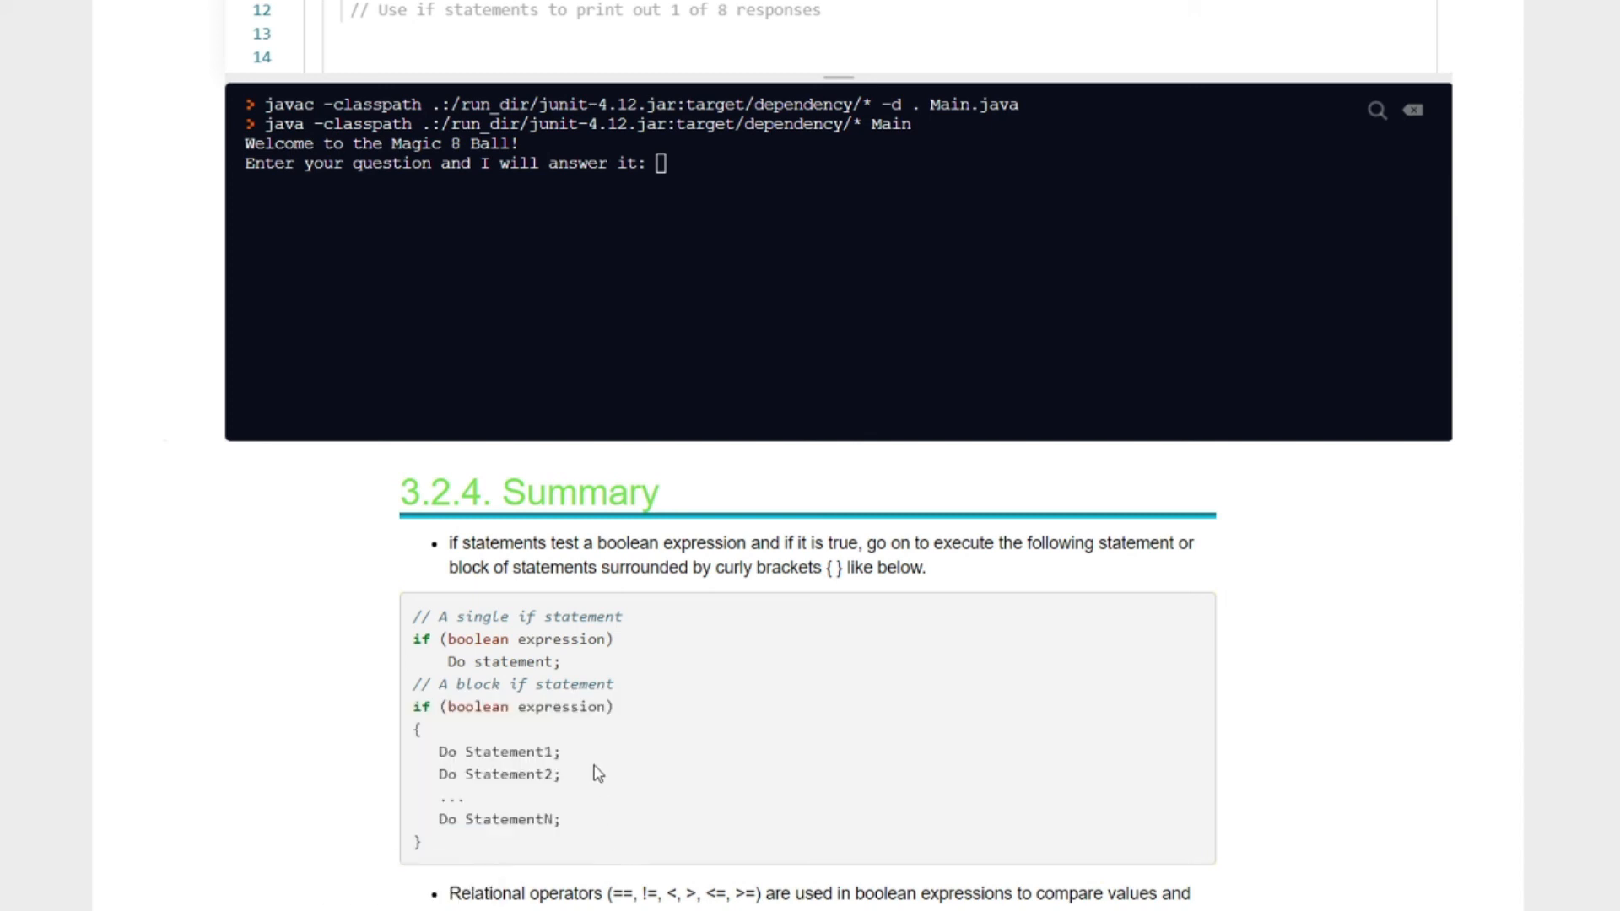
pyautogui.moveTo(452, 655)
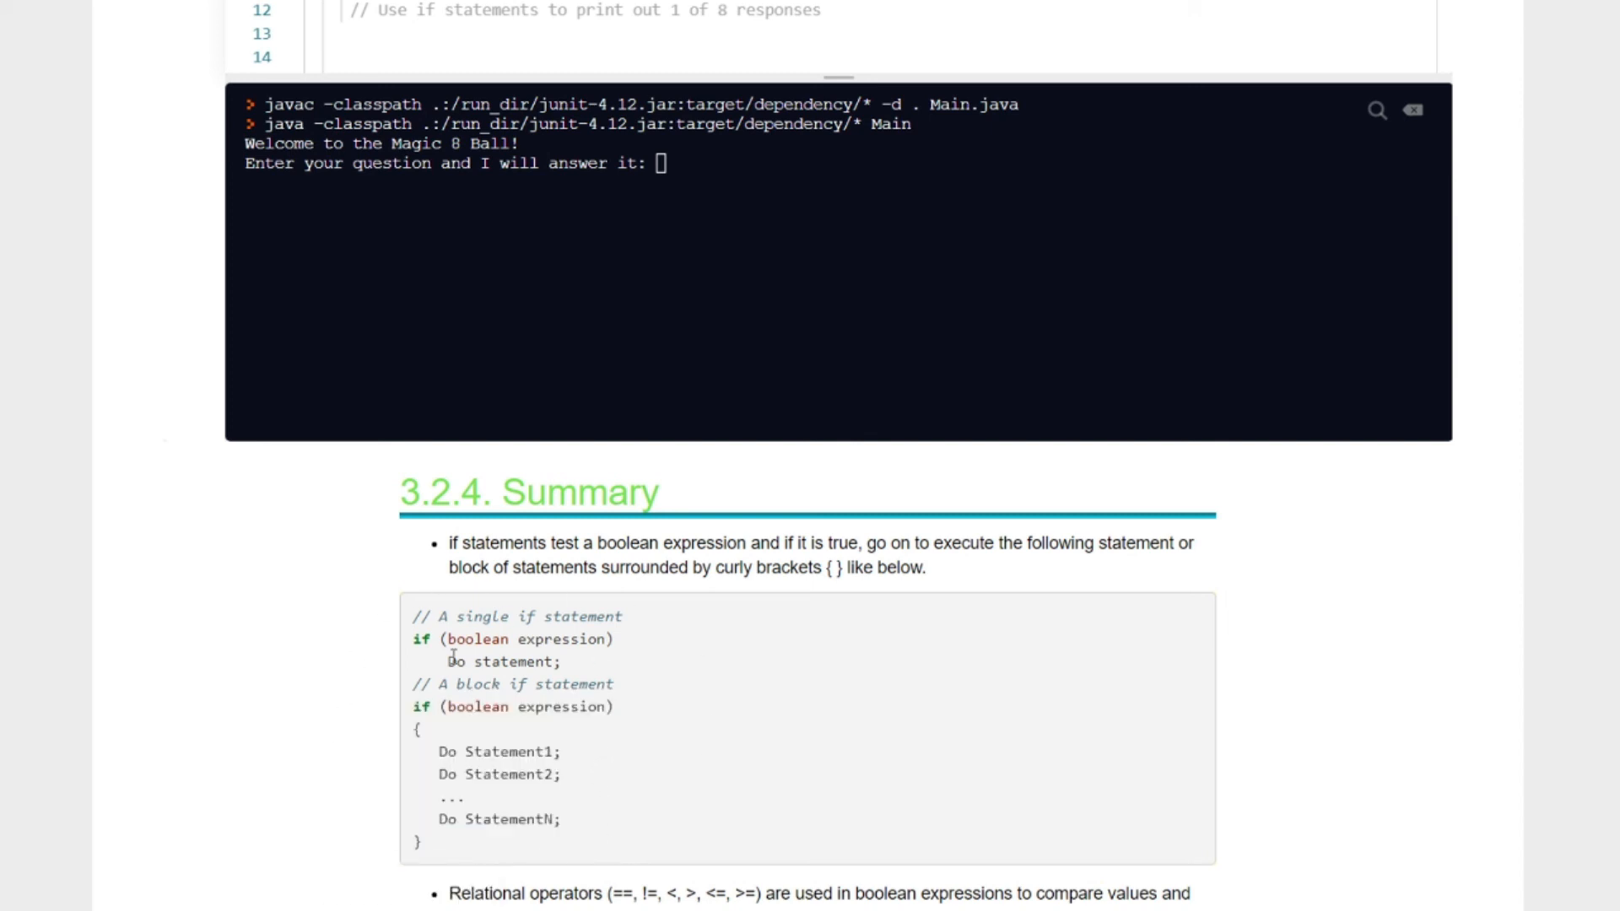
pyautogui.moveTo(623, 835)
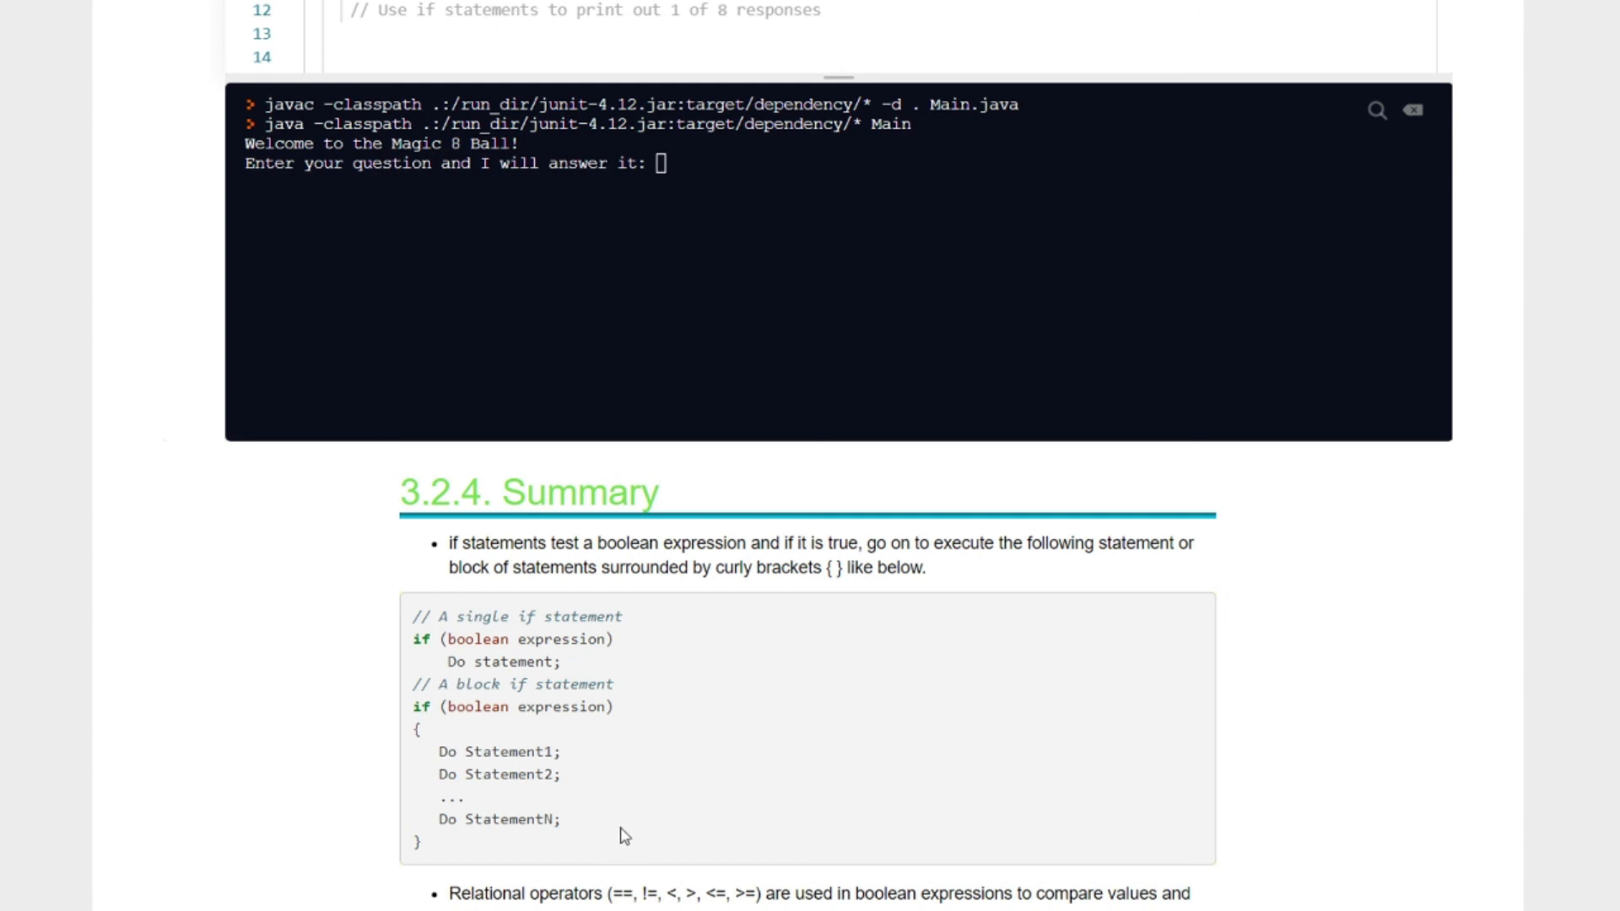
pyautogui.moveTo(720, 794)
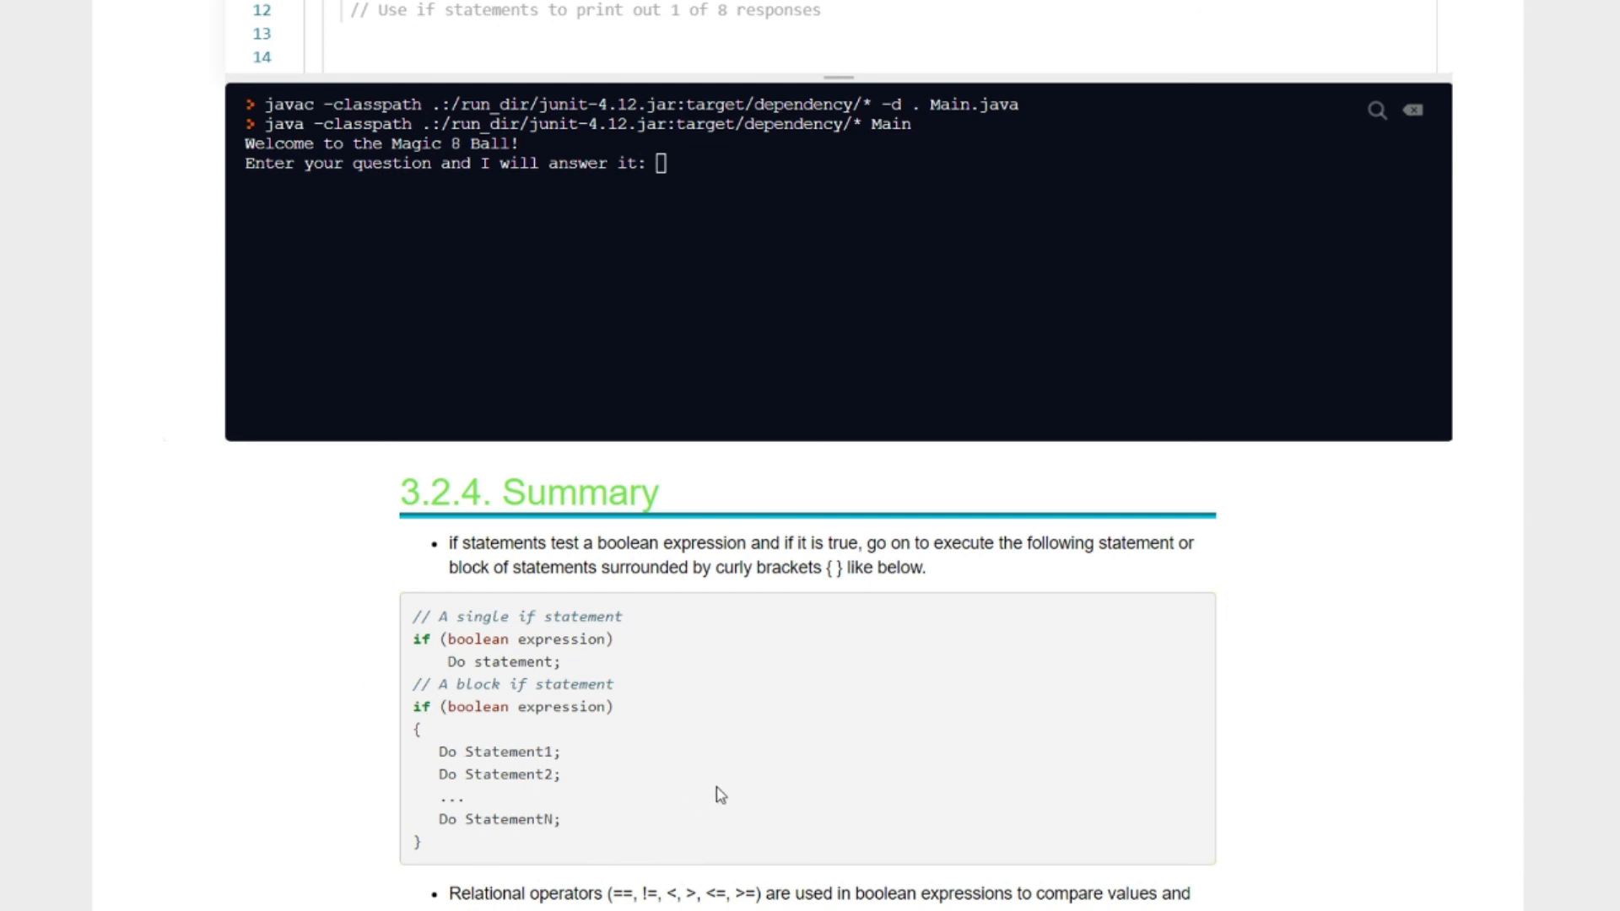
pyautogui.moveTo(1508, 834)
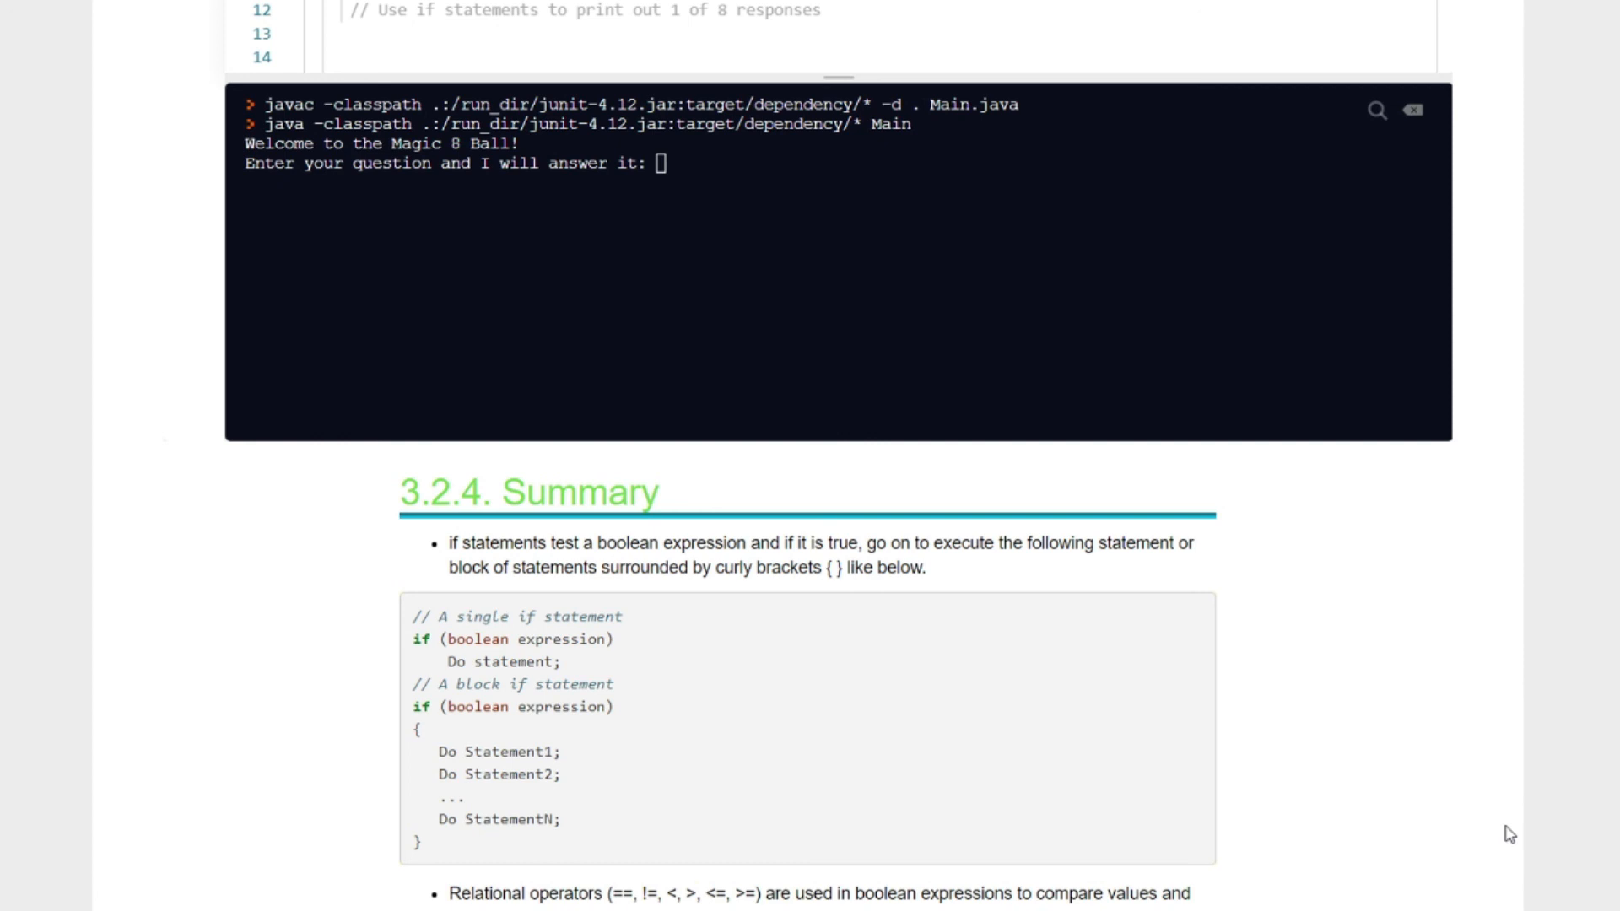